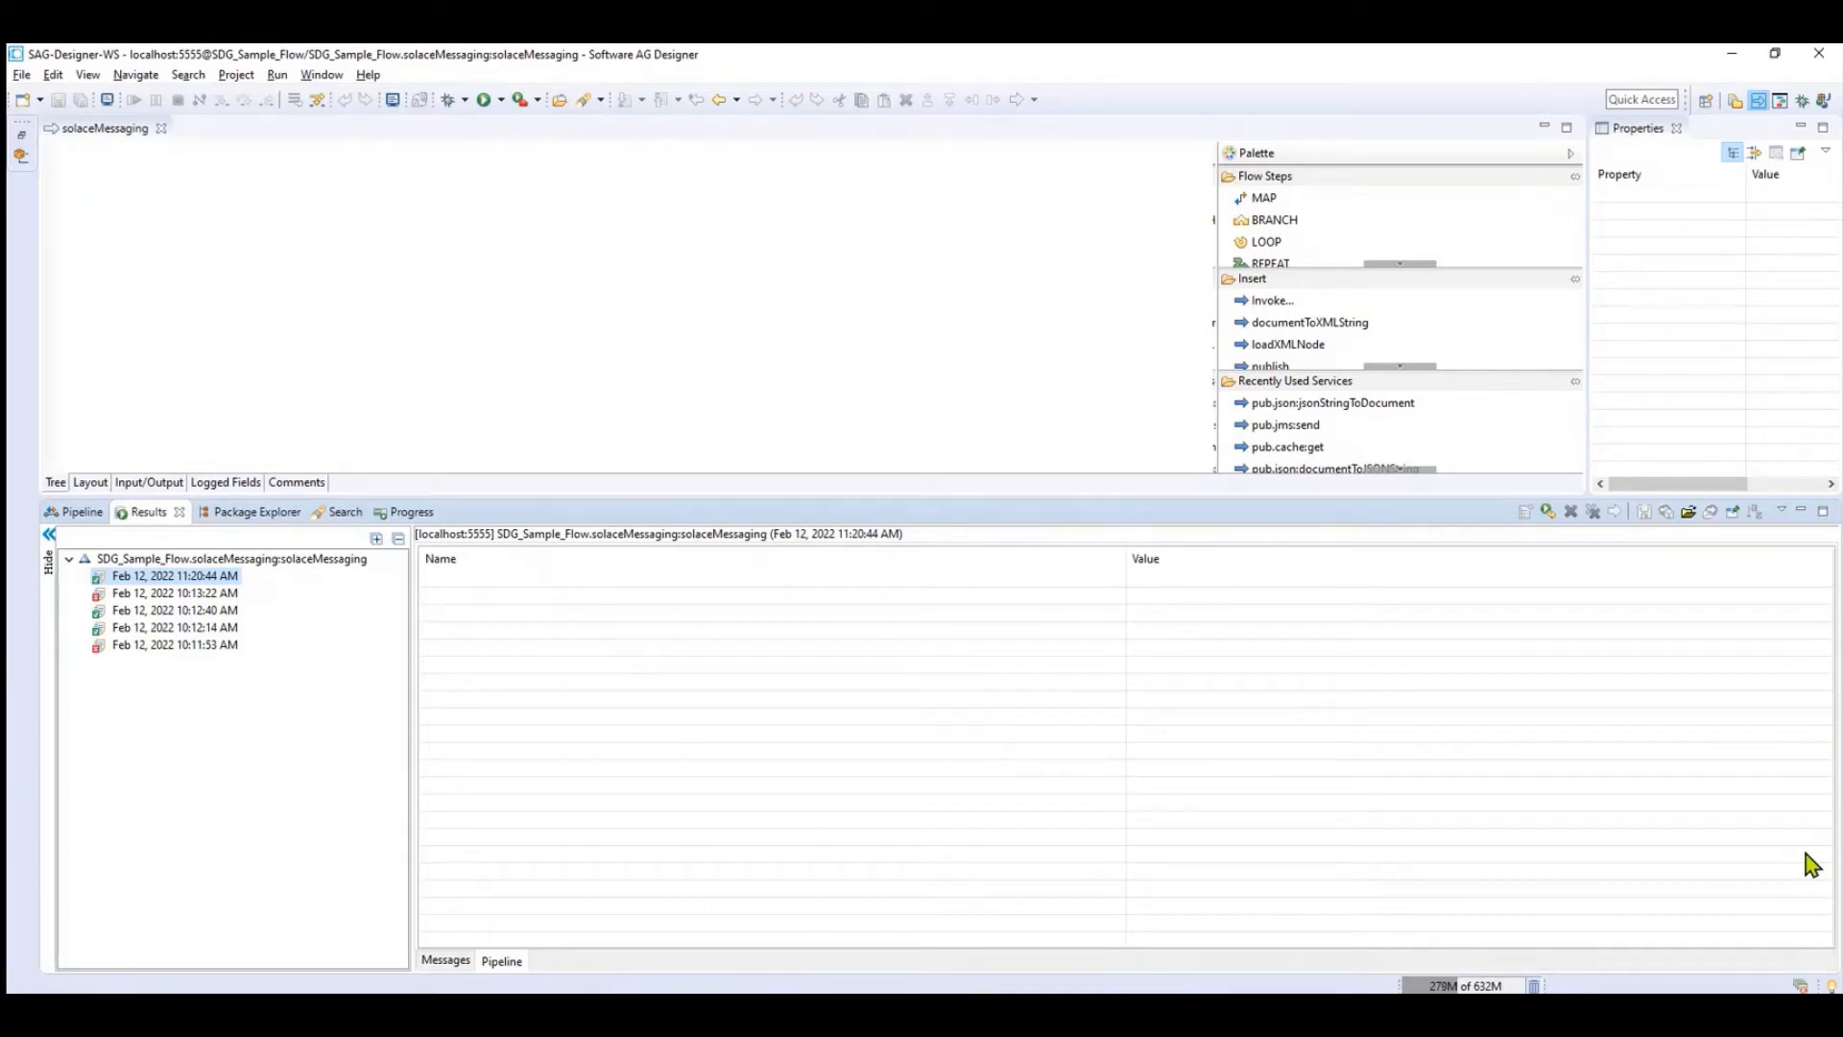
{"action": "mouse_move", "coordinate": [818, 753]}
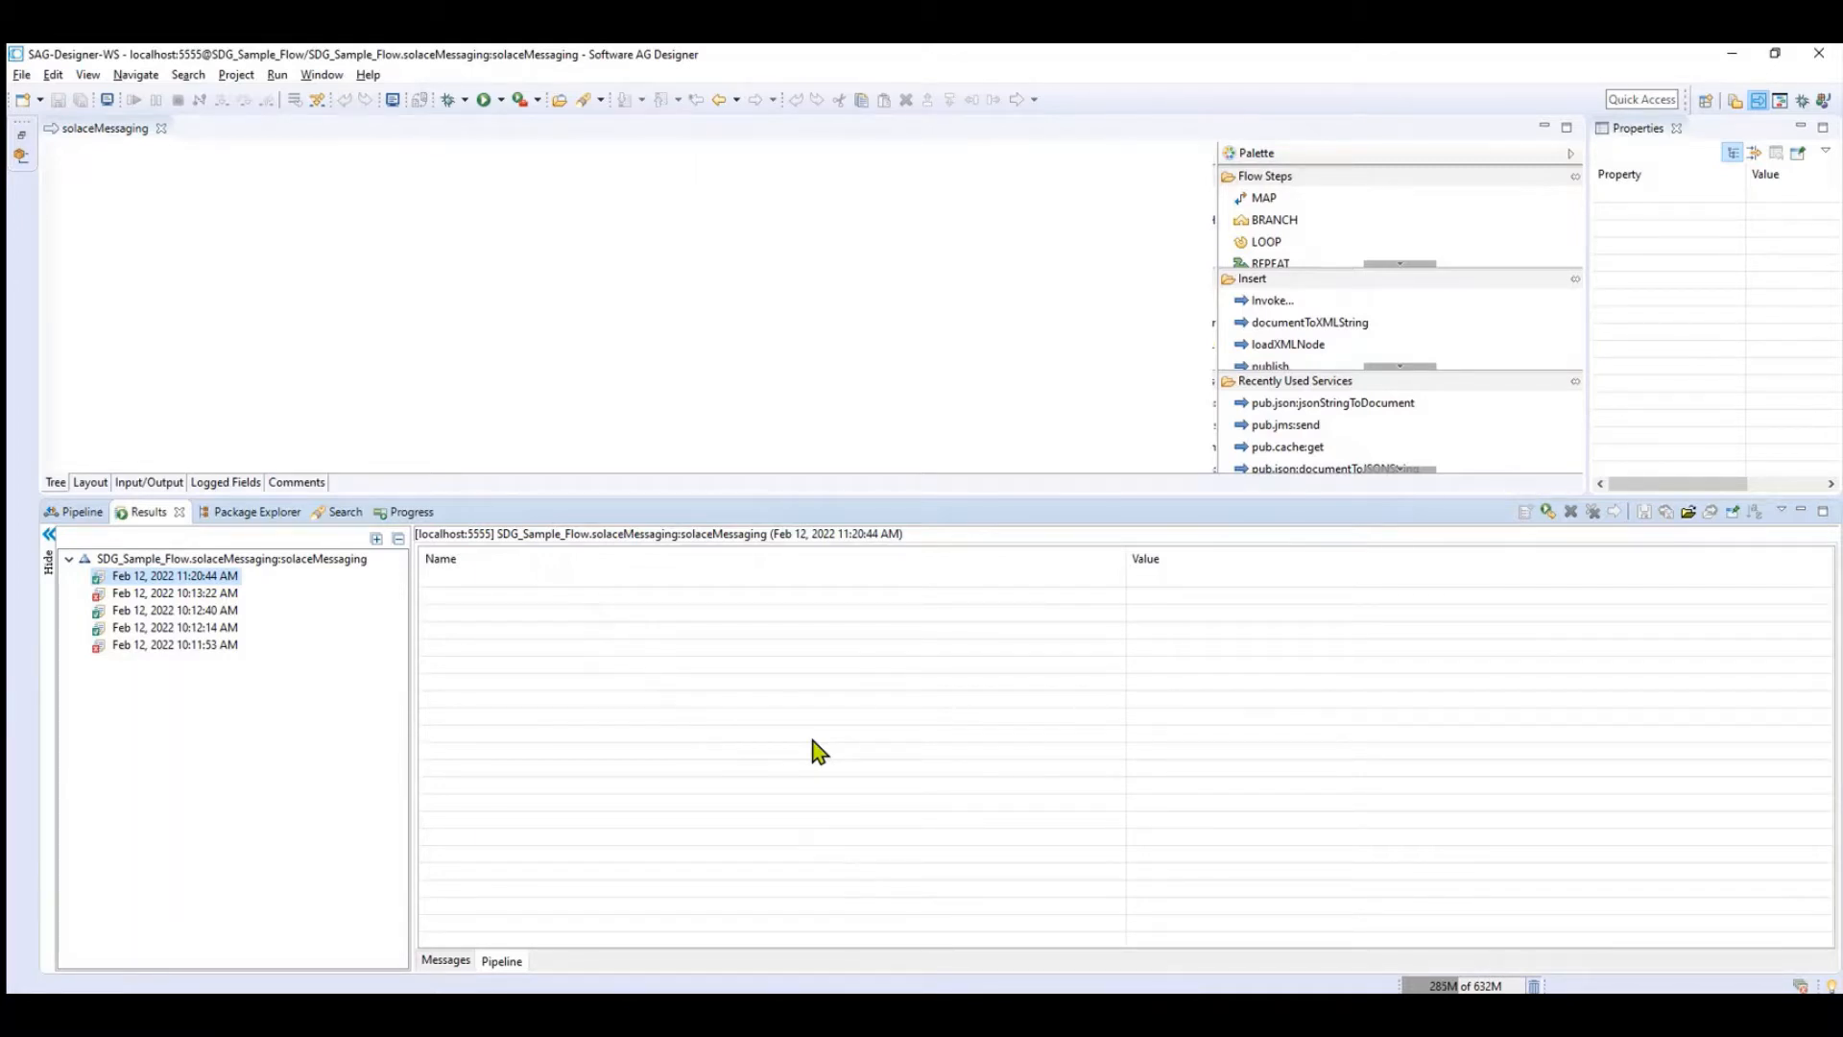
{"action": "mouse_move", "coordinate": [841, 737]}
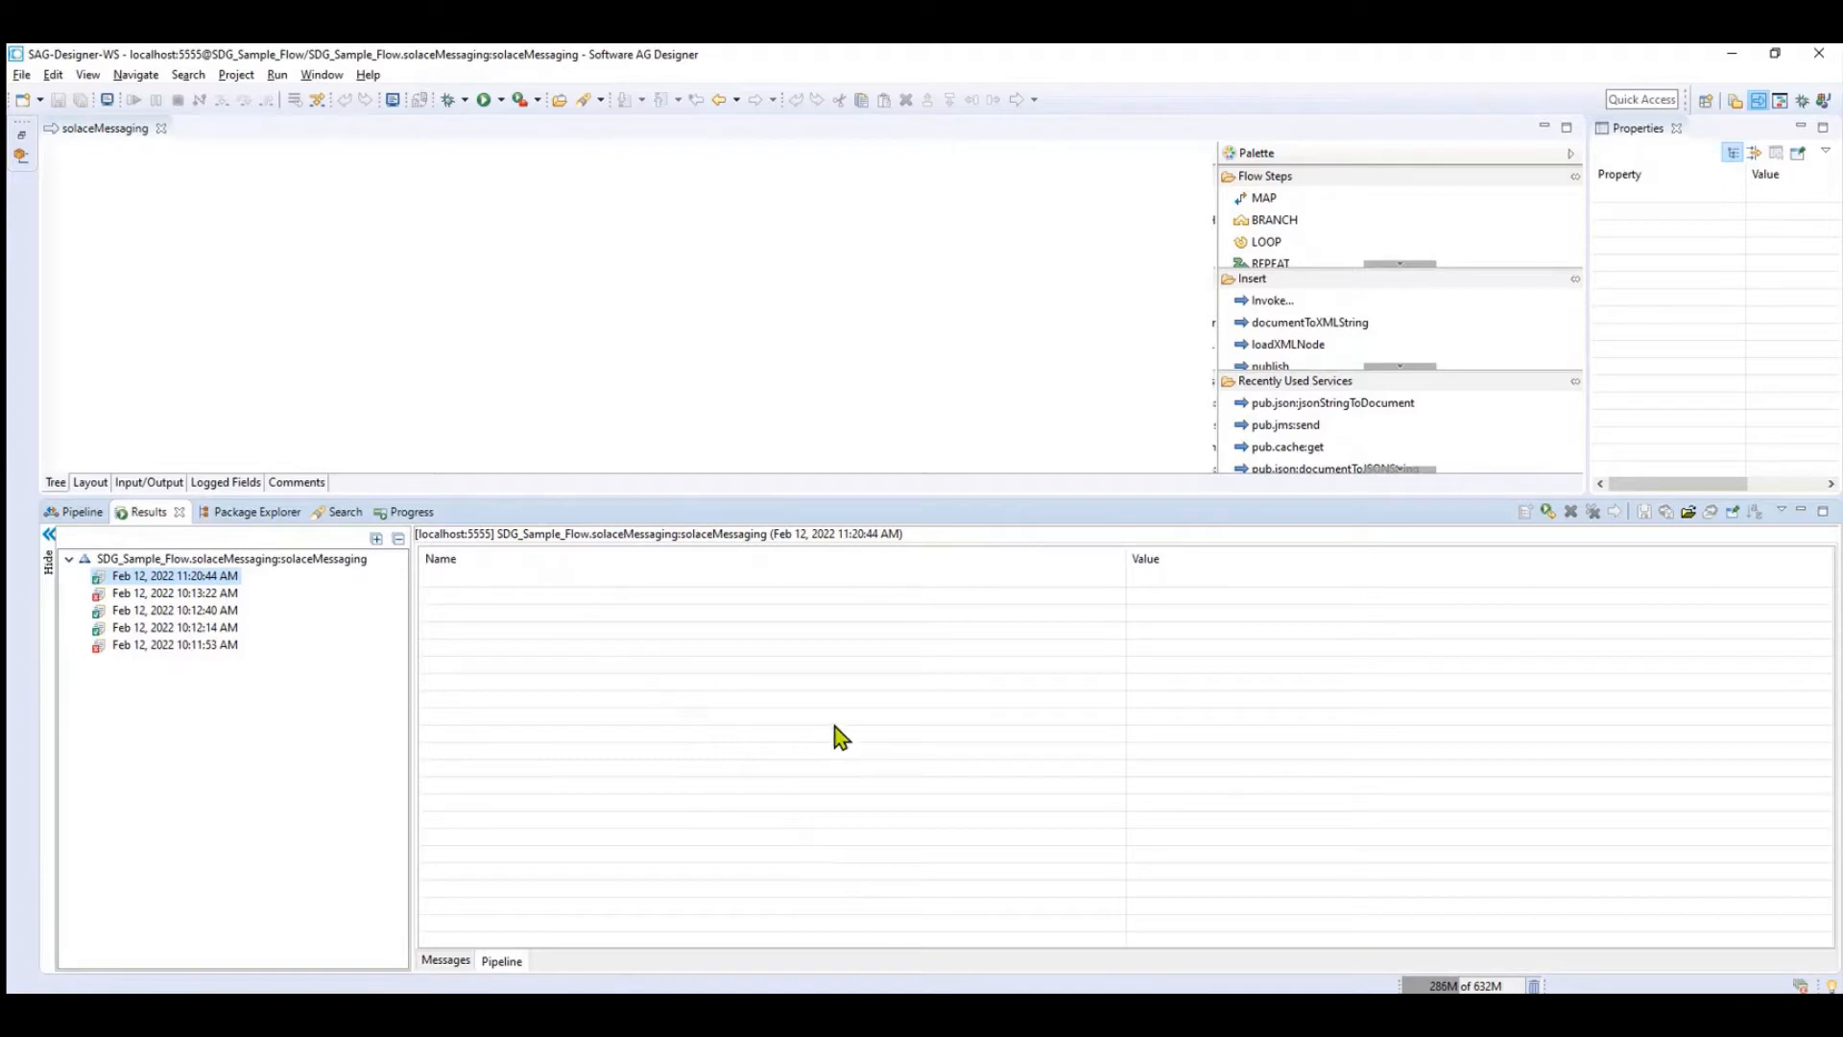
{"action": "mouse_move", "coordinate": [979, 798]}
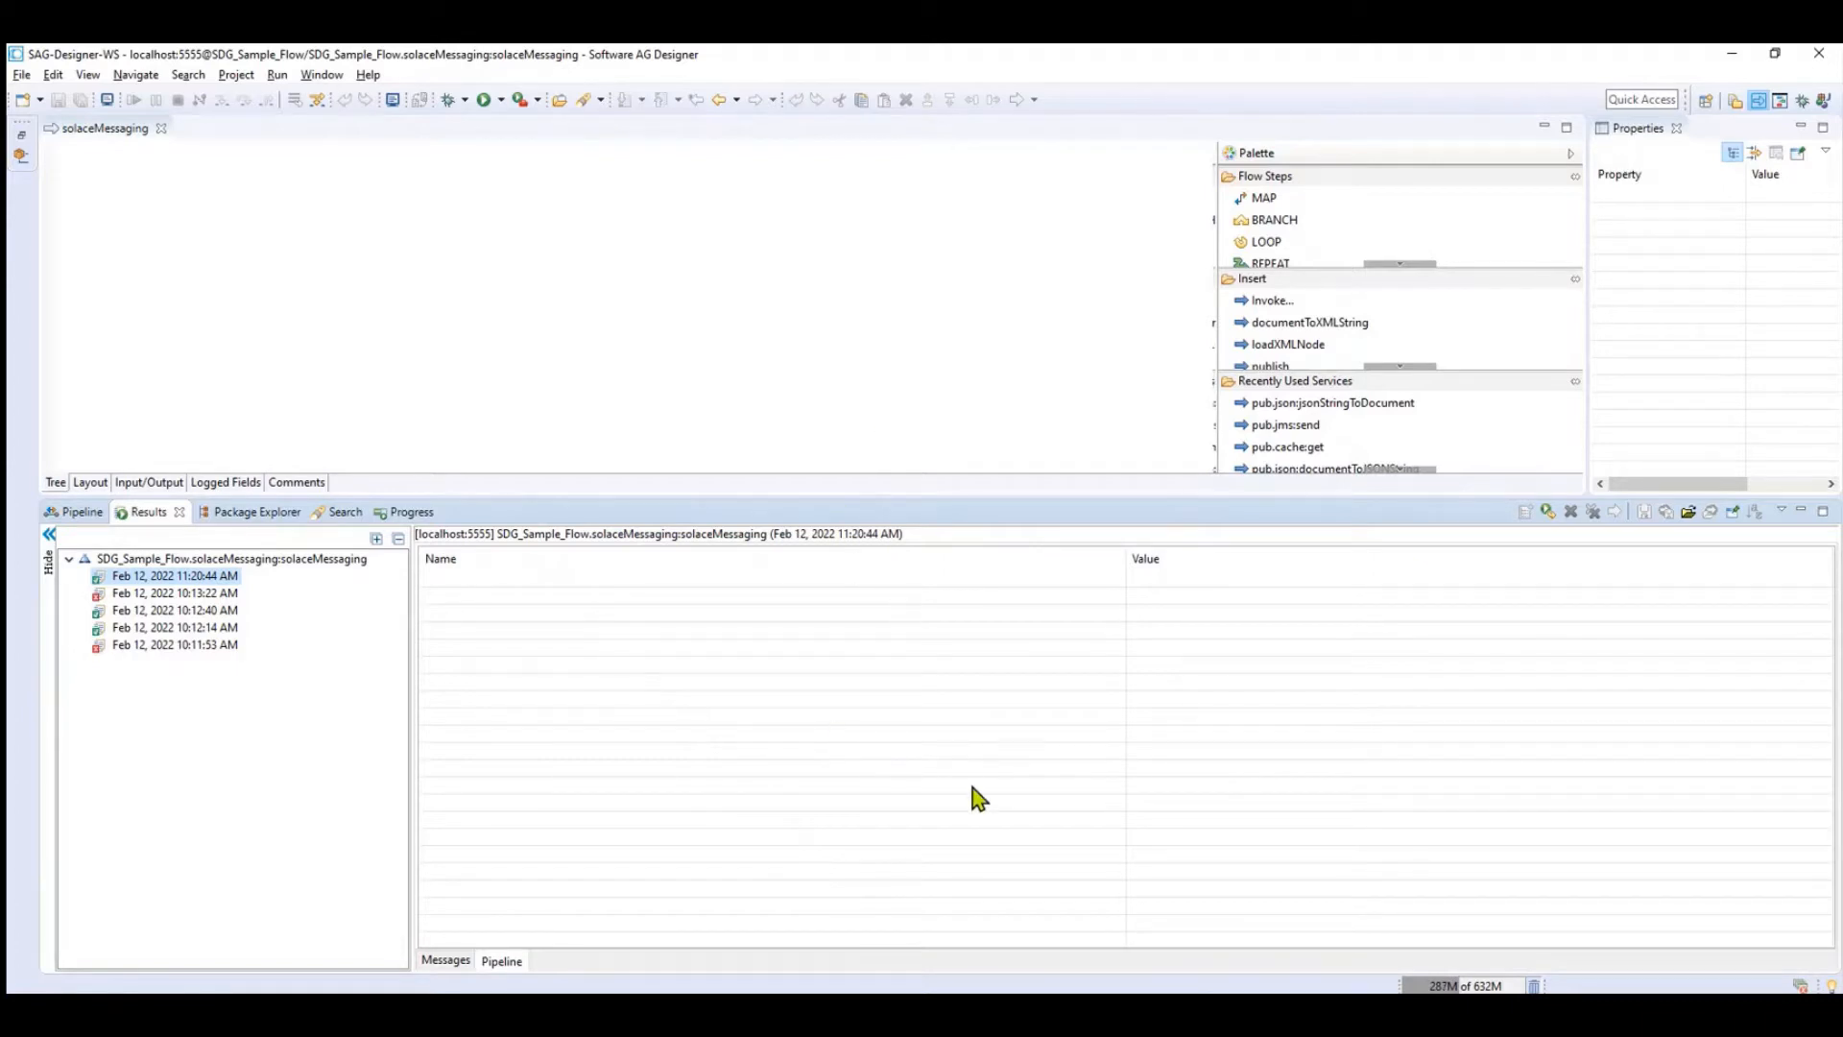
{"action": "mouse_move", "coordinate": [988, 816]}
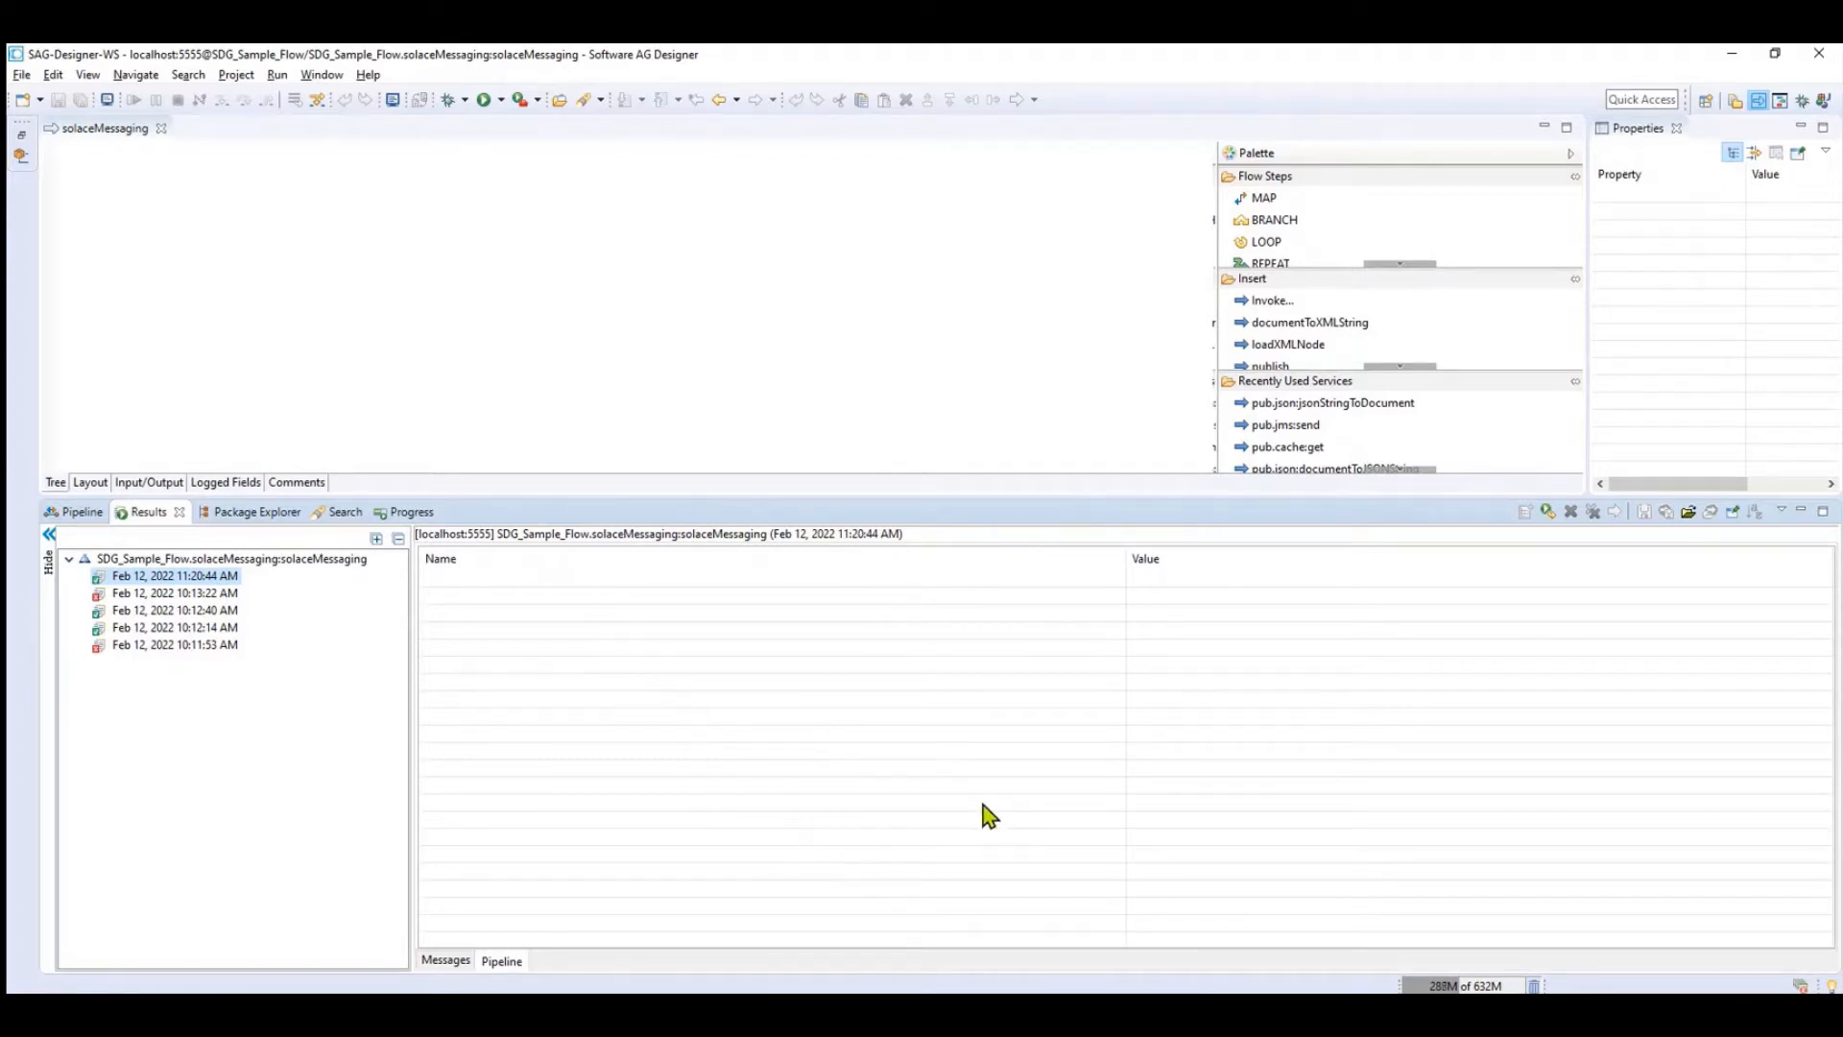
{"action": "mouse_move", "coordinate": [994, 982]}
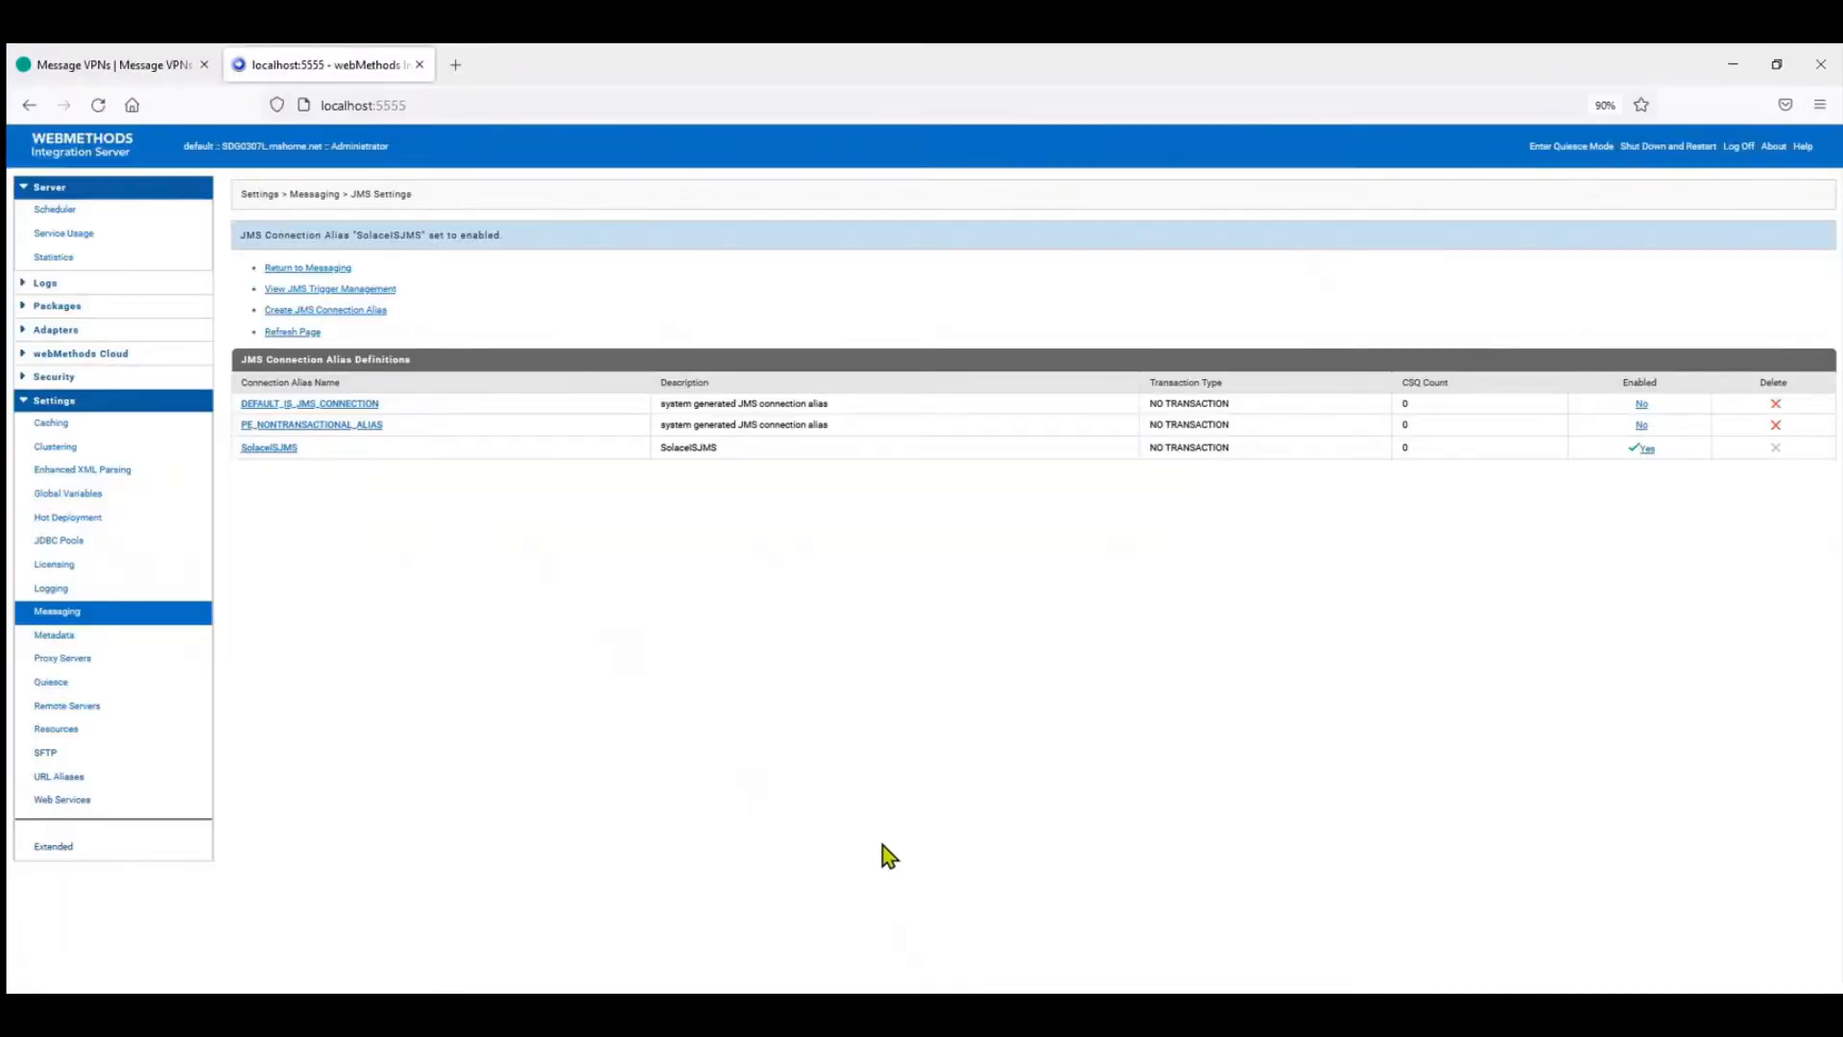
{"action": "mouse_move", "coordinate": [267, 96]}
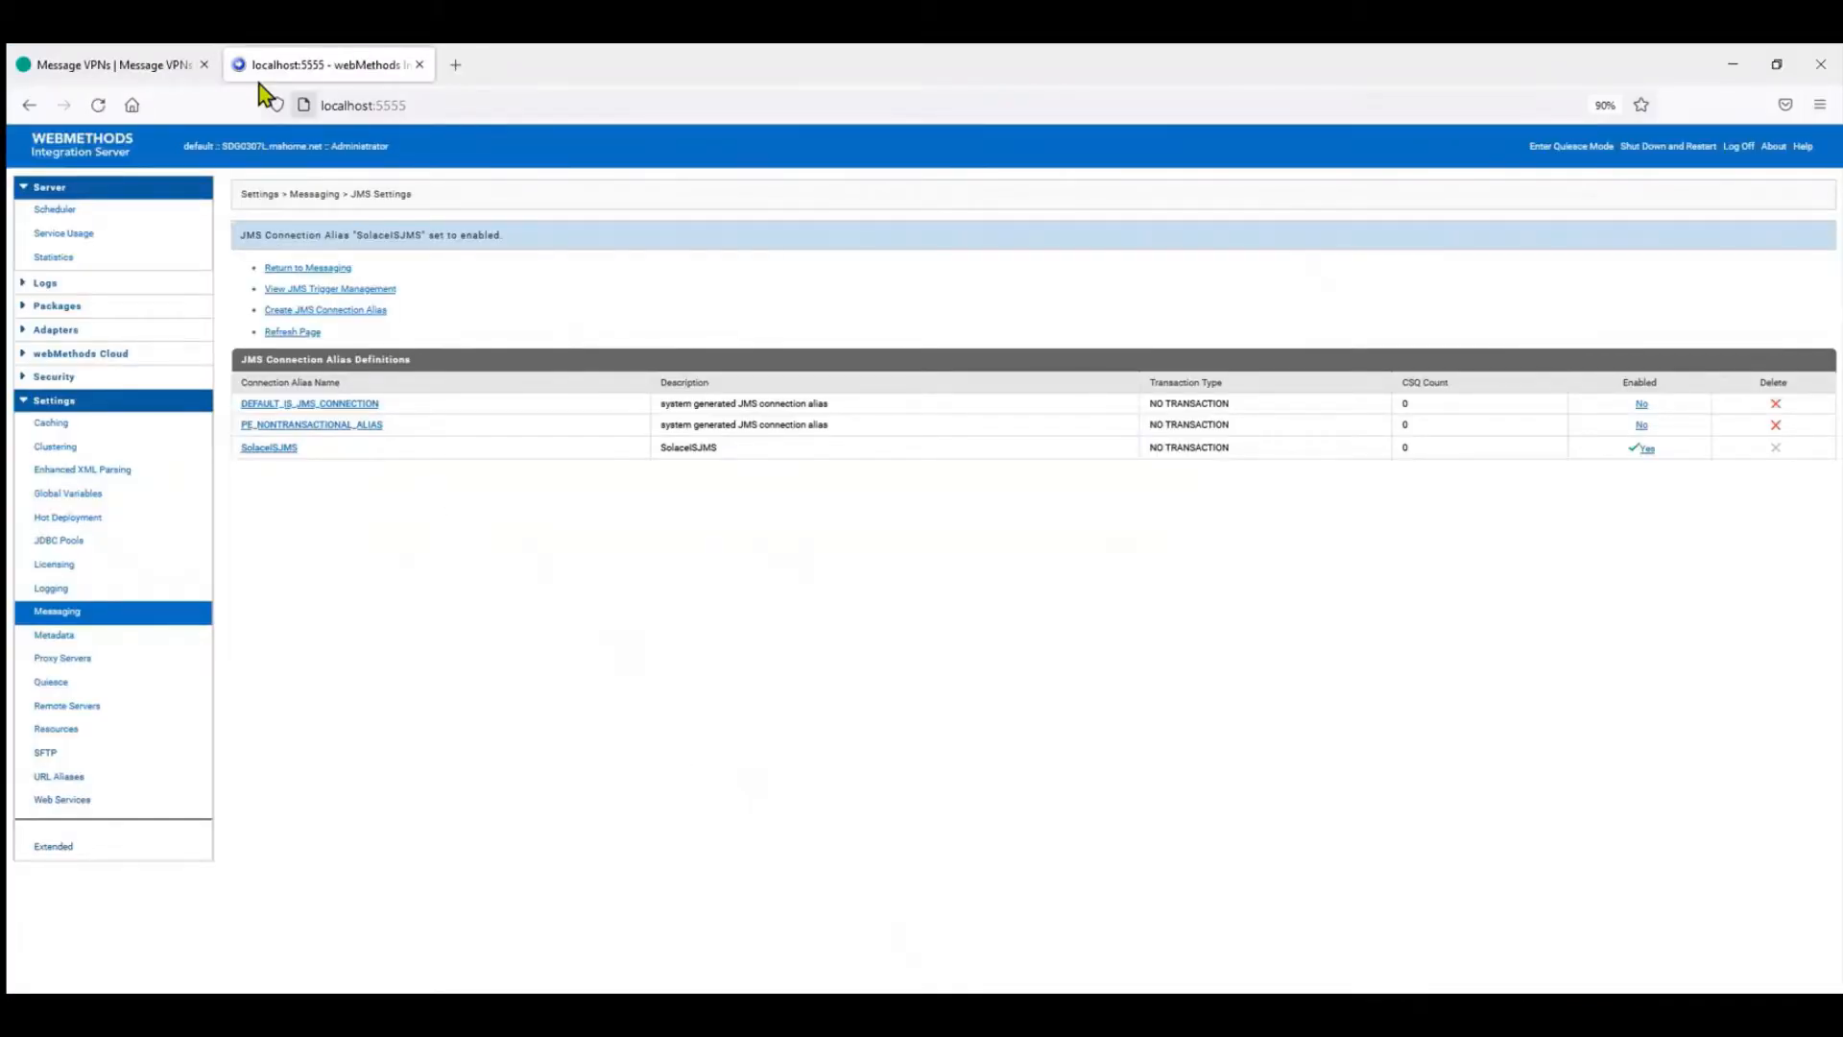
Navigate Integration Server settings to the Messaging JMS connection alias settings
{"action": "left_click", "coordinate": [52, 256]}
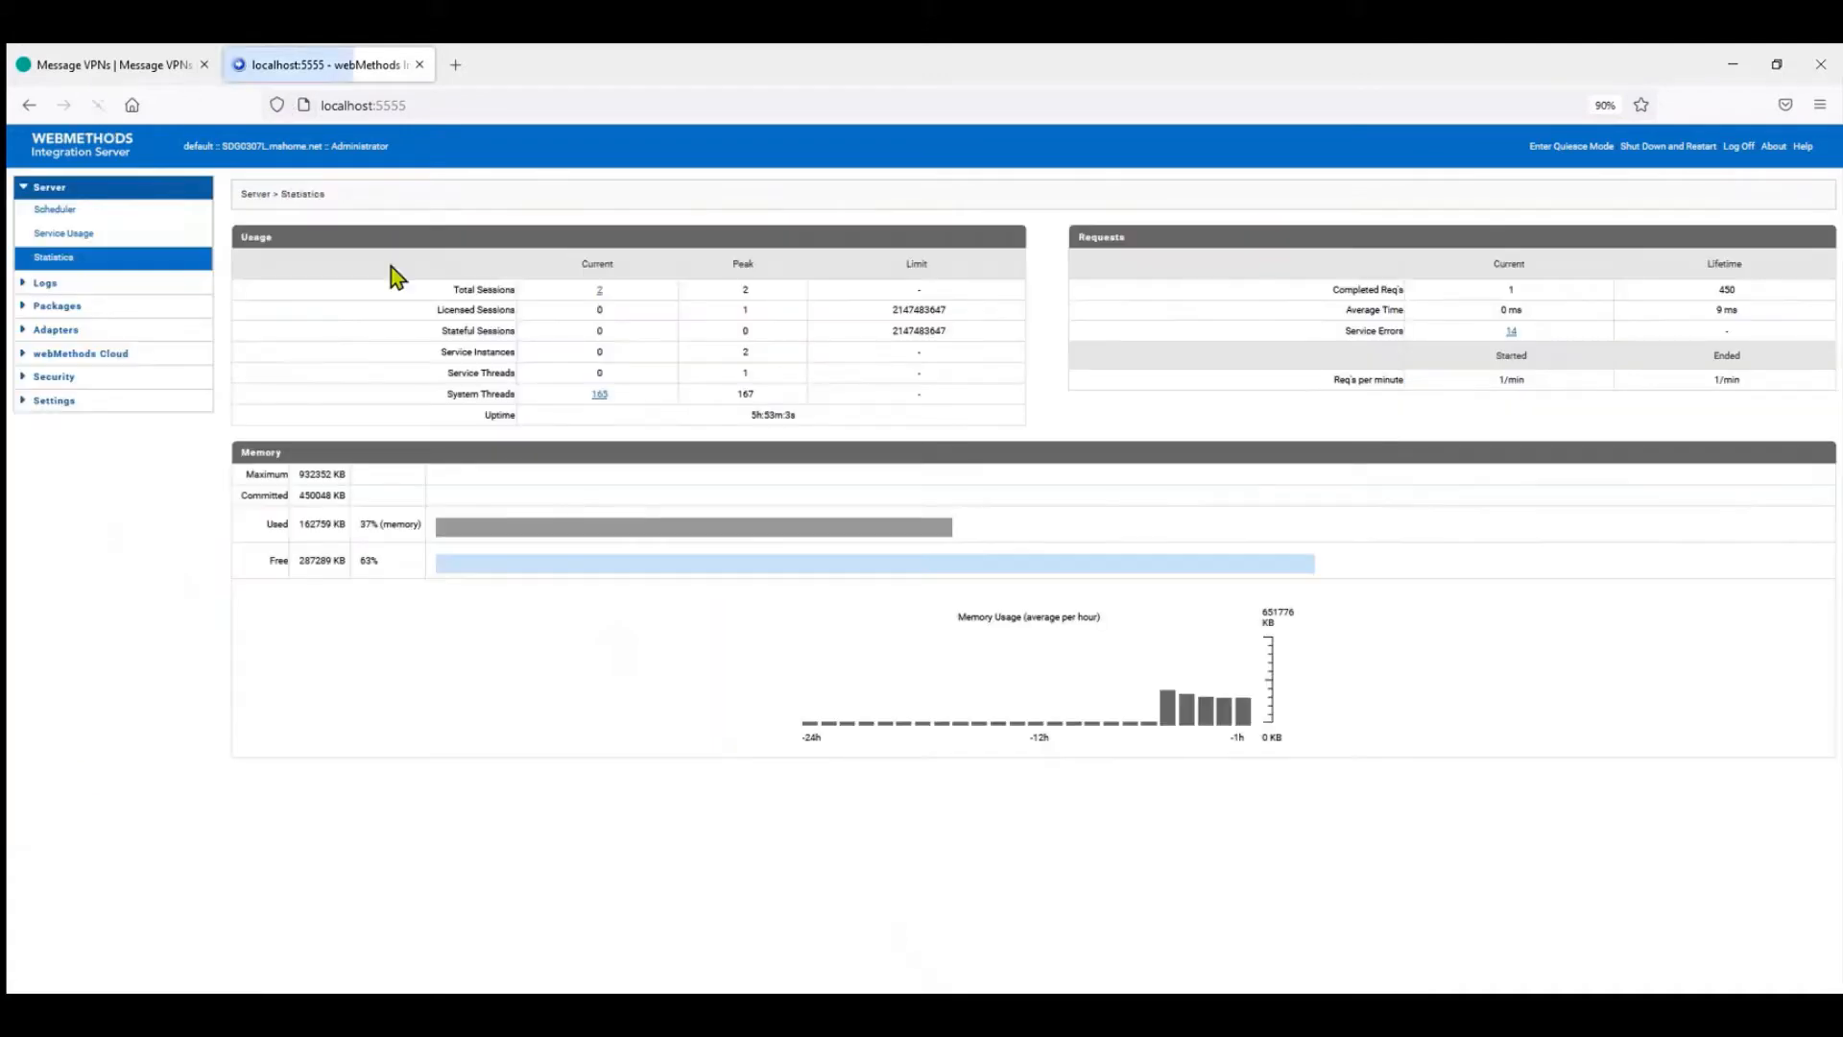
{"action": "left_click", "coordinate": [54, 399]}
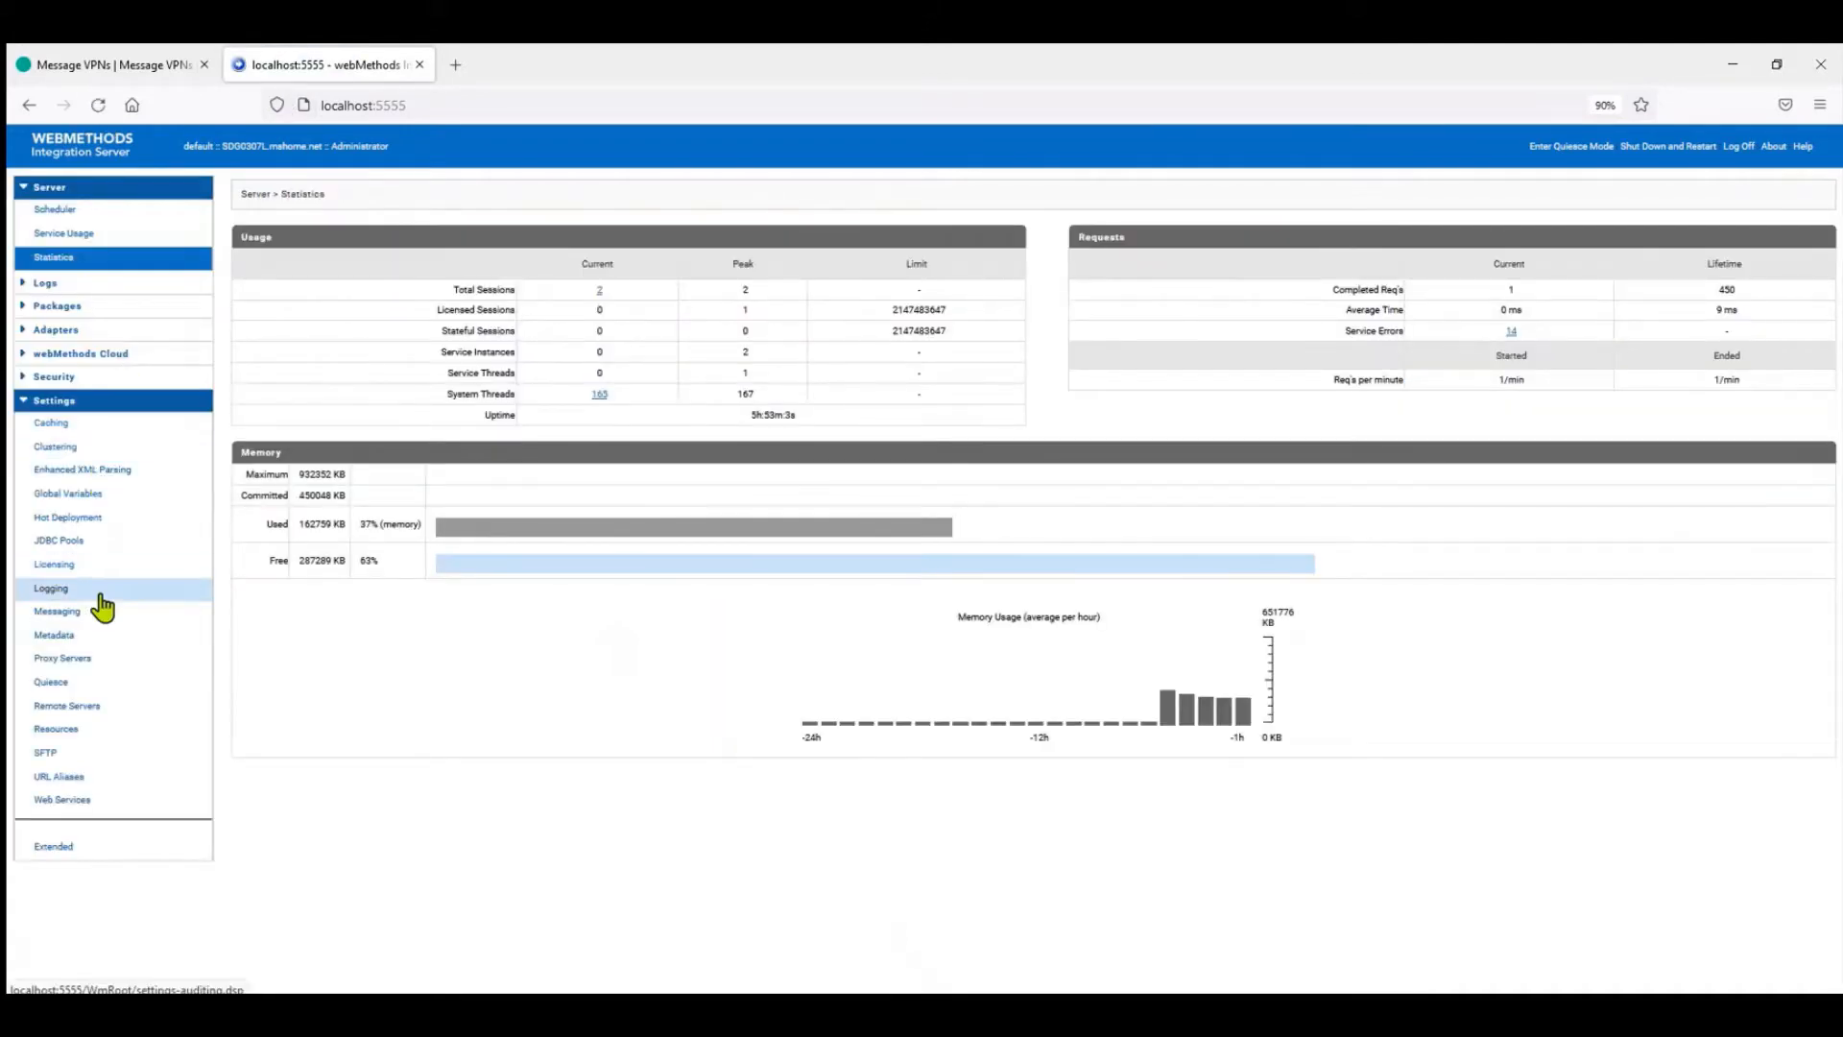
{"action": "left_click", "coordinate": [56, 611]}
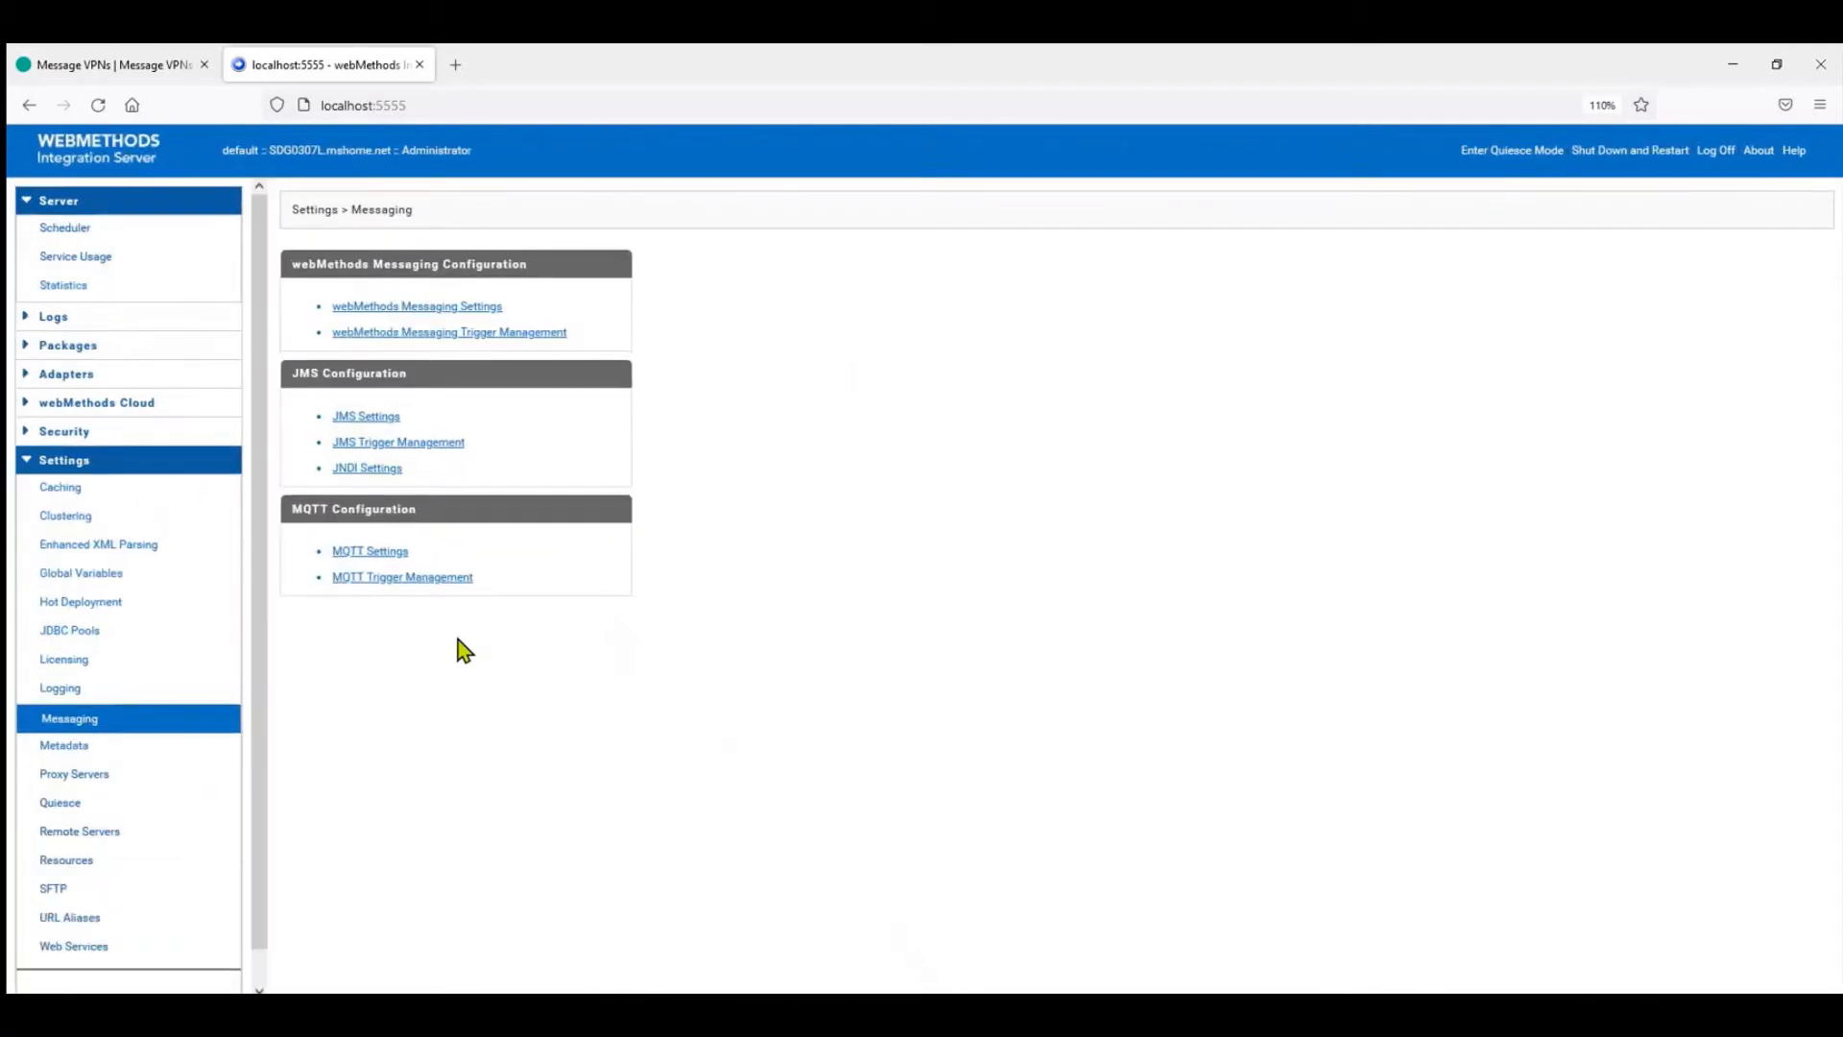
{"action": "mouse_move", "coordinate": [397, 441]}
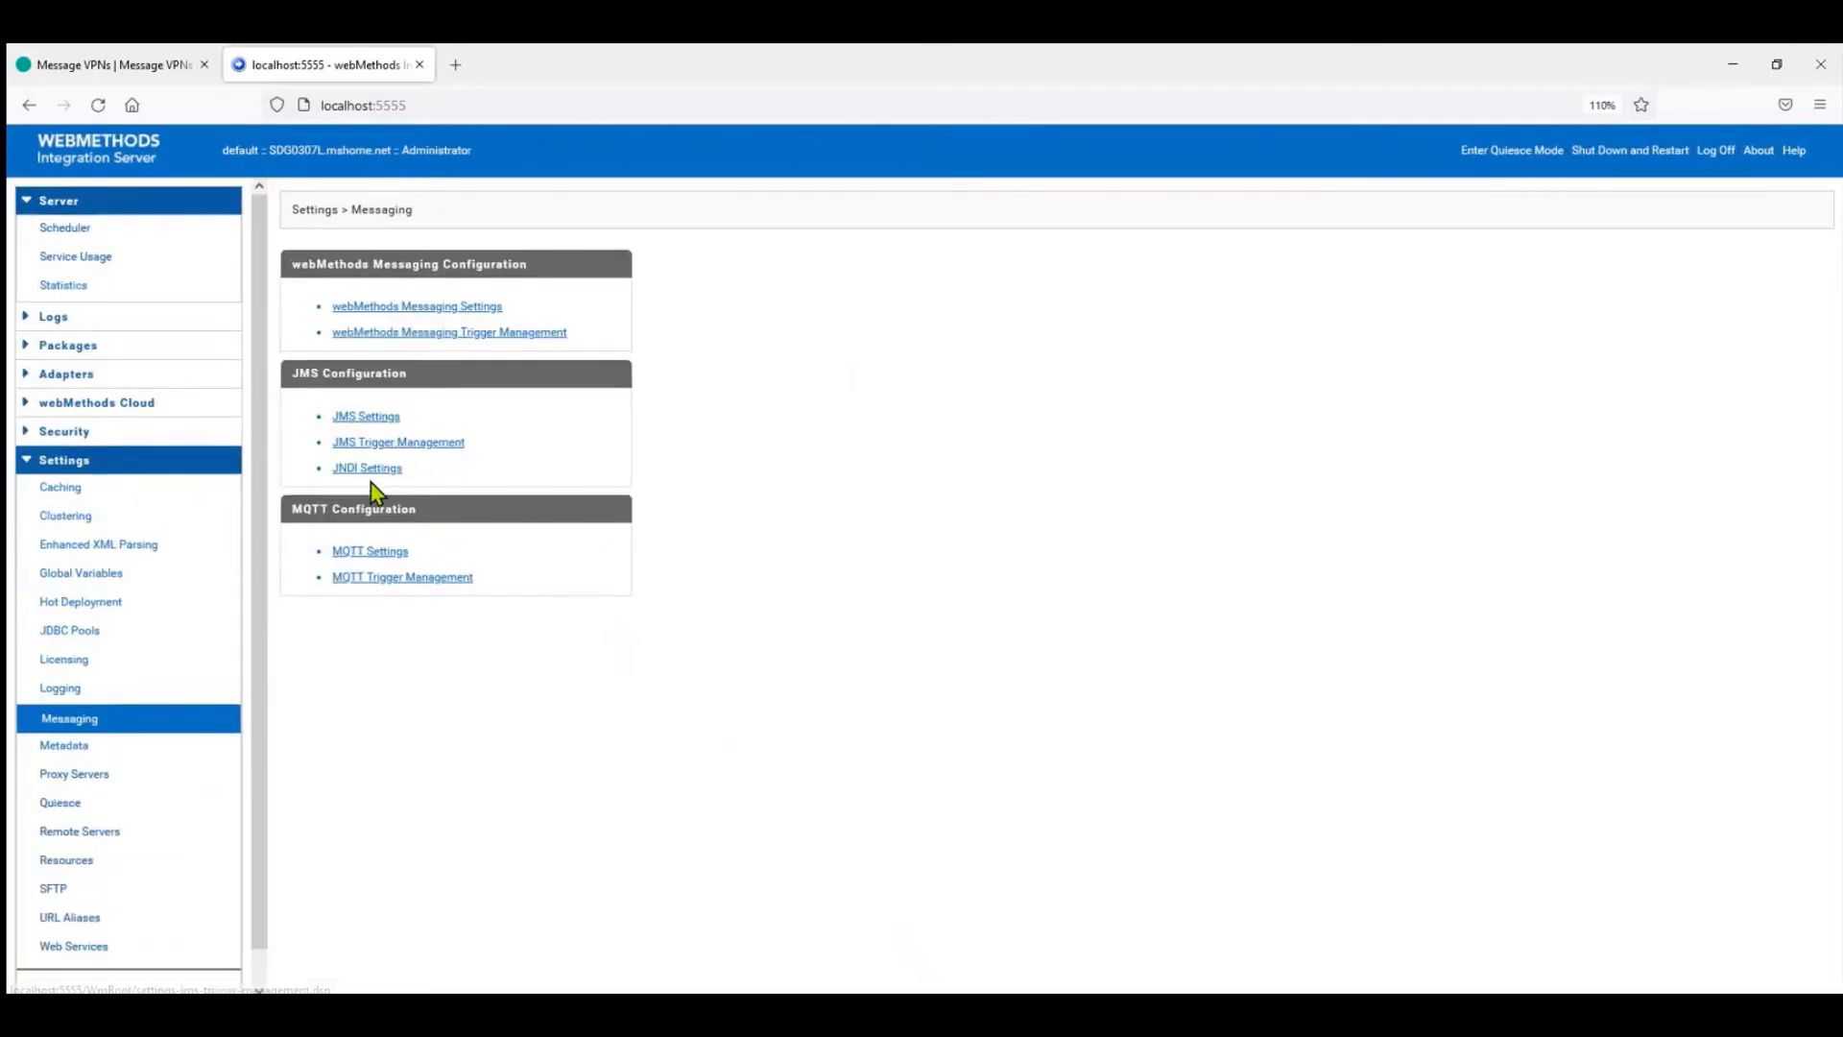
{"action": "left_click", "coordinate": [367, 468]}
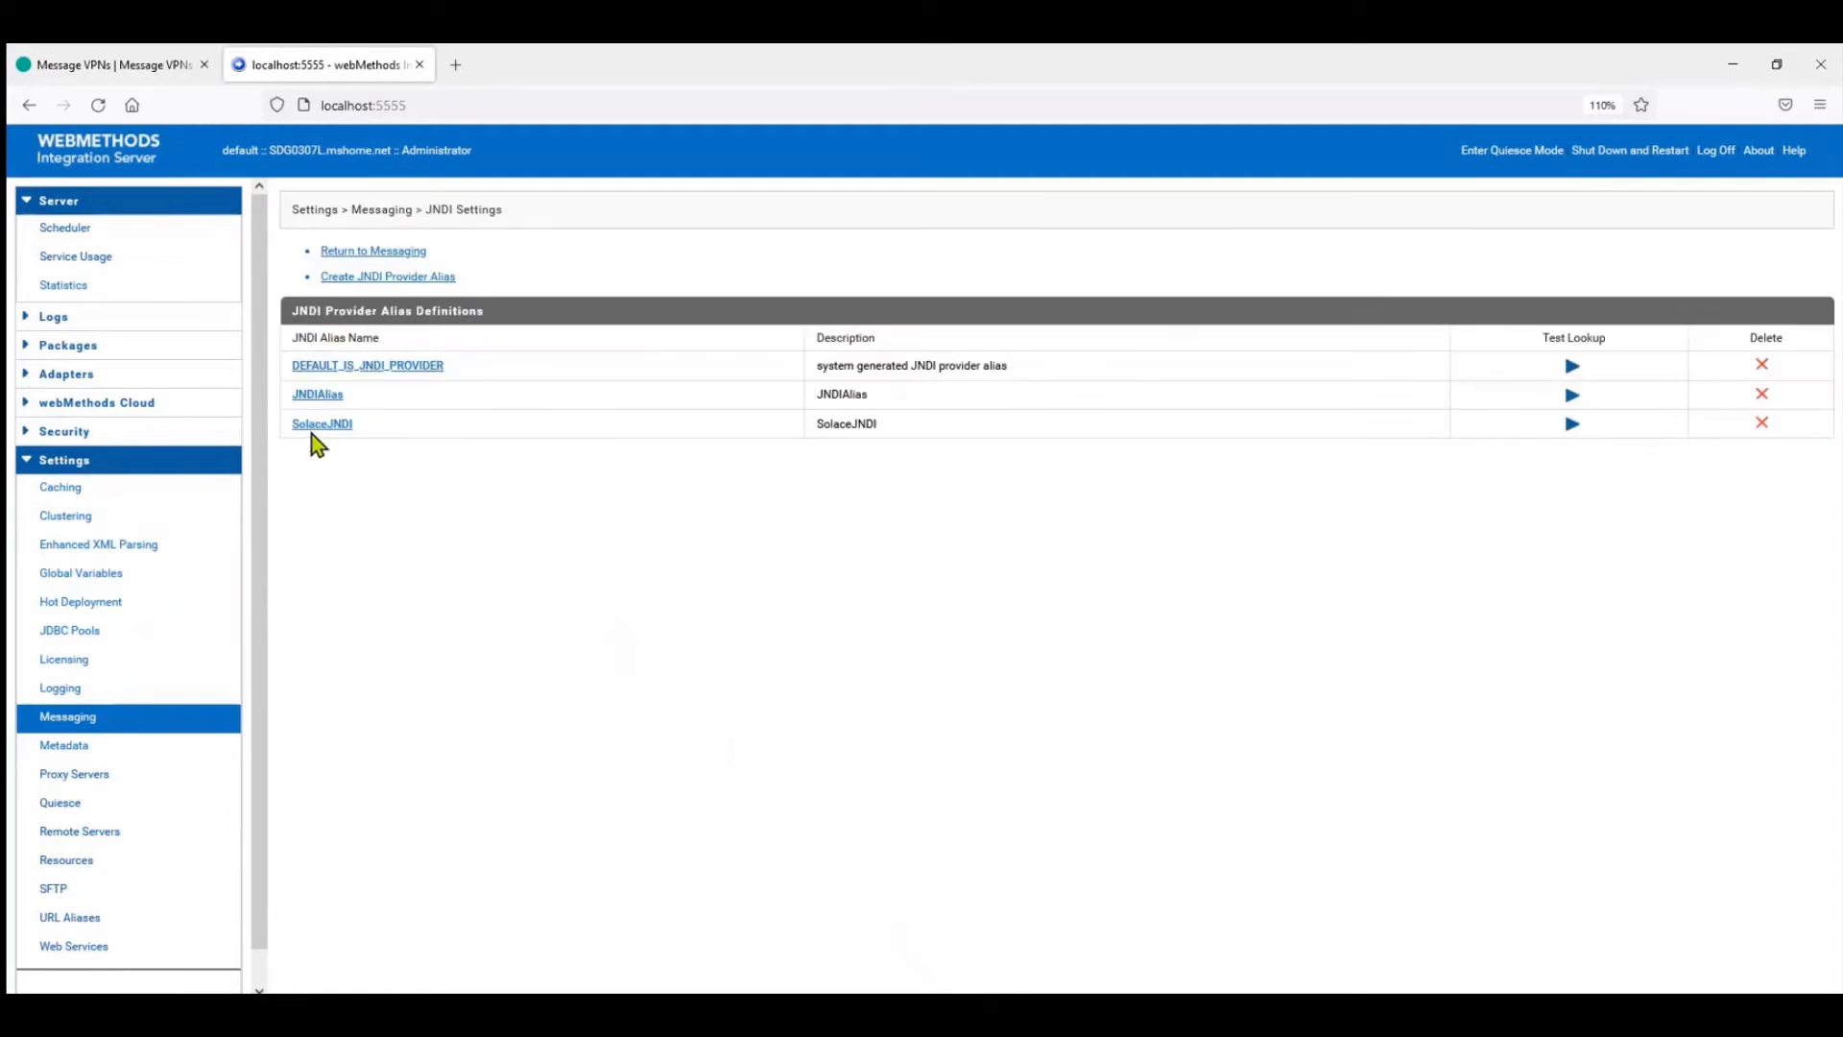
{"action": "left_click", "coordinate": [372, 250]}
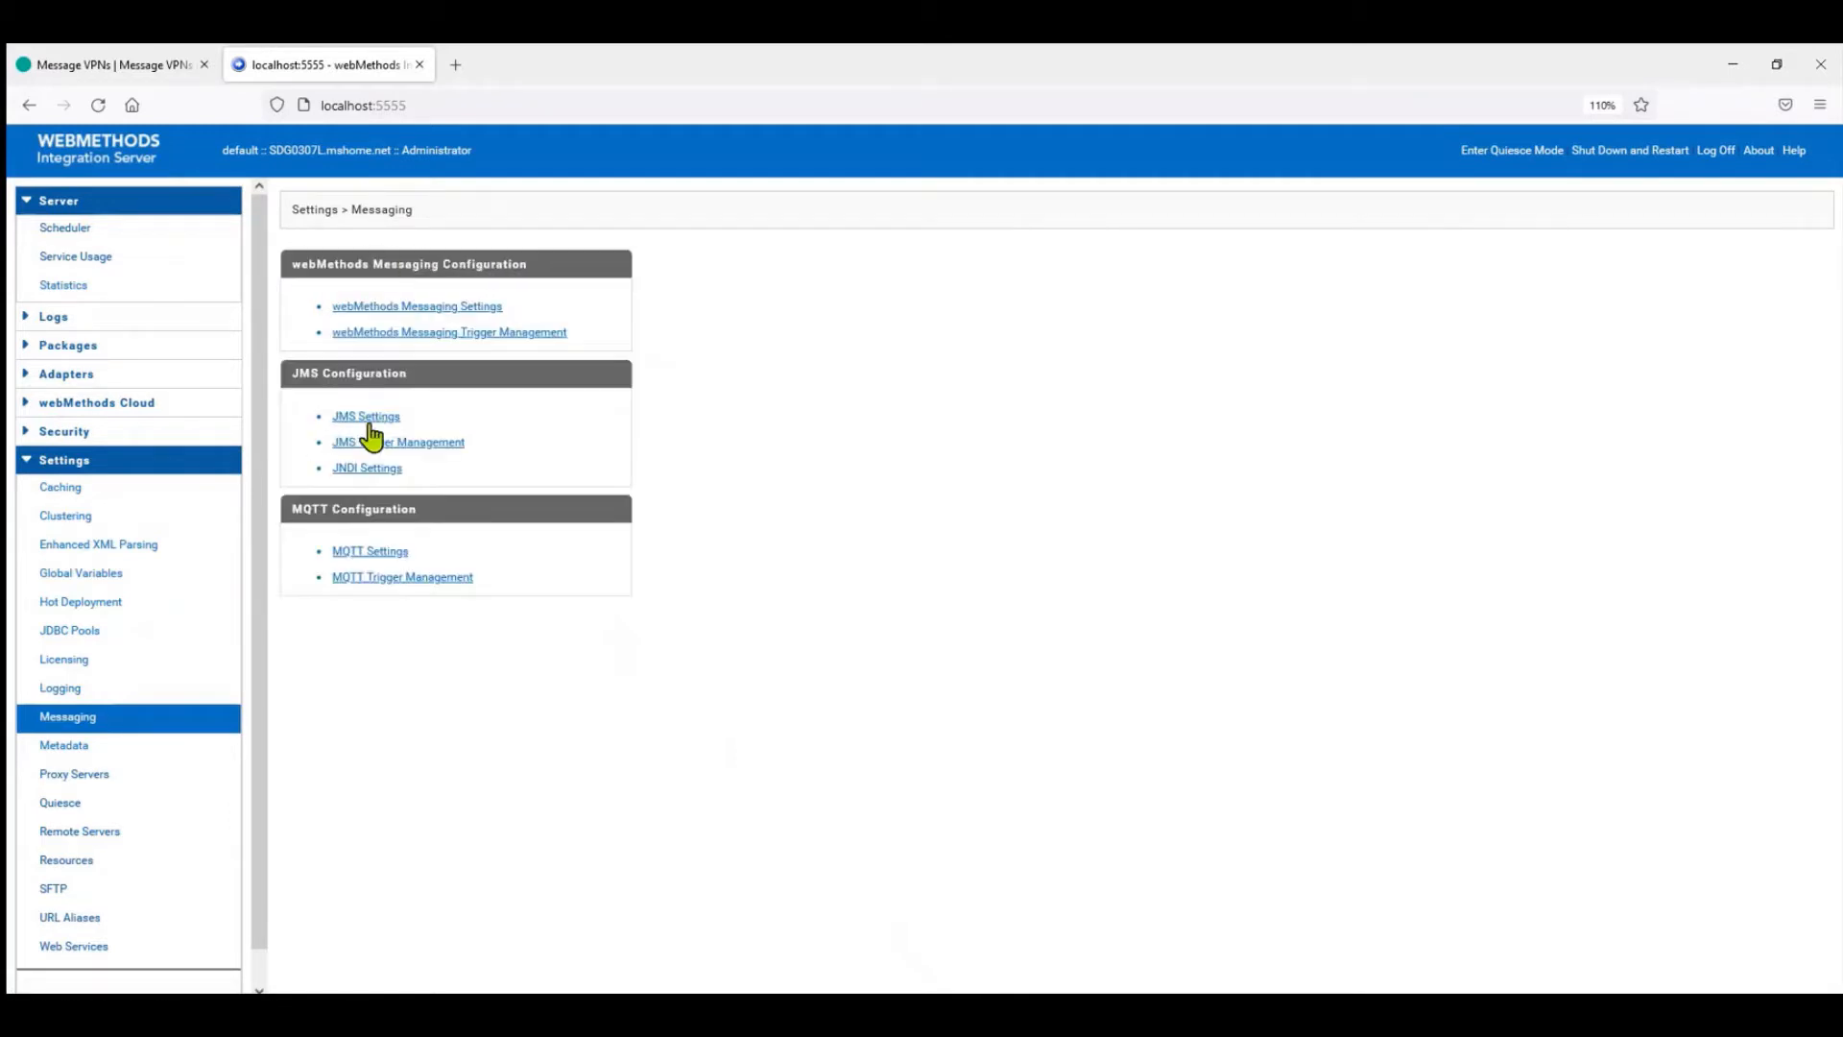
{"action": "left_click", "coordinate": [366, 416]}
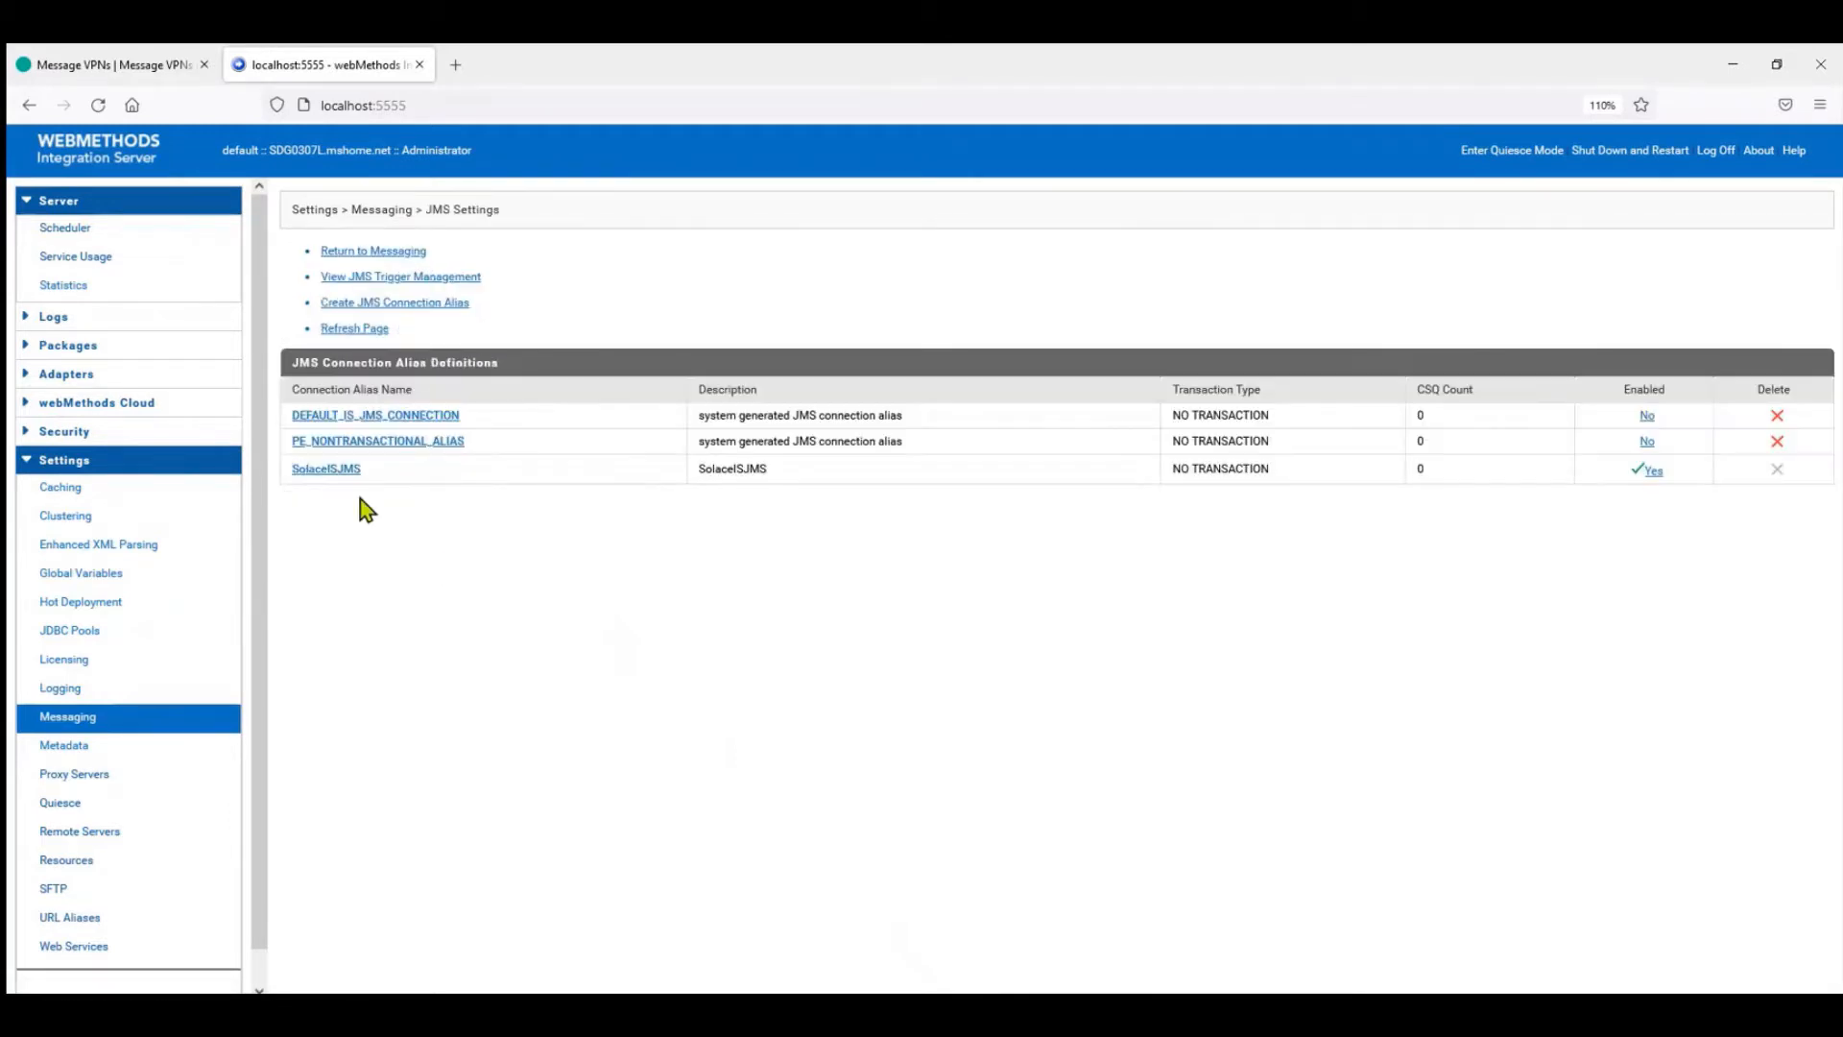
{"action": "mouse_move", "coordinate": [326, 467]}
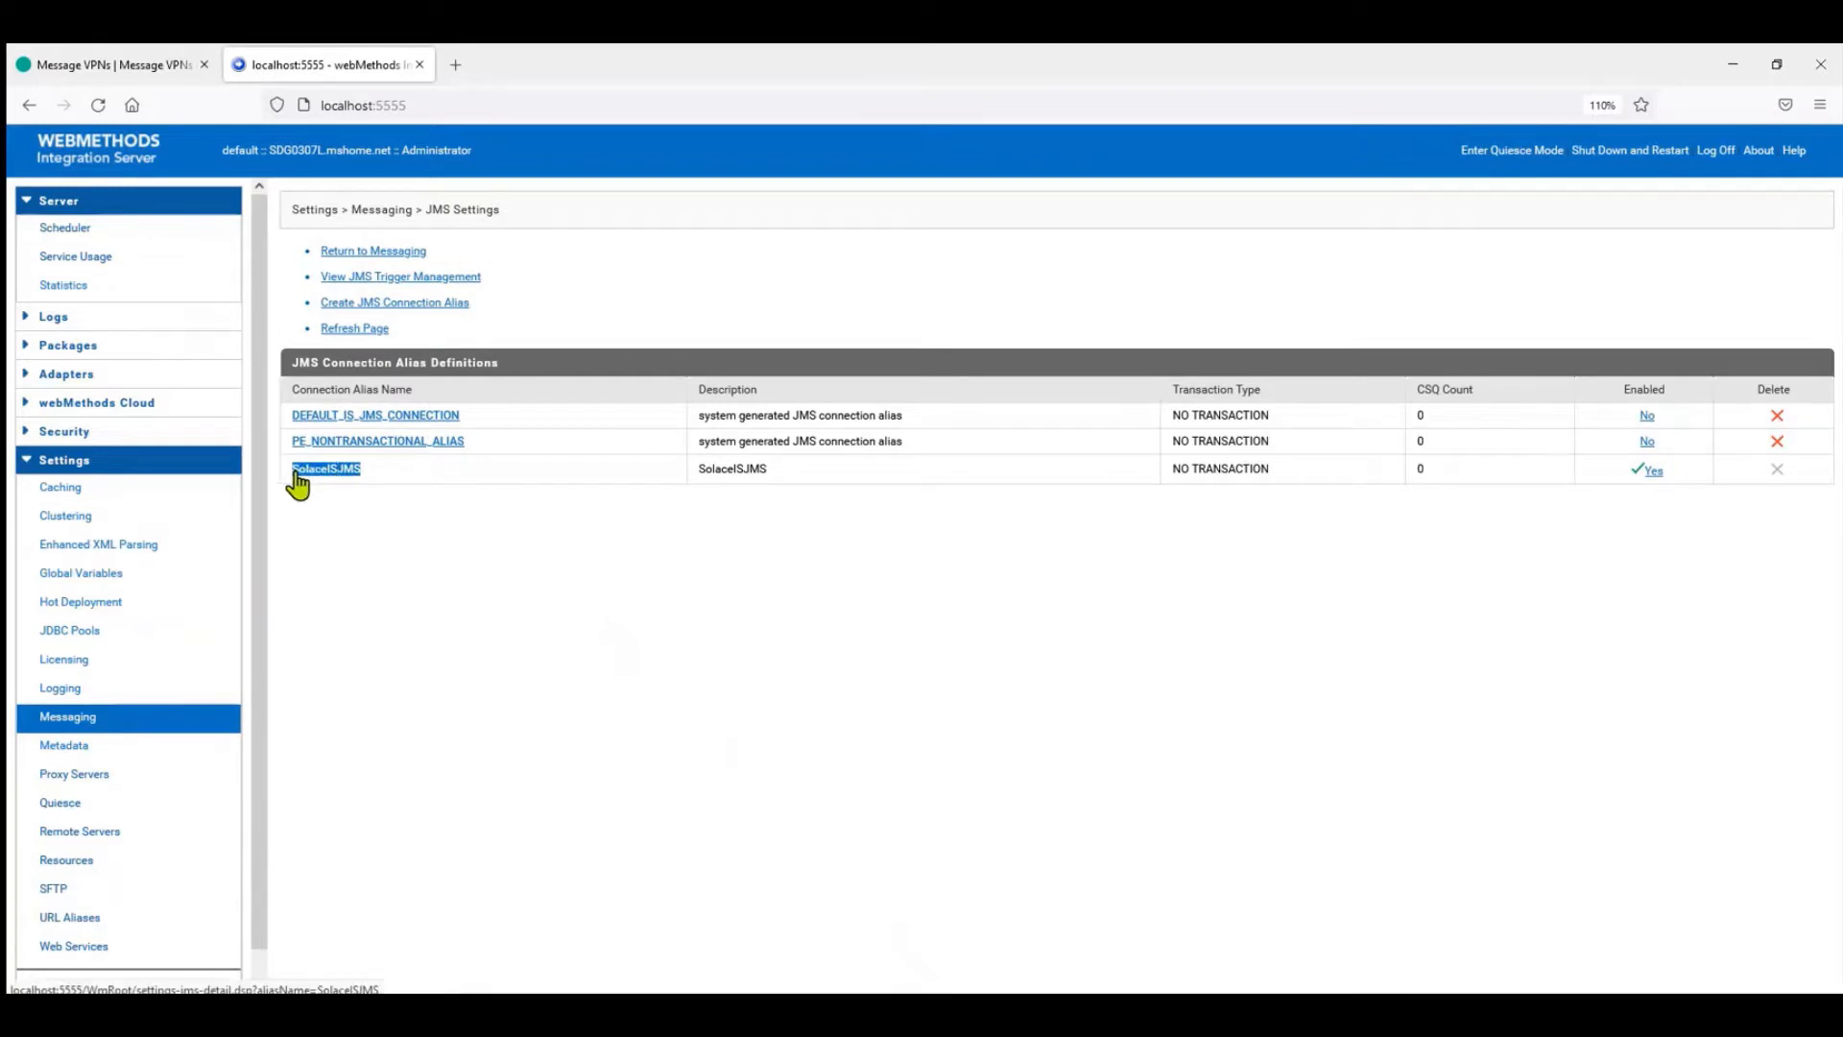
{"action": "mouse_move", "coordinate": [1184, 616]}
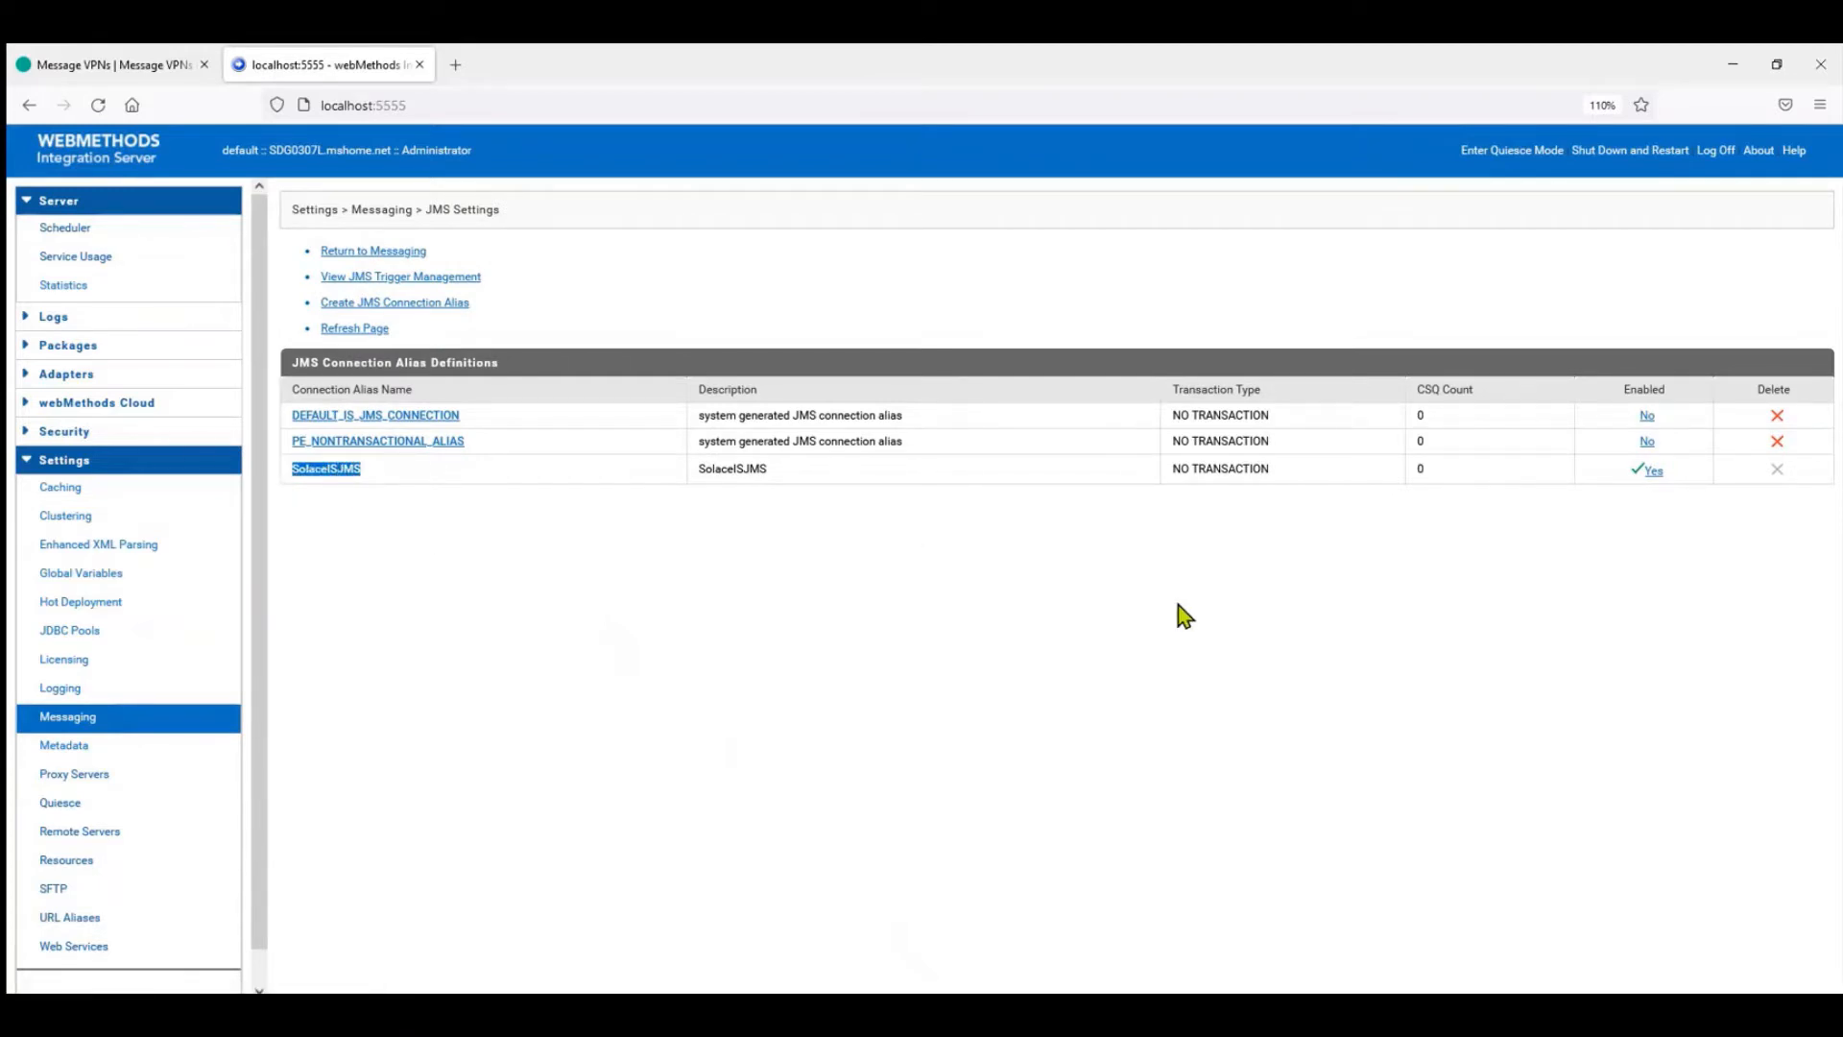
{"action": "mouse_move", "coordinate": [1263, 586]}
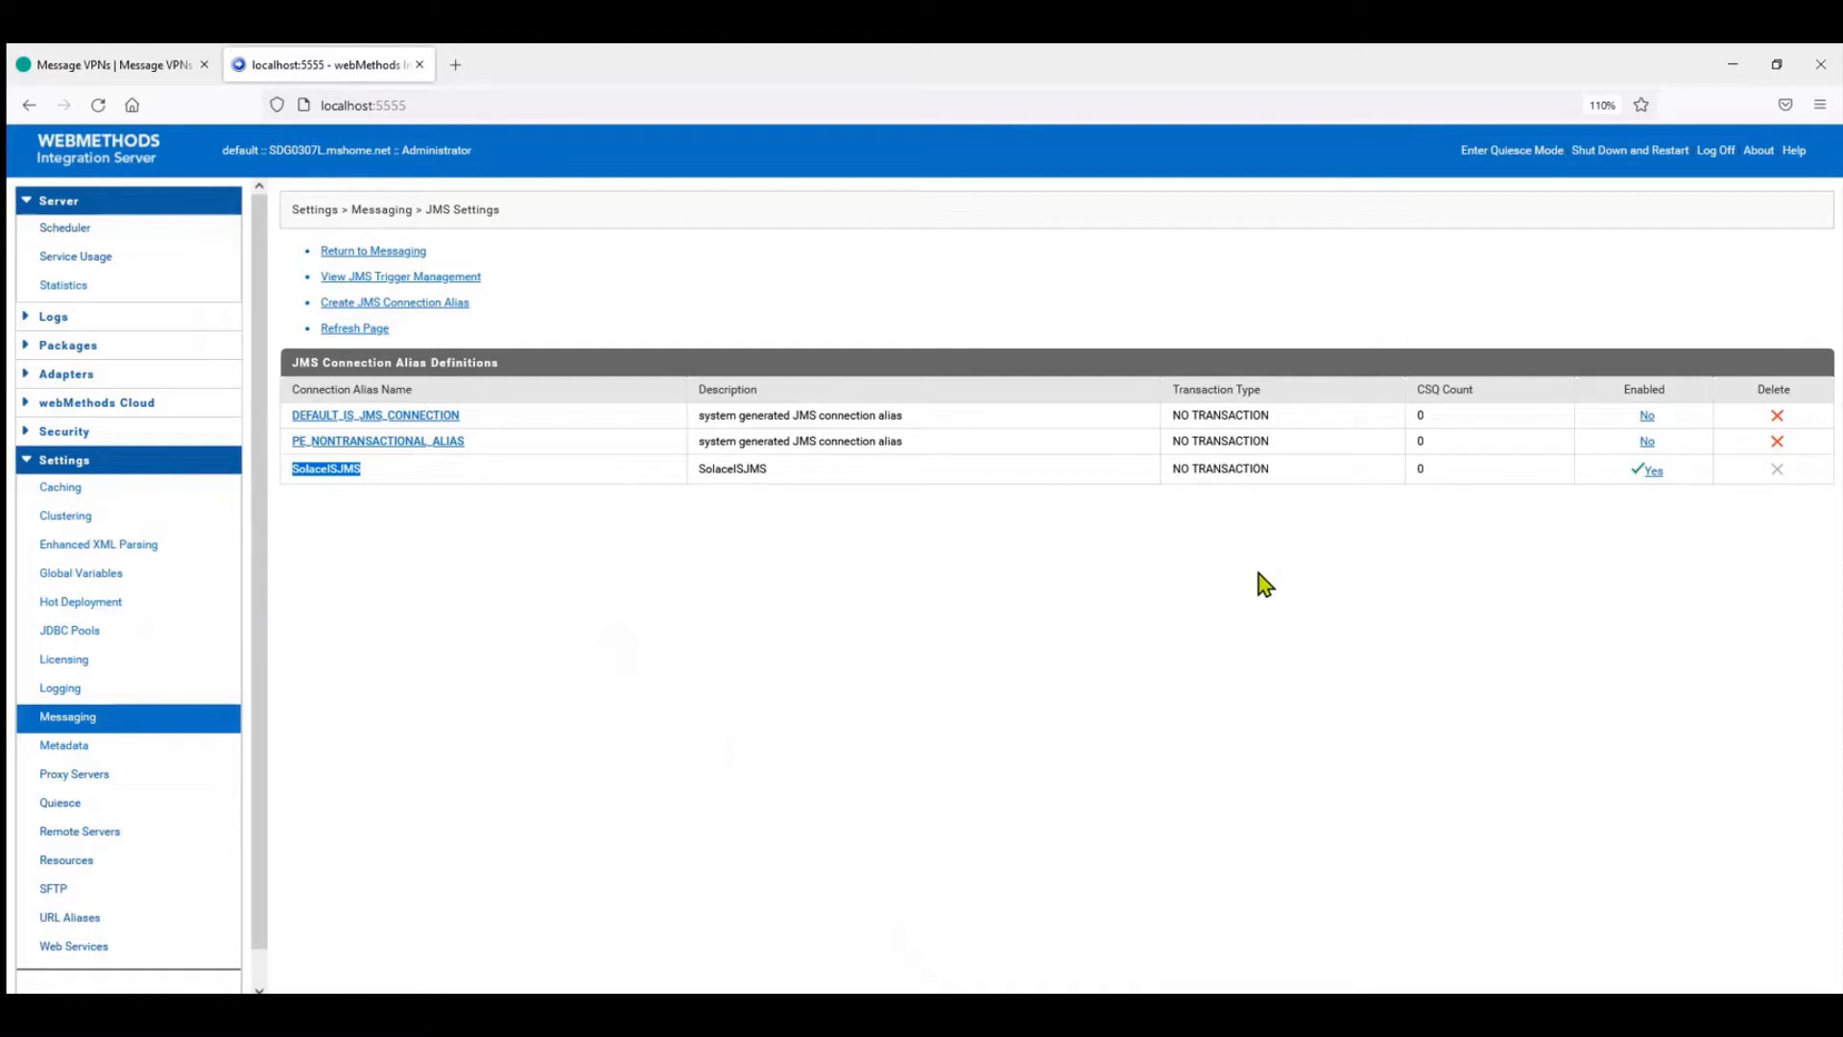
Disable and re-enable the SolaceISJMS connection alias, then switch to the Solace broker
{"action": "left_click", "coordinate": [1649, 469]}
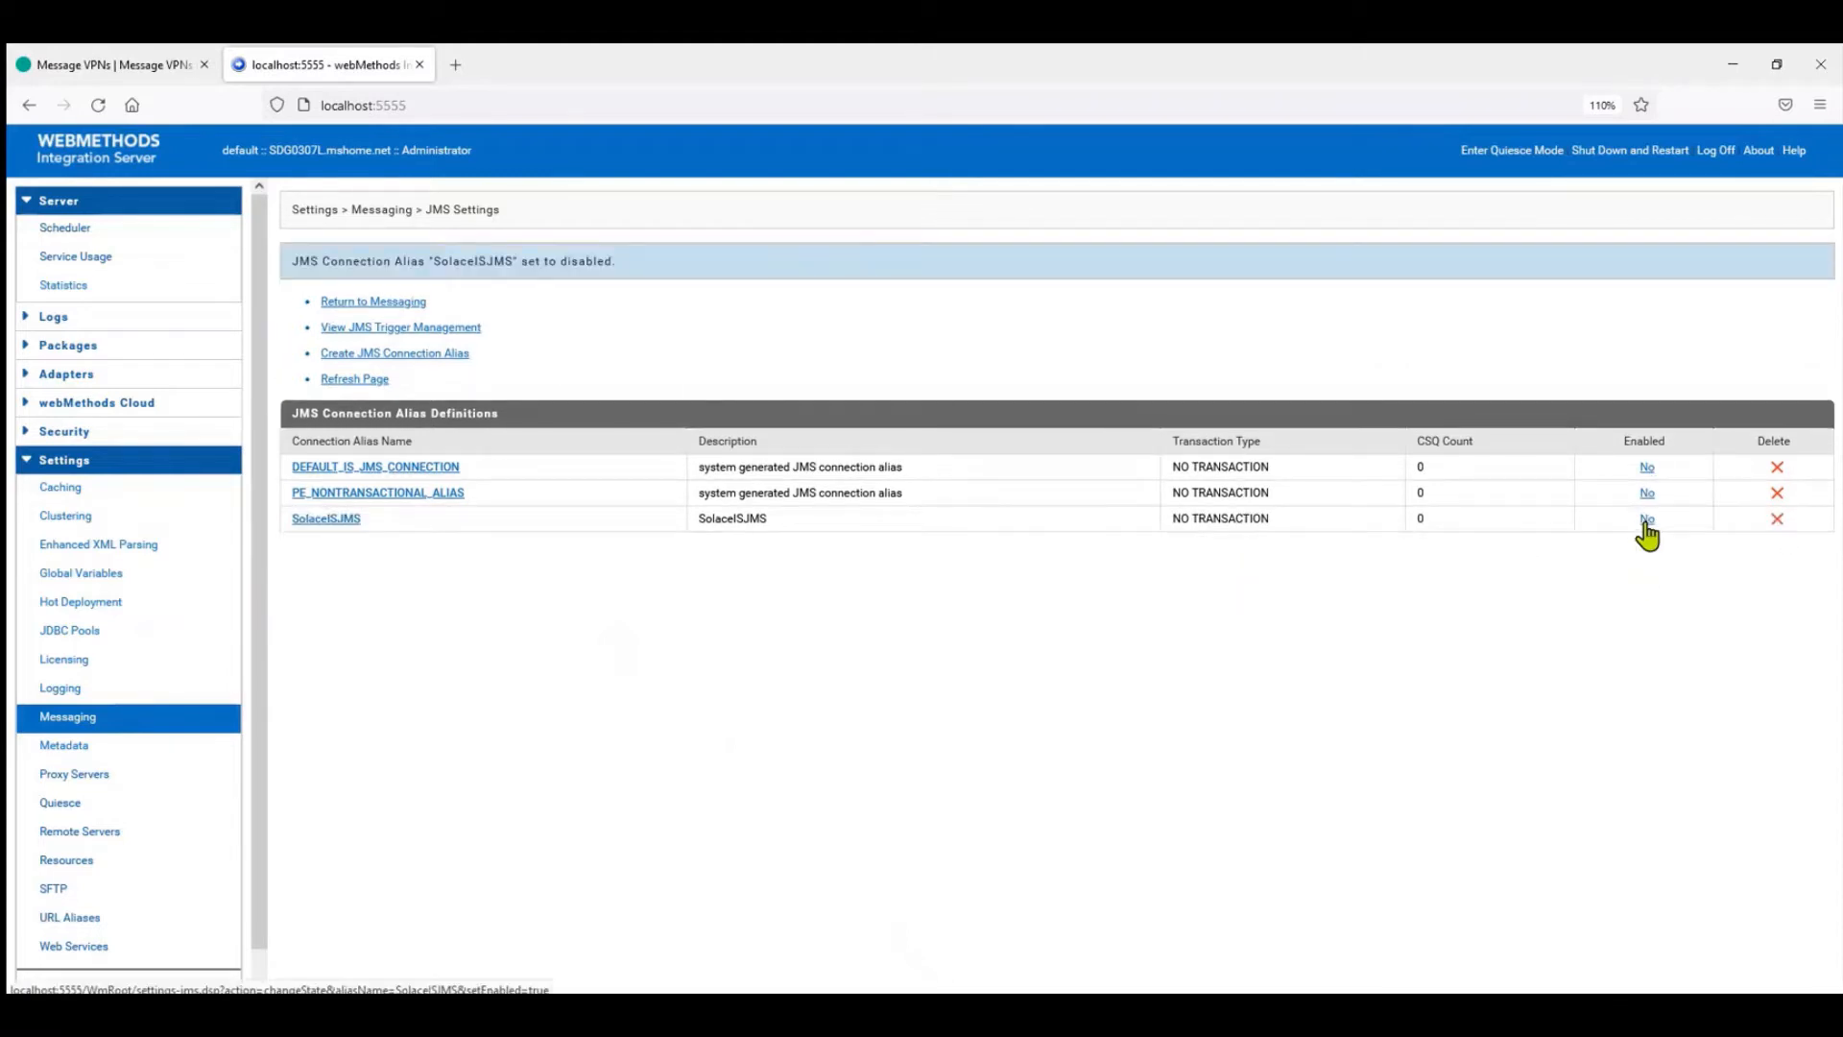
{"action": "left_click", "coordinate": [1645, 519]}
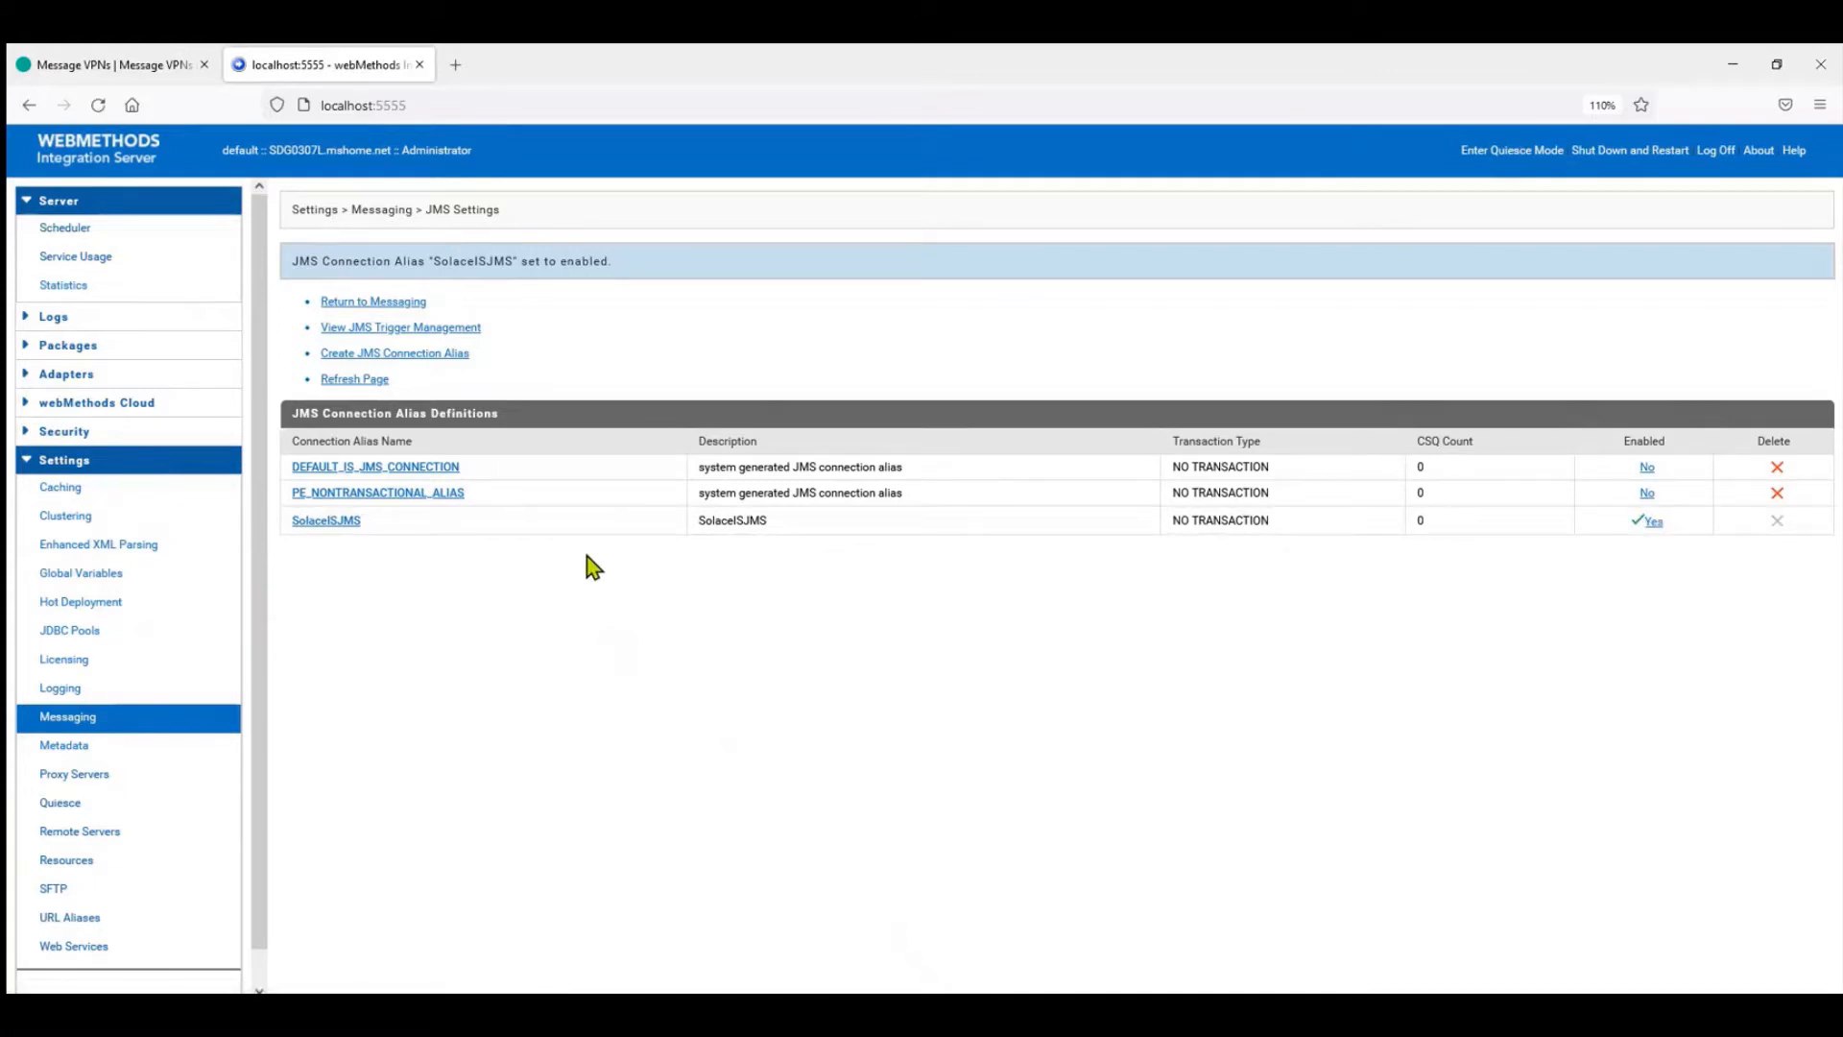
{"action": "mouse_move", "coordinate": [544, 638]}
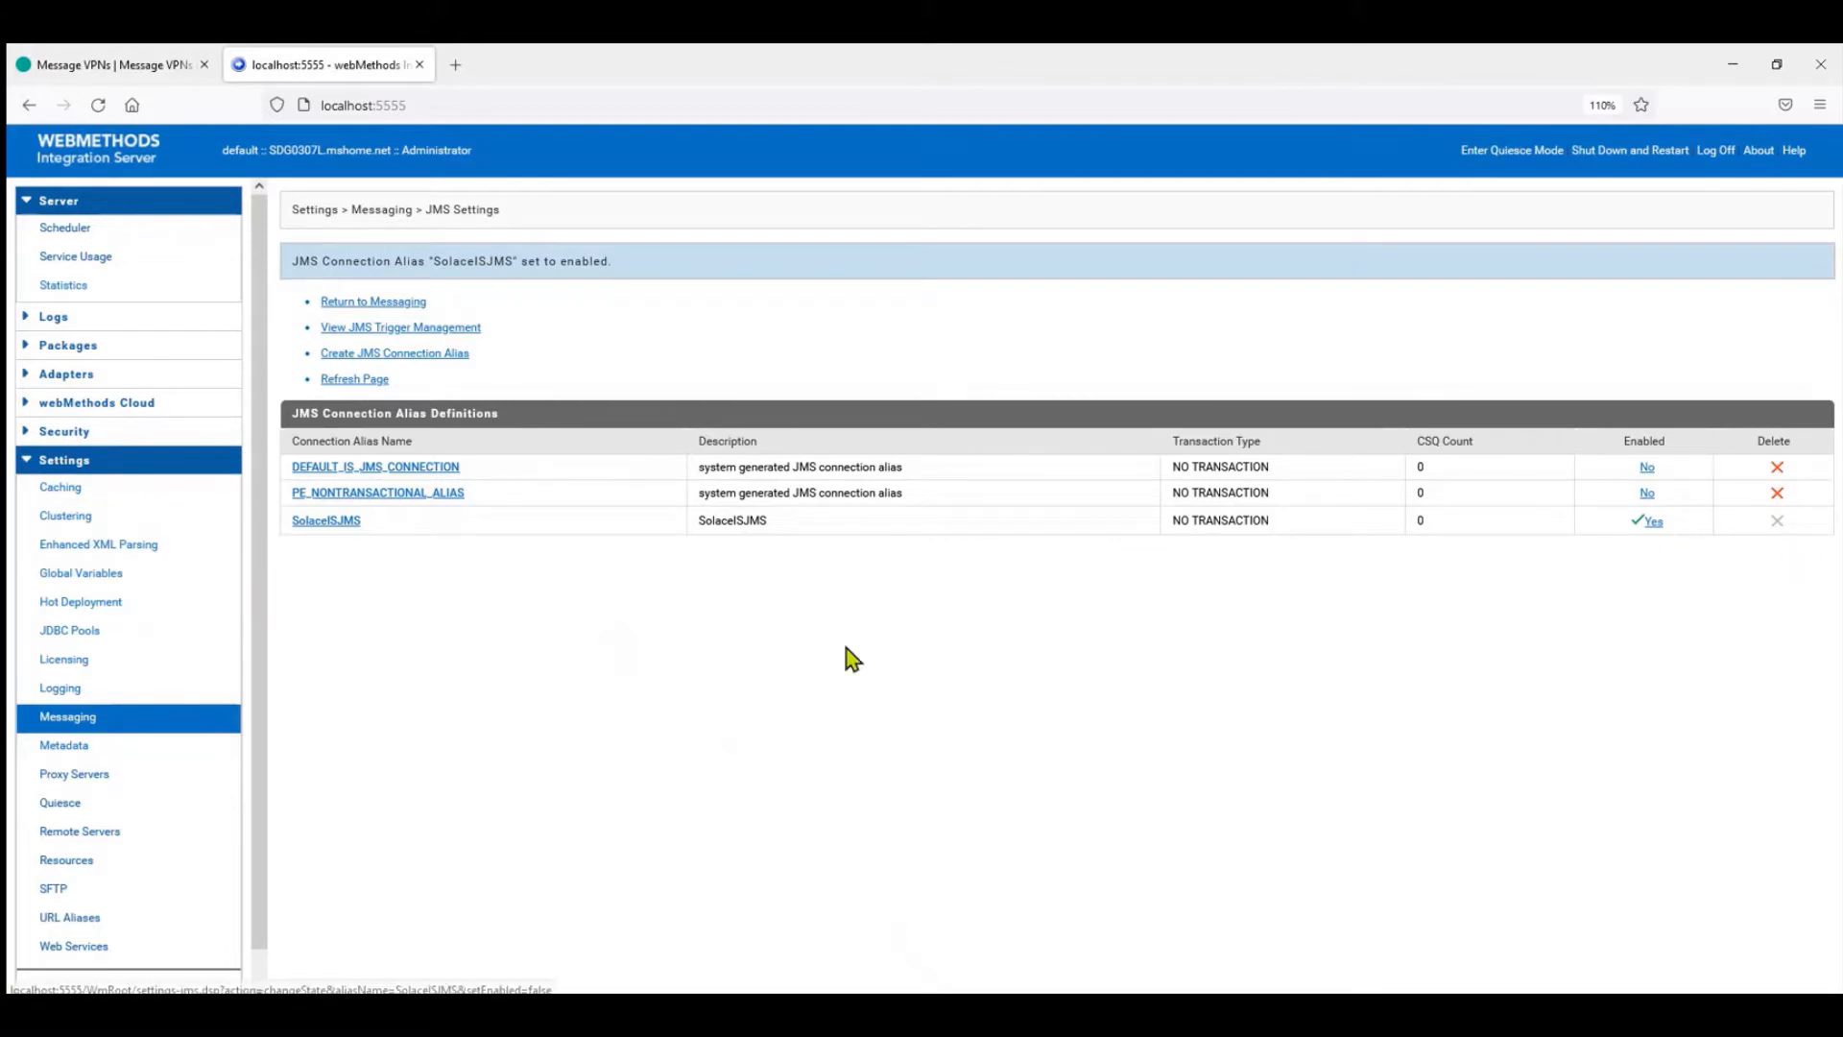
{"action": "left_click", "coordinate": [106, 63]}
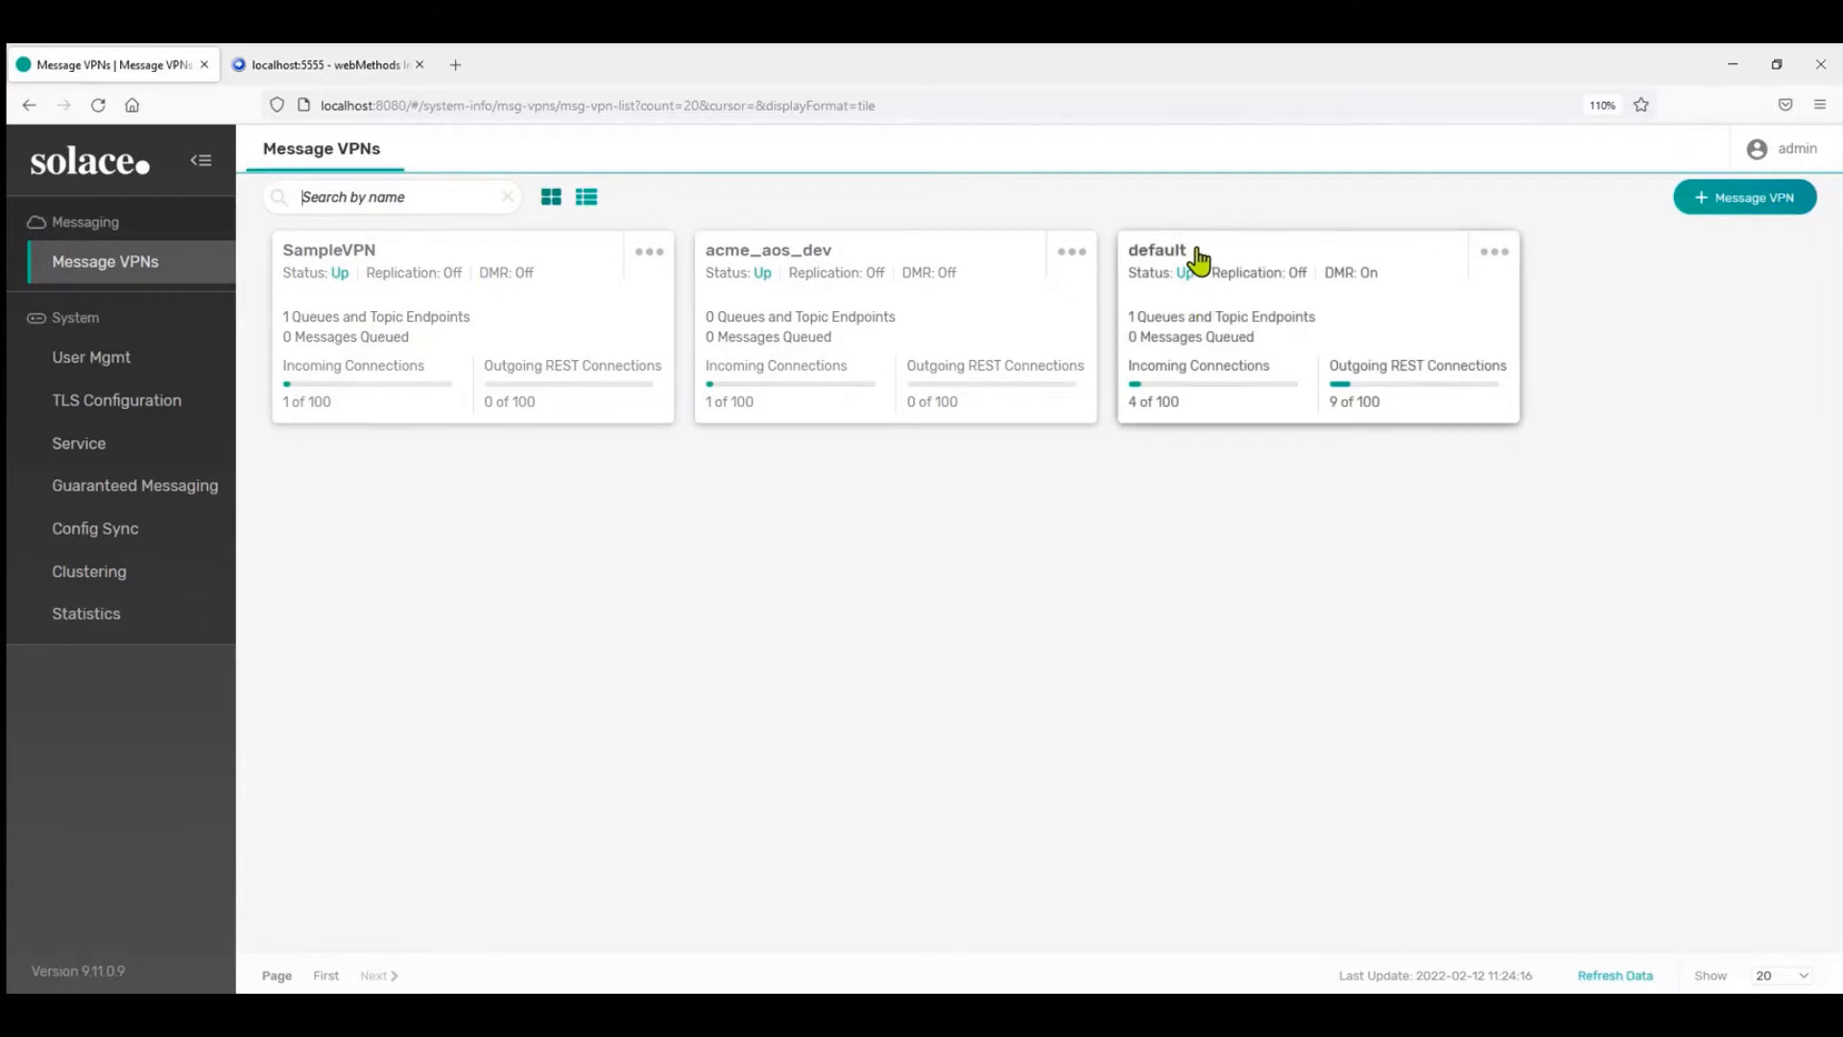
Open the default VPN's JMS JNDI connection factories, showing /jms/cf/default and cf/SolaceISCF
{"action": "left_click", "coordinate": [1156, 250]}
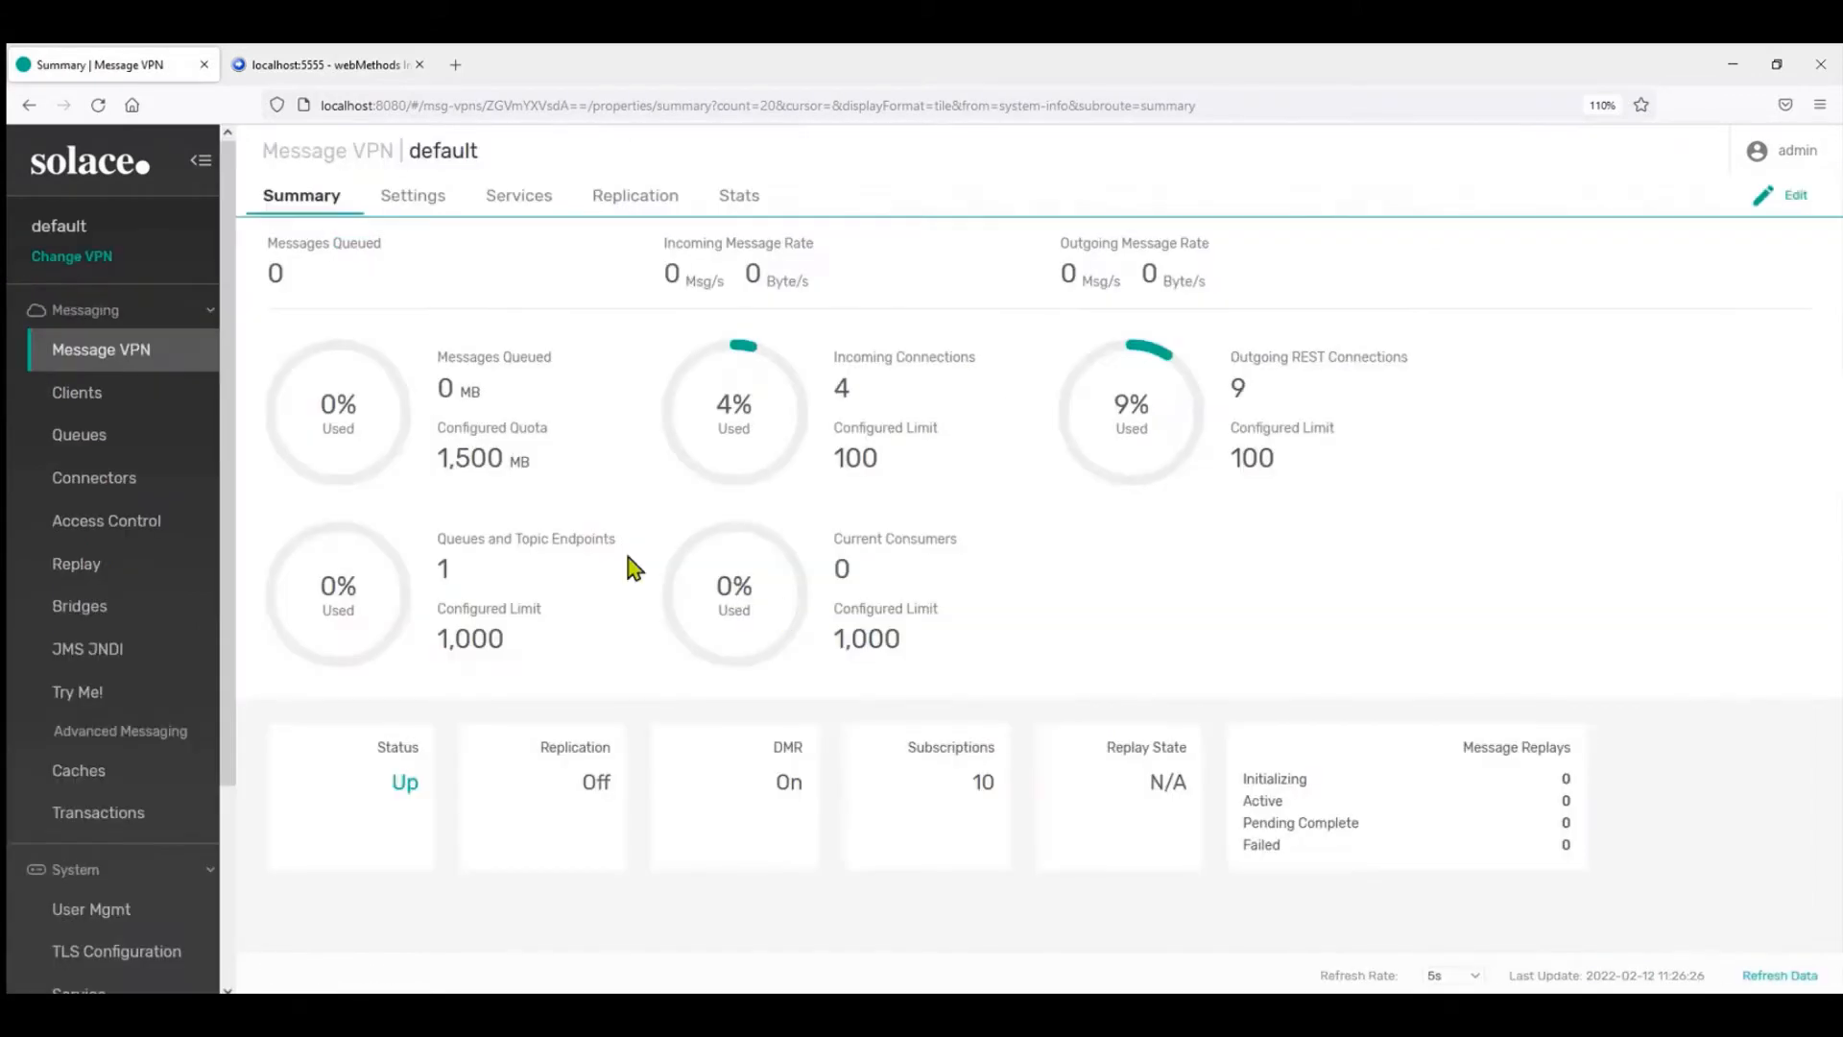
{"action": "mouse_move", "coordinate": [87, 648]}
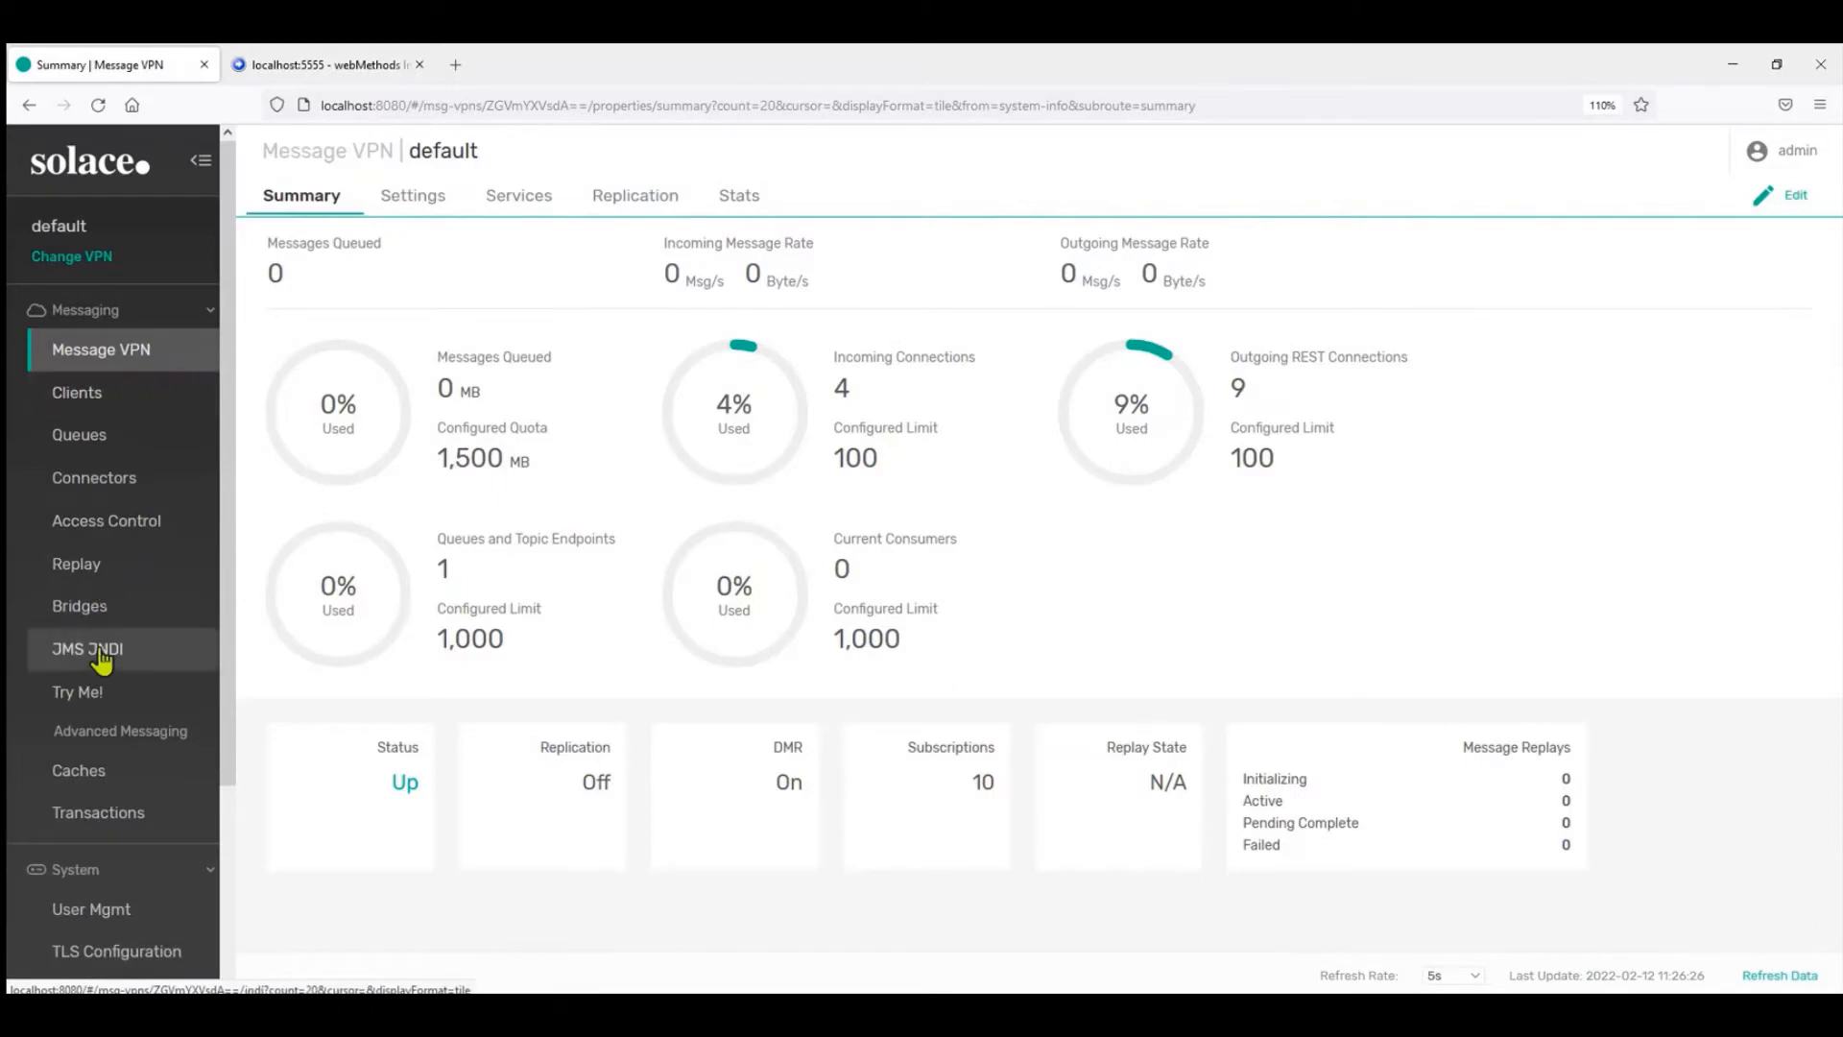
{"action": "left_click", "coordinate": [87, 648]}
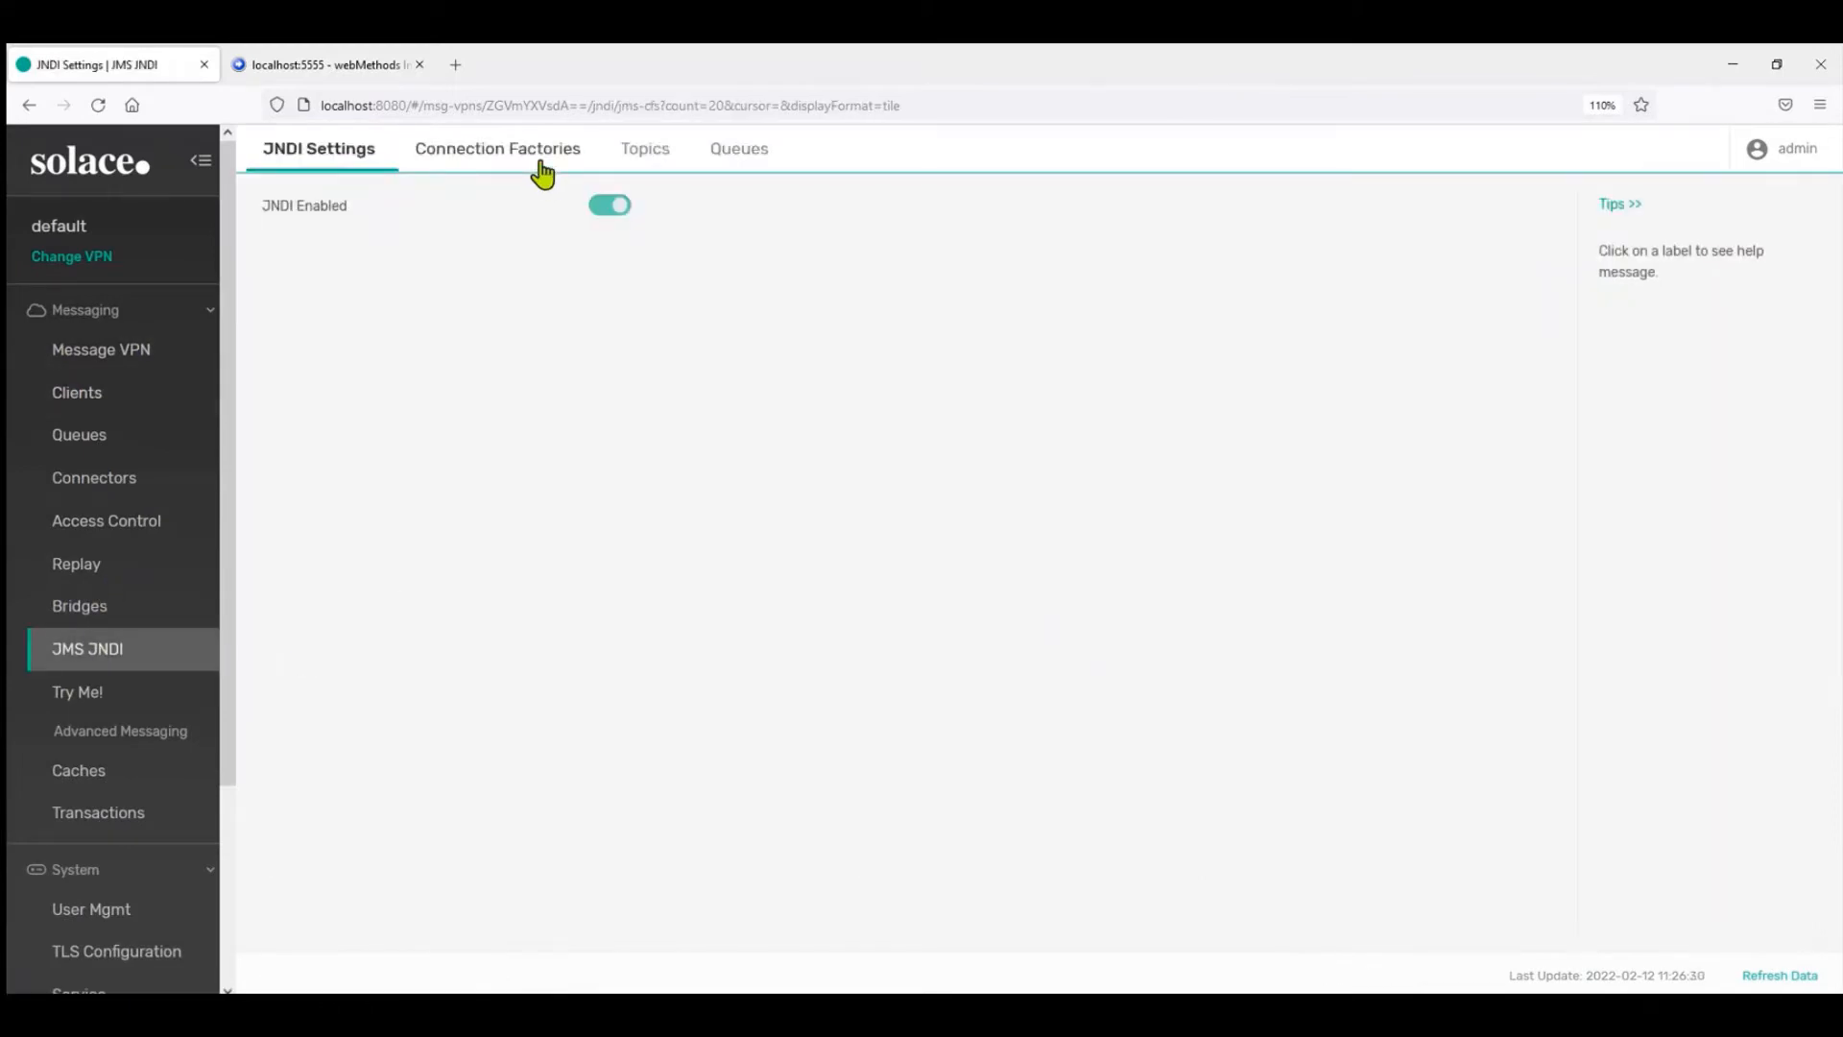
{"action": "left_click", "coordinate": [497, 148]}
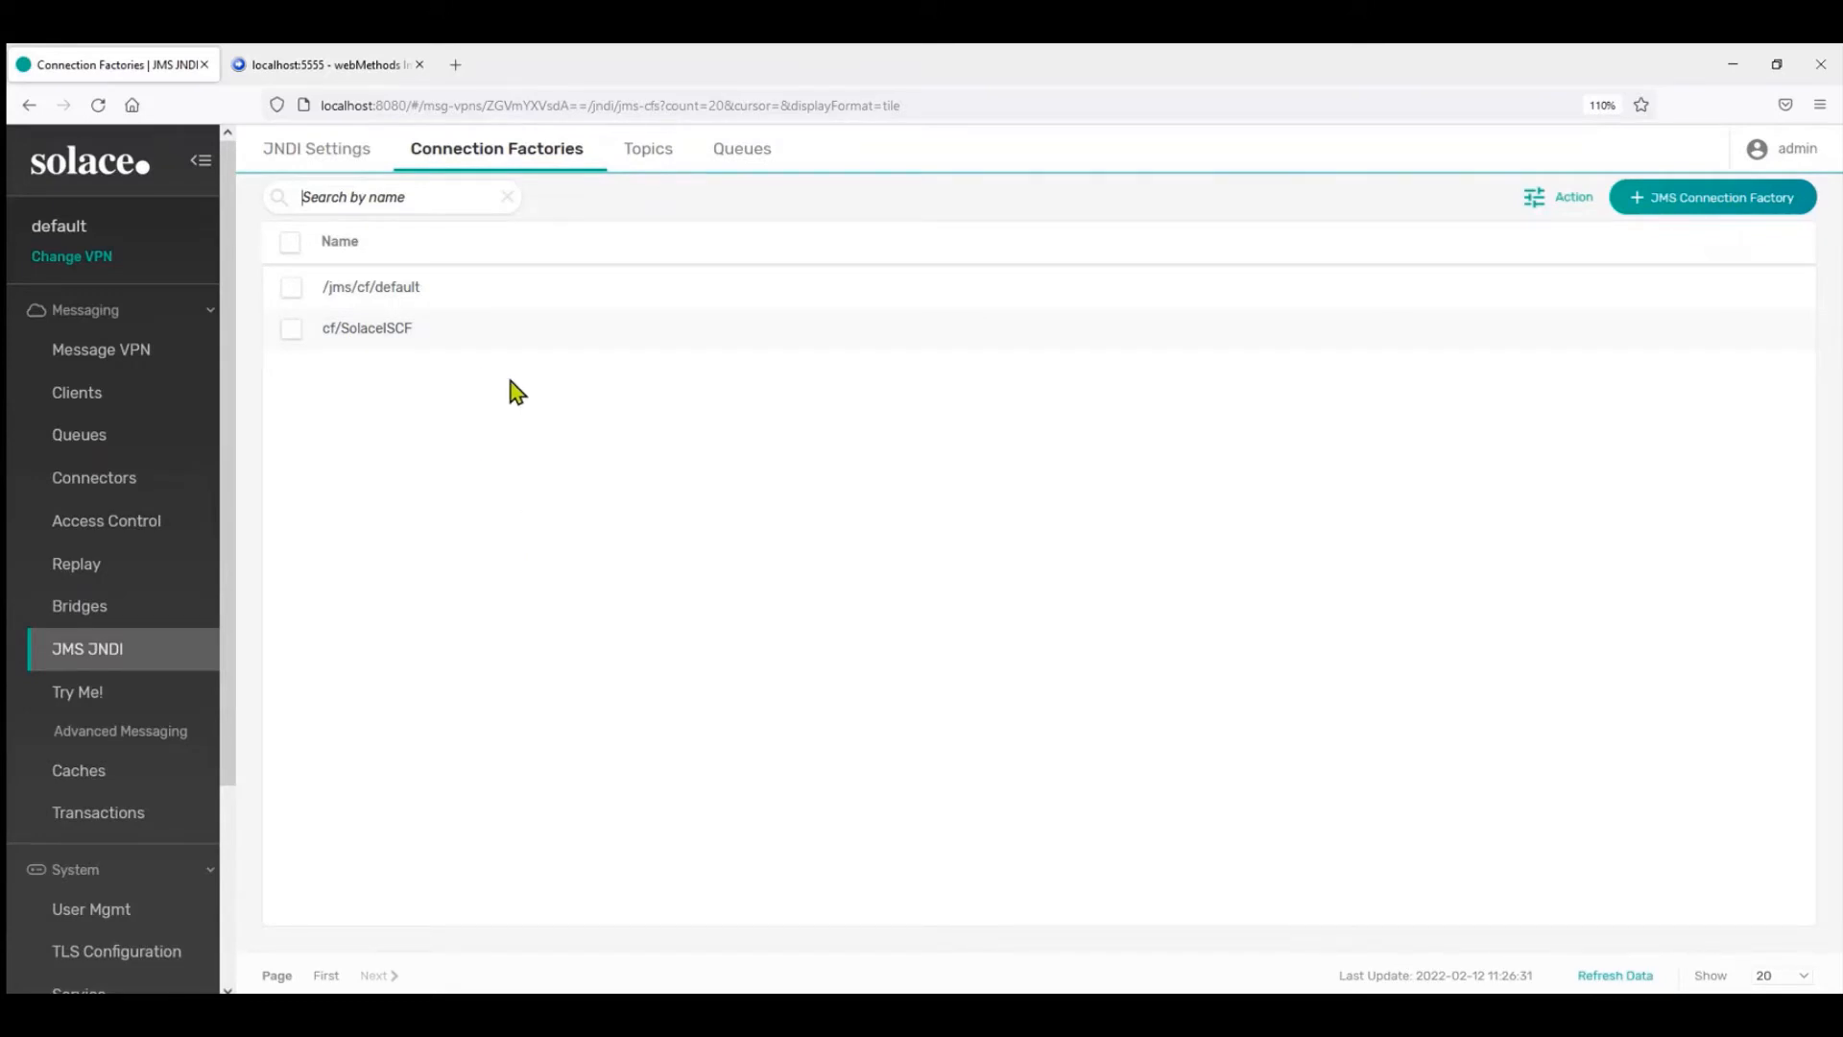
{"action": "mouse_move", "coordinate": [1477, 623]}
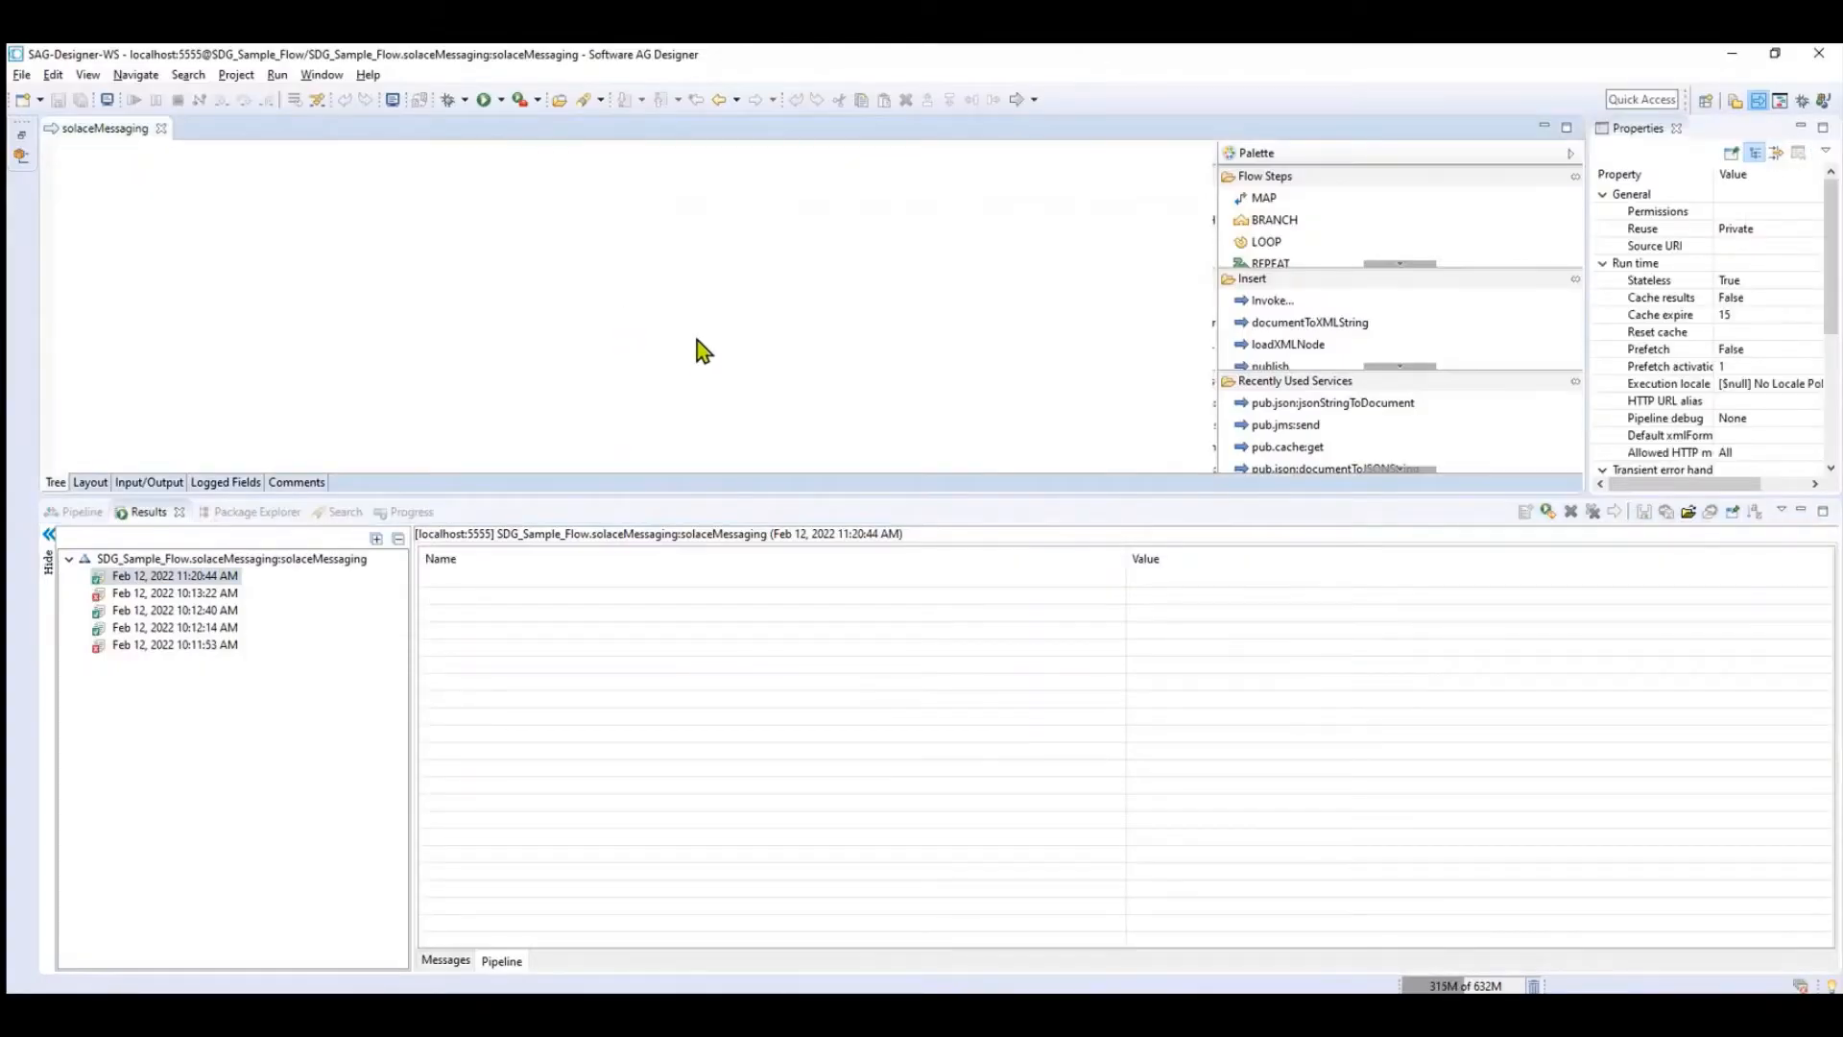
{"action": "mouse_move", "coordinate": [89, 147]}
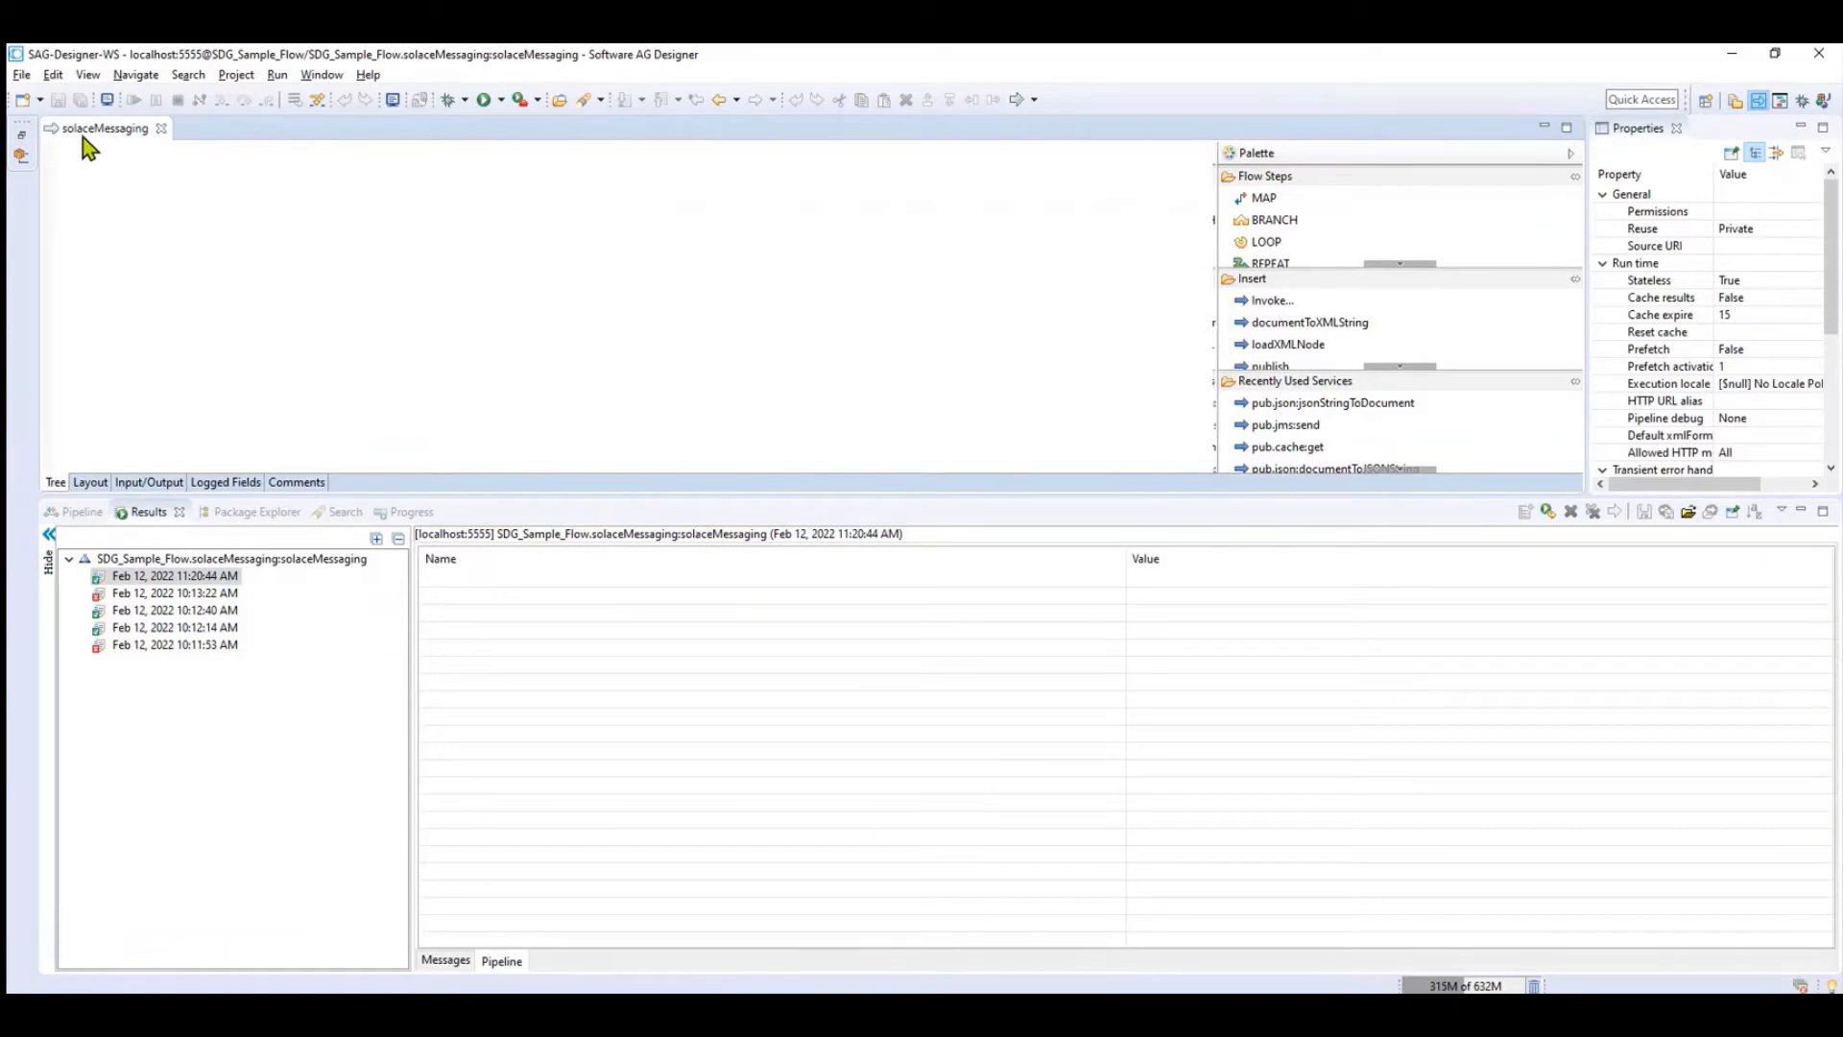
{"action": "mouse_move", "coordinate": [897, 441]}
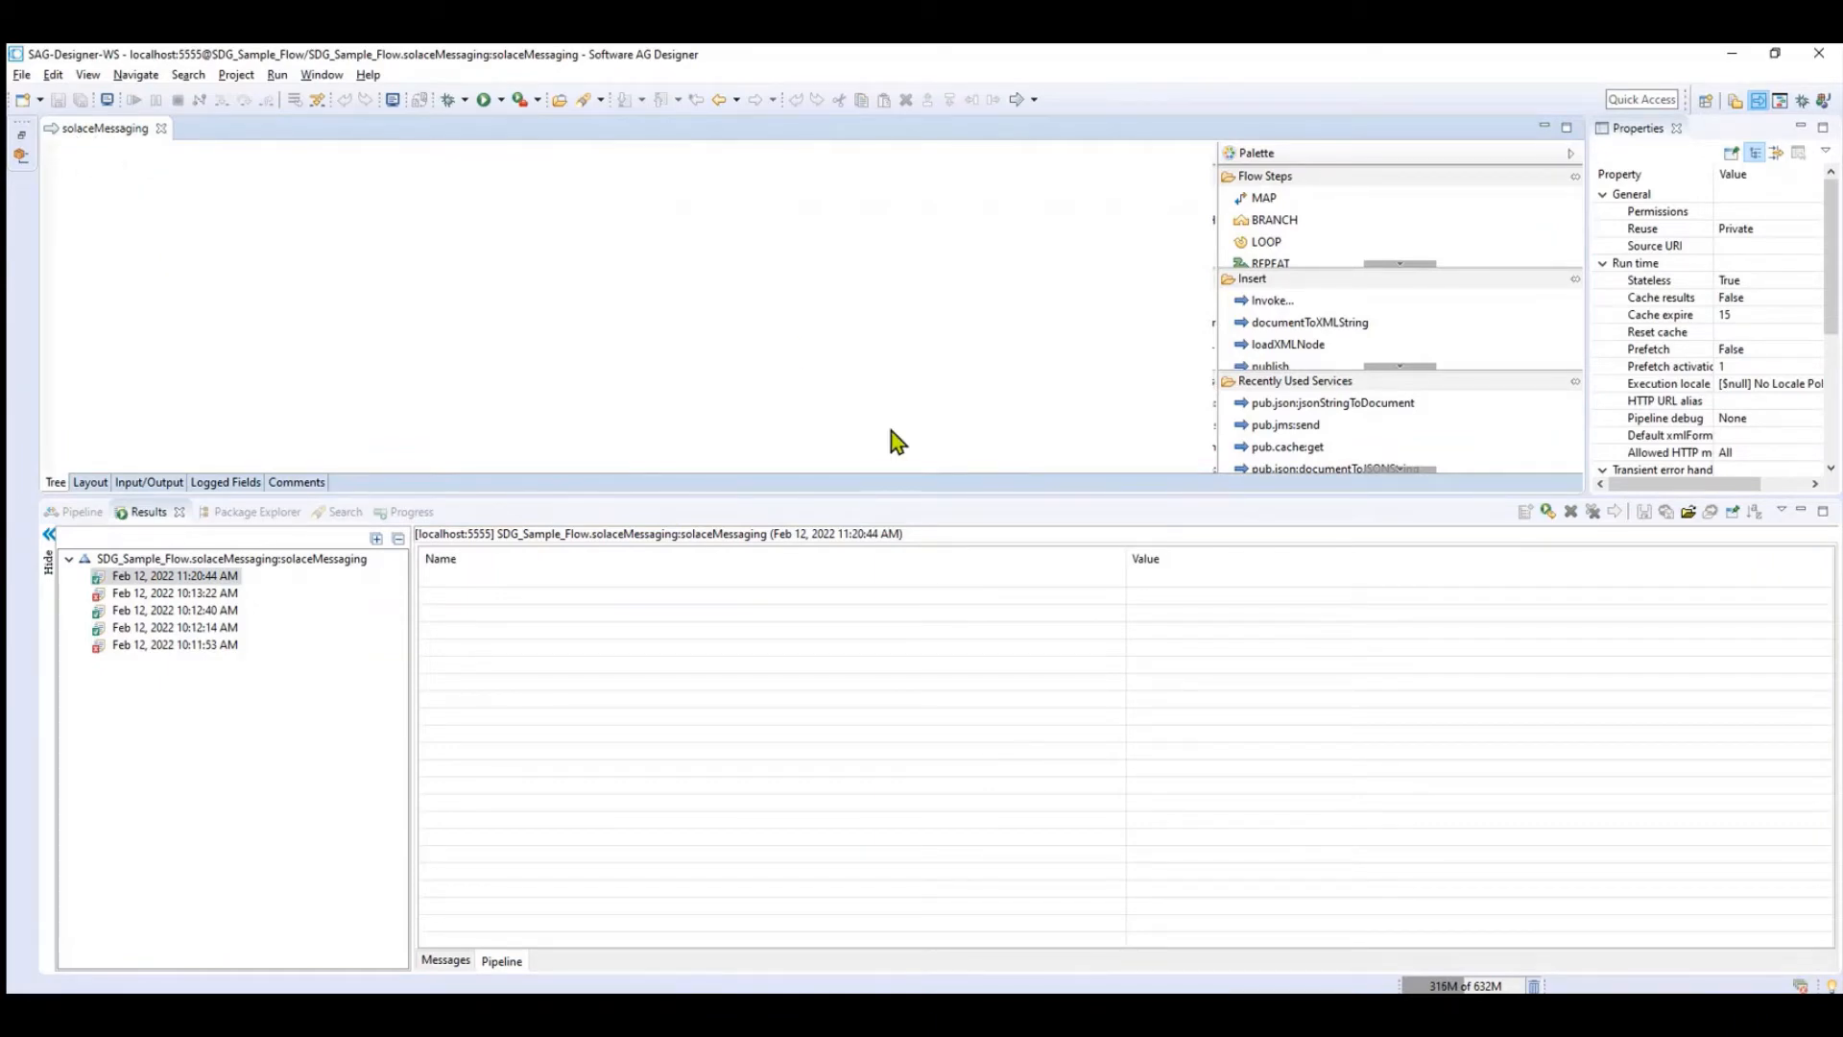
{"action": "mouse_move", "coordinate": [1146, 497]}
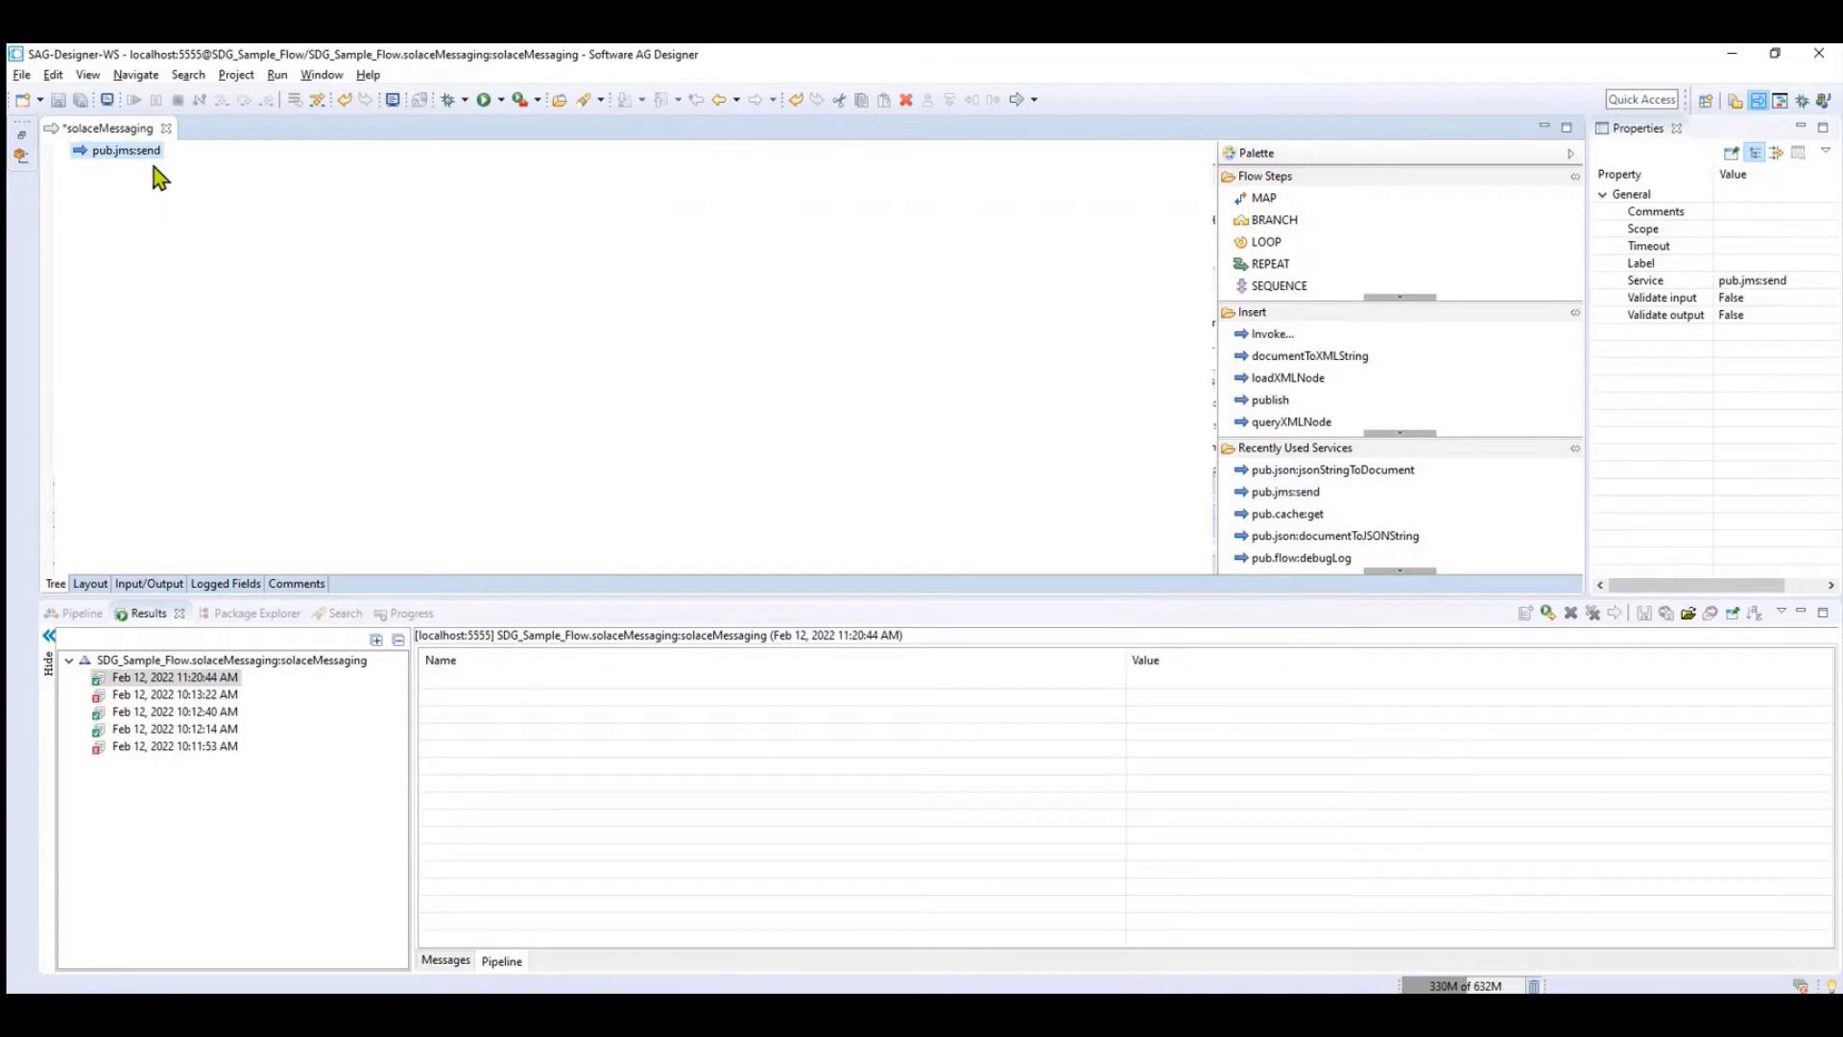
{"action": "mouse_move", "coordinate": [226, 232]}
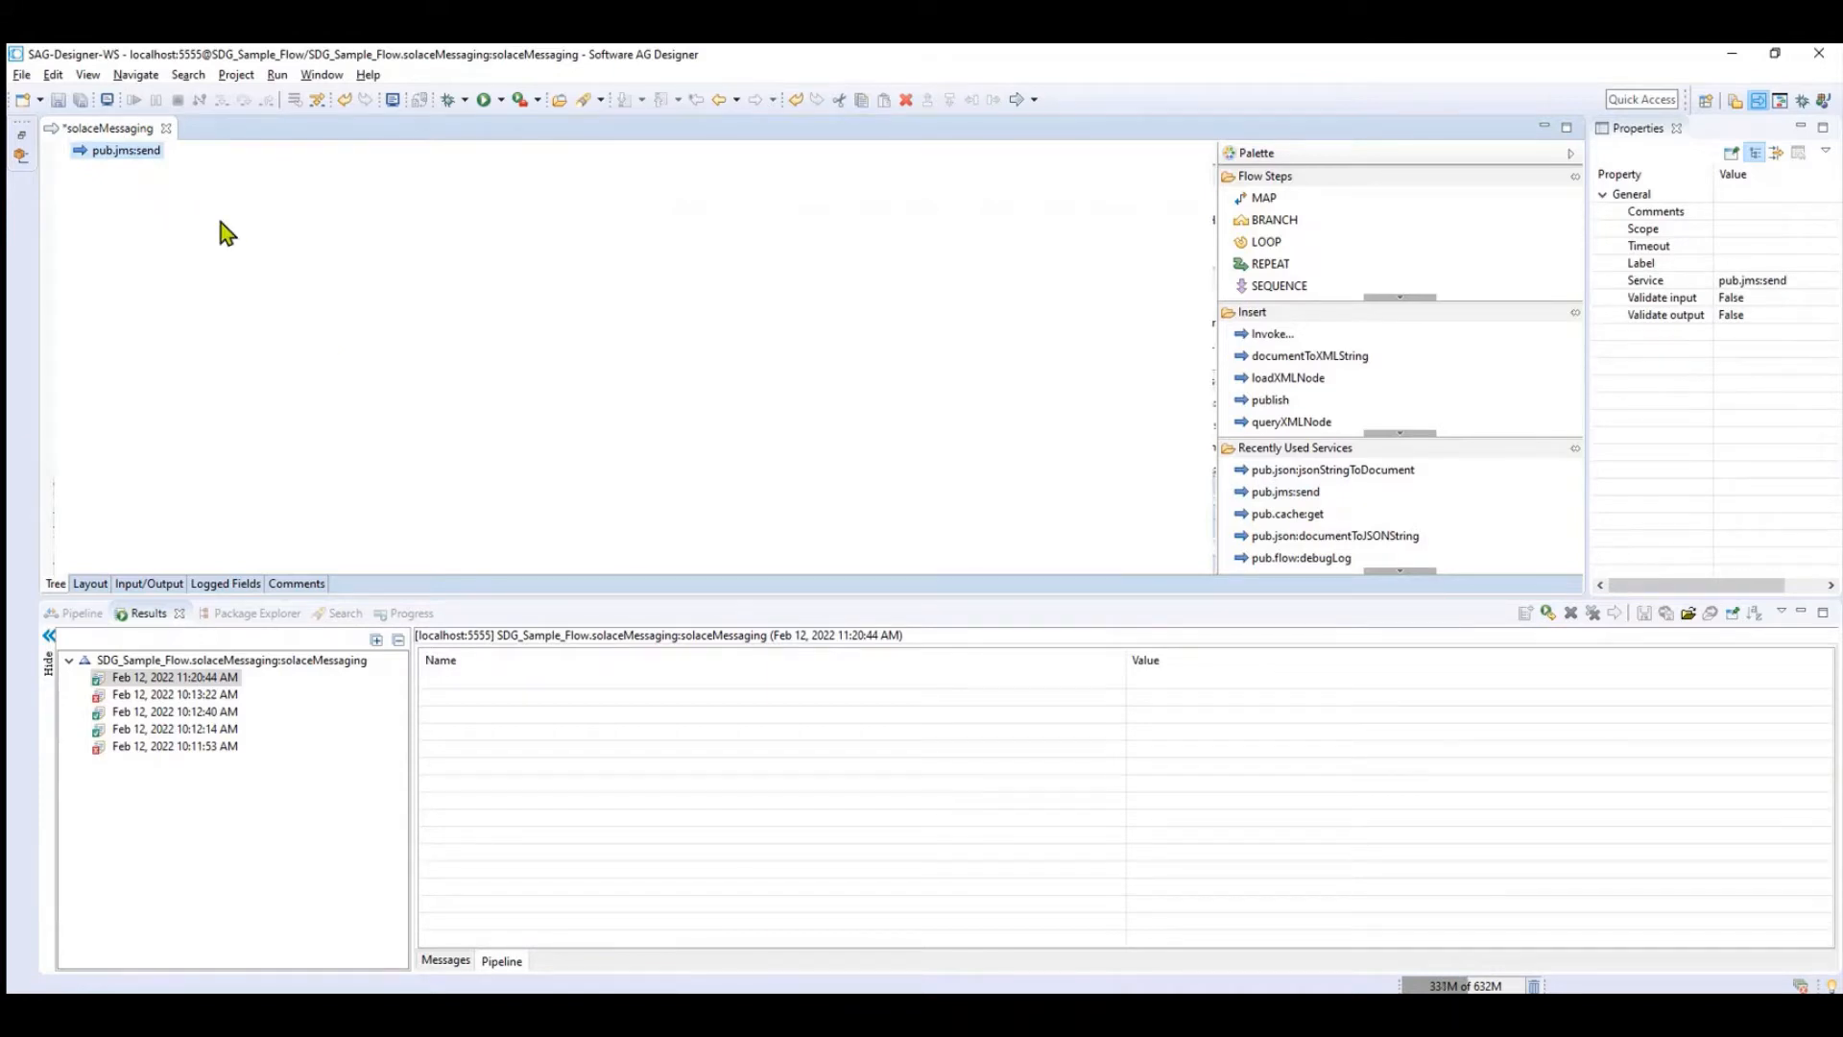
{"action": "mouse_move", "coordinate": [345, 379]}
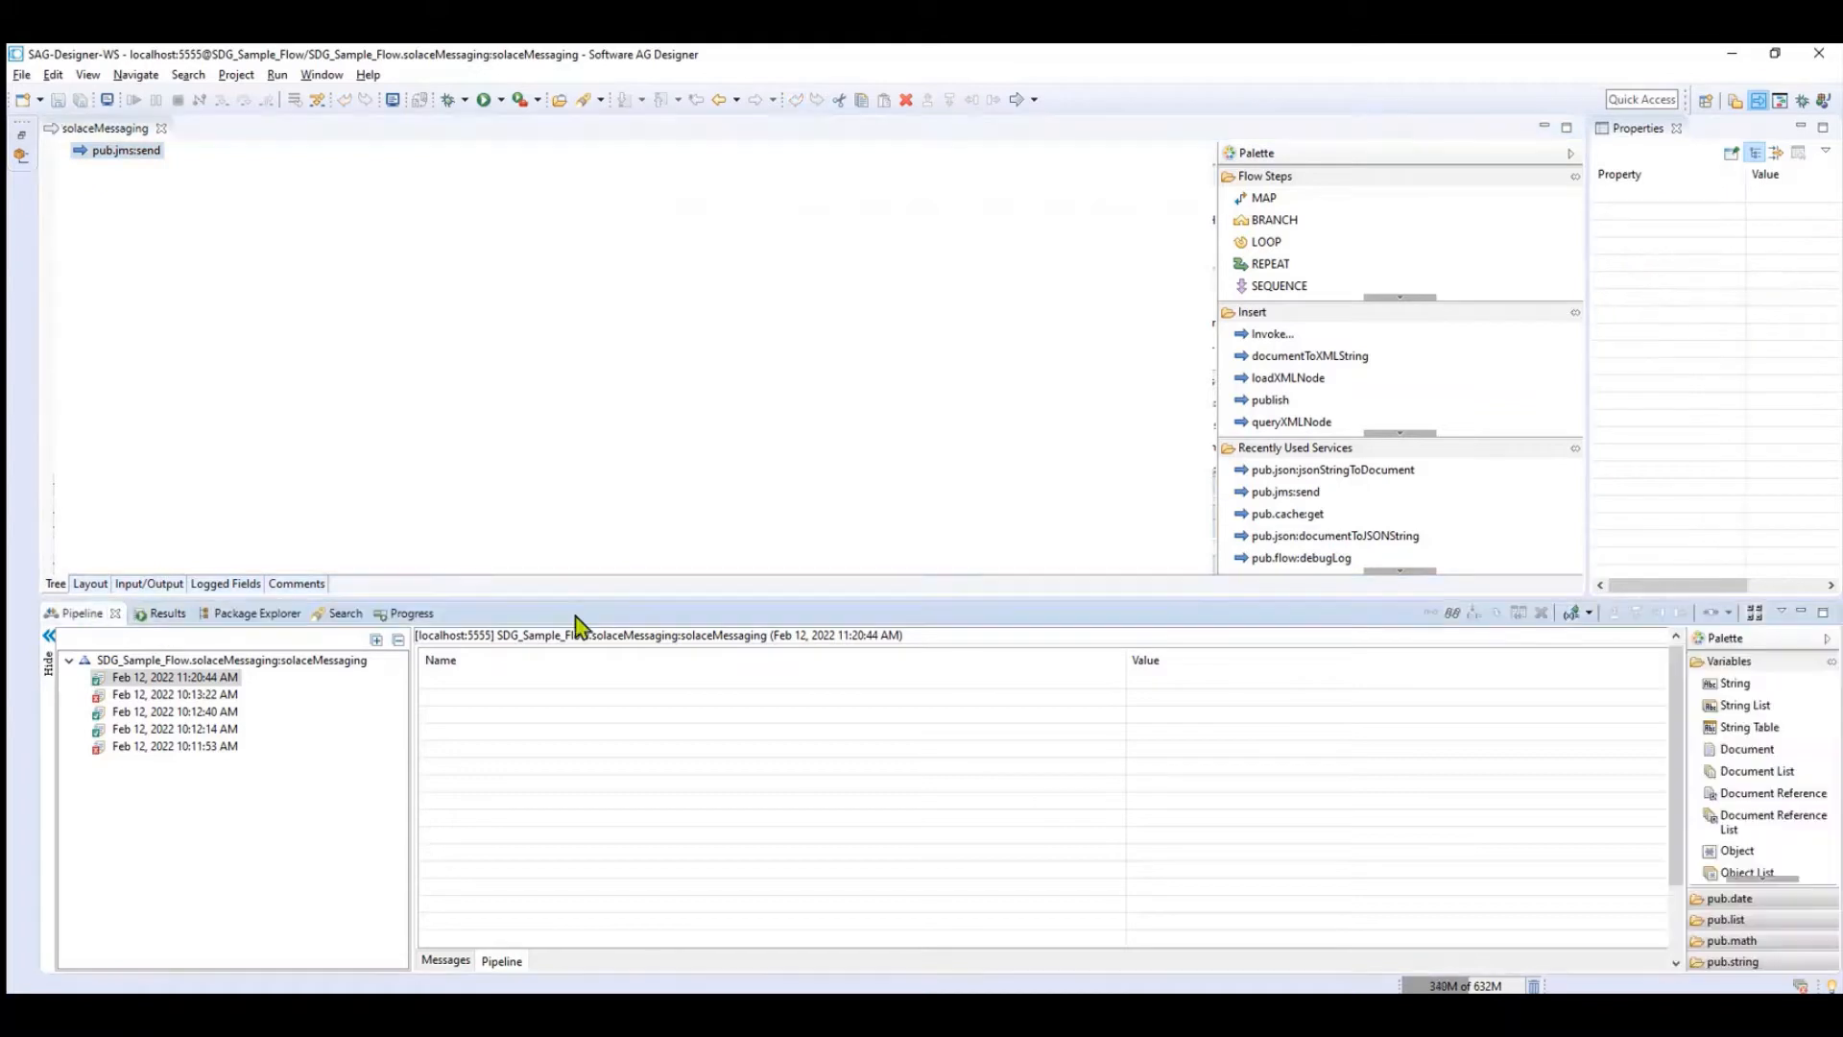
Set the send step's connectionAliasName input to SolaceSJMS
{"action": "left_click", "coordinate": [502, 960]}
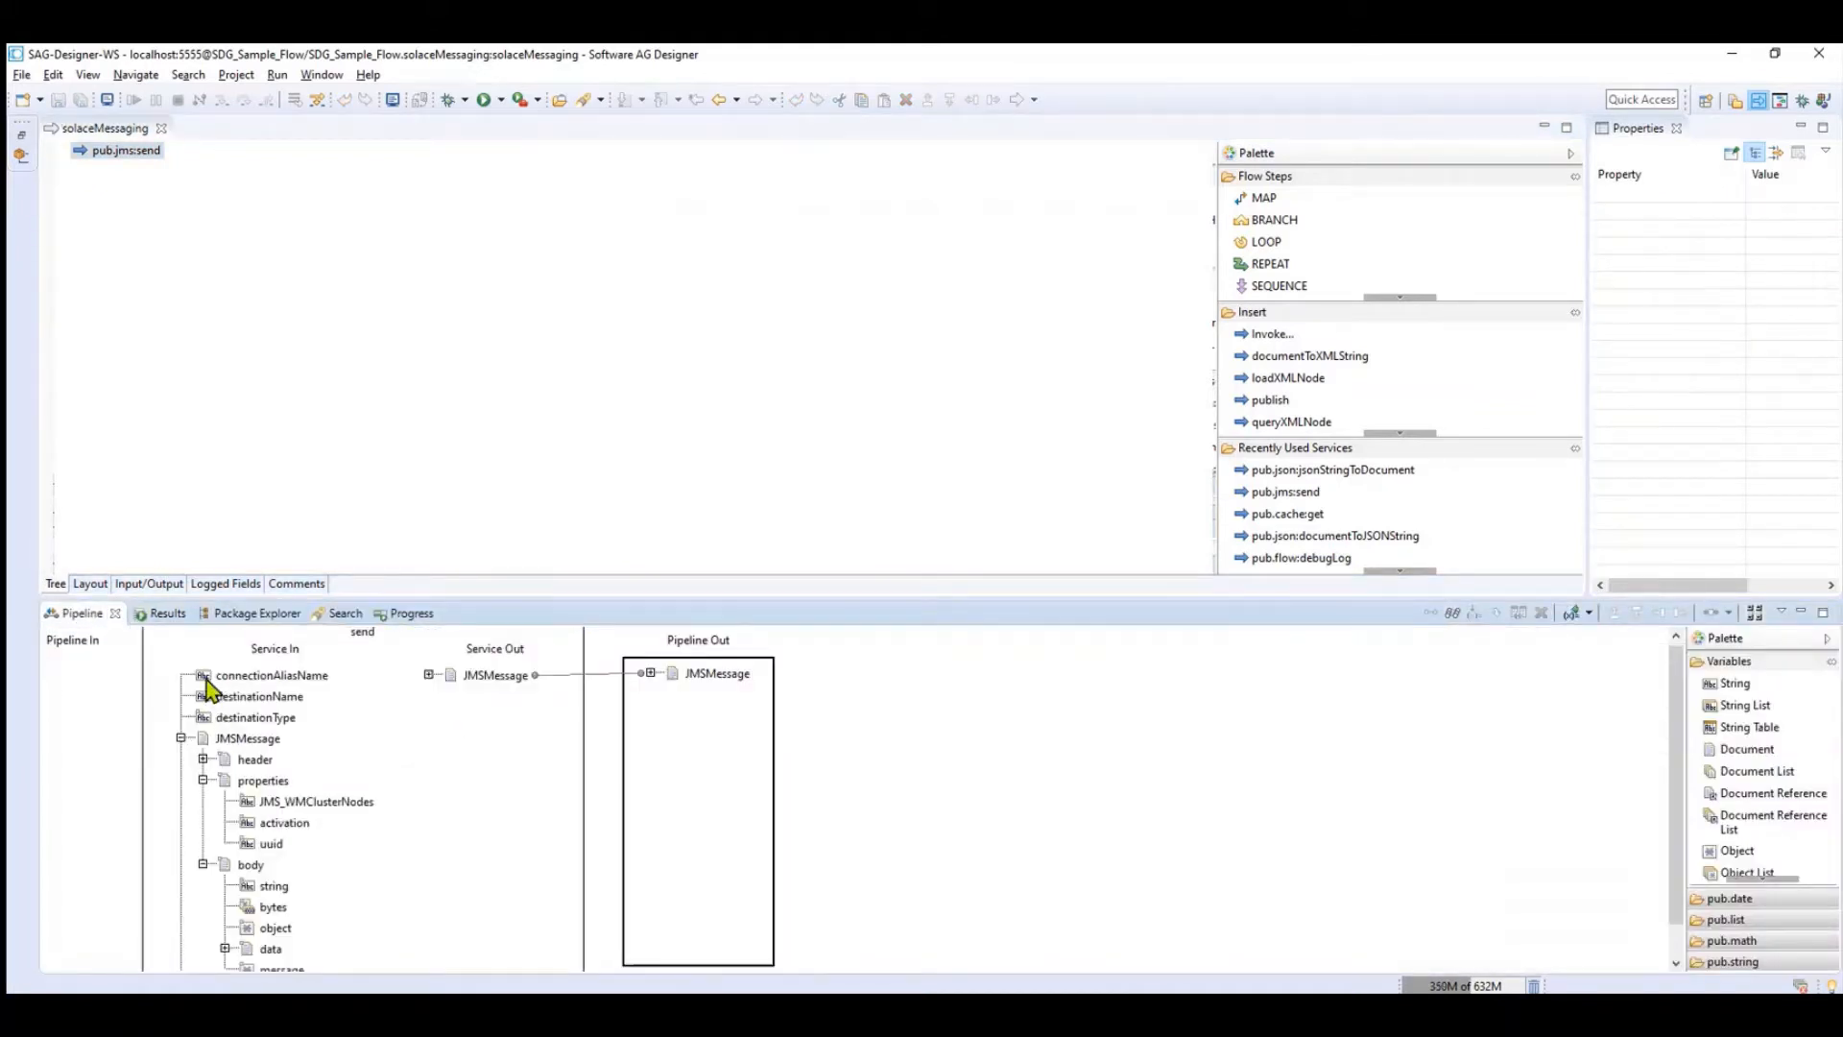
{"action": "left_click", "coordinate": [271, 675]}
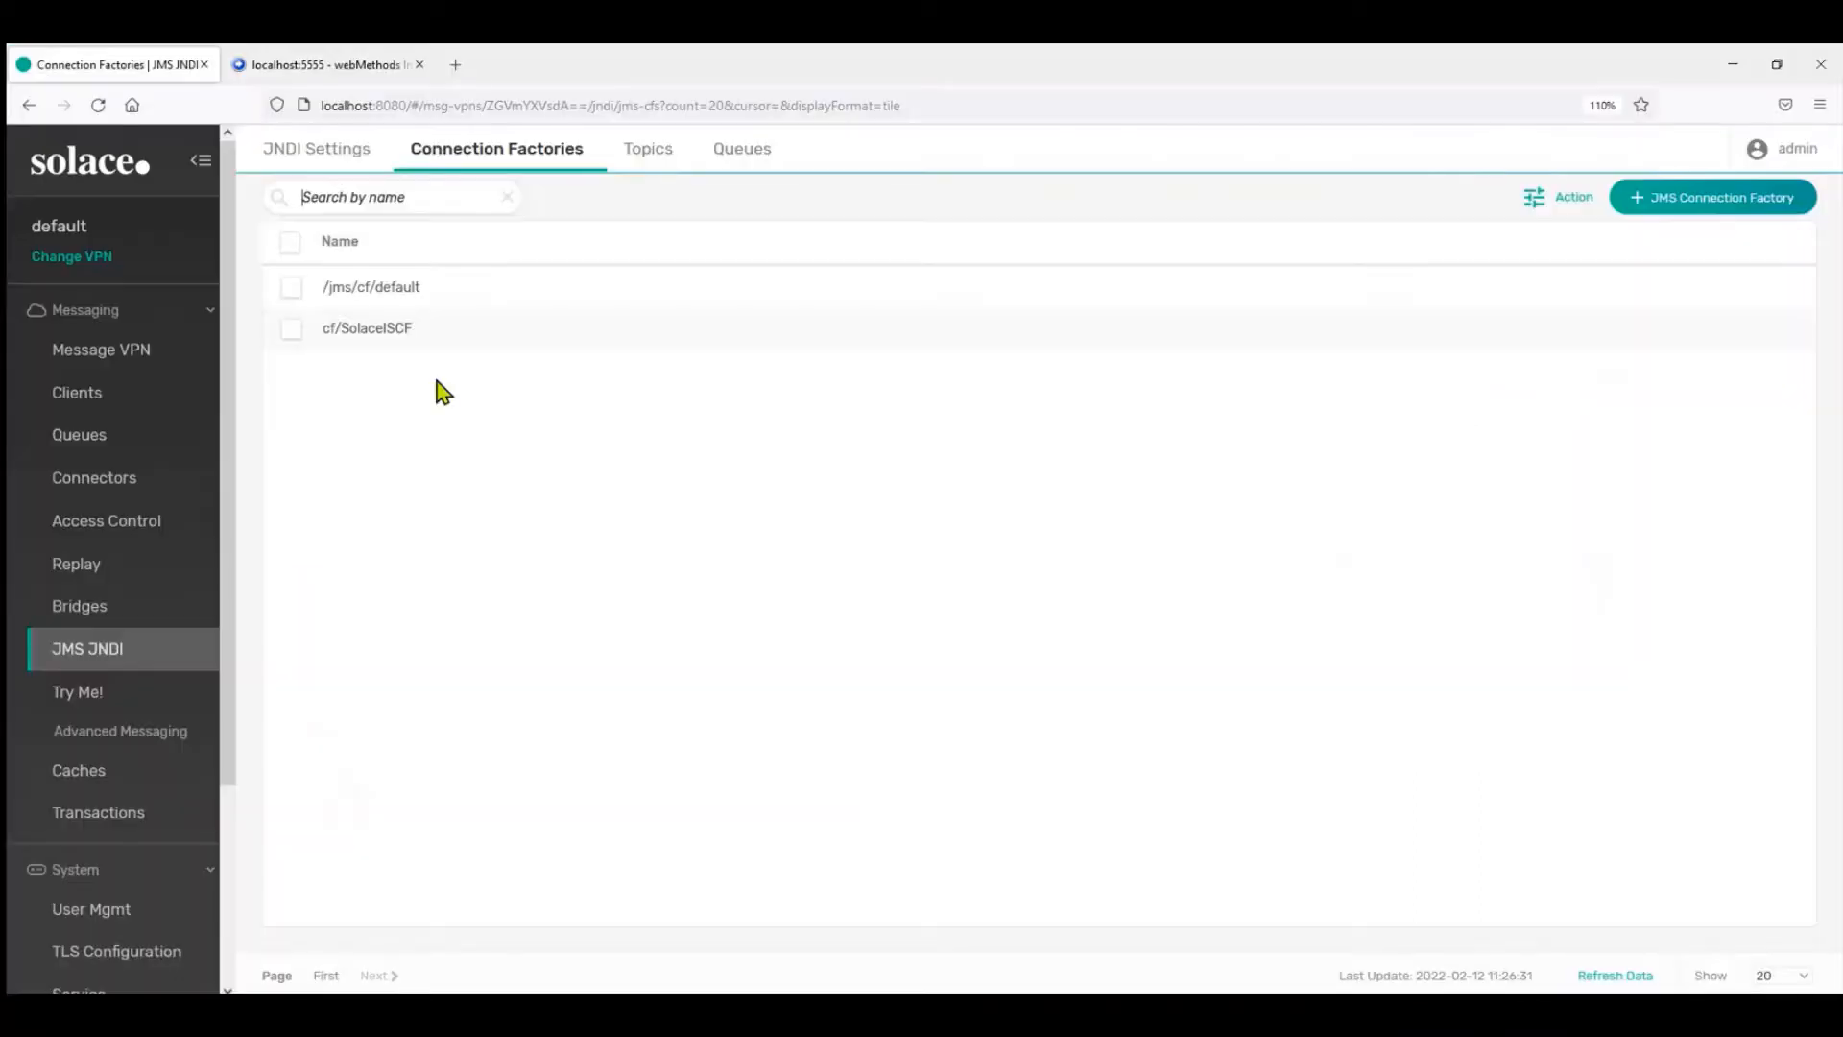
{"action": "left_click", "coordinate": [327, 64]}
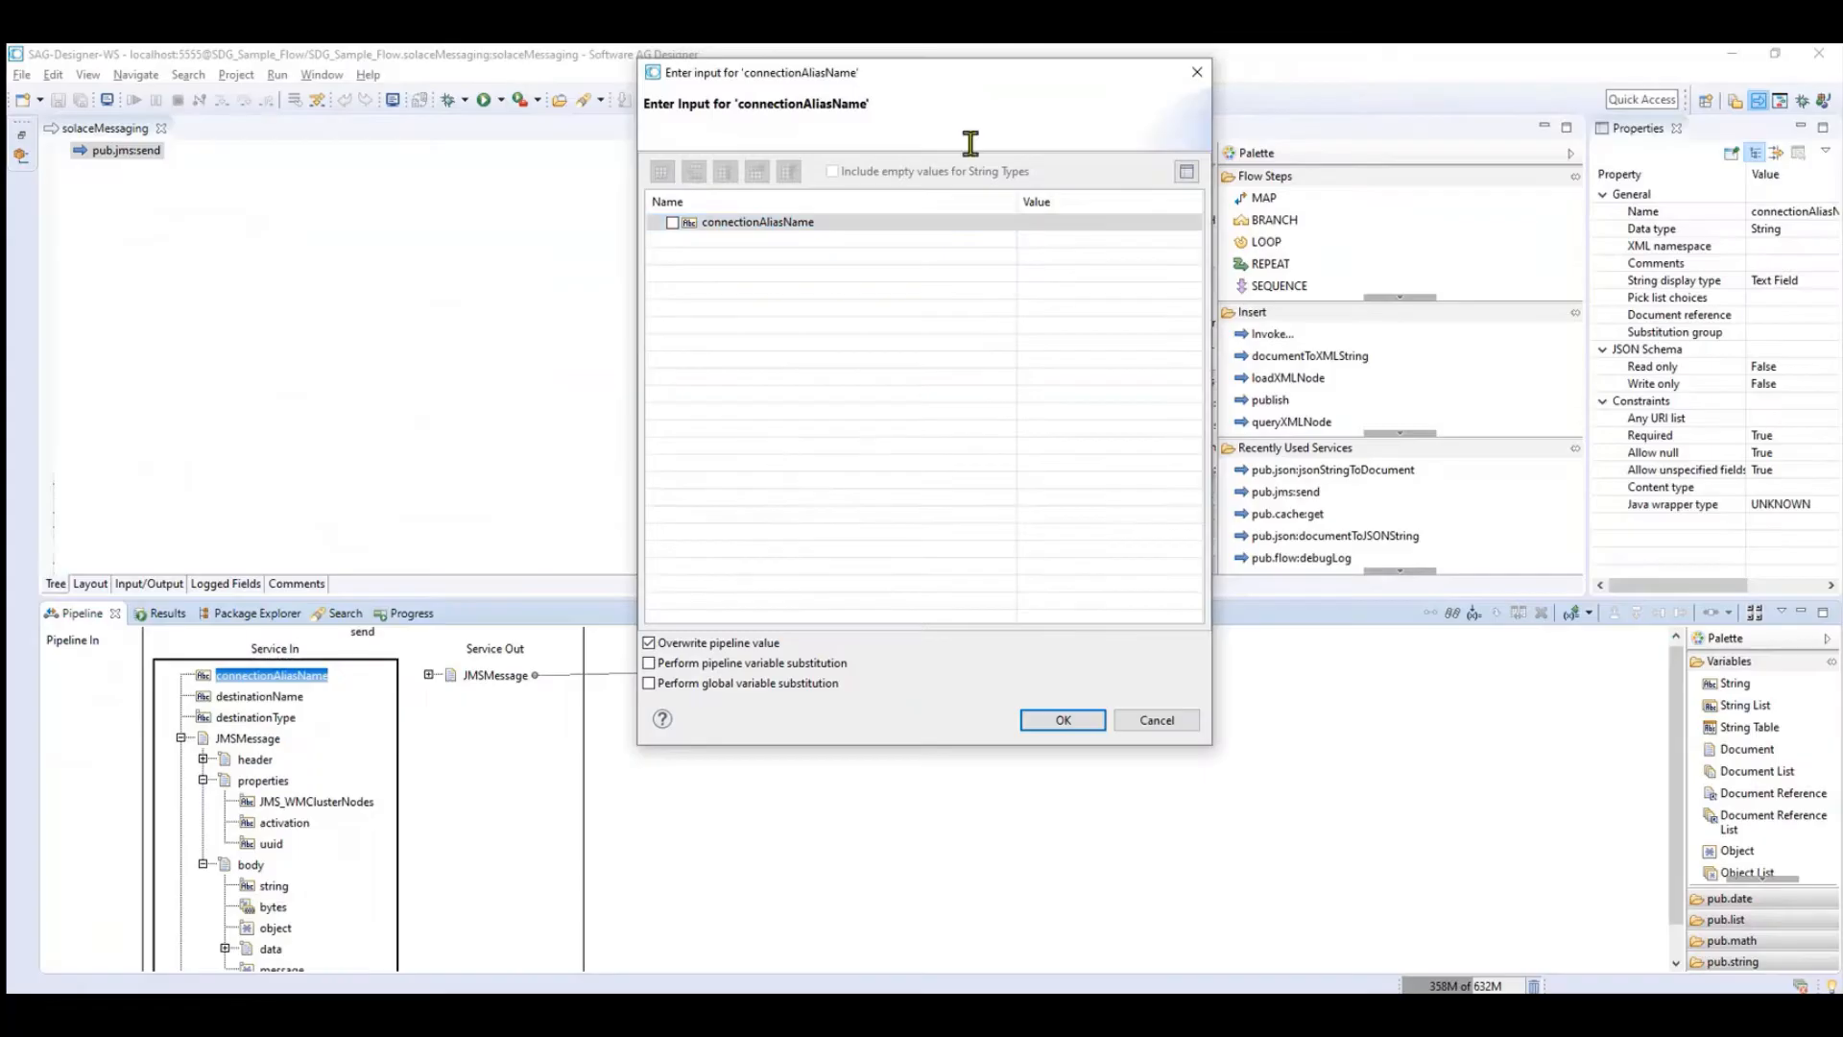
{"action": "type", "text": "SolaceSJMS"}
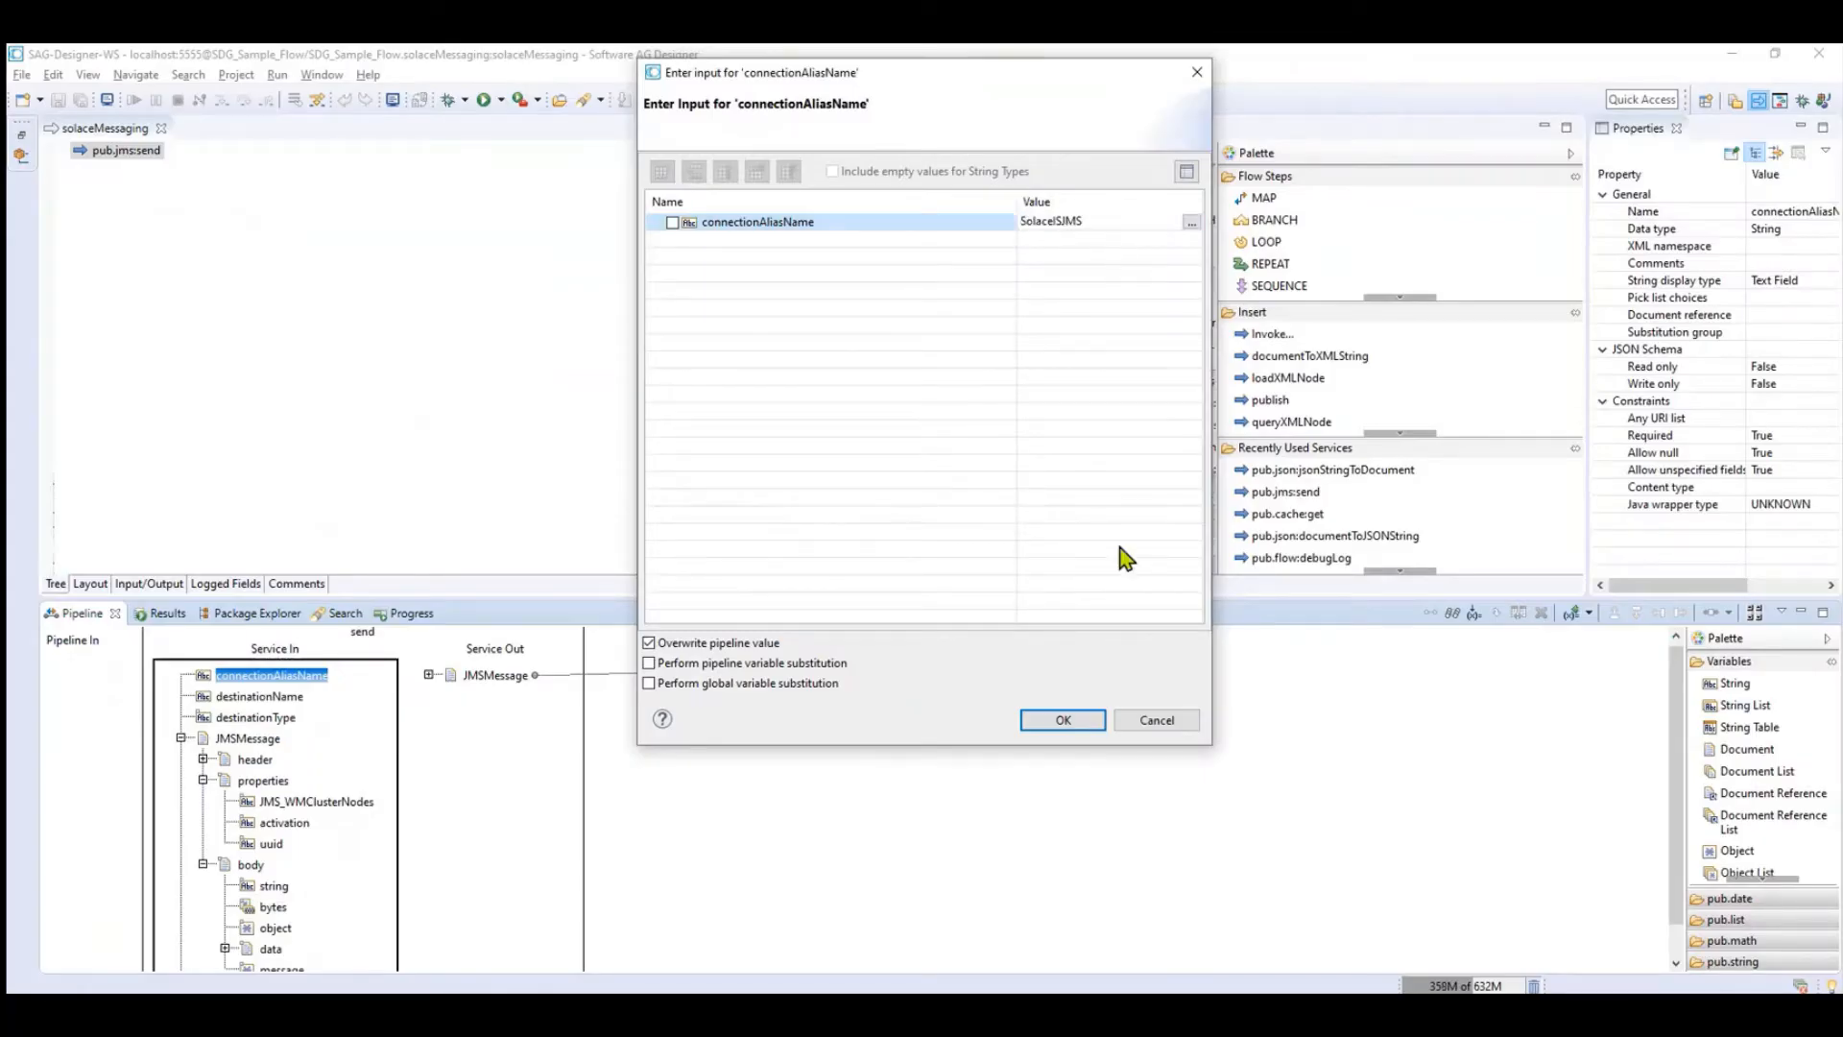
{"action": "left_click", "coordinate": [1059, 719]}
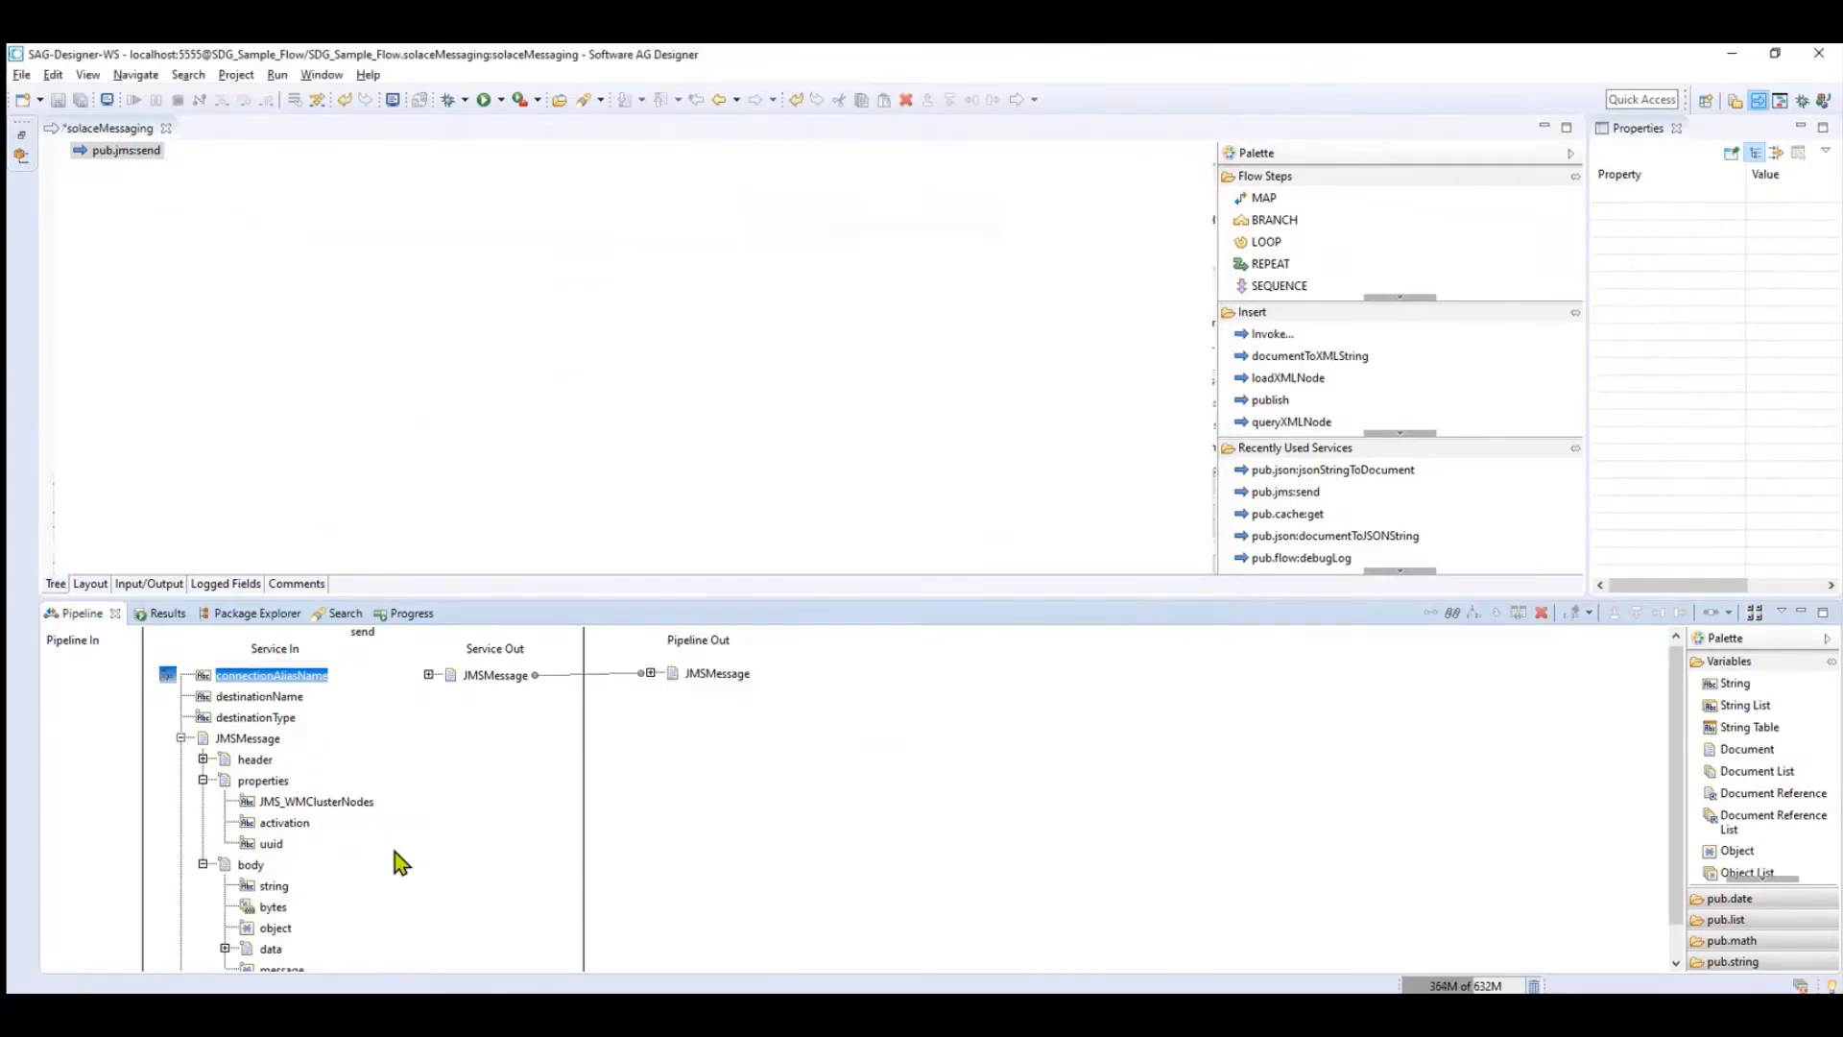
Set destinationName to SECURE.Q and destinationType to QUEUE
{"action": "double_click", "coordinate": [259, 696]}
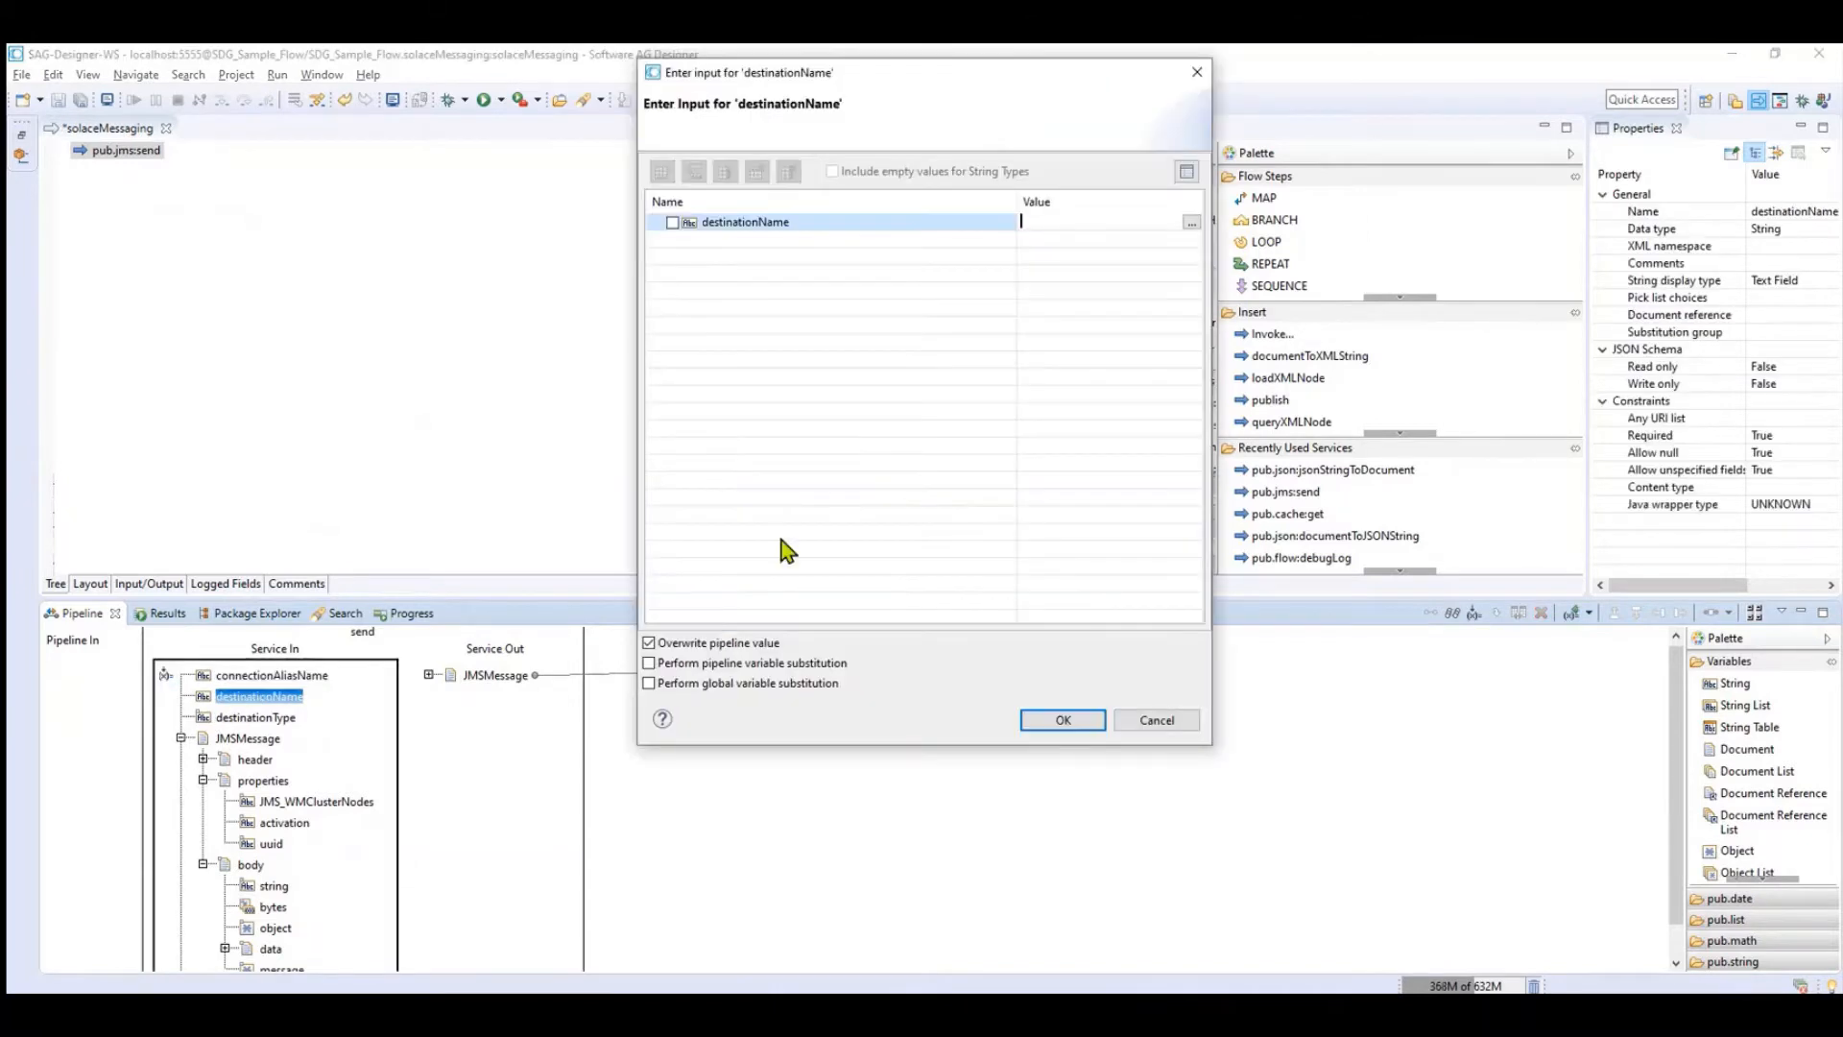
{"action": "mouse_move", "coordinate": [1153, 252]}
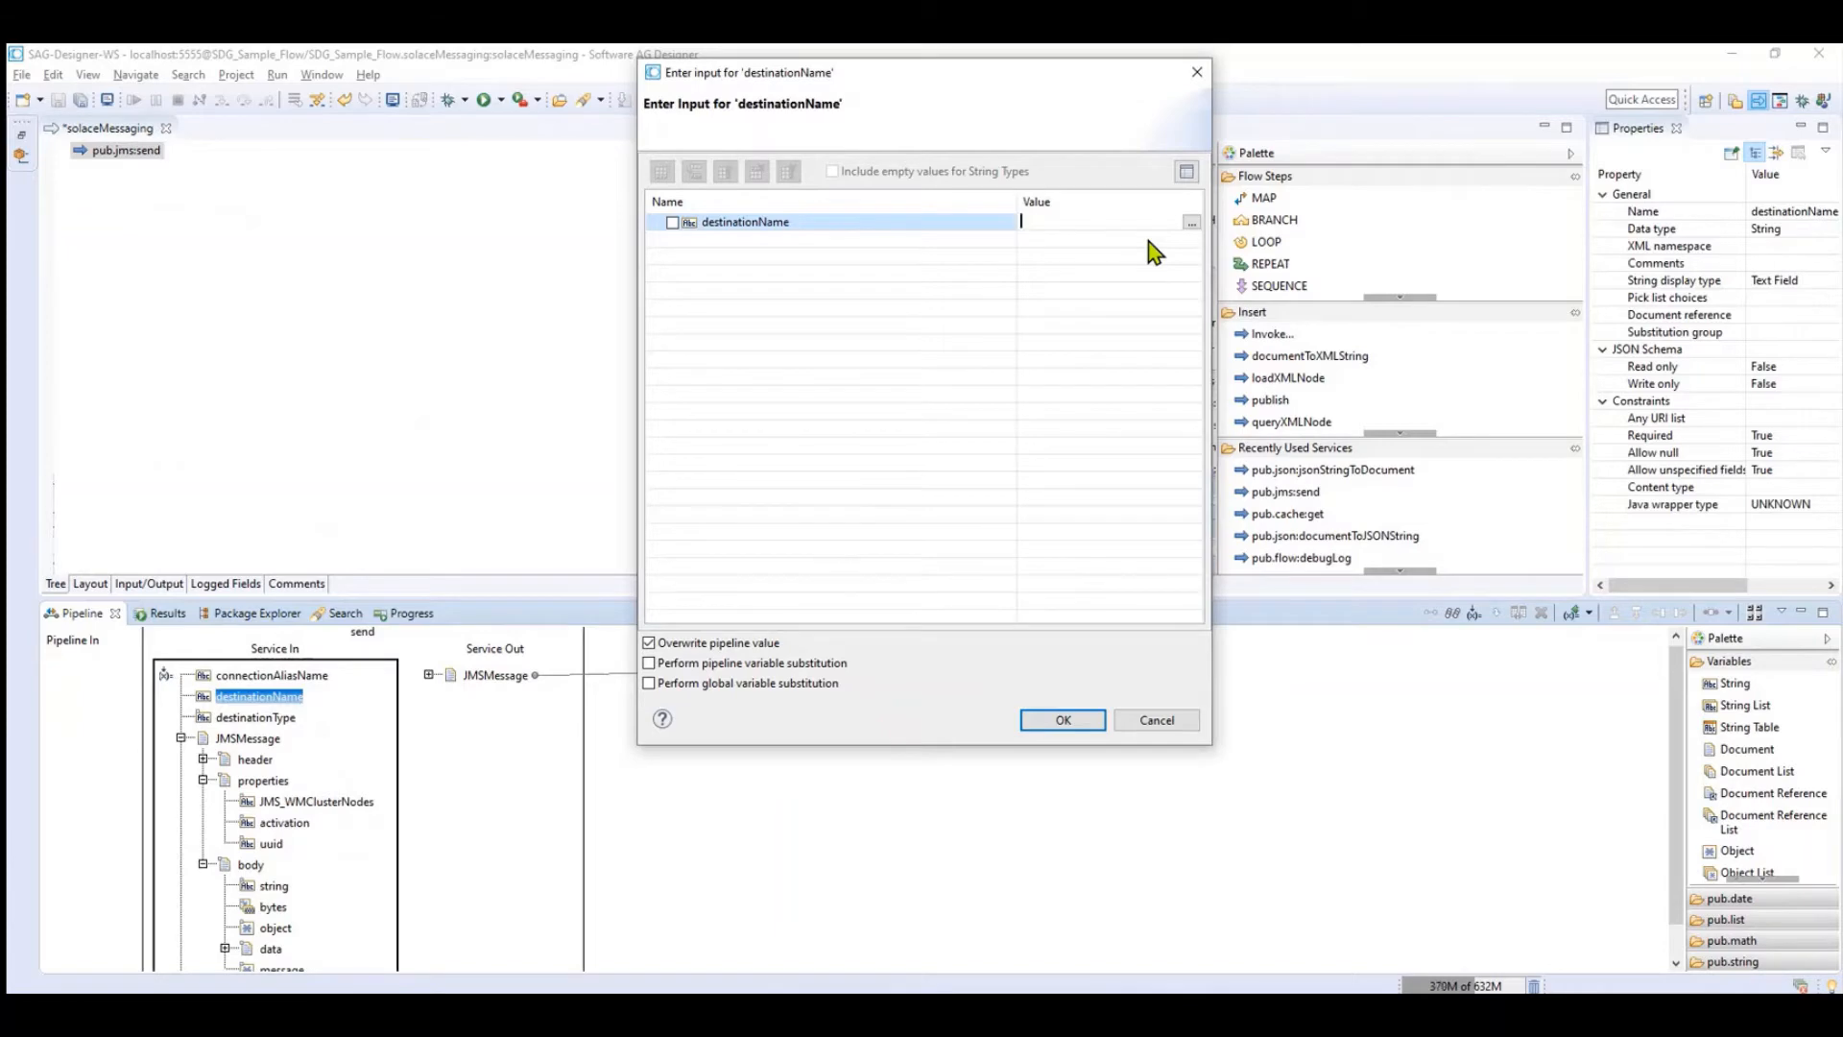
{"action": "type", "text": "SECURE.Q"}
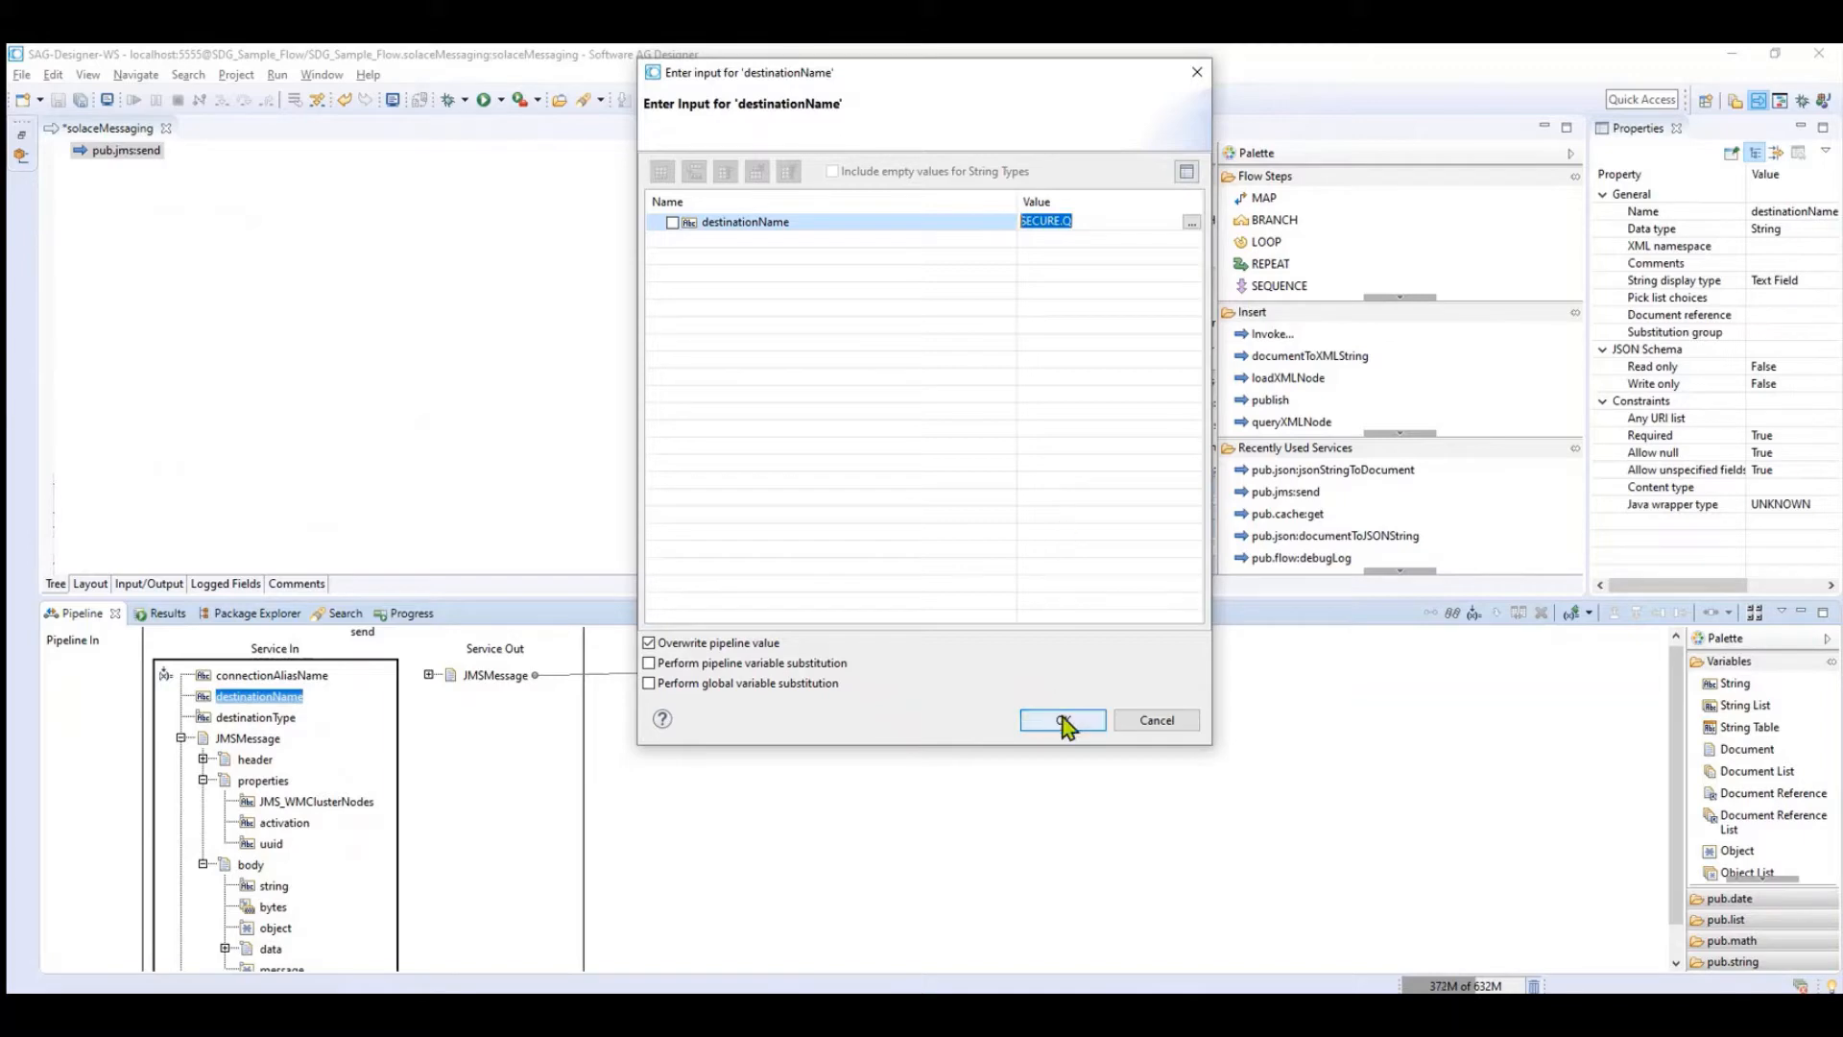
{"action": "left_click", "coordinate": [1061, 719]}
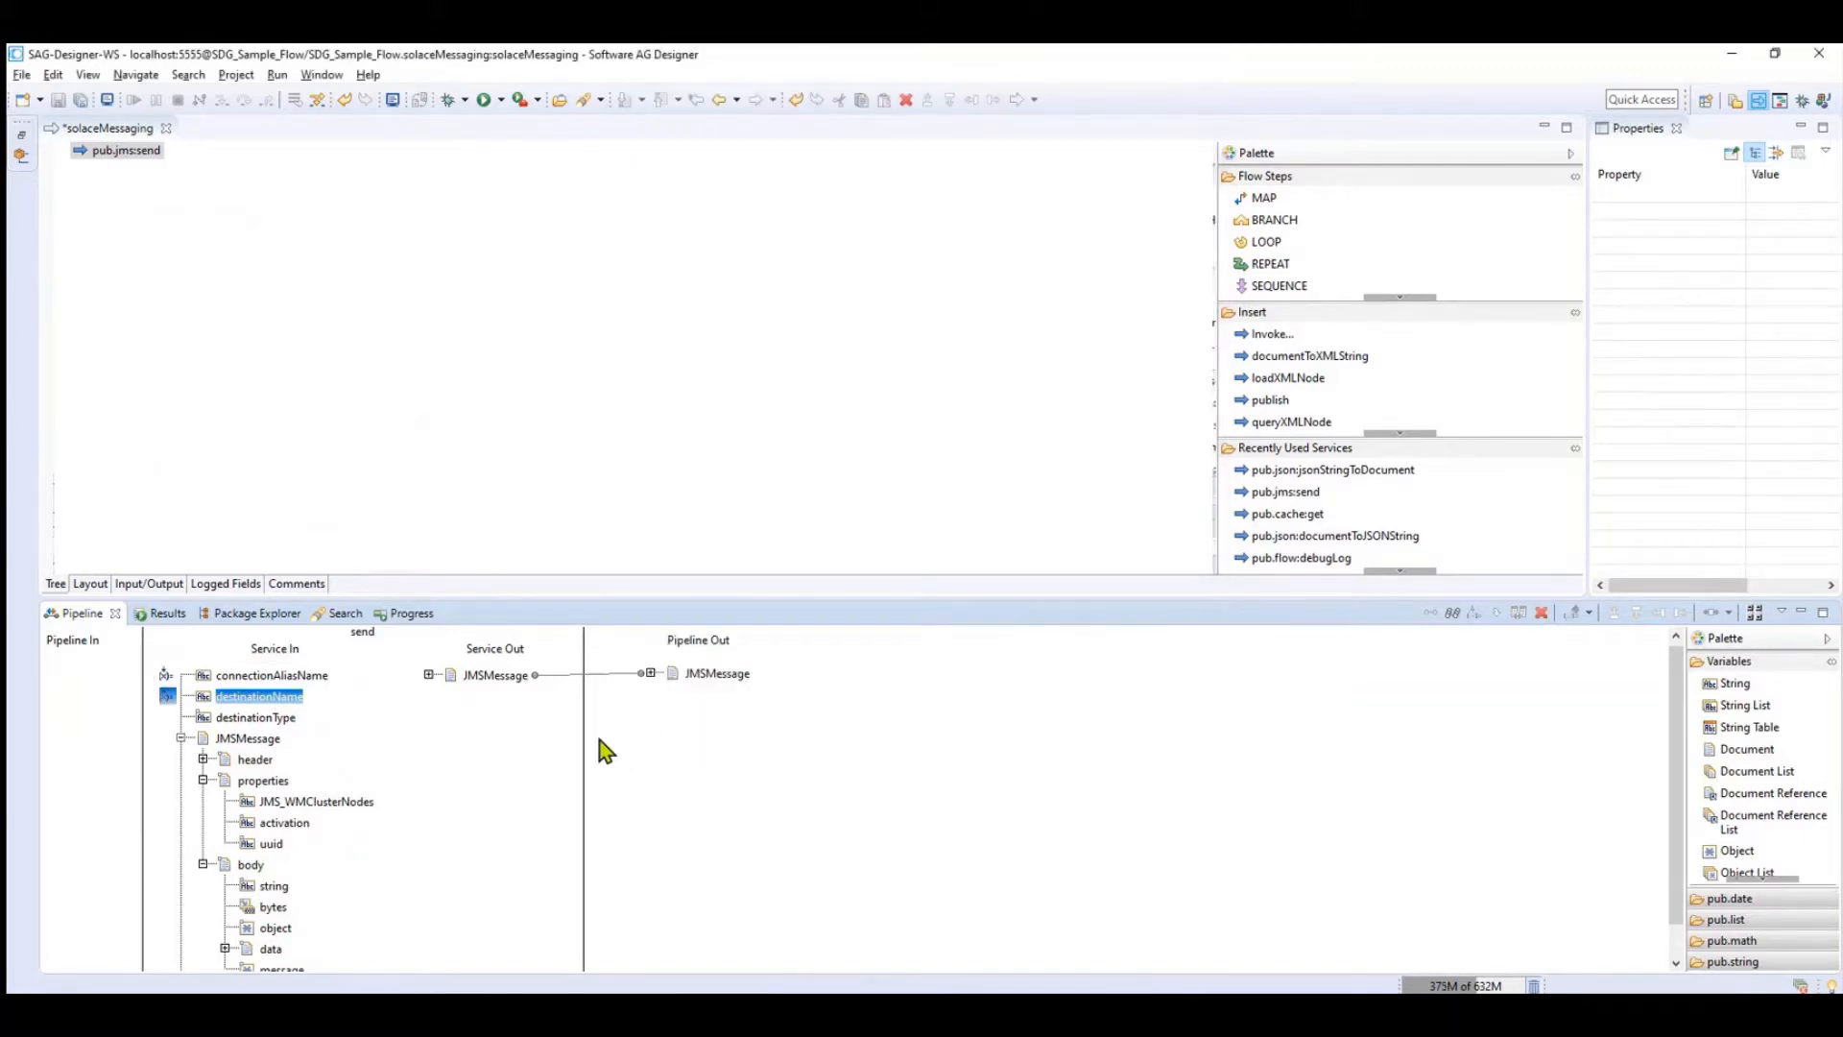
{"action": "mouse_move", "coordinate": [208, 722]}
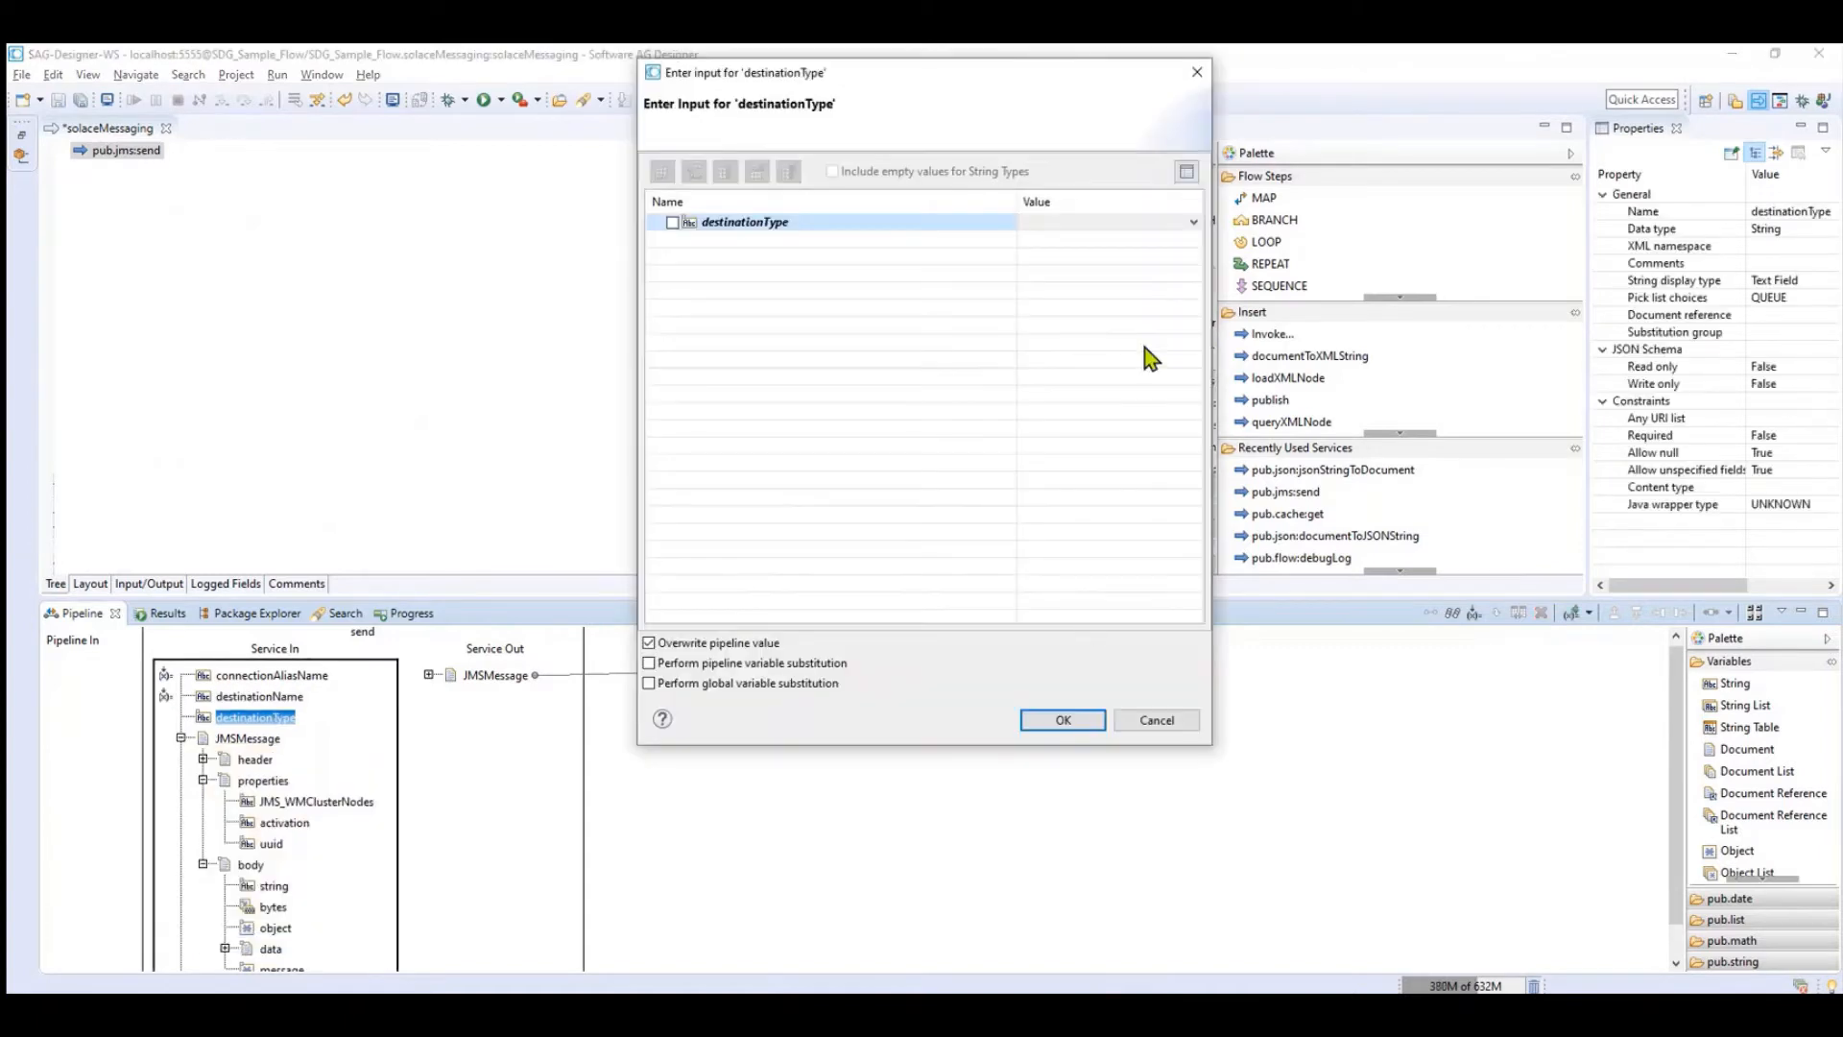
{"action": "left_click", "coordinate": [1192, 222]}
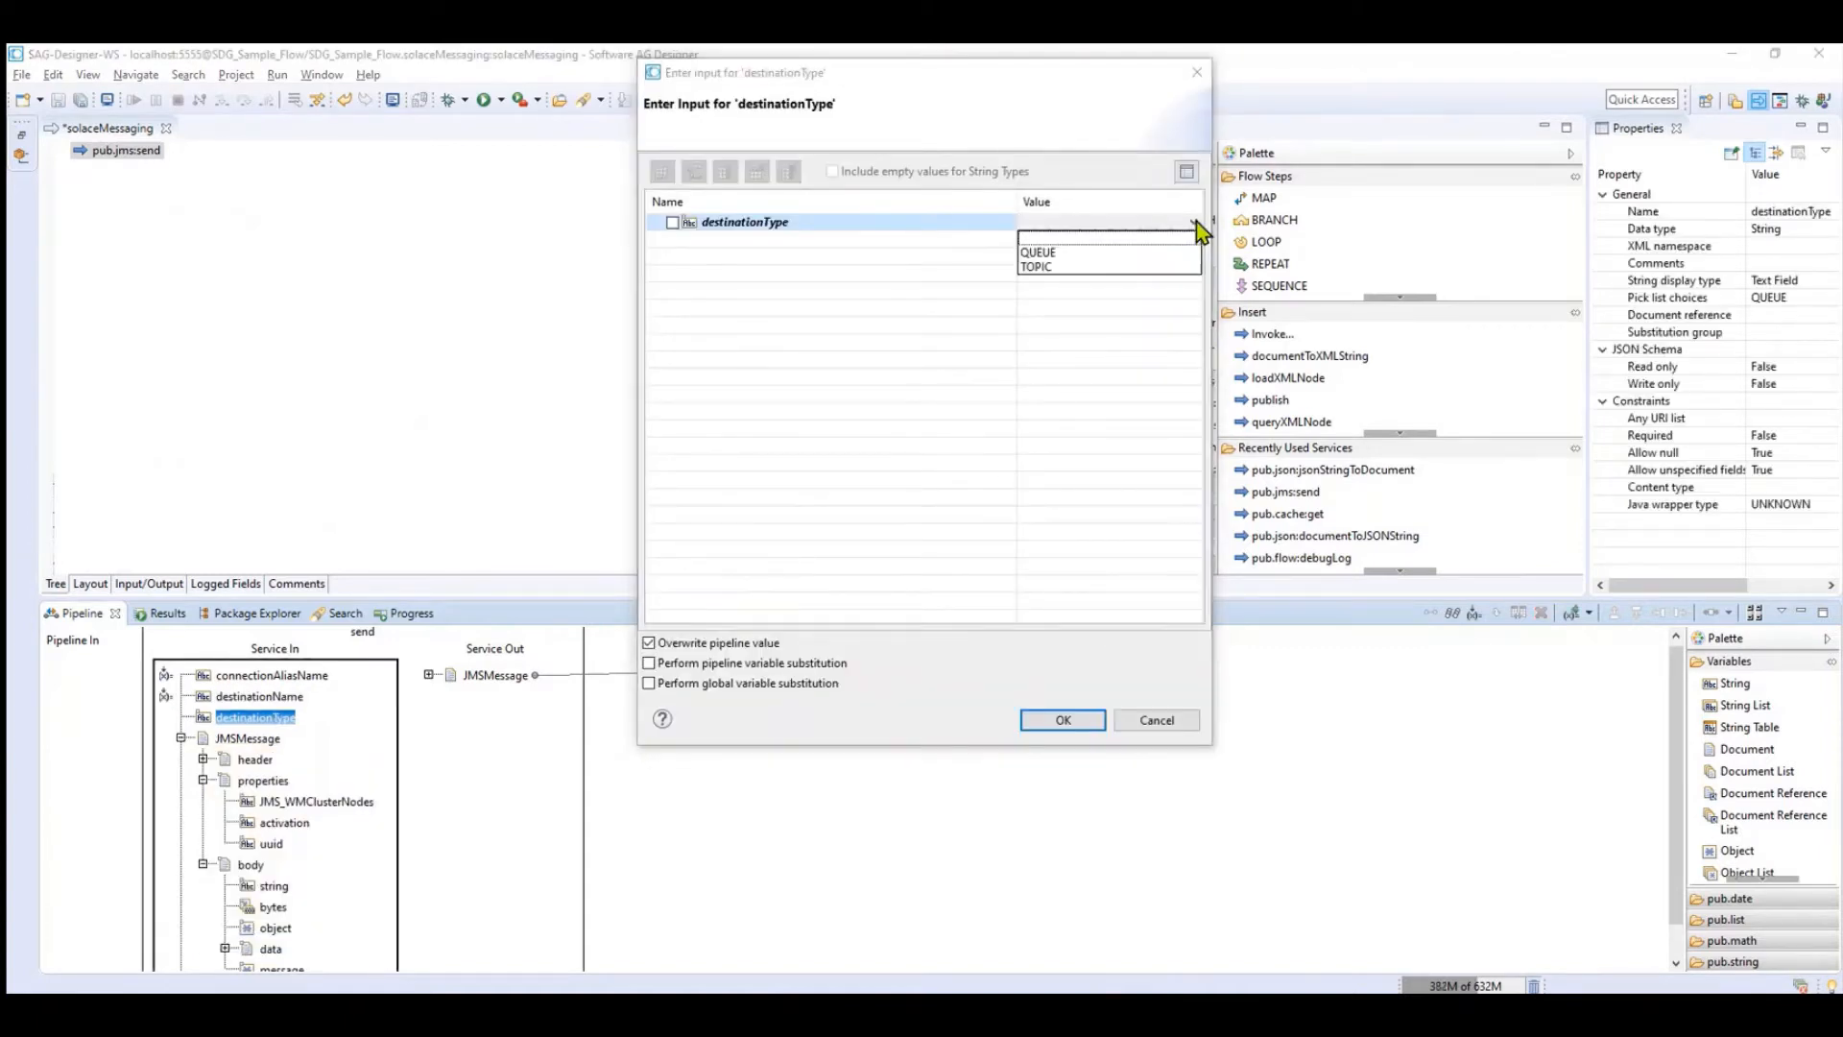
{"action": "left_click", "coordinate": [1037, 251]}
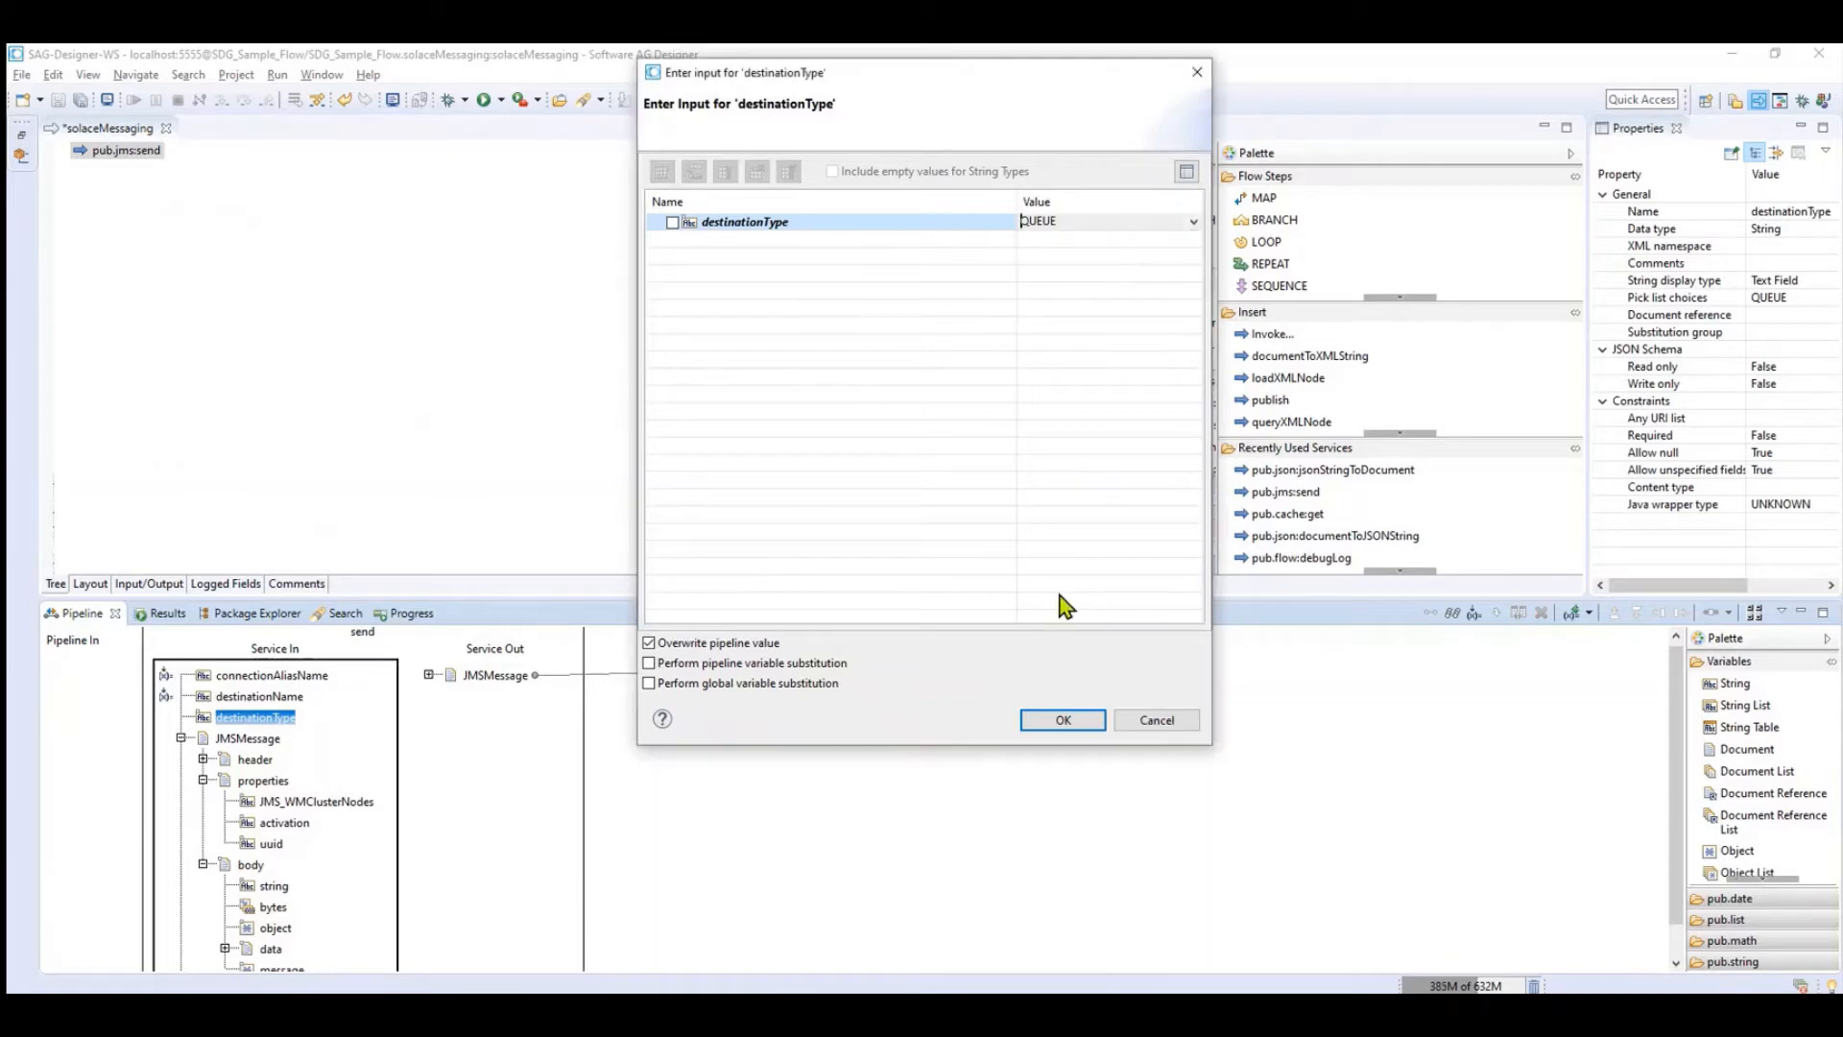
{"action": "left_click", "coordinate": [1060, 719]}
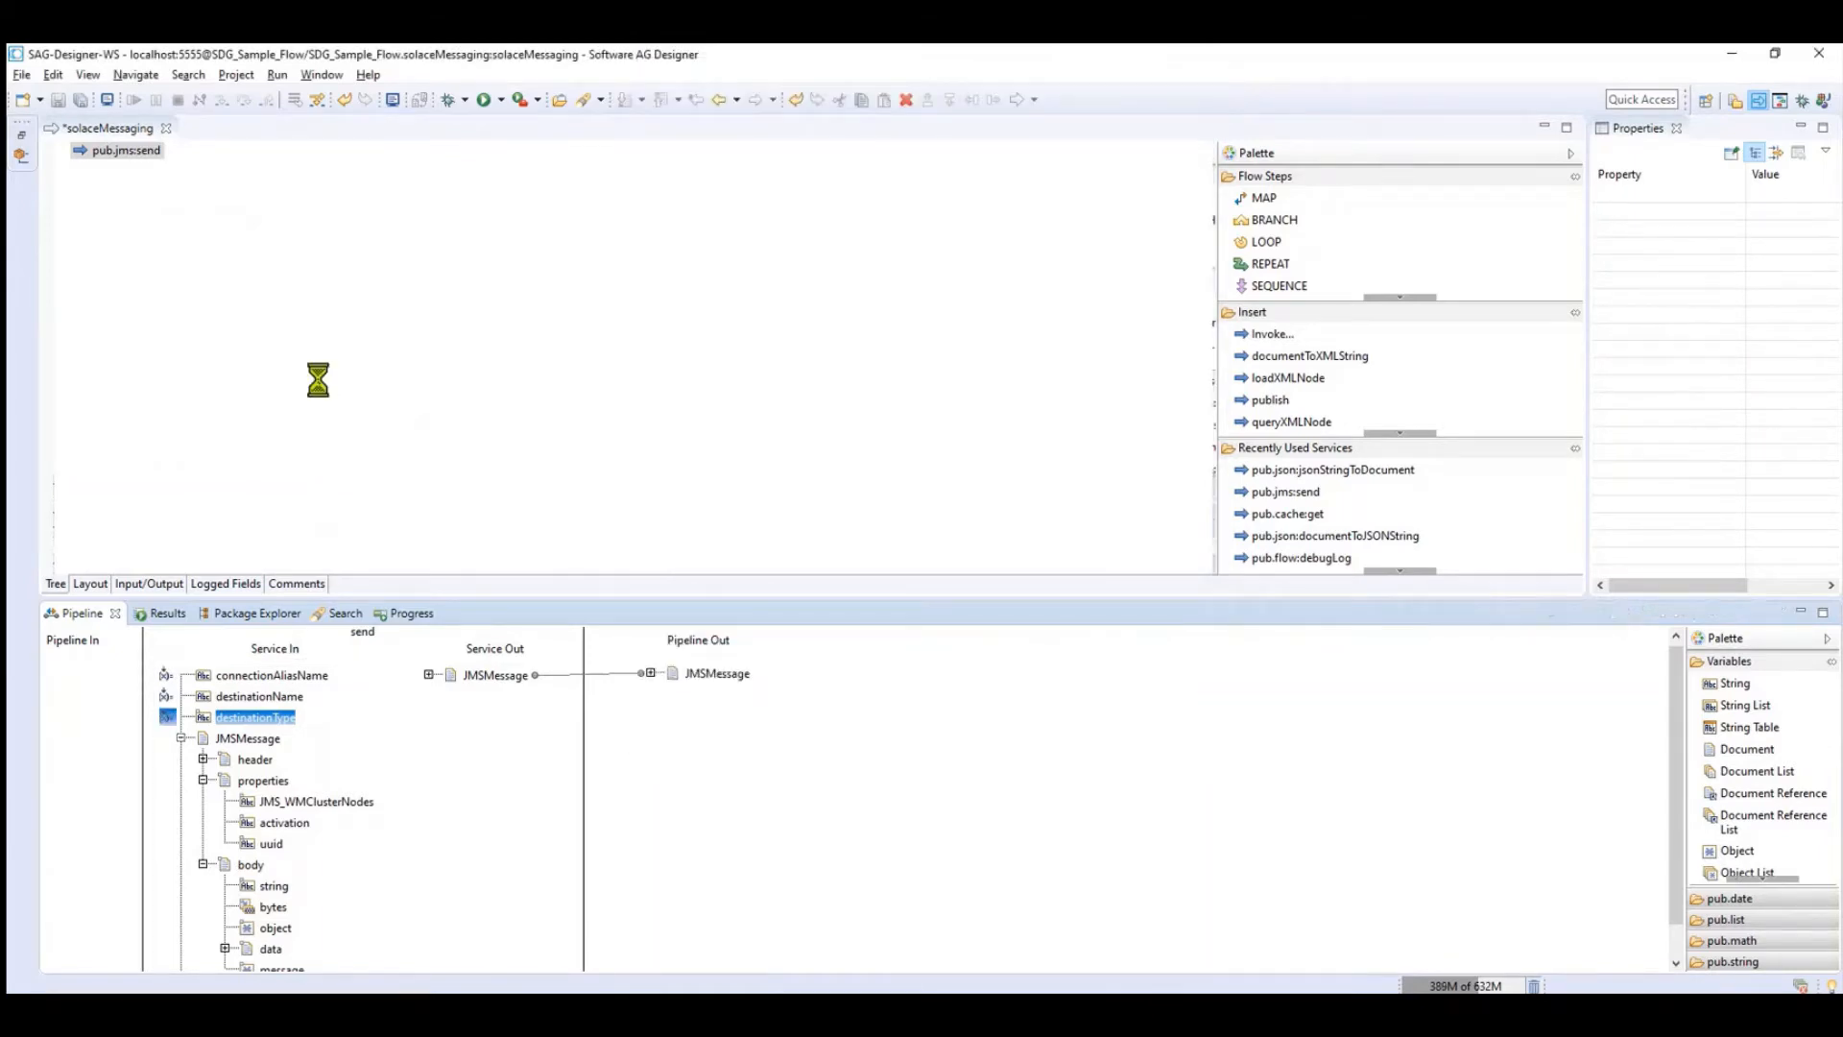
Set the JMSMessage body string input to HelloWorld
{"action": "left_click", "coordinate": [255, 717]}
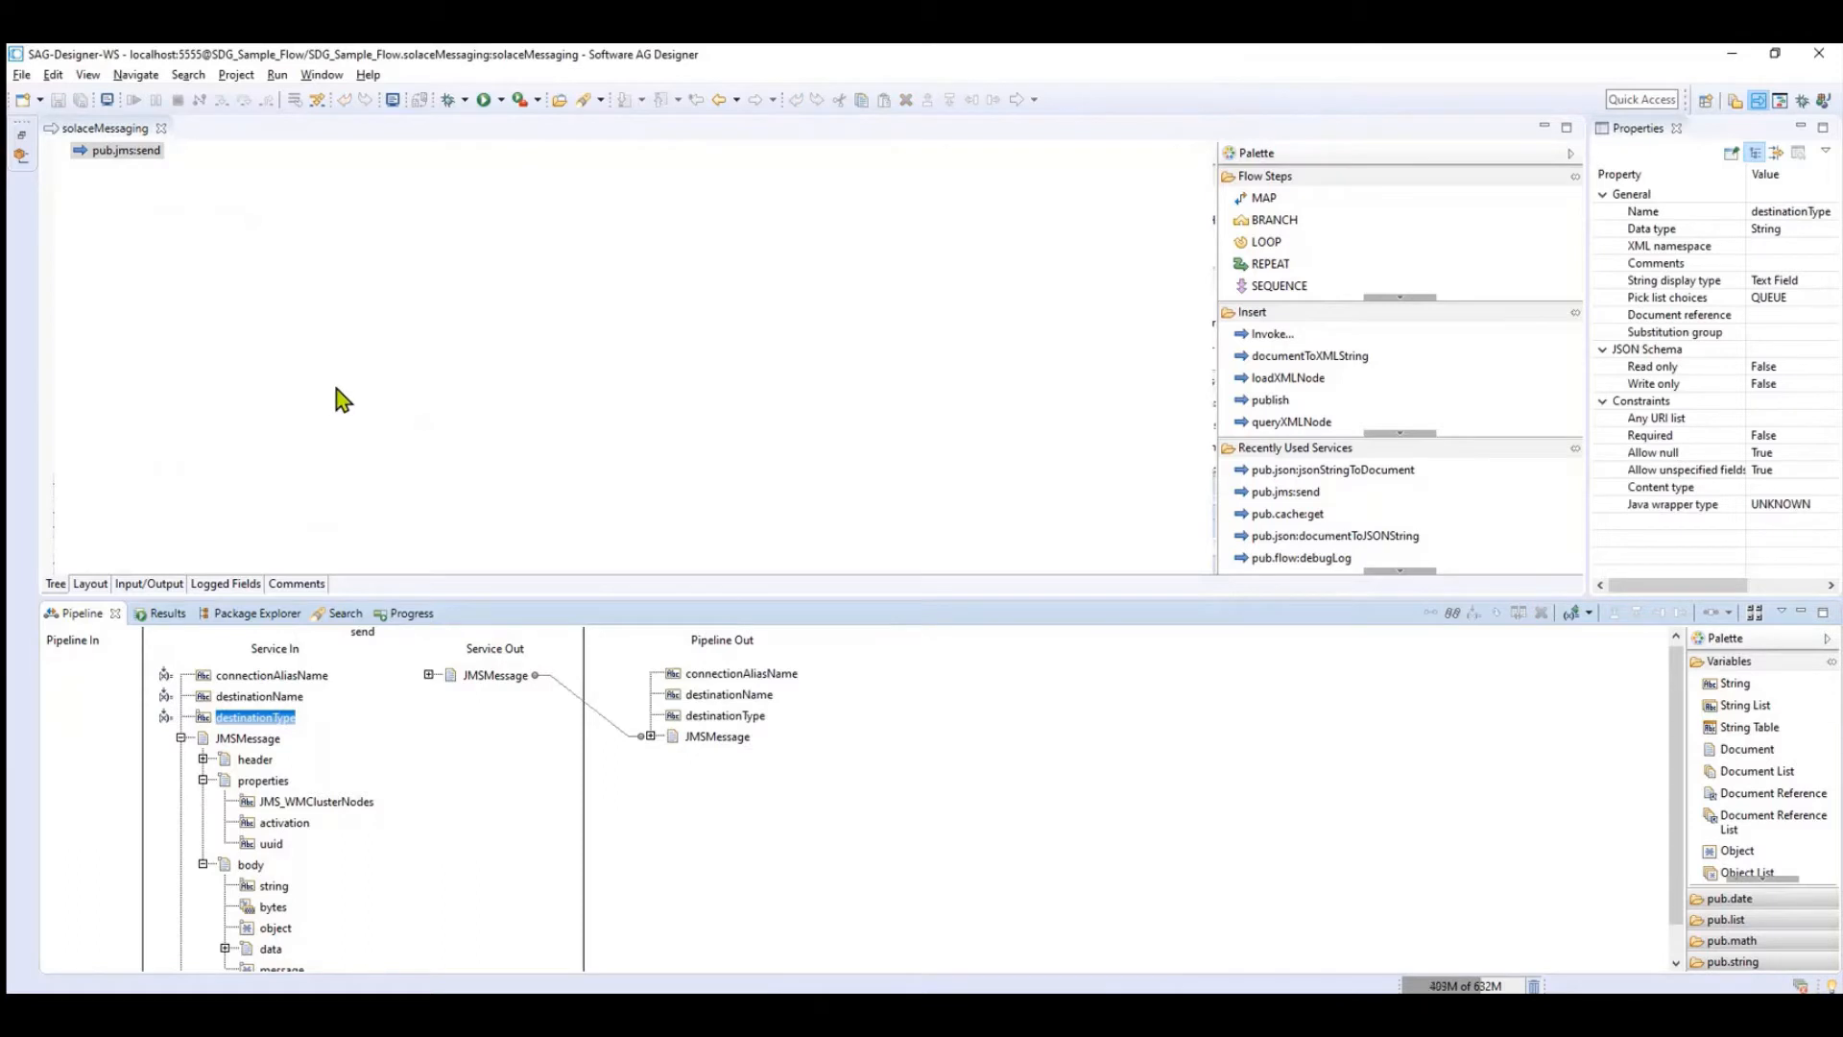
{"action": "mouse_move", "coordinate": [815, 540]}
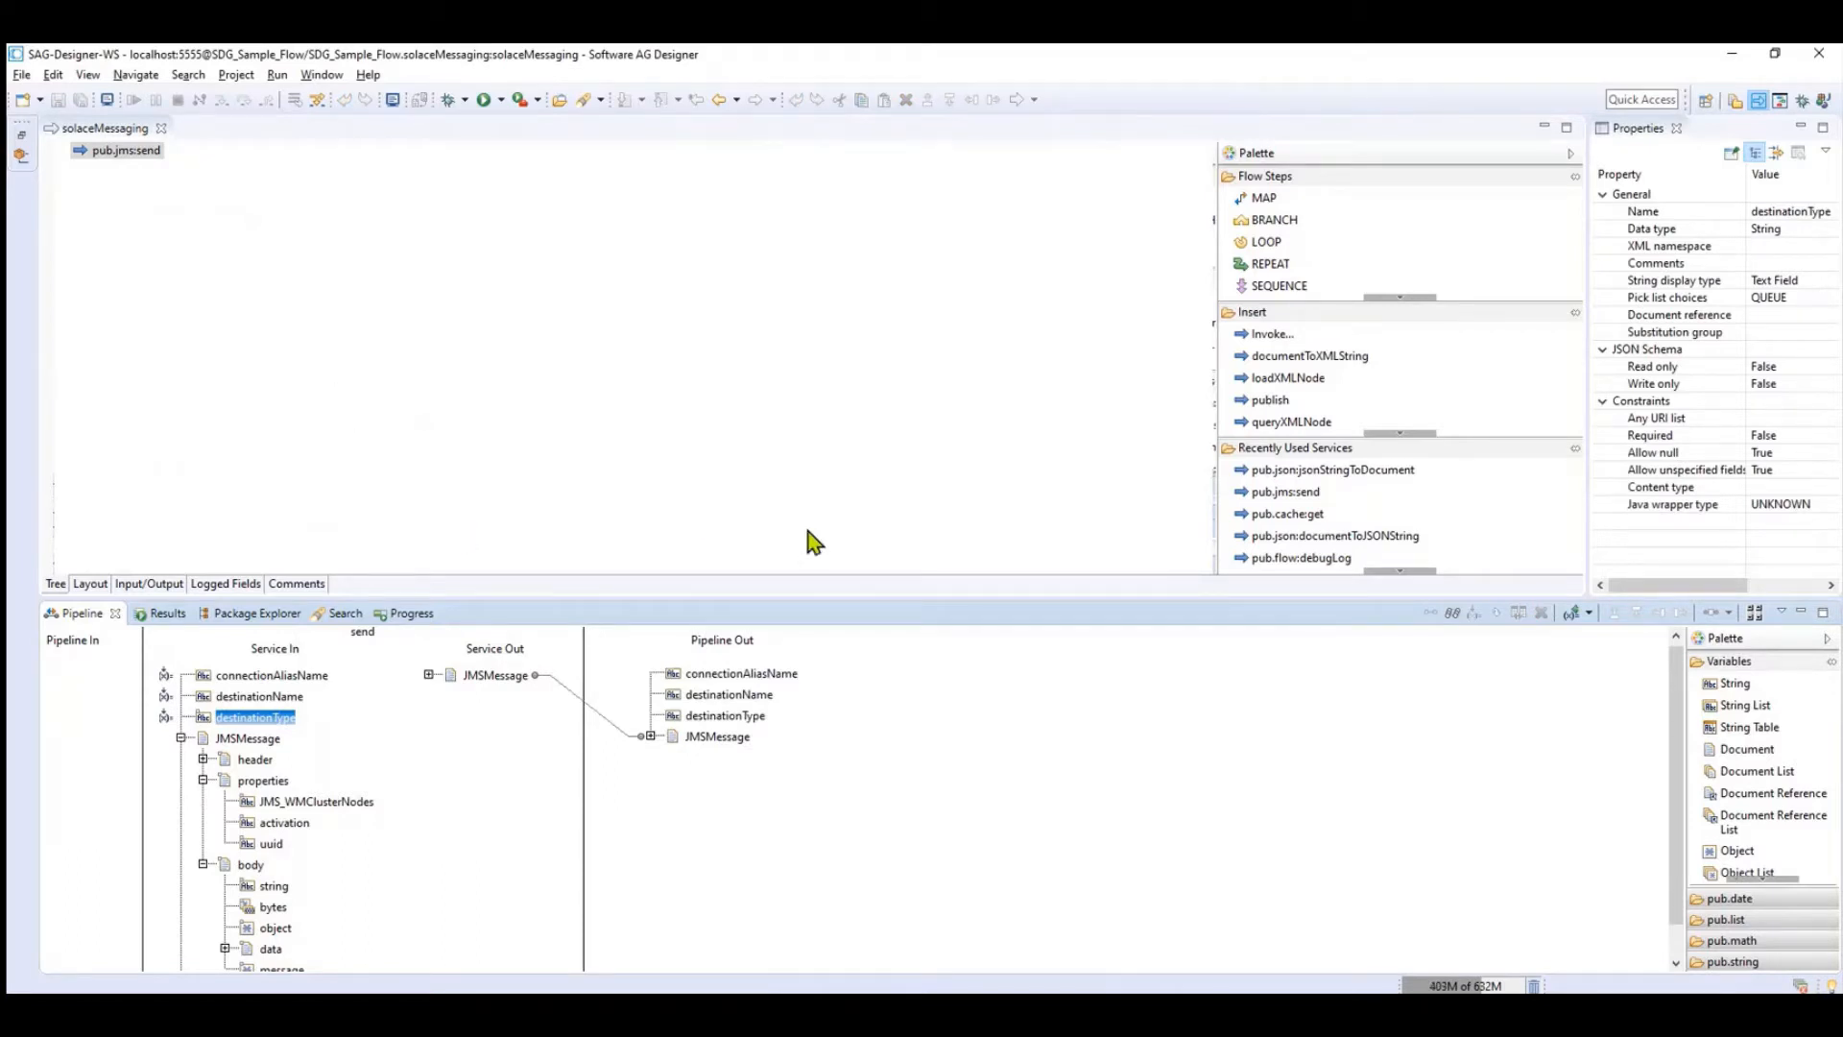
{"action": "mouse_move", "coordinate": [347, 855]}
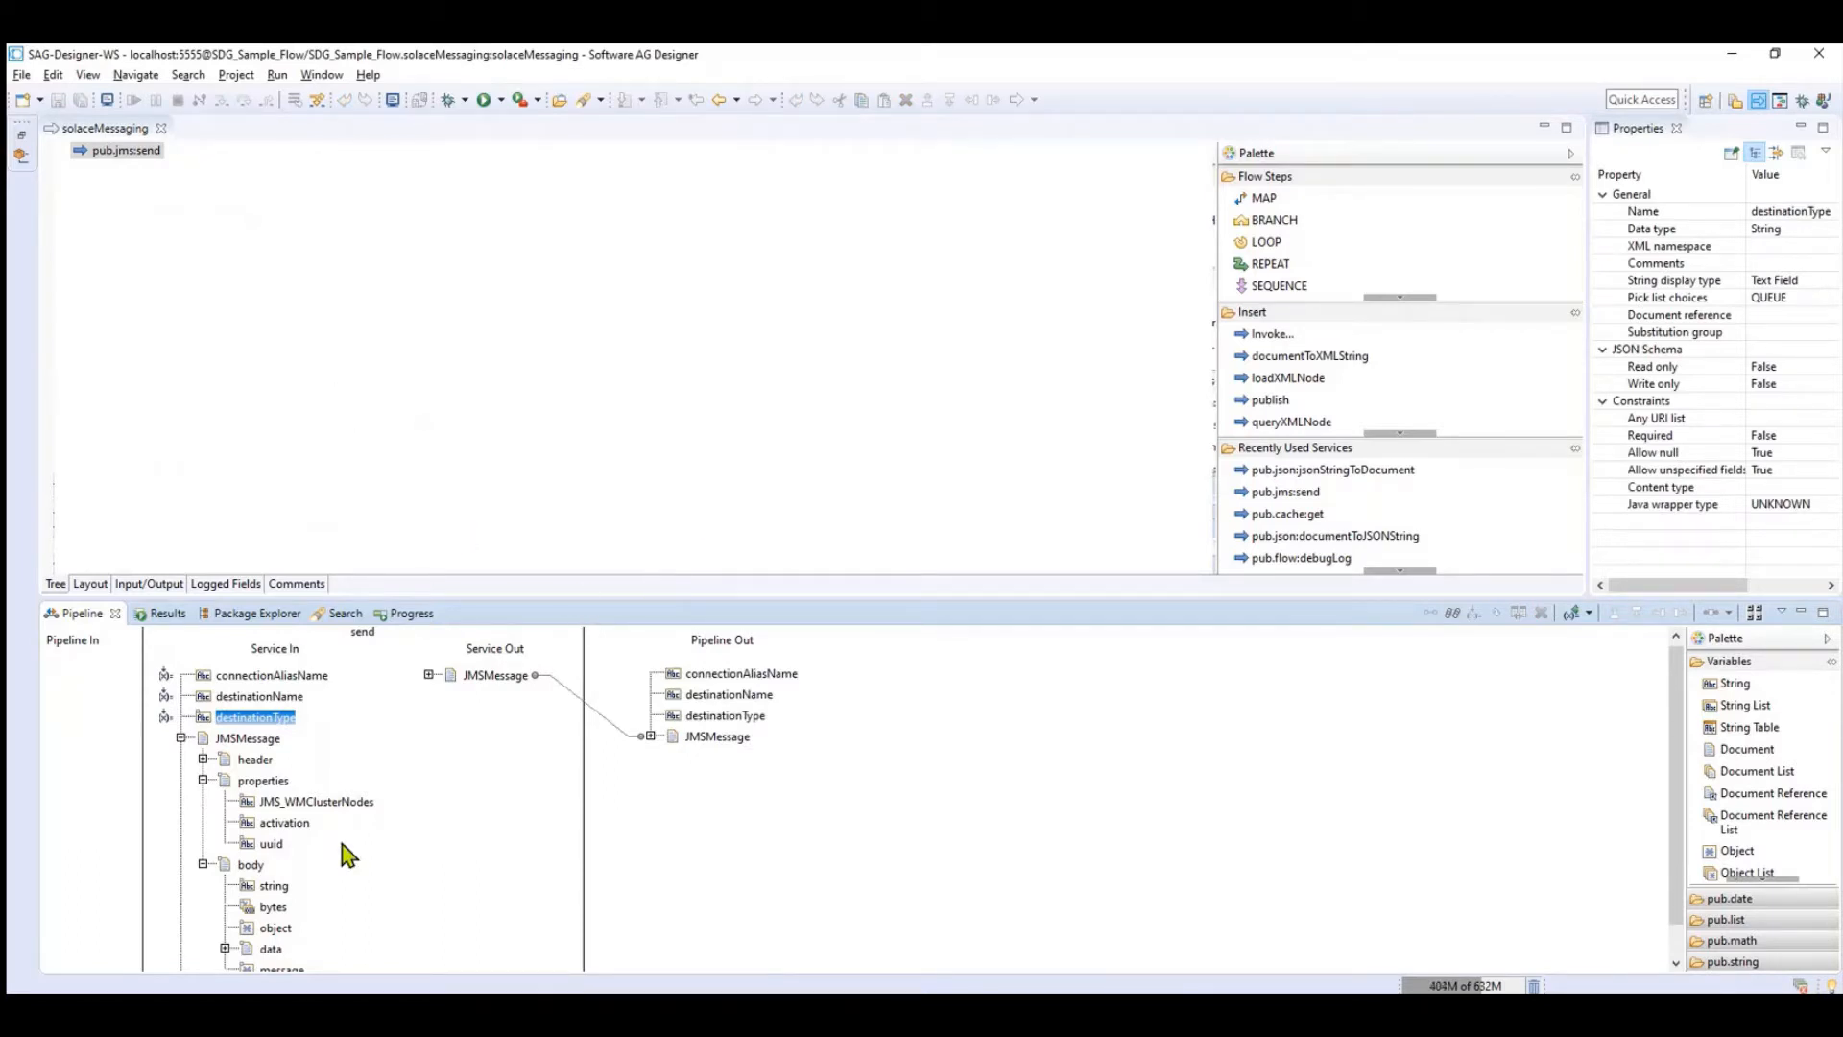
{"action": "mouse_move", "coordinate": [394, 821]}
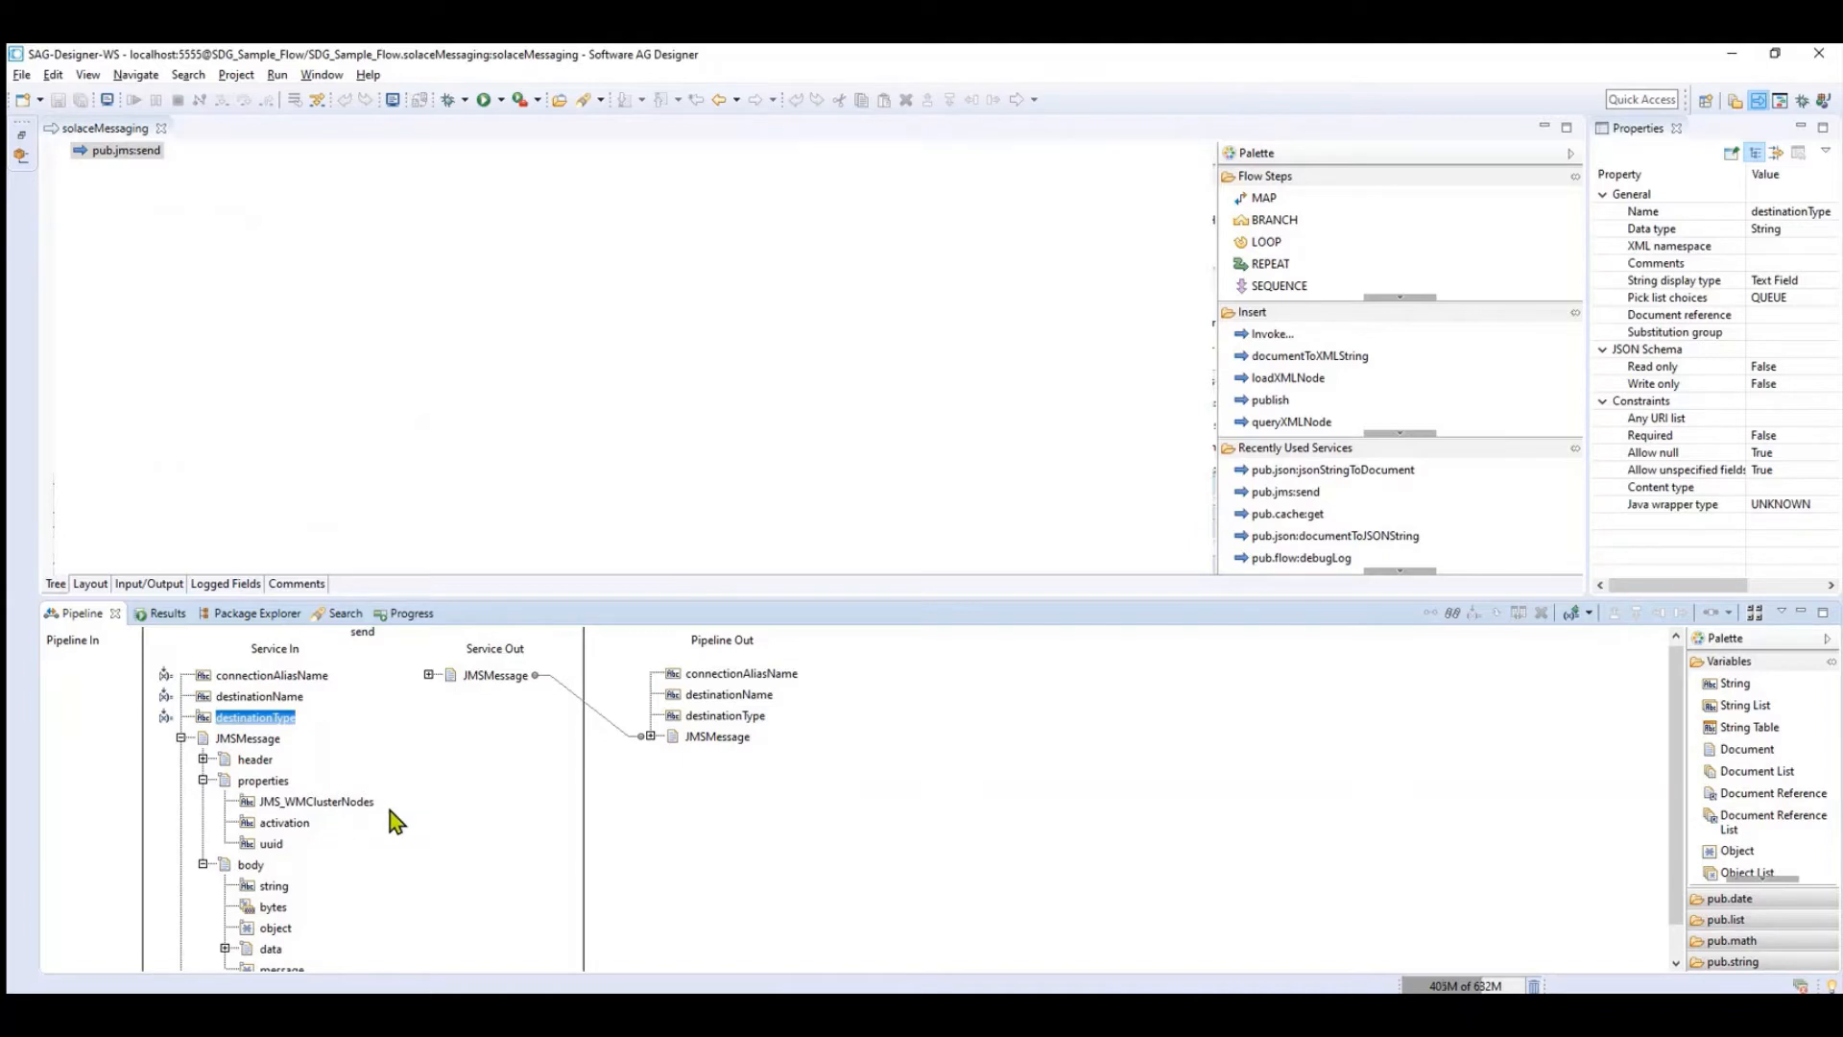
{"action": "mouse_move", "coordinate": [927, 621]}
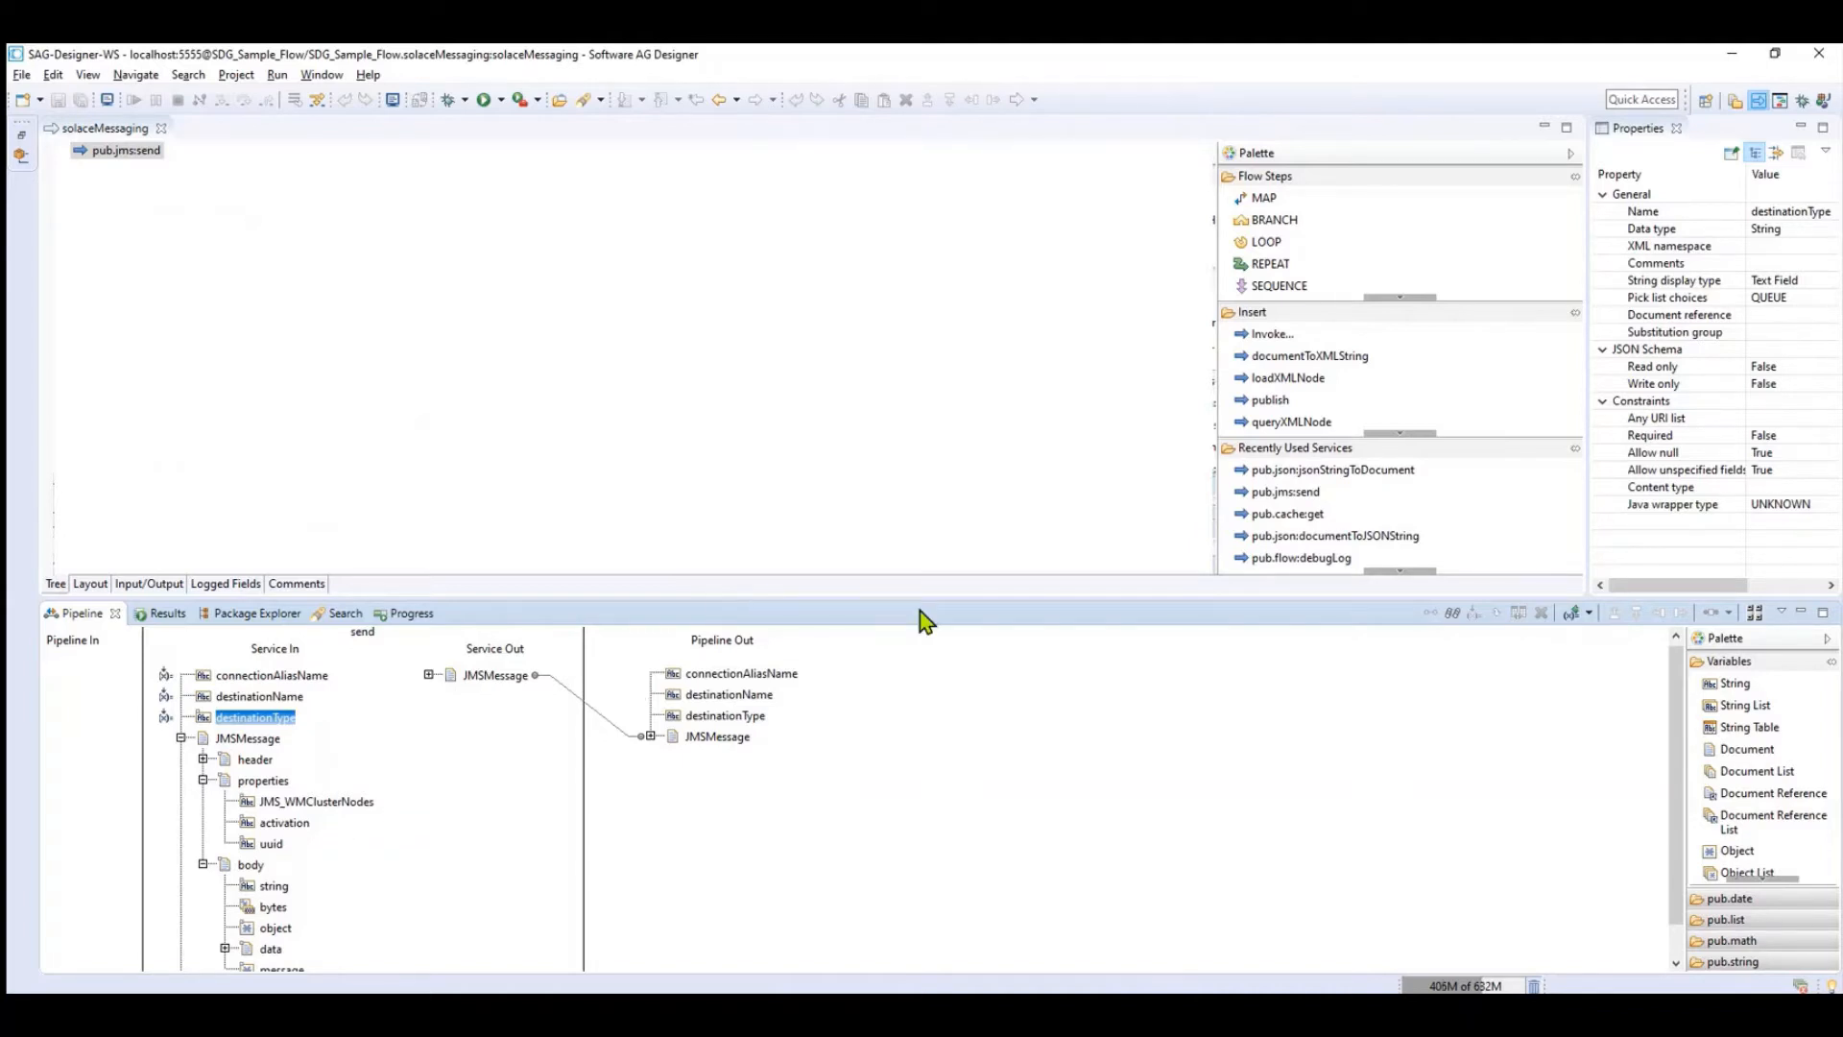
{"action": "mouse_move", "coordinate": [482, 700]}
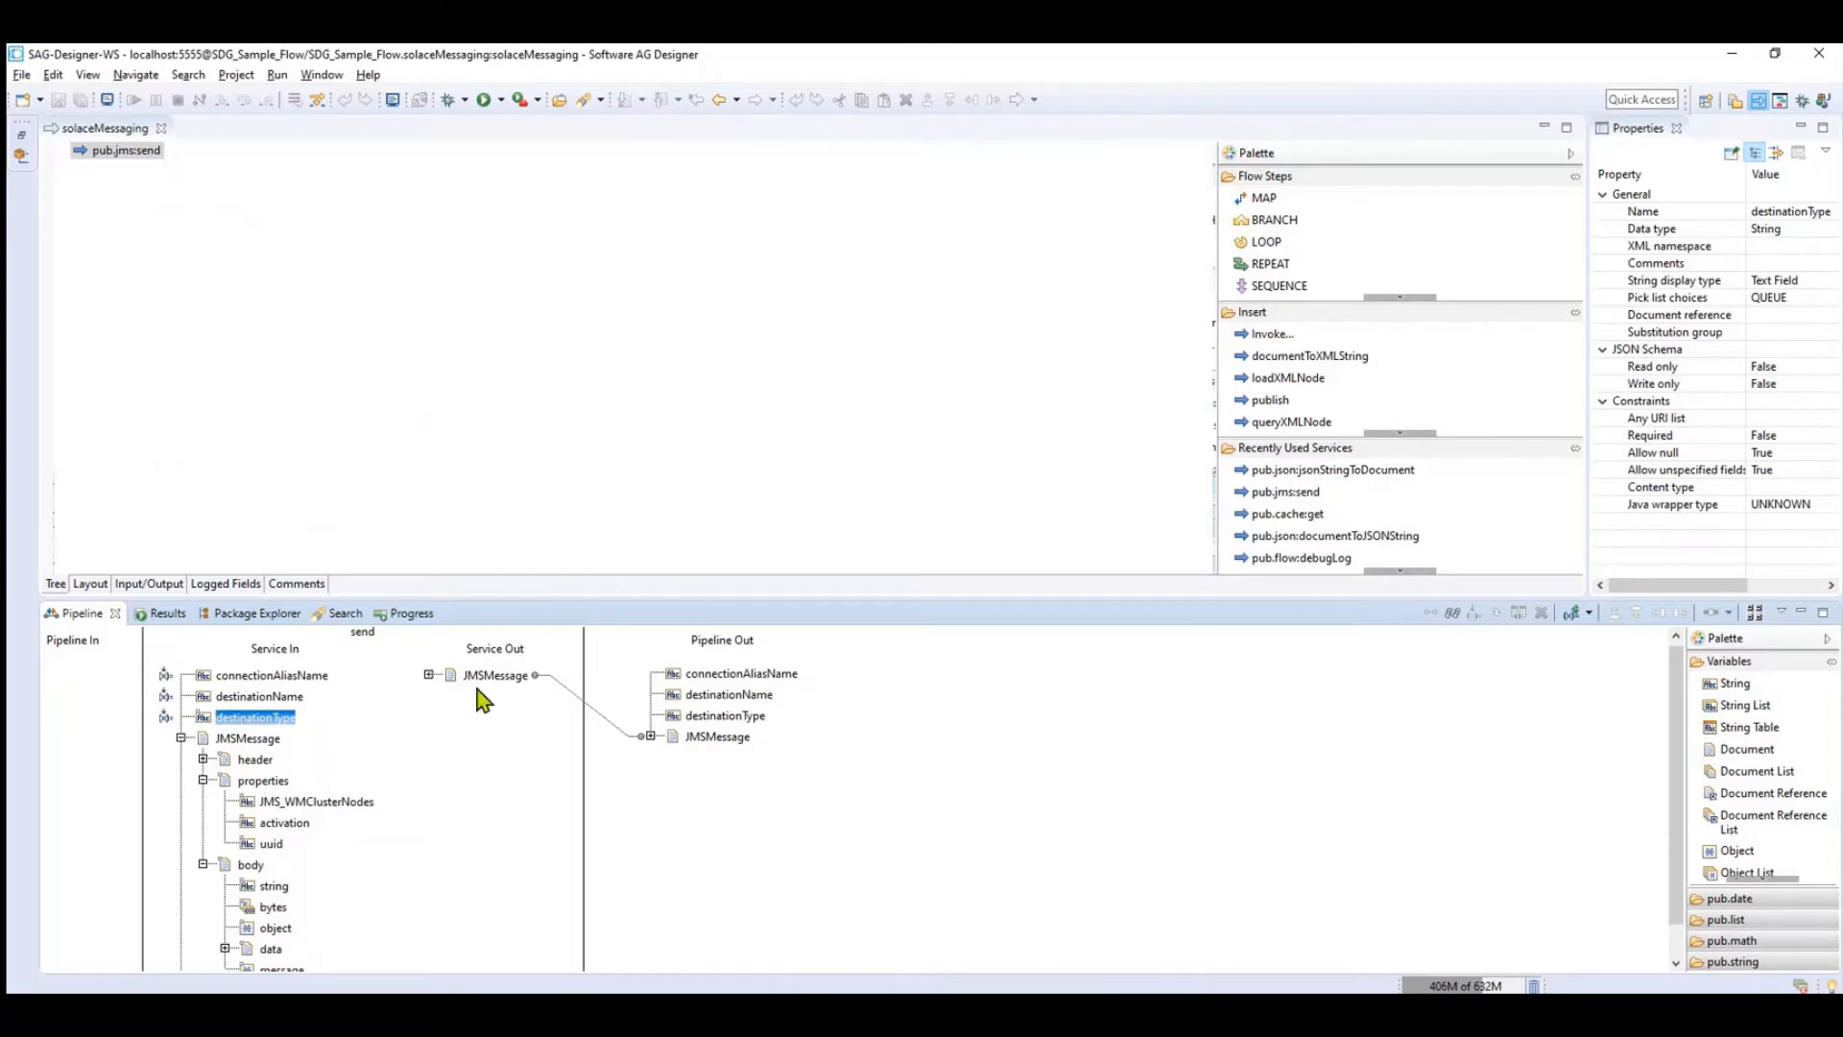
{"action": "mouse_move", "coordinate": [374, 703]}
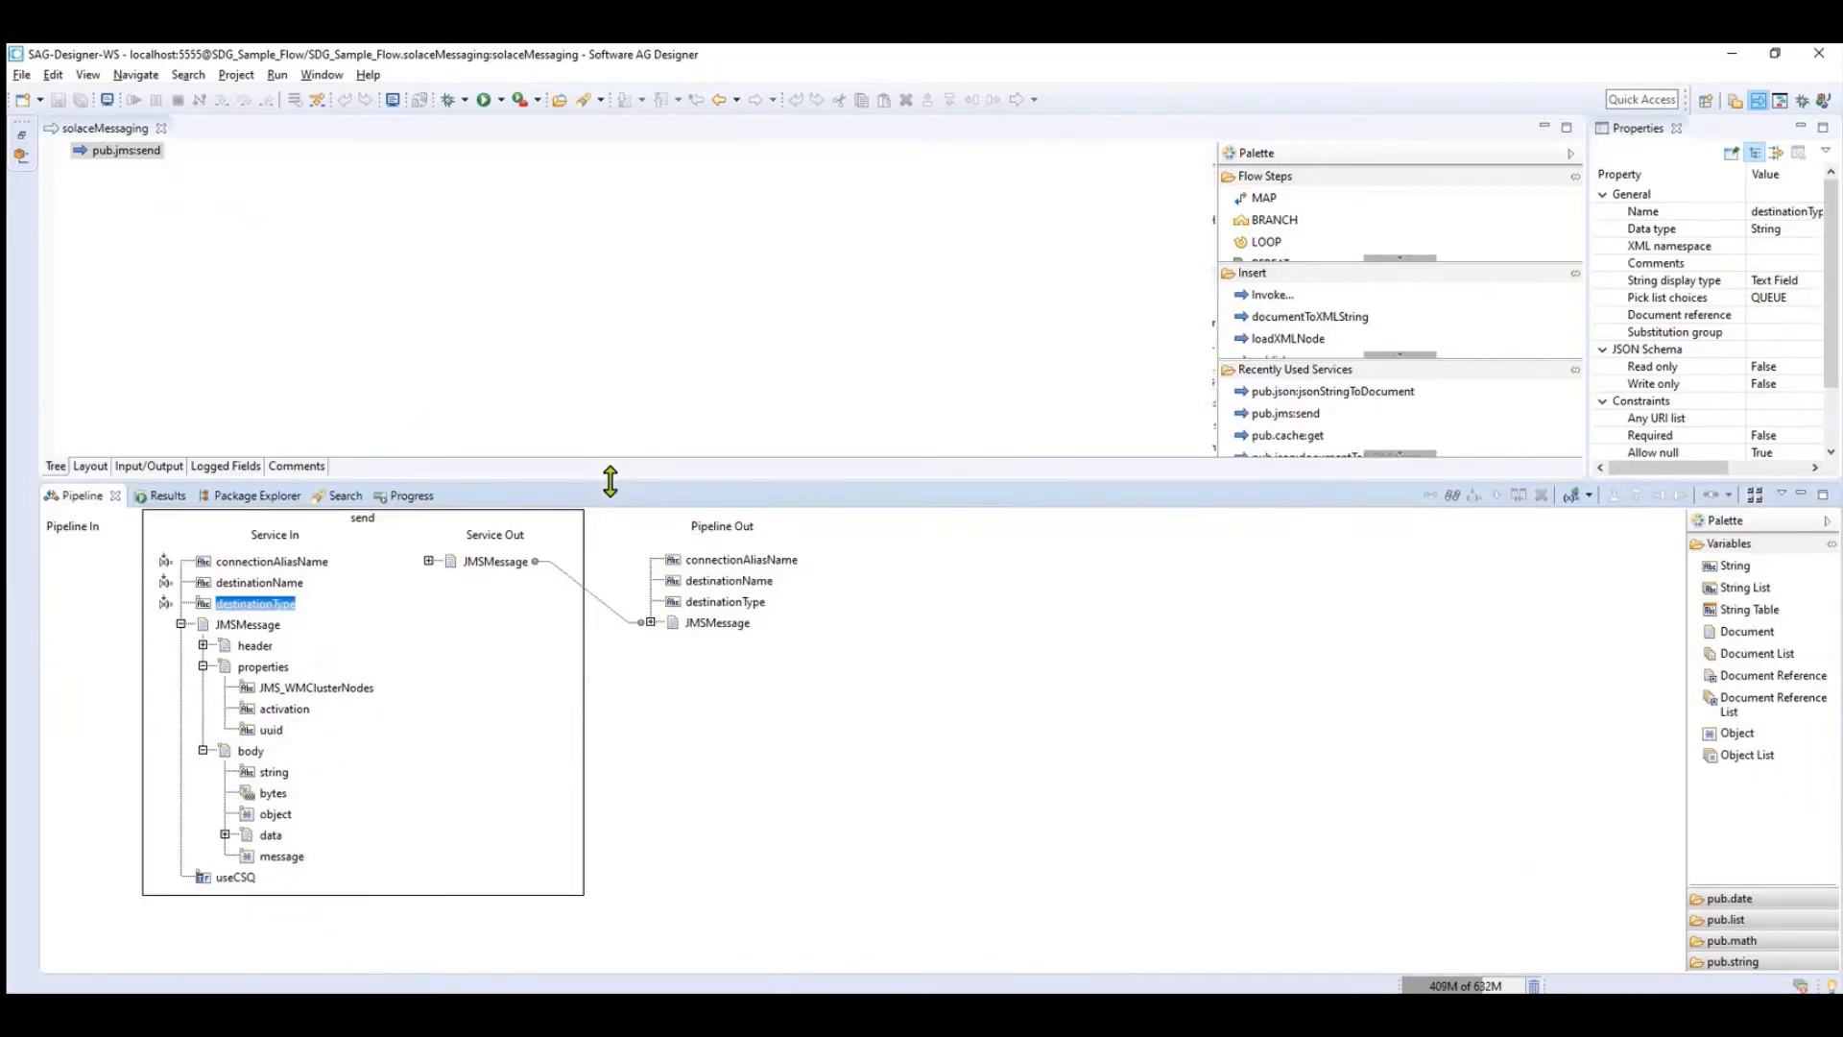
{"action": "mouse_move", "coordinate": [290, 717]}
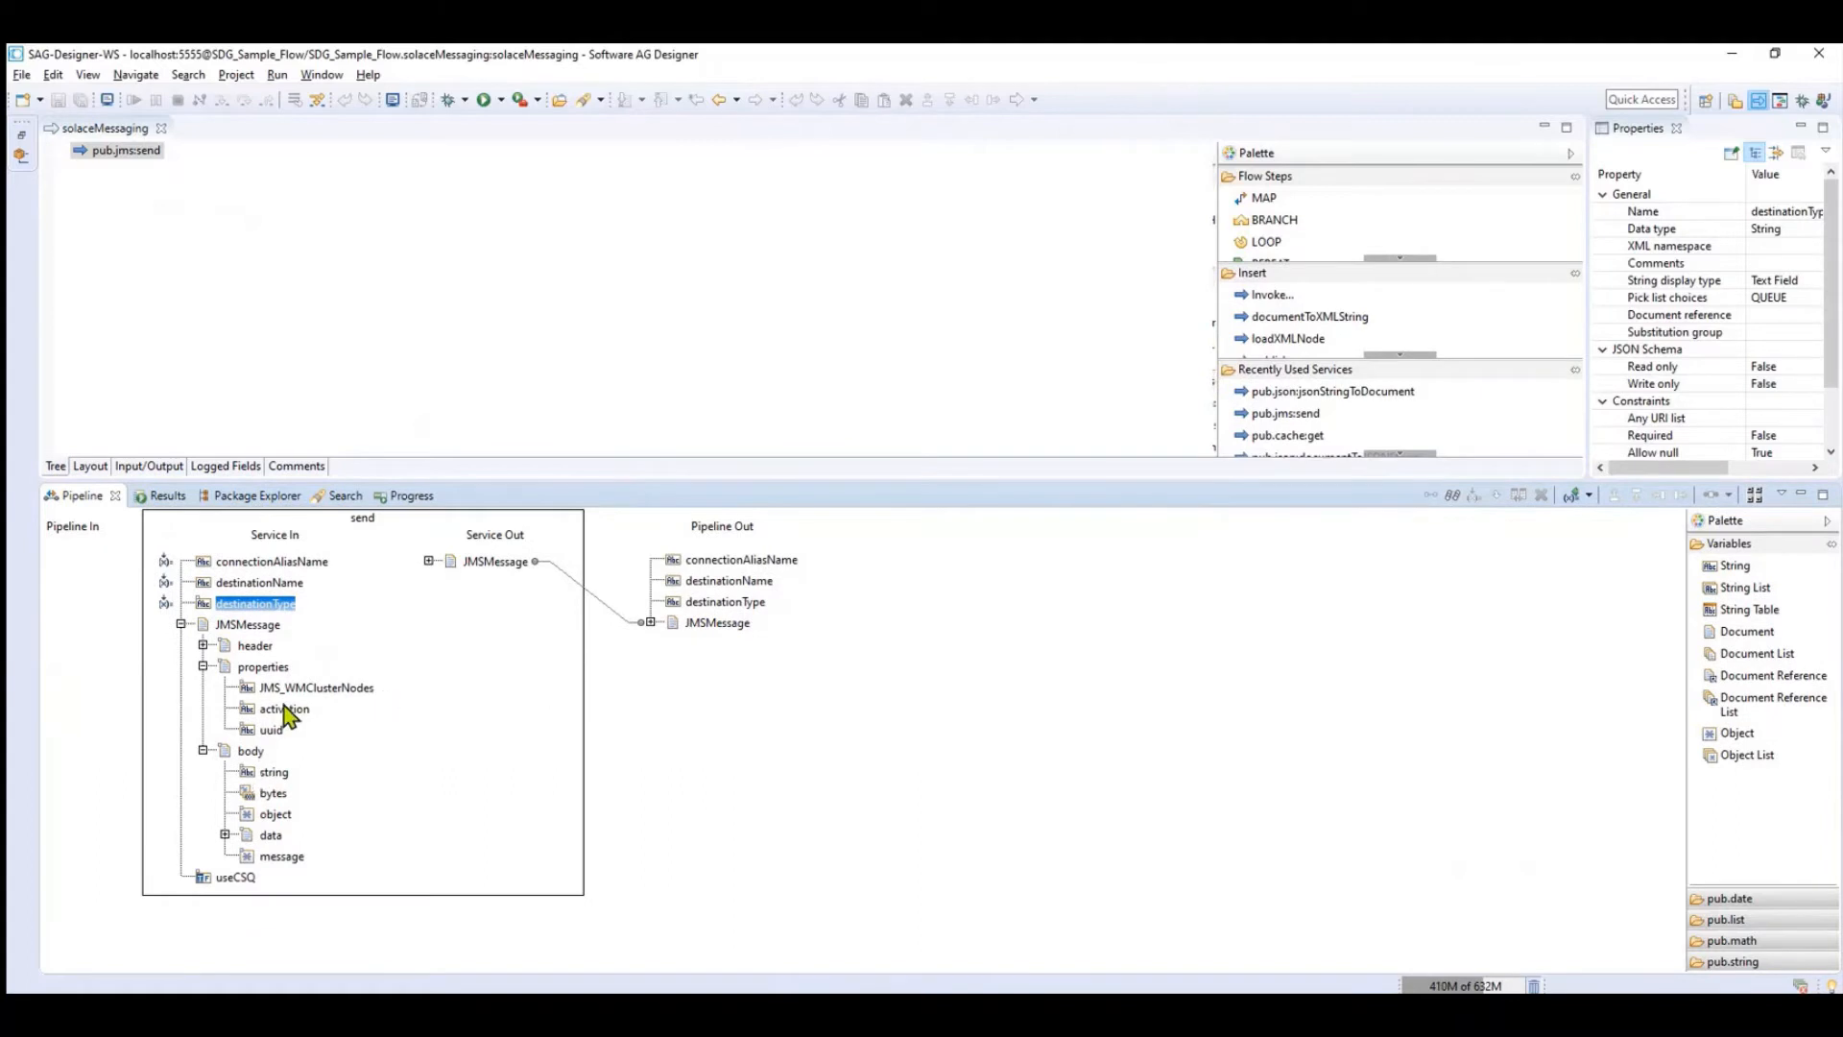
{"action": "mouse_move", "coordinate": [256, 790]}
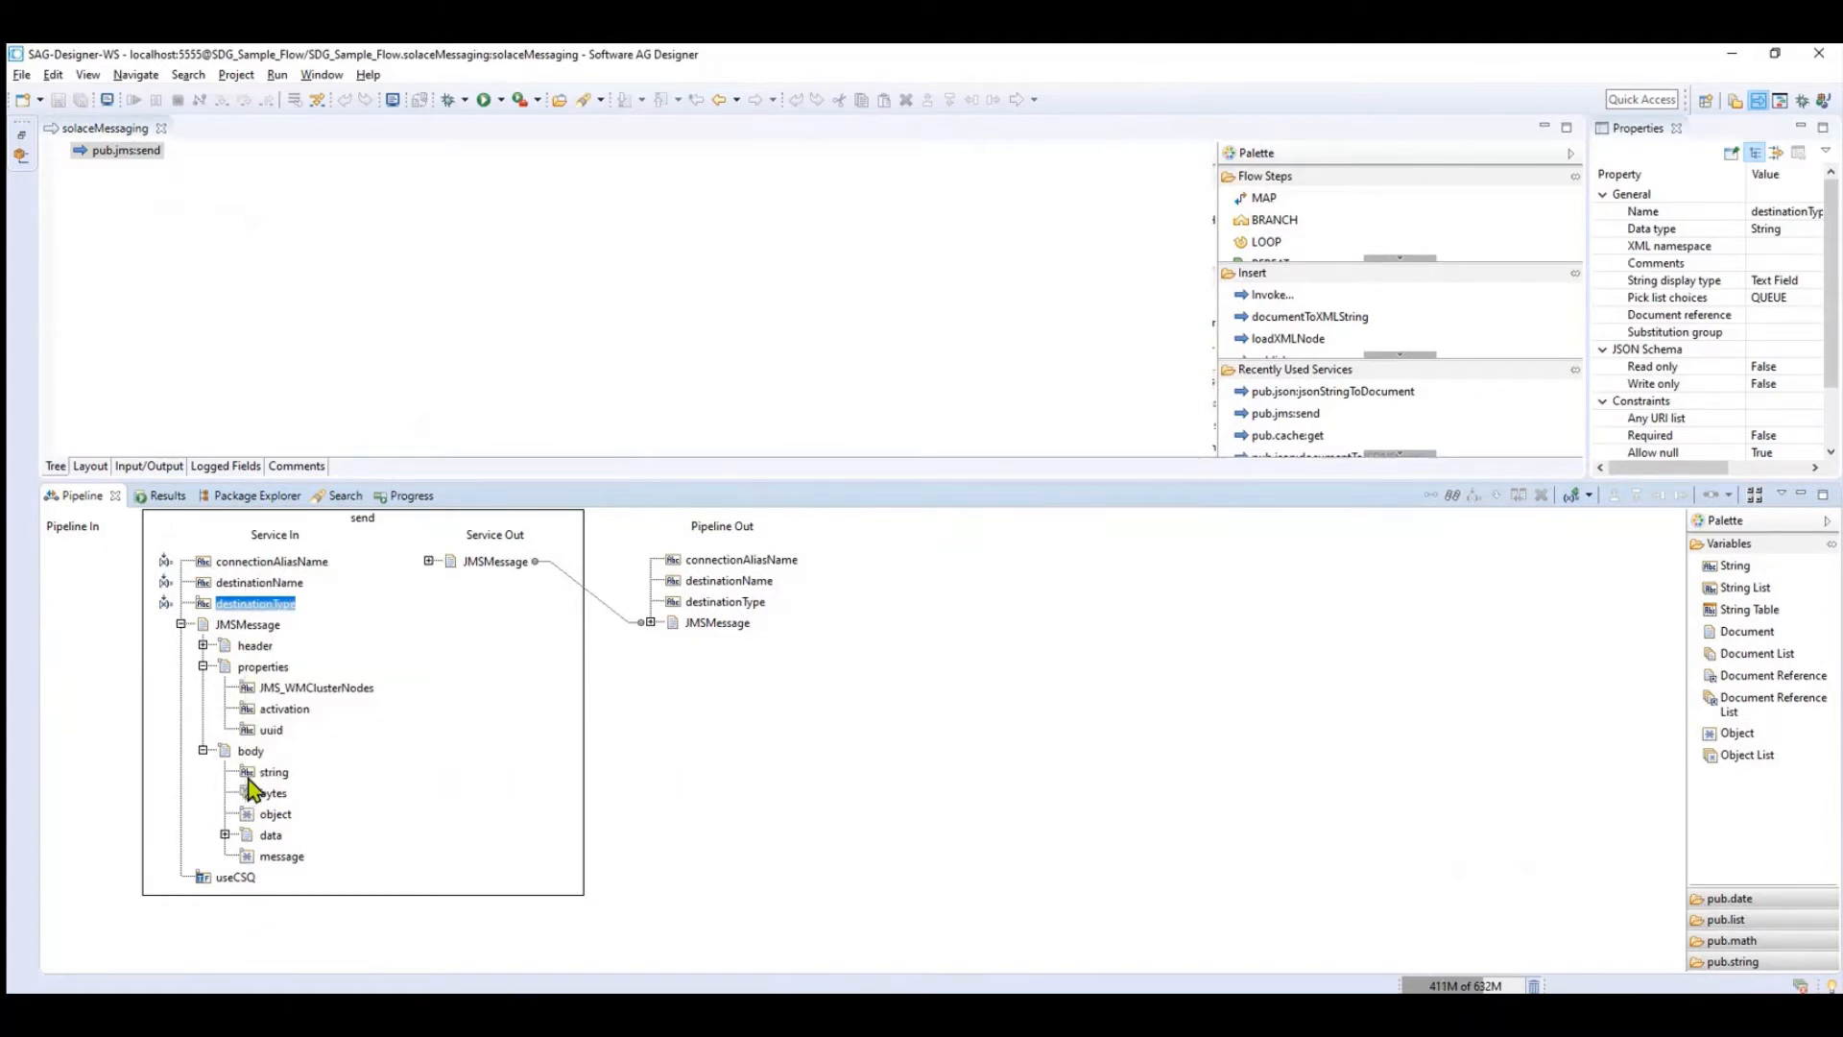
{"action": "left_click", "coordinate": [273, 771]}
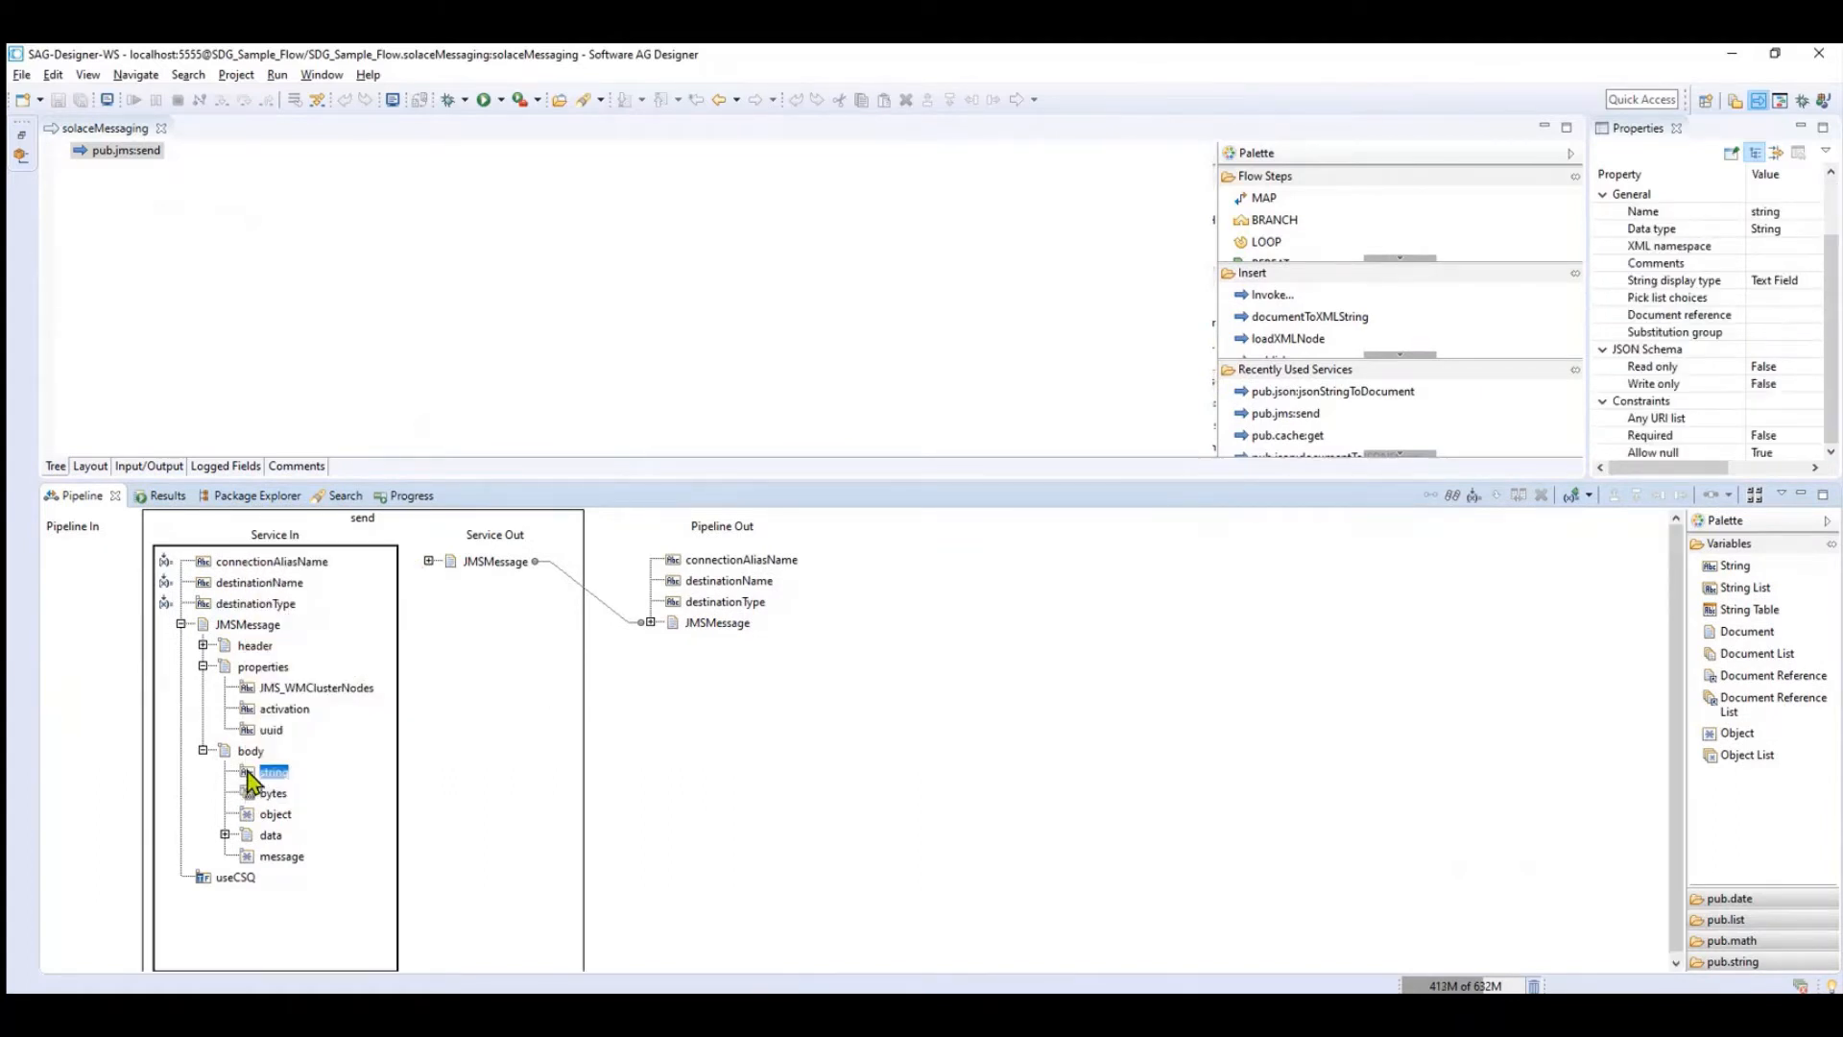
{"action": "mouse_move", "coordinate": [272, 772]}
{"action": "type", "text": "H"}
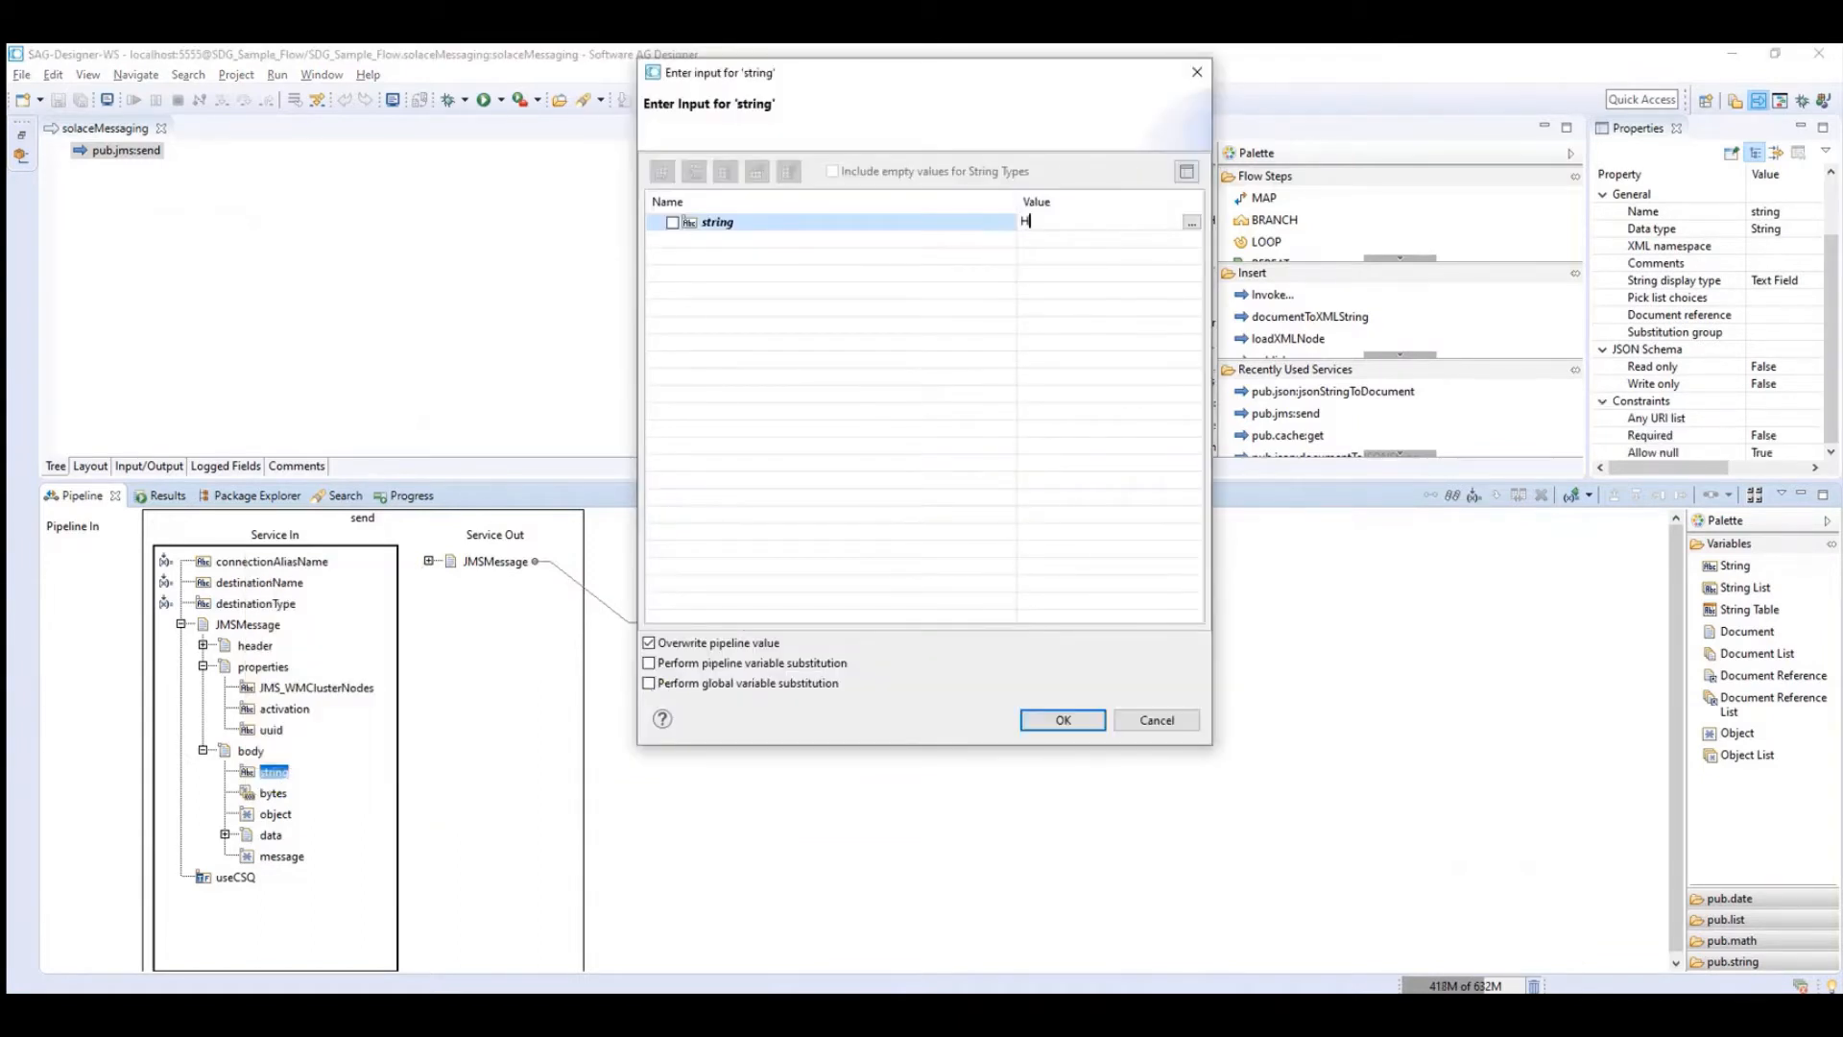
{"action": "type", "text": "elloWor"}
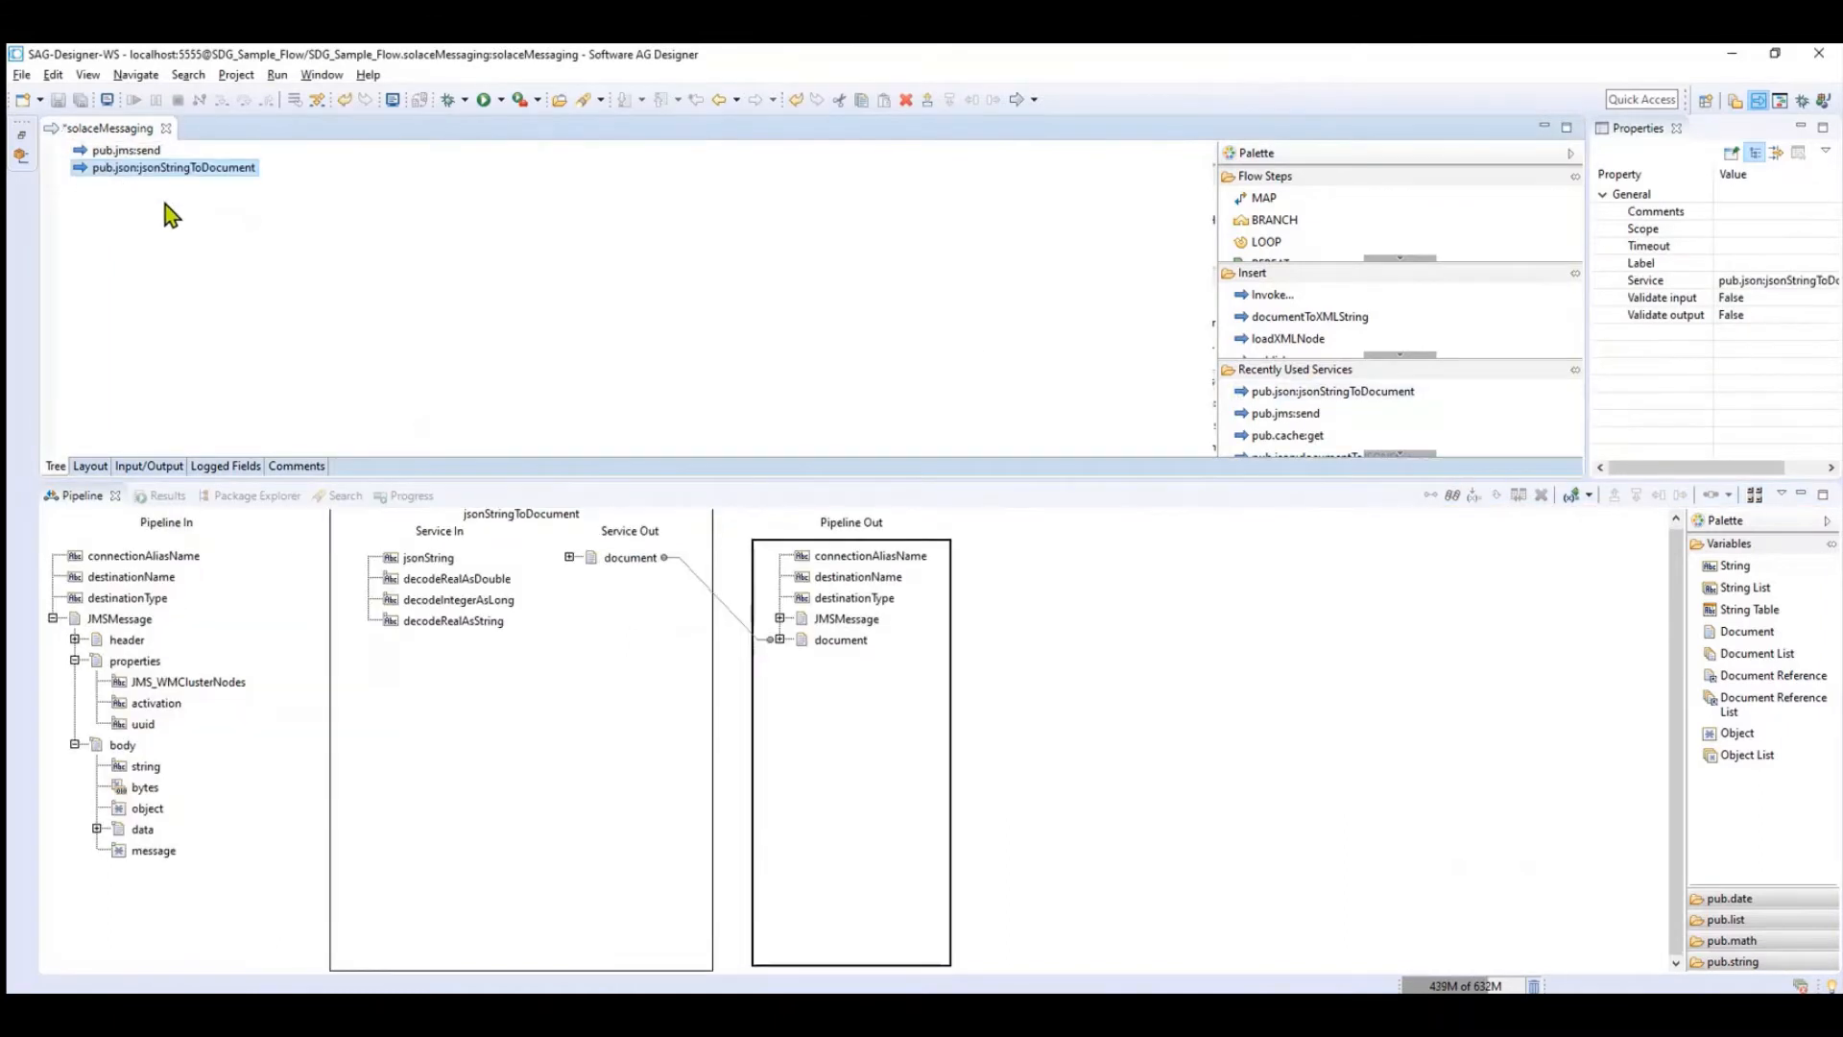
Move pub.json:jsonStringToDocument above pub.jms:send and give jsonString a sample JSON object
{"action": "left_click", "coordinate": [171, 167]}
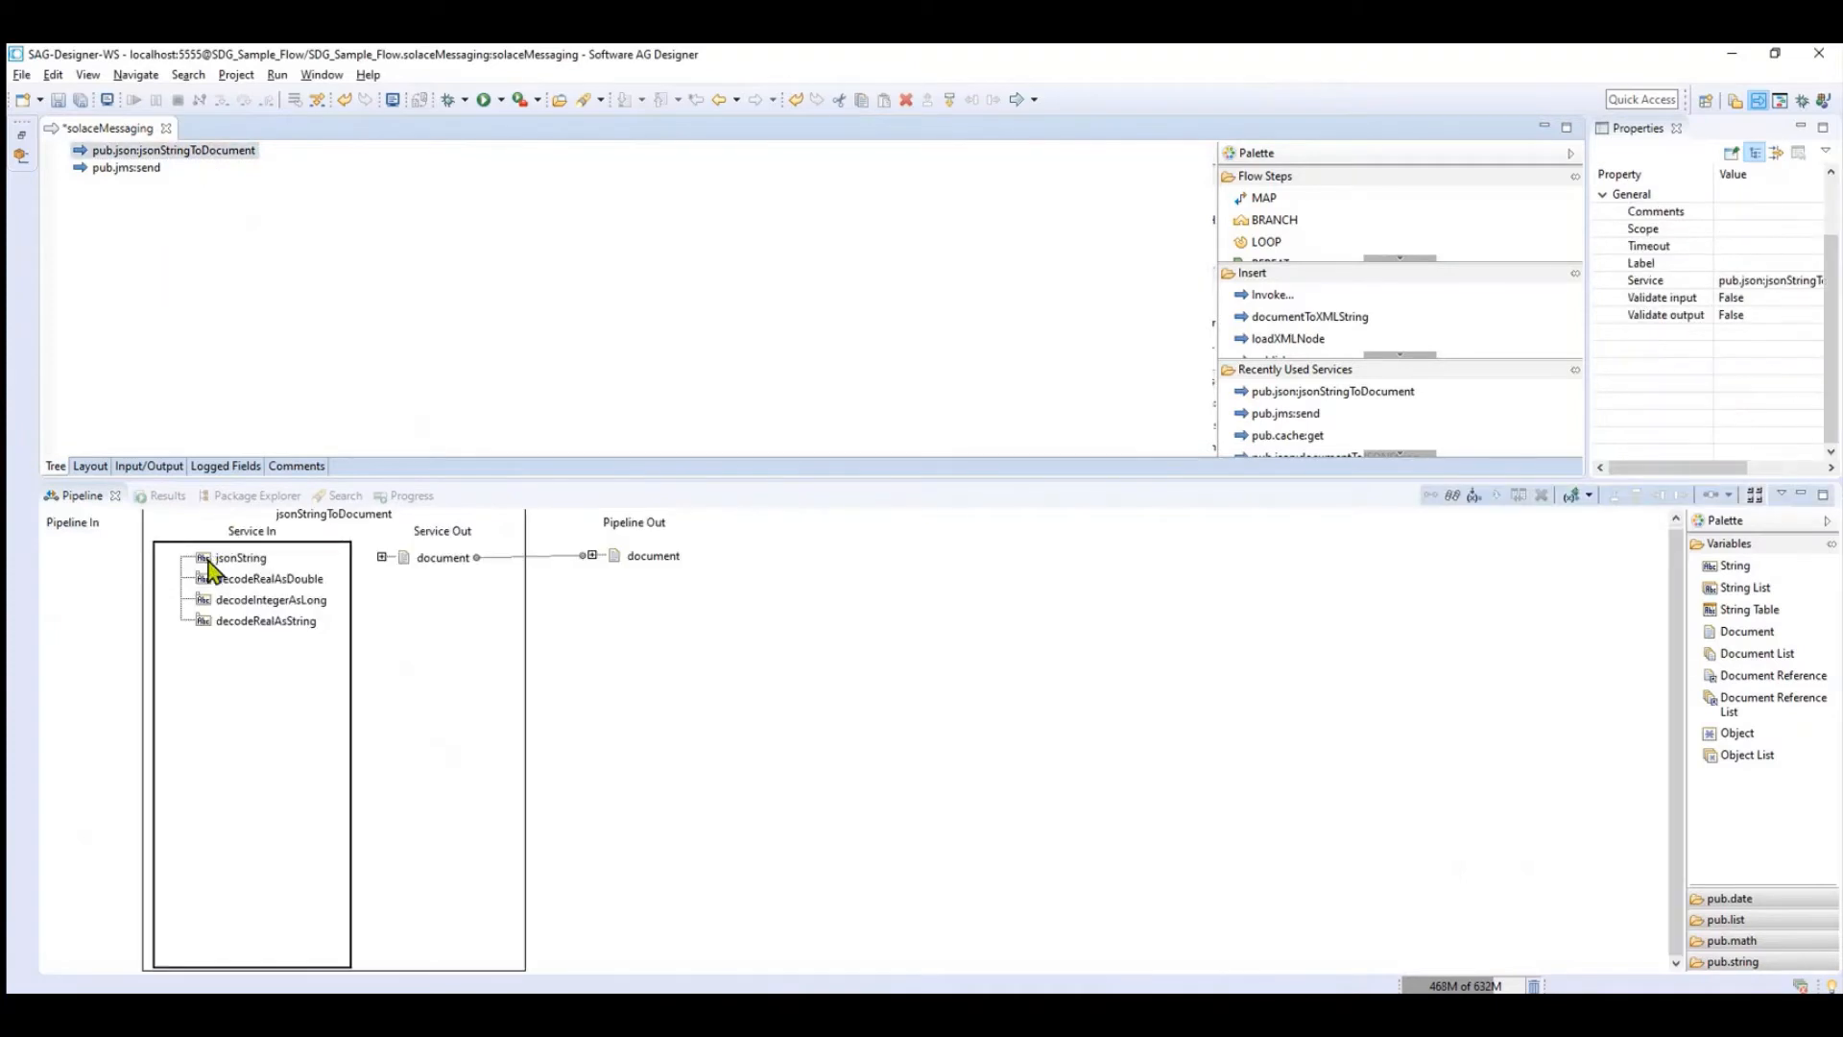
{"action": "double_click", "coordinate": [240, 557]}
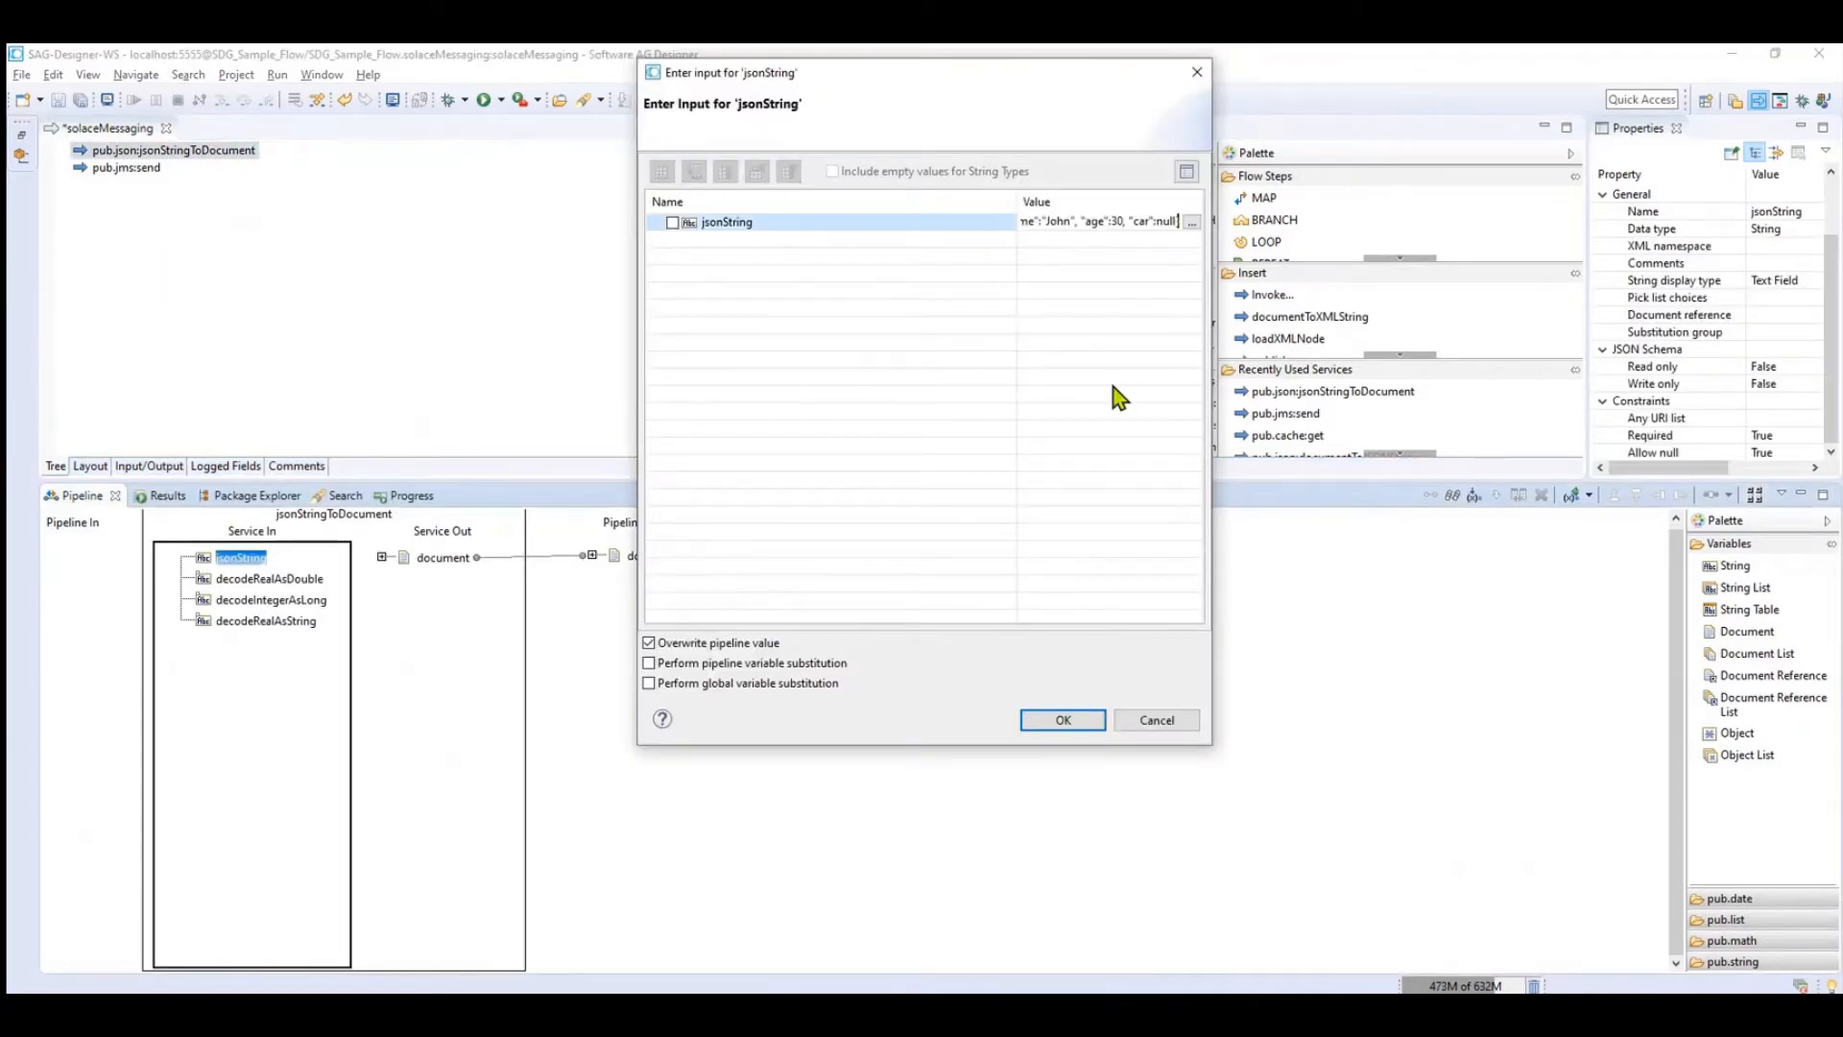
{"action": "left_click", "coordinate": [1060, 719]}
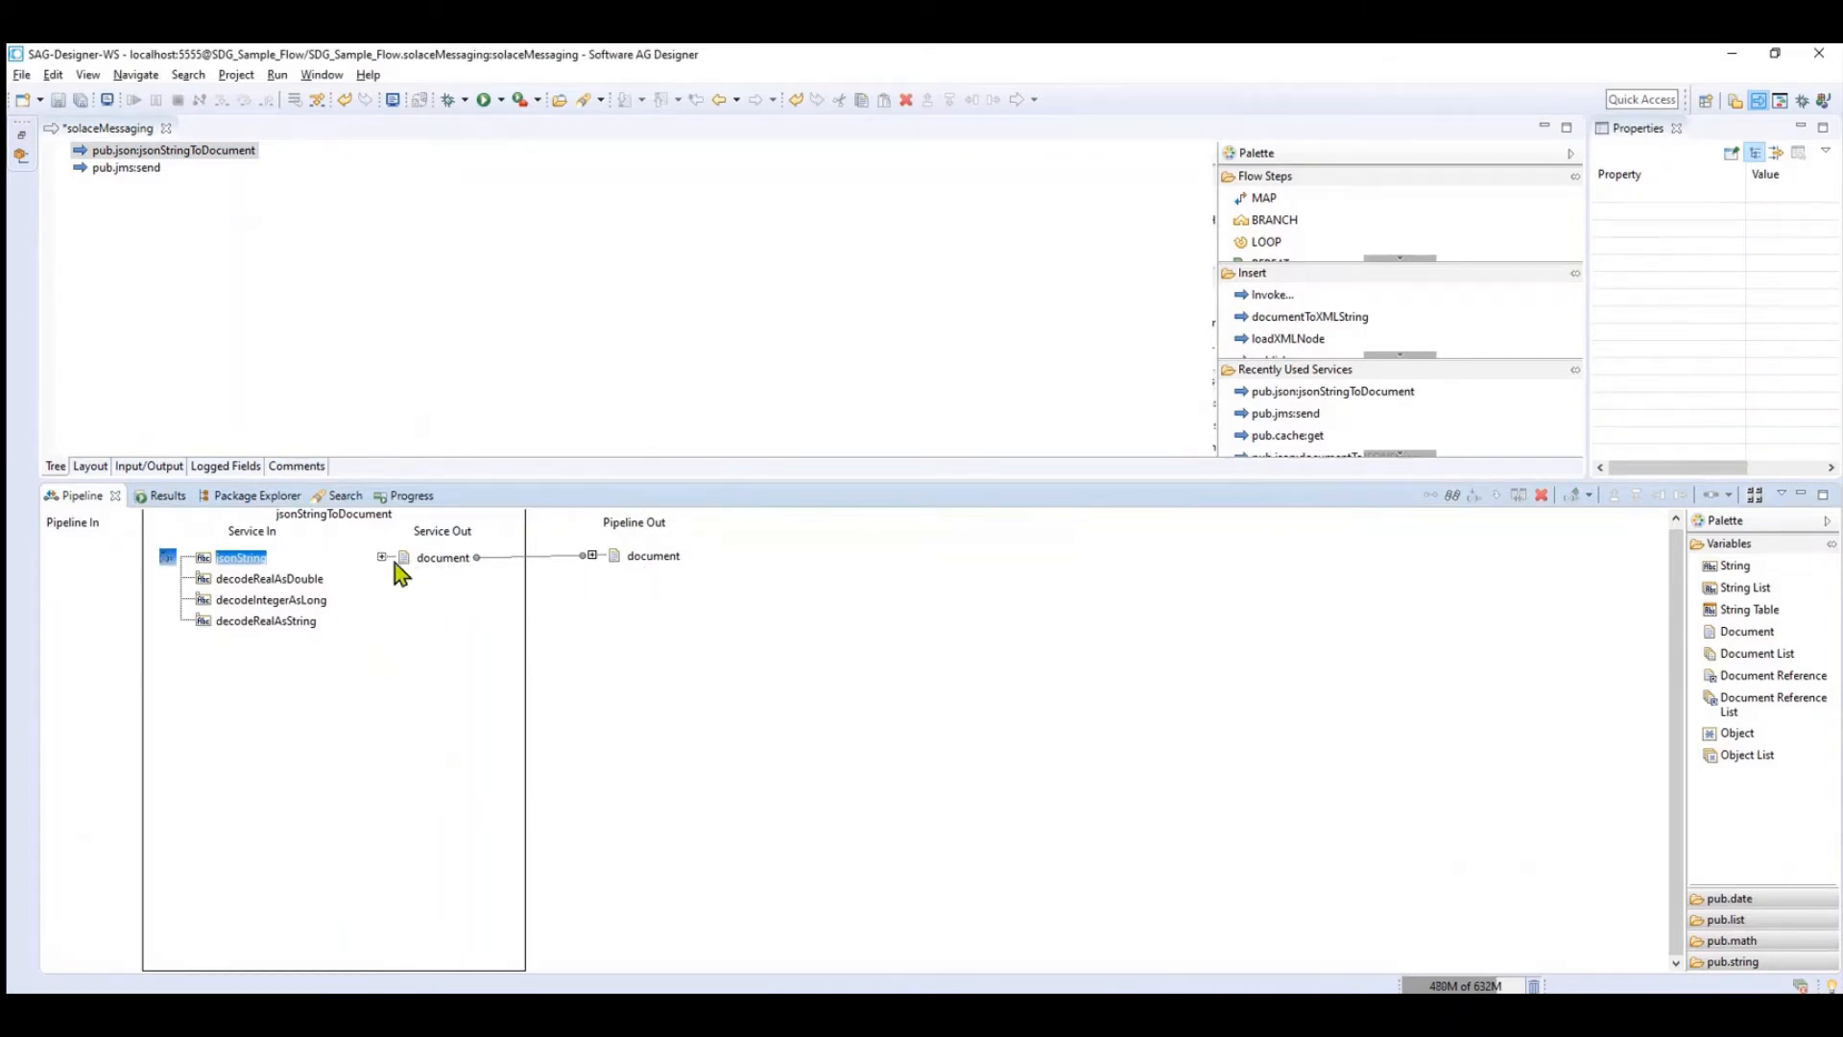
Map the converted document onto pub.jms:send's JMSMessage body data input
{"action": "left_click", "coordinate": [126, 167]}
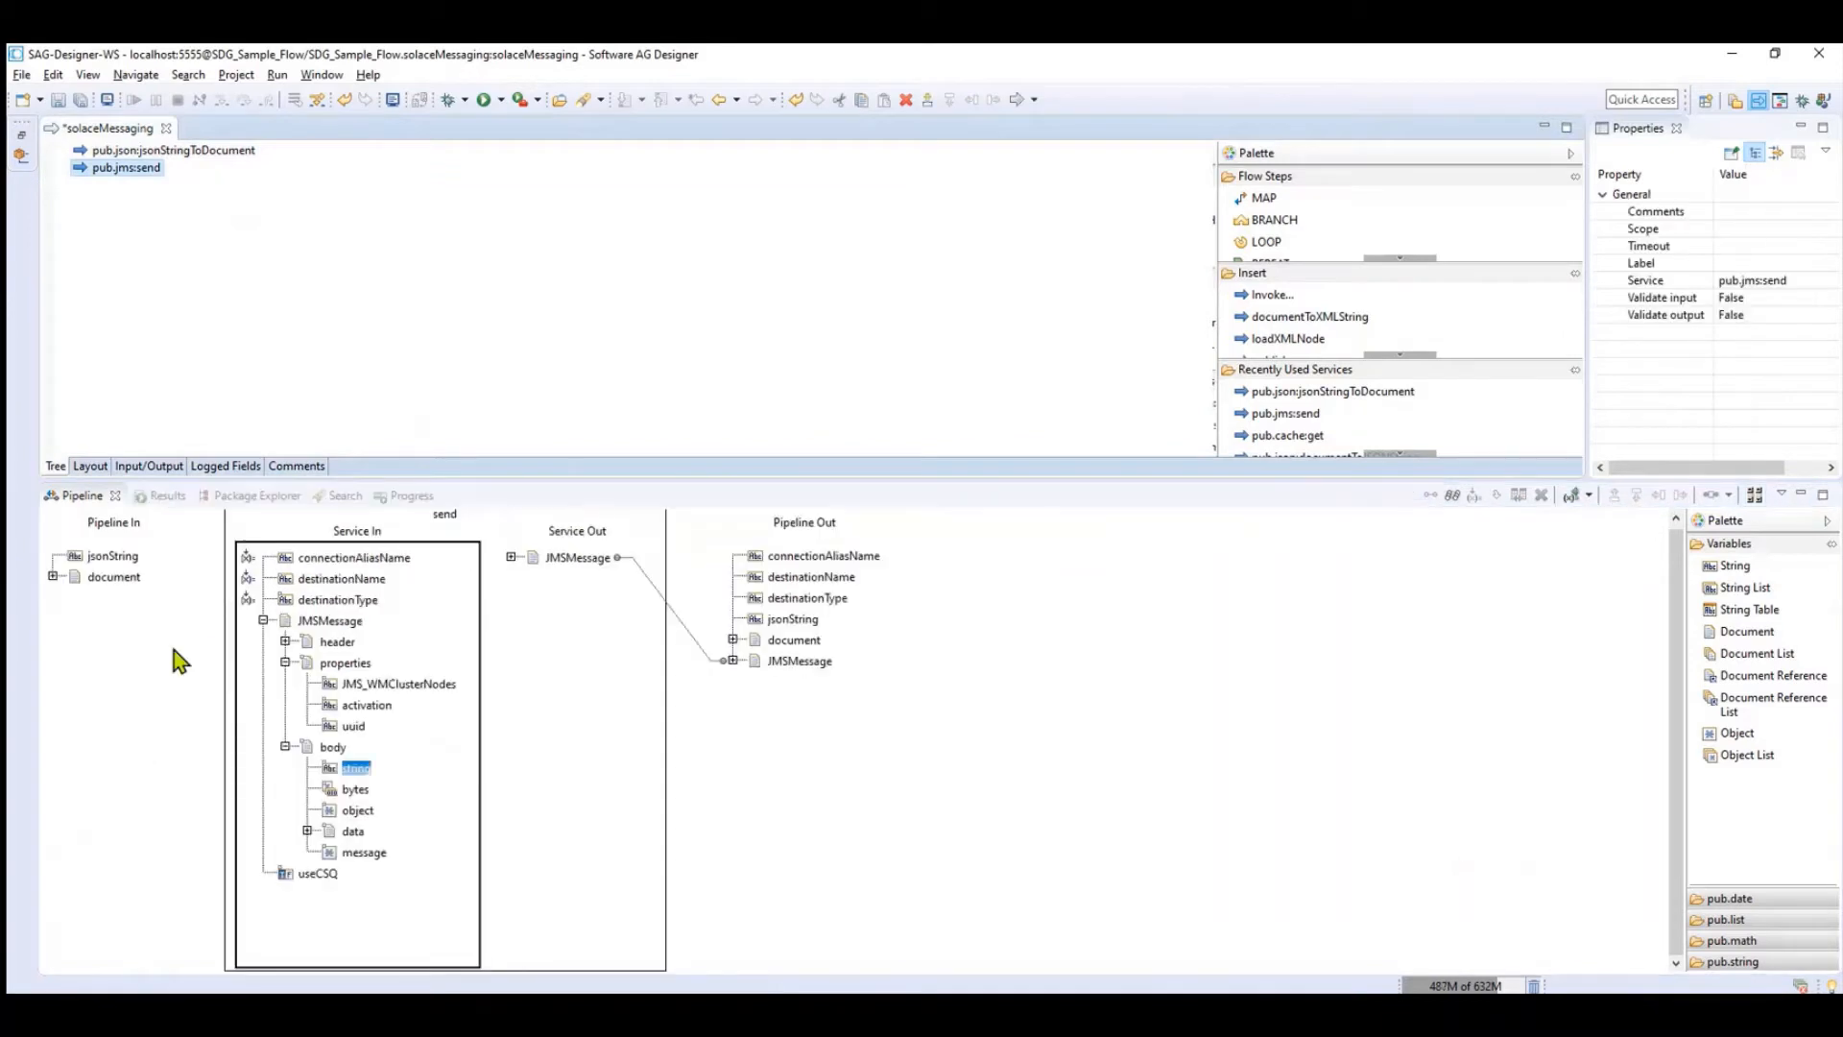
{"action": "left_click", "coordinate": [114, 576]}
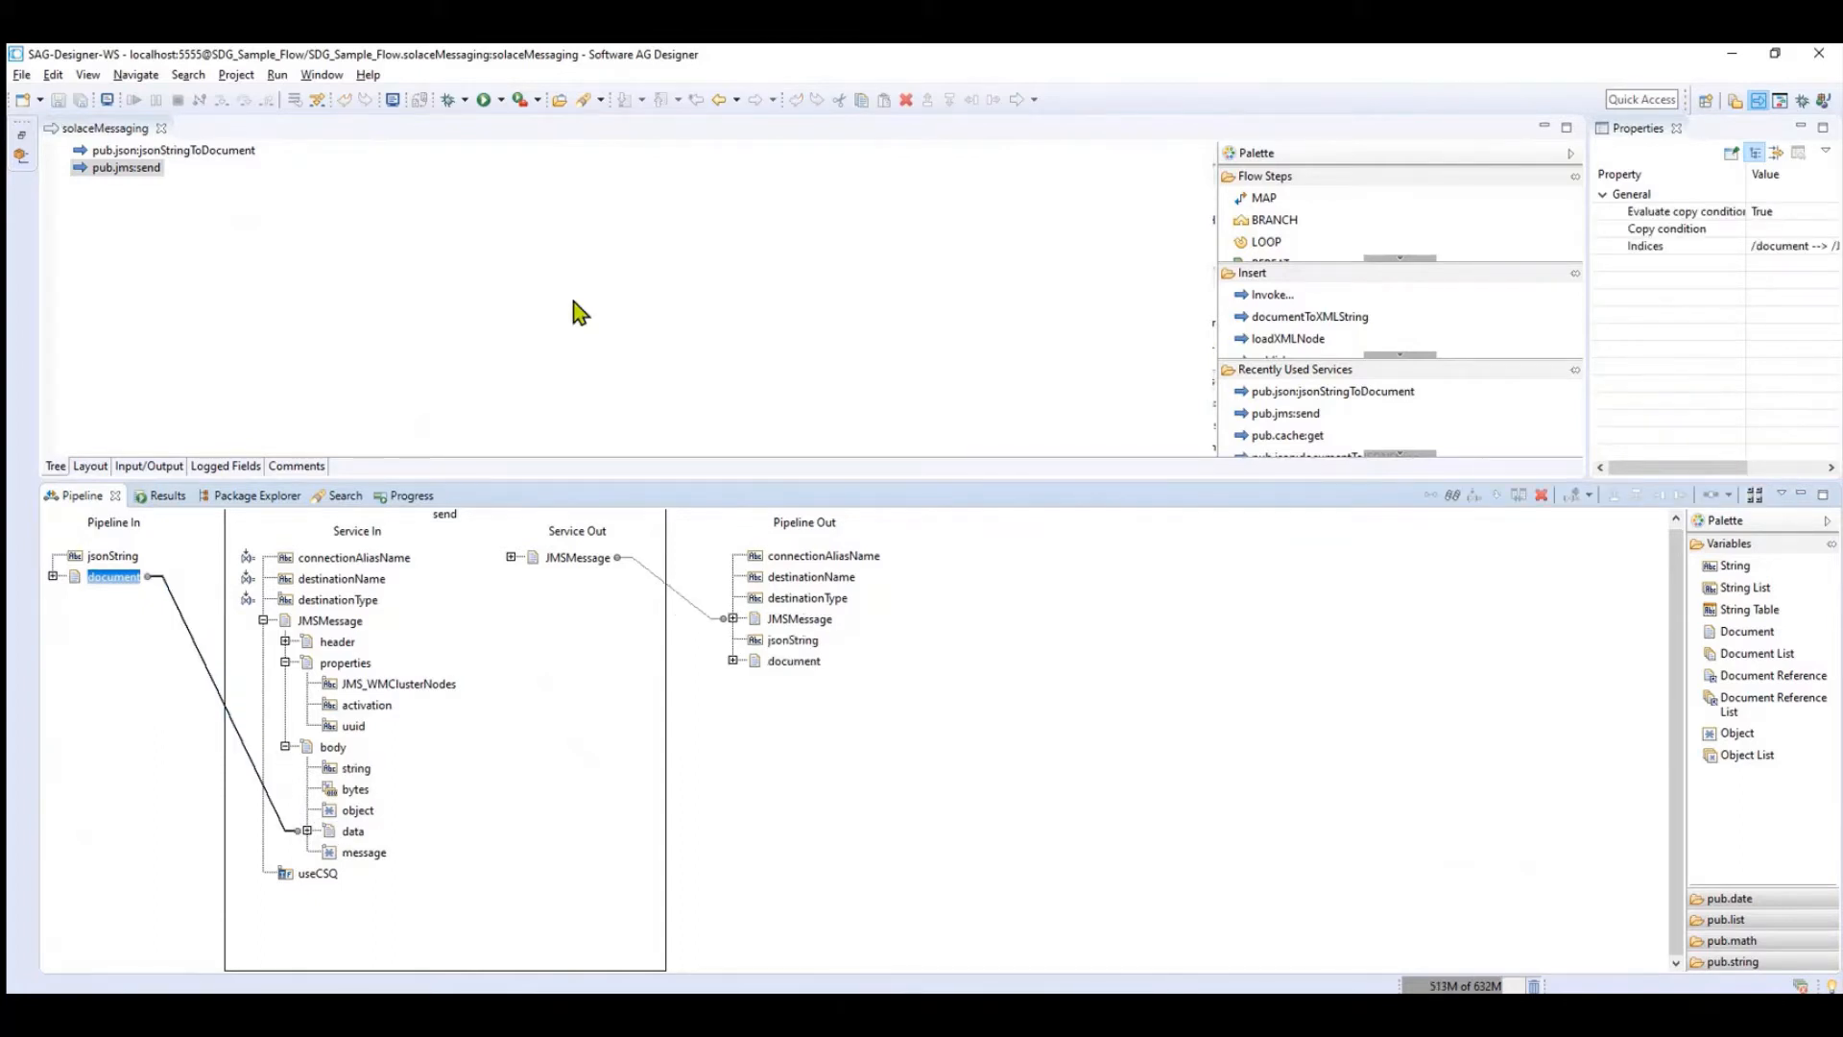
{"action": "mouse_move", "coordinate": [808, 713]}
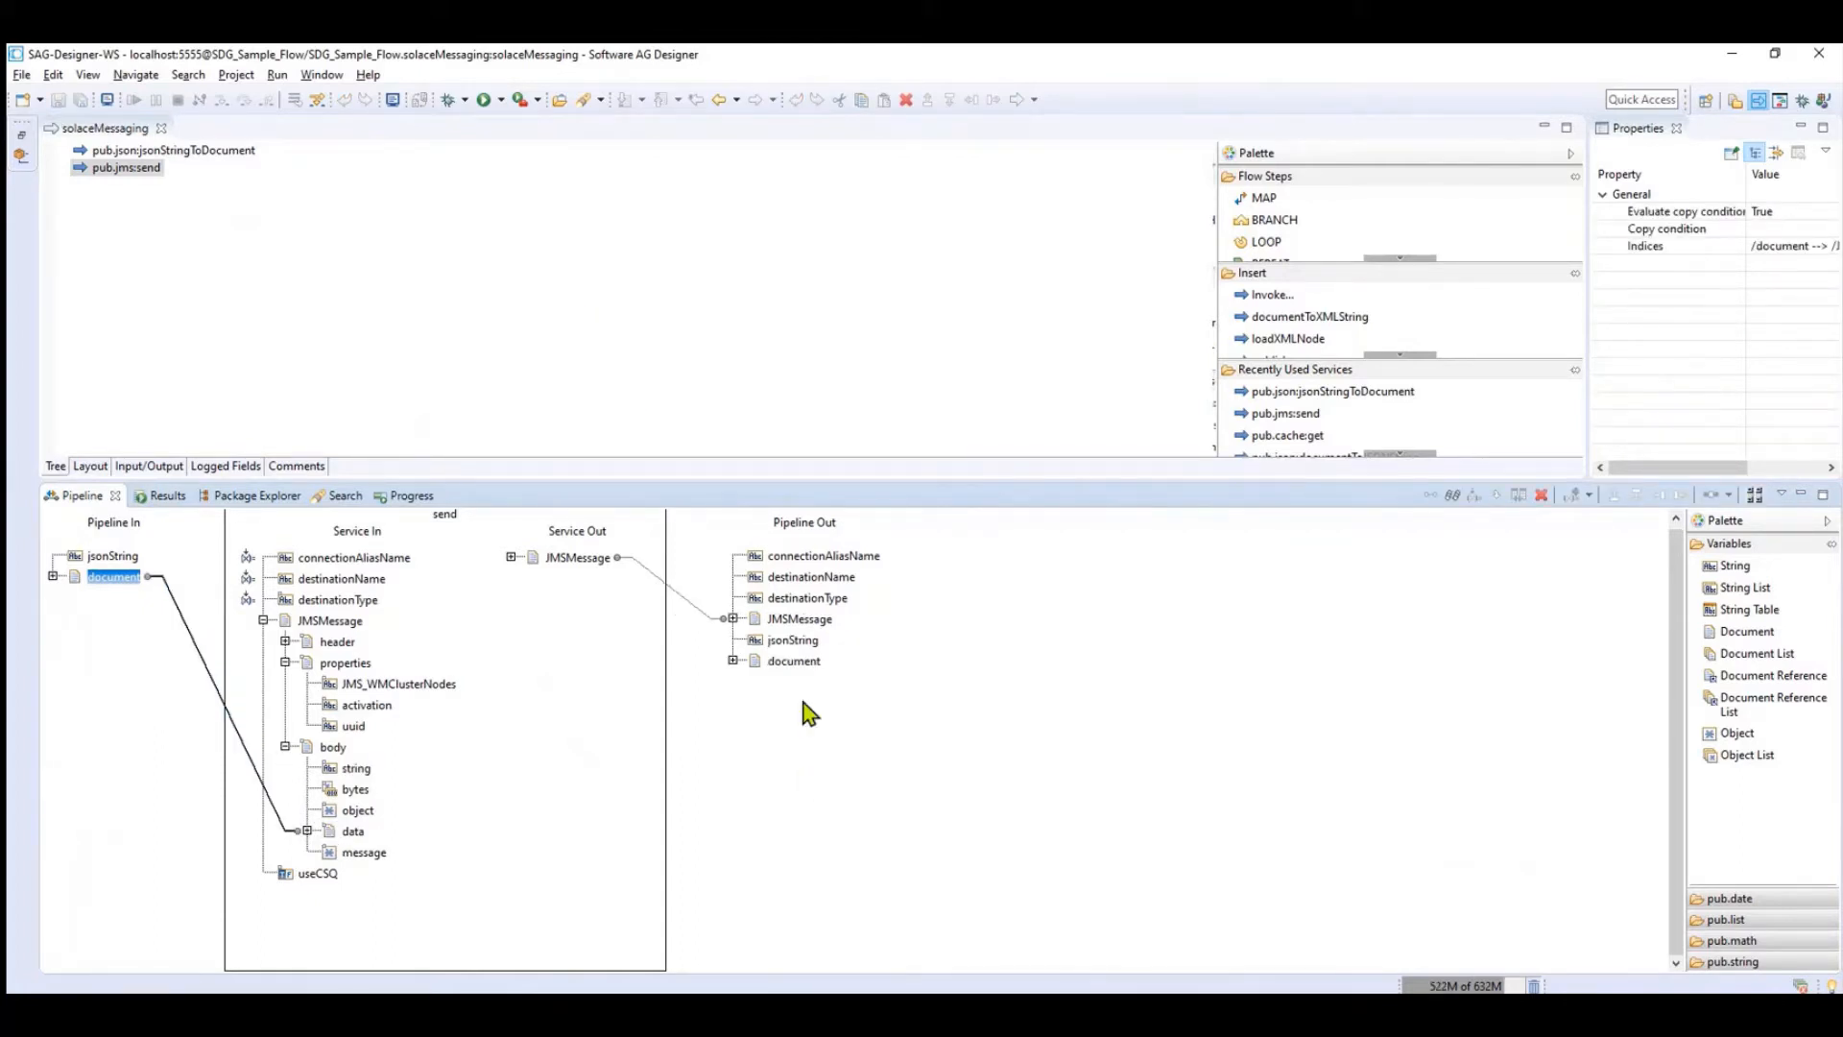
{"action": "left_click", "coordinate": [793, 639]}
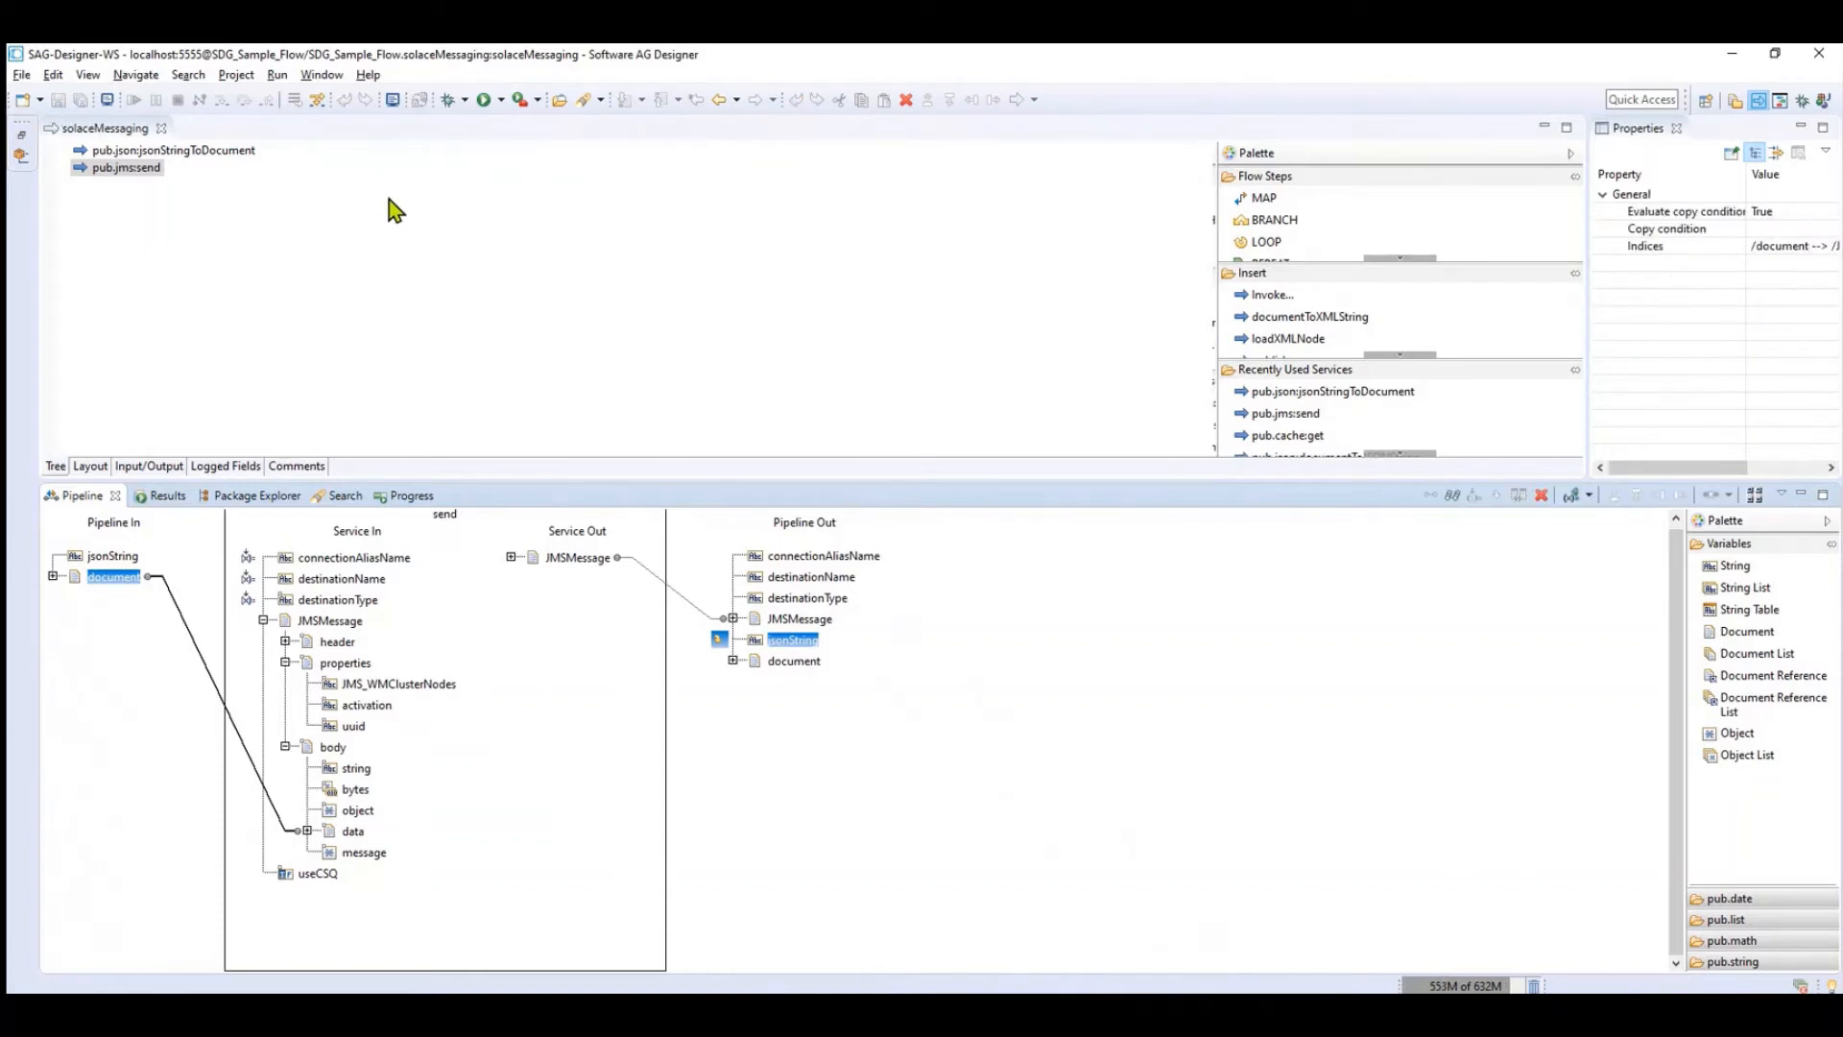
Run solaceMessaging as a flow service and inspect the SECURE.Q lookup error
{"action": "right_click", "coordinate": [393, 209]}
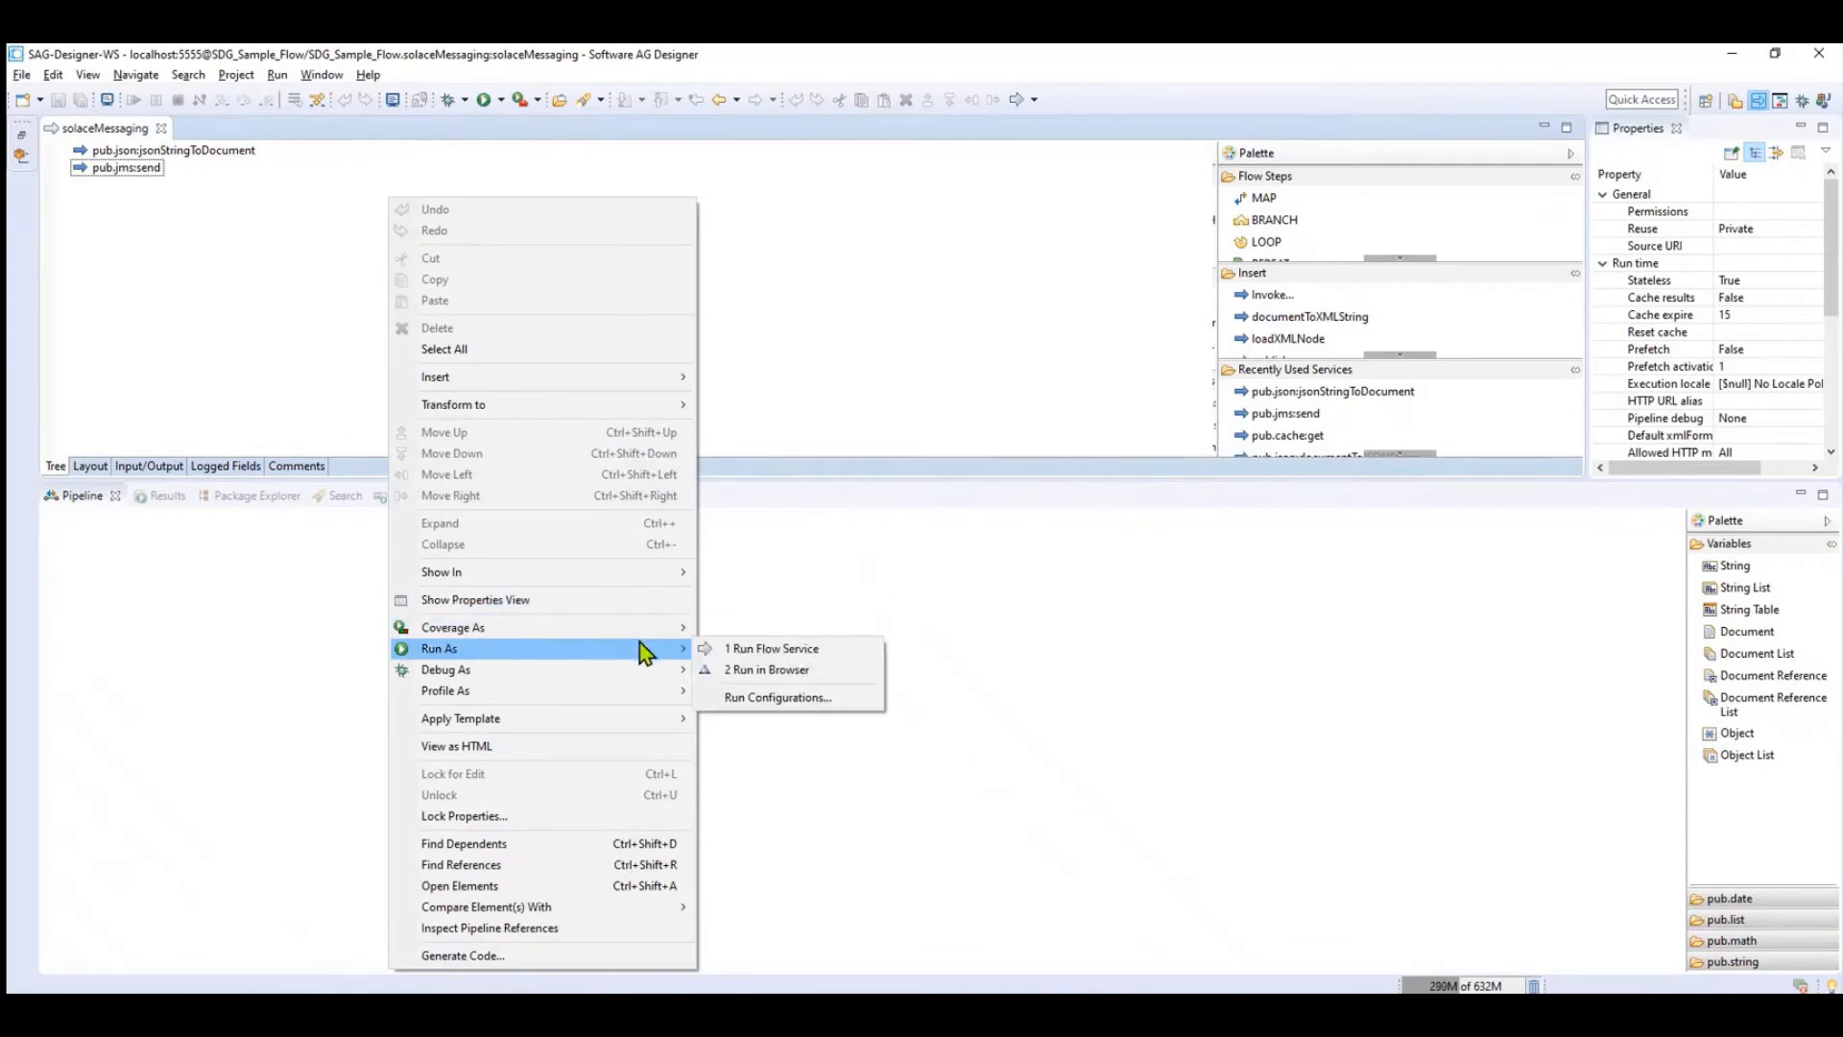
{"action": "mouse_move", "coordinate": [771, 648]}
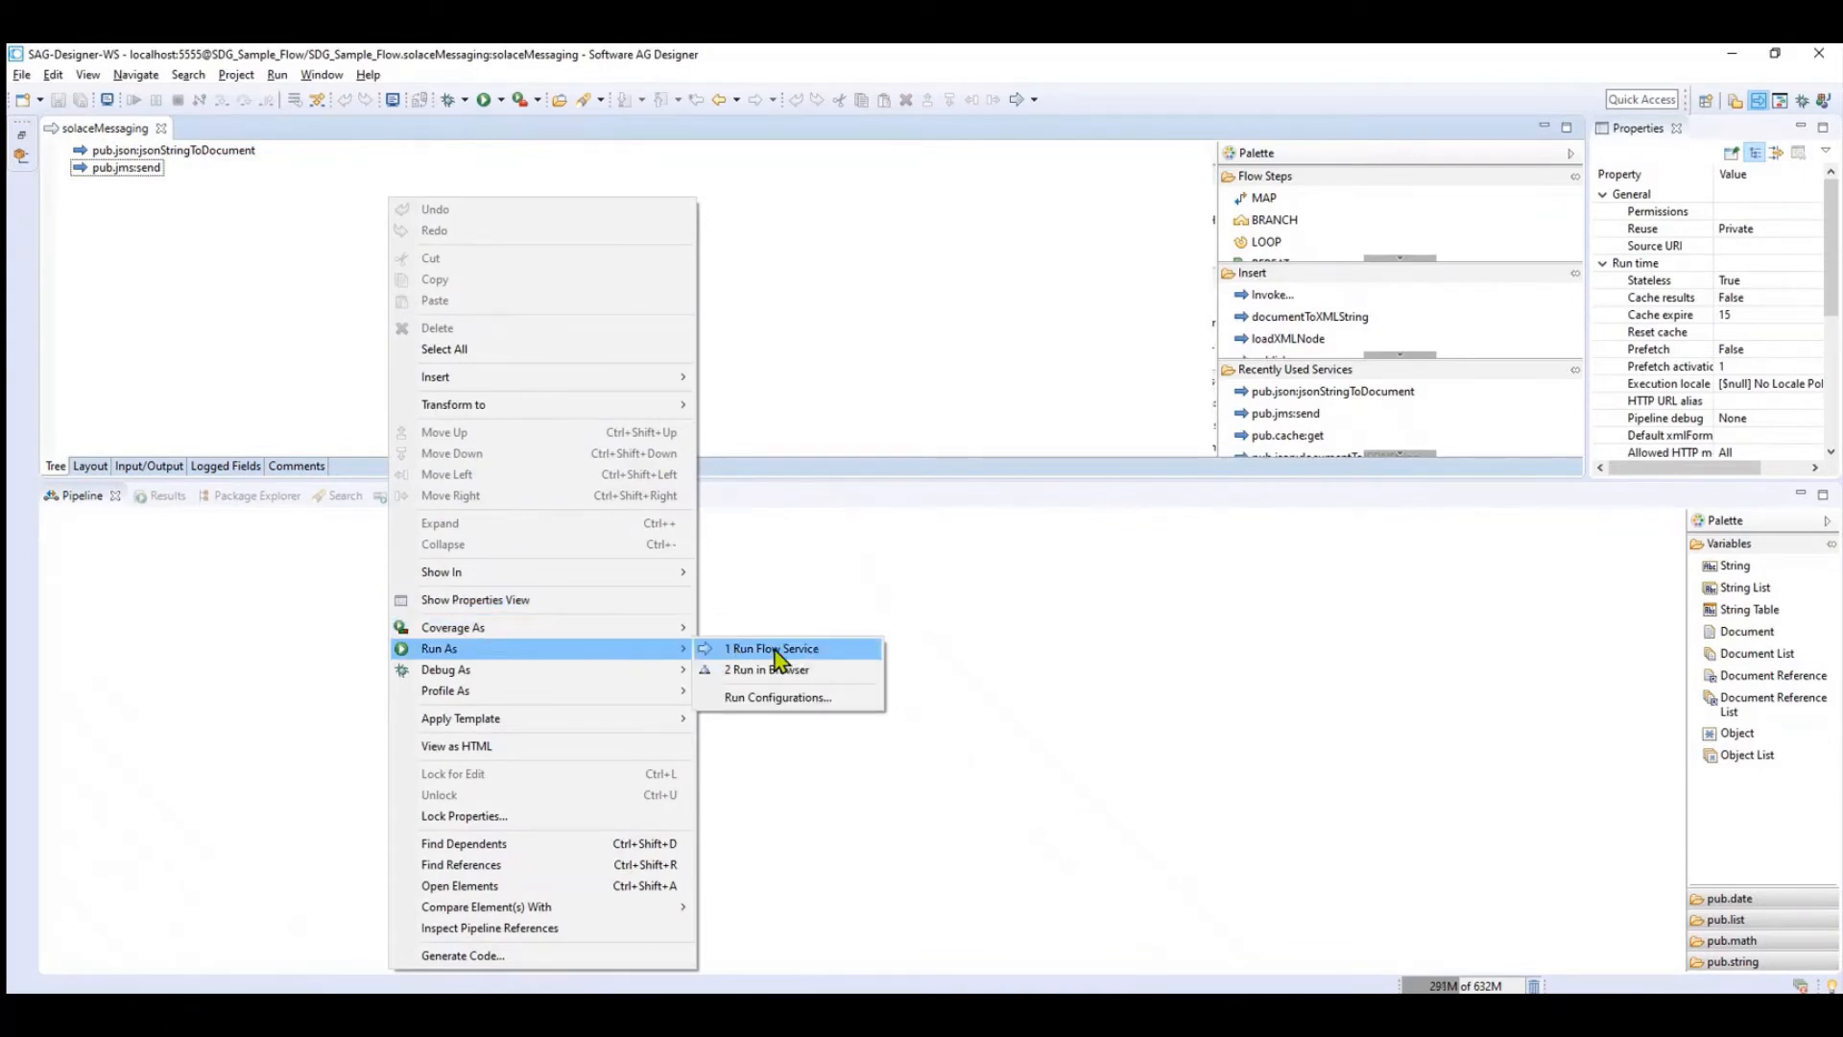
{"action": "left_click", "coordinate": [771, 647]}
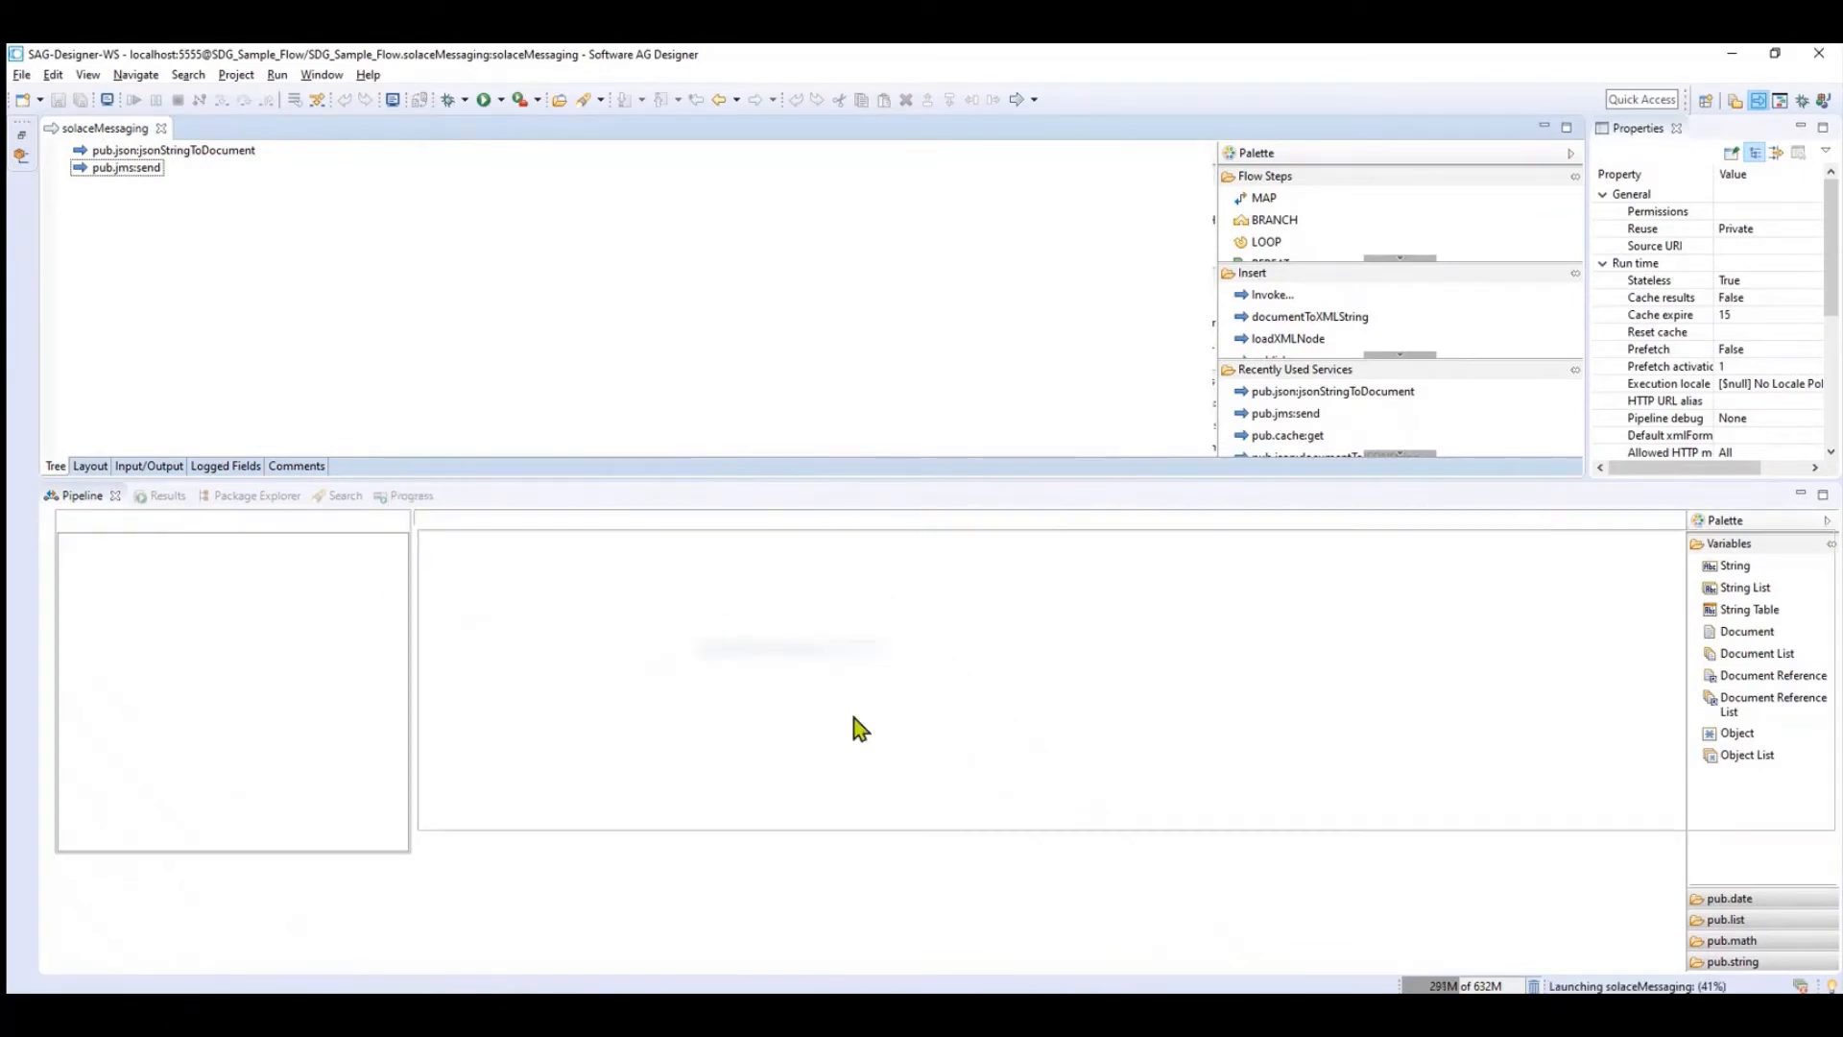
{"action": "left_click", "coordinate": [148, 495]}
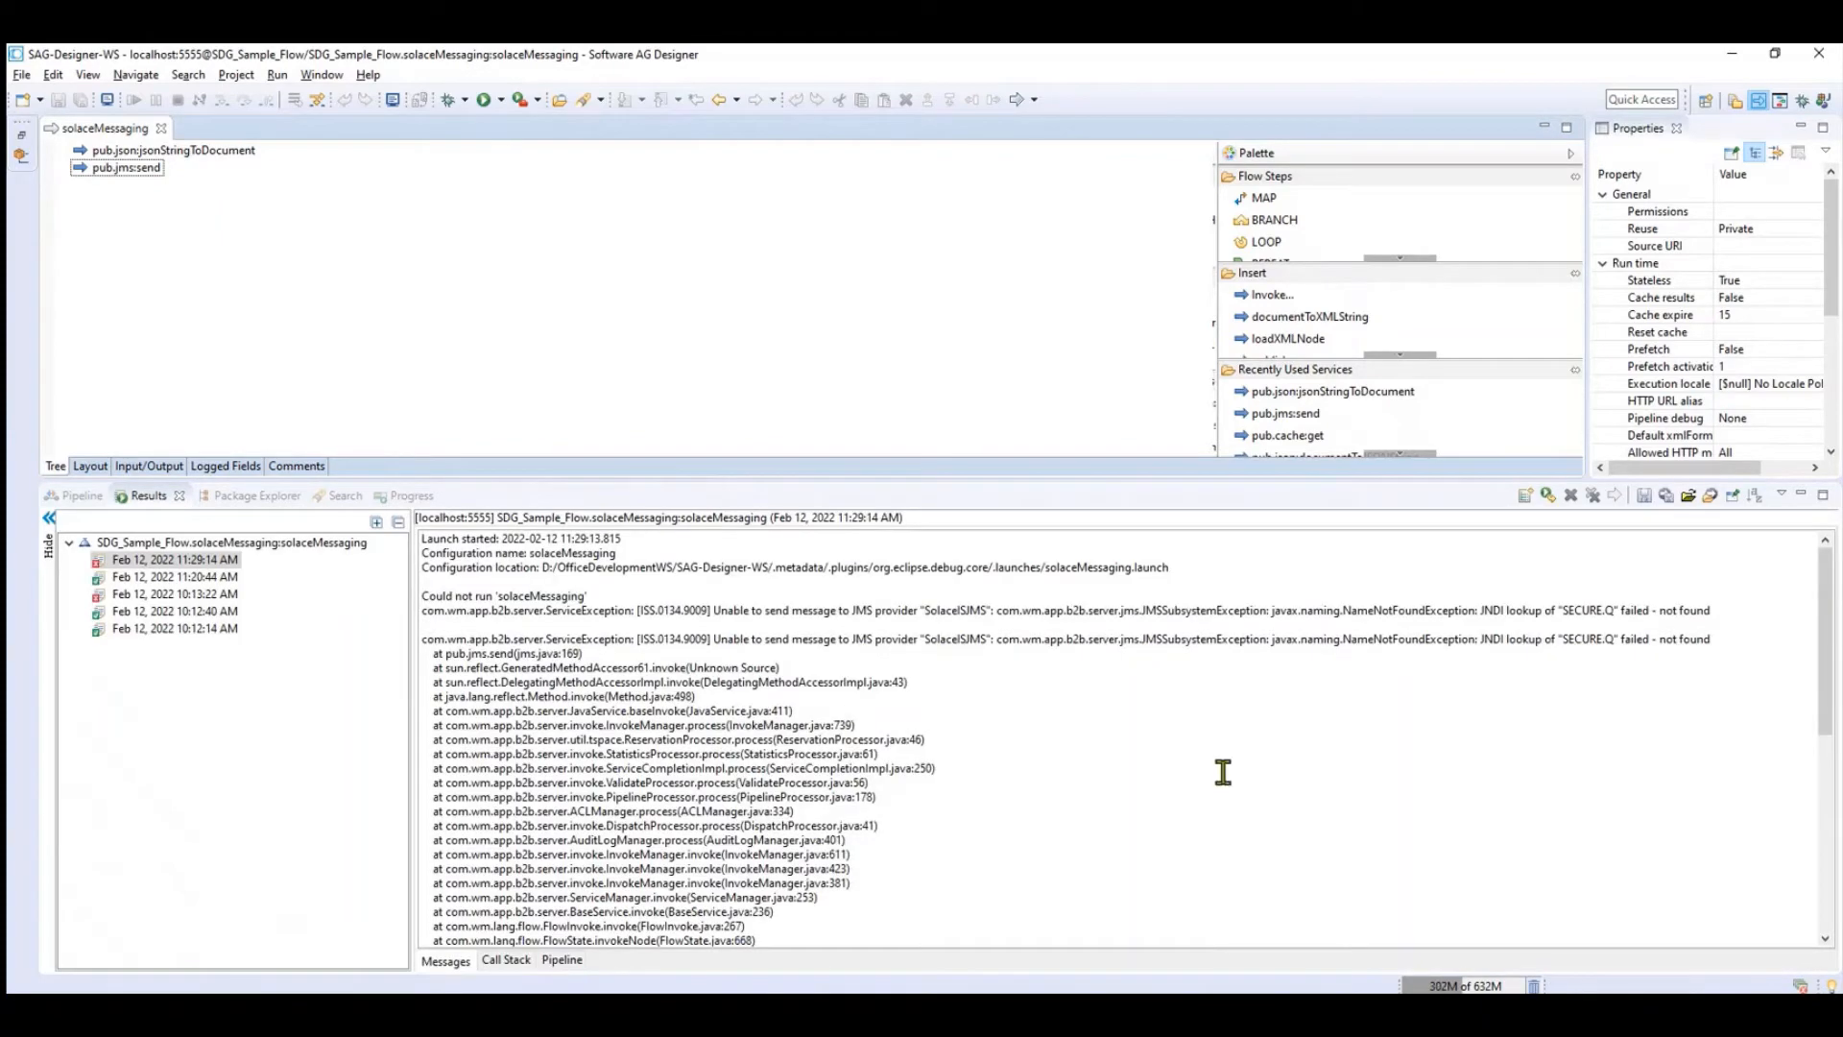
{"action": "mouse_move", "coordinate": [1570, 605]}
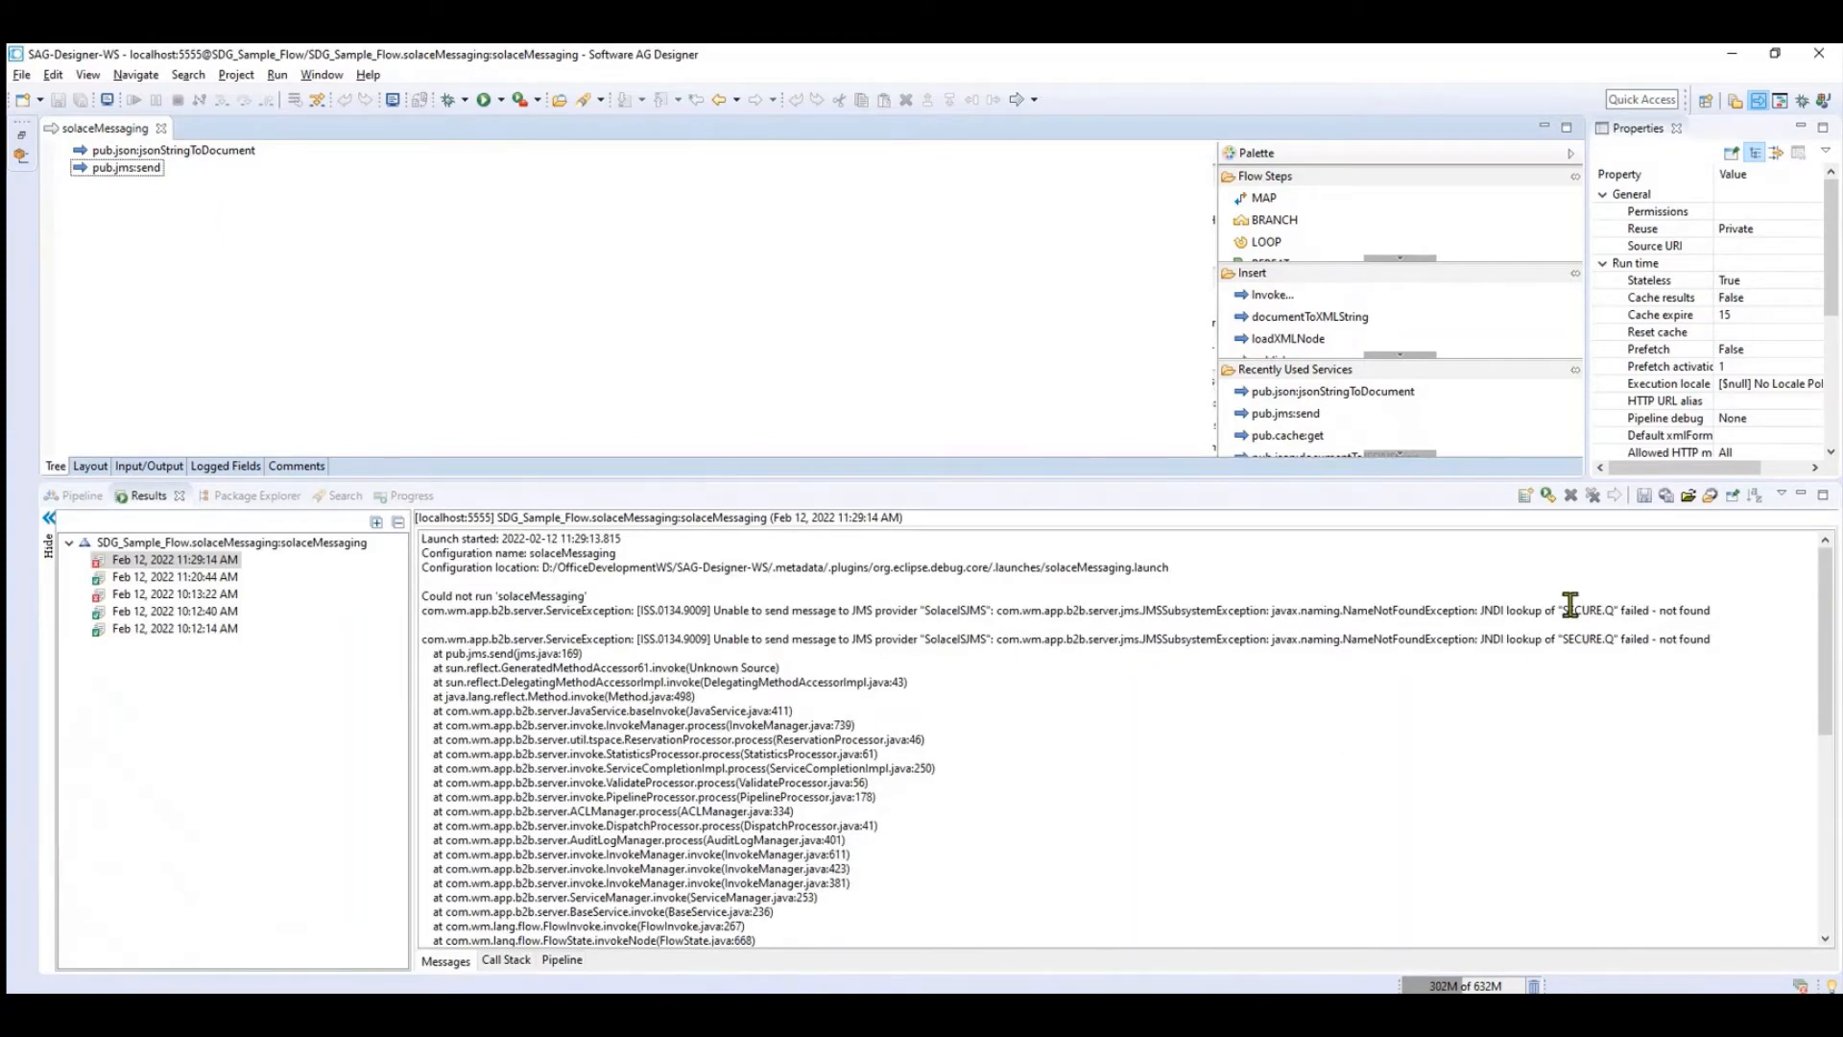
{"action": "double_click", "coordinate": [1587, 610]}
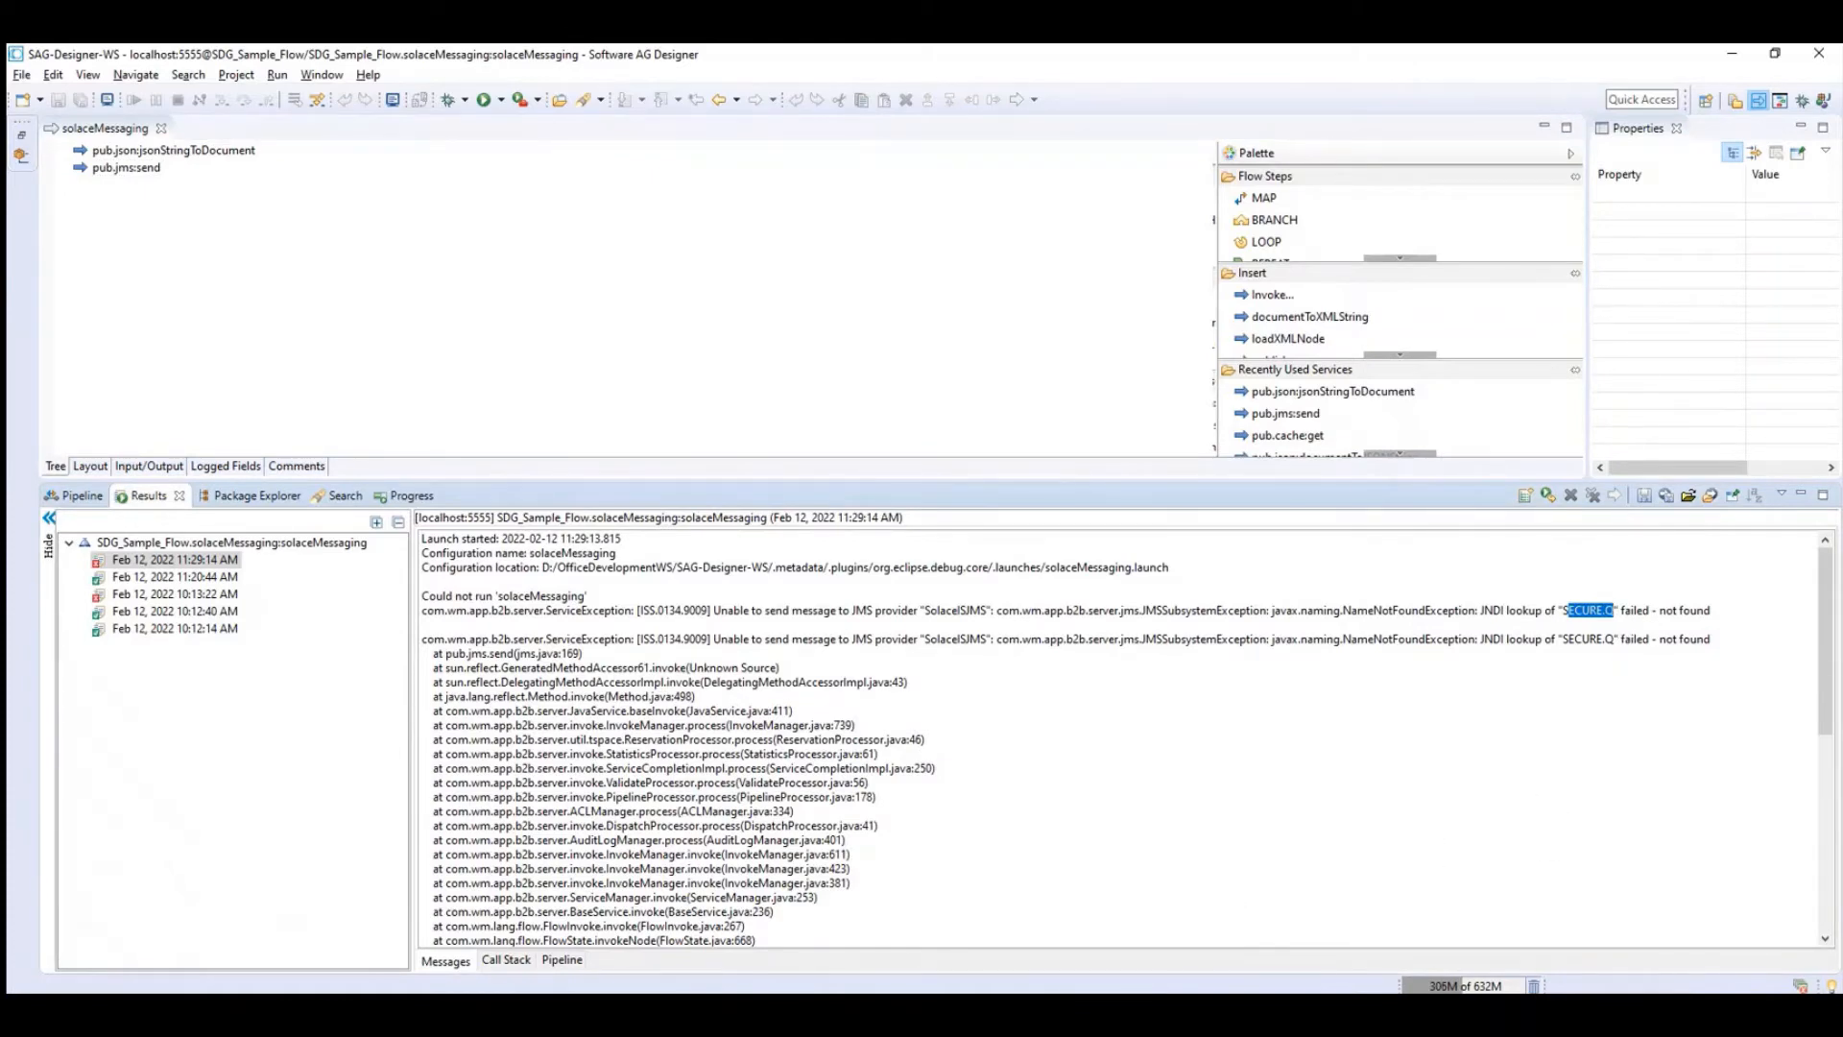
{"action": "left_click", "coordinate": [105, 63]}
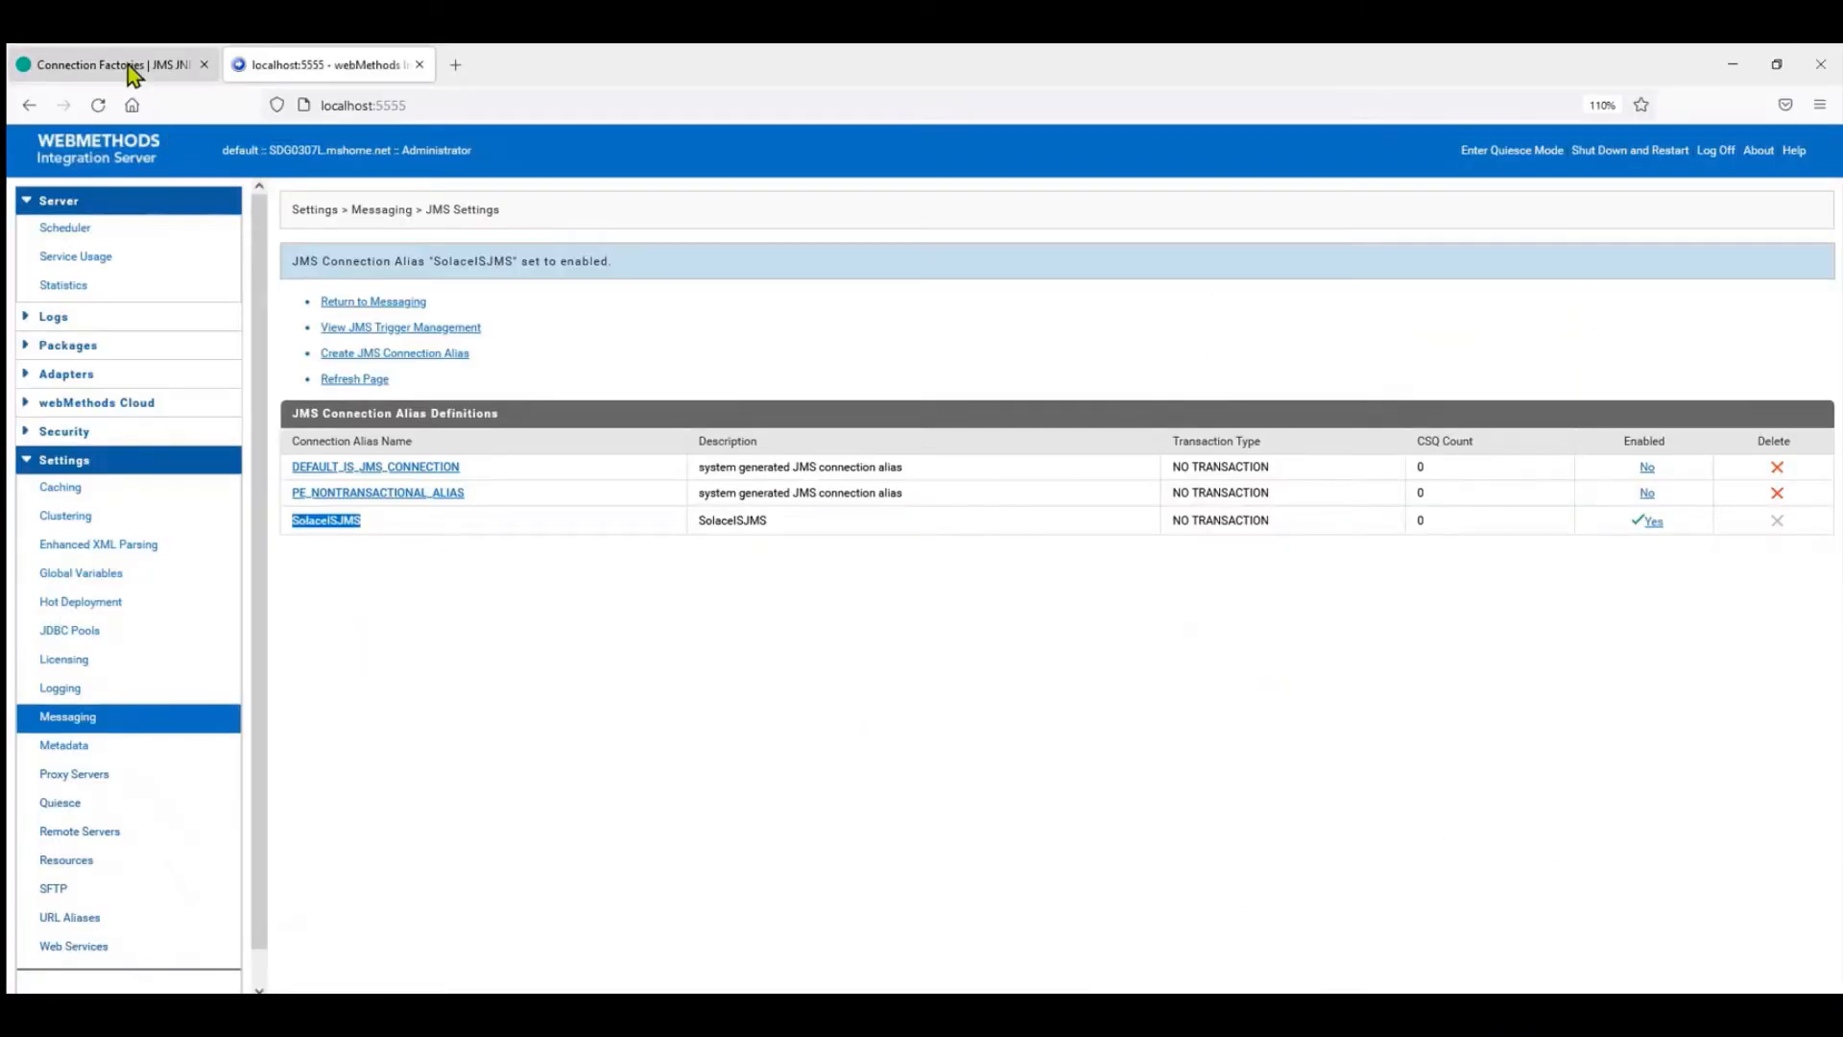
{"action": "left_click", "coordinate": [106, 64]}
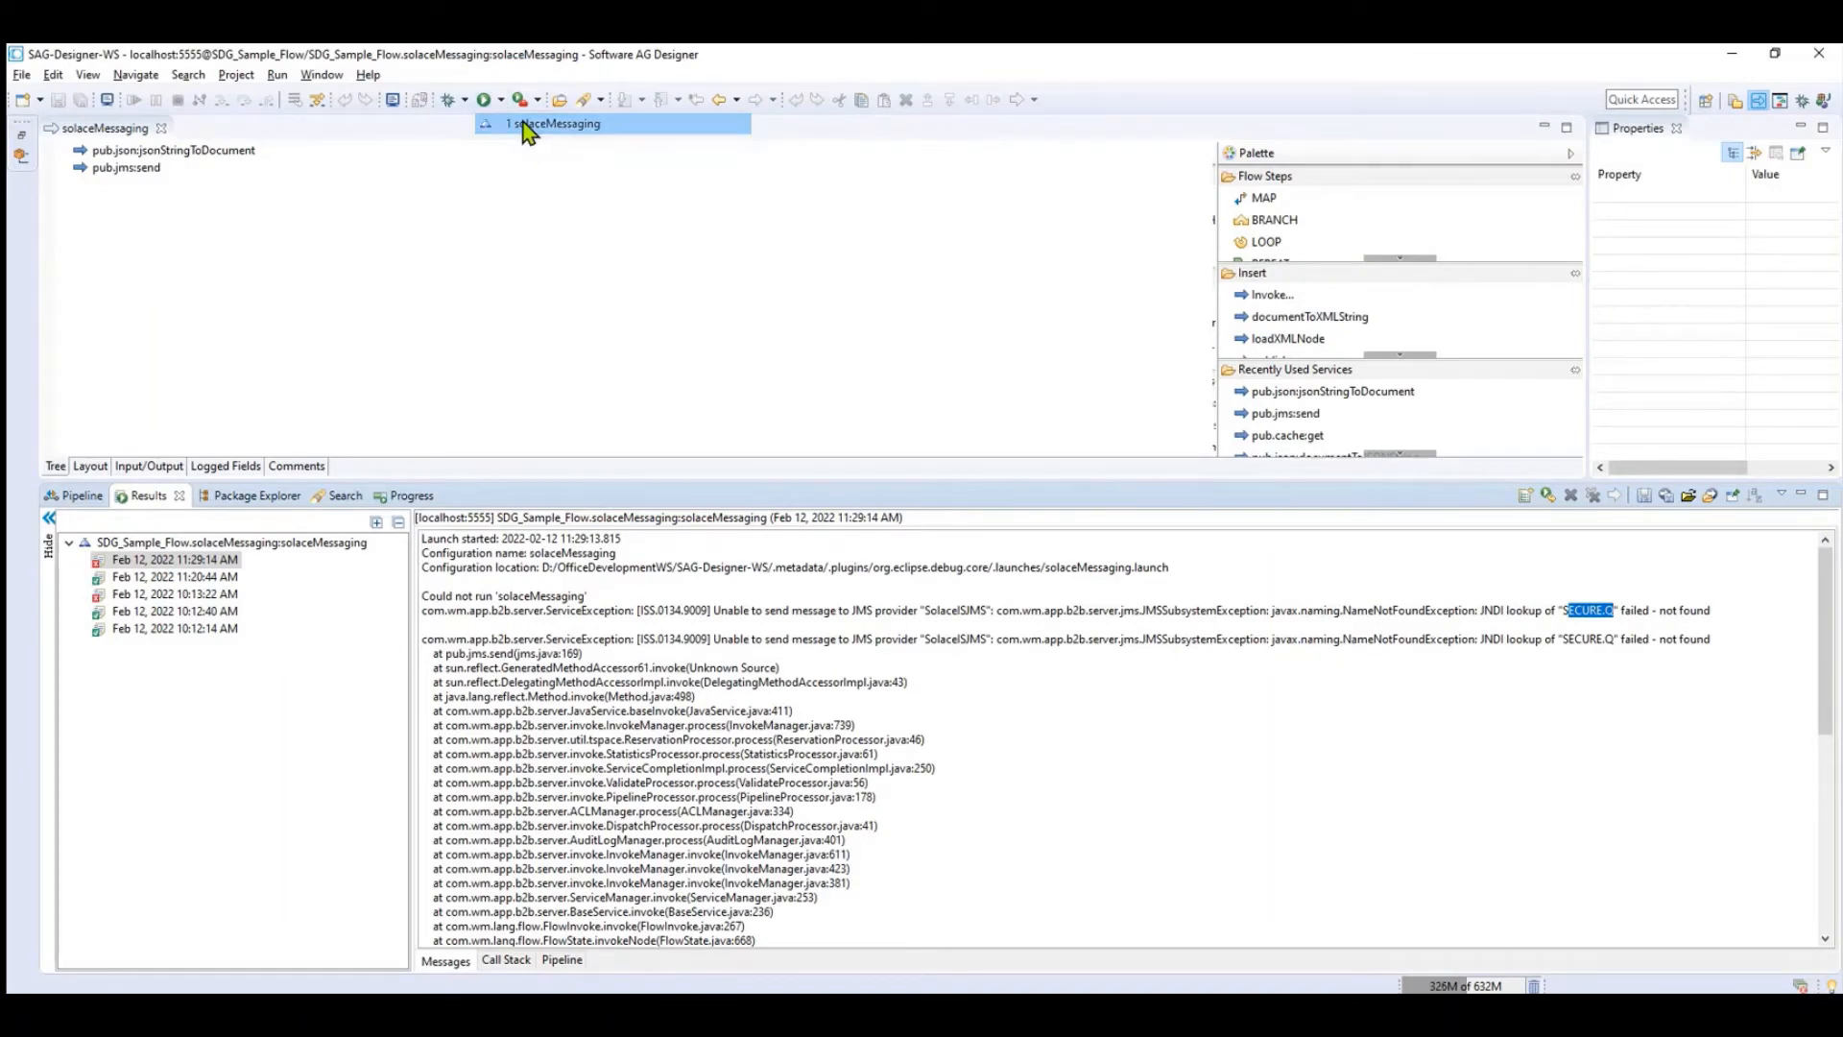
Rerun solaceMessaging from Run history and Run As; SECURE.Q lookup still fails
{"action": "left_click", "coordinate": [484, 99]}
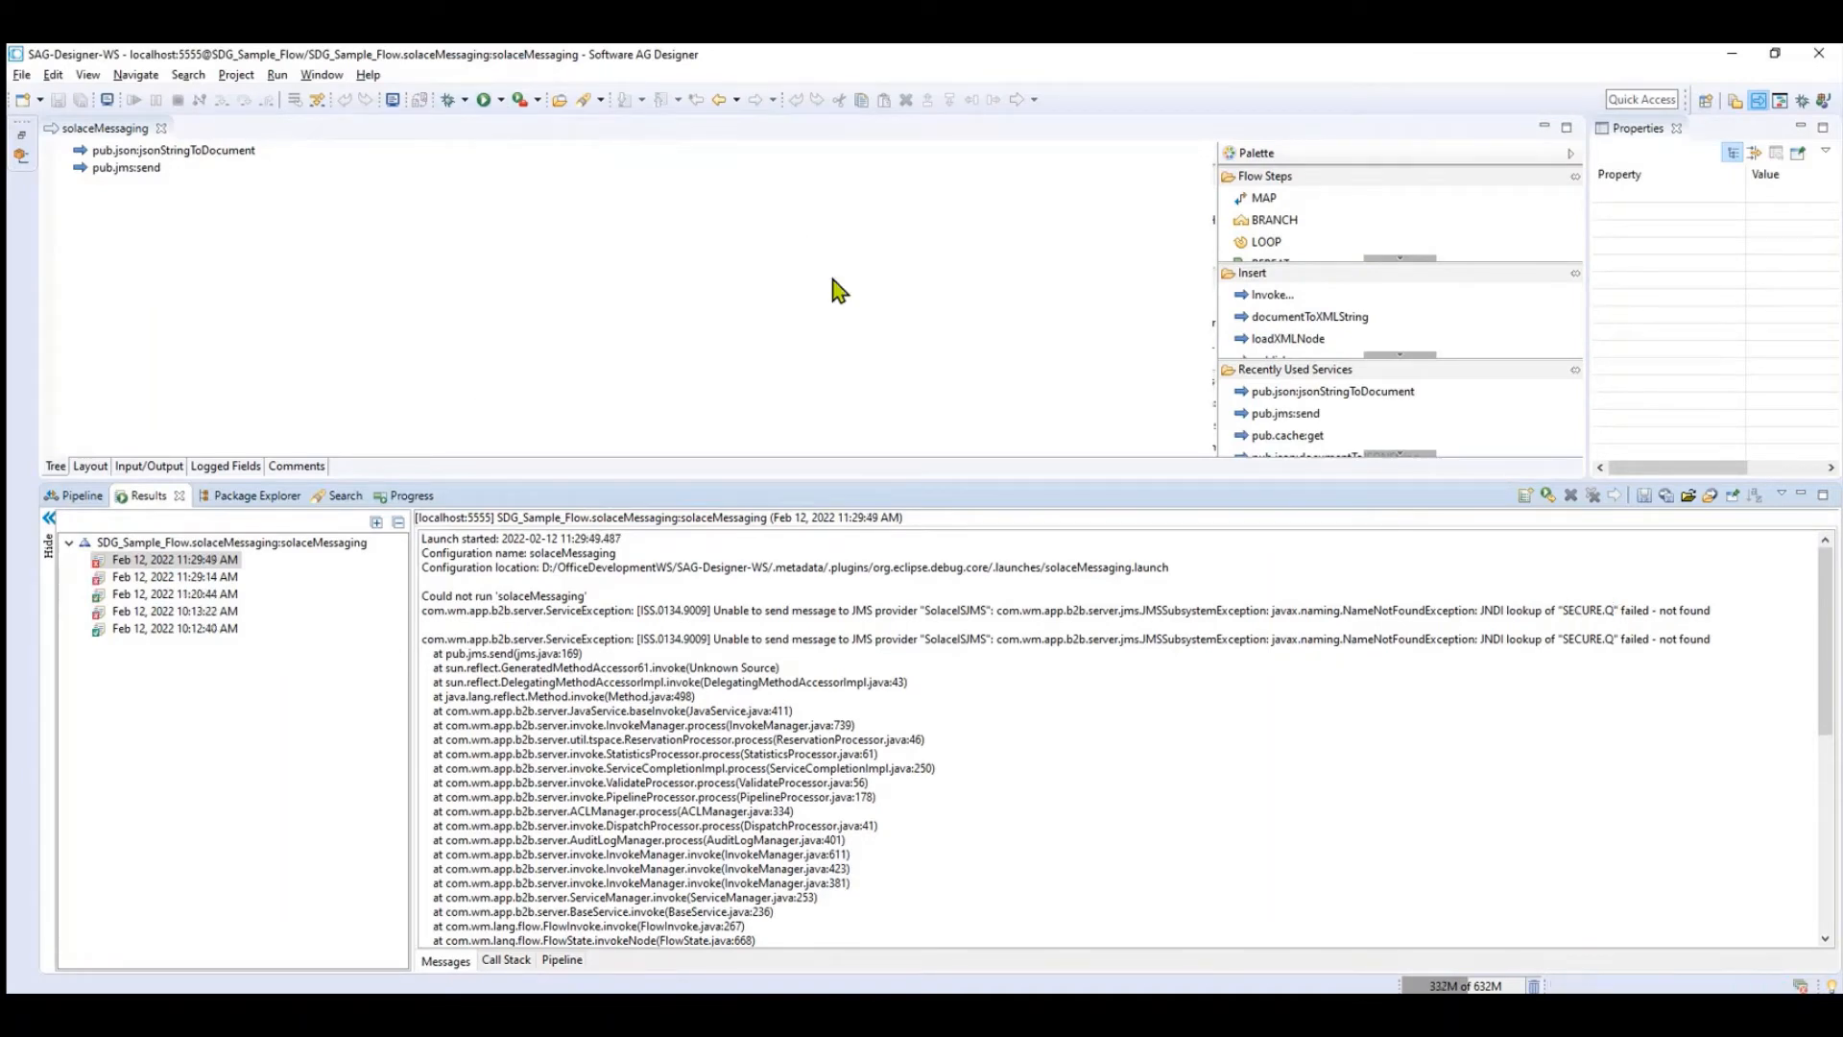
{"action": "mouse_move", "coordinate": [635, 294]}
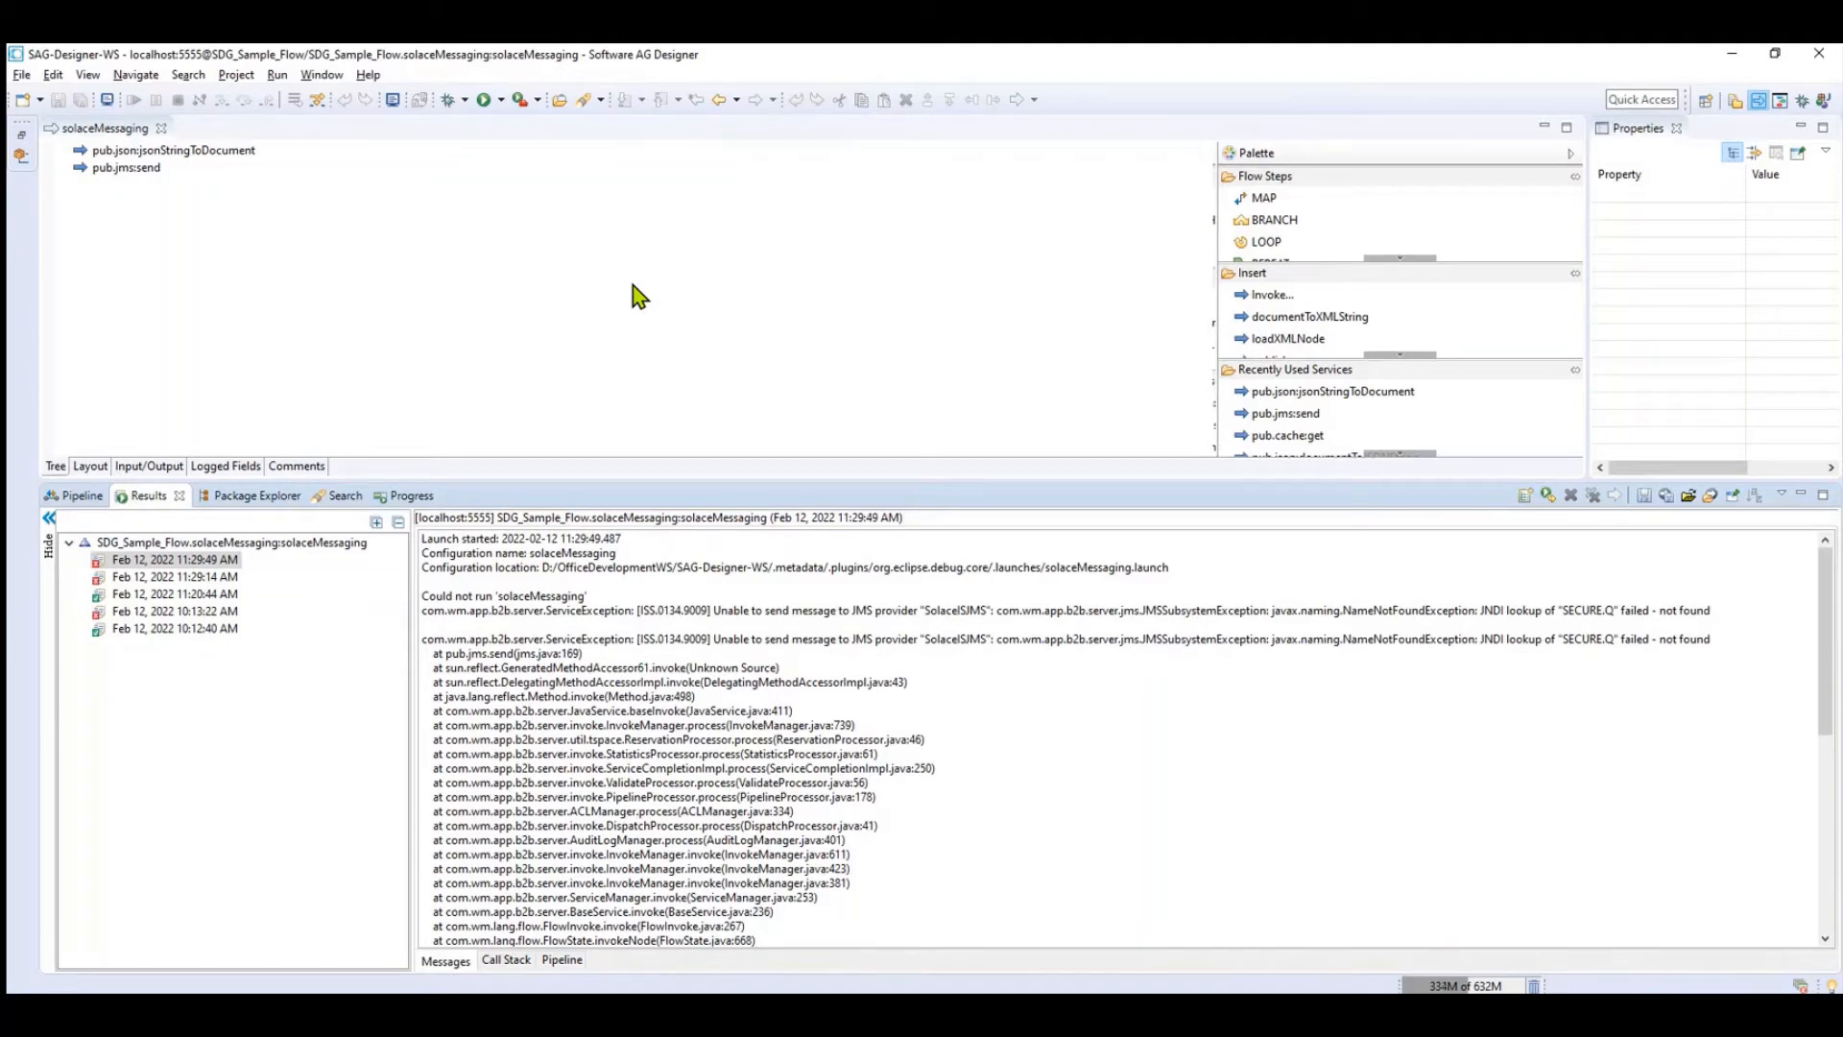
{"action": "mouse_move", "coordinate": [458, 261]}
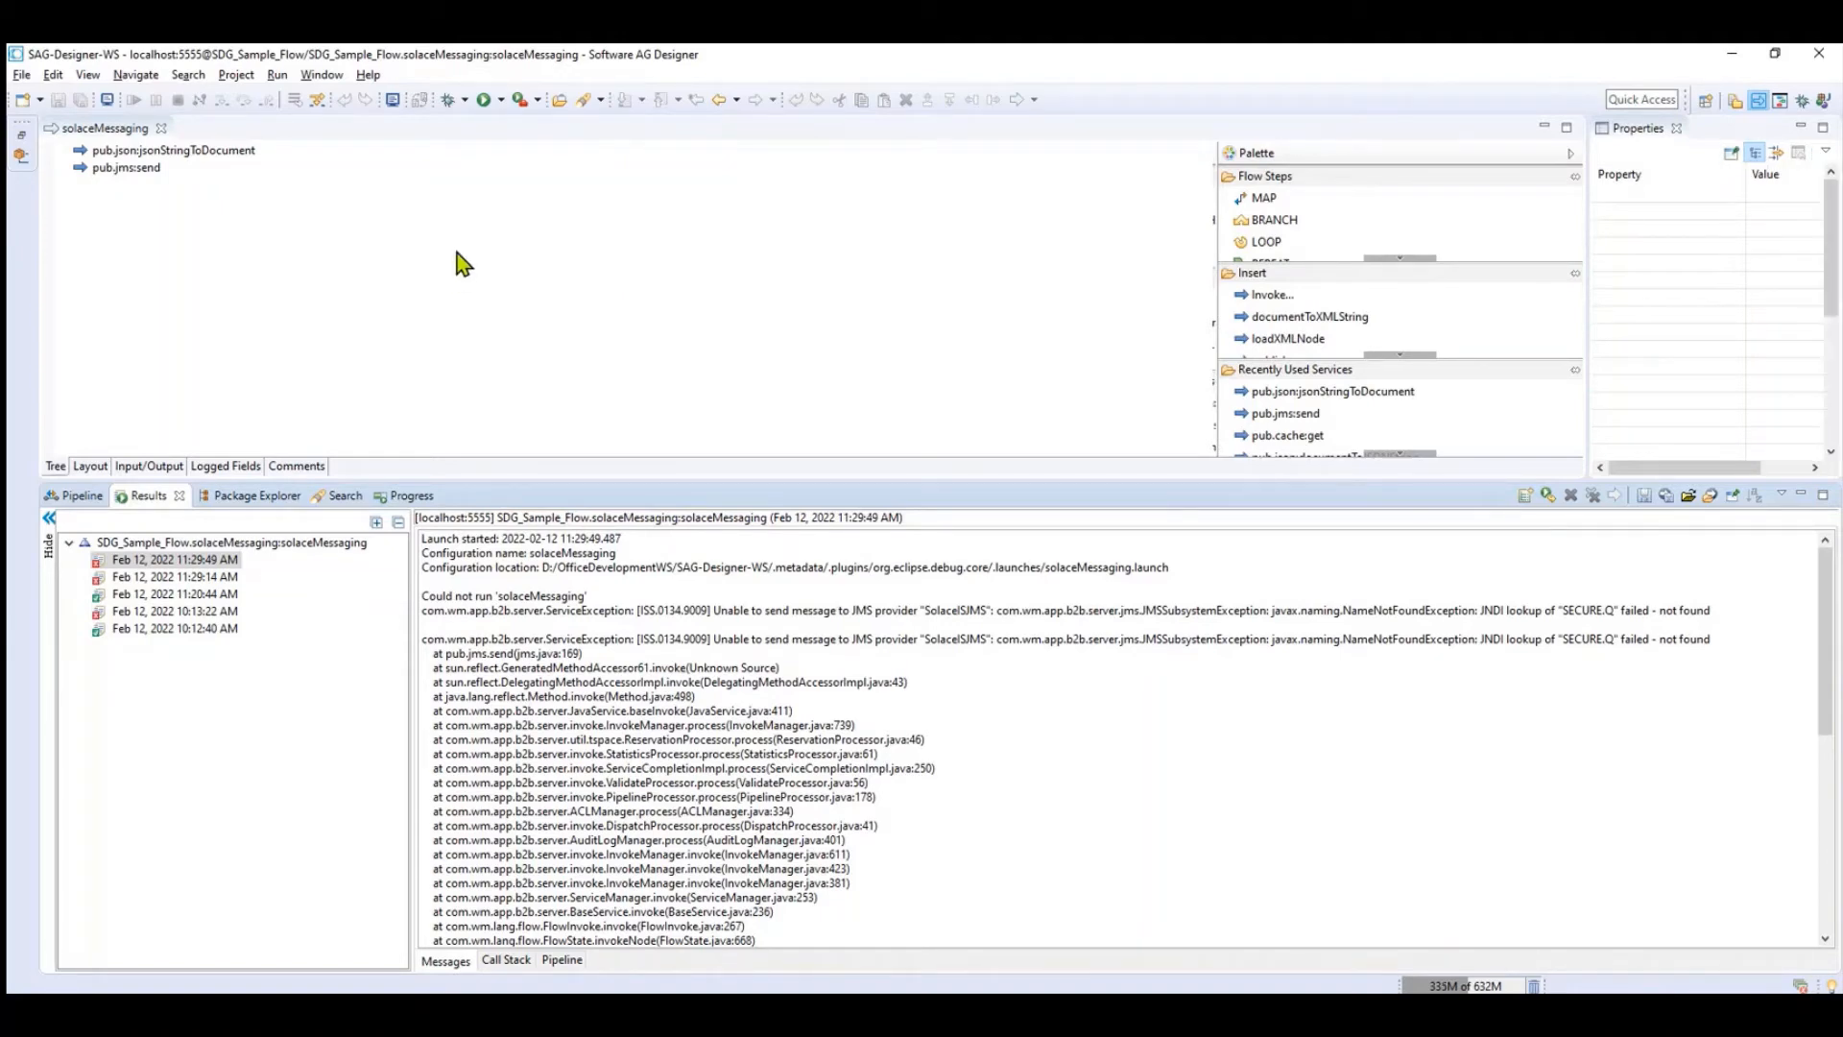
{"action": "right_click", "coordinate": [458, 262]}
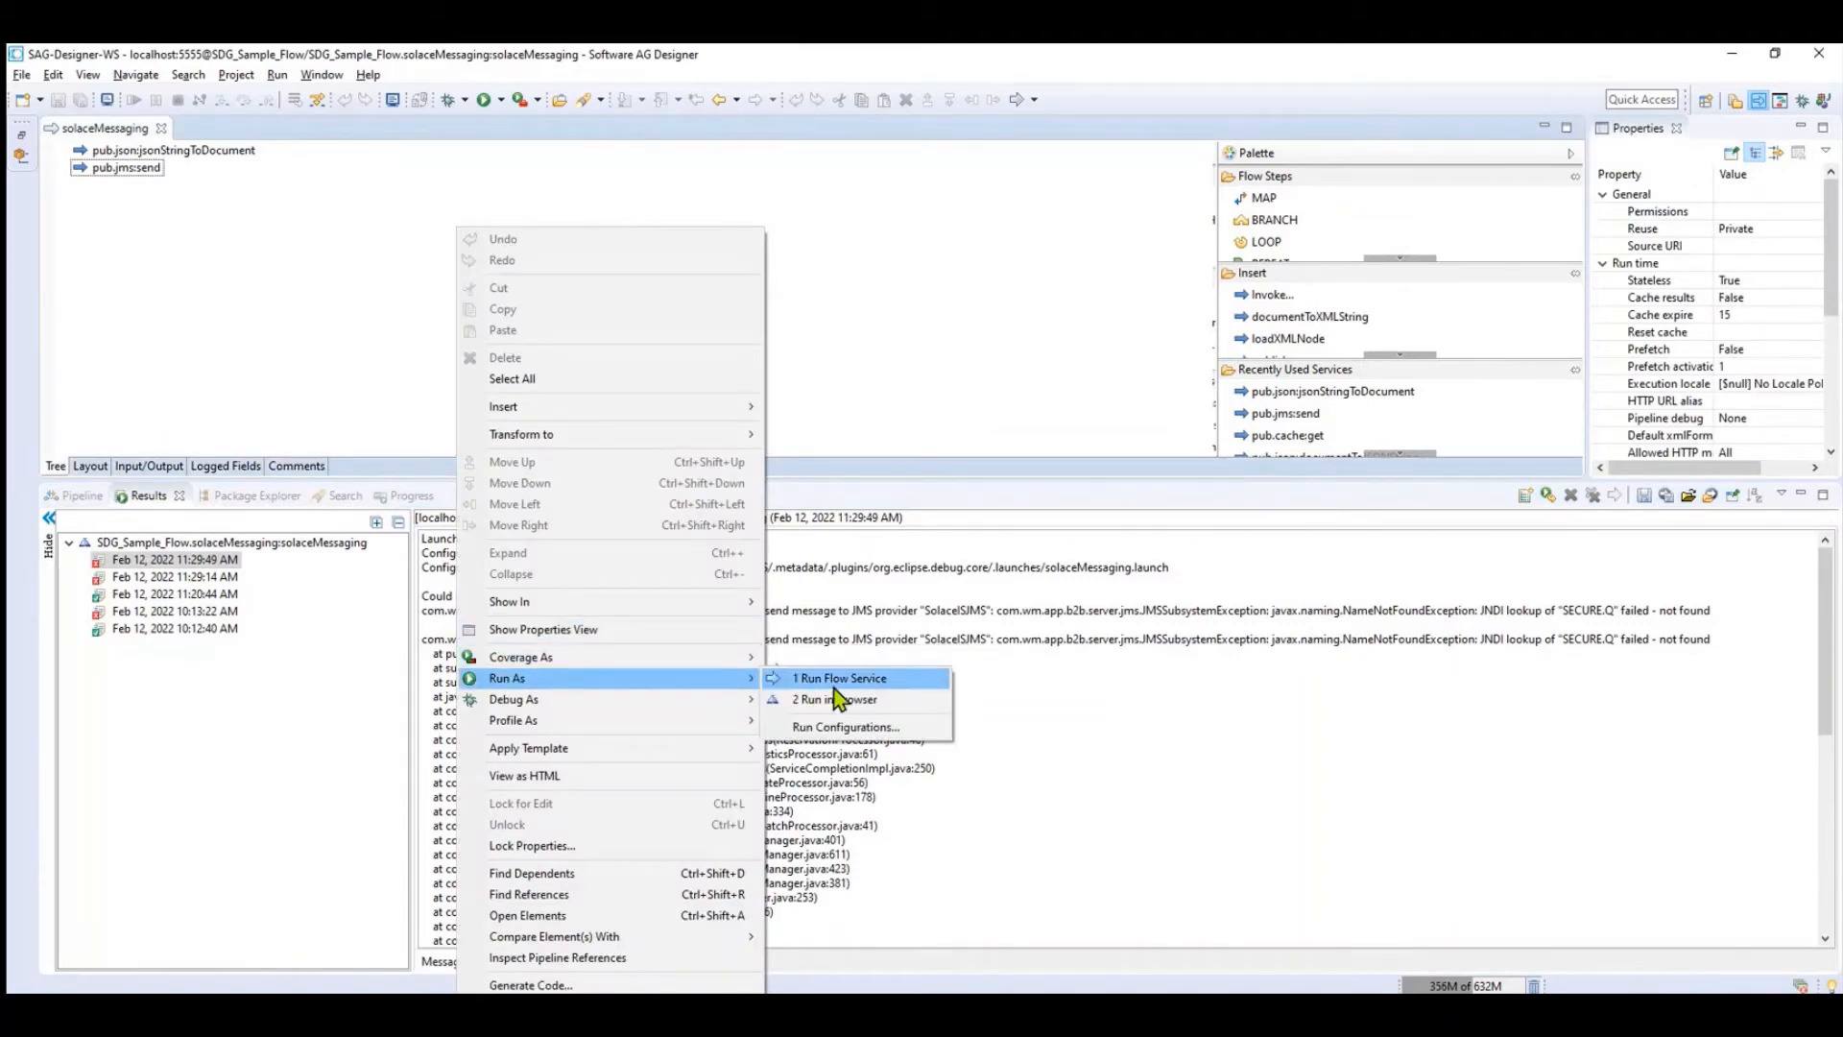
{"action": "left_click", "coordinate": [839, 677]}
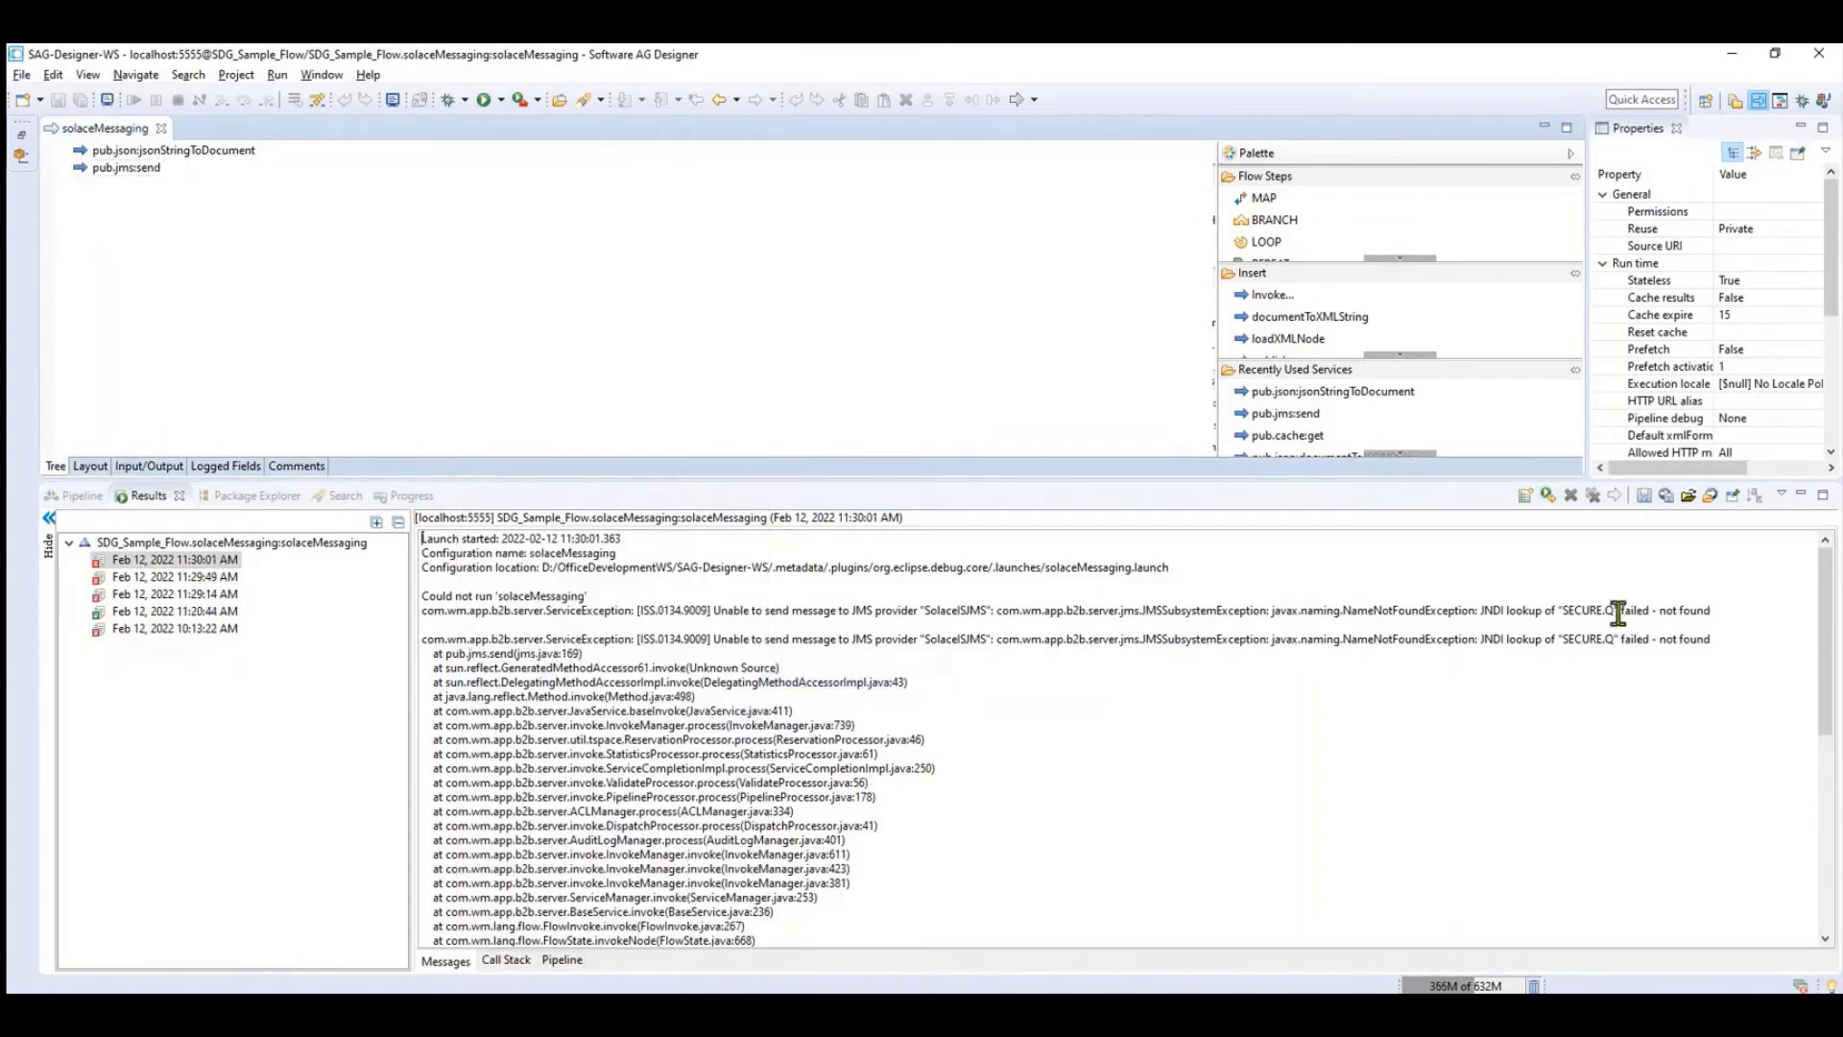
{"action": "double_click", "coordinate": [1587, 610]}
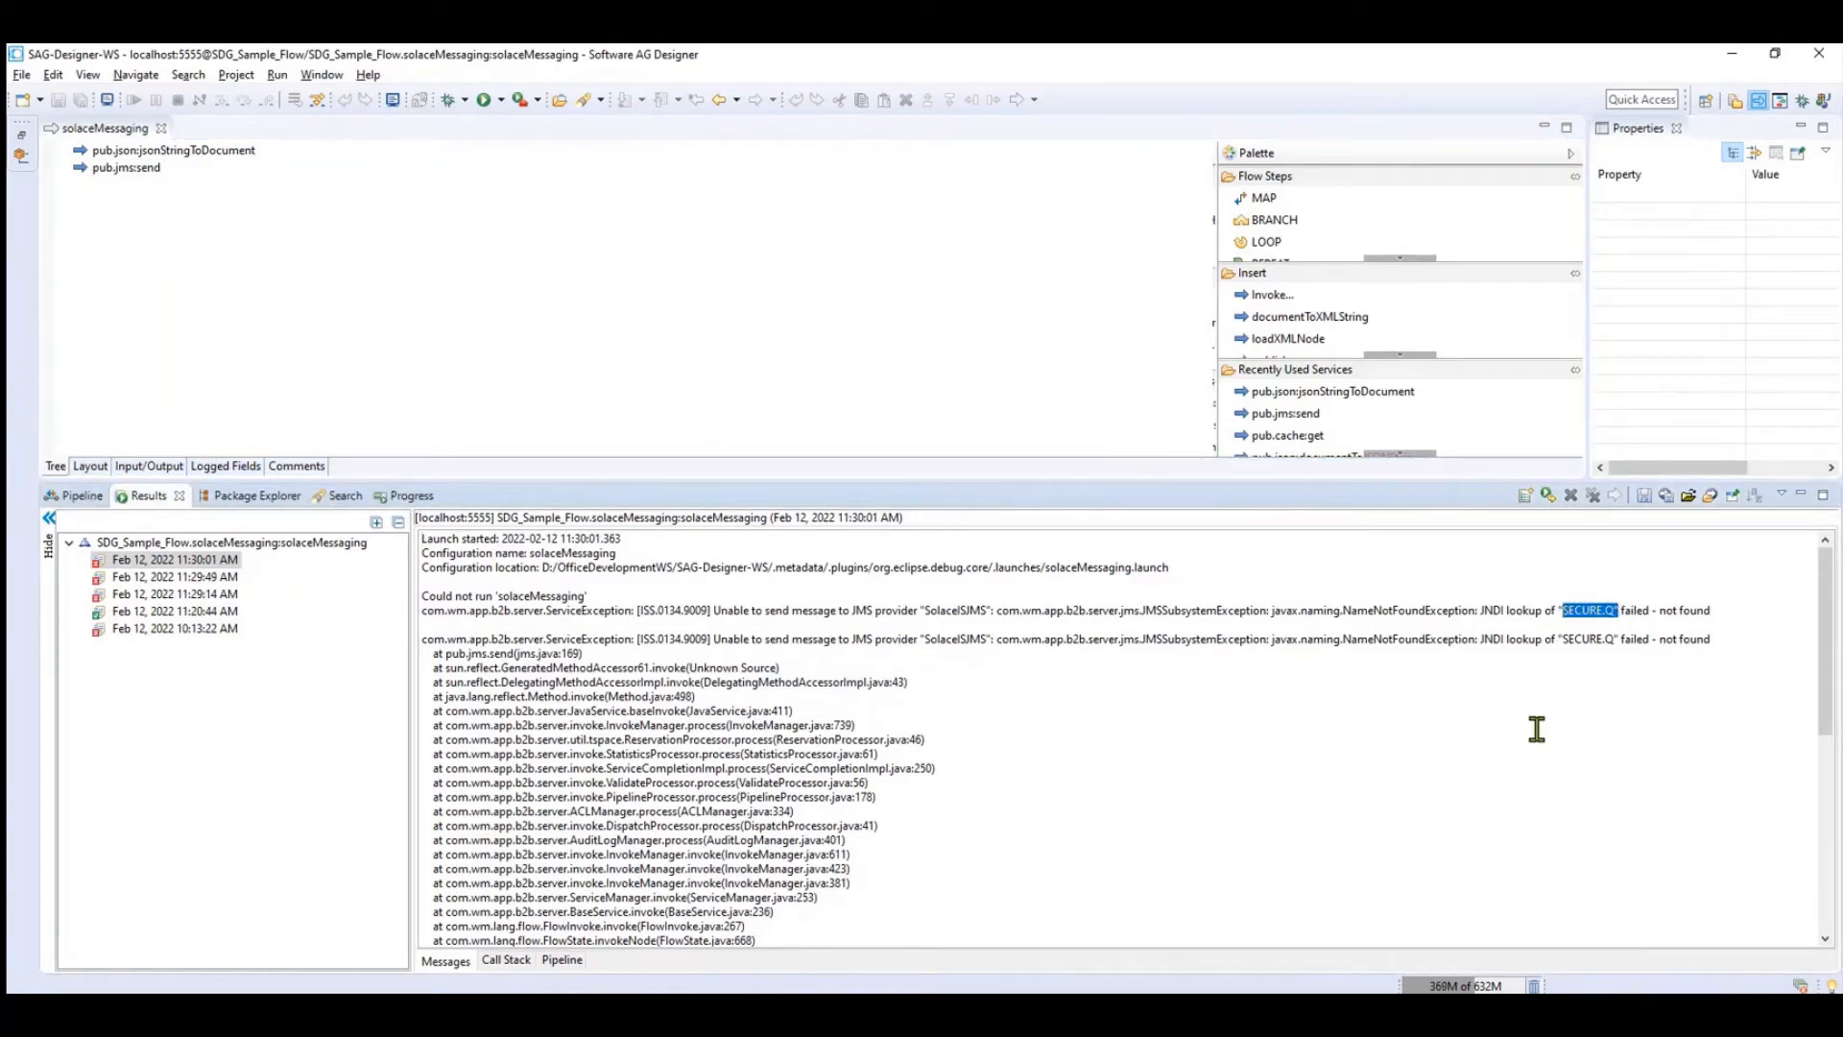
{"action": "mouse_move", "coordinate": [1054, 700]}
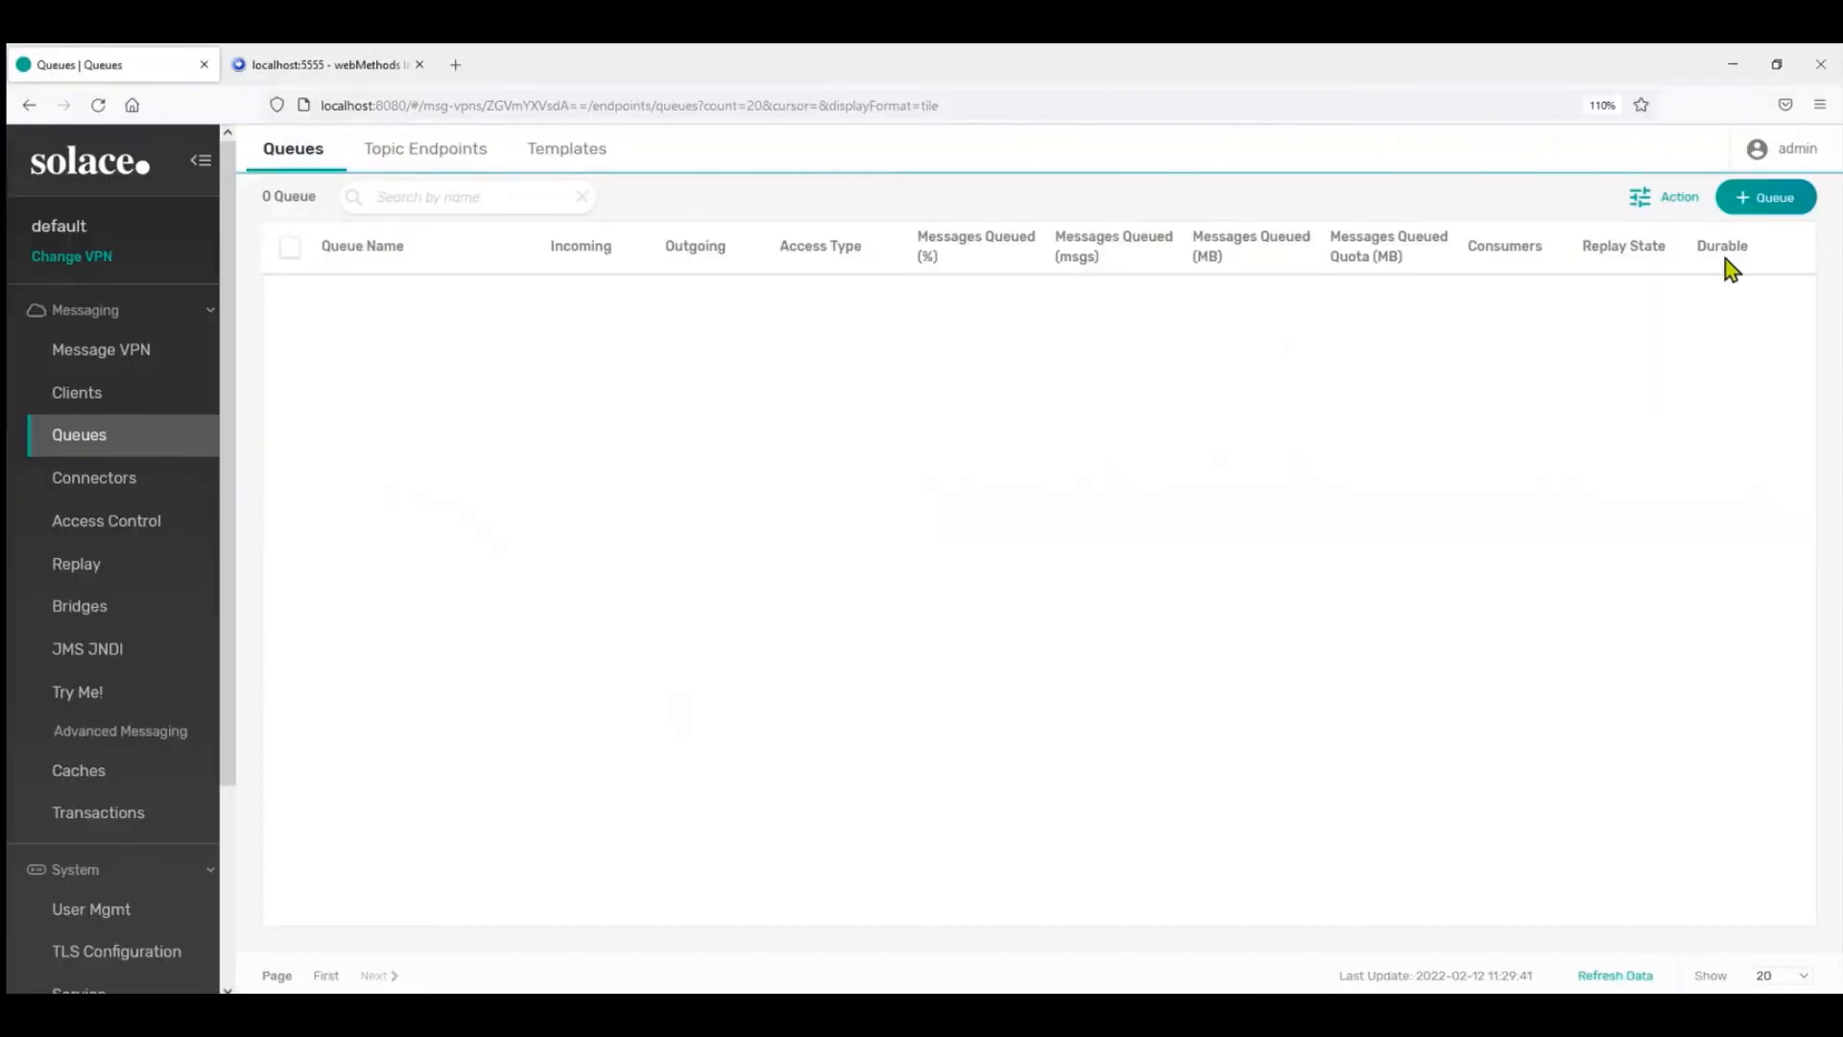
Add queue SECURE.Q in the broker and apply its default settings
{"action": "left_click", "coordinate": [1766, 196]}
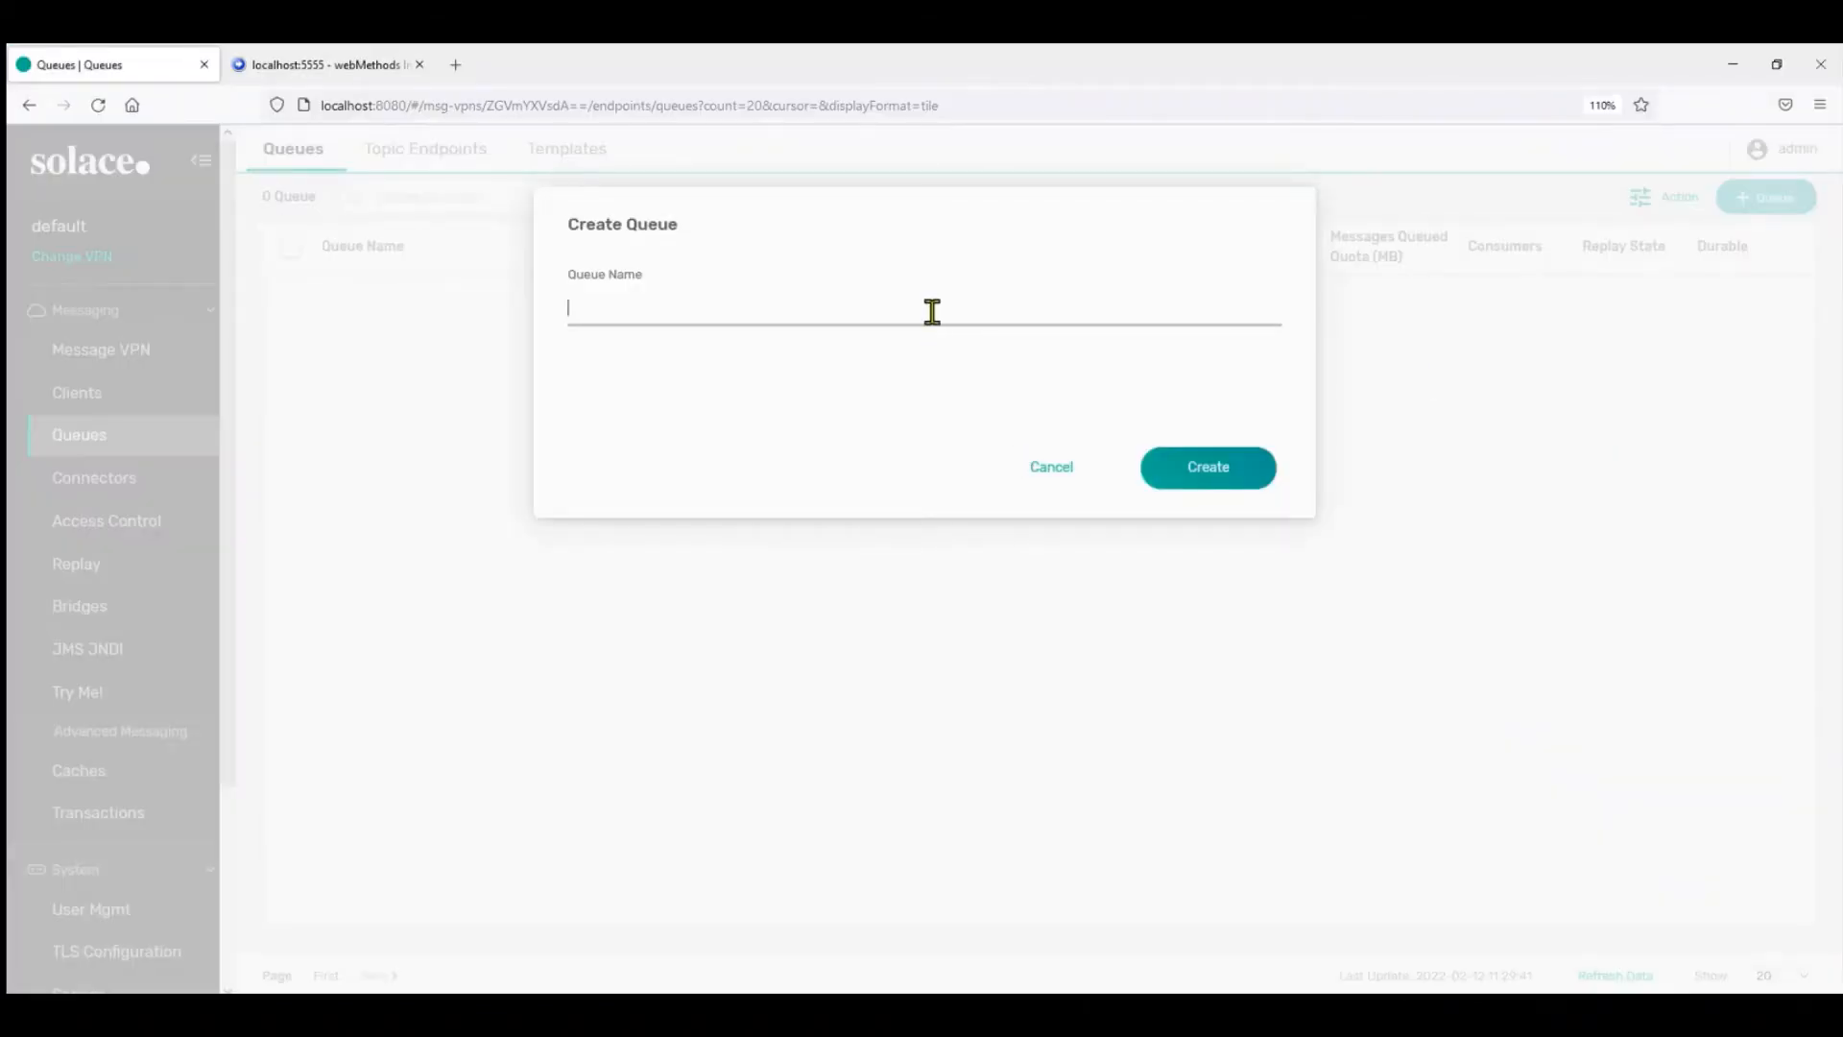
{"action": "type", "text": "SECURE.Q"}
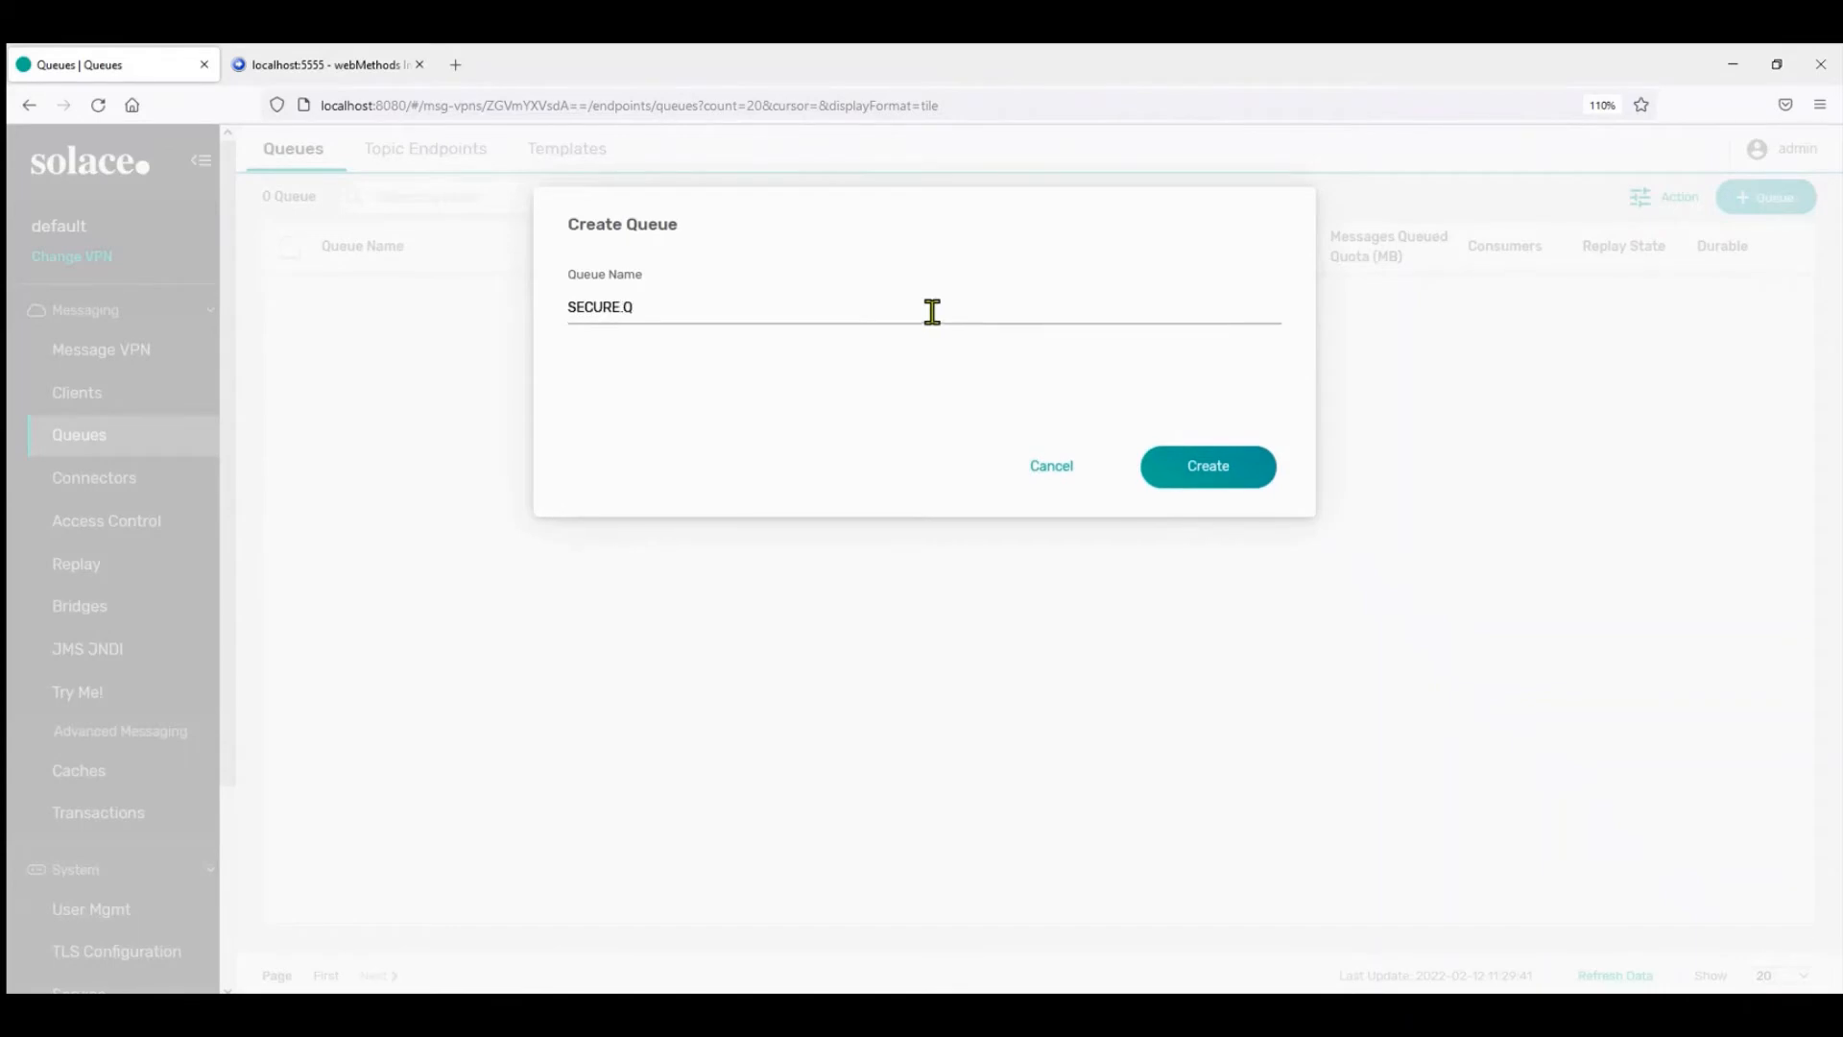
{"action": "left_click", "coordinate": [1206, 465]}
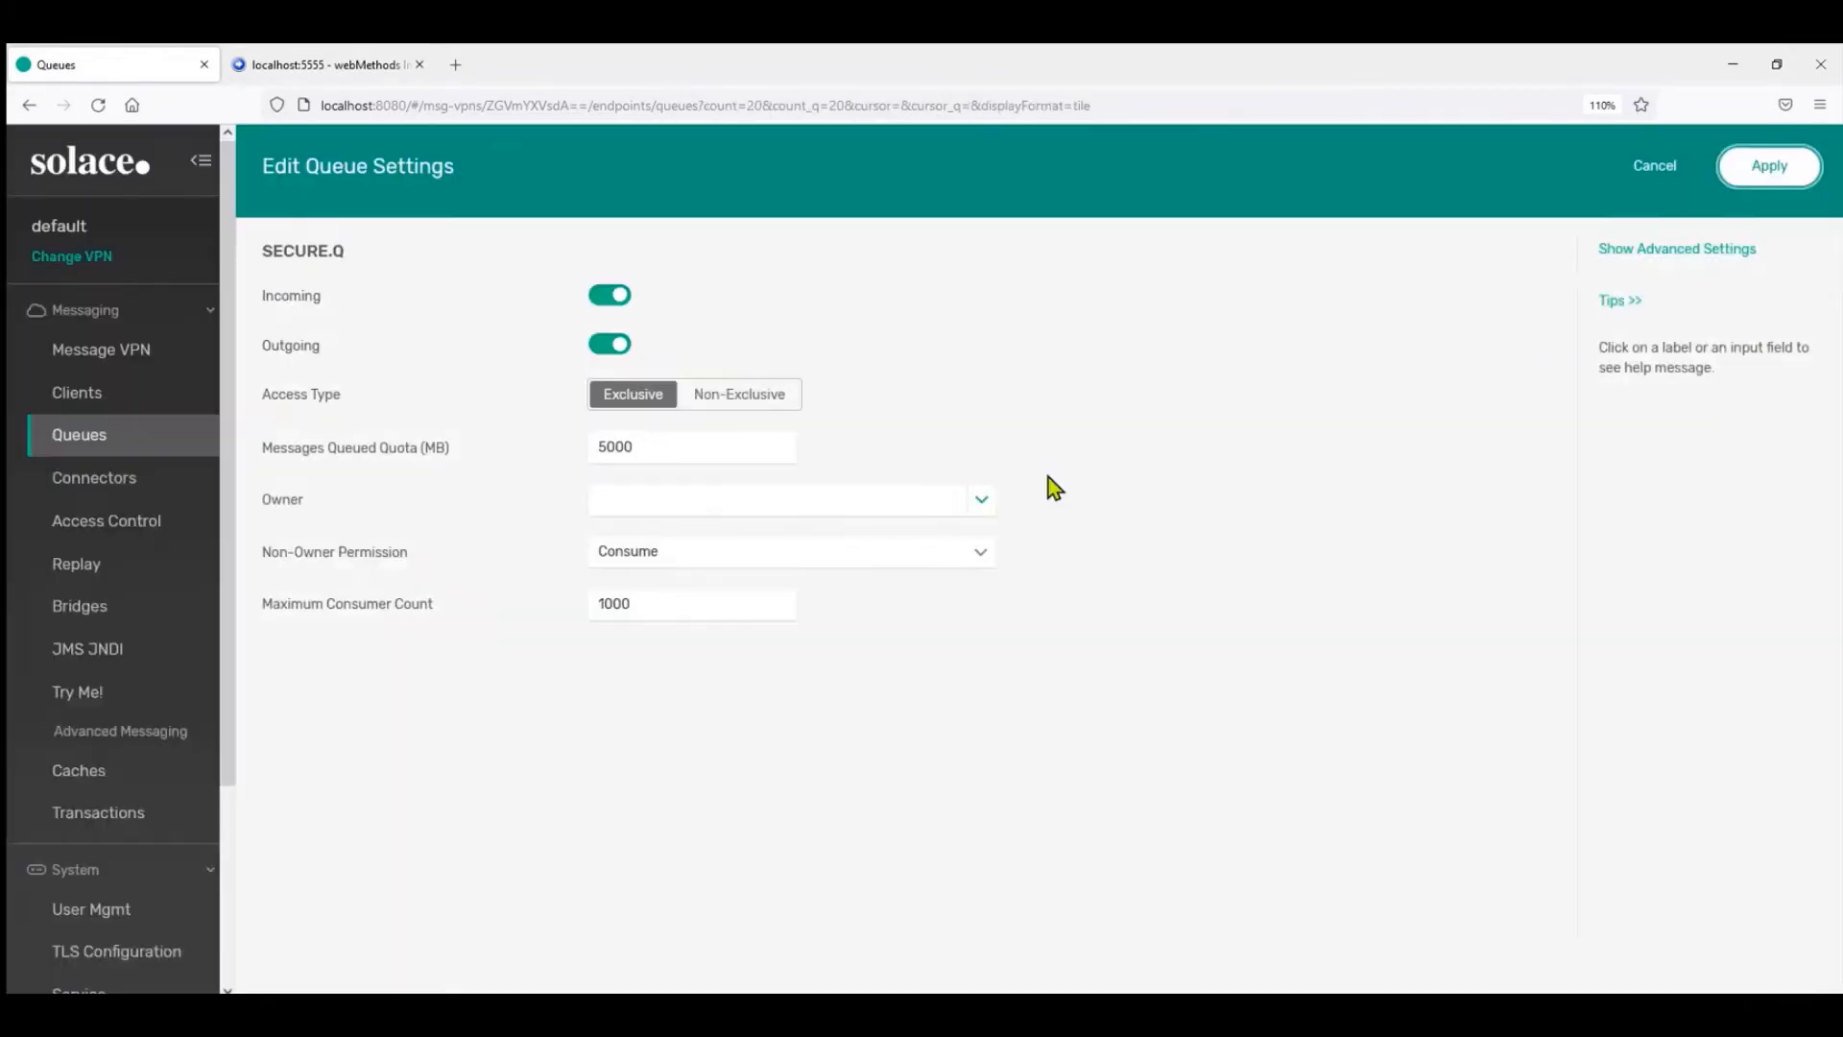
{"action": "left_click", "coordinate": [1768, 166]}
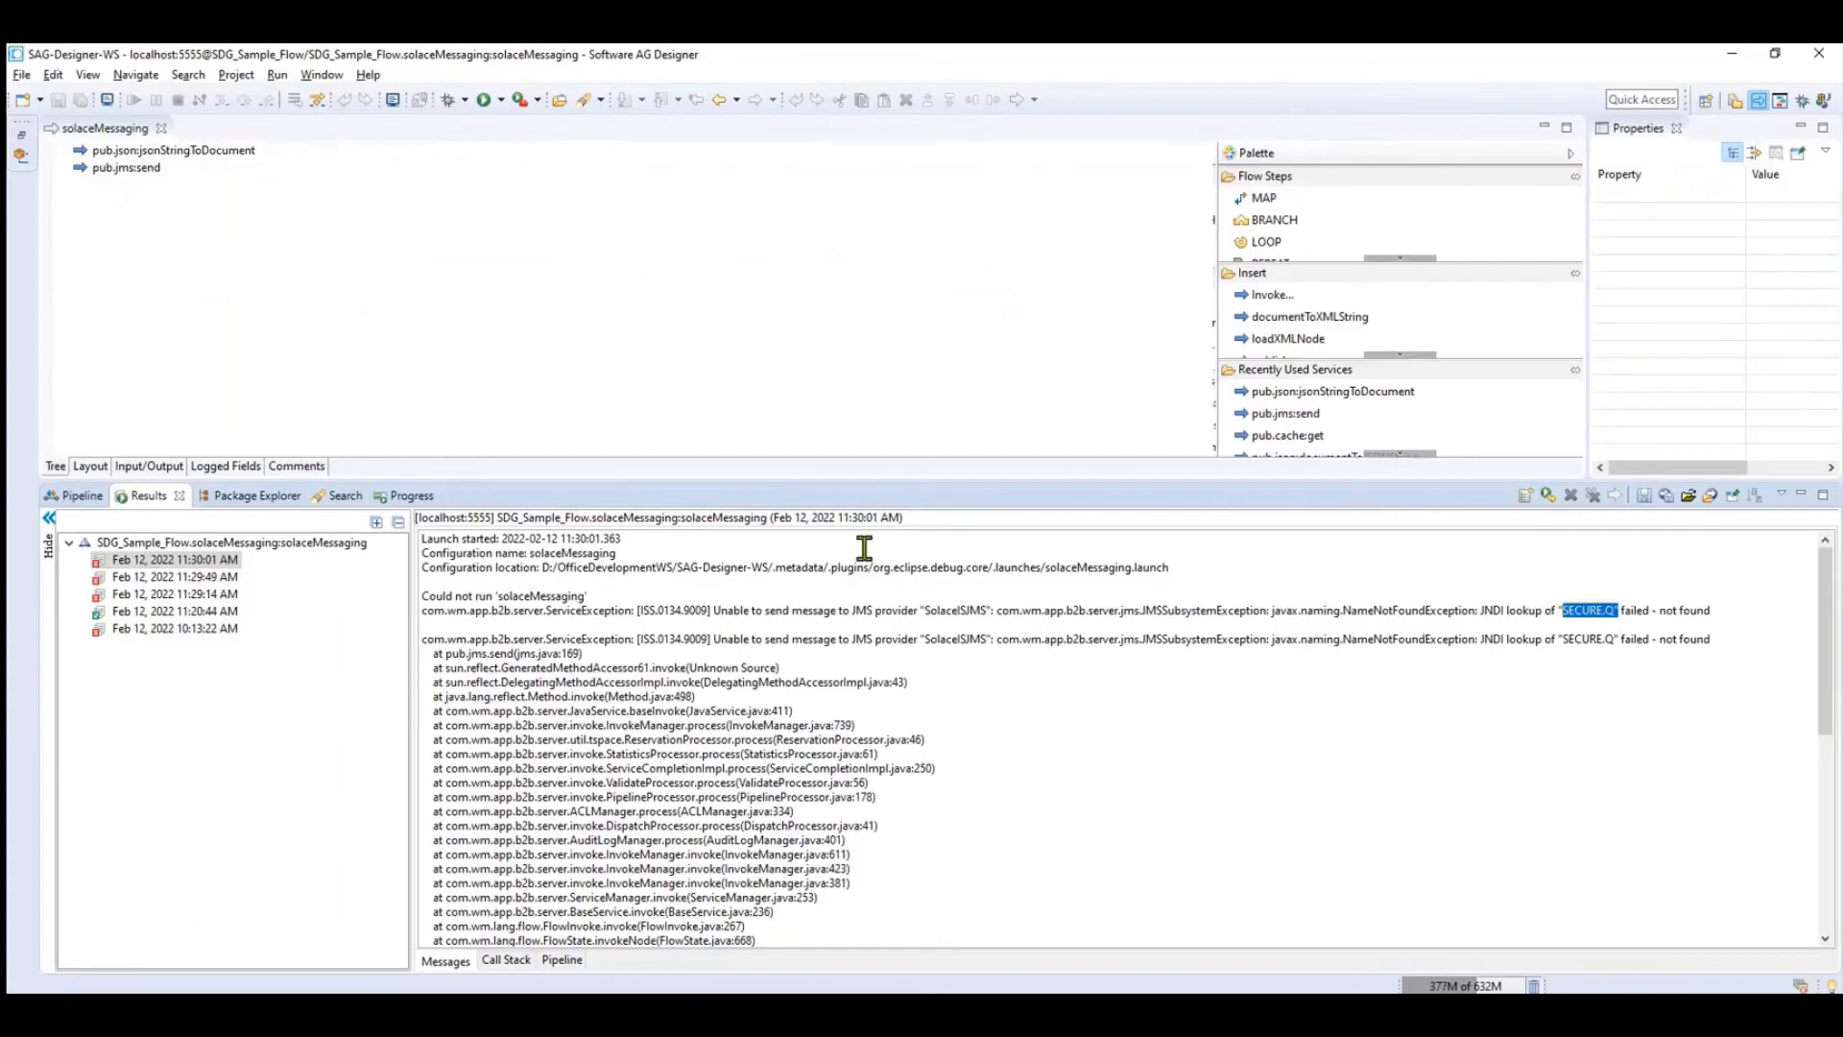
{"action": "mouse_move", "coordinate": [472, 239]}
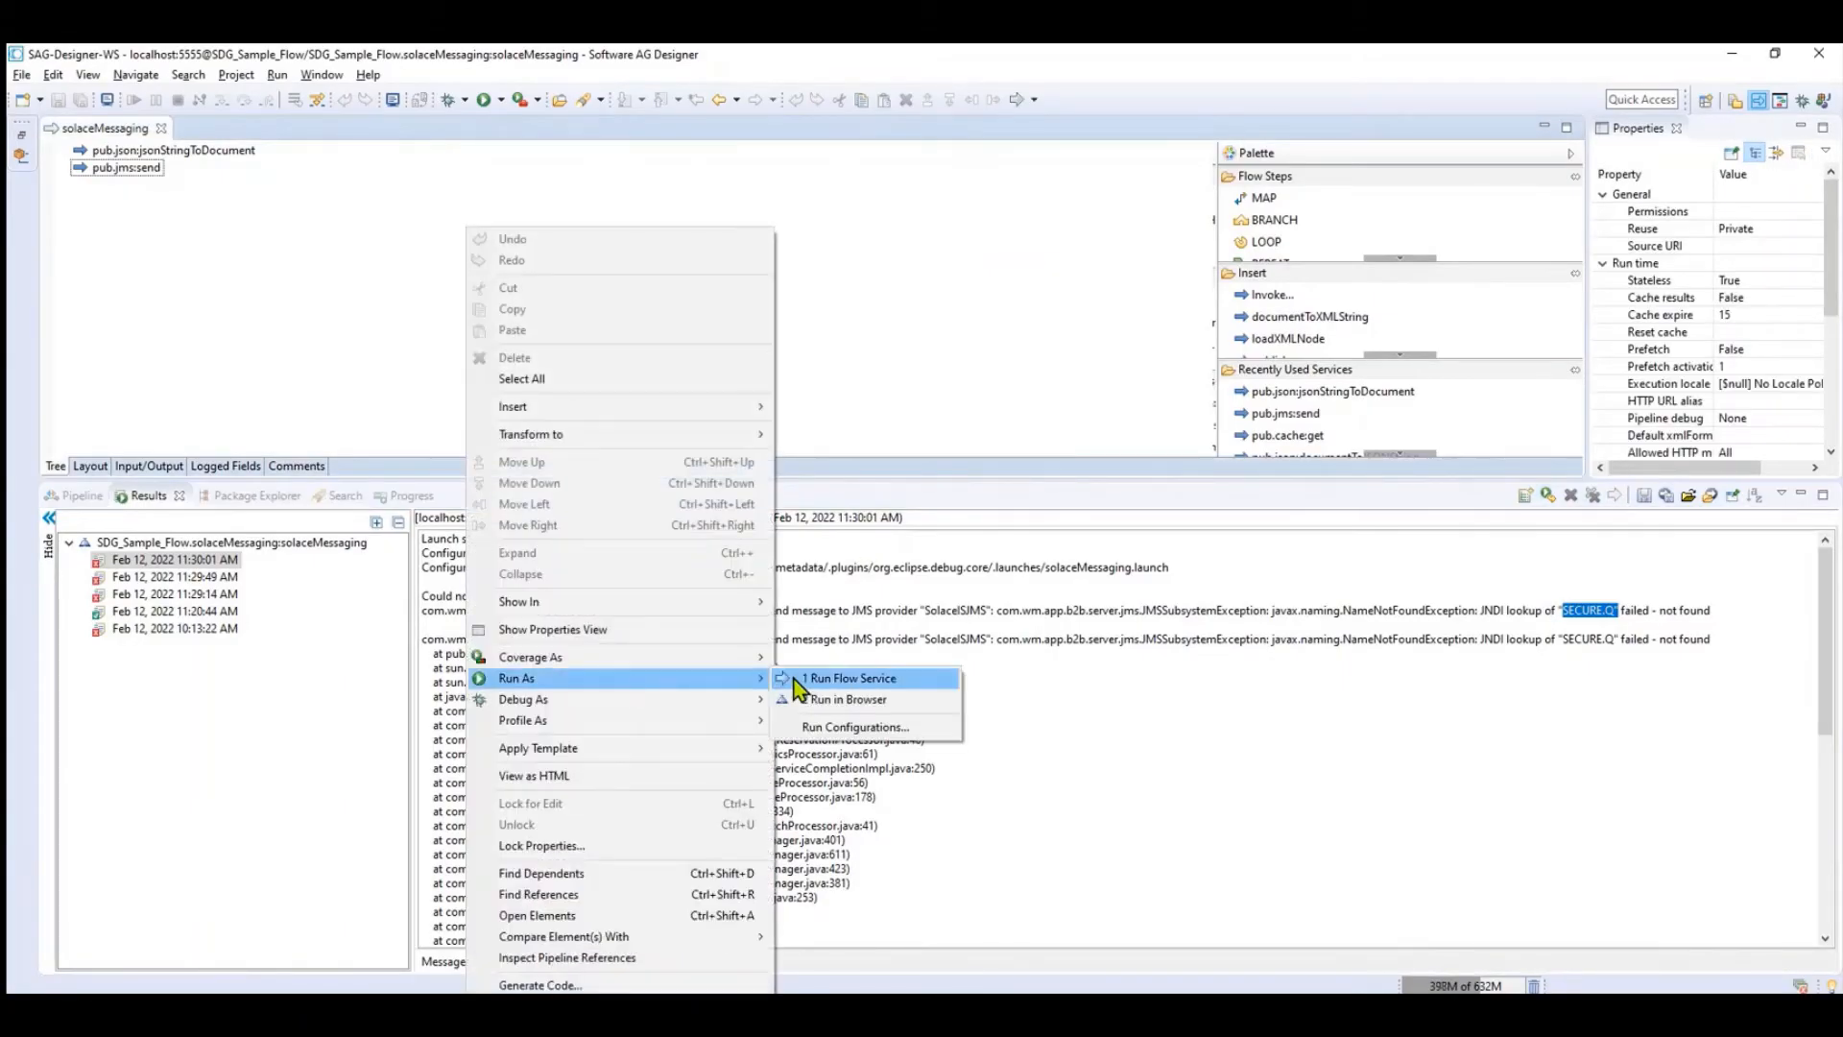
Rerun solaceMessaging and inspect the repeated SECURE.Q lookup error
{"action": "left_click", "coordinate": [852, 677]}
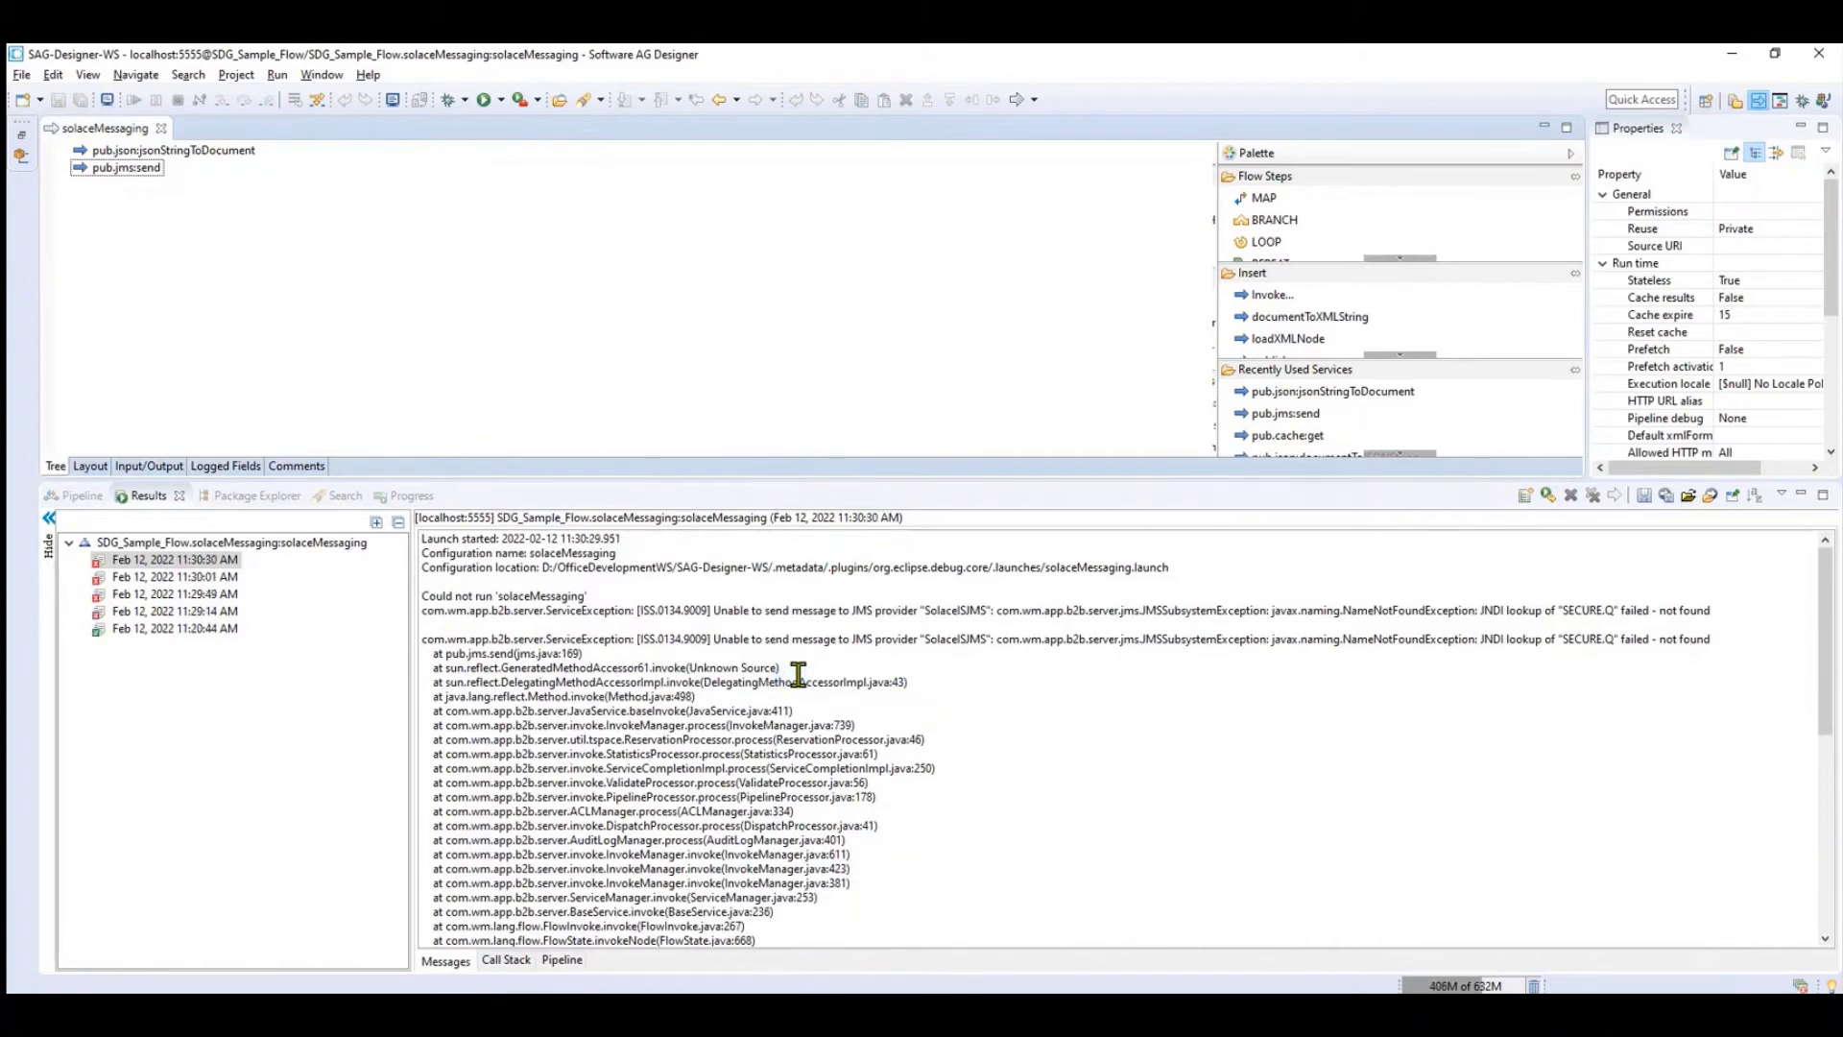
{"action": "mouse_move", "coordinate": [1062, 638]}
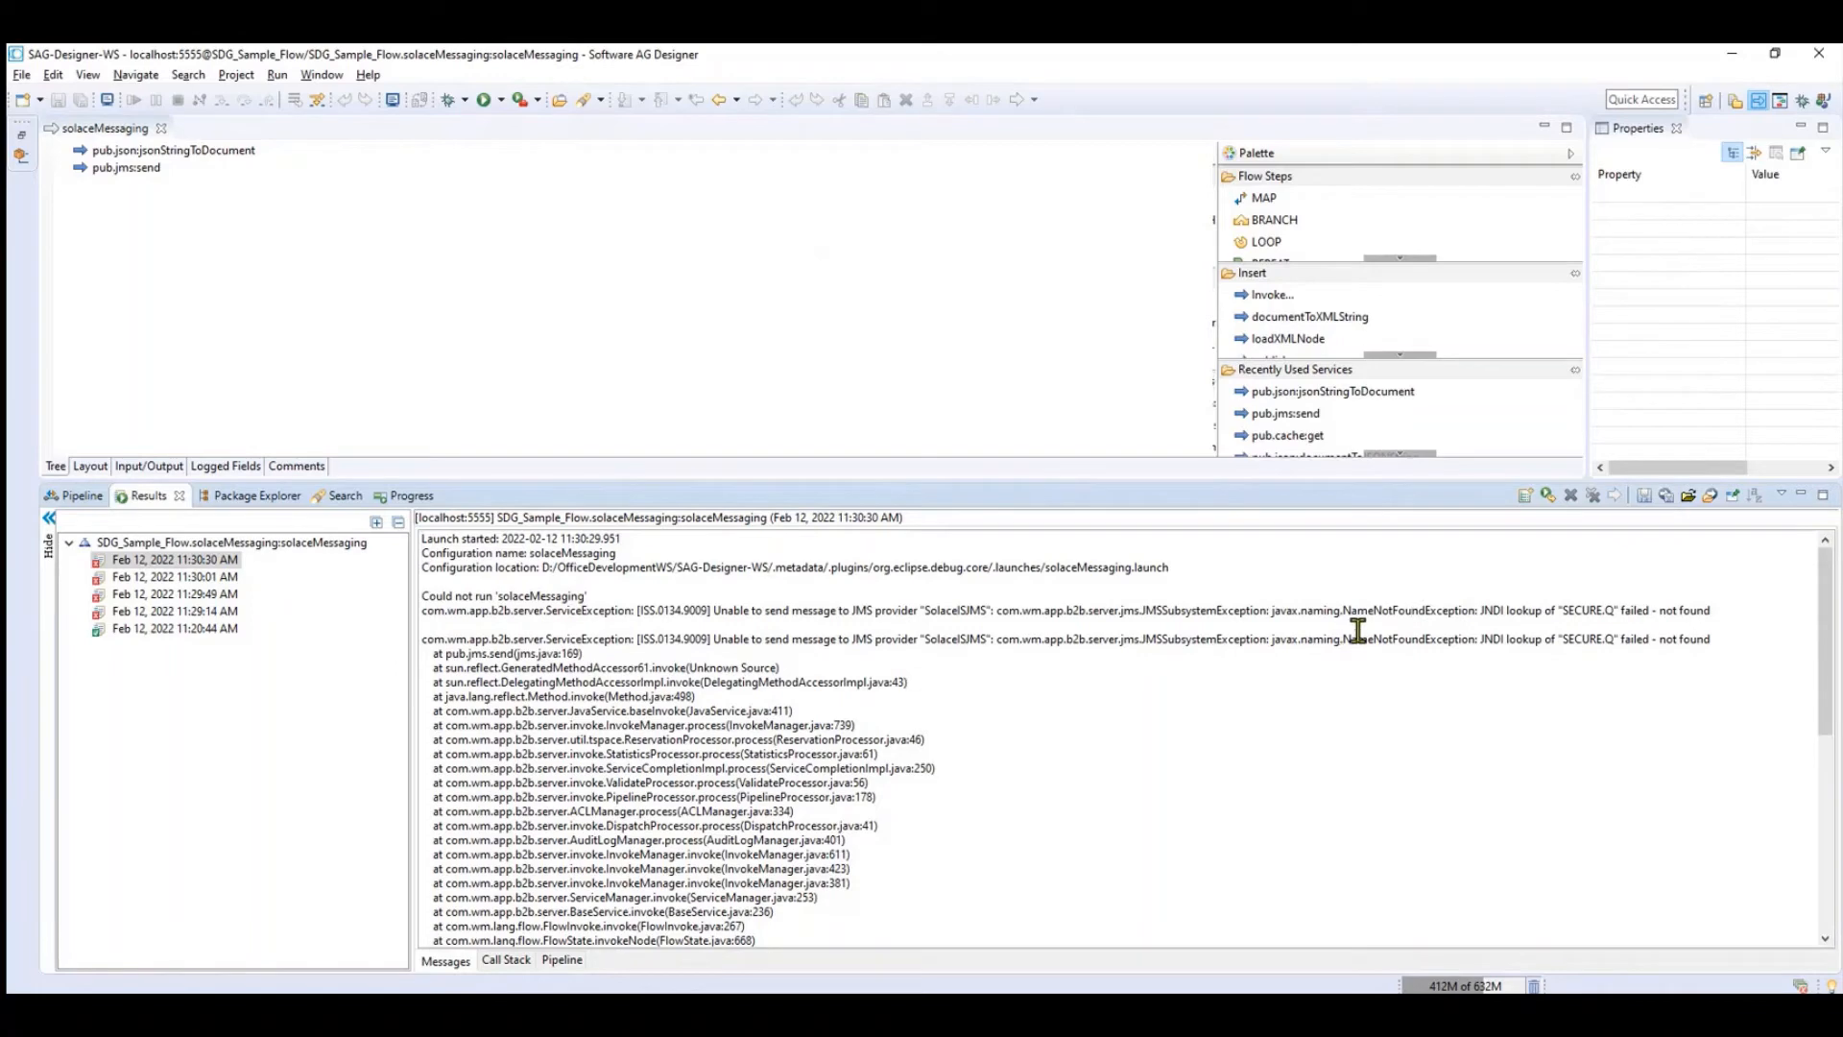
{"action": "mouse_move", "coordinate": [1492, 608]}
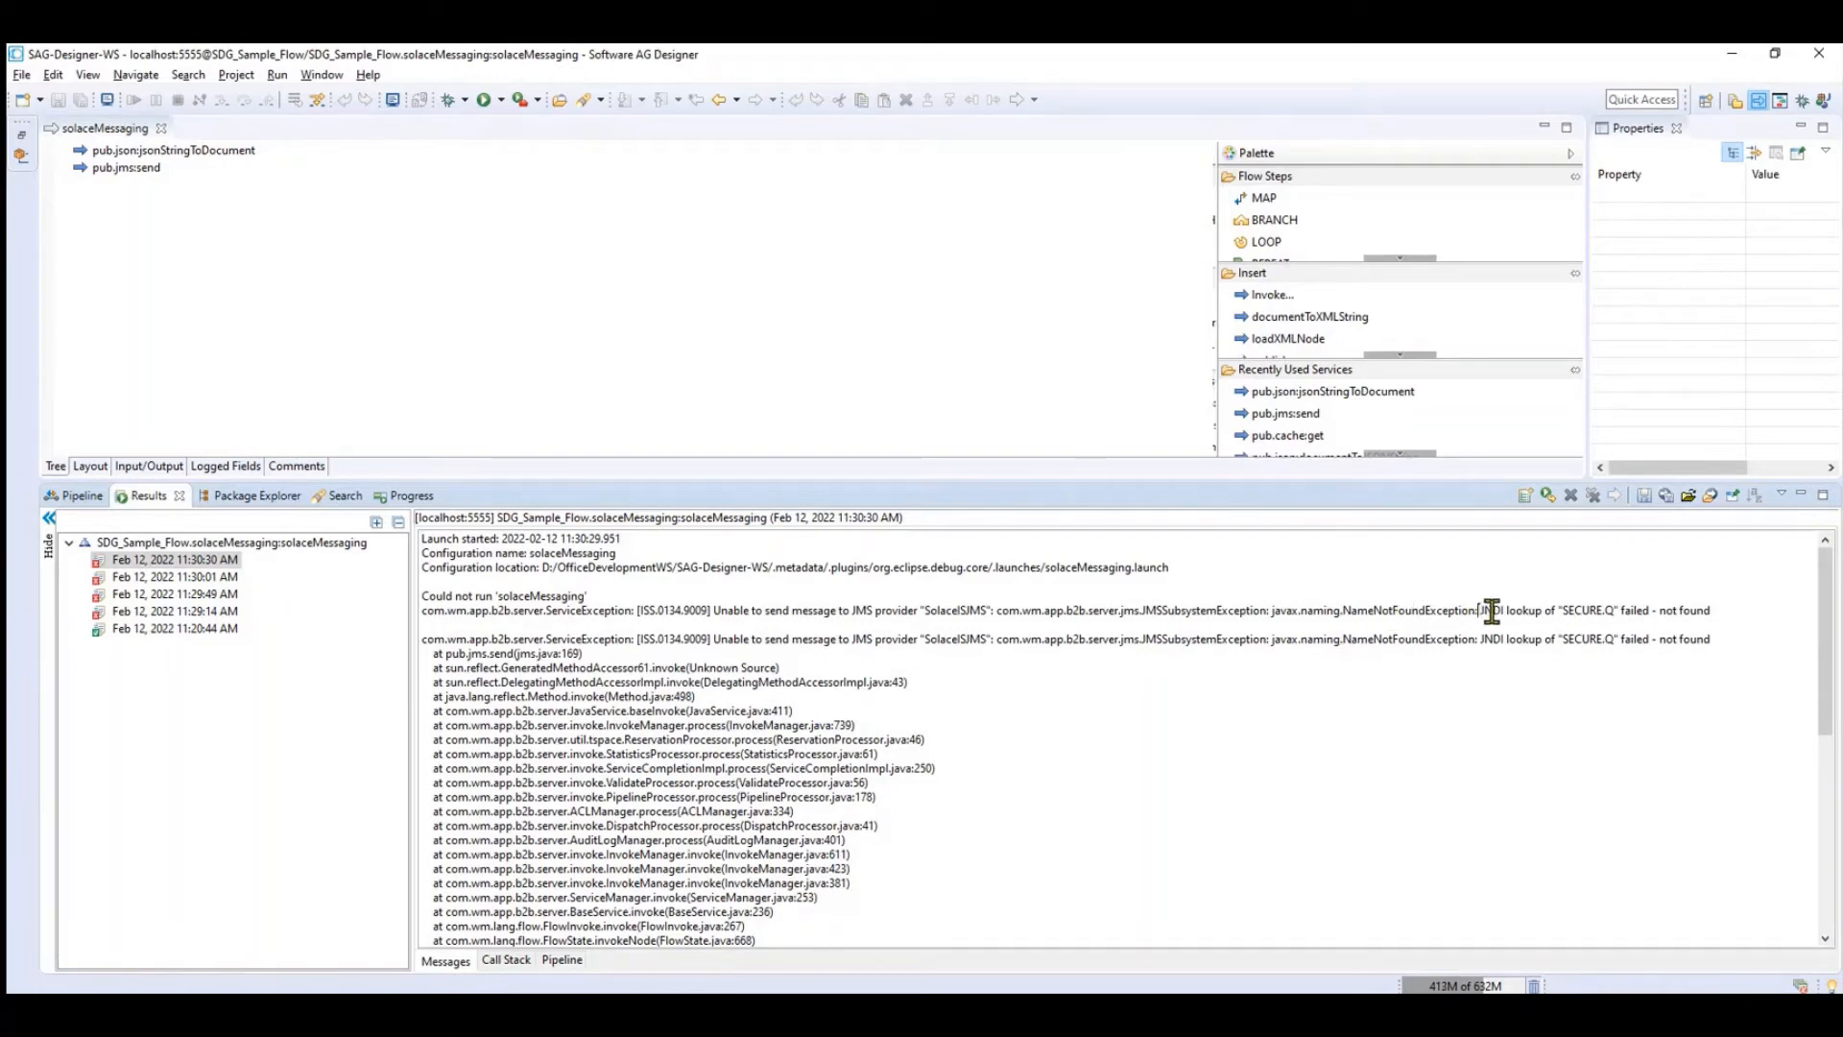
{"action": "double_click", "coordinate": [1491, 609]}
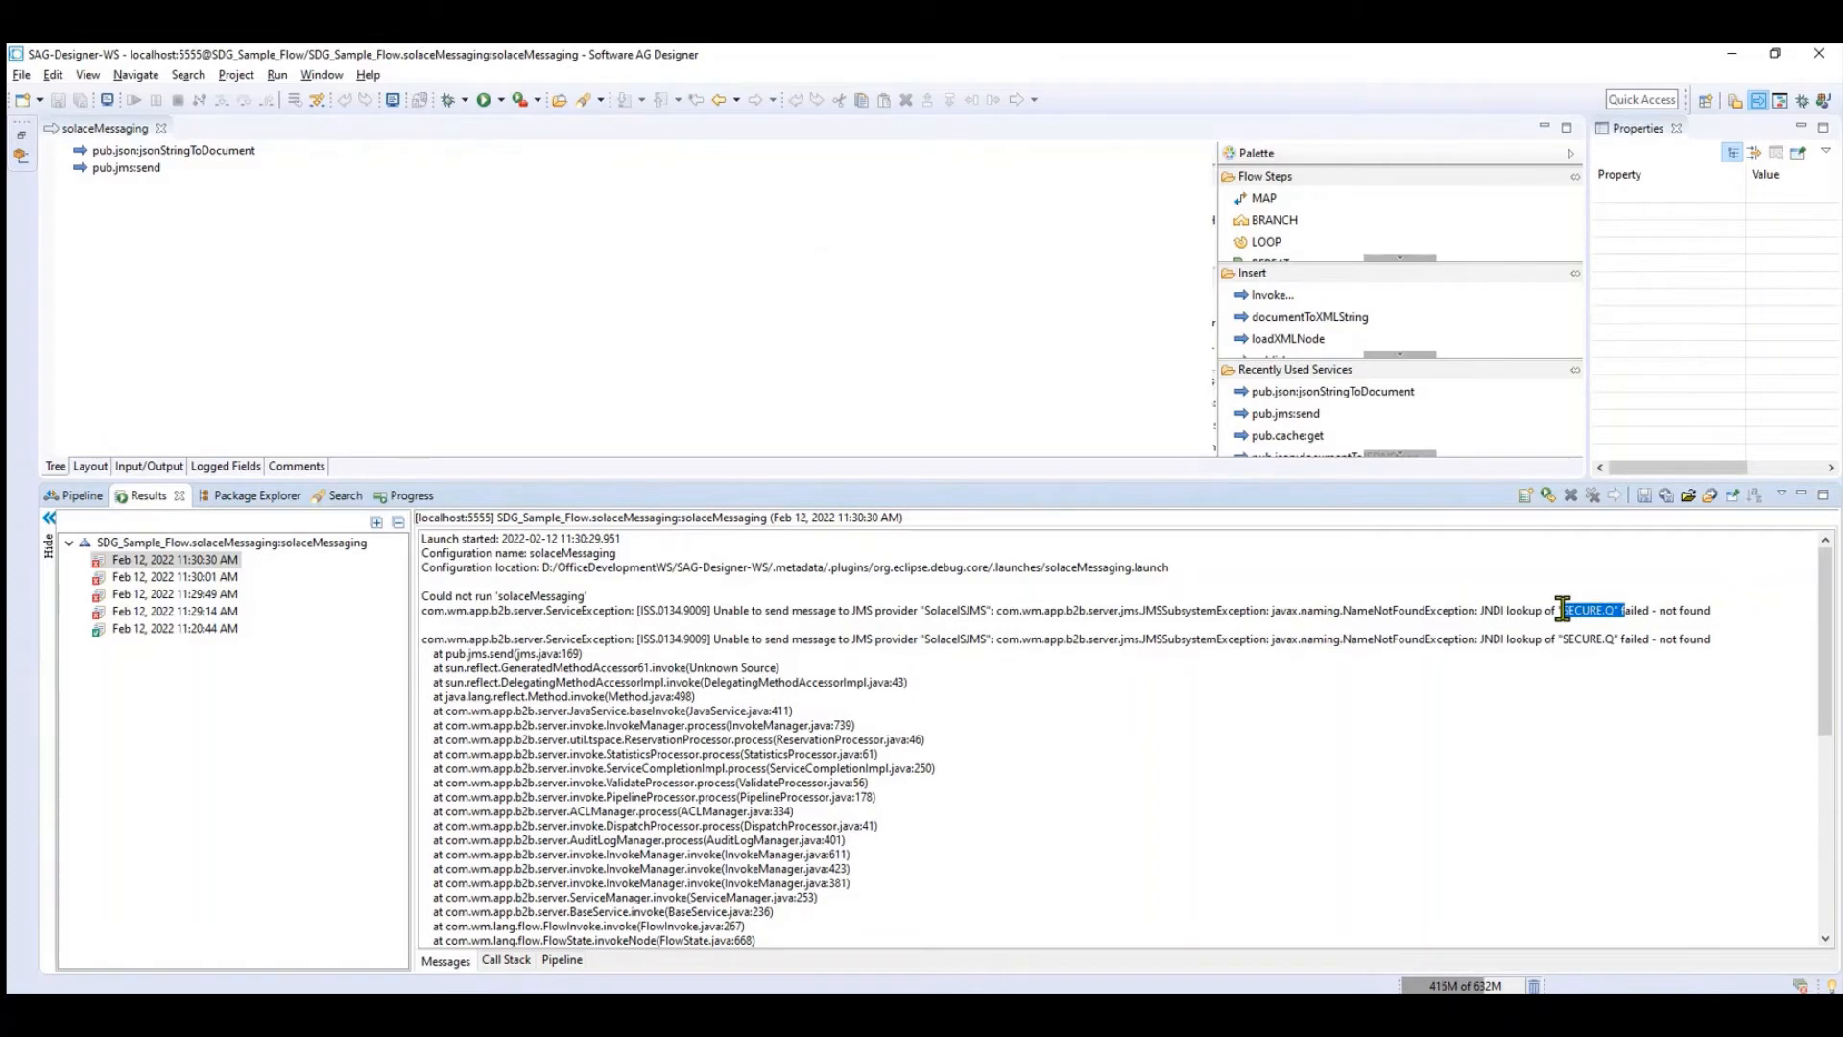
{"action": "mouse_move", "coordinate": [1346, 740]}
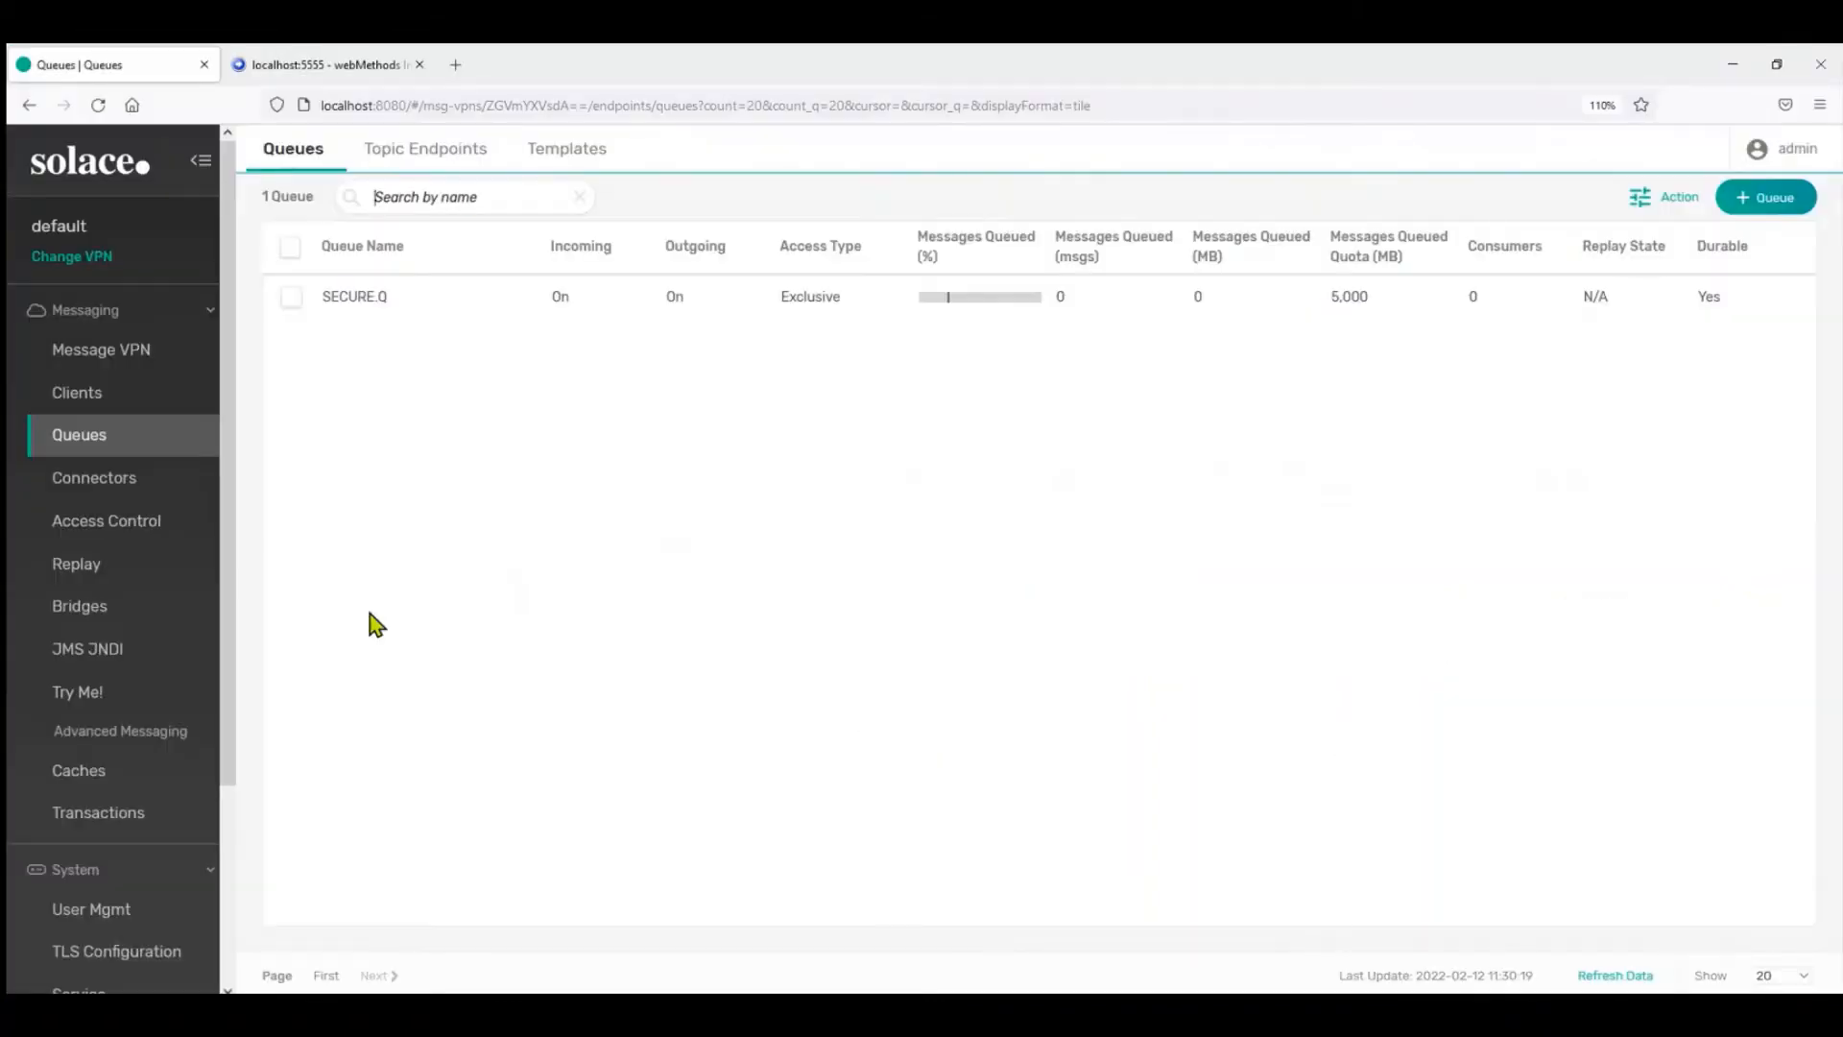
Under JMS JNDI Queues, create entry SECURE.Q pointing to physical queue SECURE.Q
{"action": "left_click", "coordinate": [87, 648]}
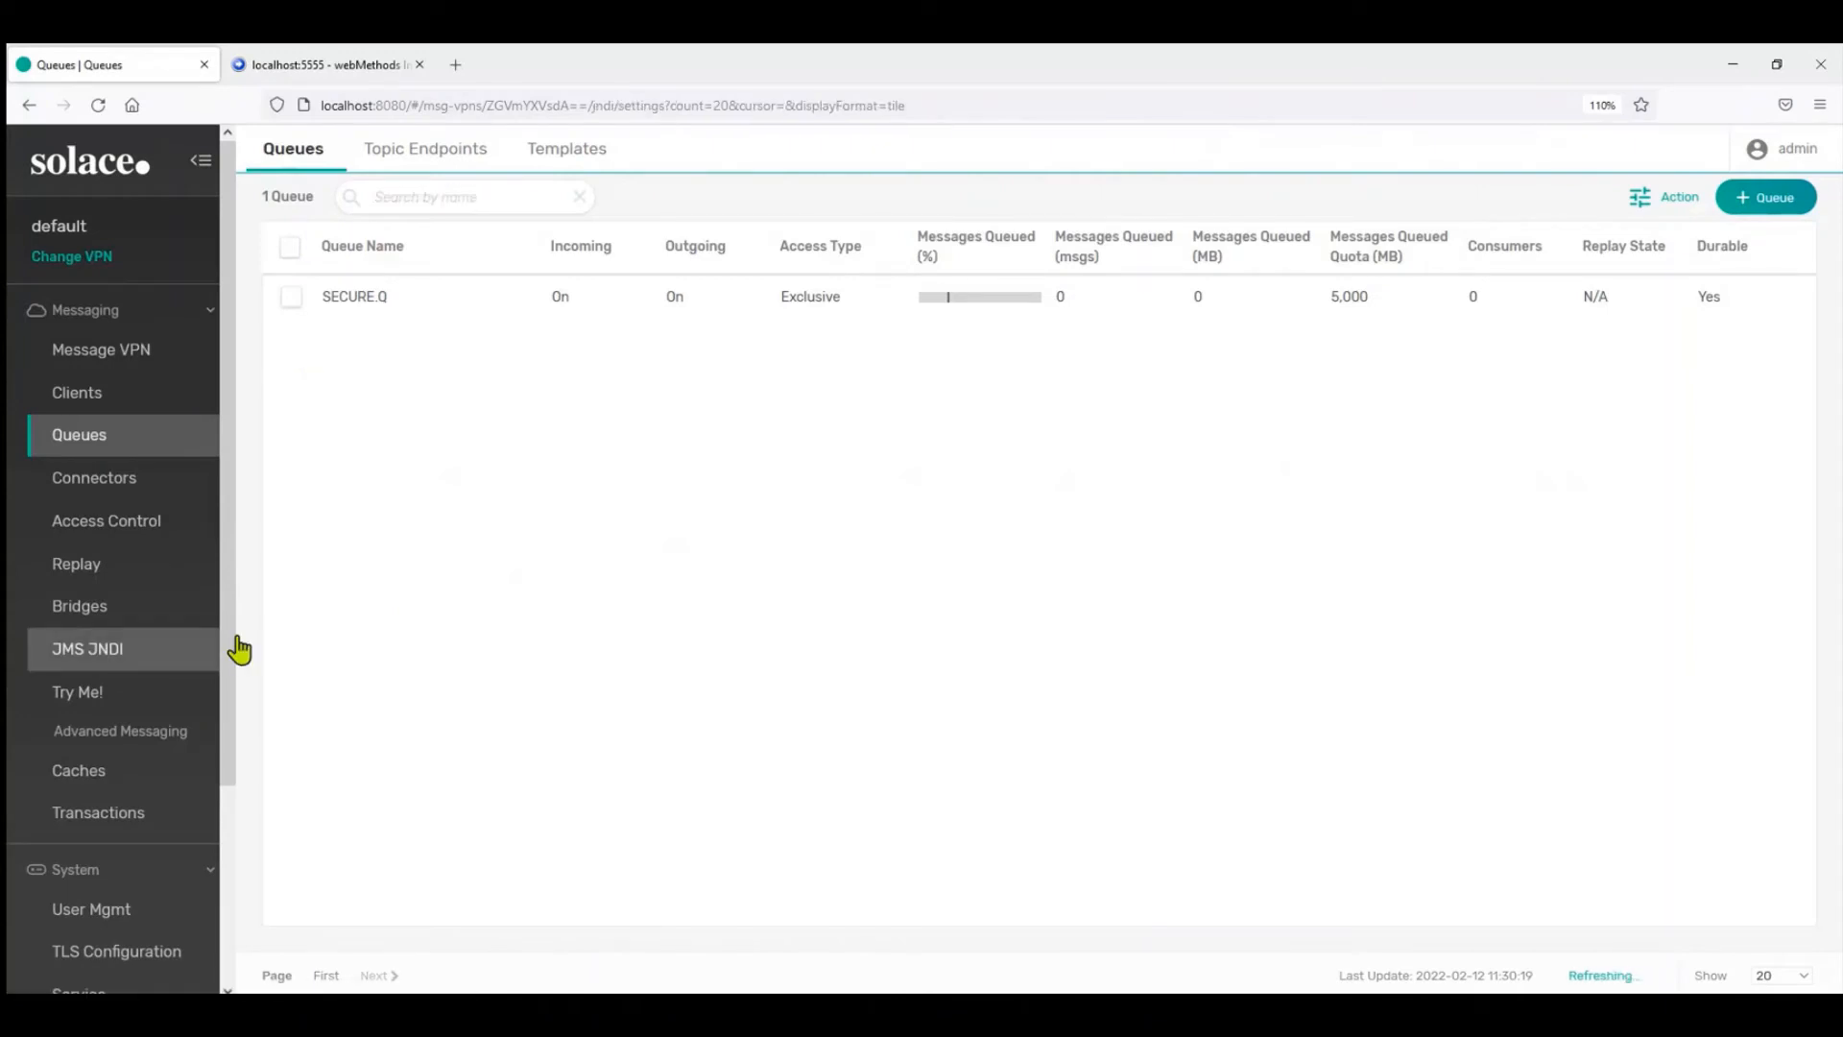
{"action": "left_click", "coordinate": [87, 648]}
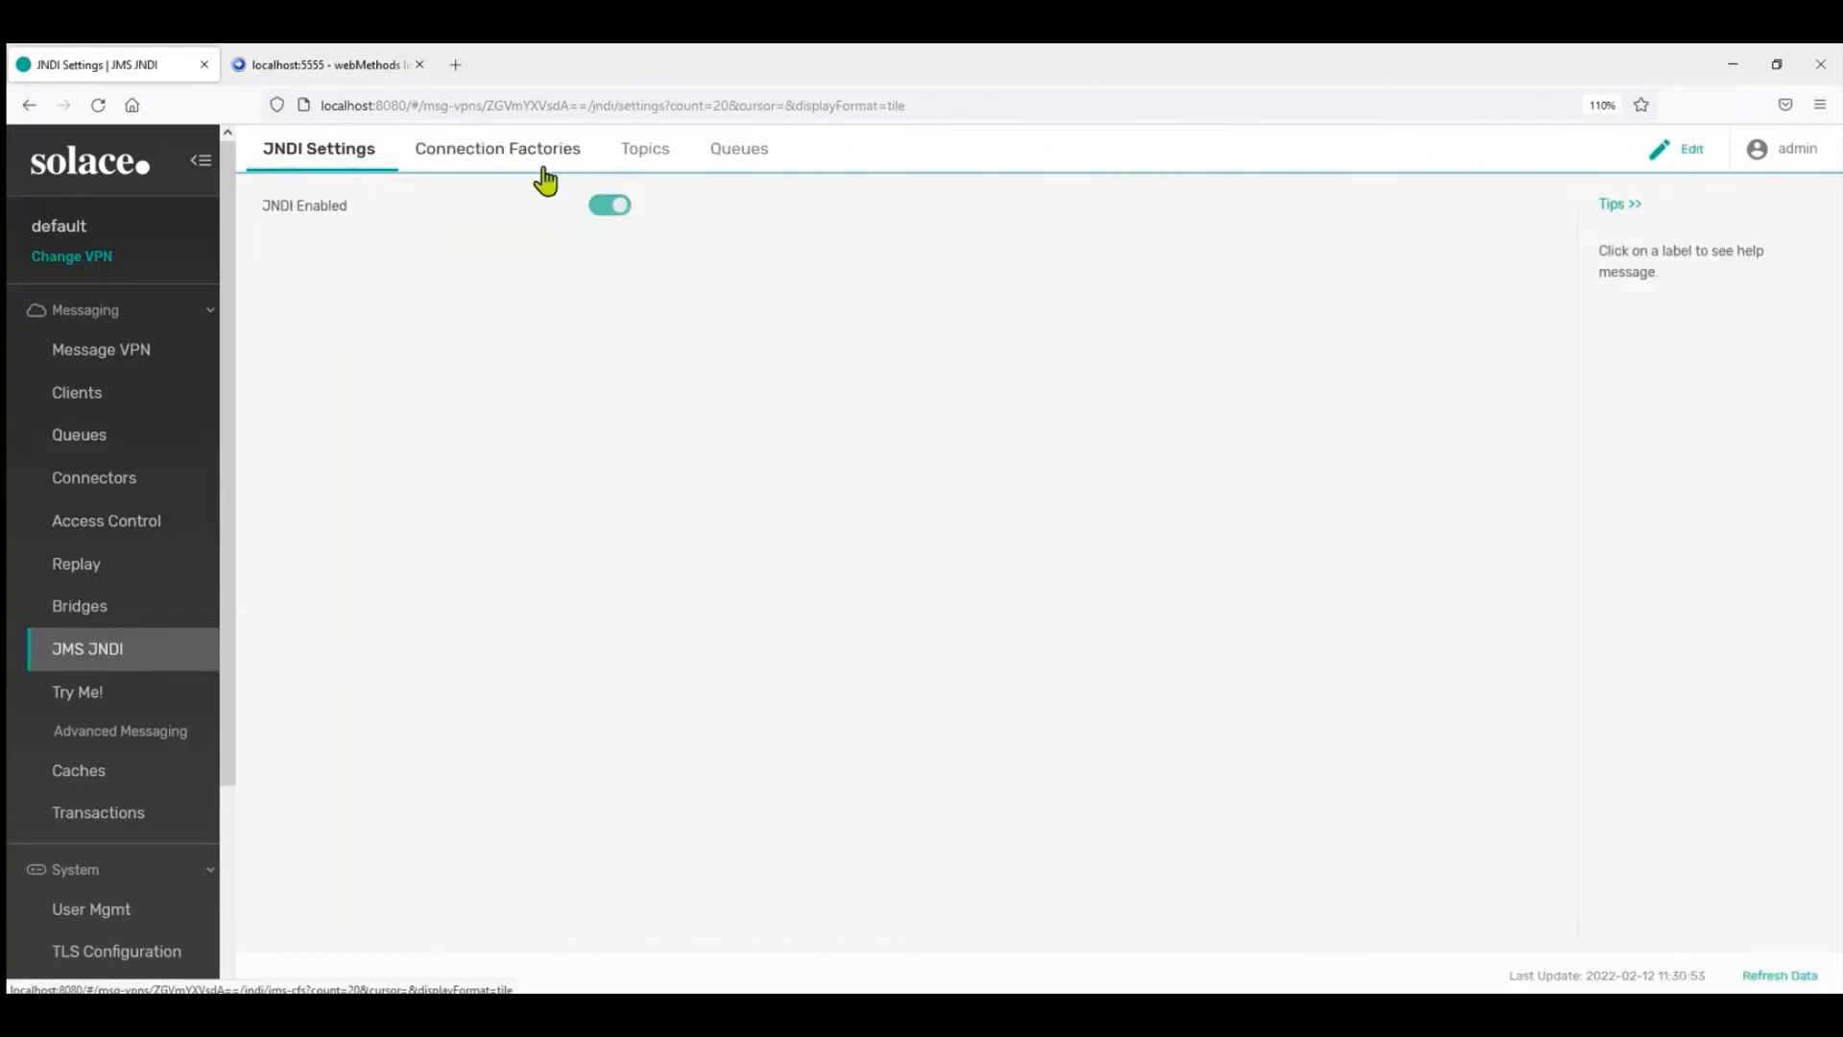
{"action": "left_click", "coordinate": [497, 148]}
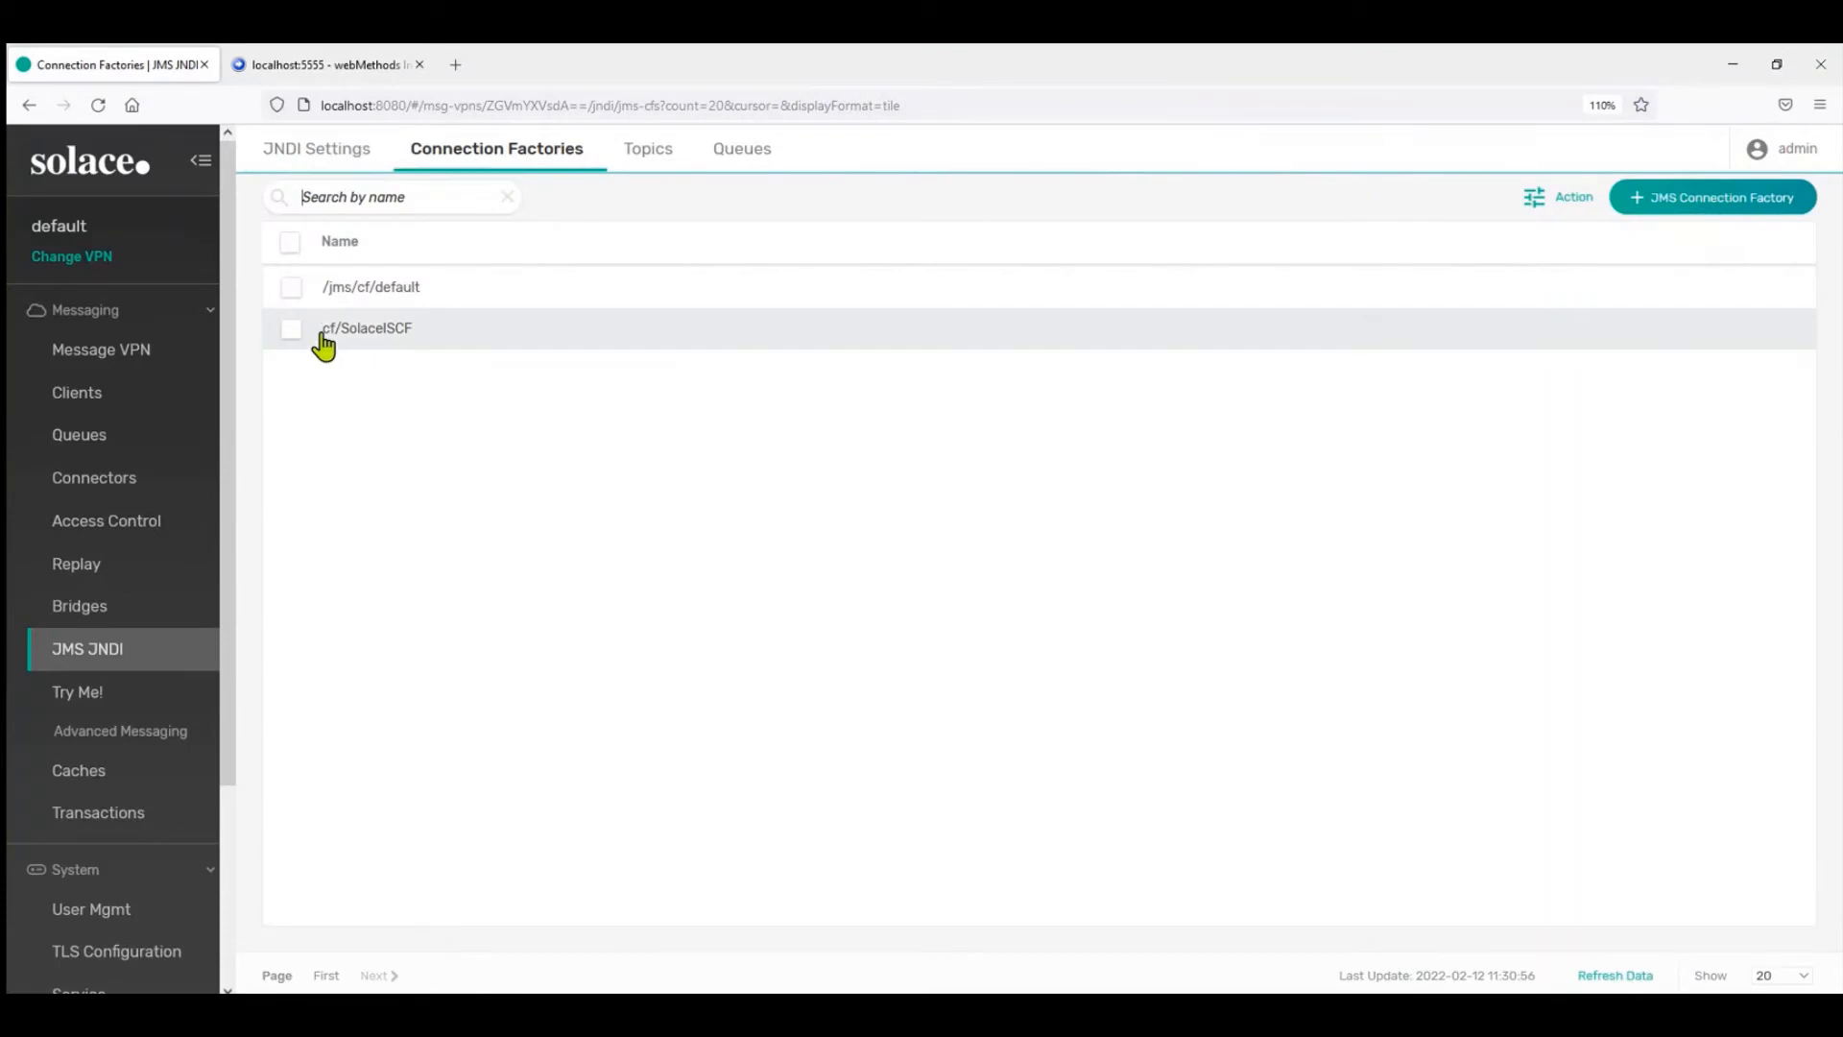
{"action": "left_click", "coordinate": [734, 148]}
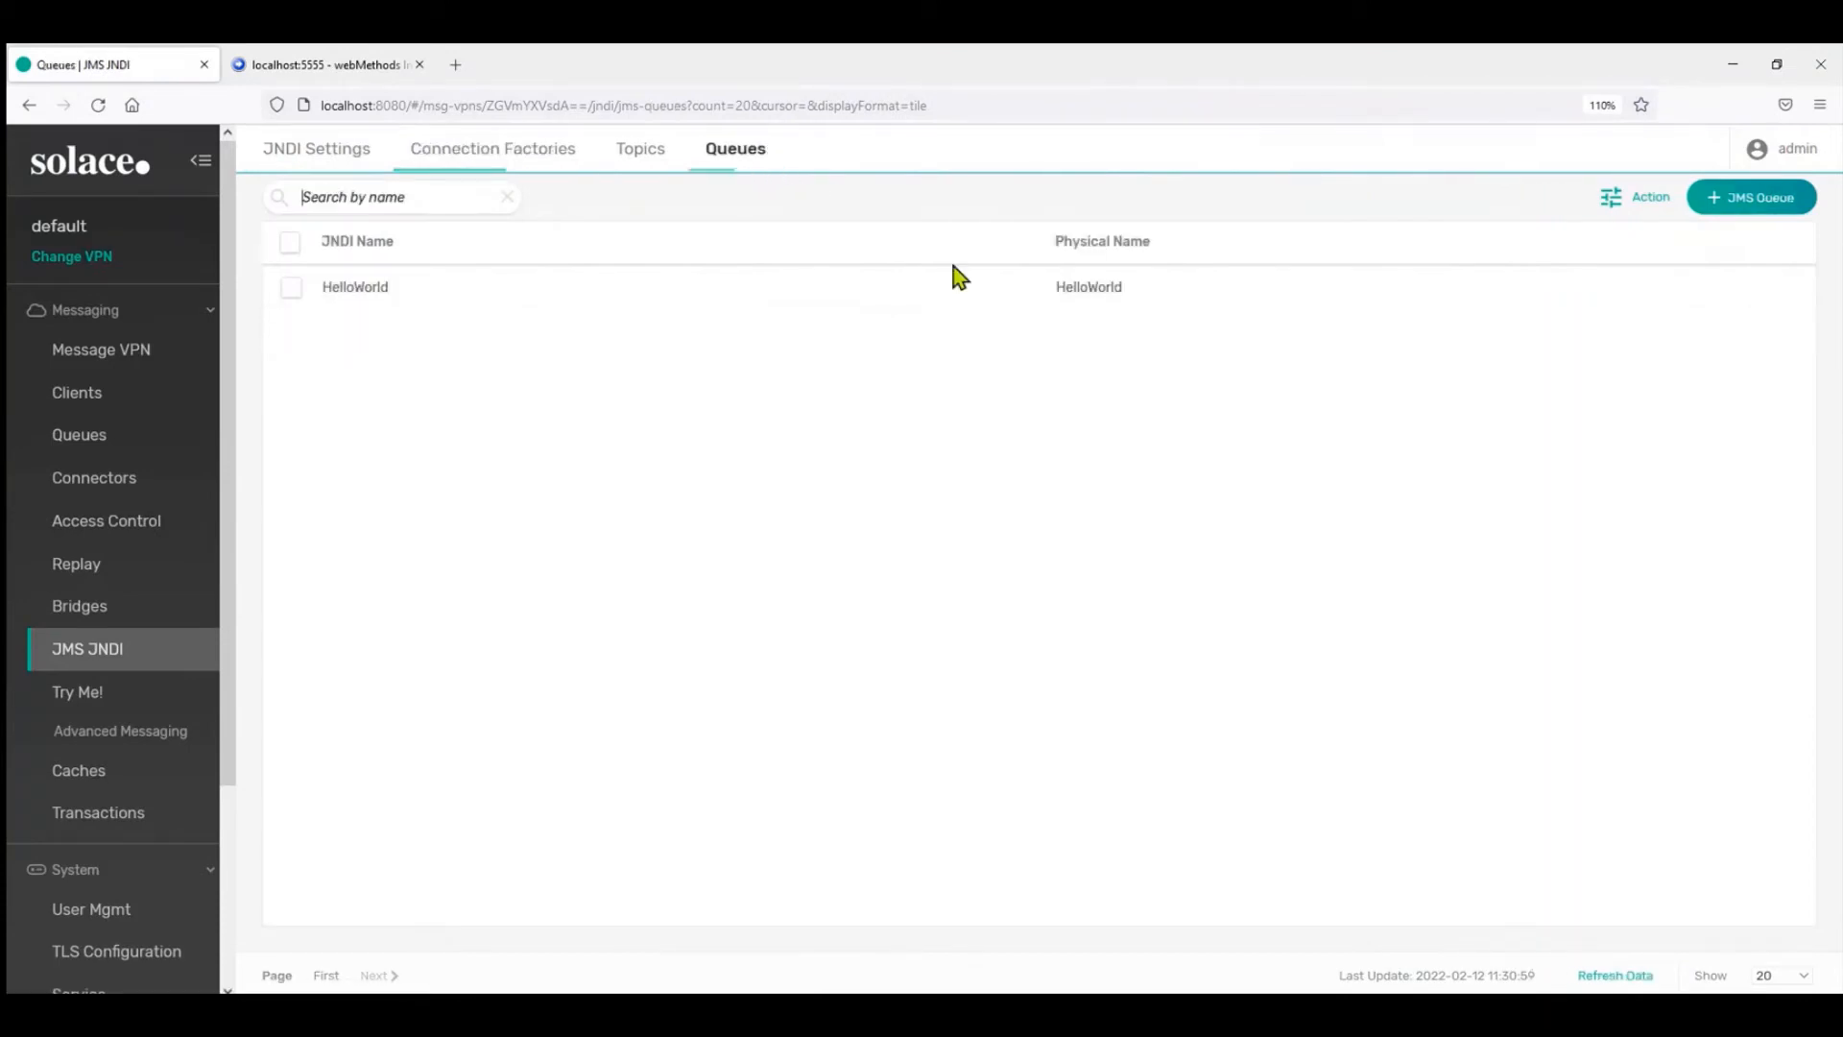
{"action": "mouse_move", "coordinate": [1740, 218]}
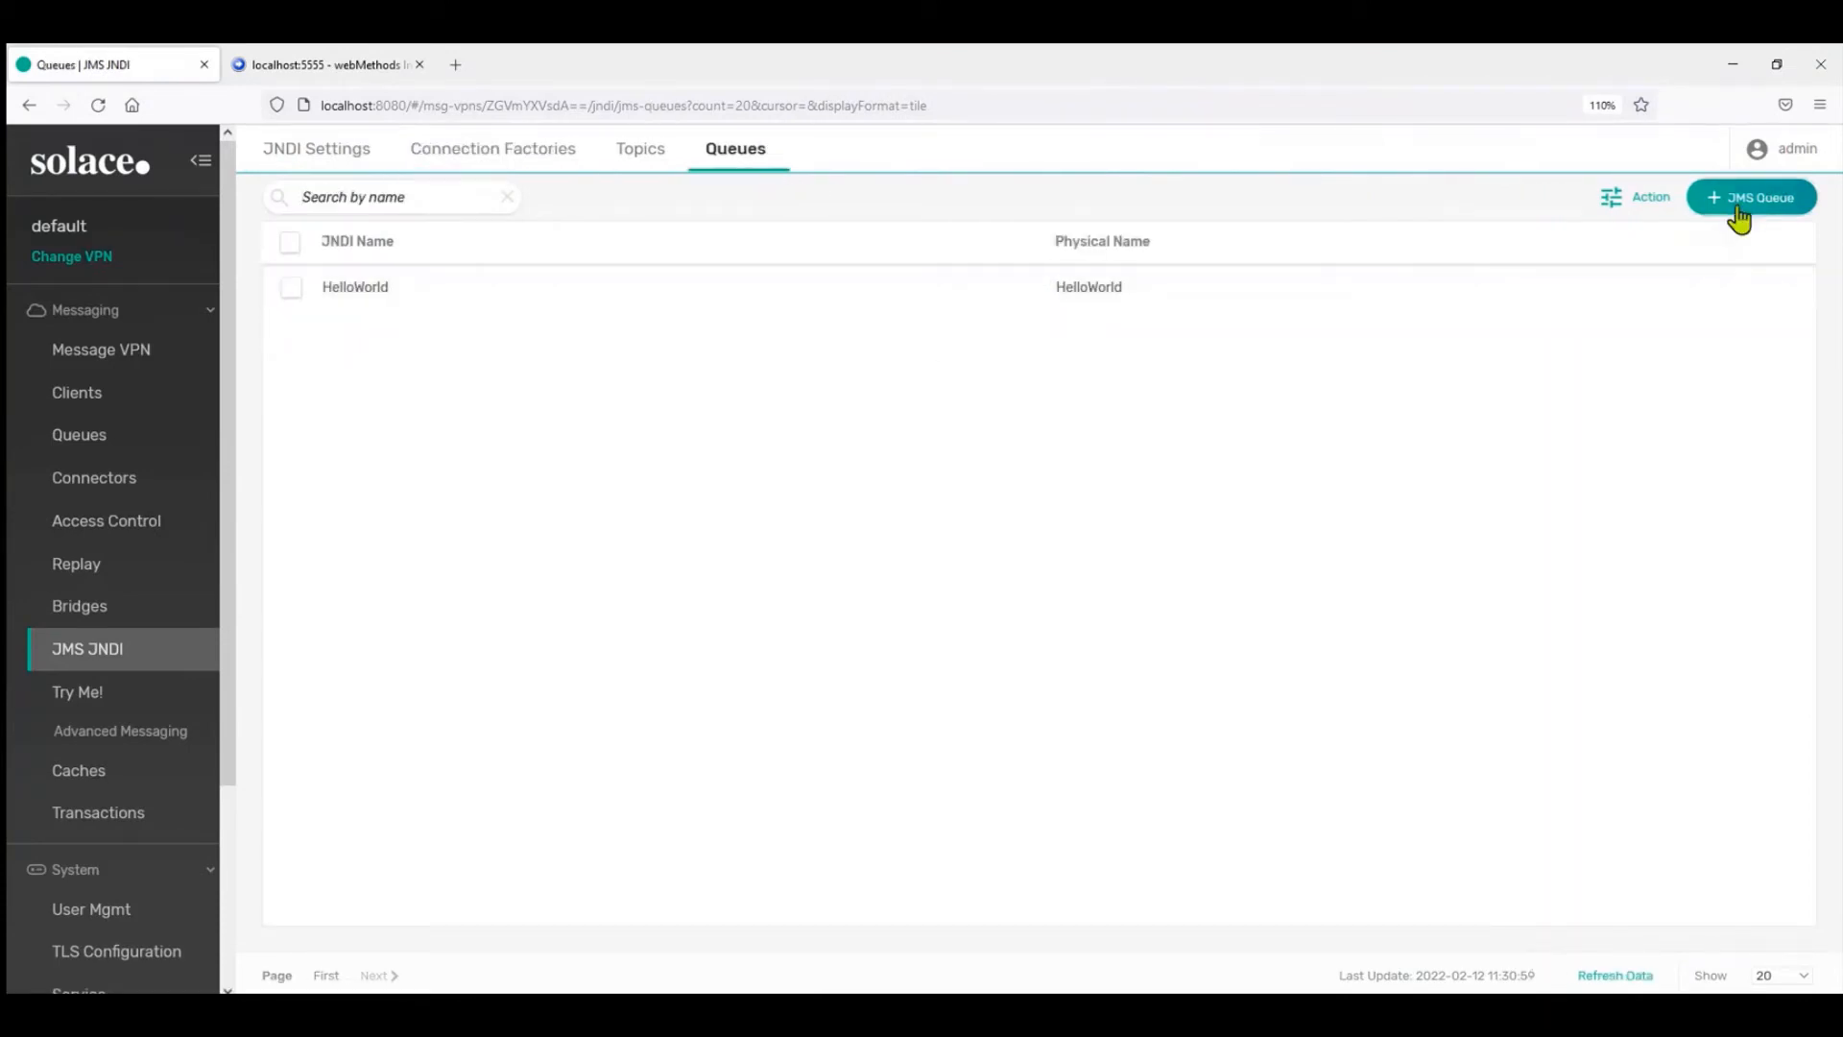
{"action": "left_click", "coordinate": [1750, 196]}
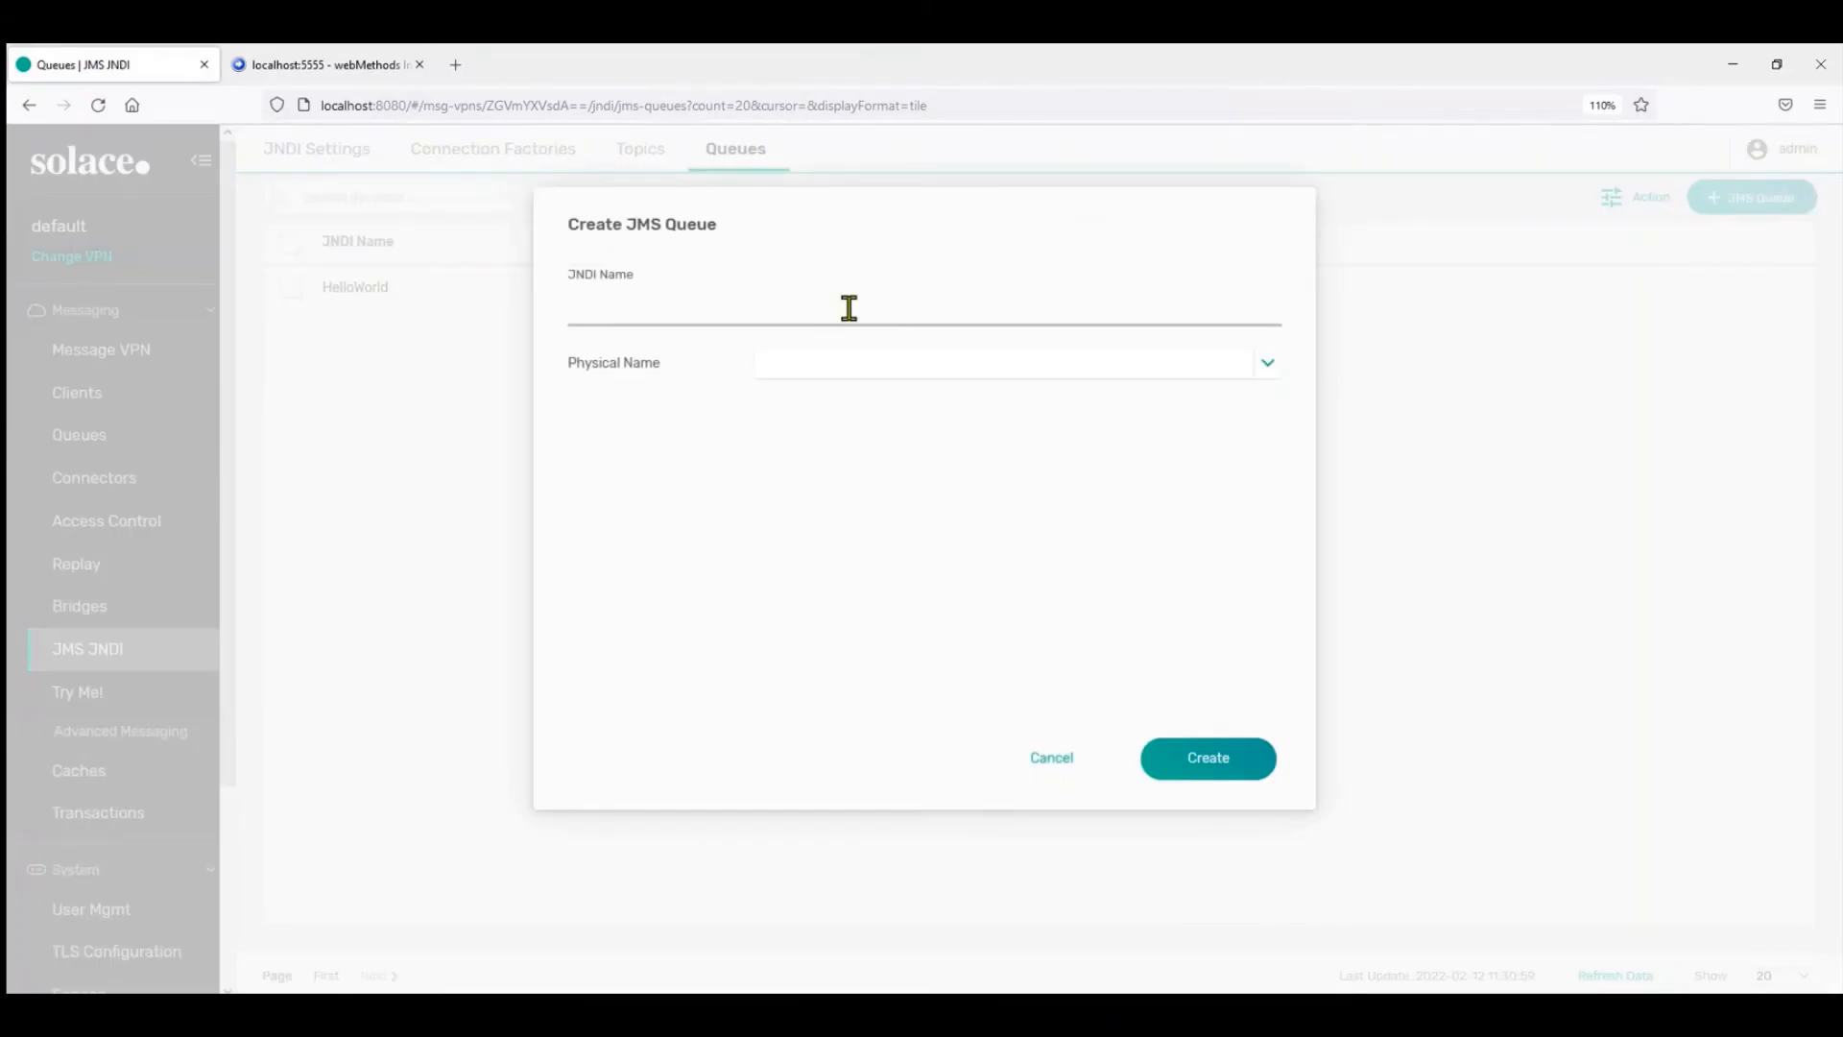
{"action": "type", "text": "SECURE.Q"}
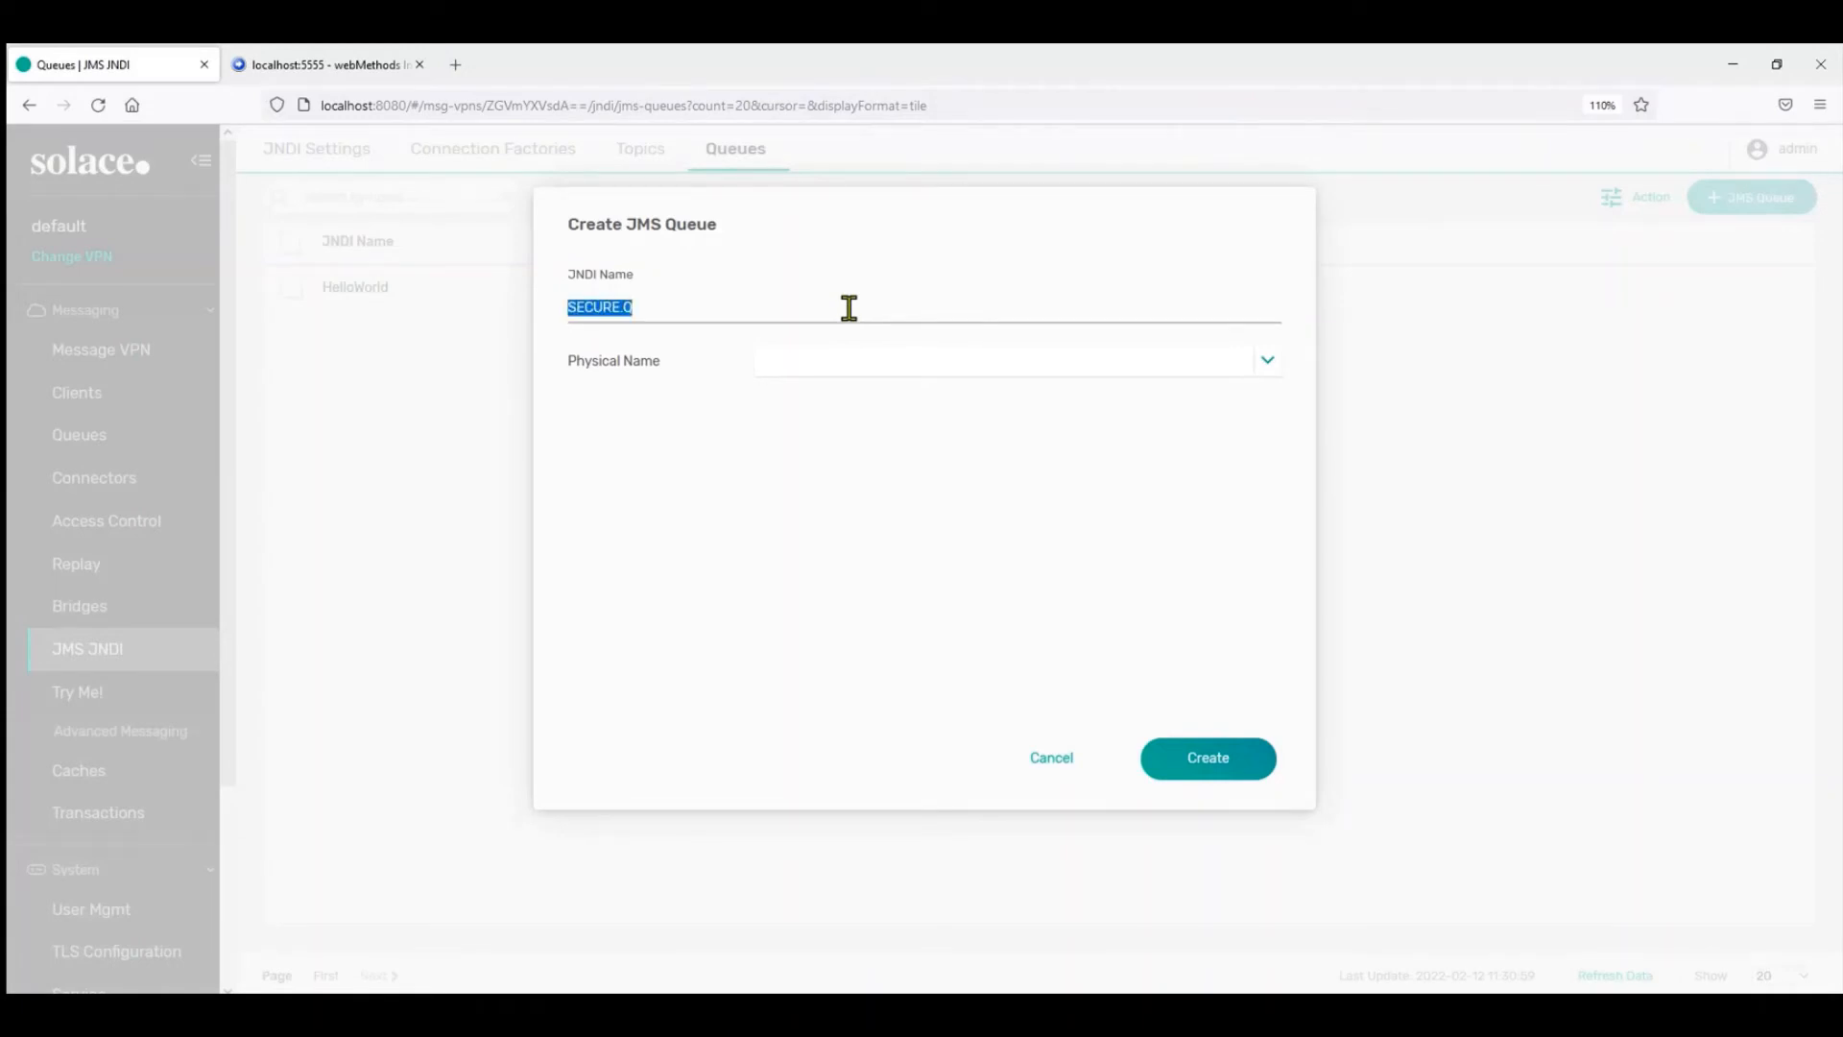
{"action": "mouse_move", "coordinate": [650, 307]}
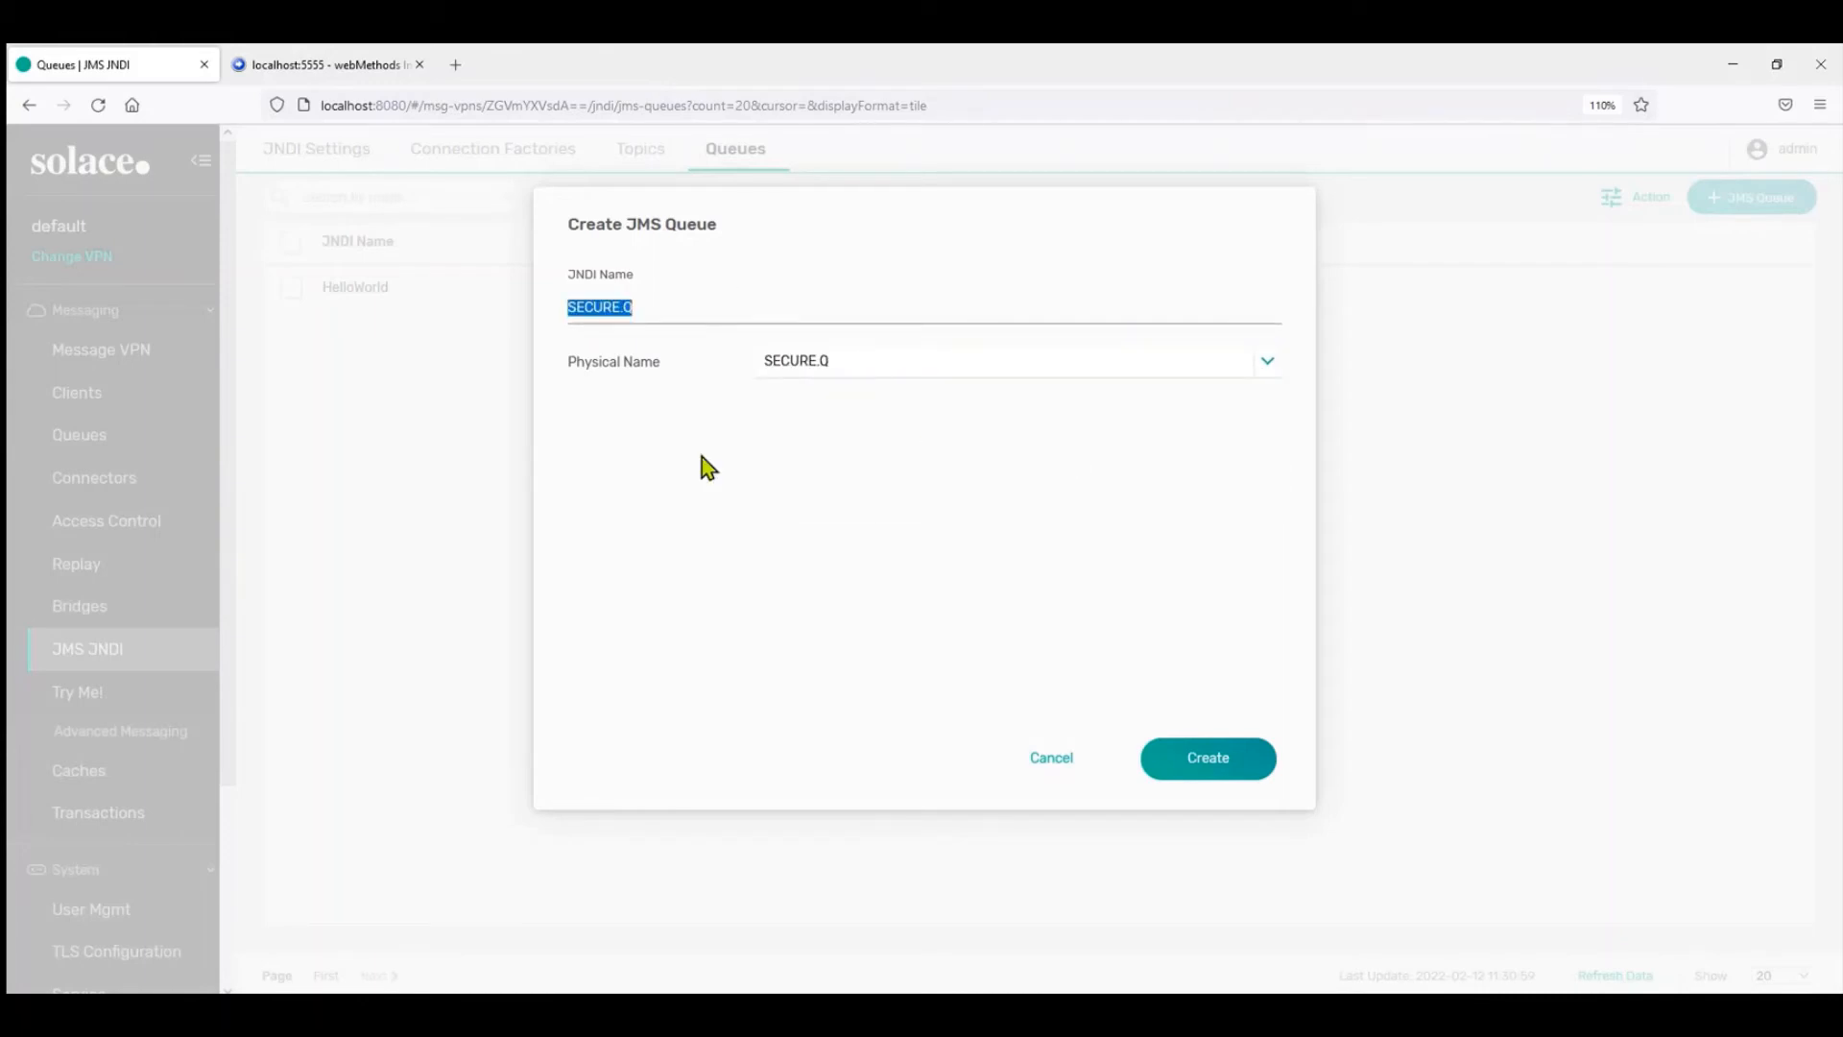
{"action": "mouse_move", "coordinate": [928, 661]}
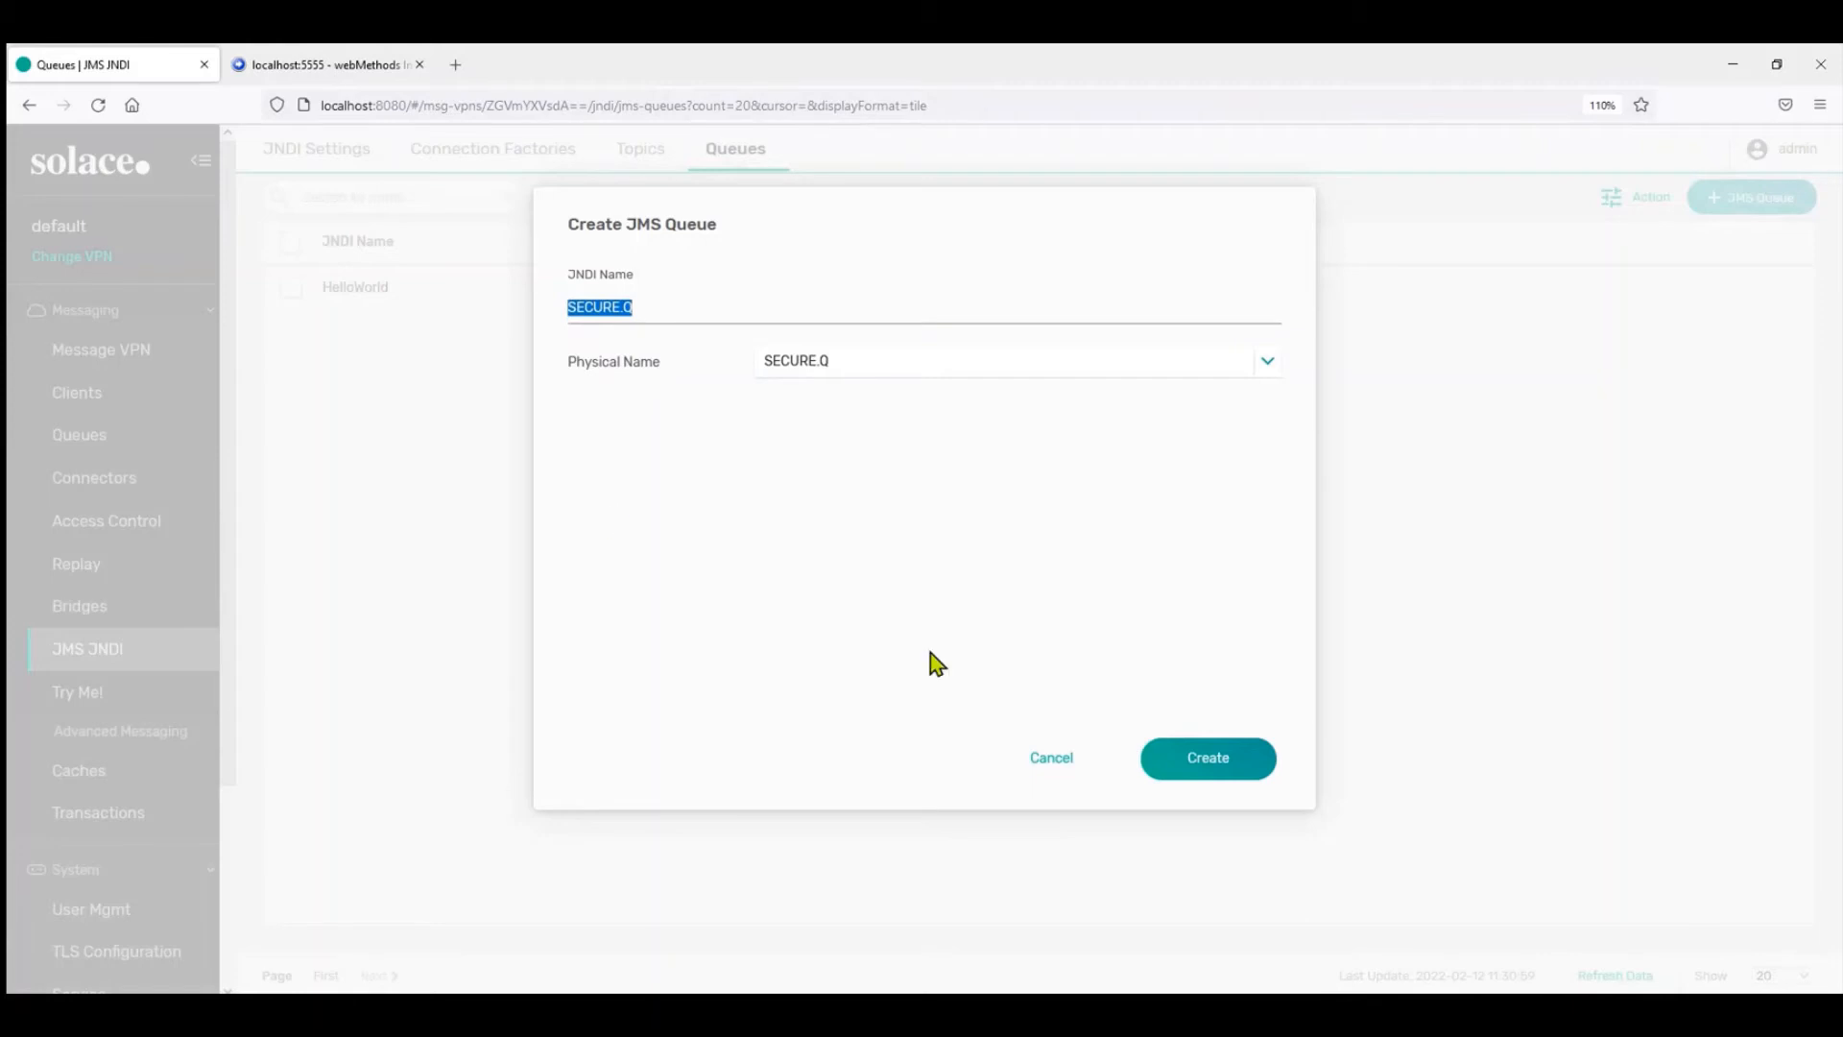
{"action": "mouse_move", "coordinate": [1207, 758]}
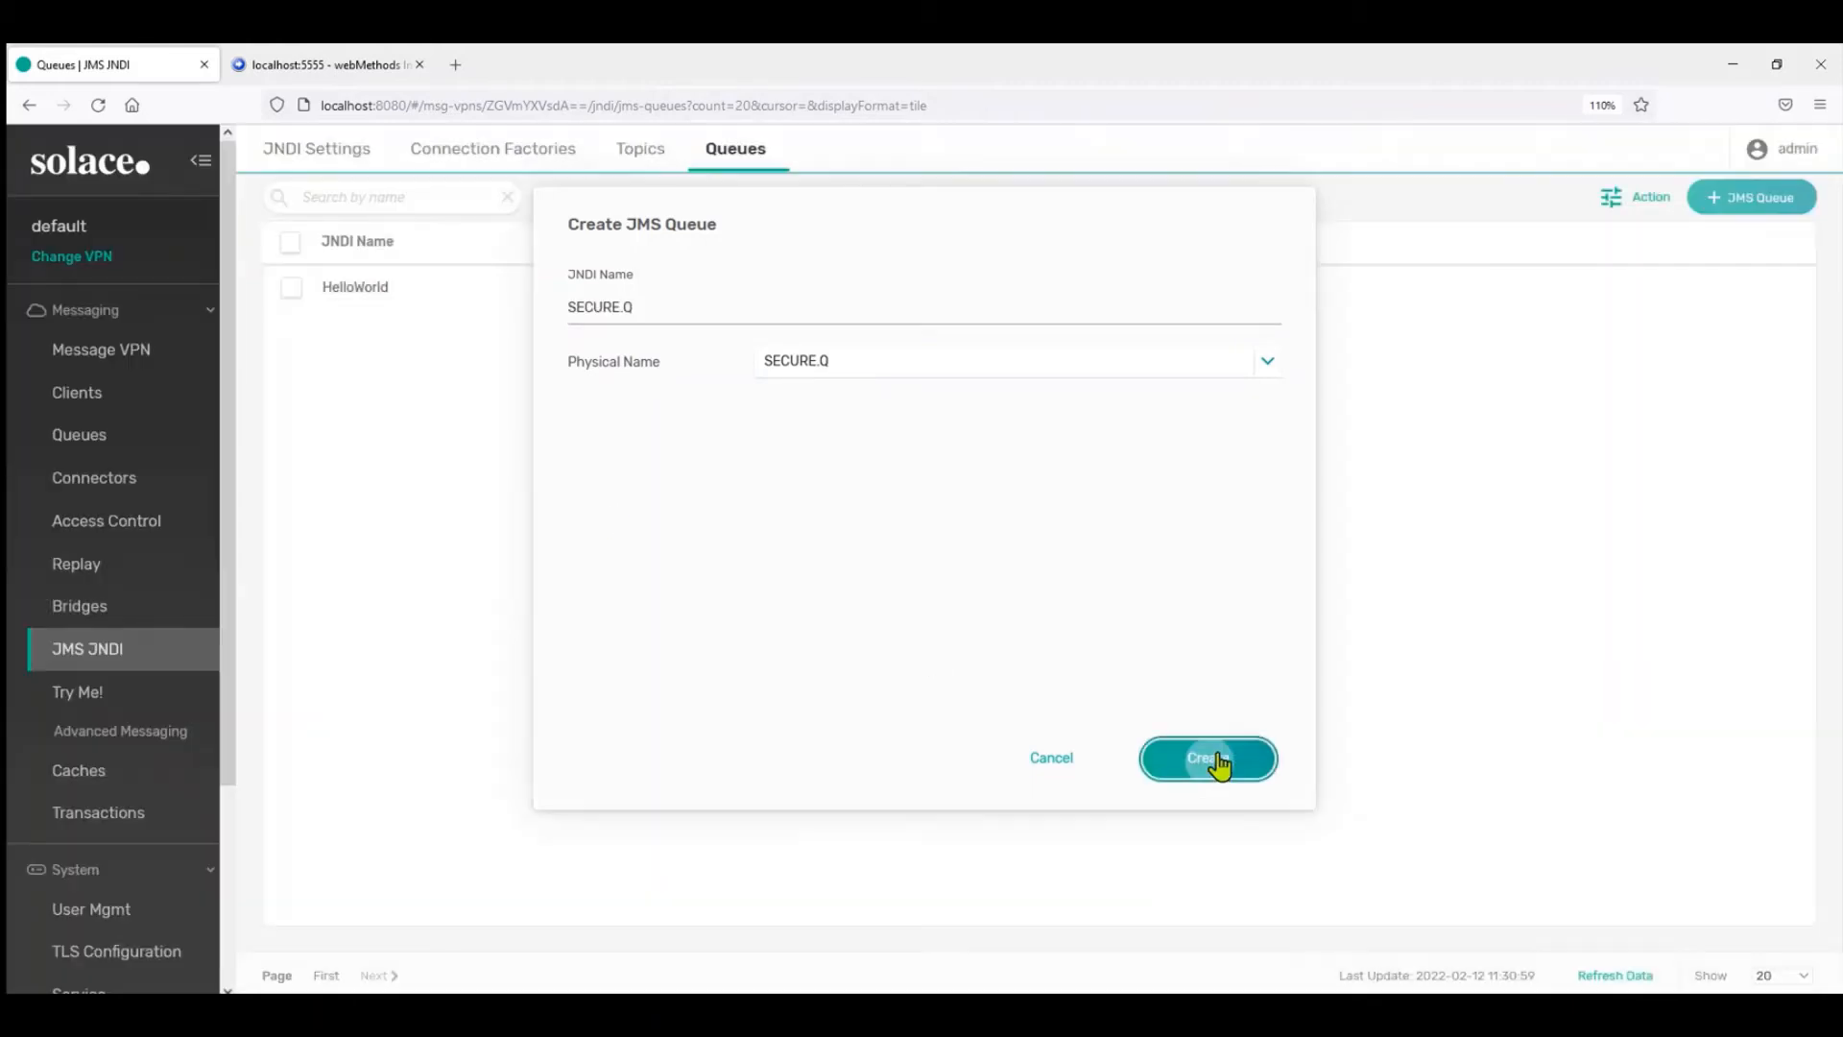
{"action": "left_click", "coordinate": [1207, 757]}
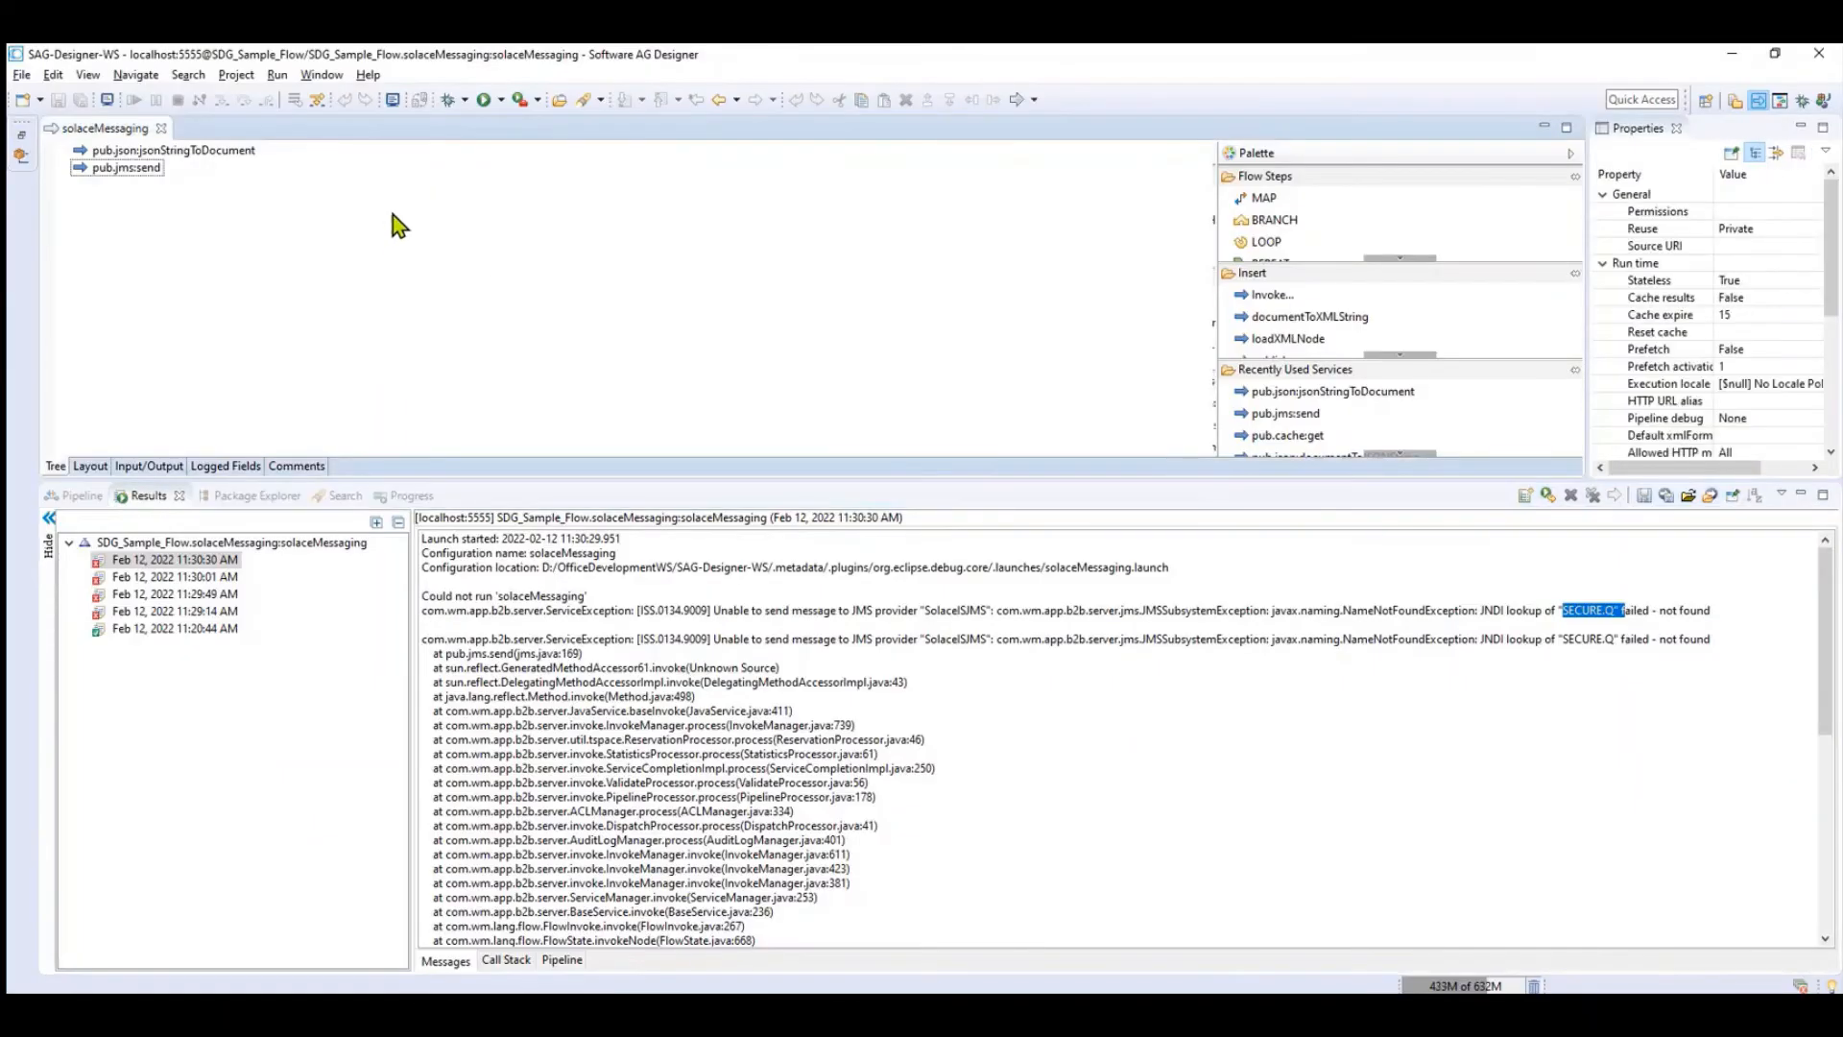
Bring up the solaceMessaging service's context menu to start another run
{"action": "right_click", "coordinate": [399, 224]}
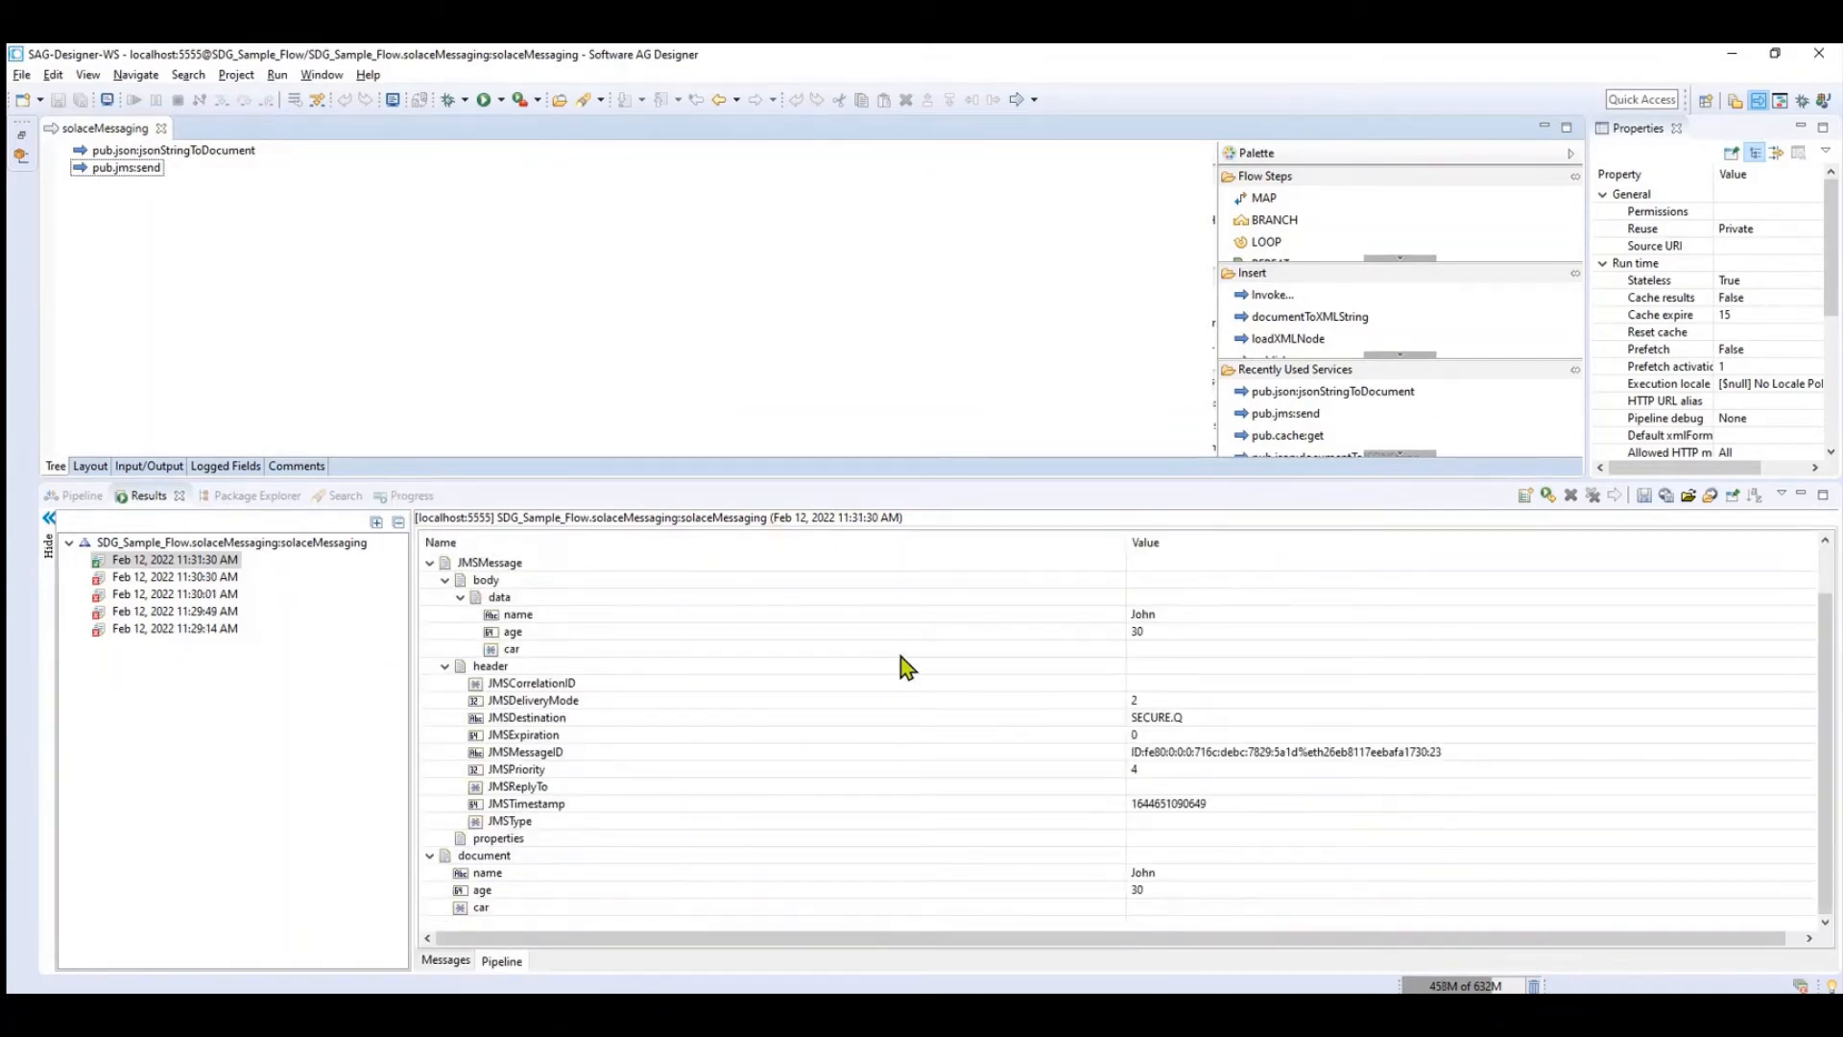
{"action": "mouse_move", "coordinate": [1079, 811]}
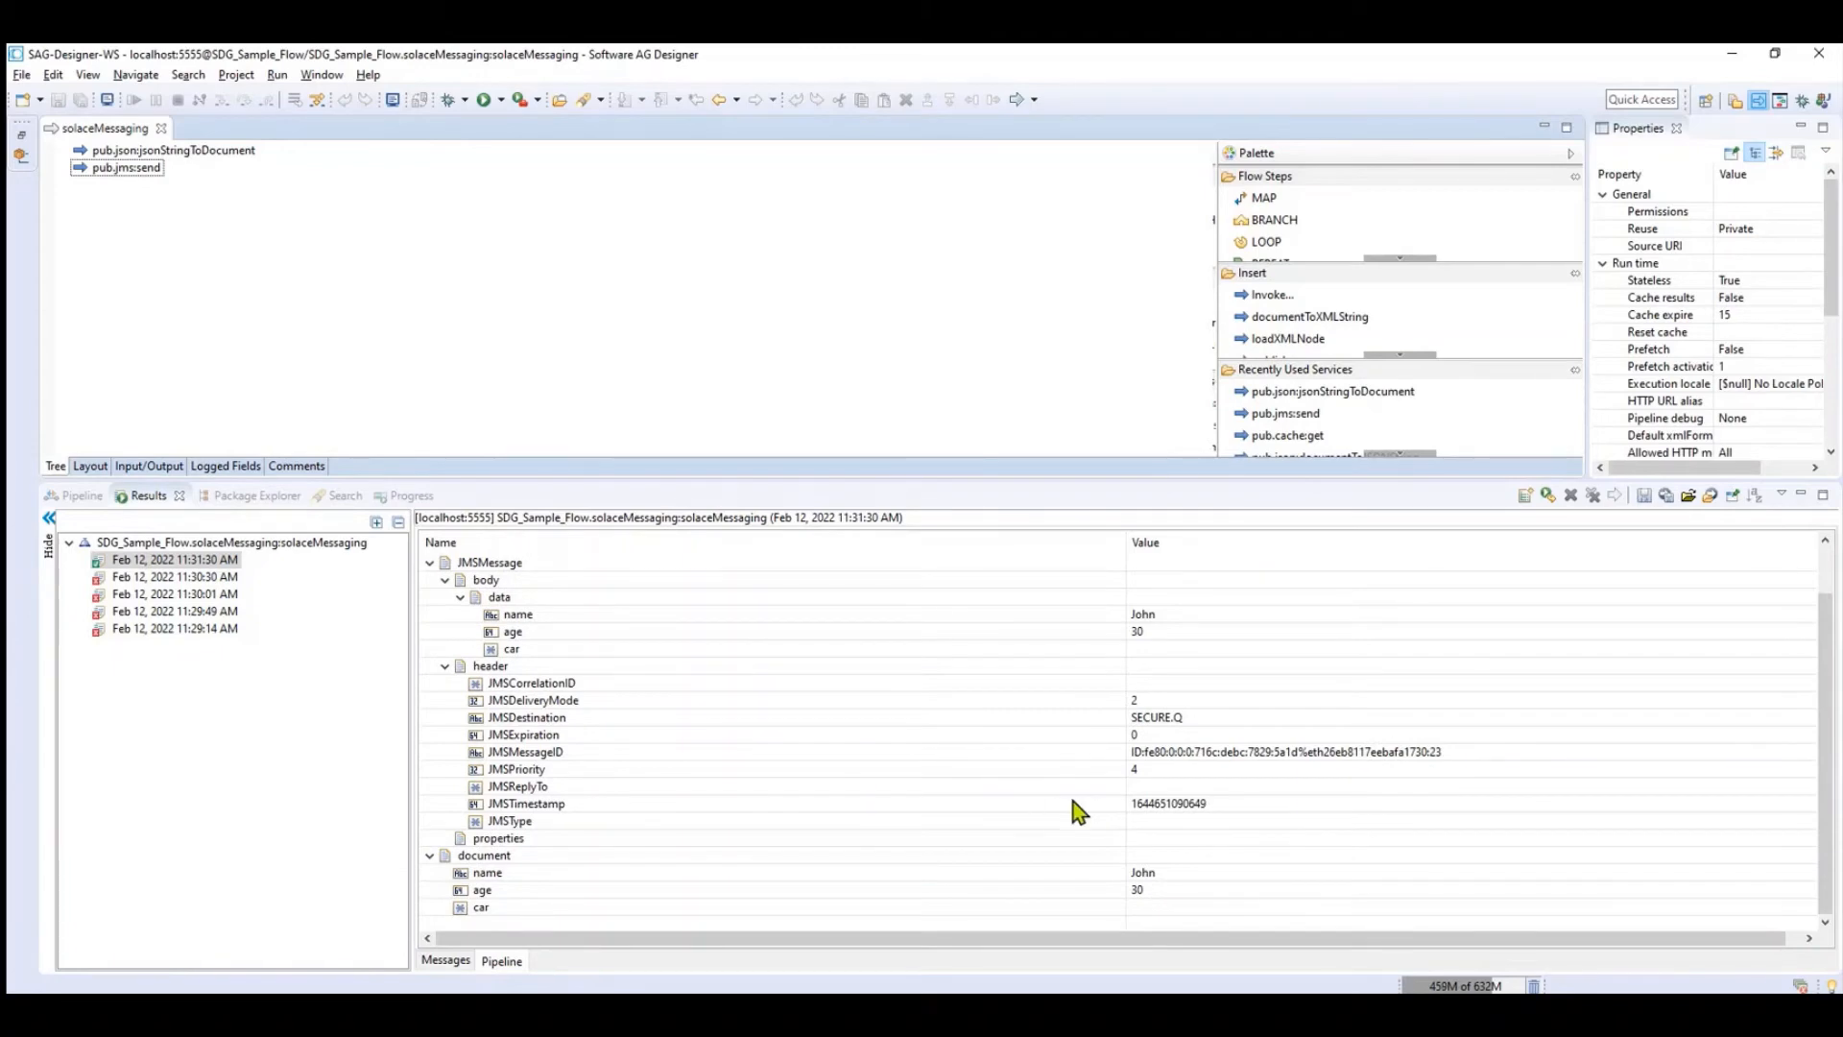
{"action": "mouse_move", "coordinate": [1150, 781]}
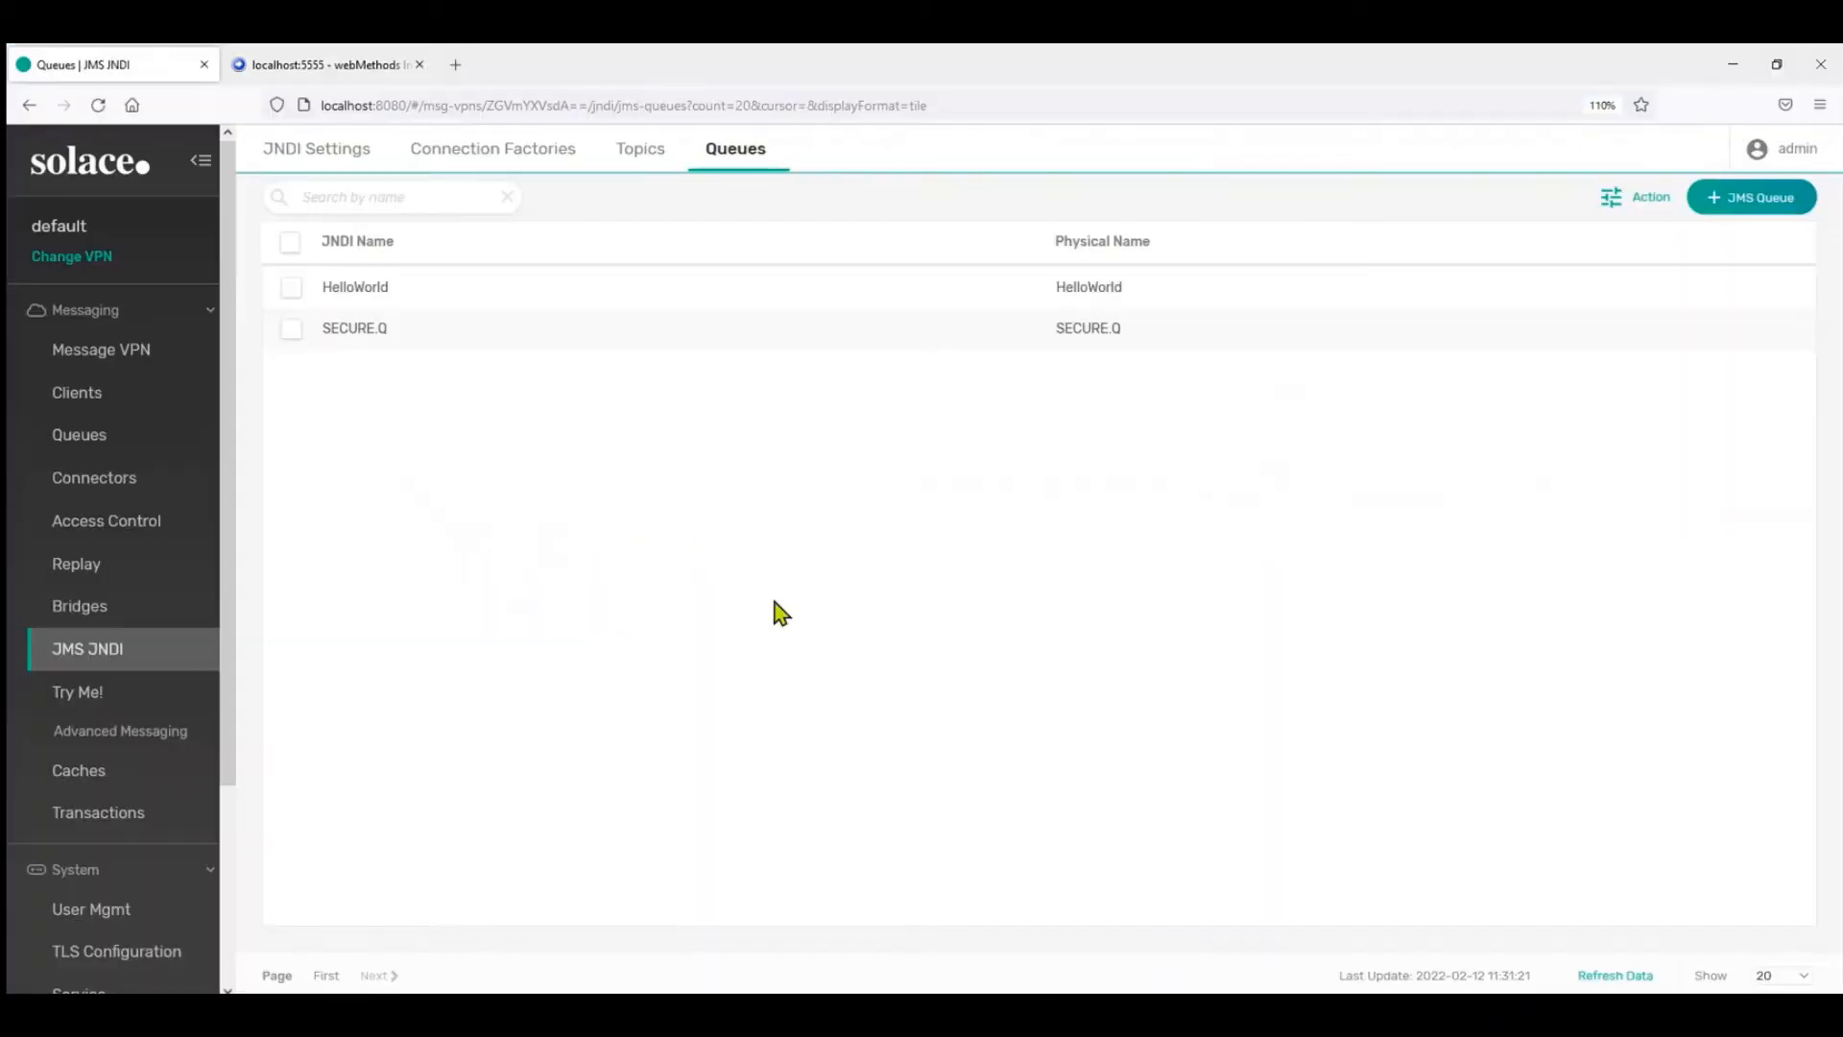
Open SECURE.Q's Messages Queued tab and expand the details of message 6546
{"action": "left_click", "coordinate": [79, 434]}
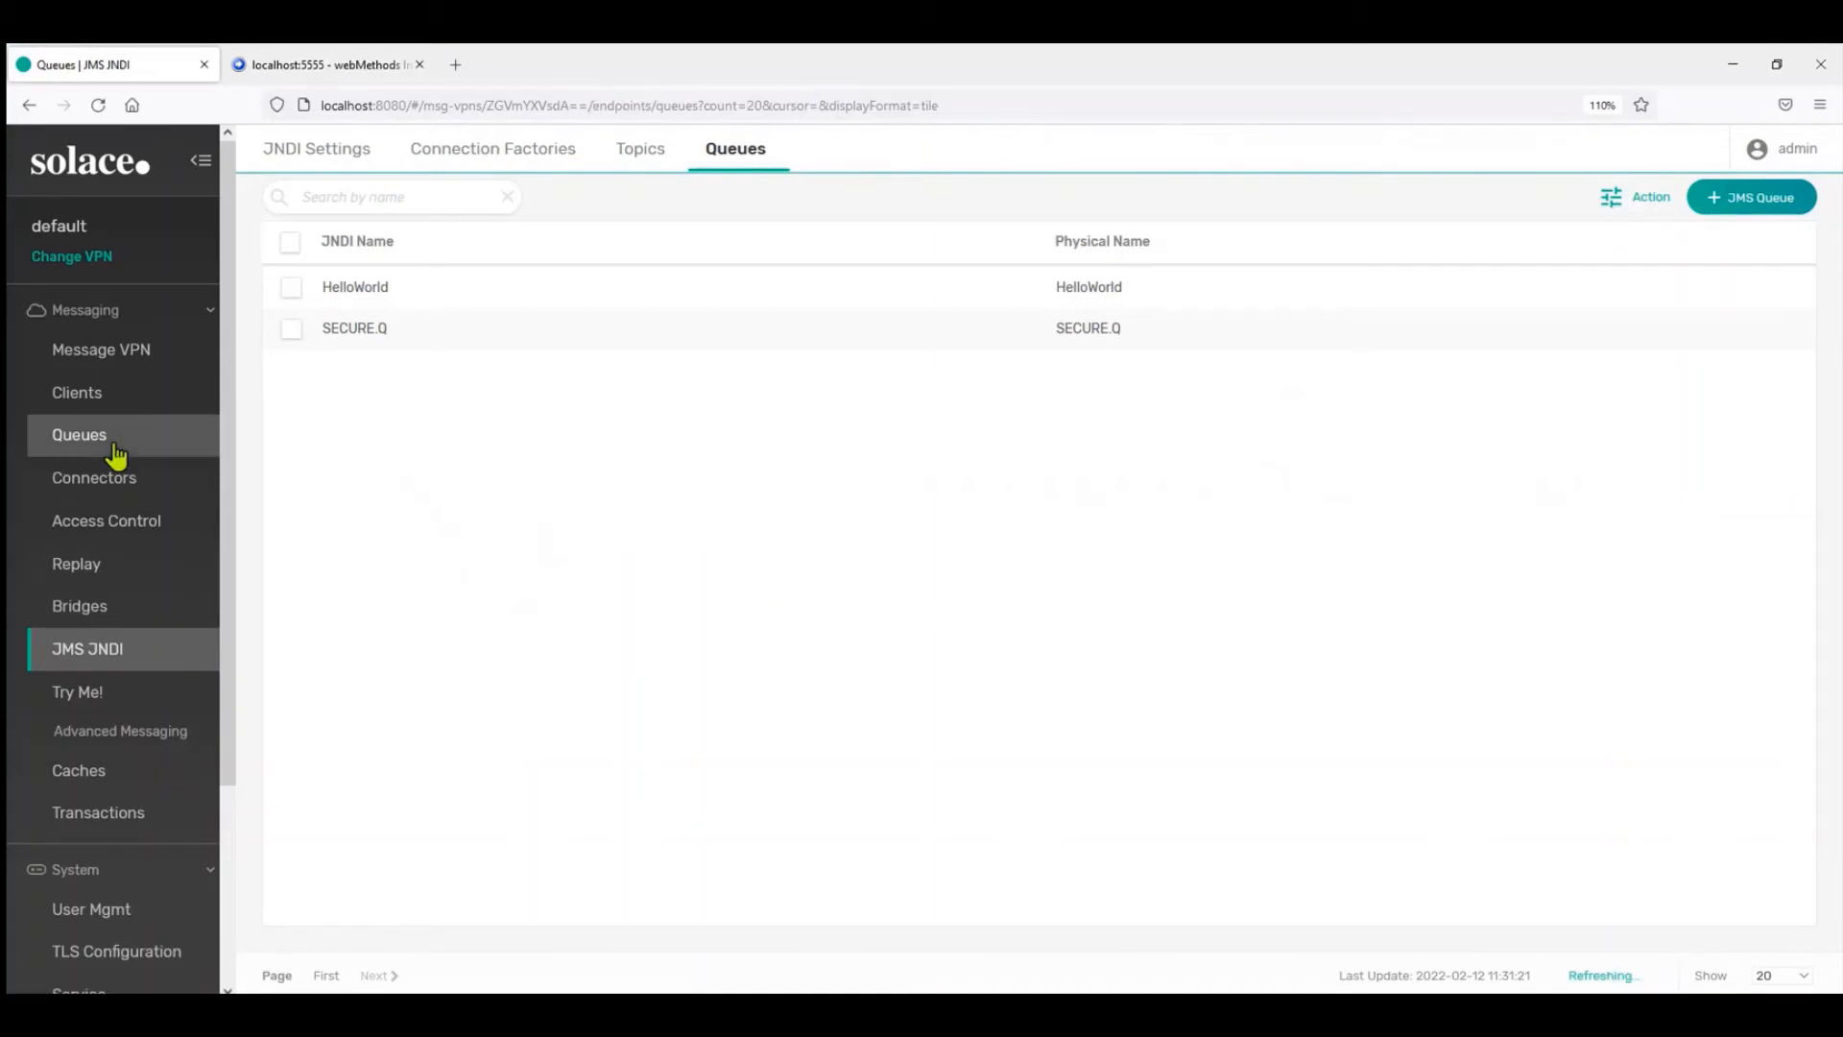
{"action": "left_click", "coordinate": [78, 433]}
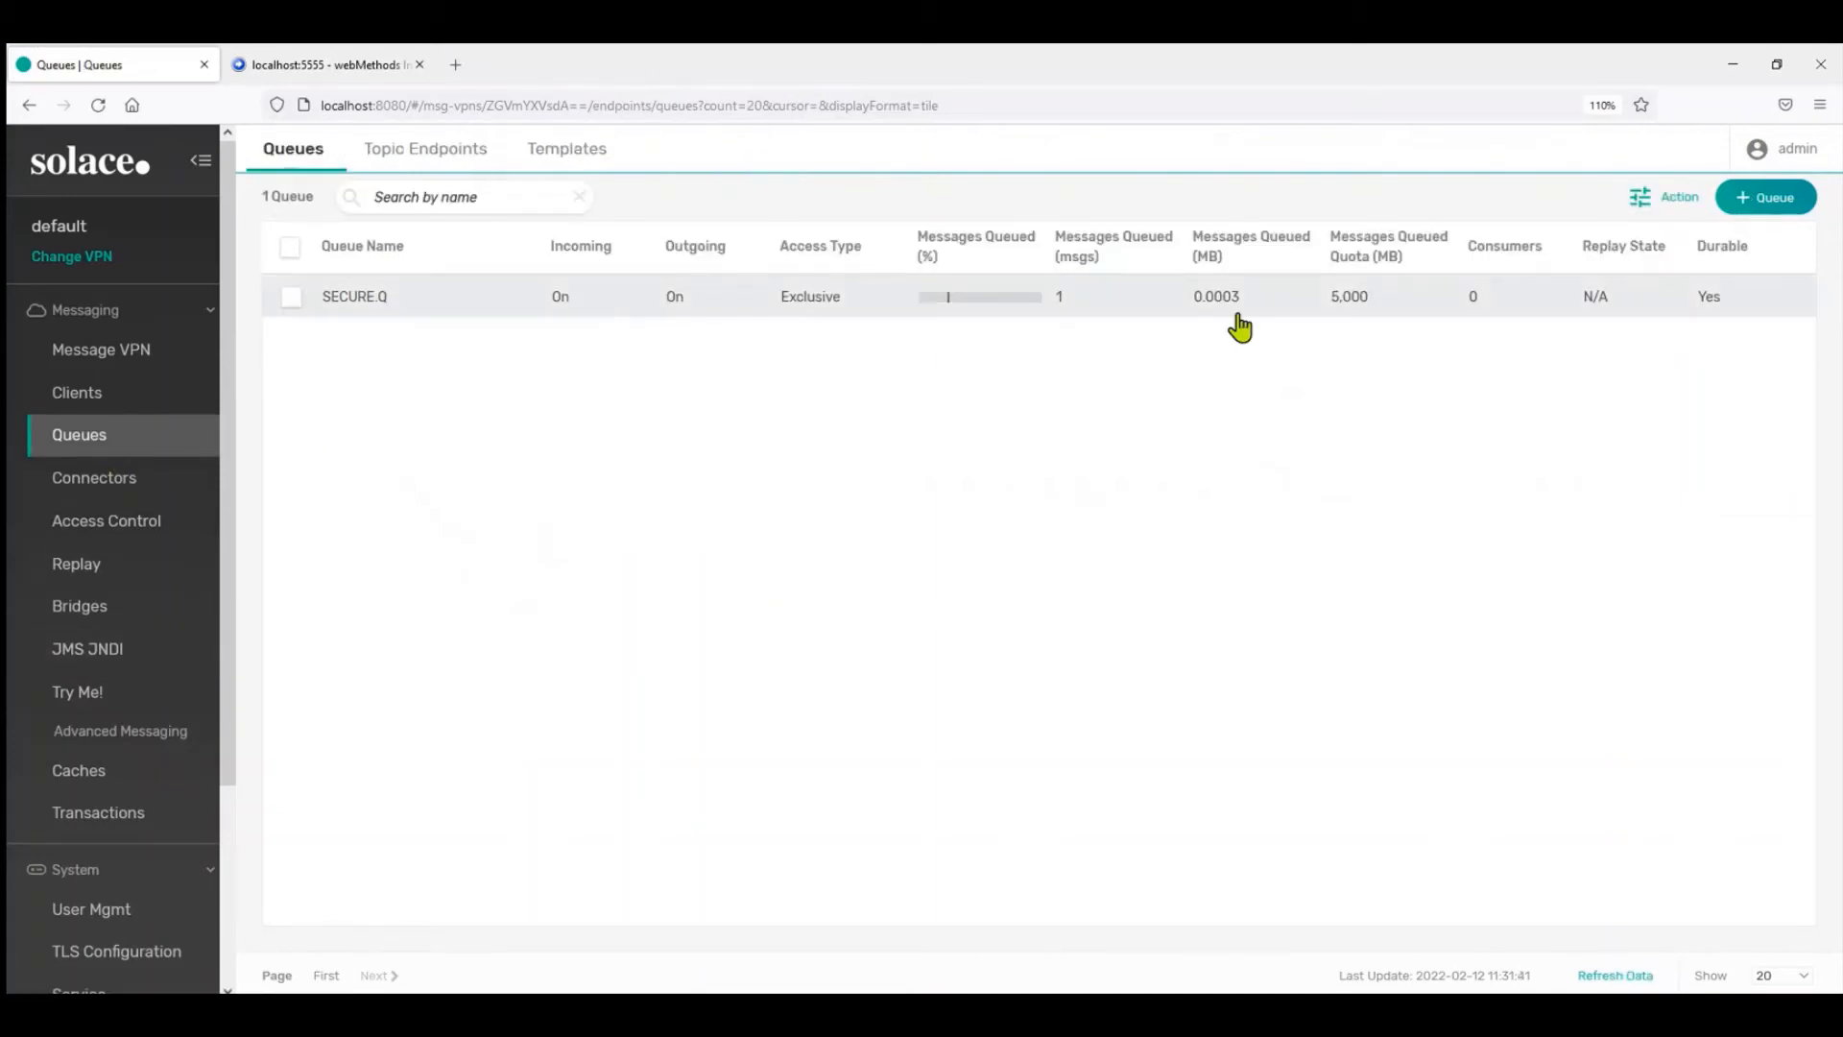
{"action": "left_click", "coordinate": [355, 297]}
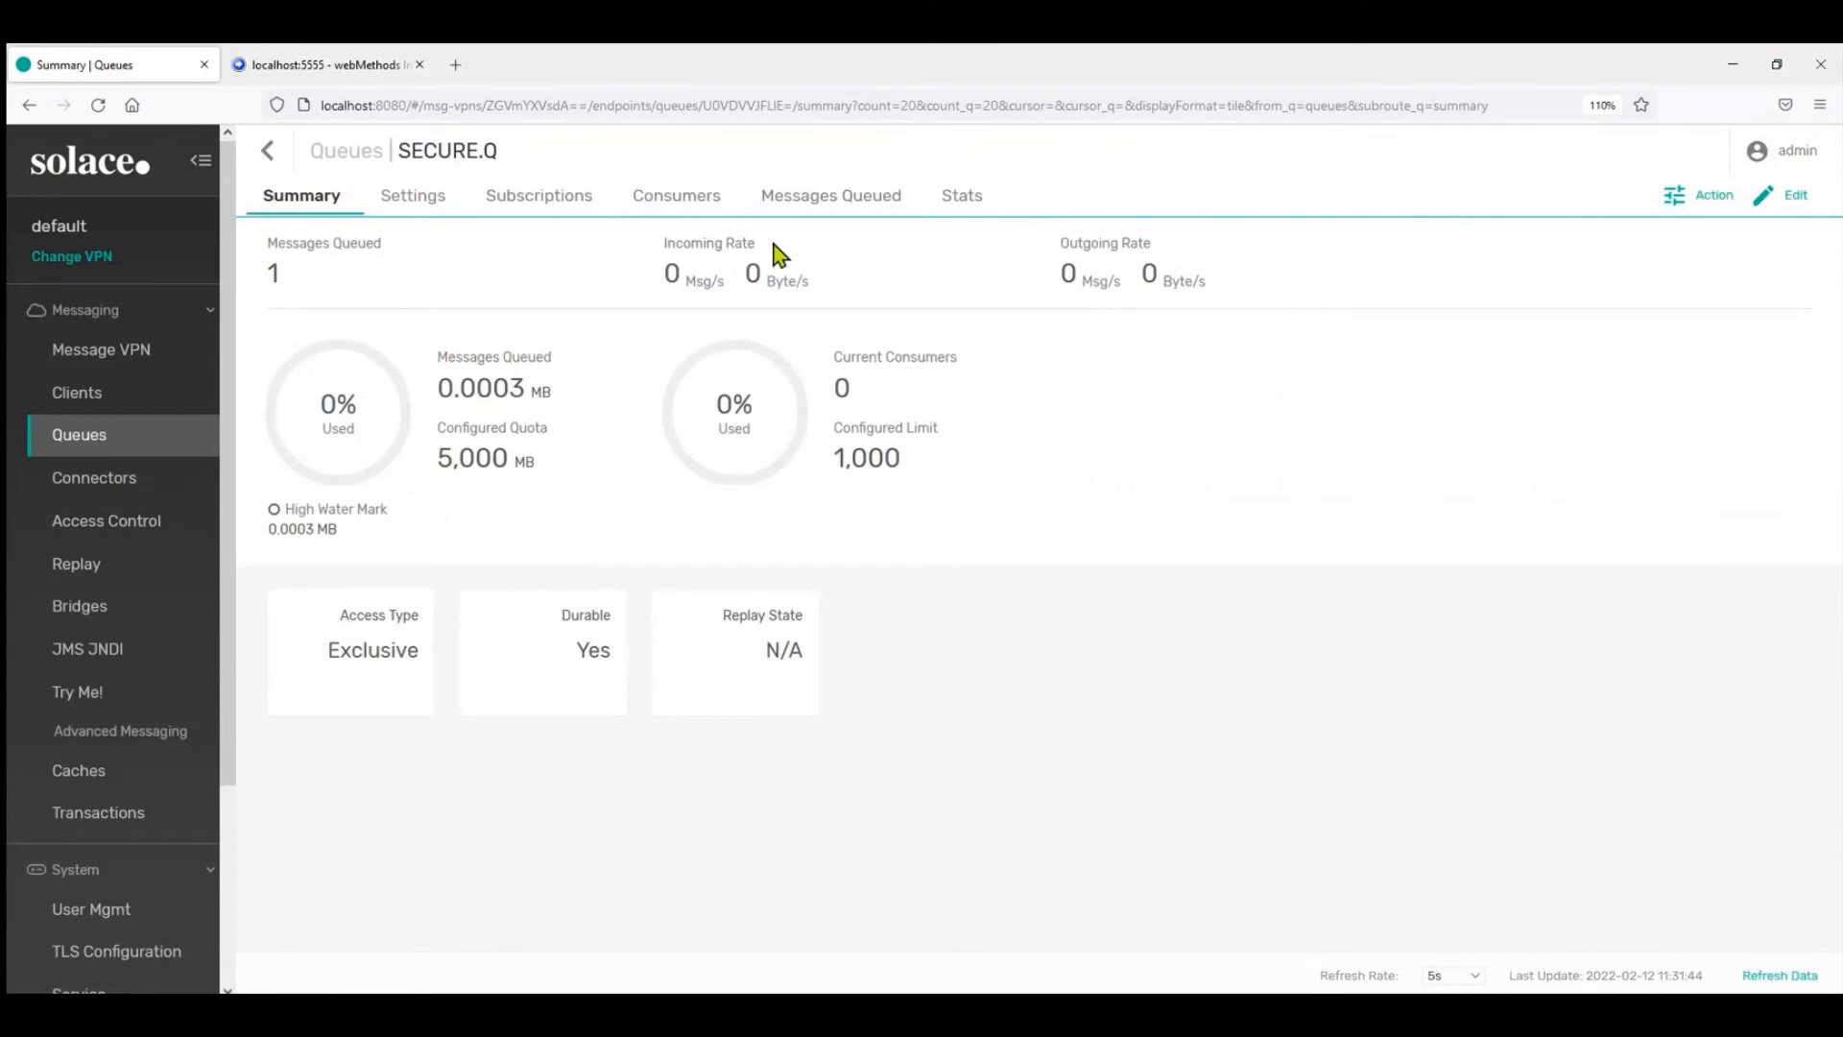
{"action": "left_click", "coordinate": [829, 195]}
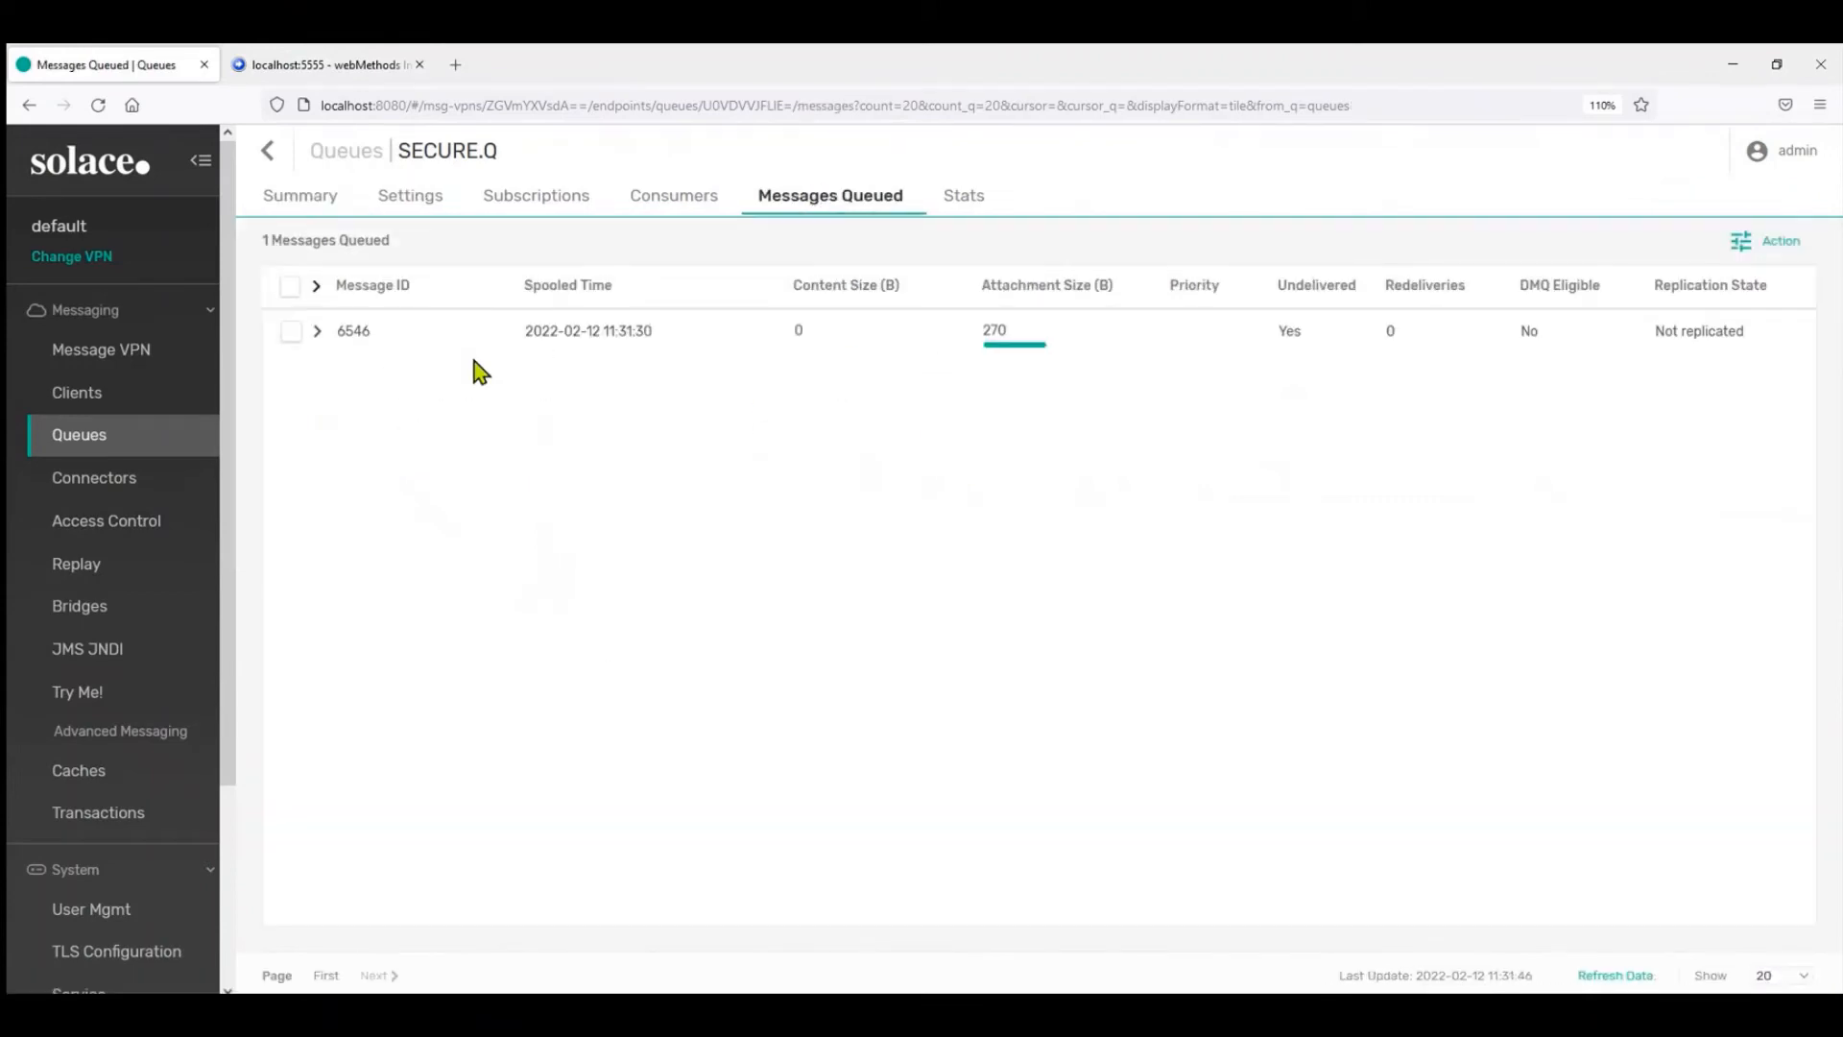
{"action": "left_click", "coordinate": [315, 330]}
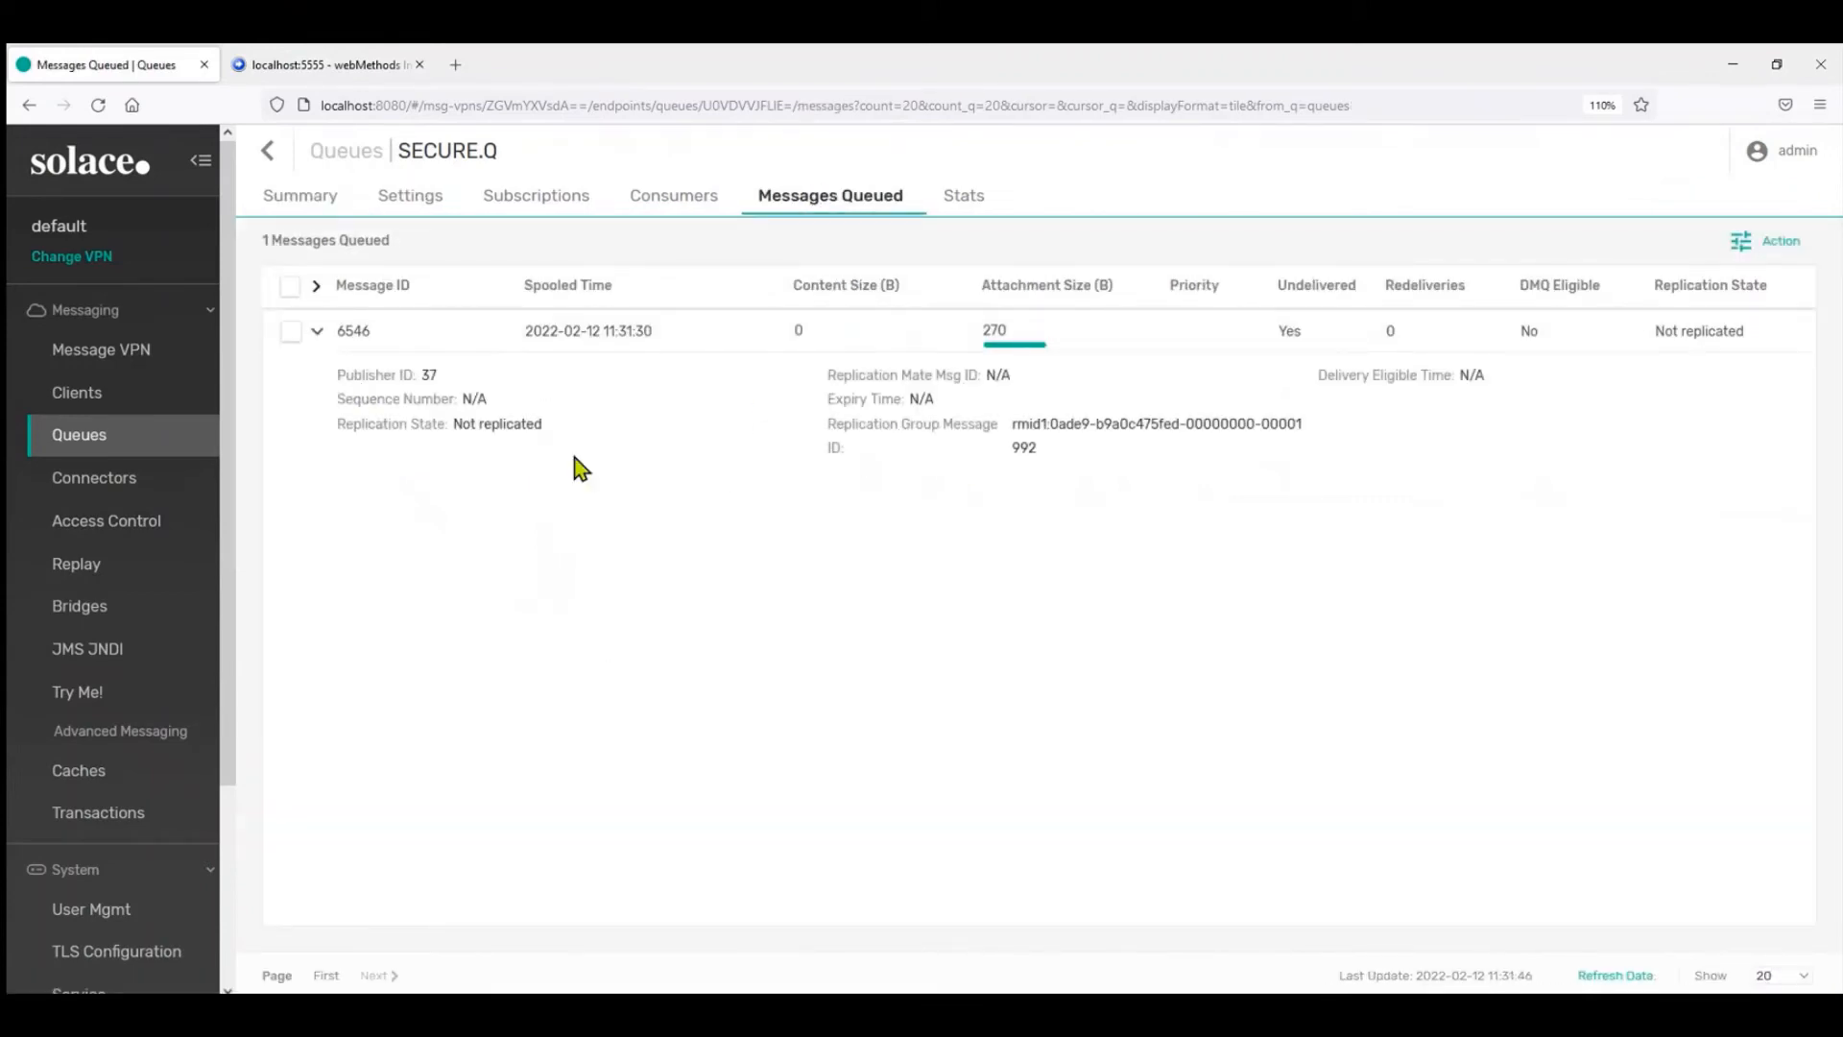
{"action": "mouse_move", "coordinate": [356, 540]}
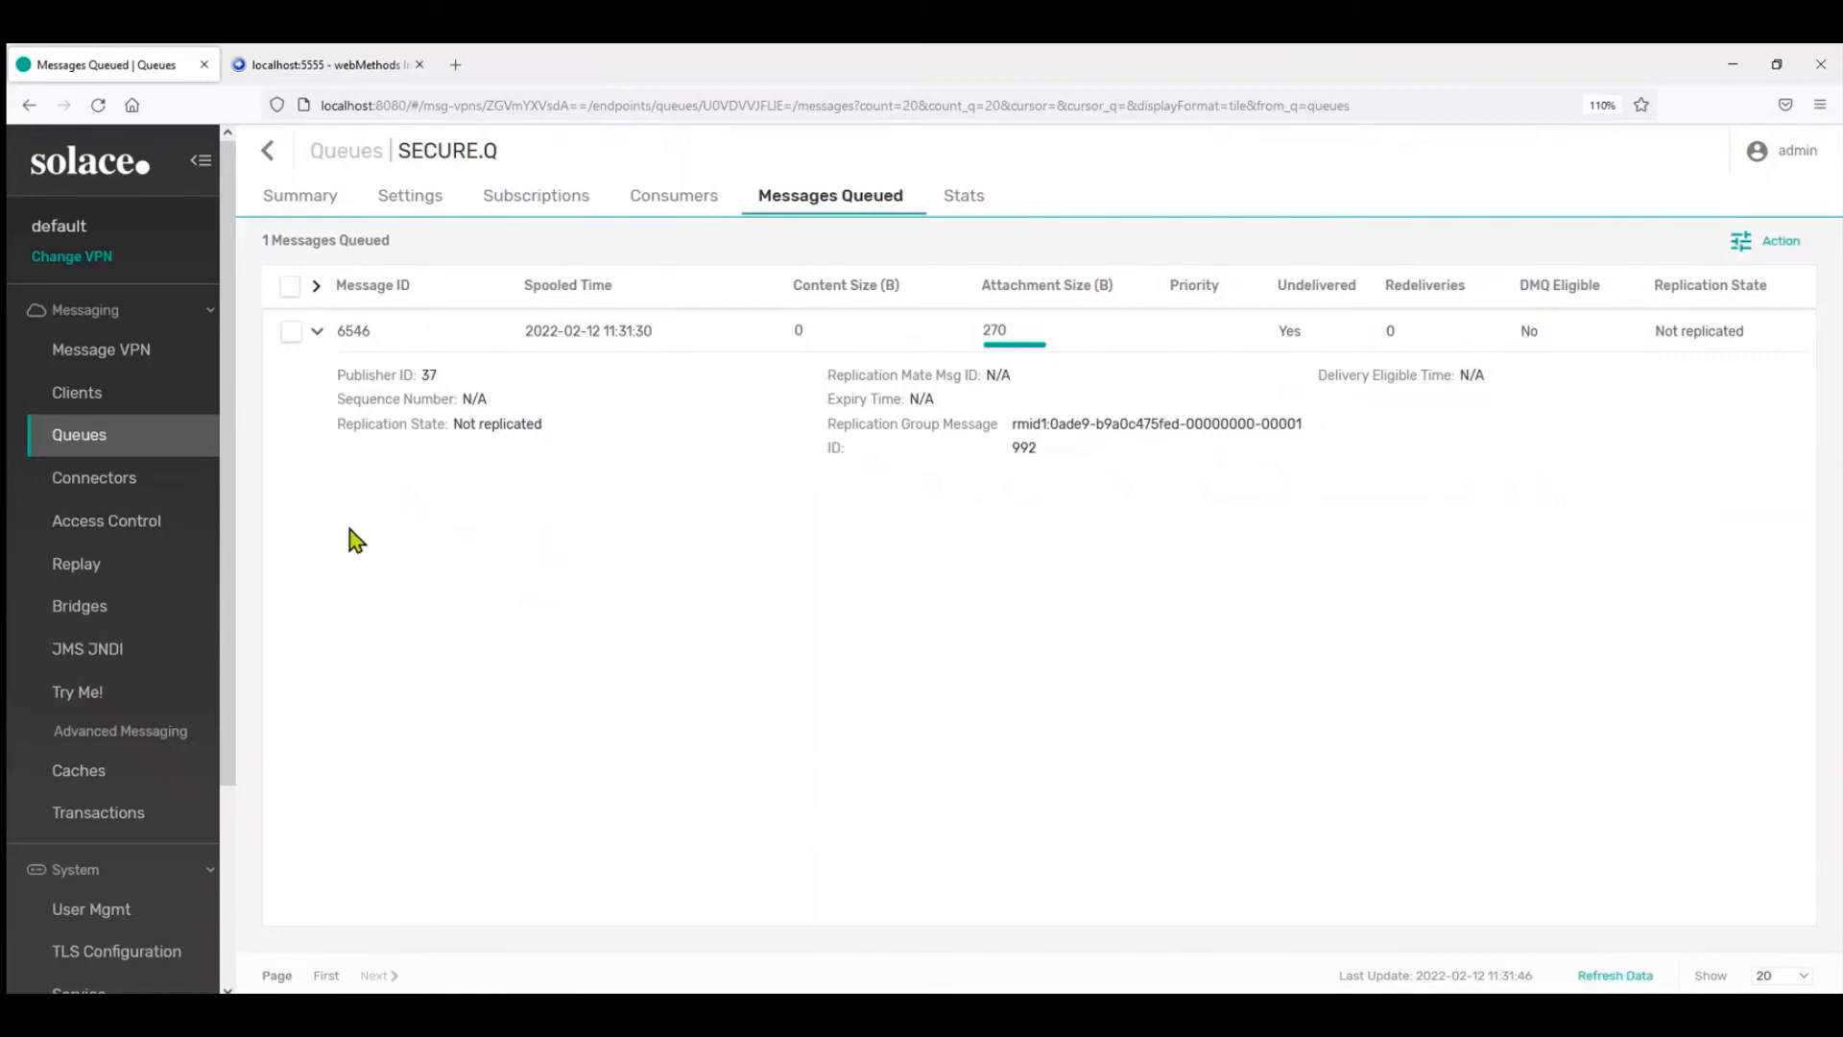
{"action": "mouse_move", "coordinate": [79, 691]}
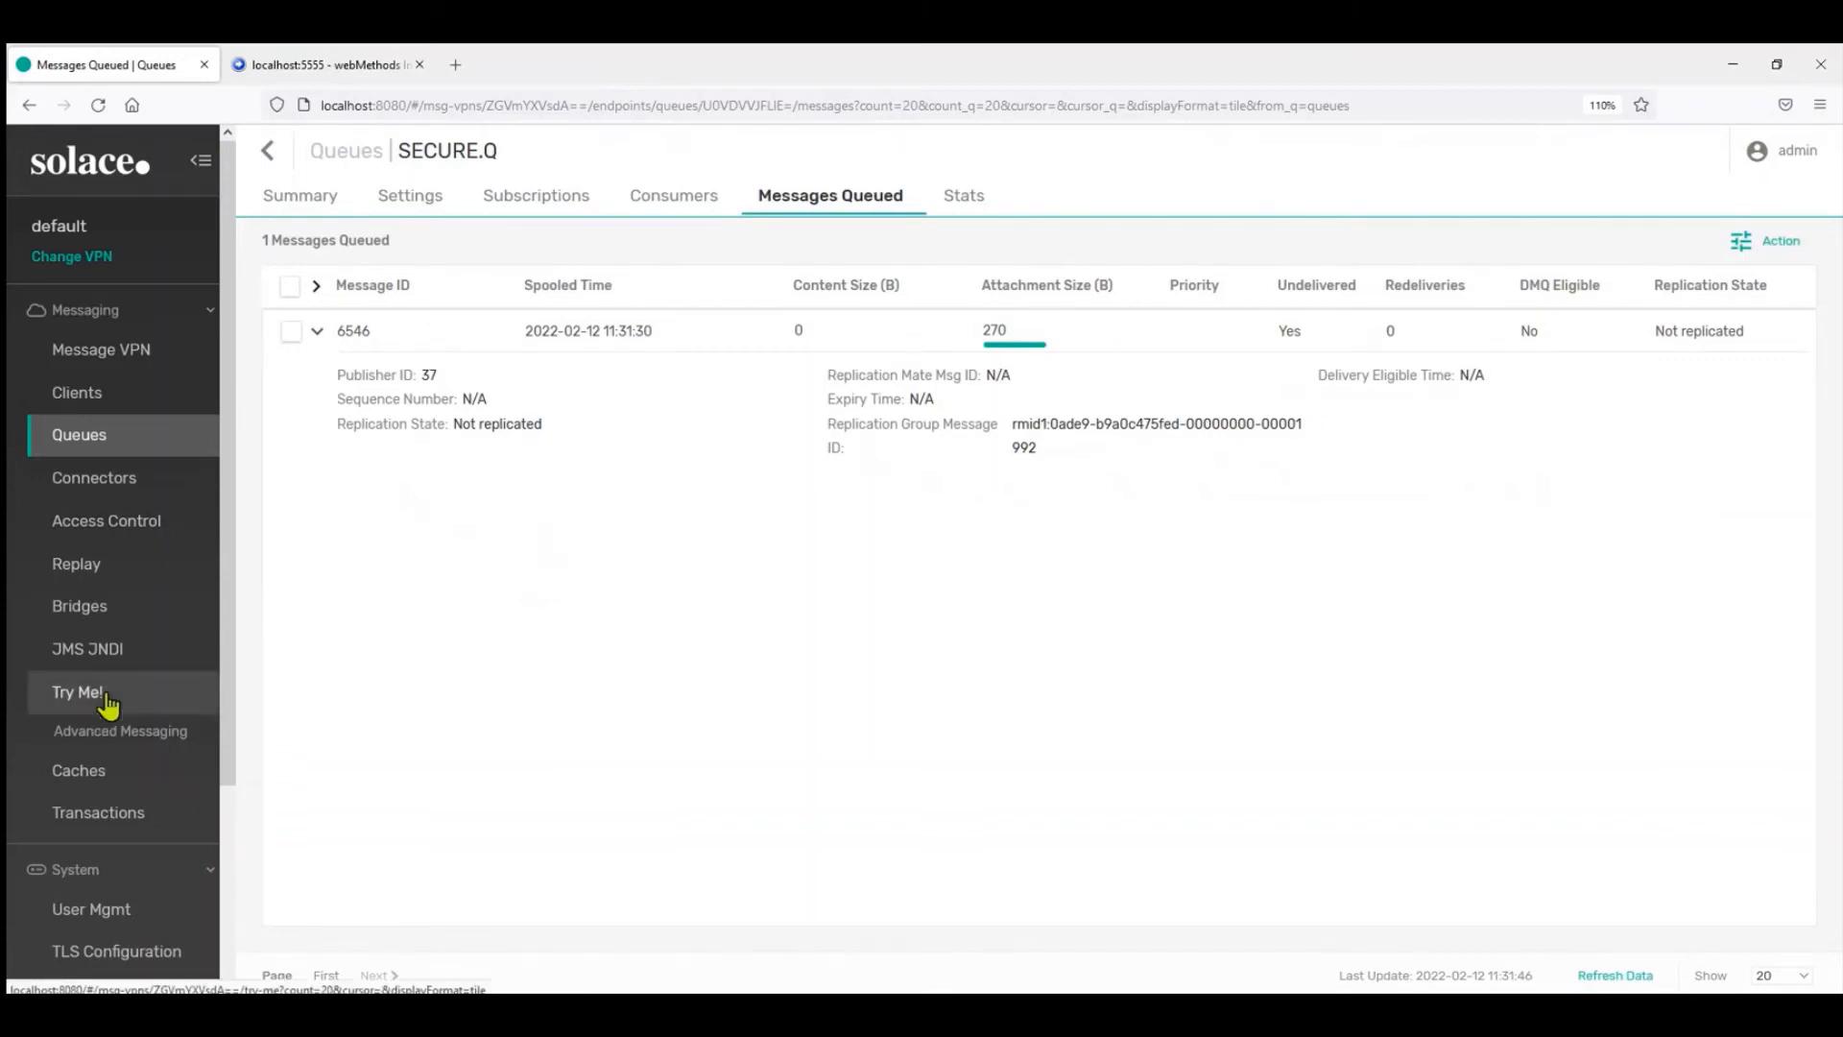
In Try Me!, connect the subscriber, bind to queue SECURE.Q, and start consuming
{"action": "left_click", "coordinate": [78, 691]}
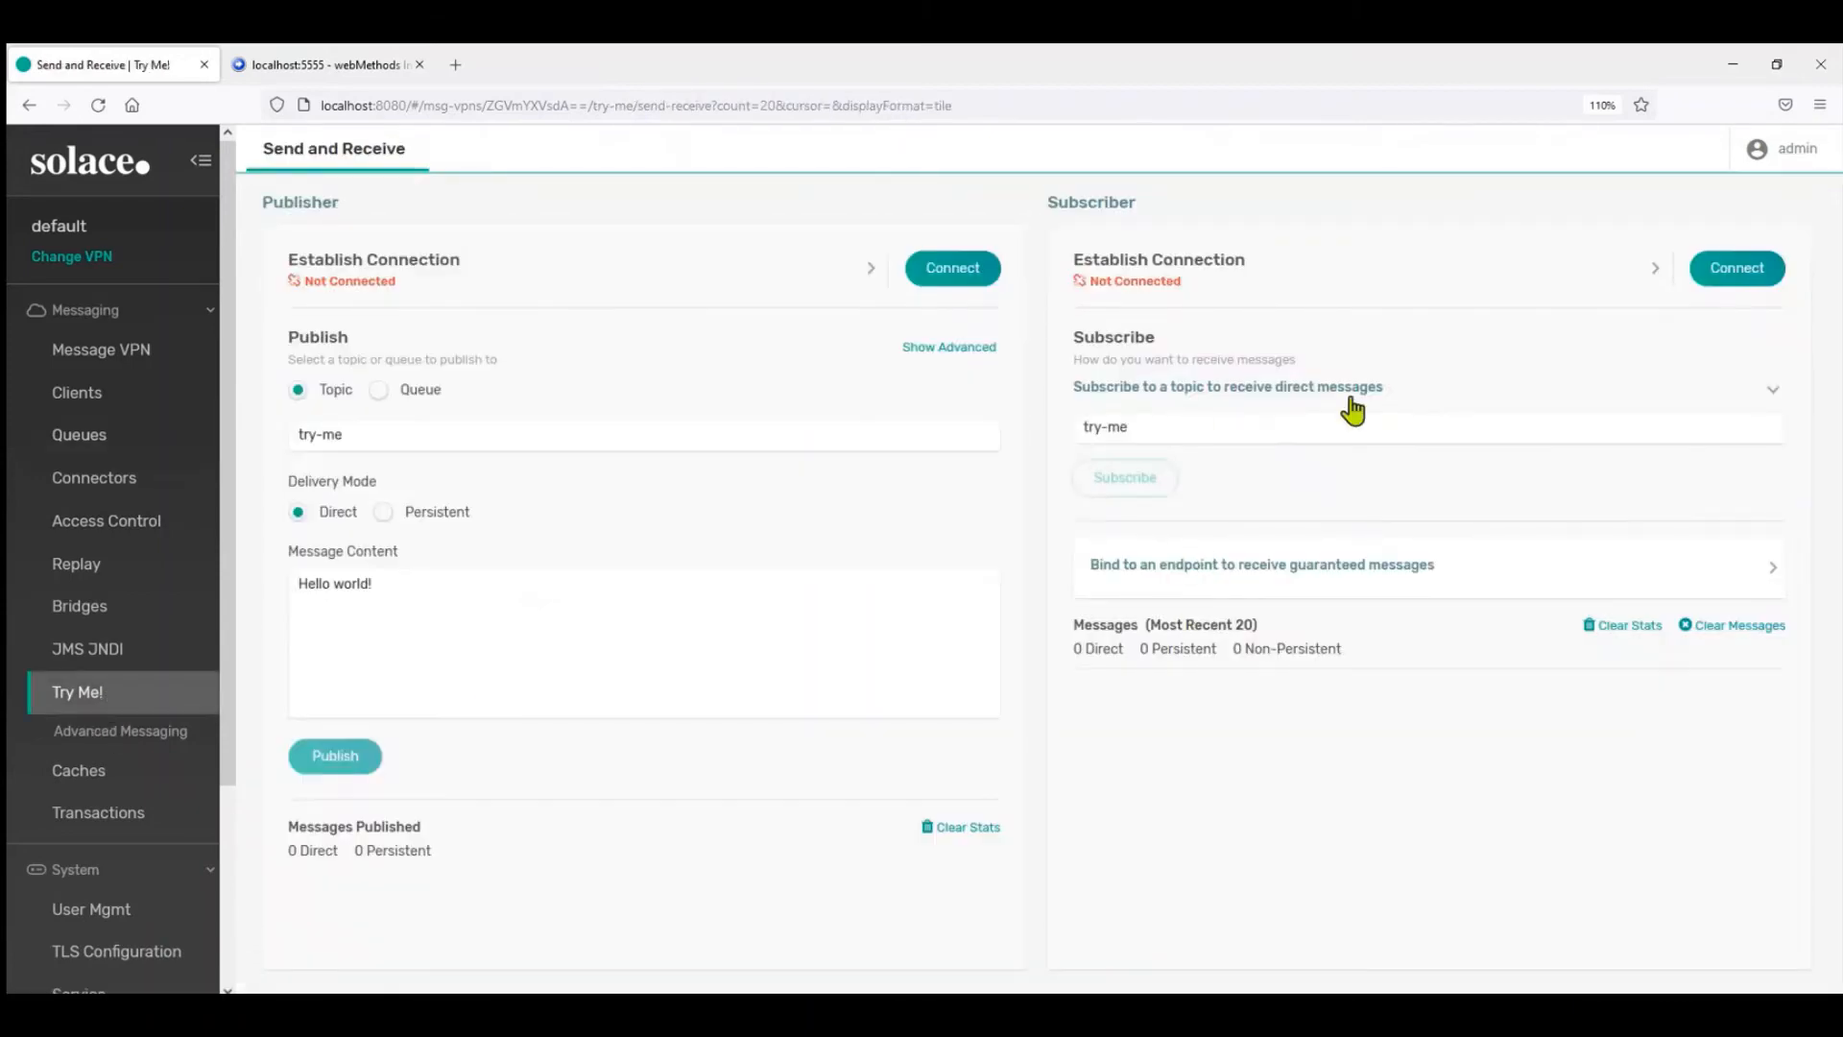
{"action": "left_click", "coordinate": [1736, 268]}
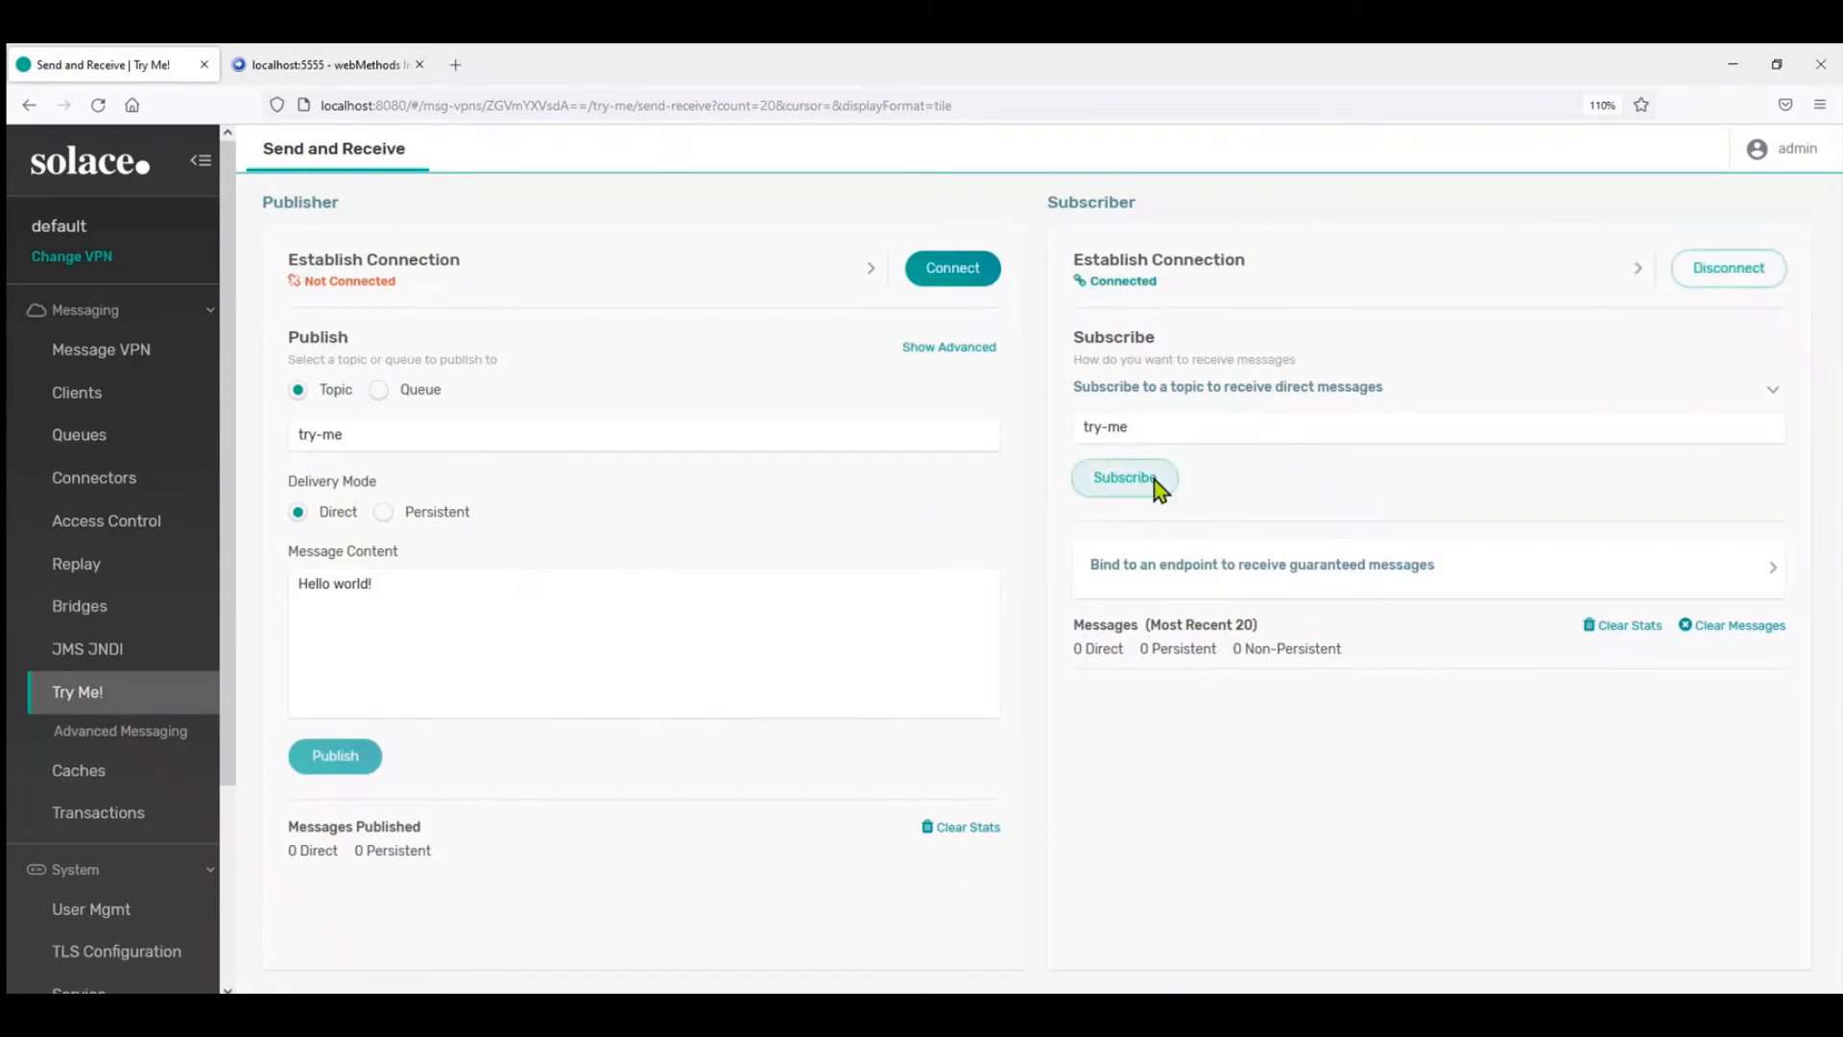
{"action": "left_click", "coordinate": [1123, 477]}
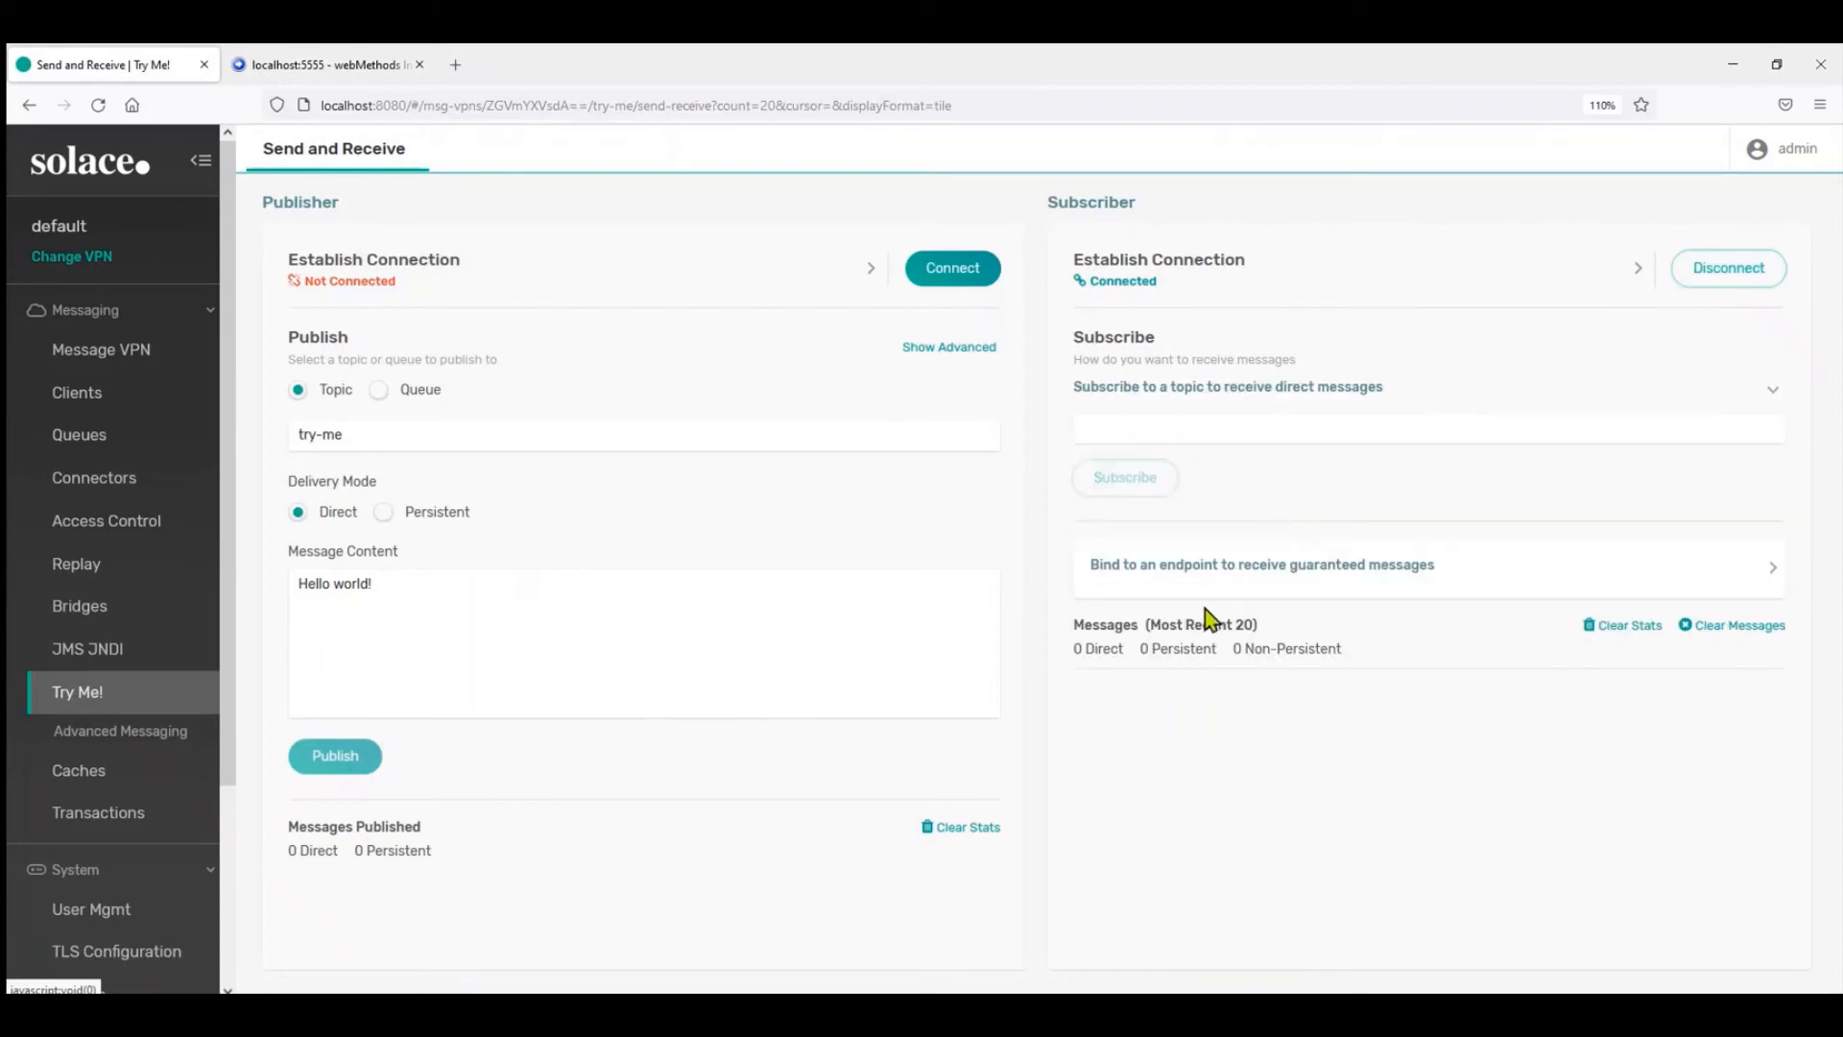
{"action": "mouse_move", "coordinate": [1250, 591]}
{"action": "type", "text": "S"}
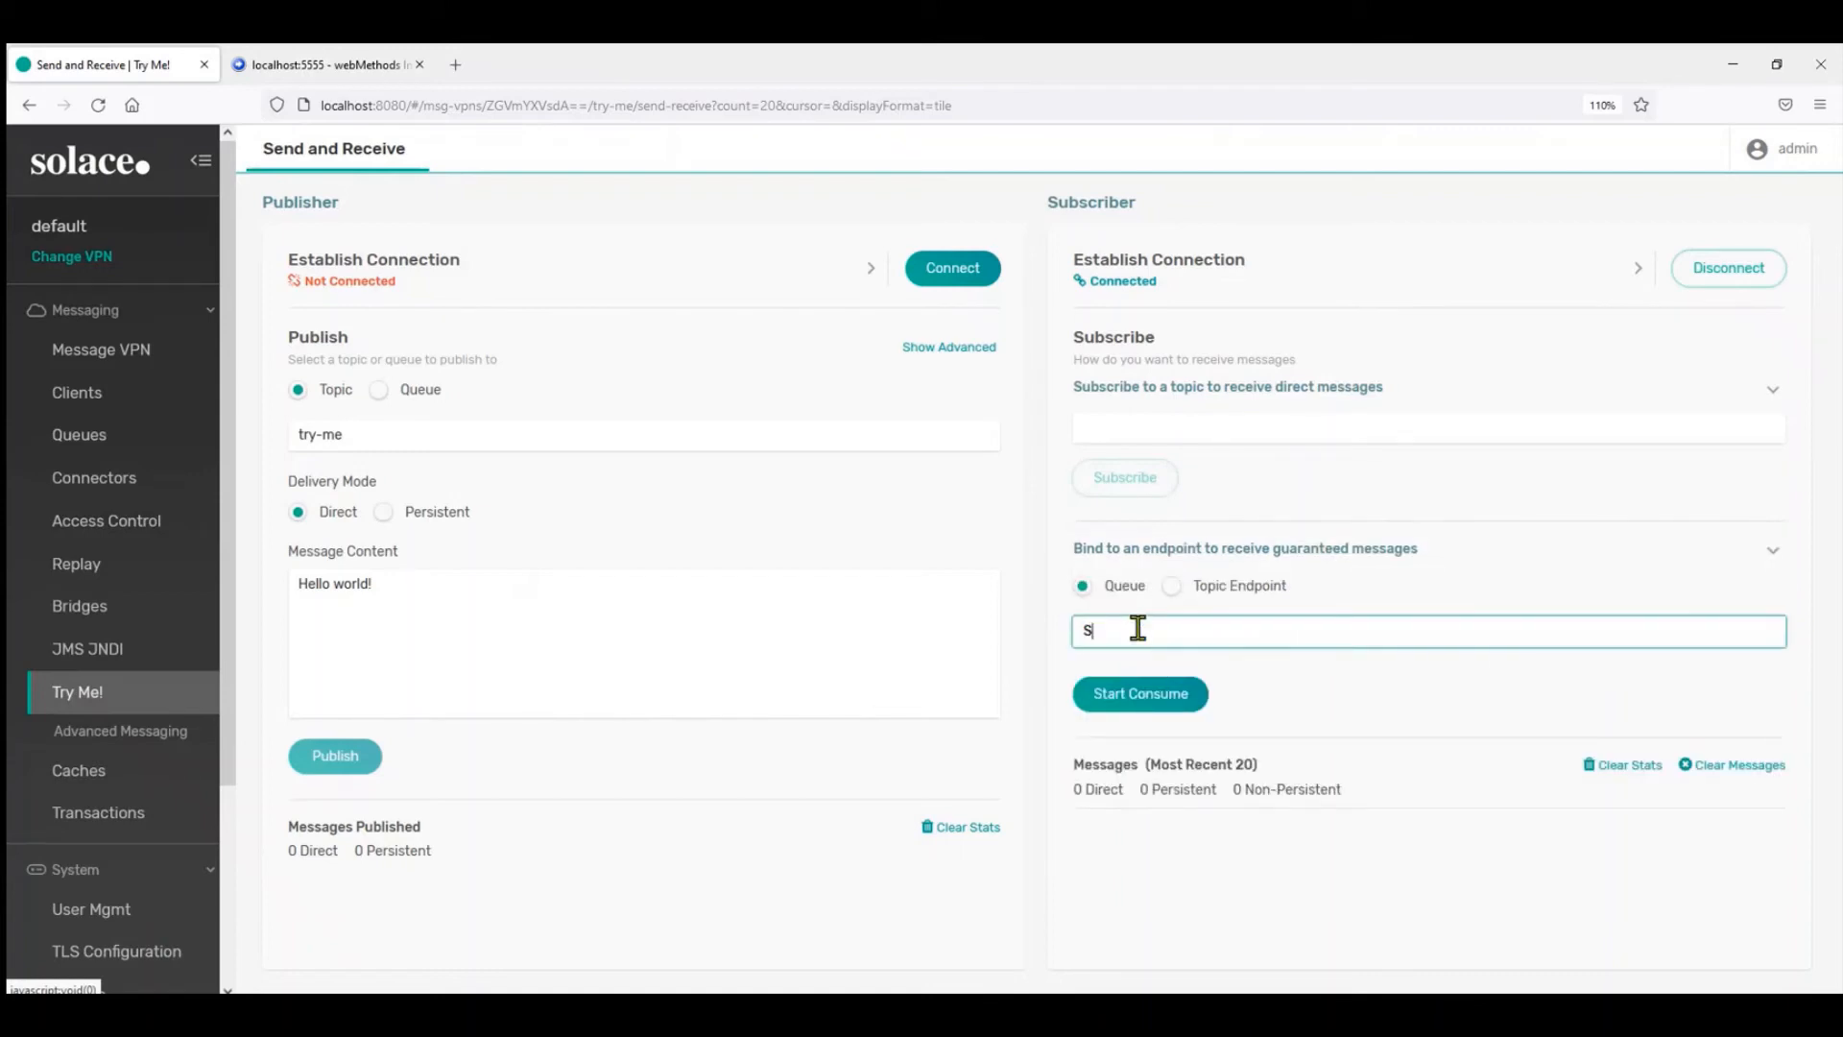
{"action": "type", "text": "ECURE_Q"}
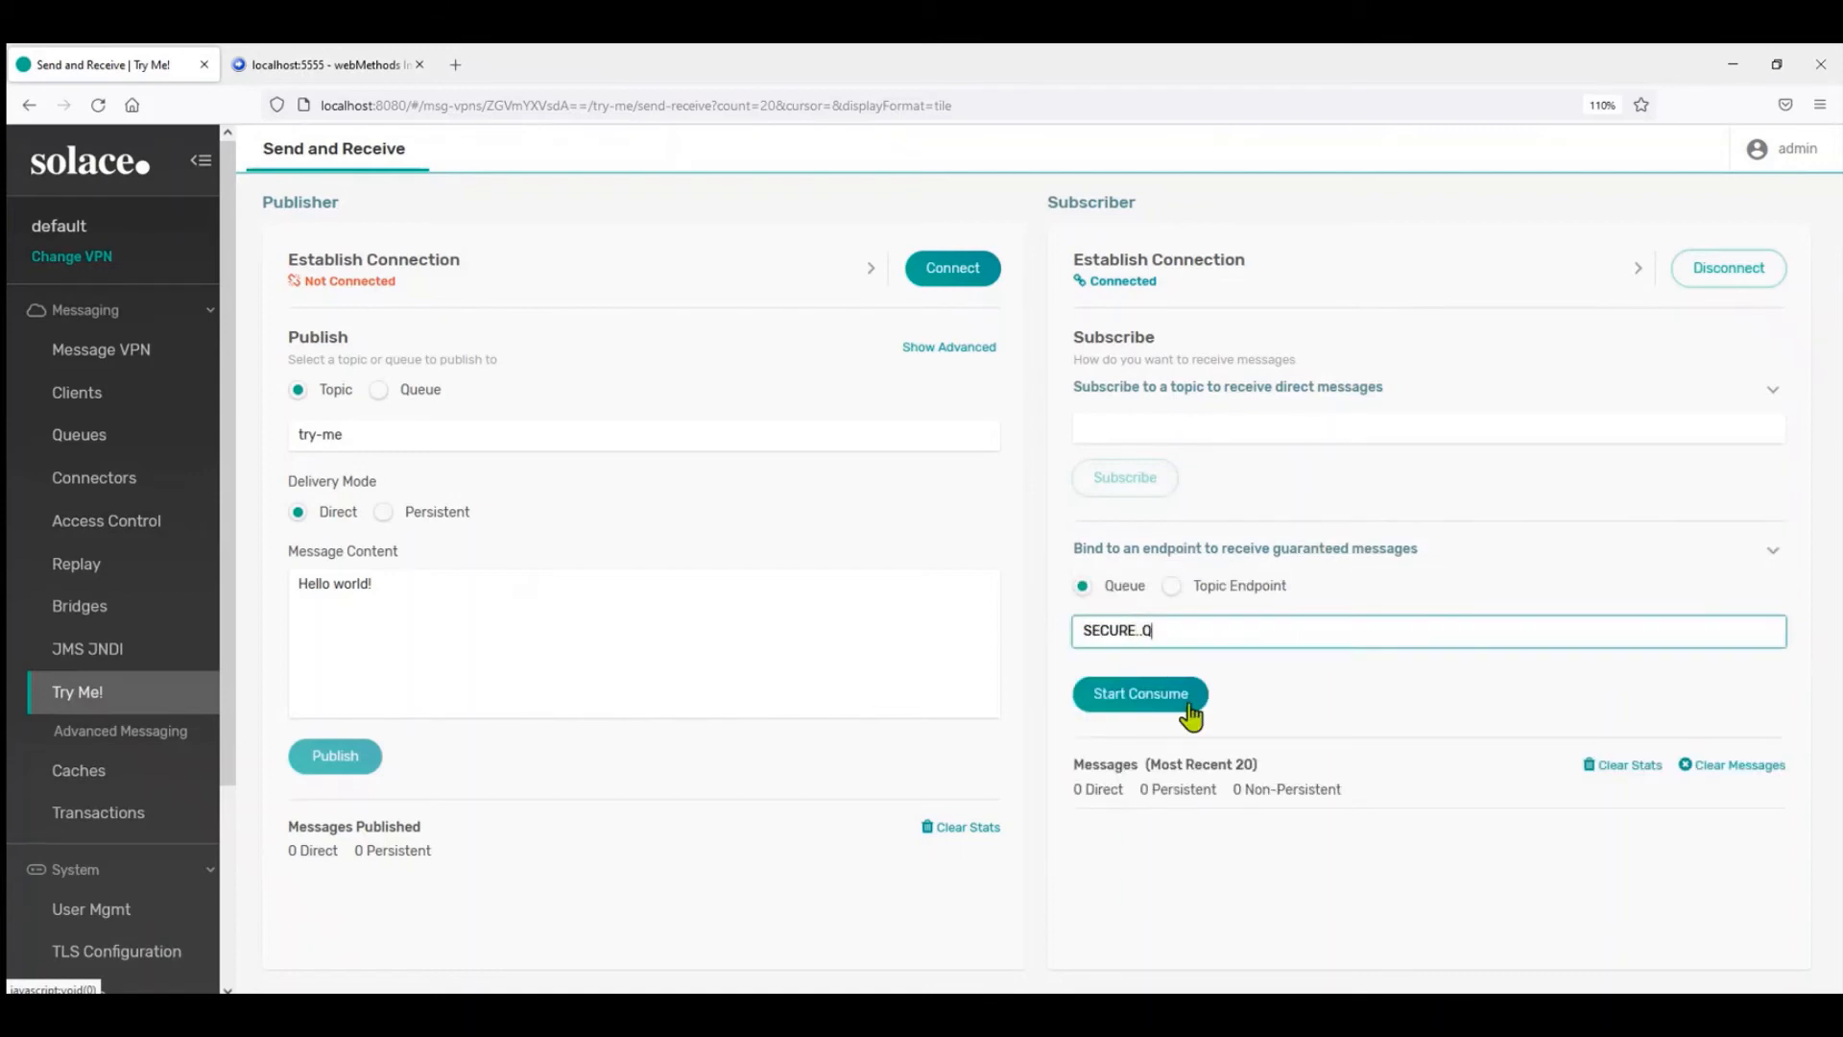
{"action": "key", "text": "BackSpace"}
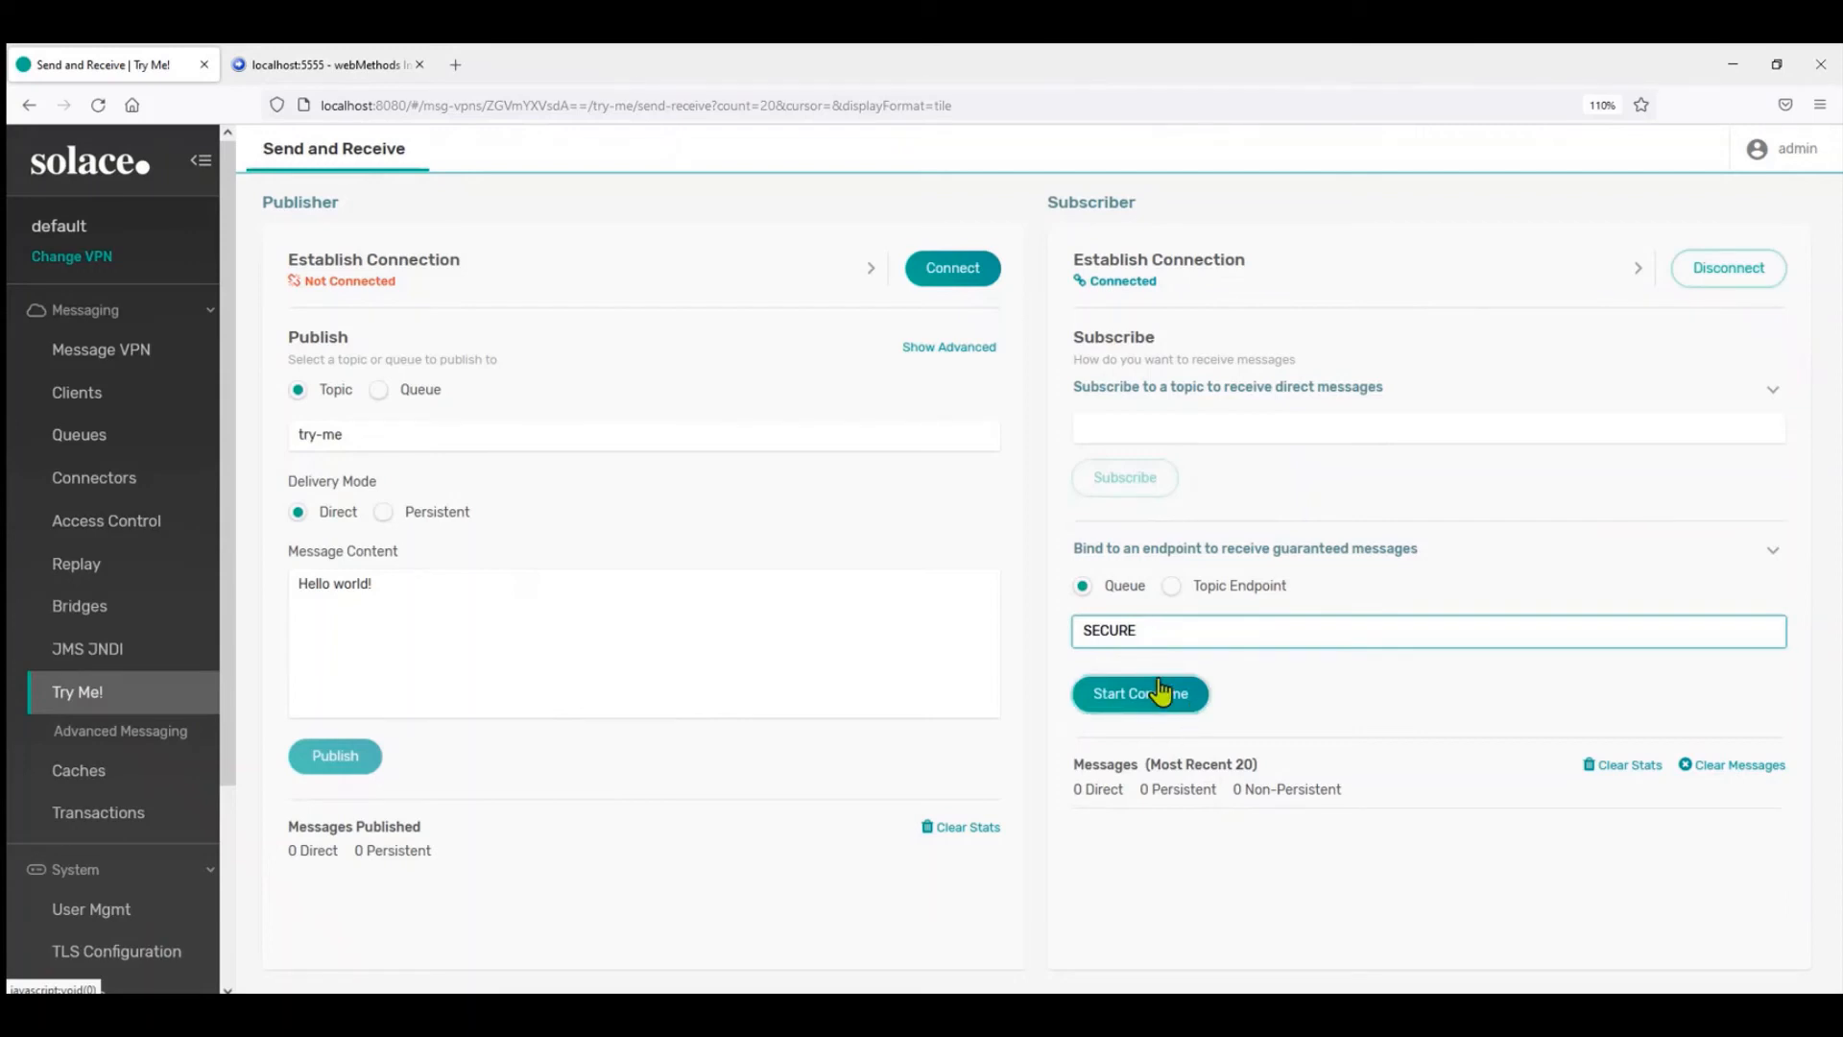
{"action": "type", "text": ".Q"}
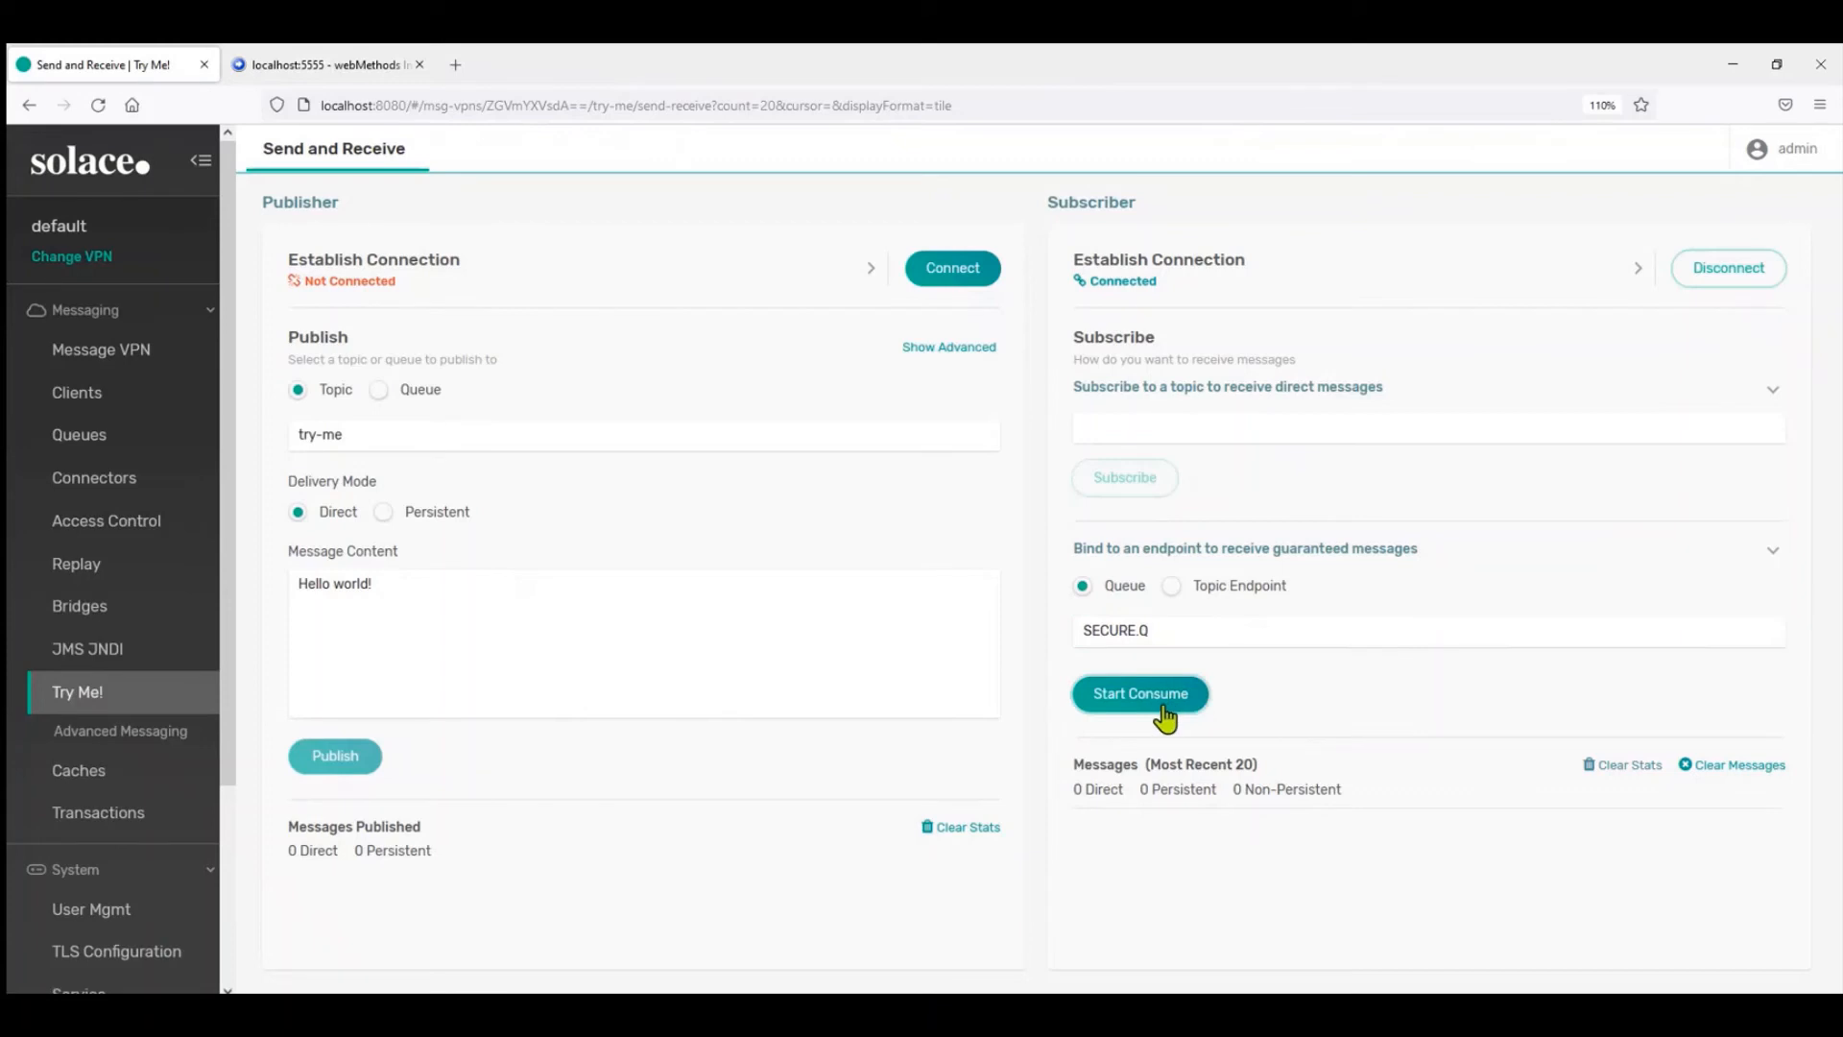
{"action": "left_click", "coordinate": [1139, 693]}
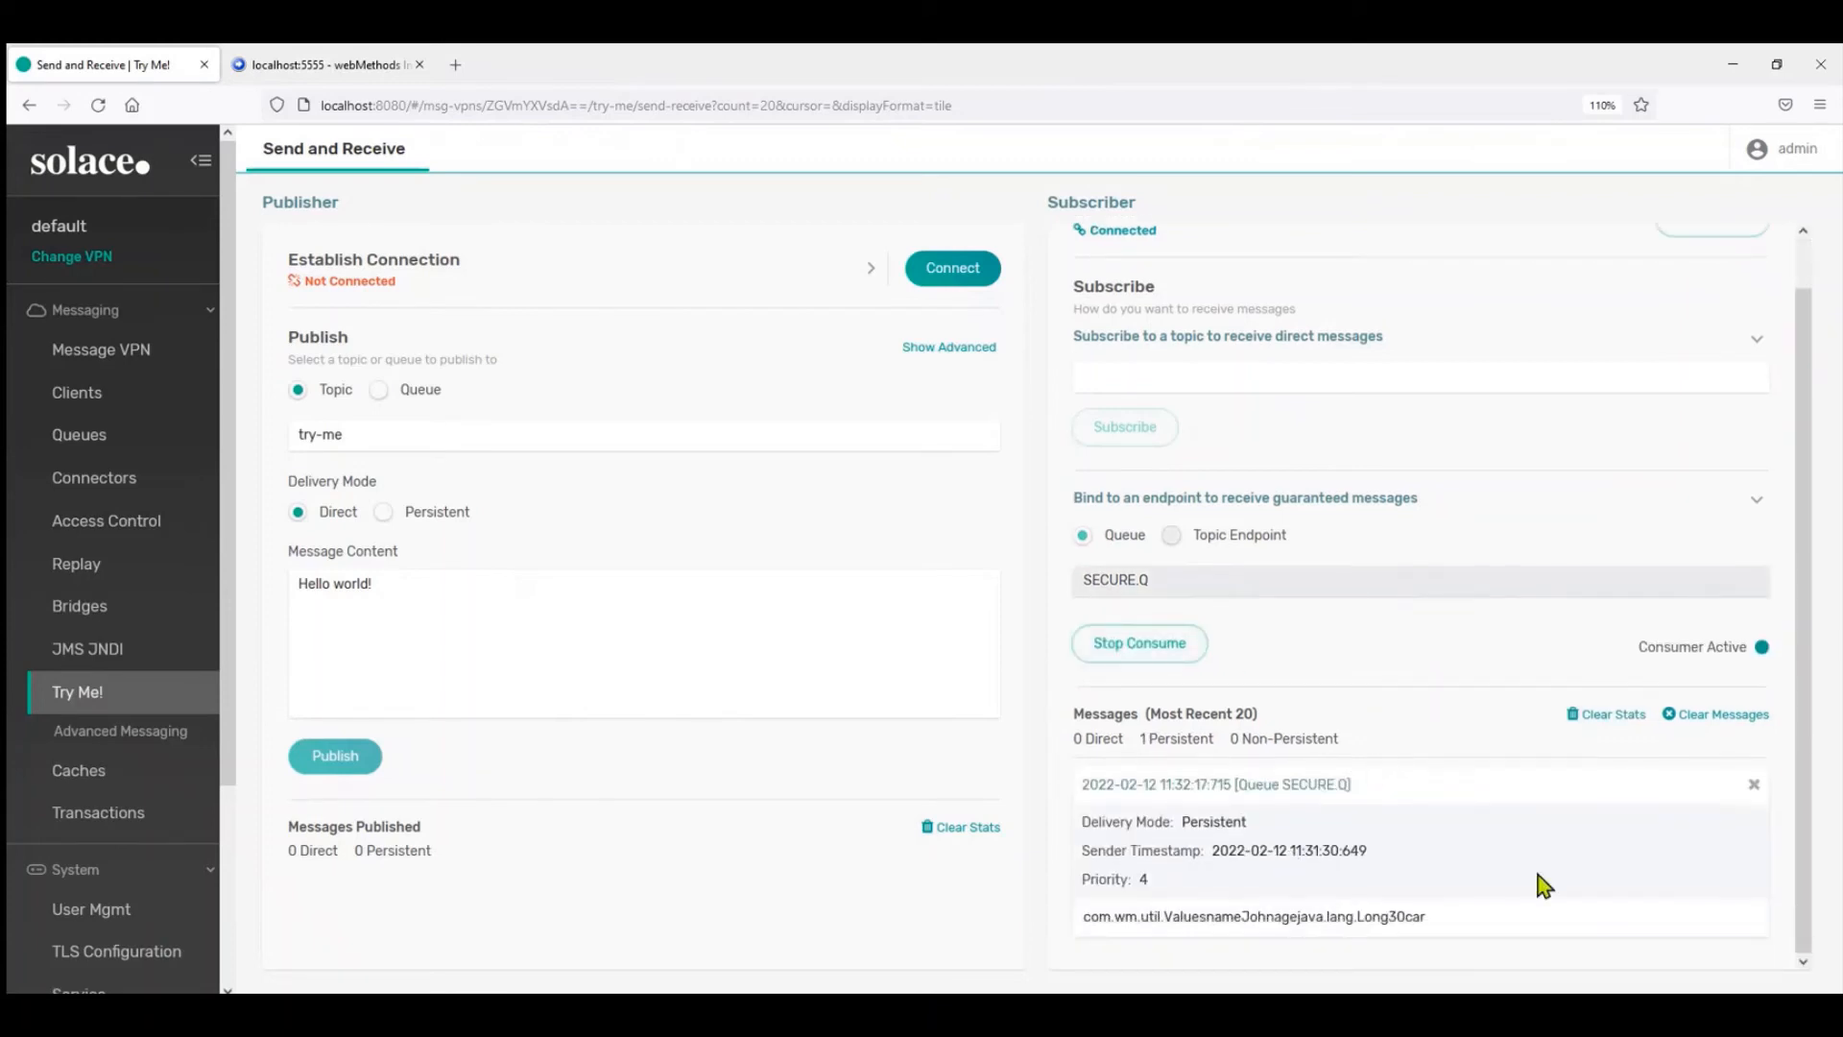
{"action": "mouse_move", "coordinate": [1711, 758]}
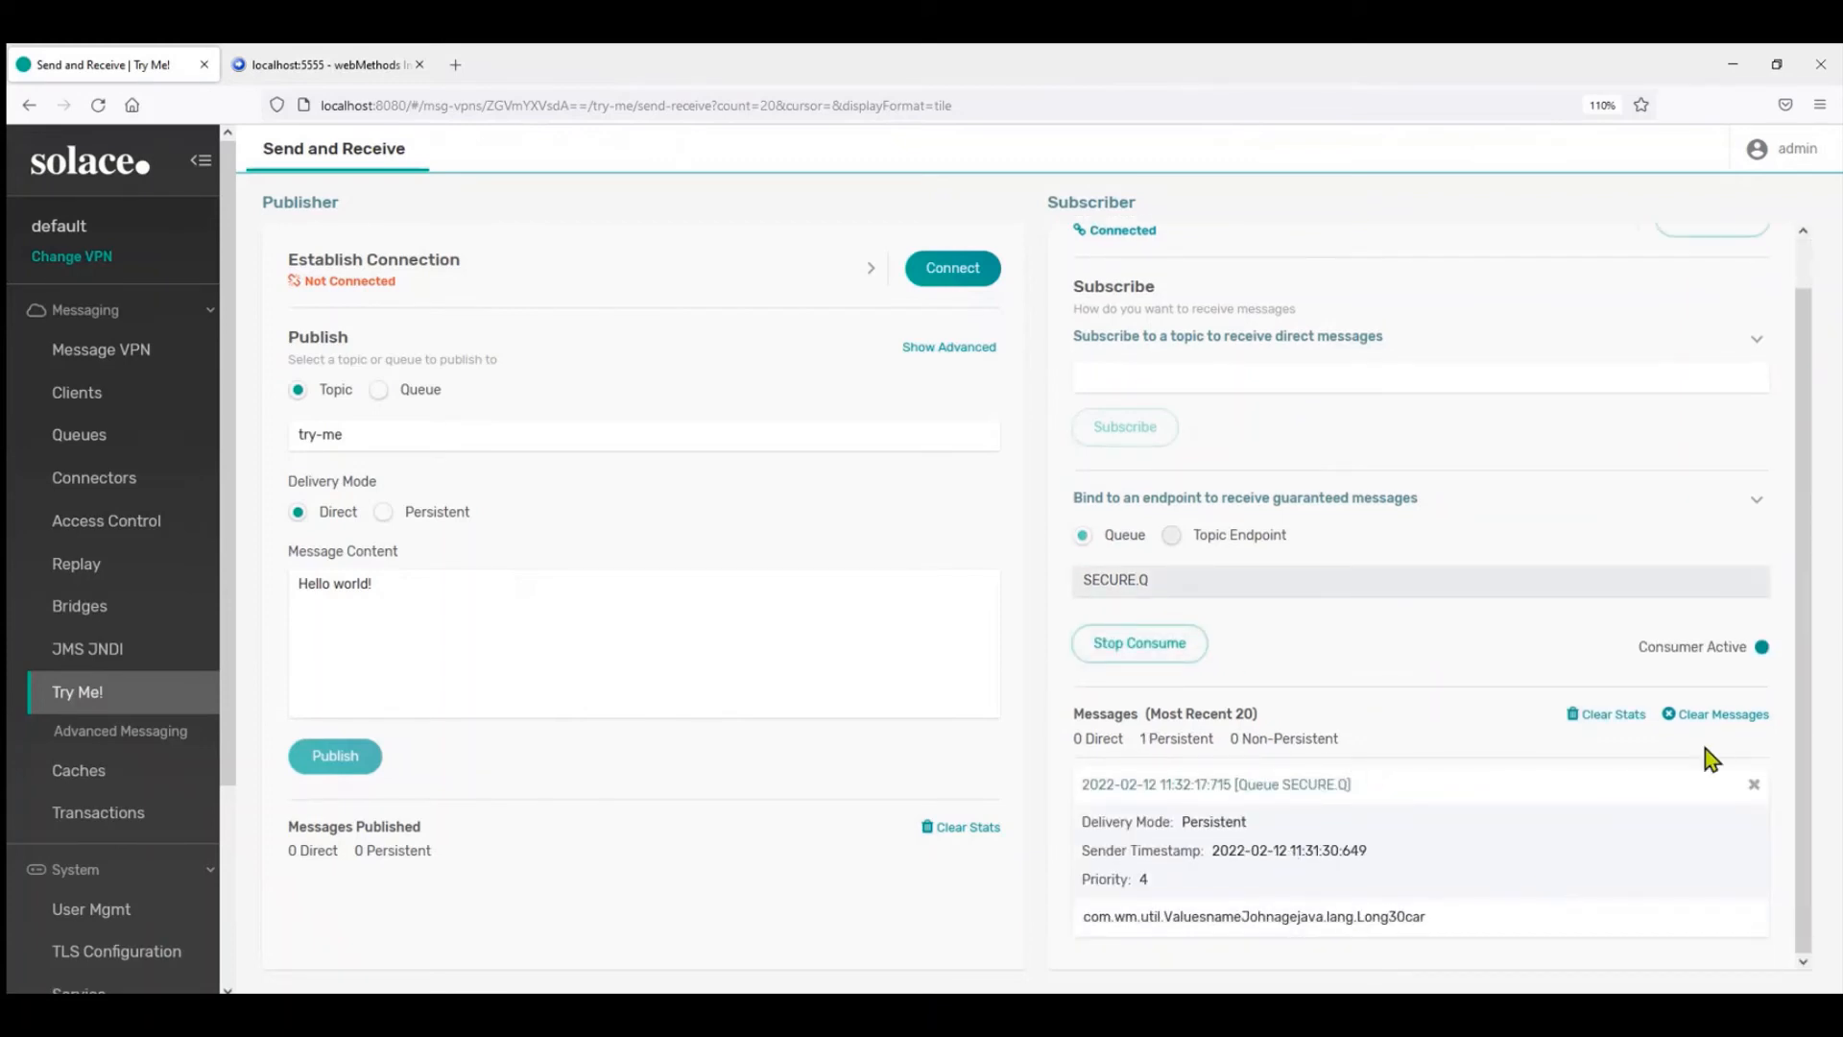
{"action": "mouse_move", "coordinate": [1439, 941]}
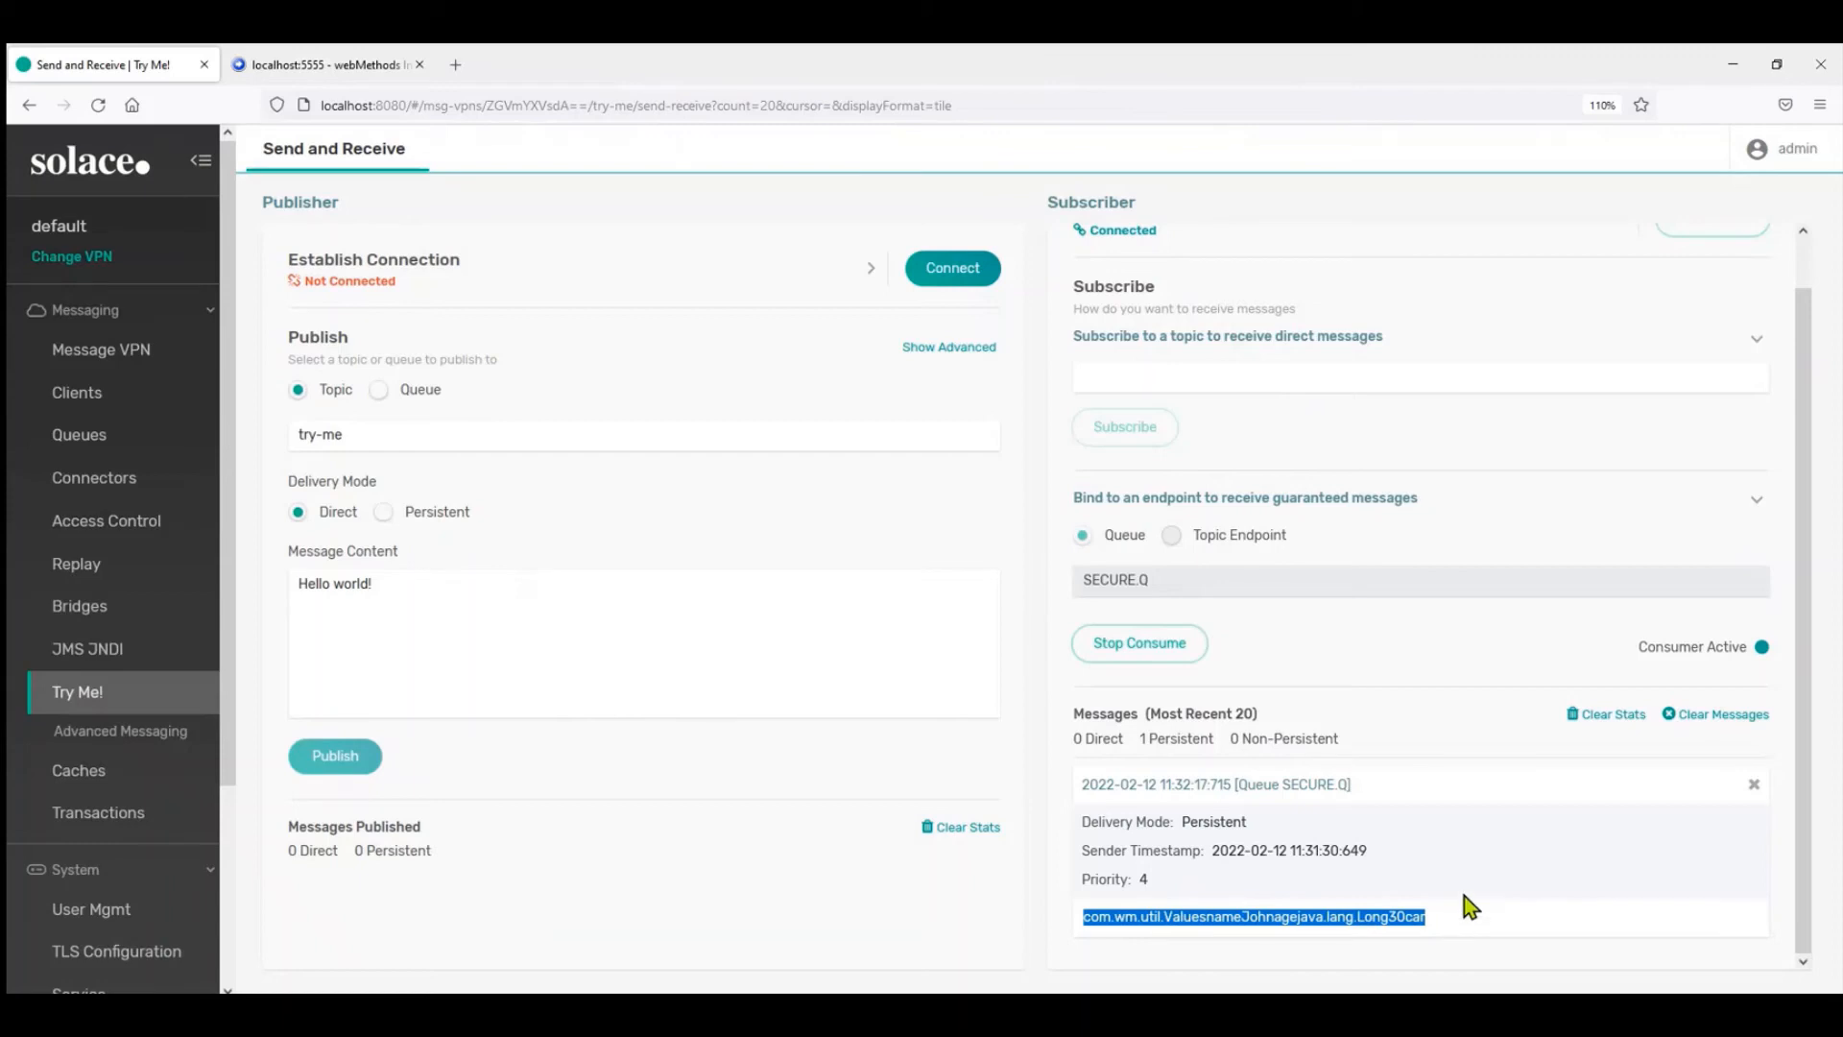
{"action": "mouse_move", "coordinate": [1384, 841]}
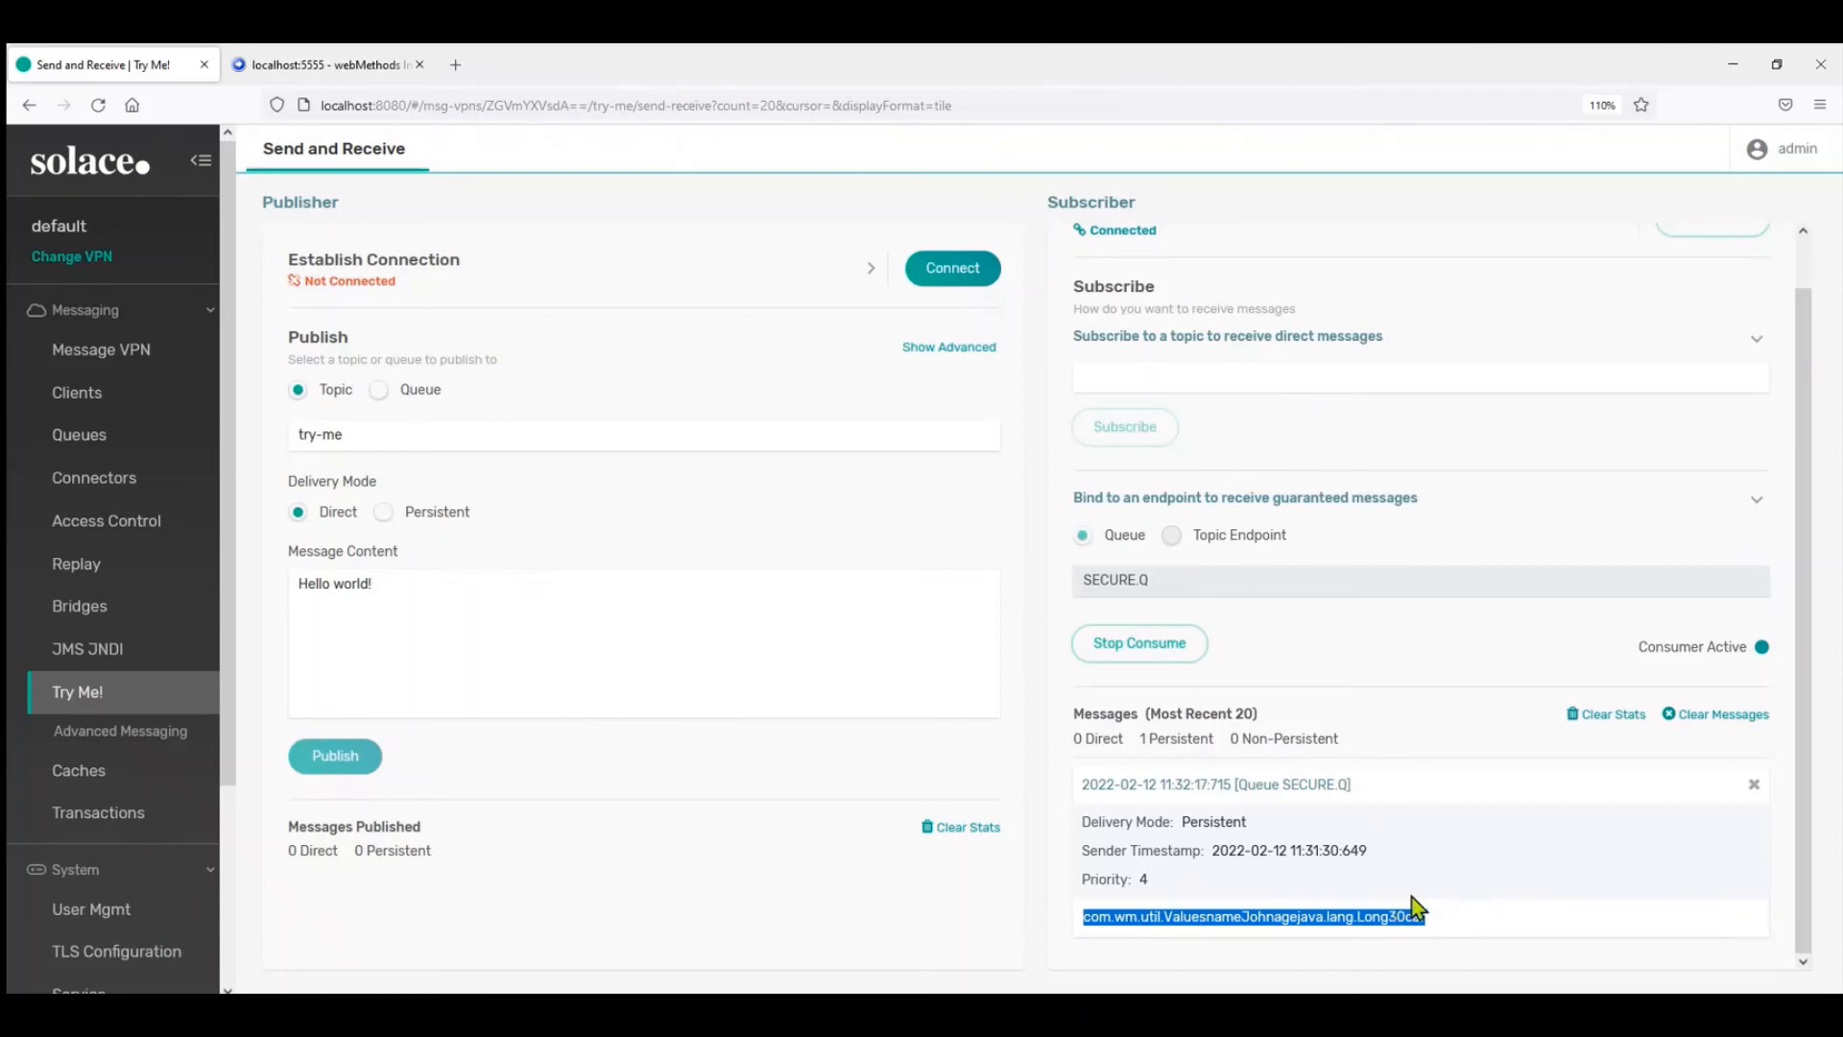
{"action": "mouse_move", "coordinate": [596, 670]}
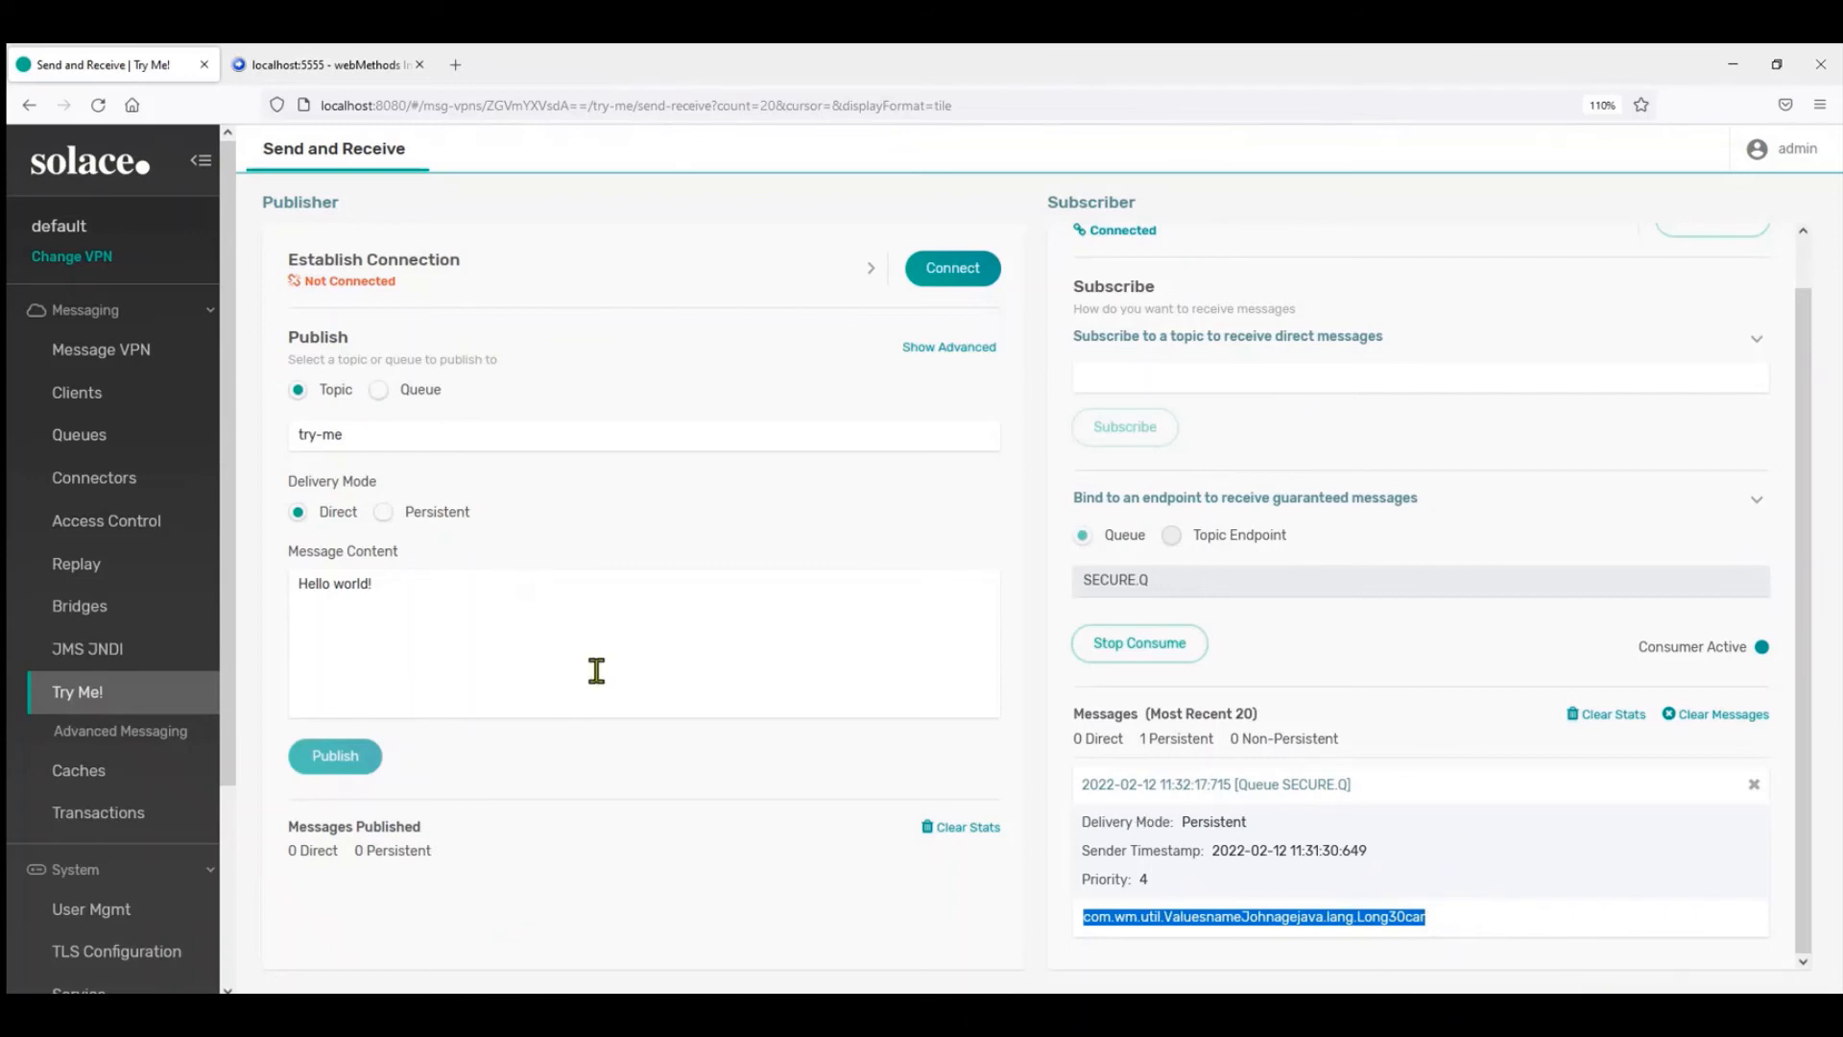
{"action": "mouse_move", "coordinate": [535, 740]}
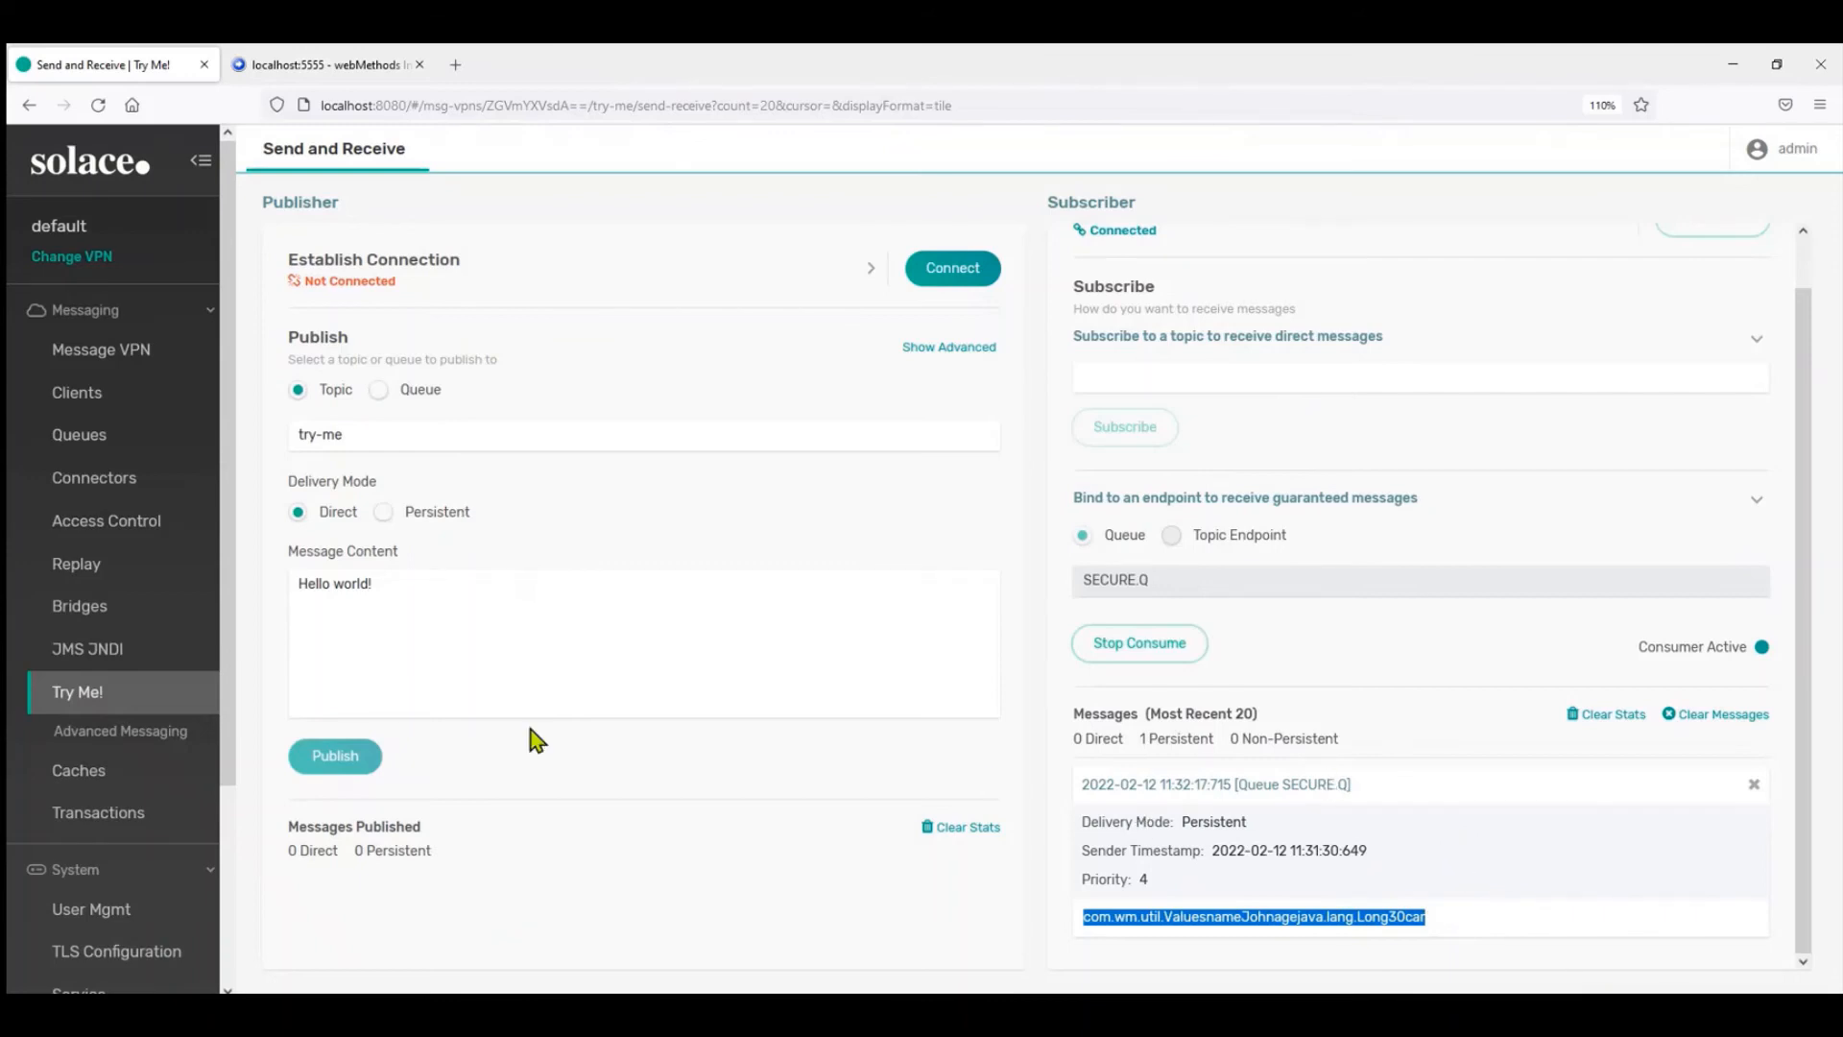
Switch the publisher to Queue, connect, target SECURE.Q and publish Hello world!
{"action": "left_click", "coordinate": [378, 389]}
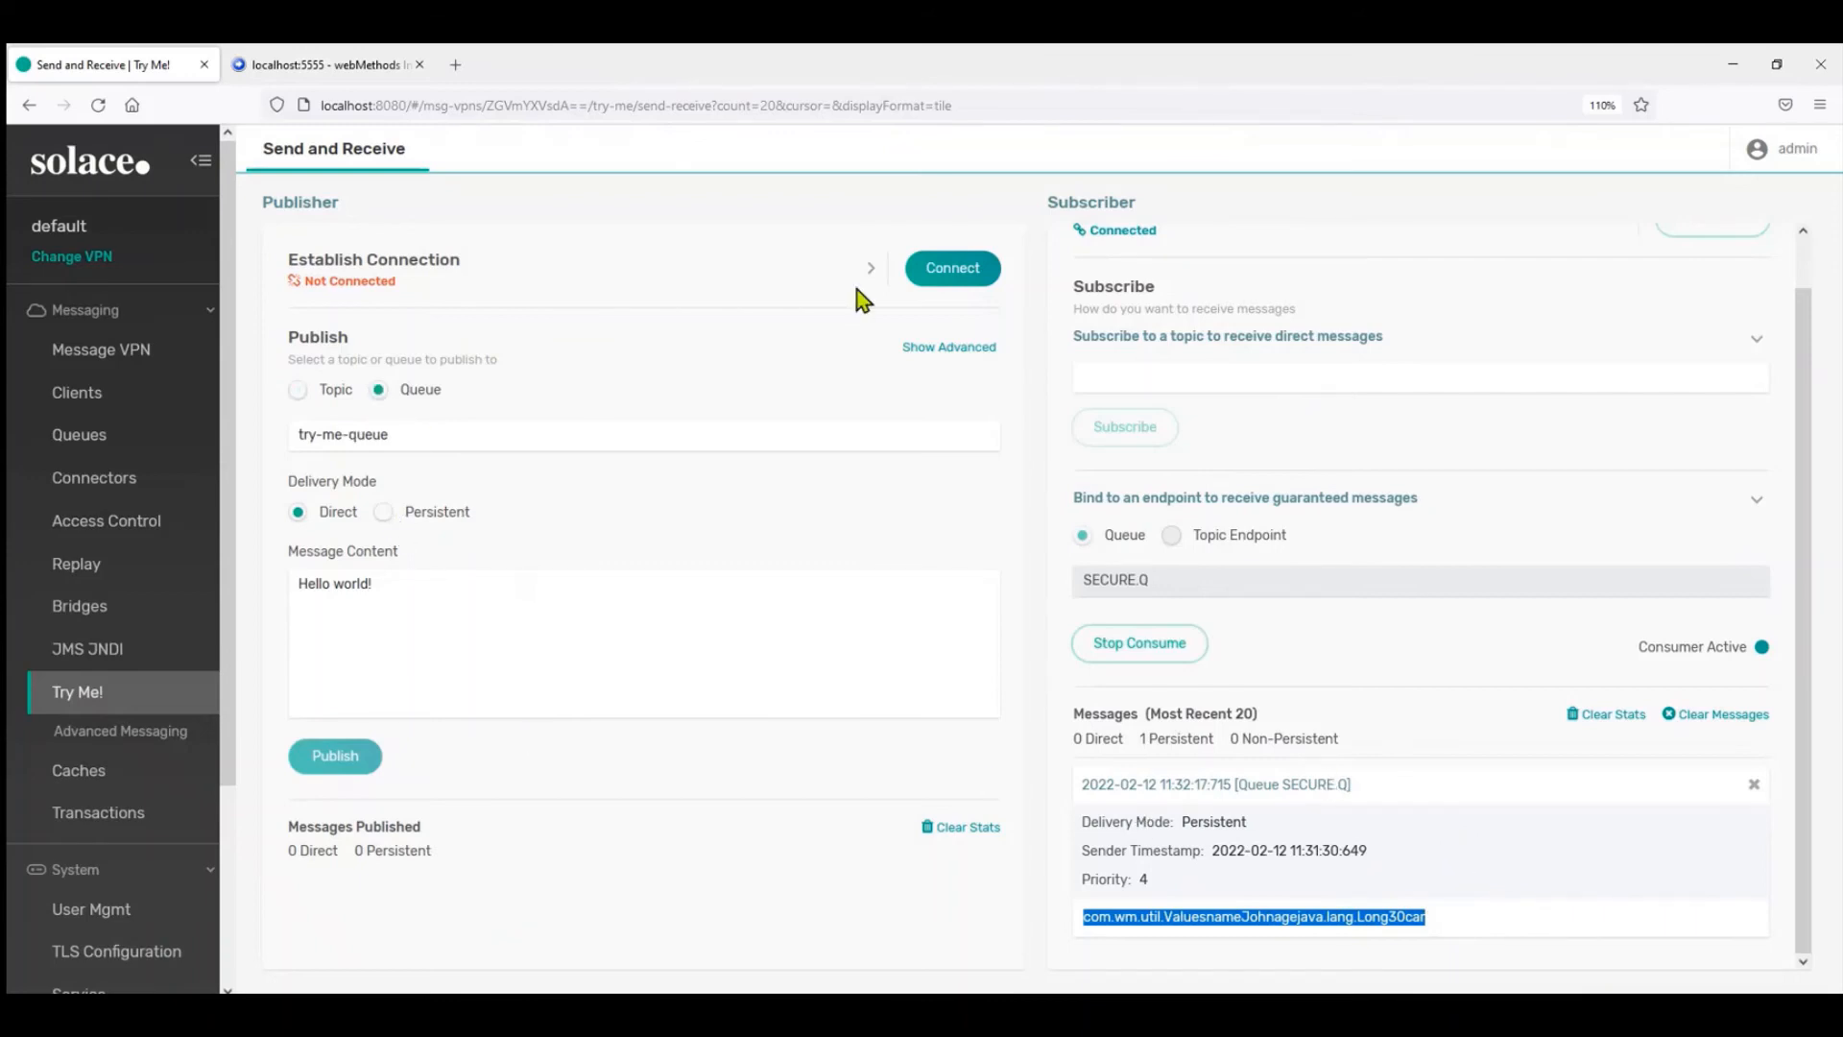
{"action": "left_click", "coordinate": [953, 267]}
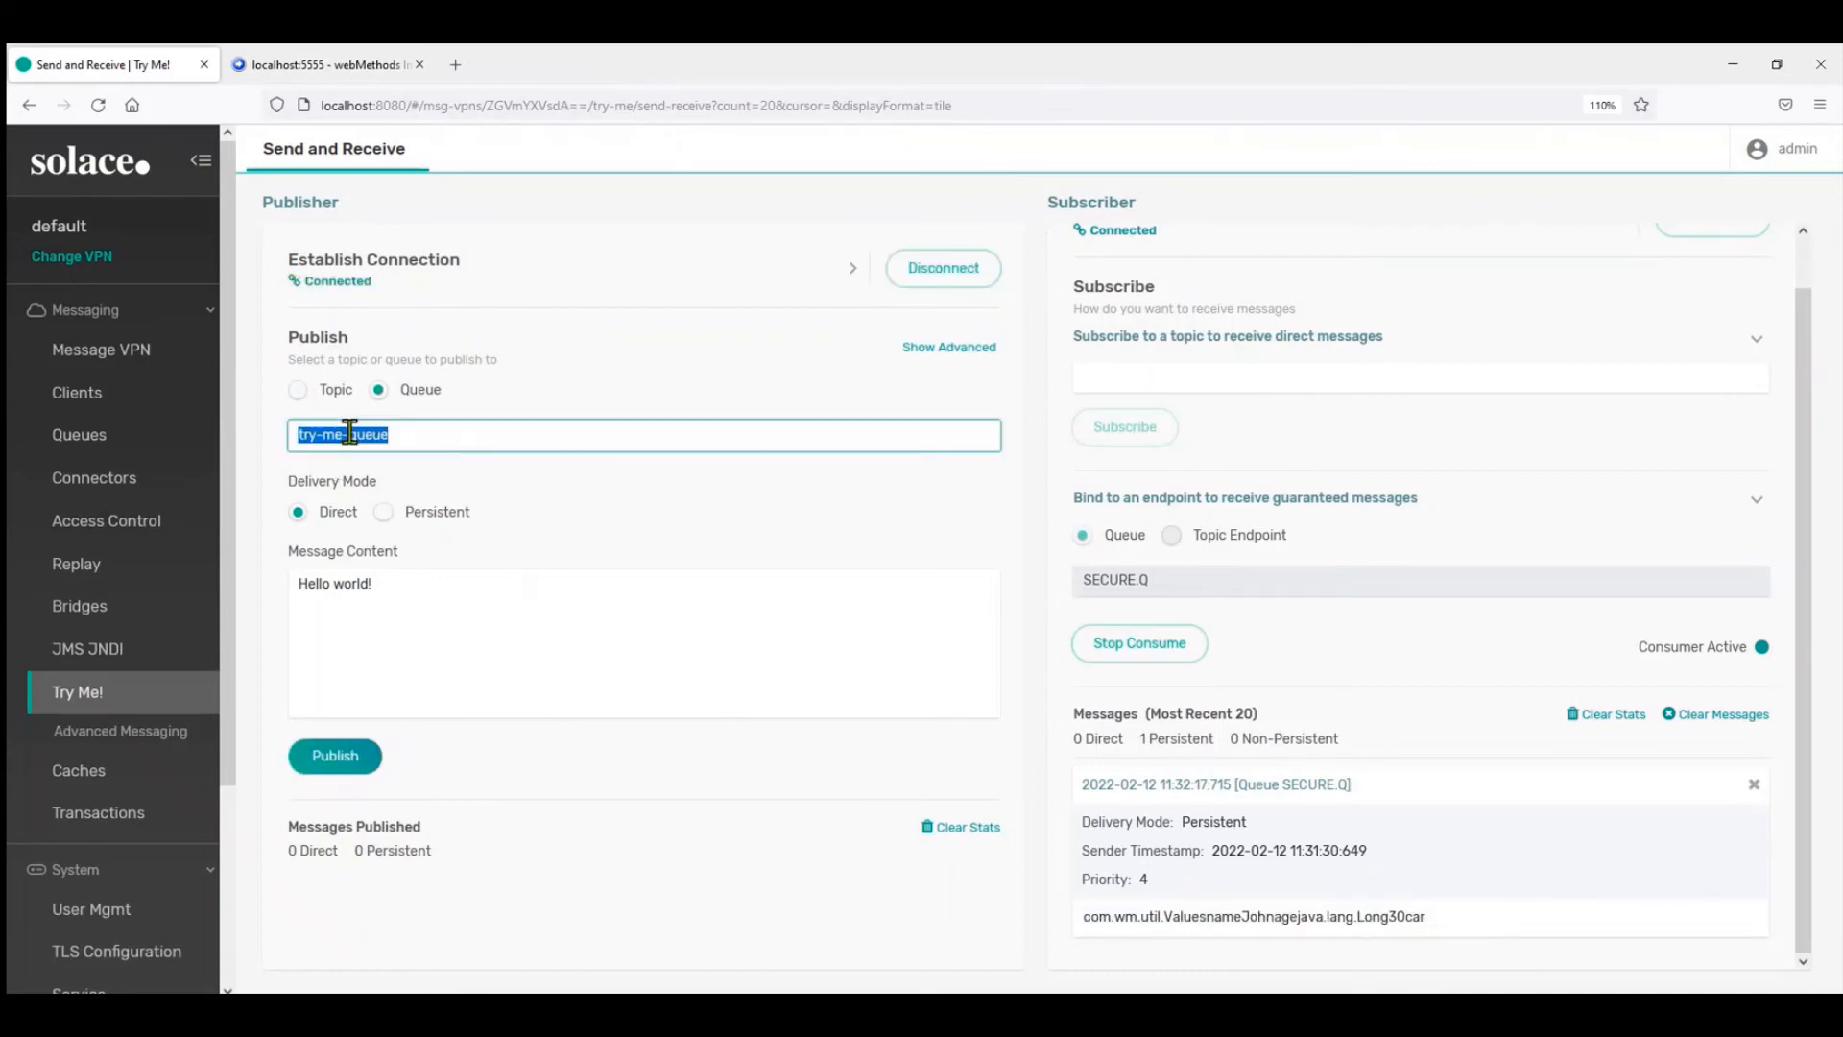
{"action": "type", "text": "SECURE.Q"}
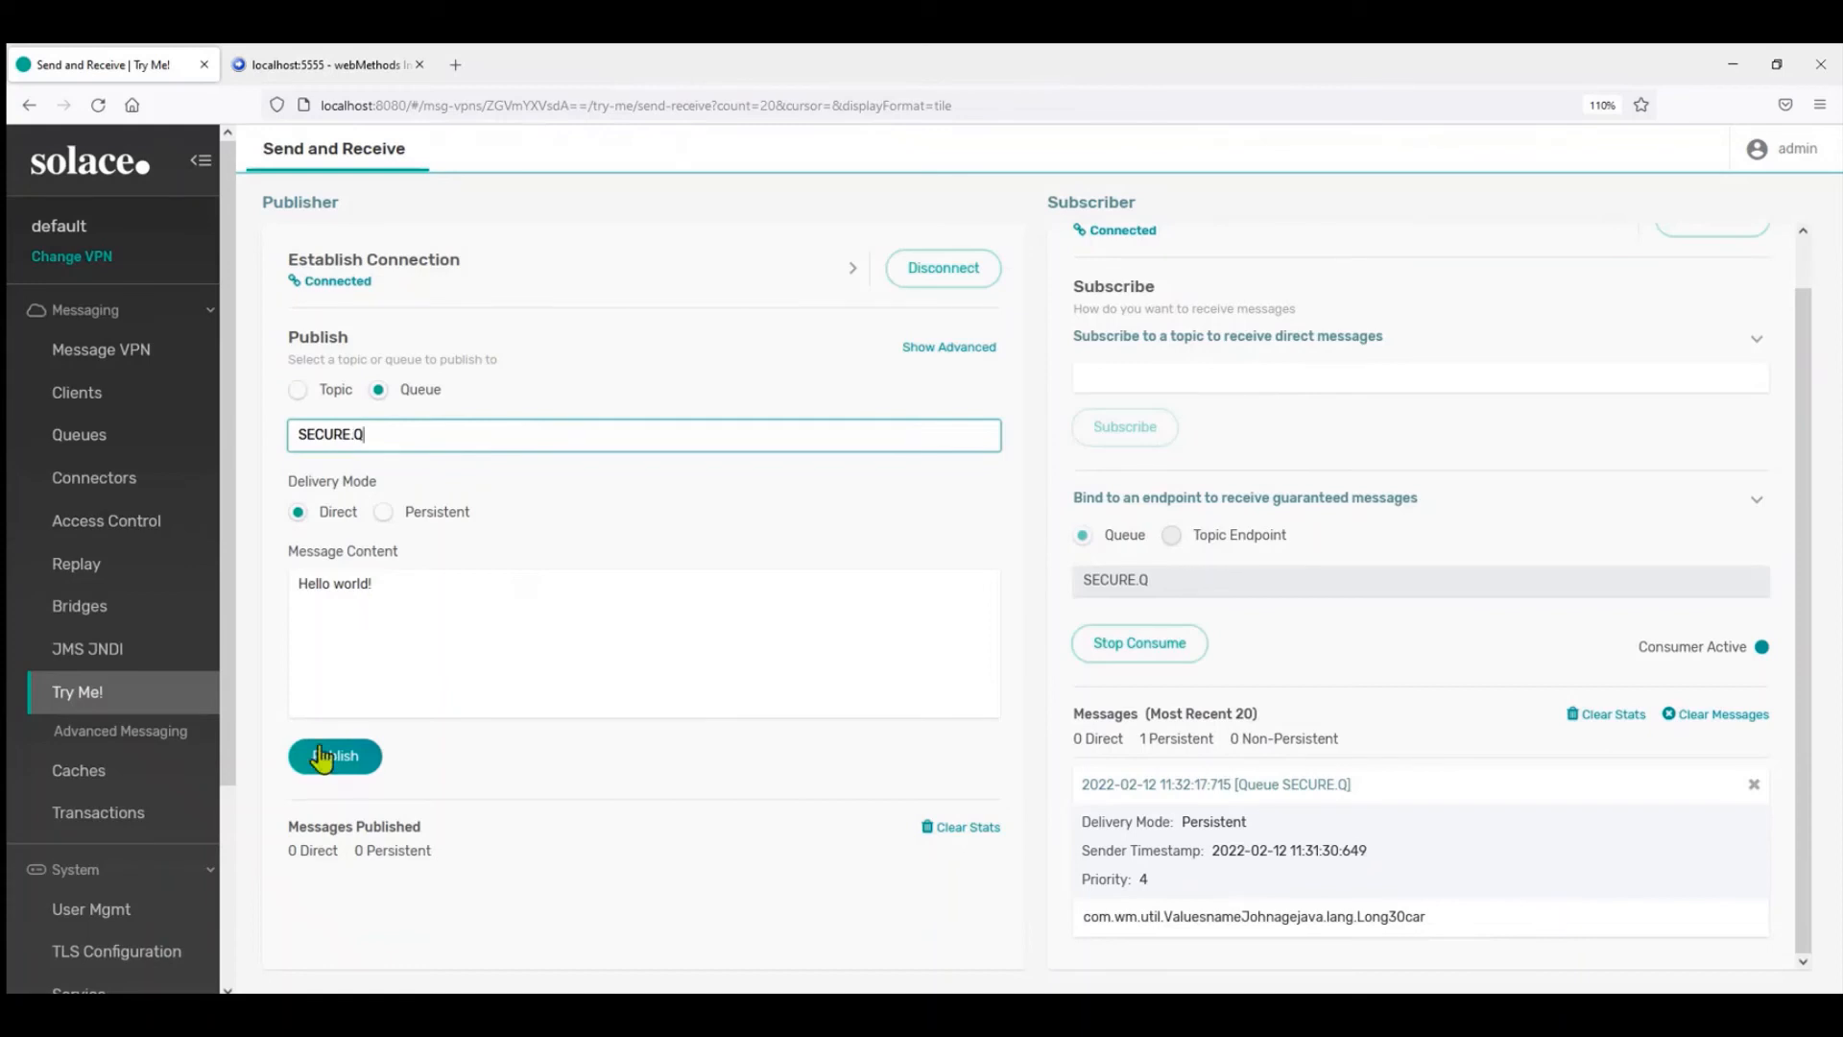
{"action": "left_click", "coordinate": [335, 755]}
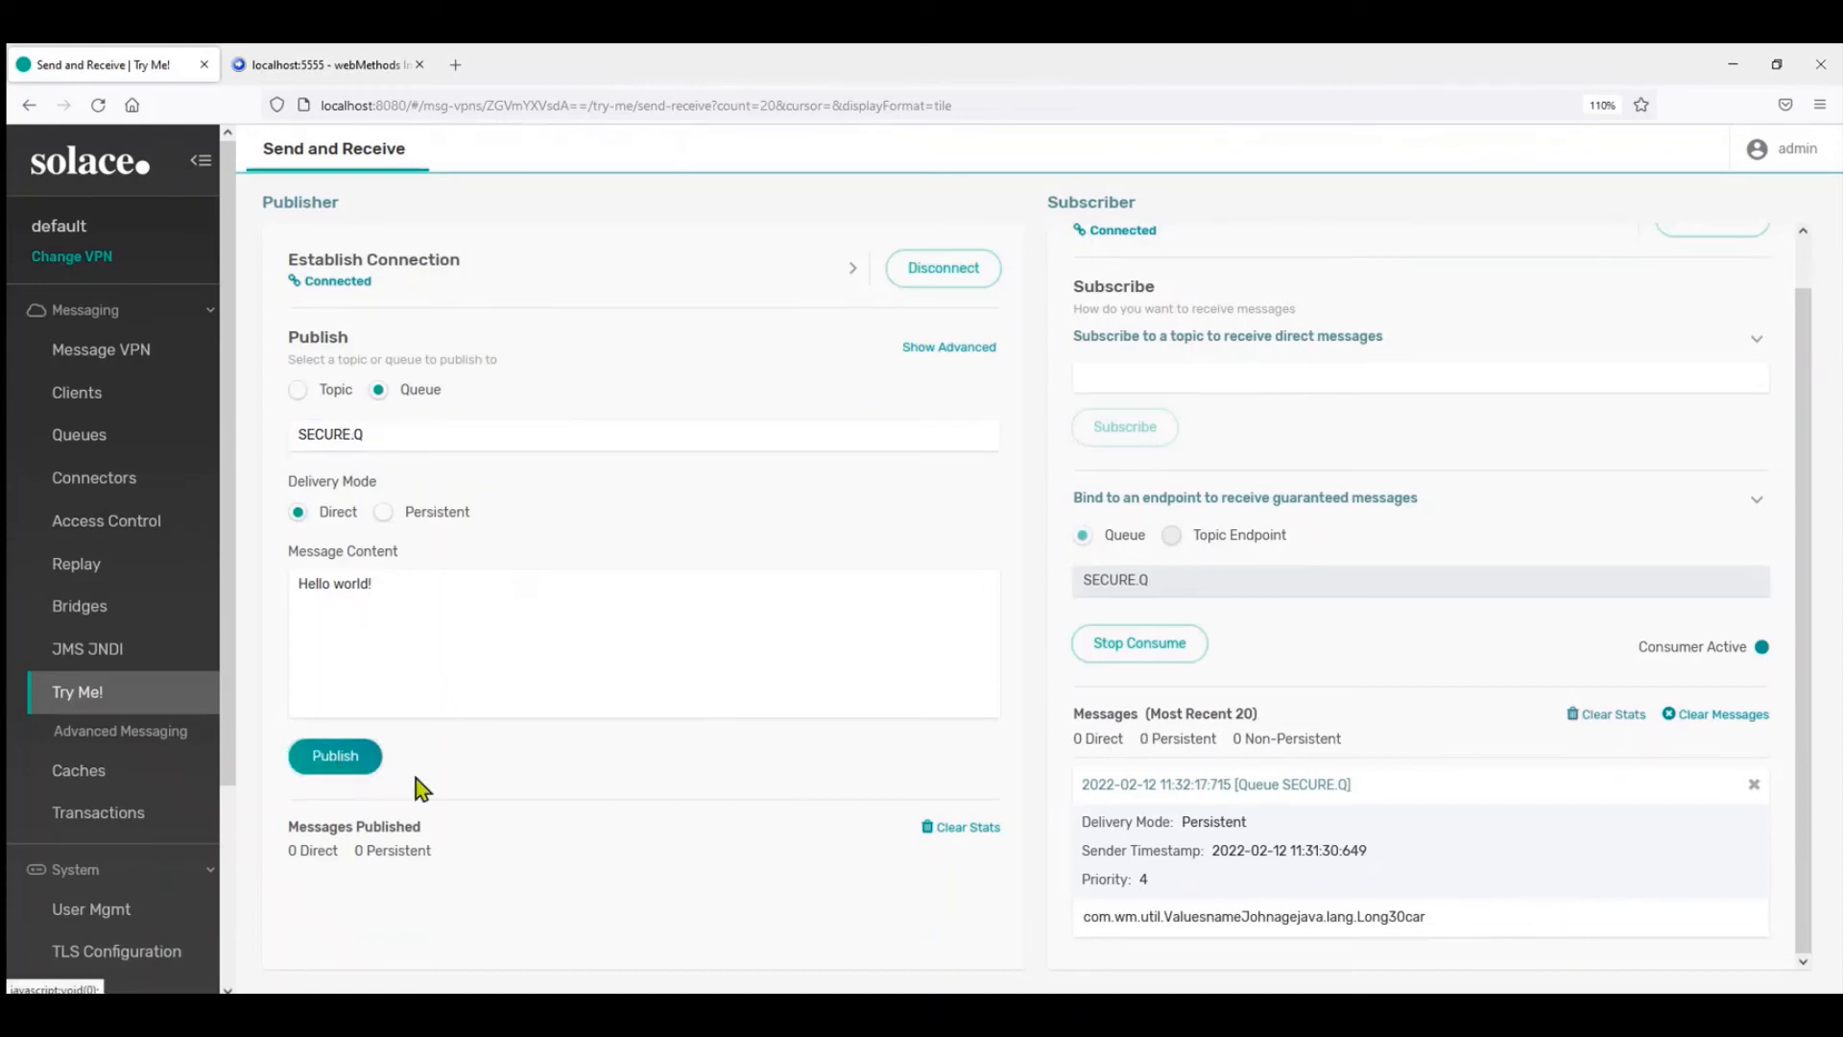
{"action": "left_click", "coordinate": [335, 755]}
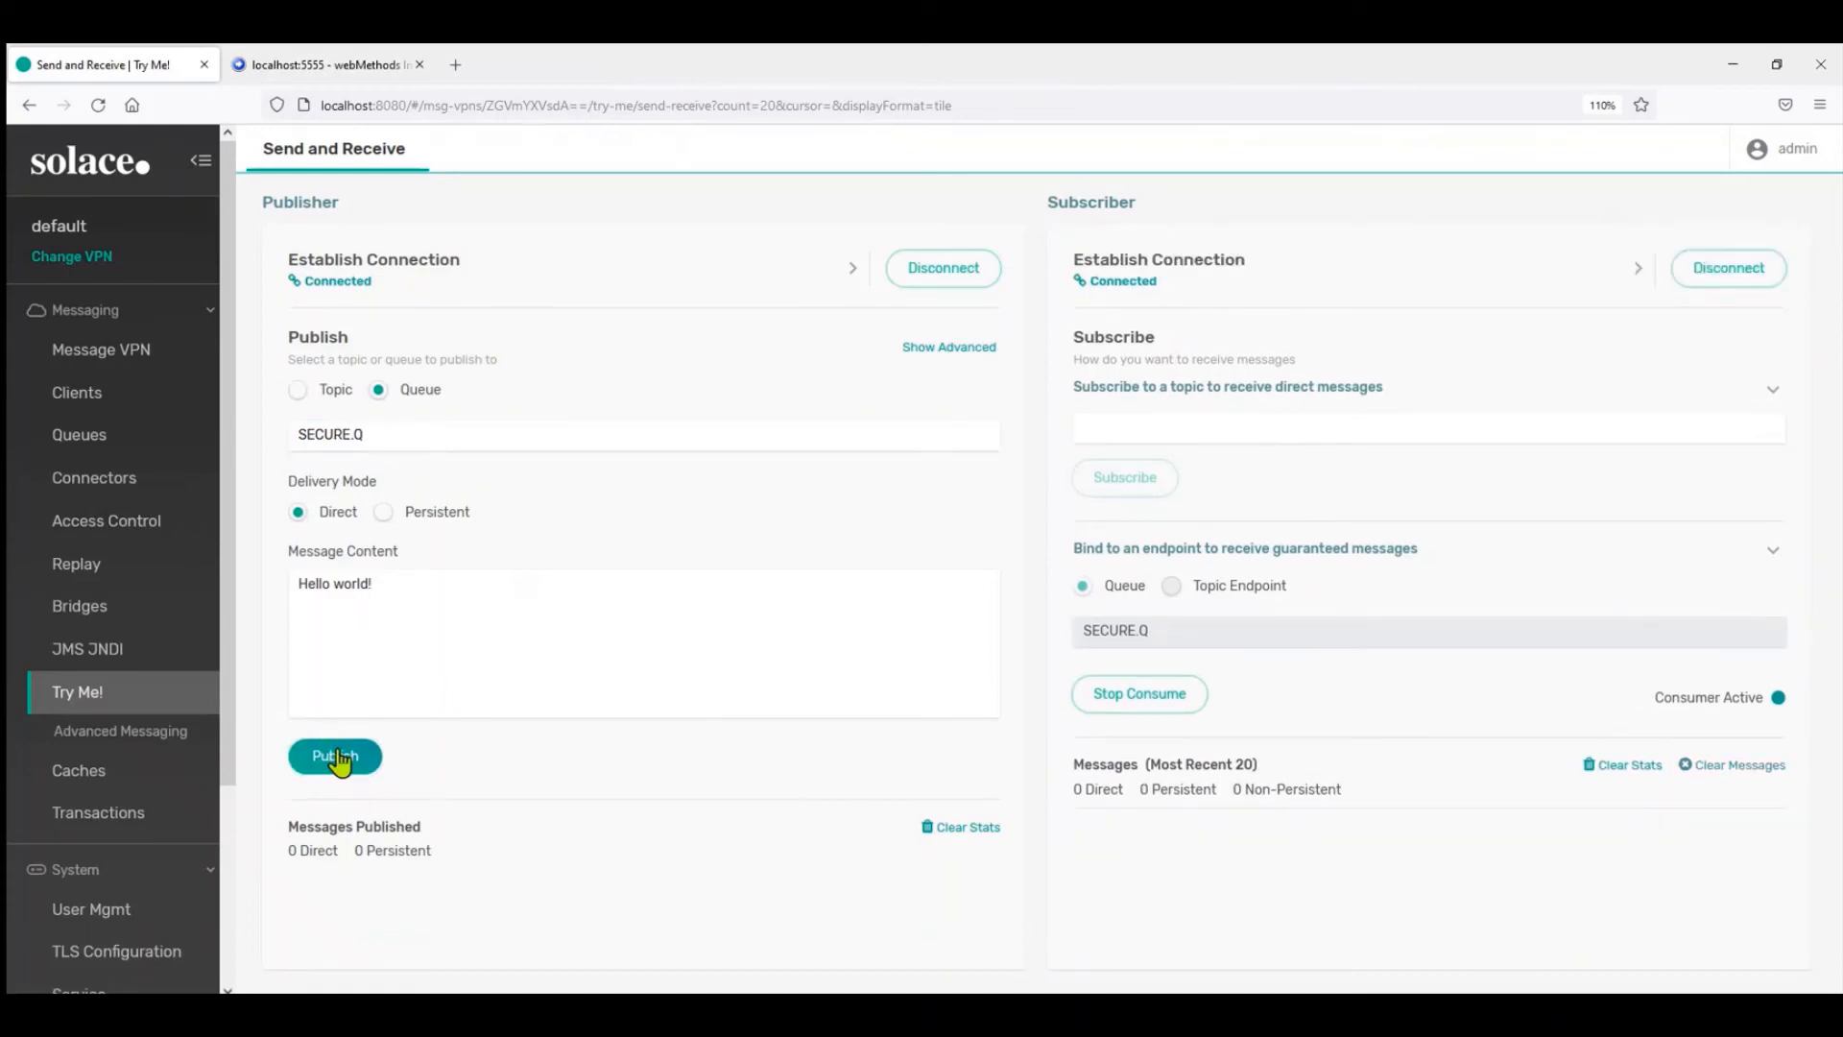
{"action": "left_click", "coordinate": [335, 755]}
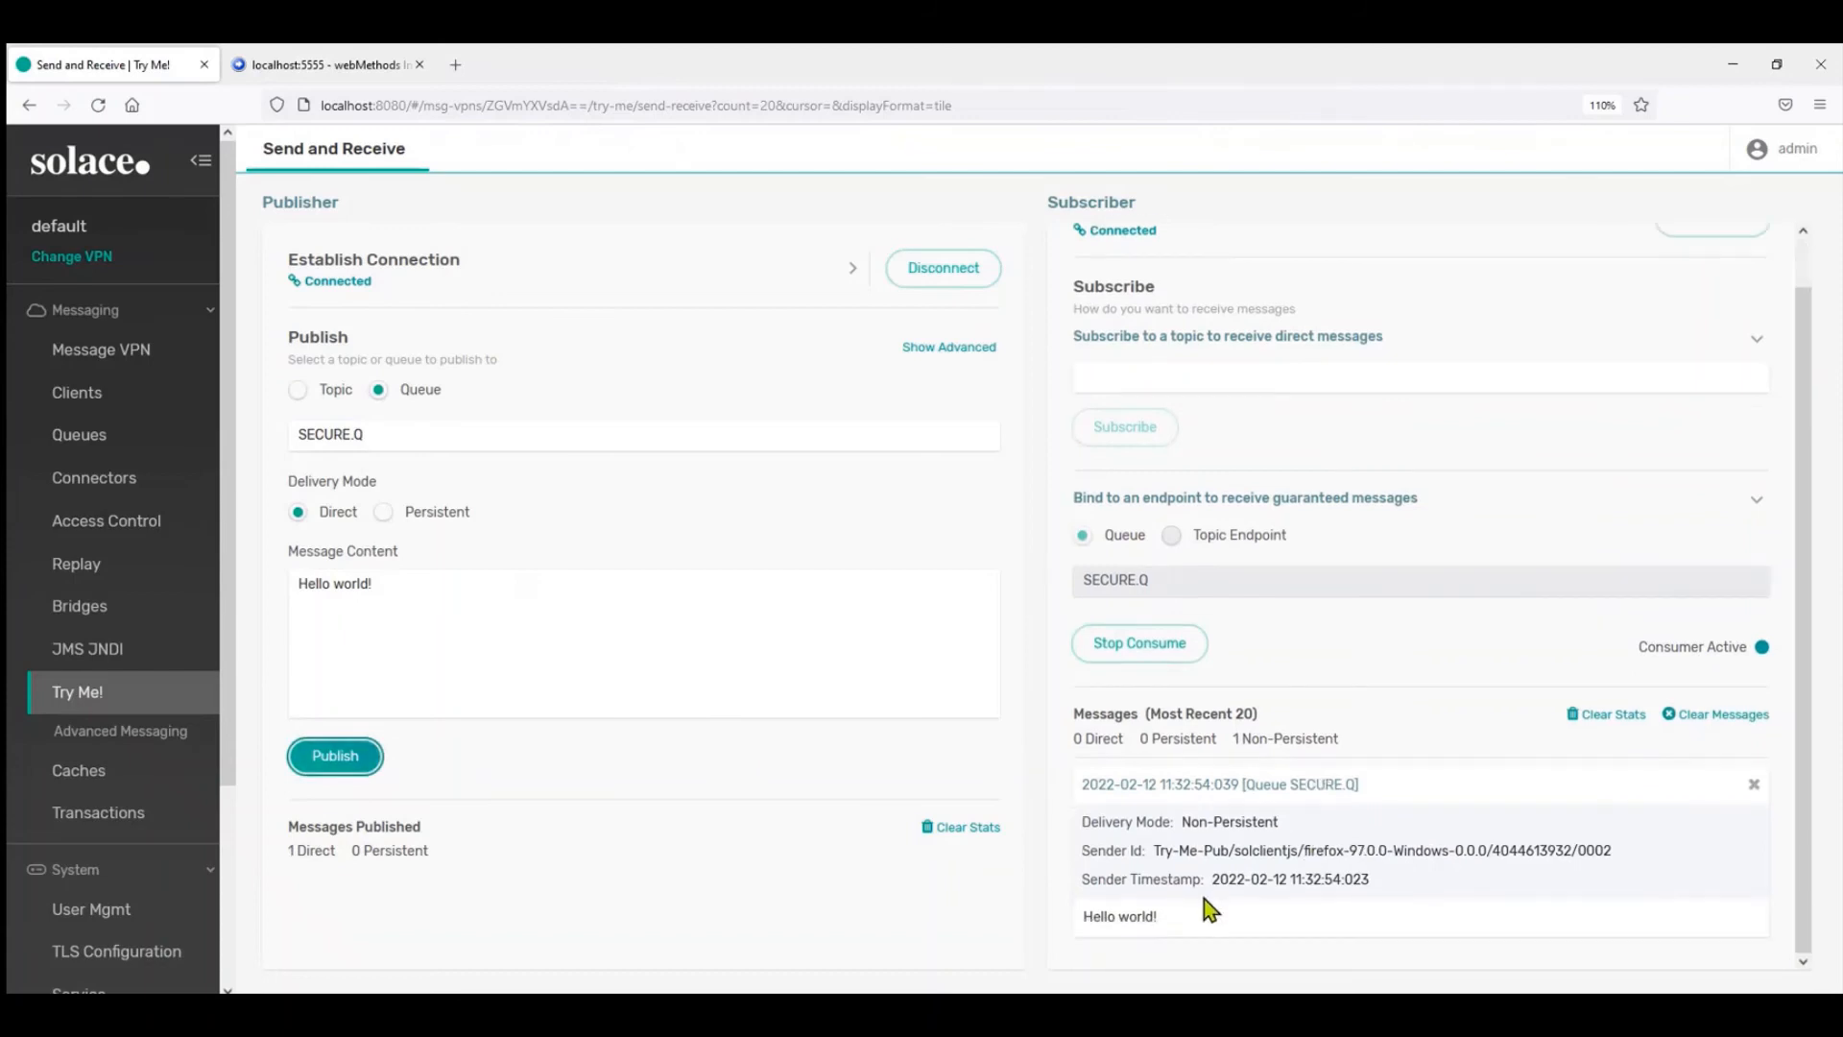
{"action": "mouse_move", "coordinate": [1417, 835]}
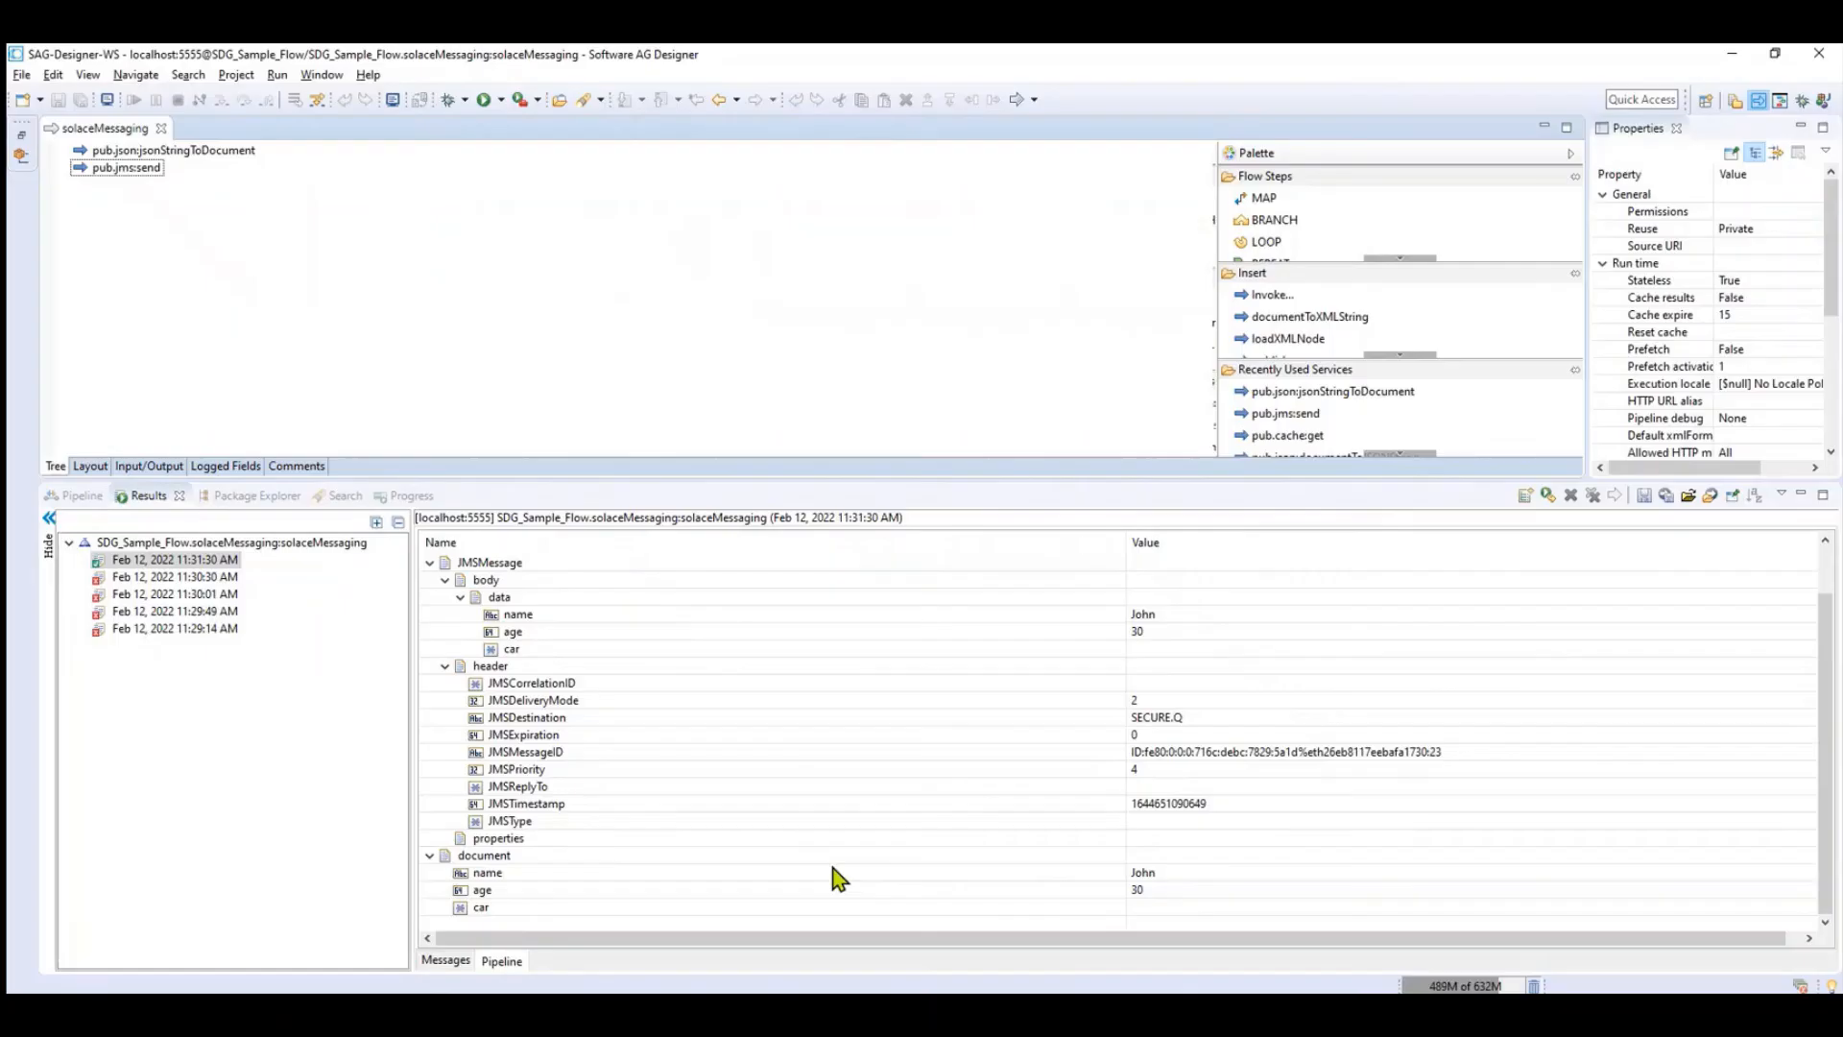
{"action": "mouse_move", "coordinate": [492, 122]}
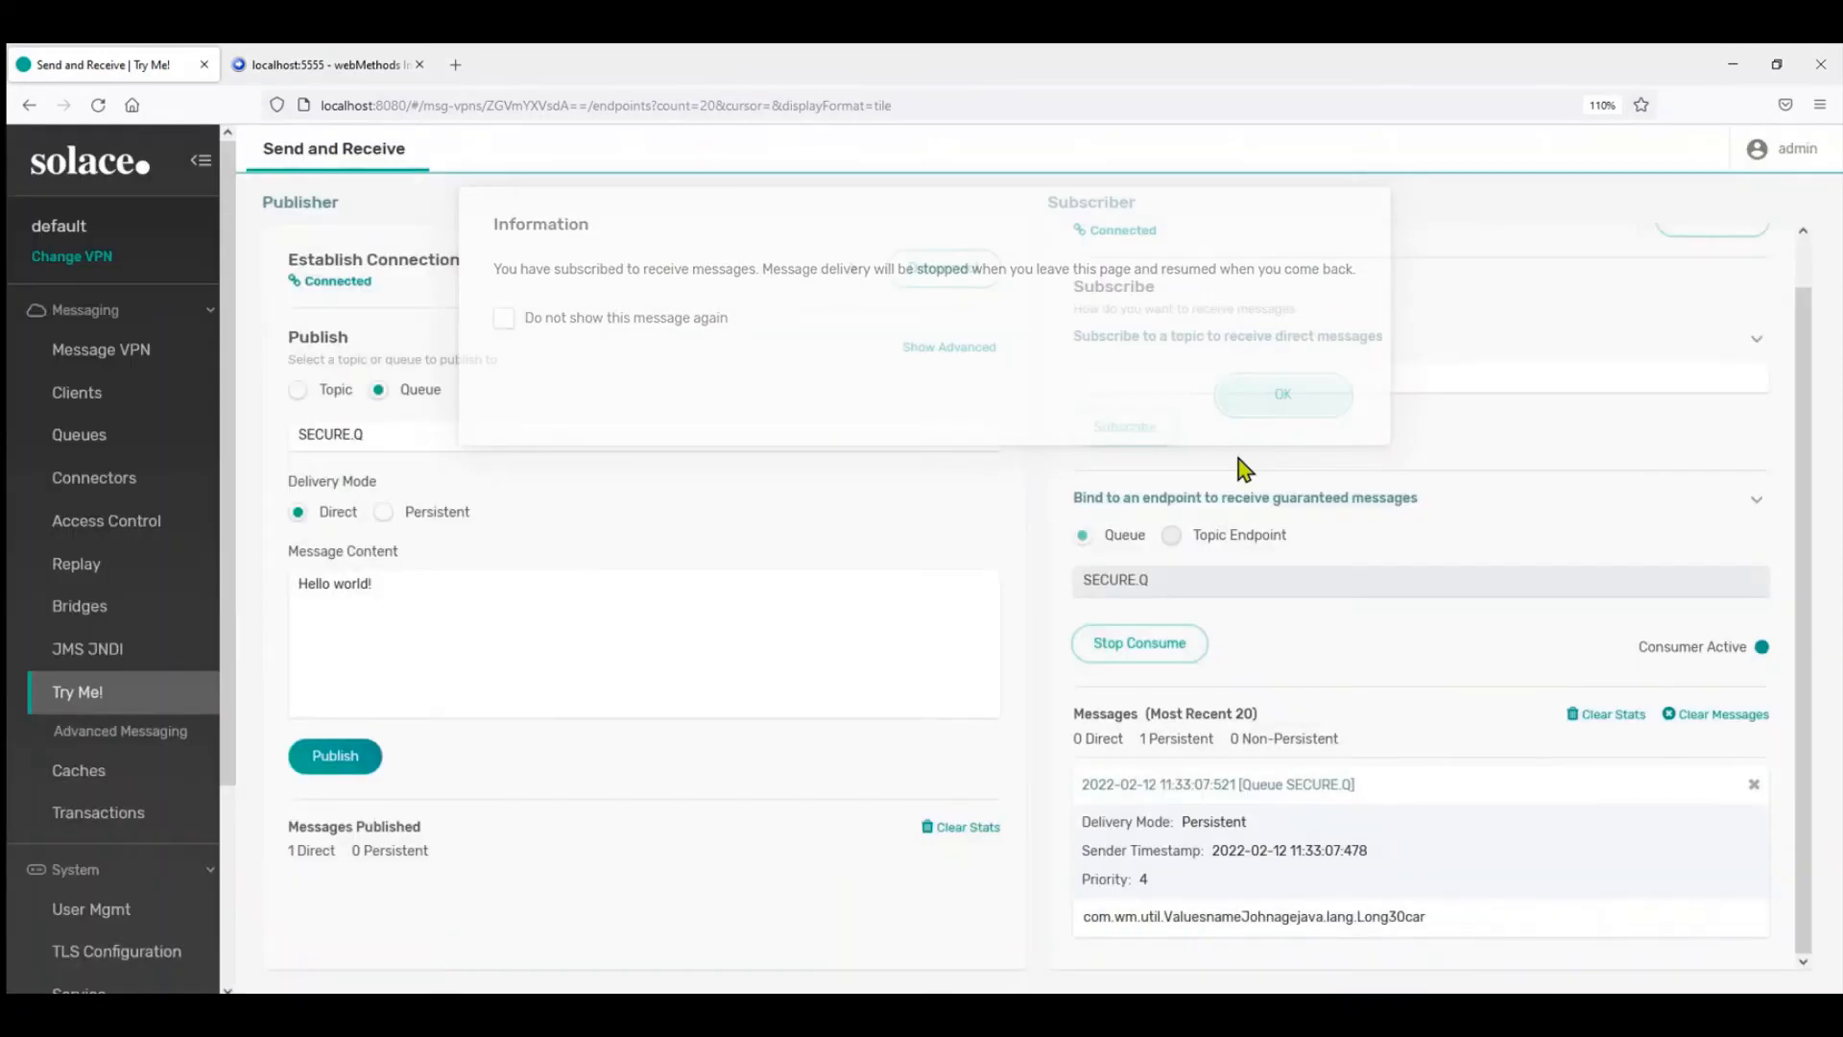
Open SECURE.Q from the queue list and view its empty Messages Queued tab
{"action": "left_click", "coordinate": [79, 433]}
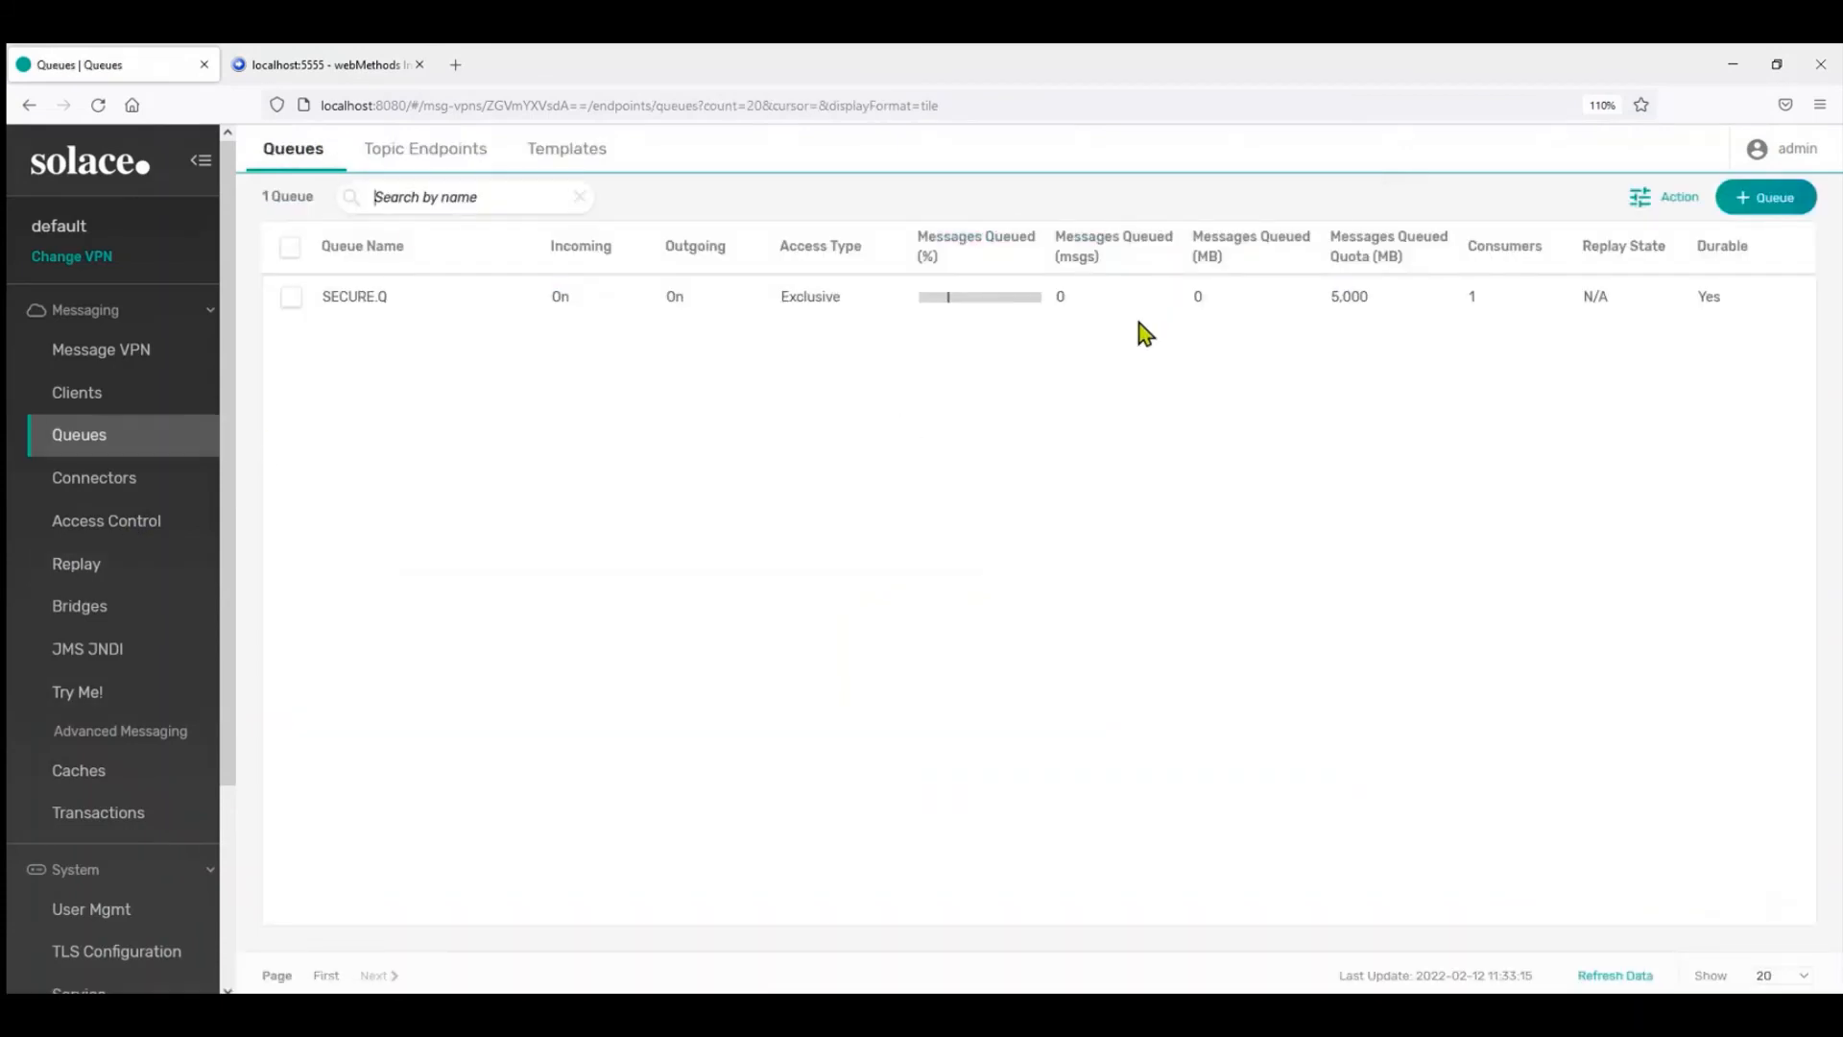
{"action": "mouse_move", "coordinate": [660, 341]}
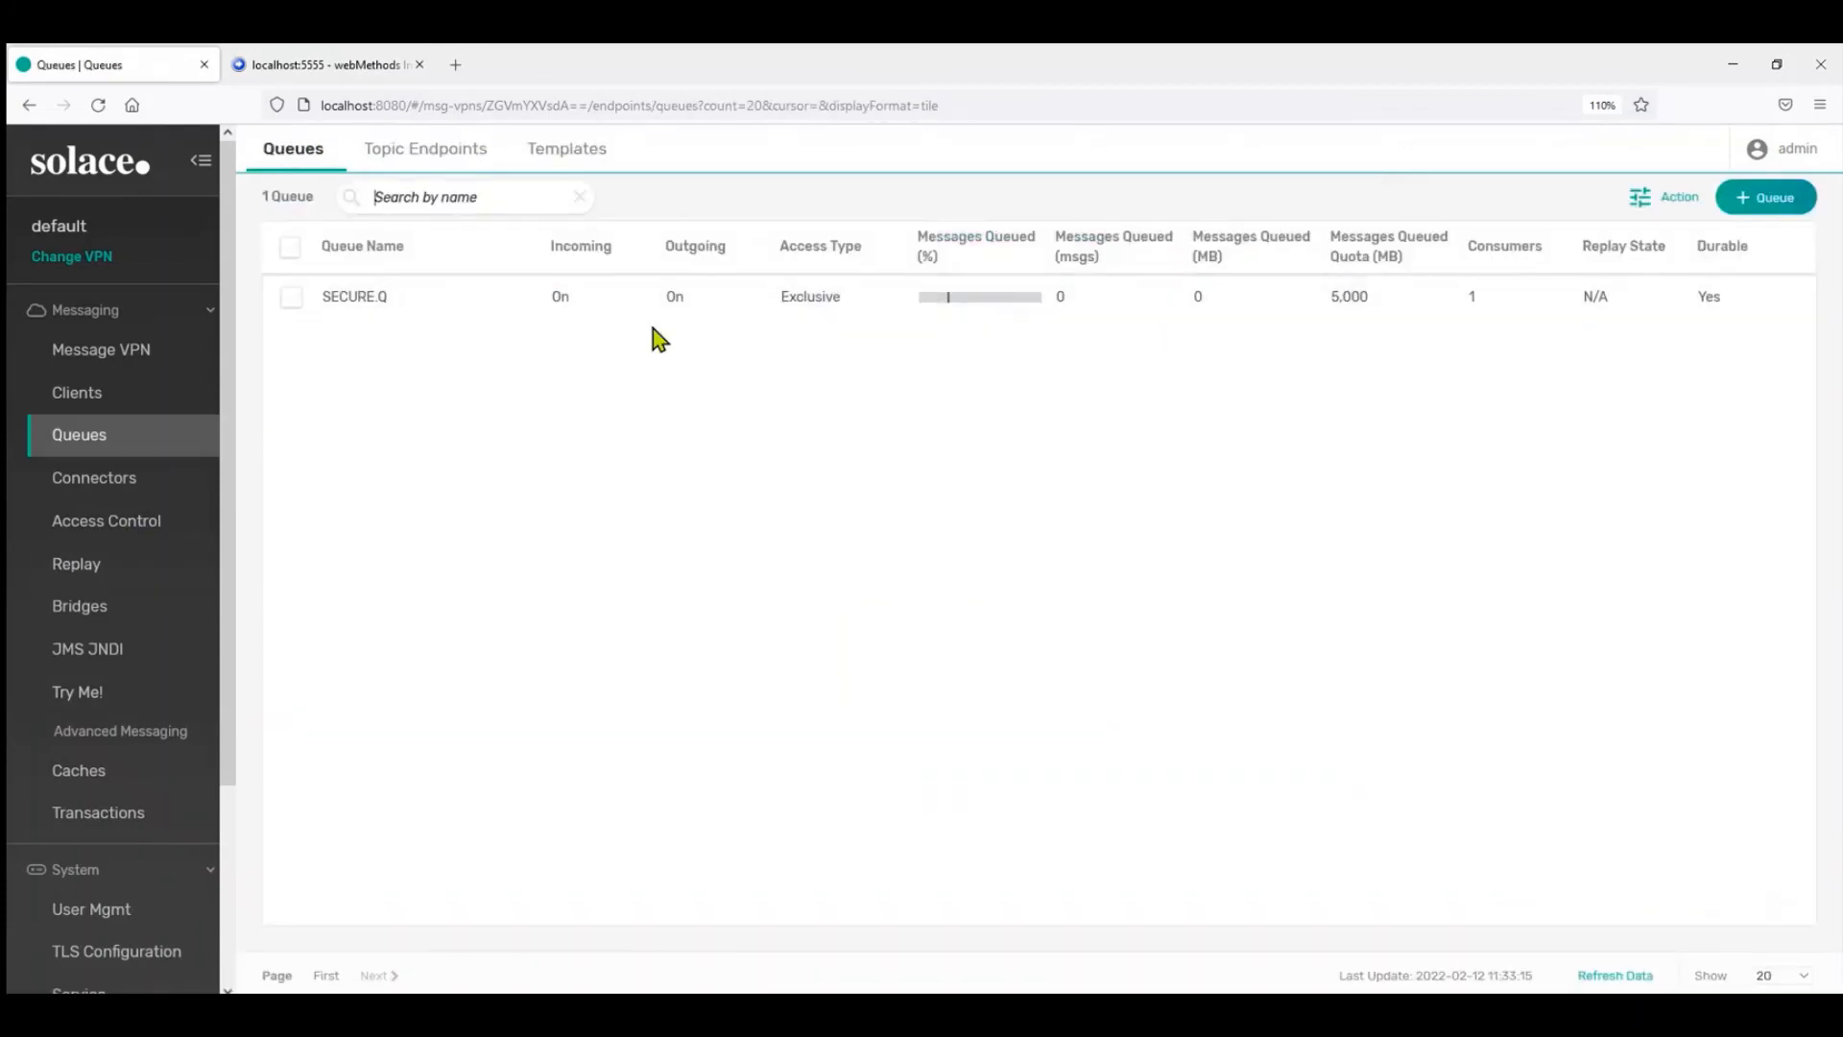
{"action": "left_click", "coordinate": [355, 297]}
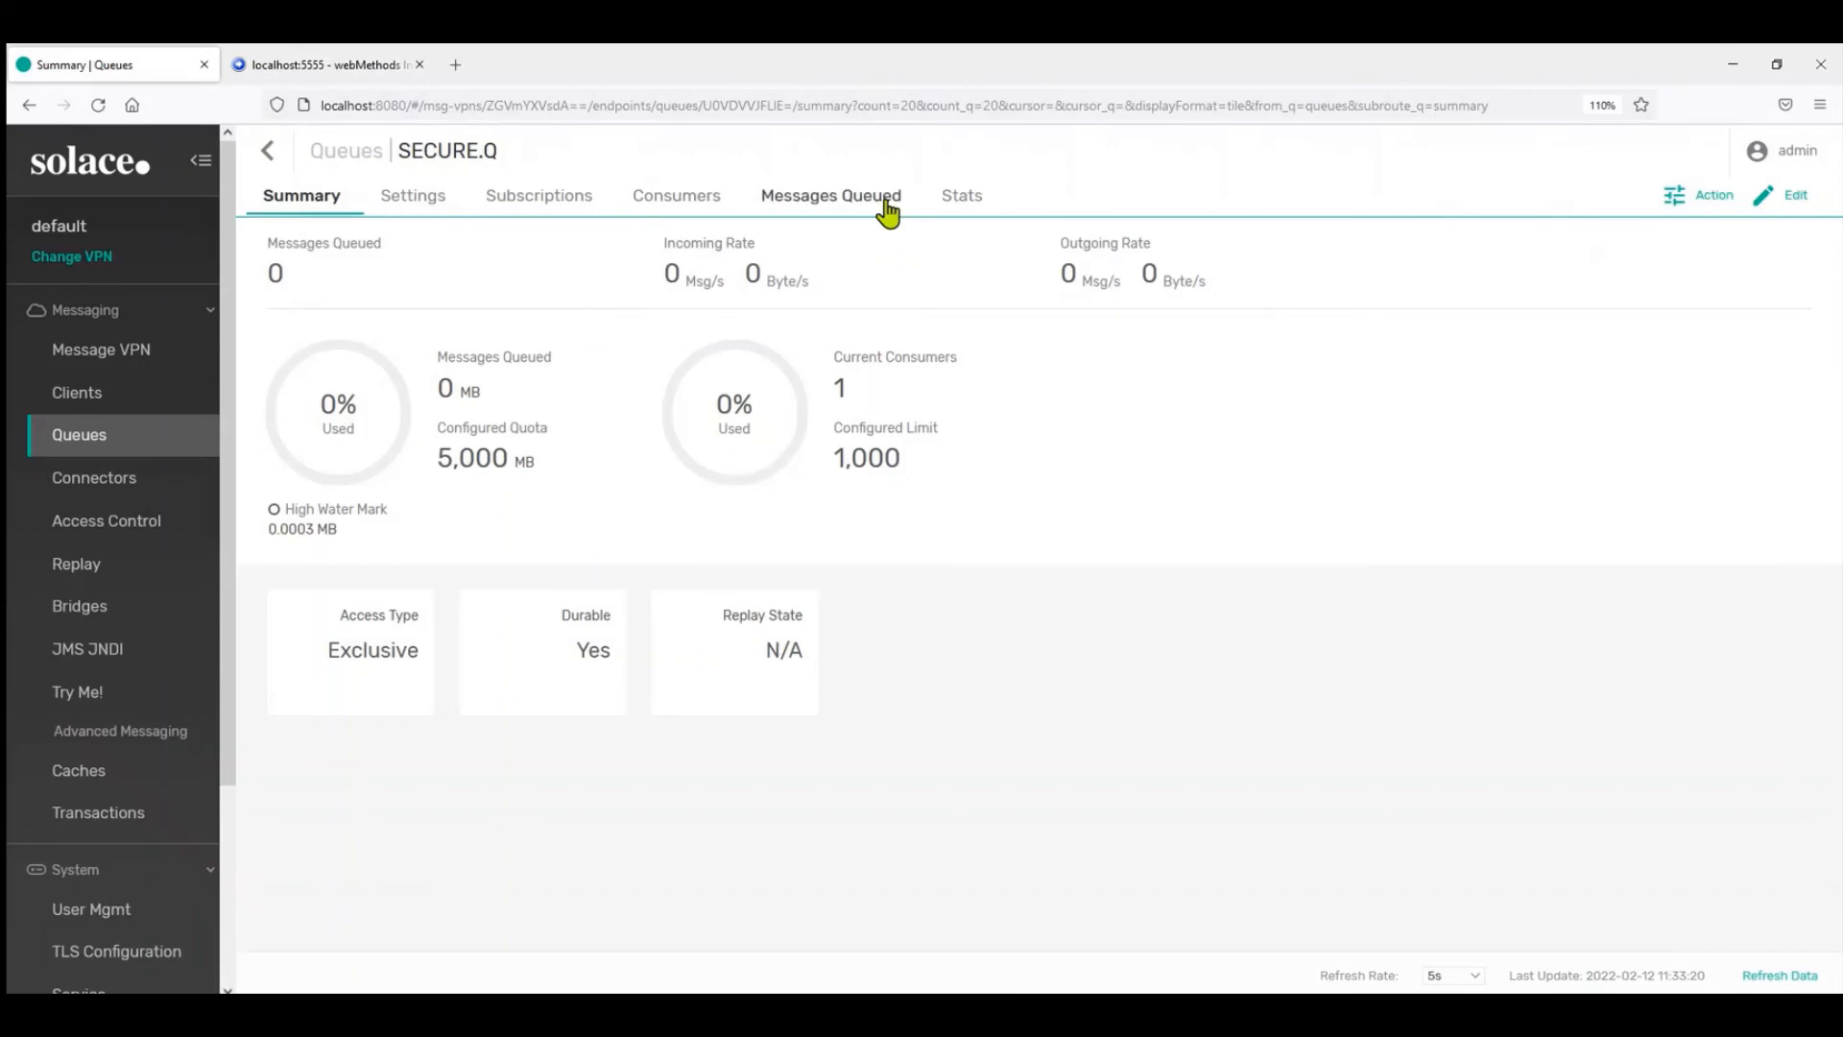
{"action": "left_click", "coordinate": [829, 195]}
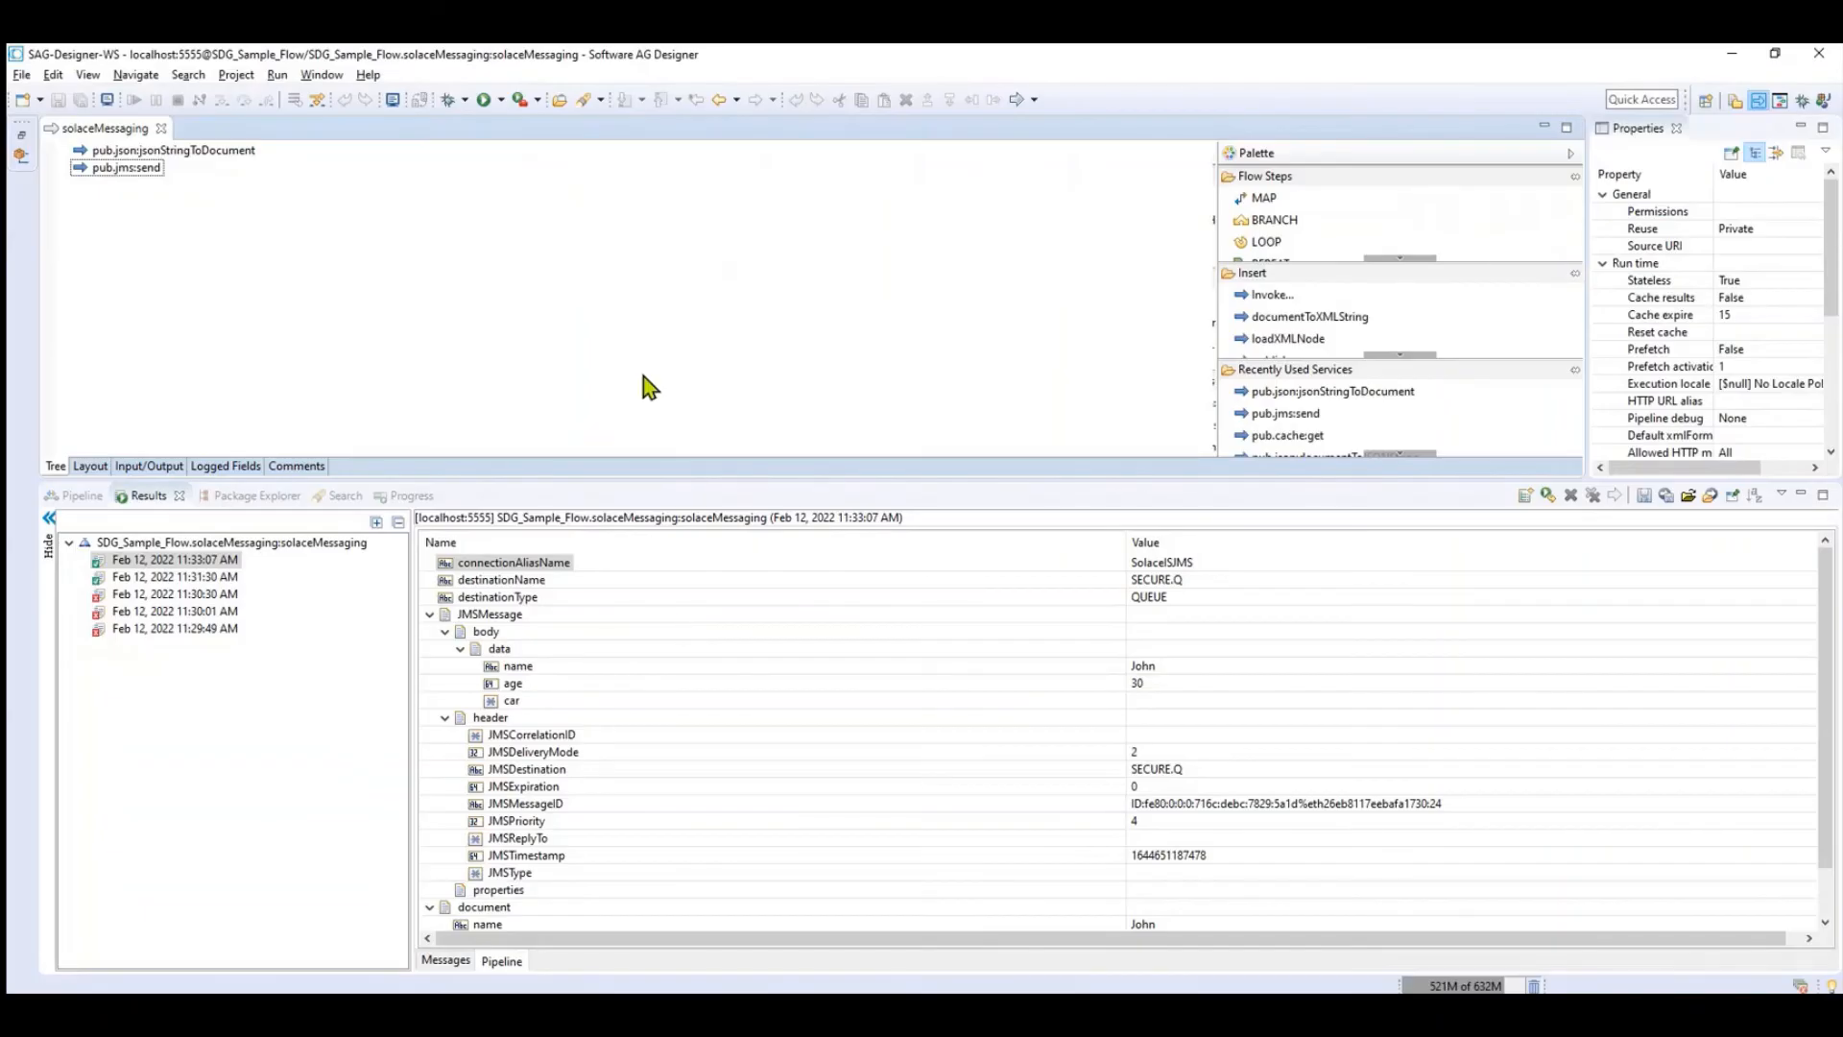
{"action": "mouse_move", "coordinate": [159, 218]}
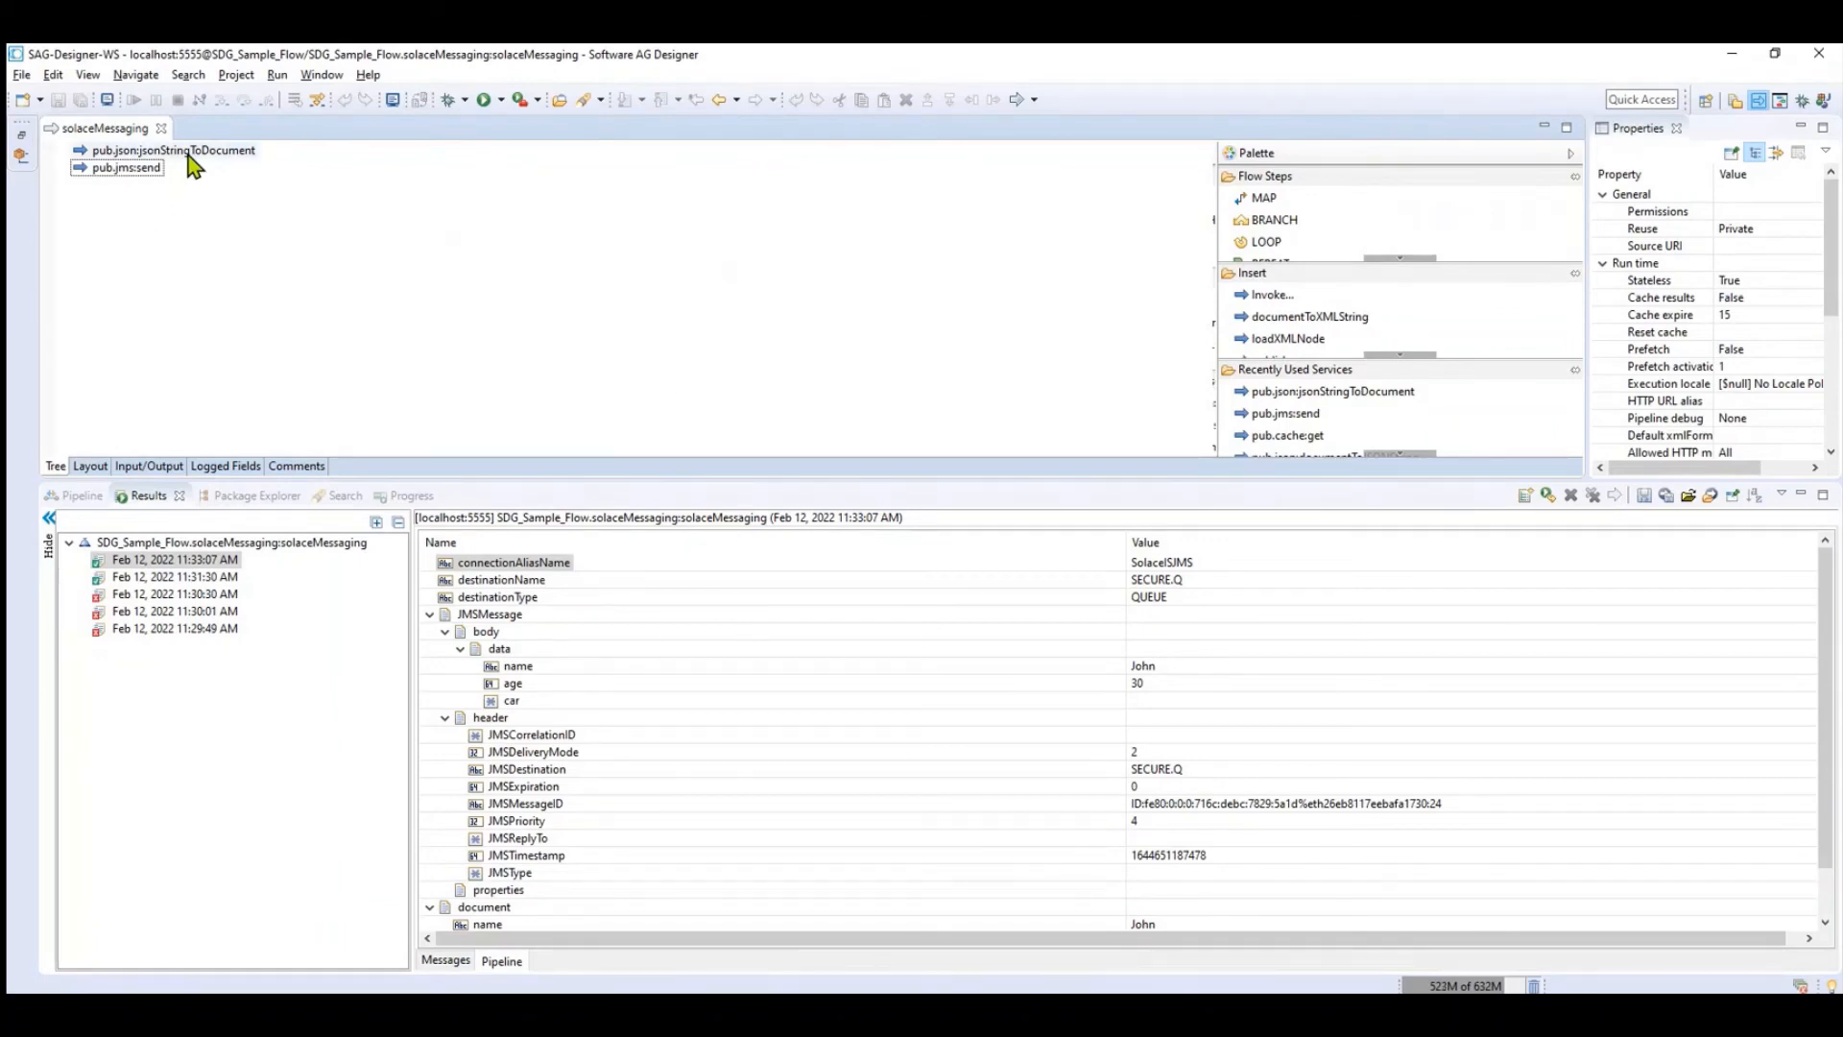
{"action": "mouse_move", "coordinate": [121, 167]}
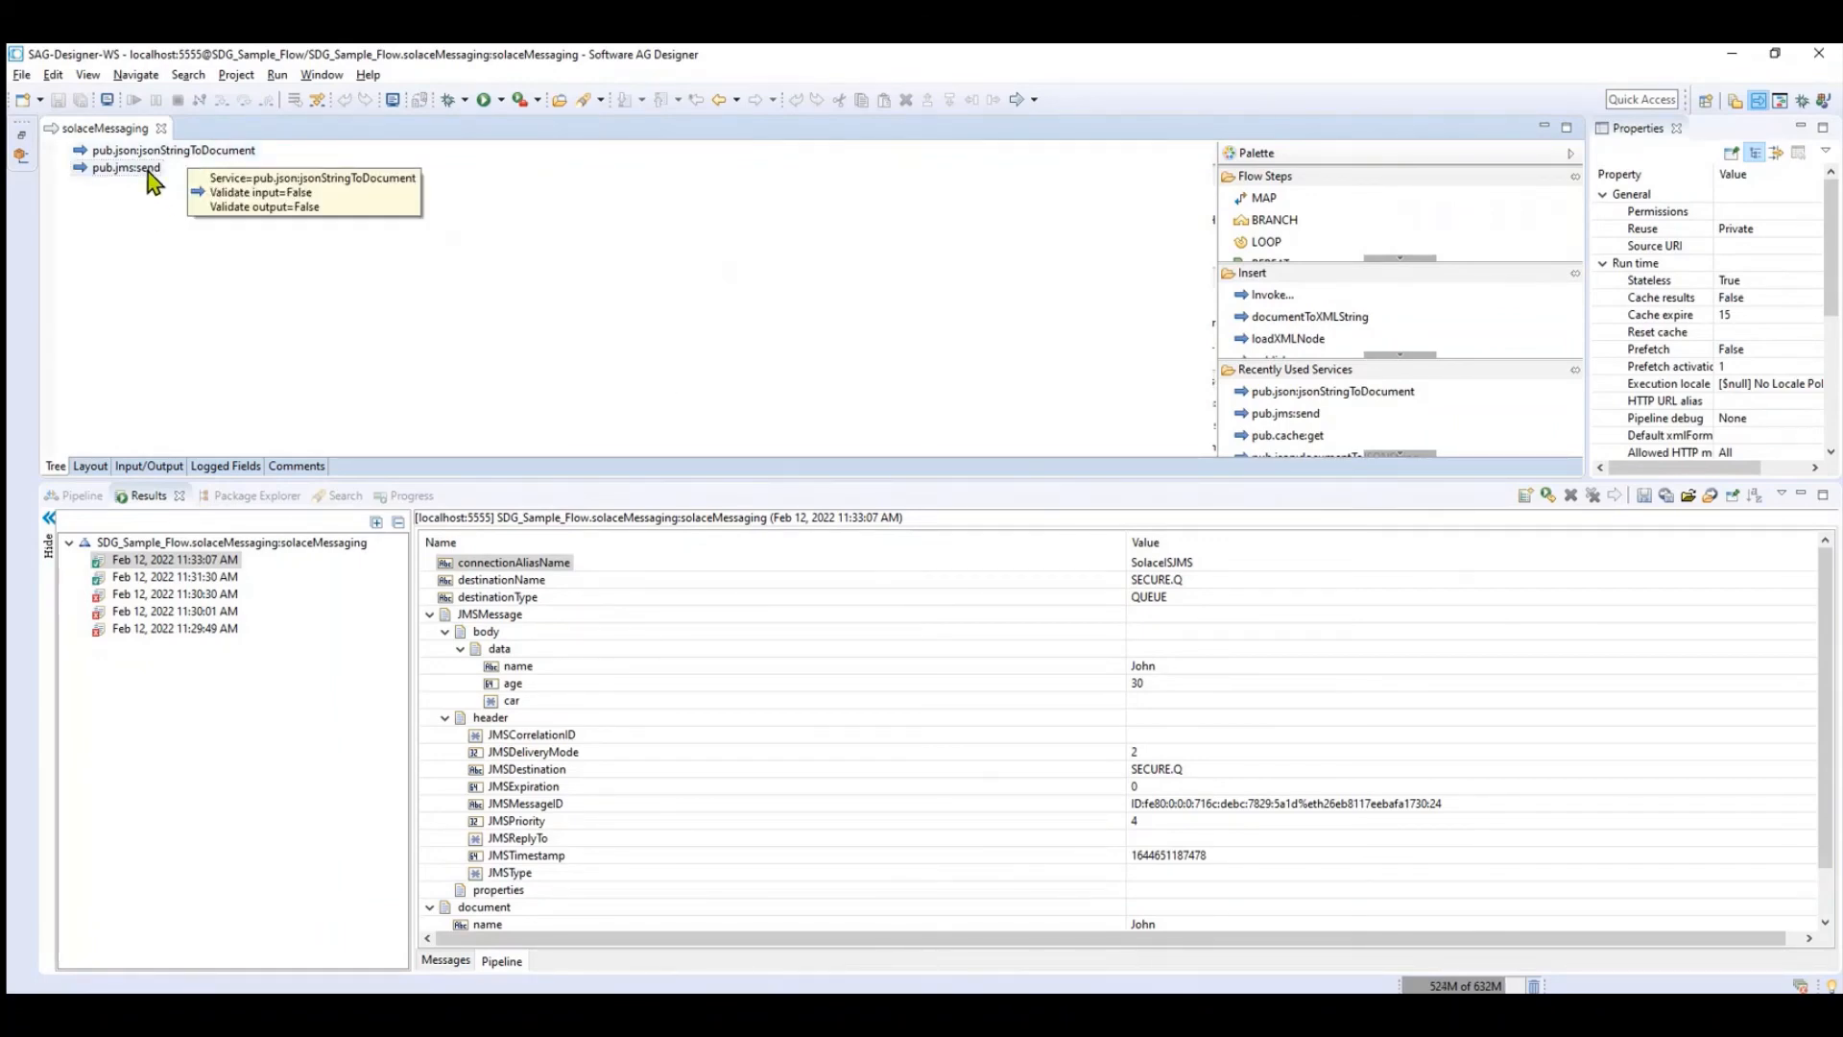
Select the pub.json:jsonStringToDocument step for removal
{"action": "left_click", "coordinate": [172, 149]}
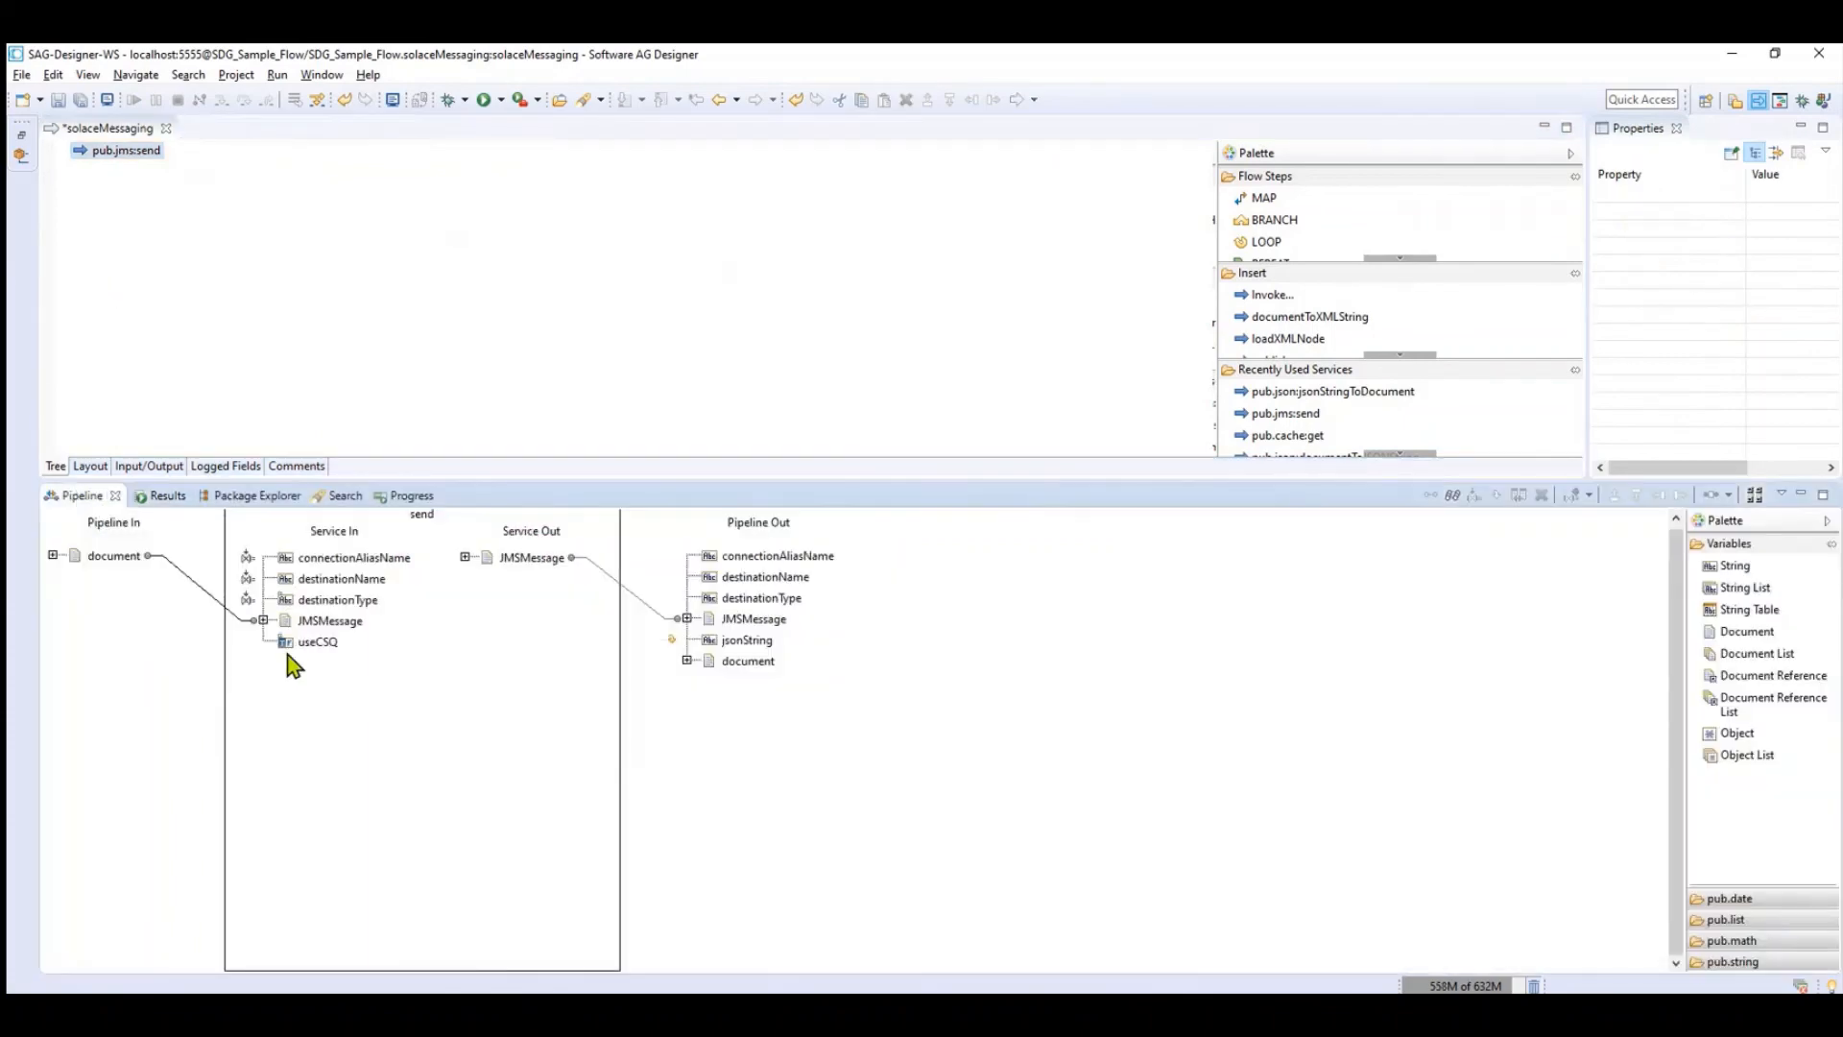
{"action": "mouse_move", "coordinate": [141, 393]}
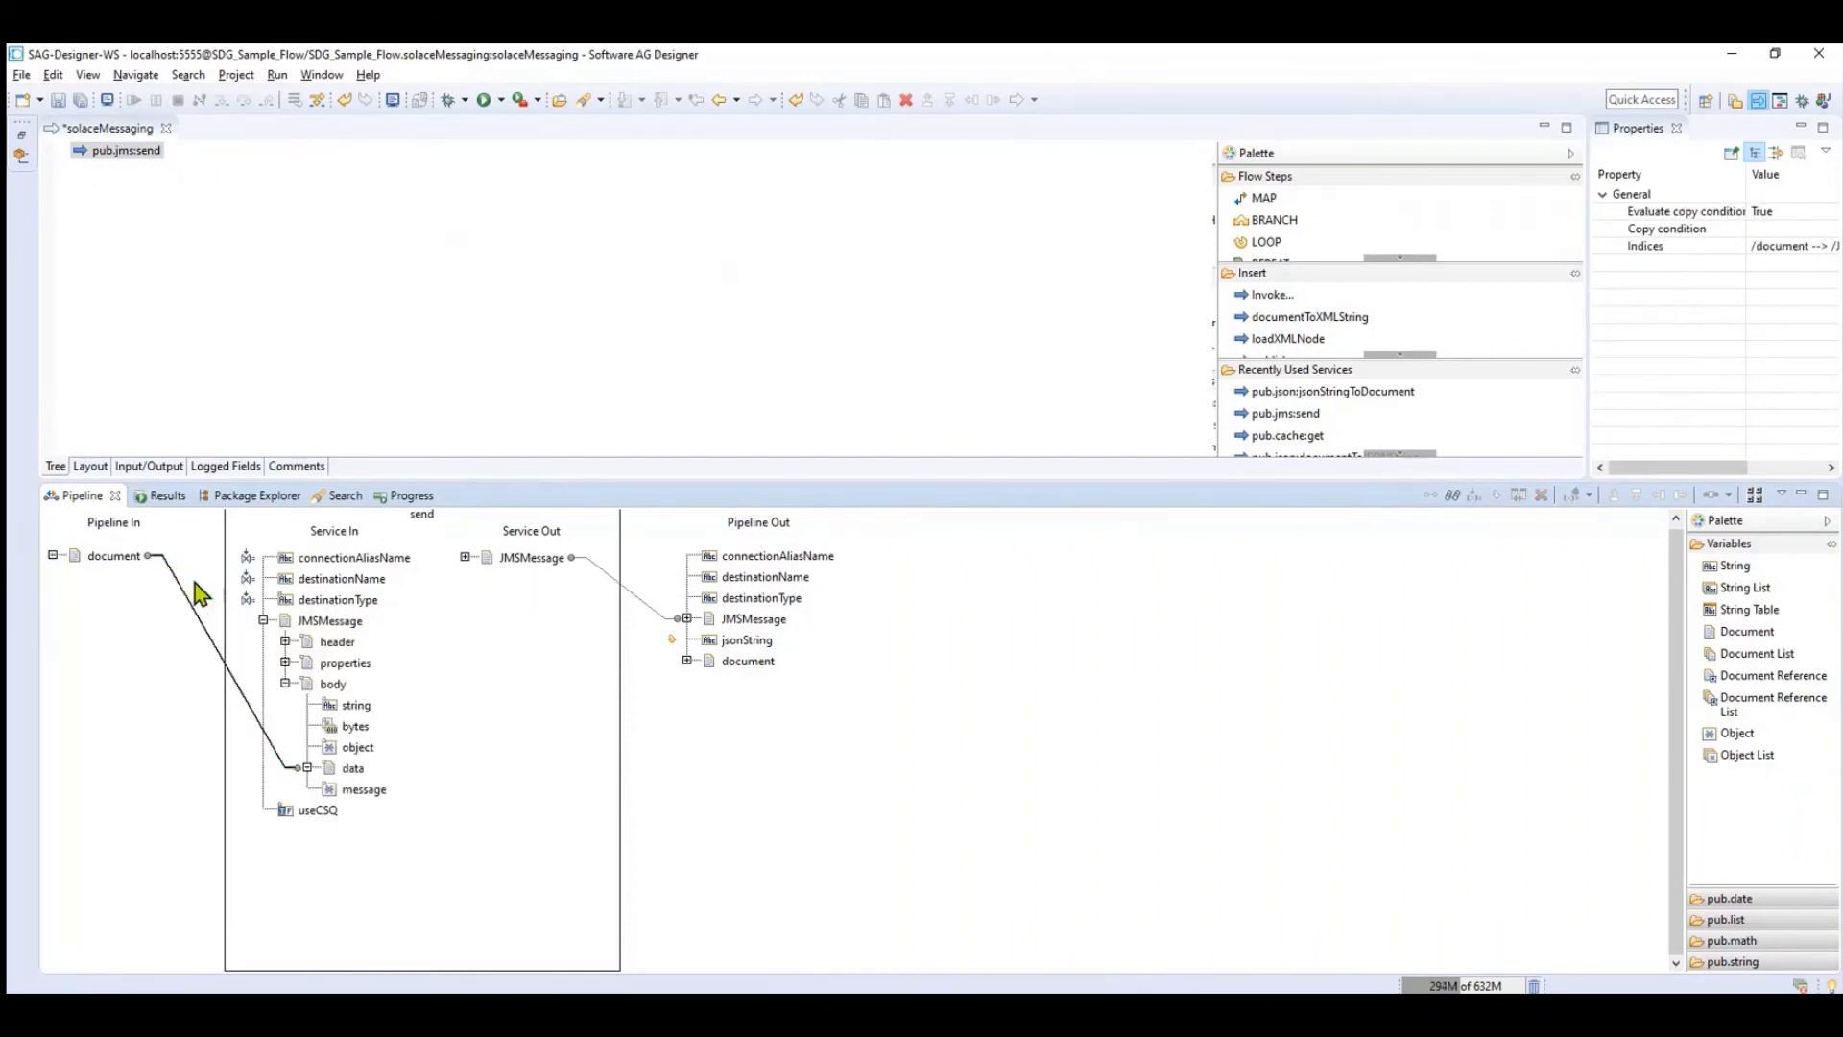
Save the flow and set the pub.jms:send JMSMessage body string to HelloWorld
{"action": "left_click", "coordinate": [126, 151]}
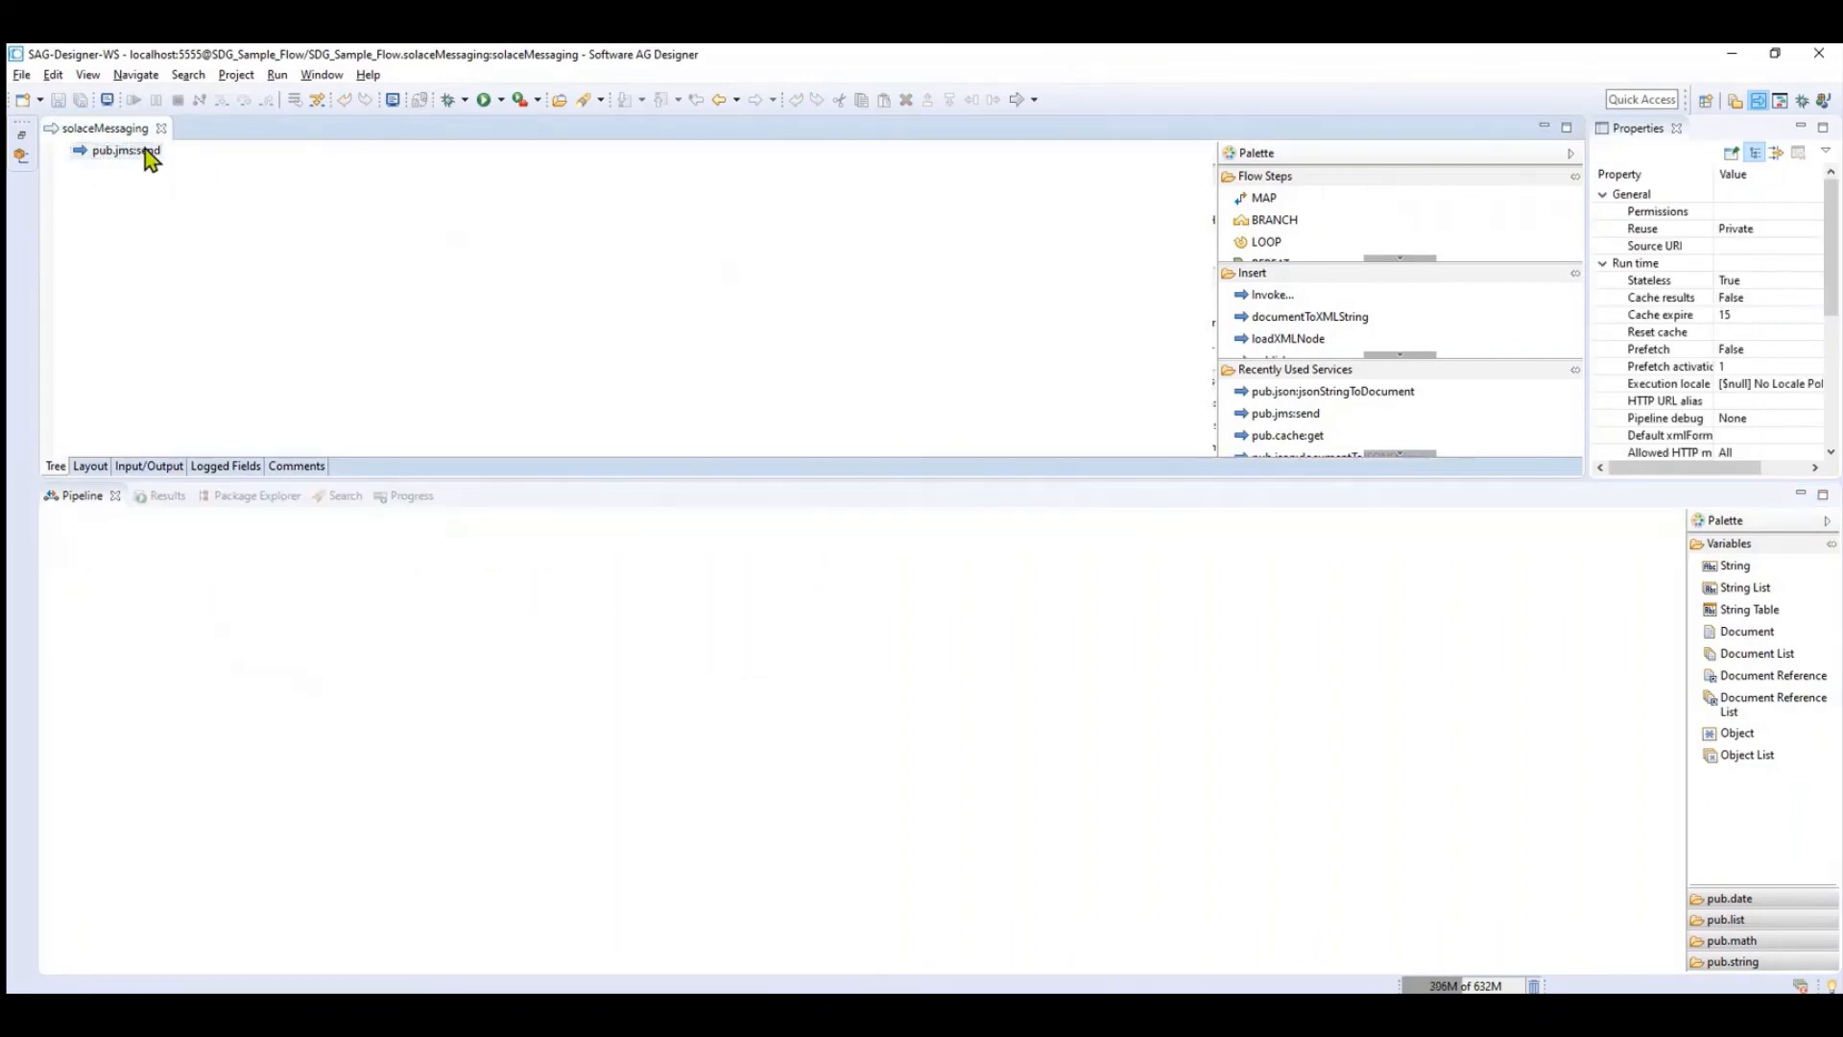
{"action": "left_click", "coordinate": [125, 151]}
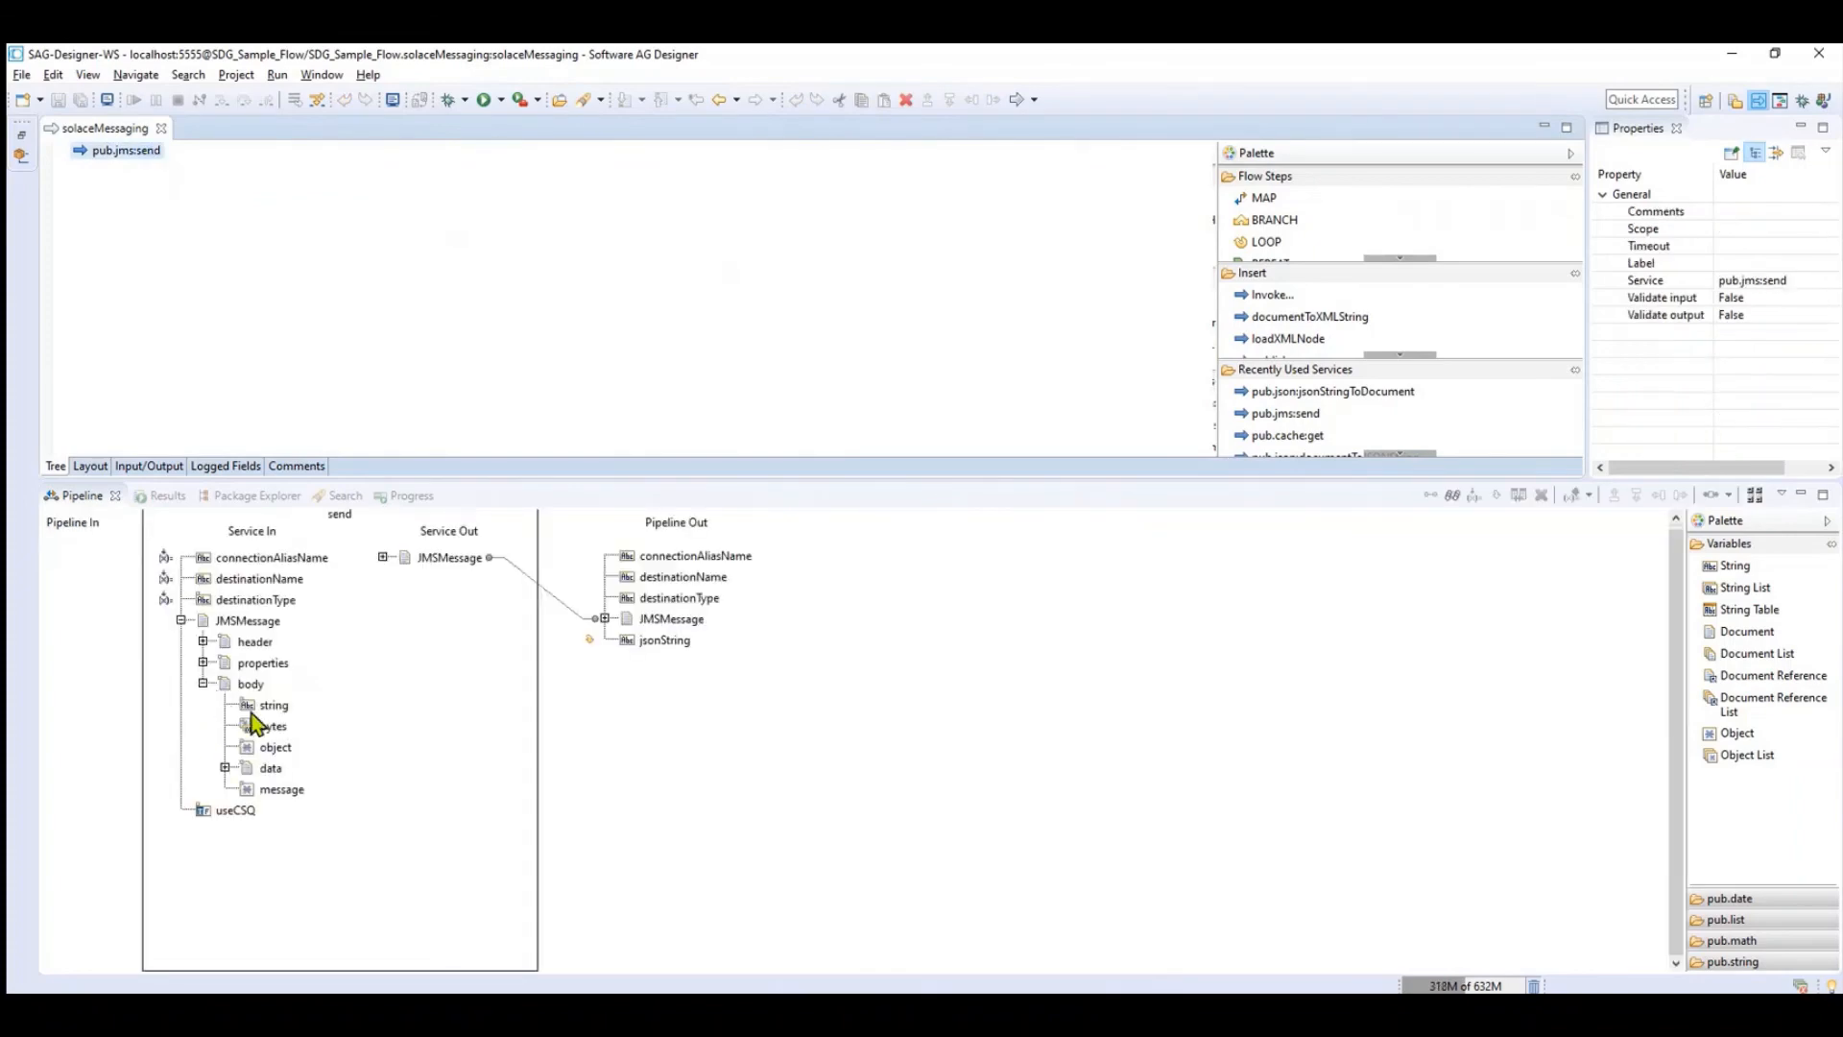
{"action": "double_click", "coordinate": [273, 704]}
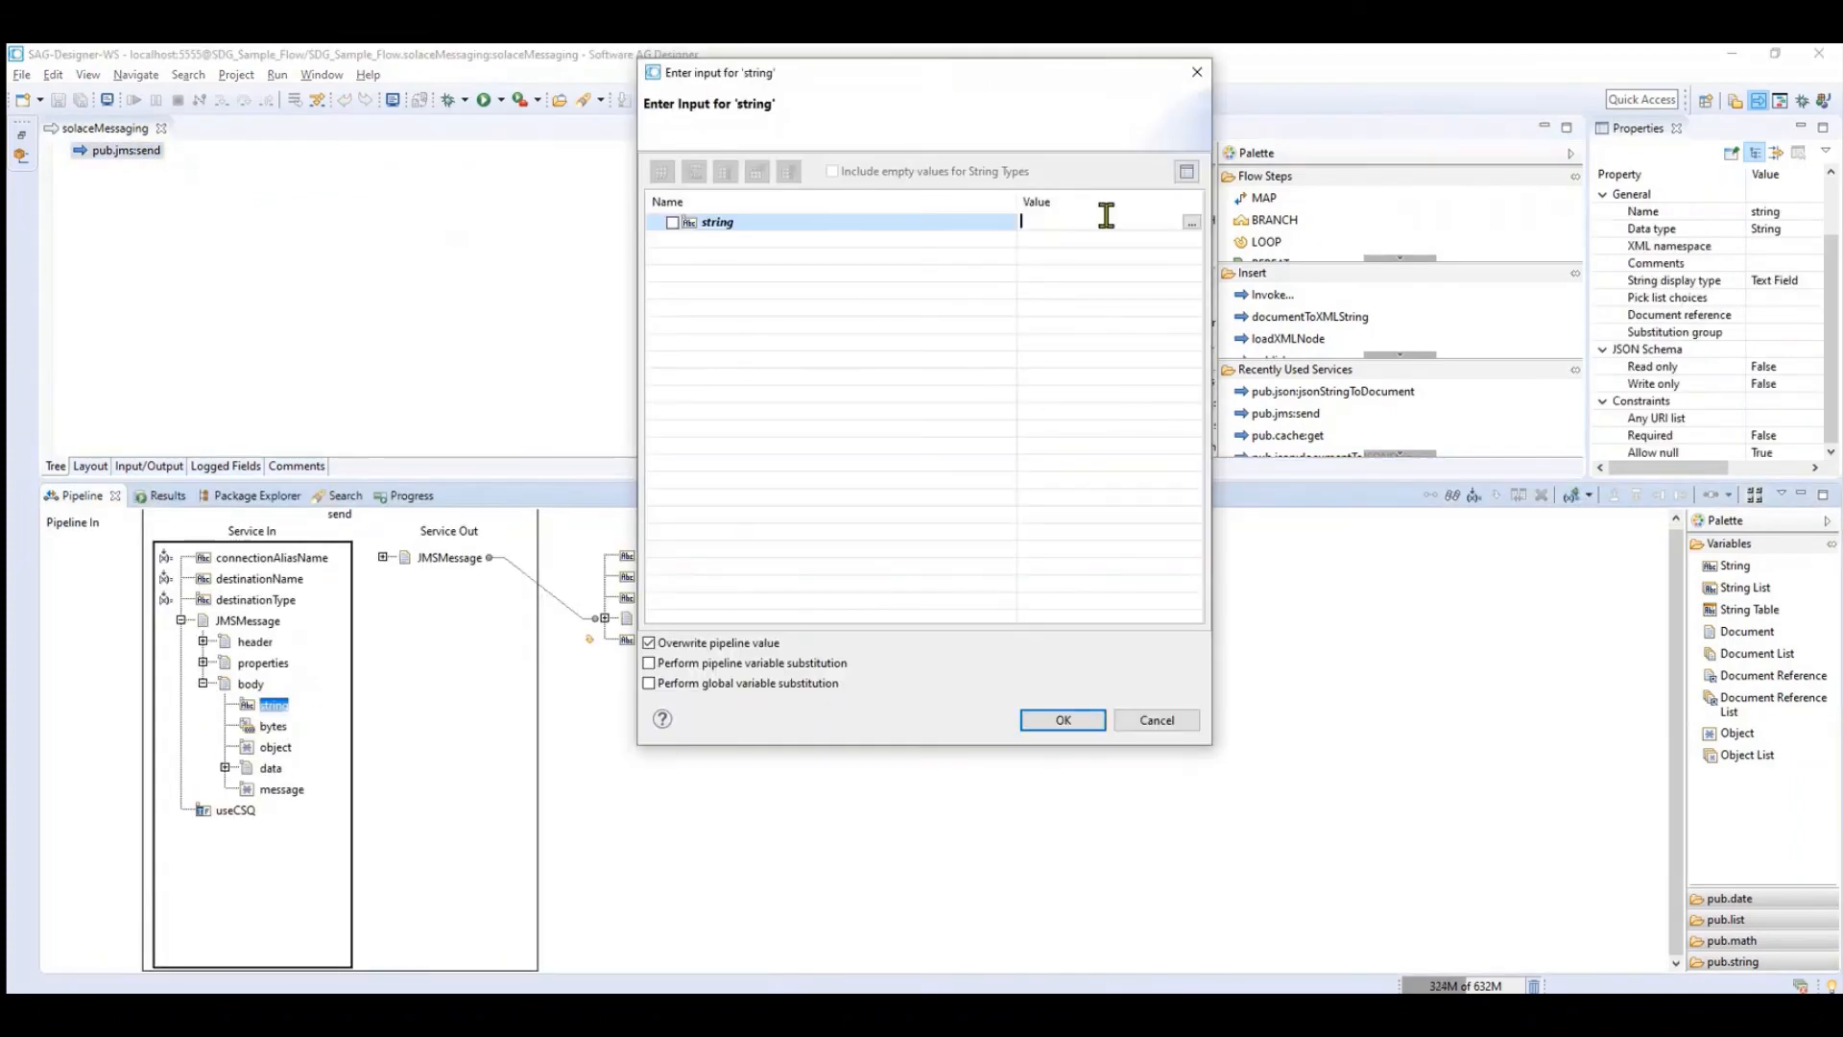
{"action": "type", "text": "HelloWorl"}
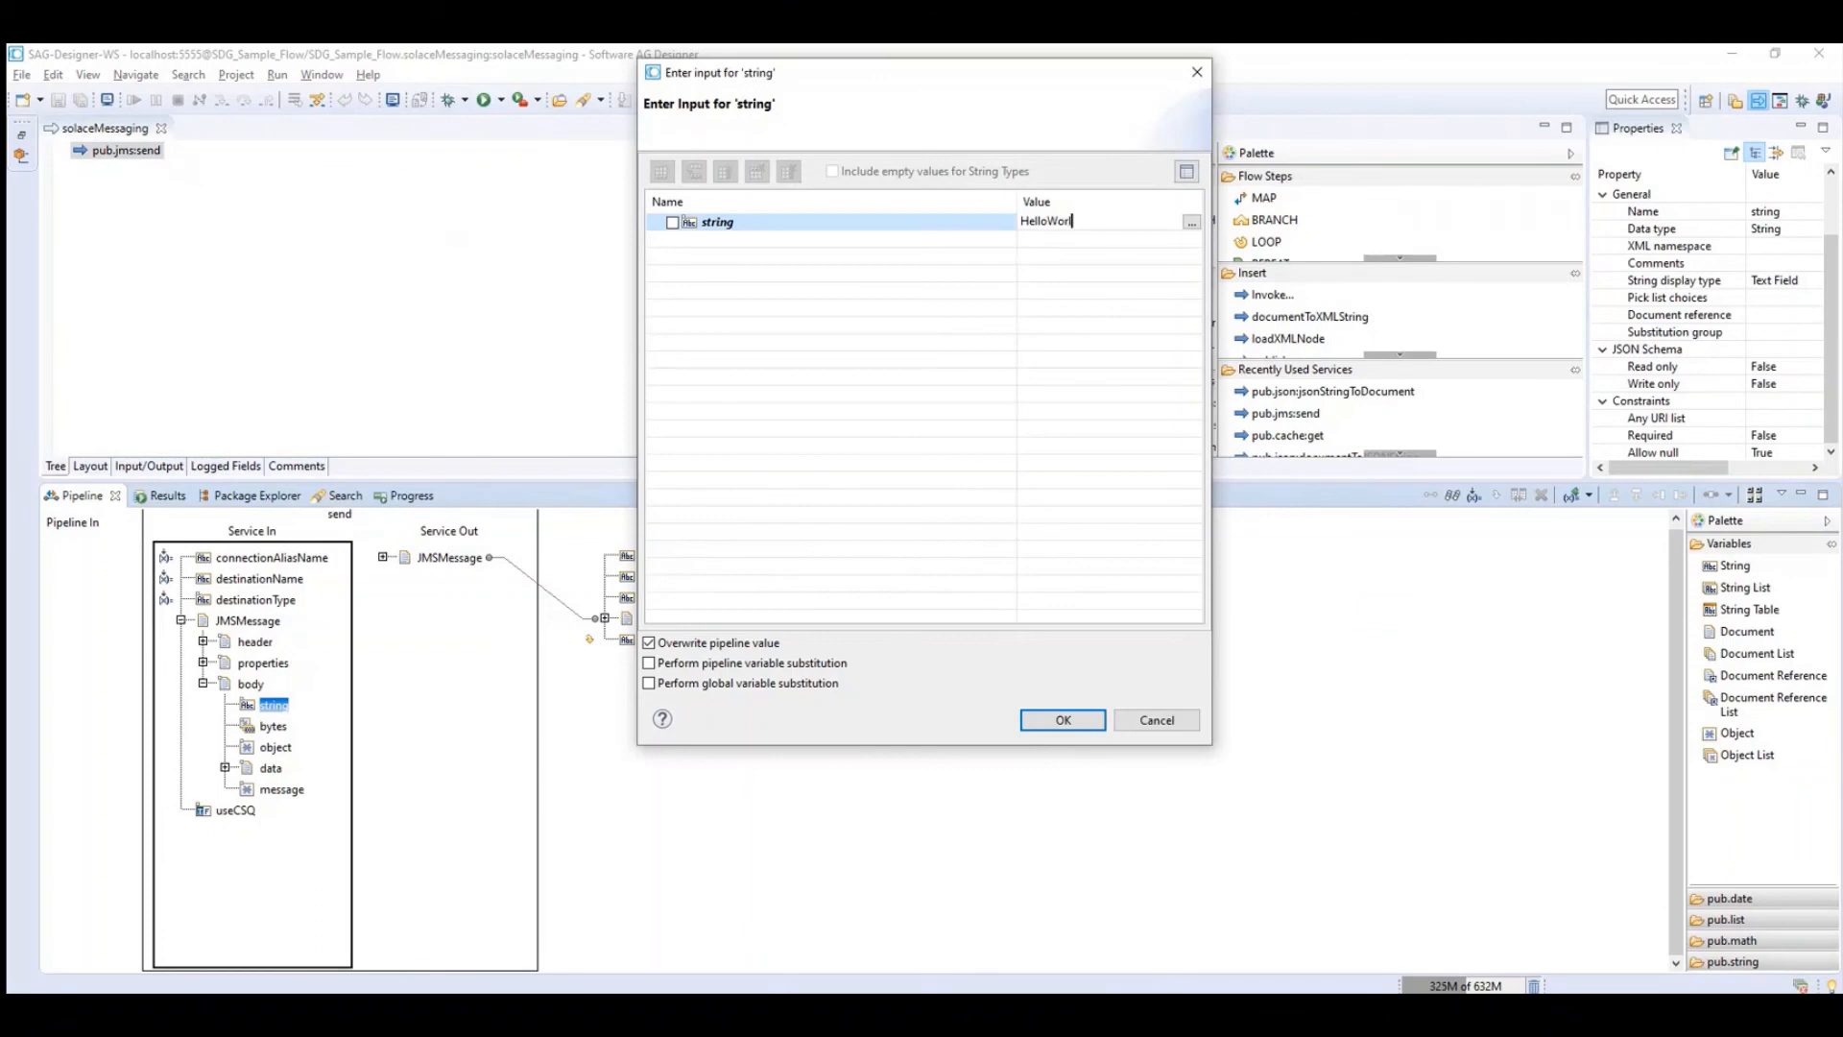
{"action": "left_click", "coordinate": [1060, 719]}
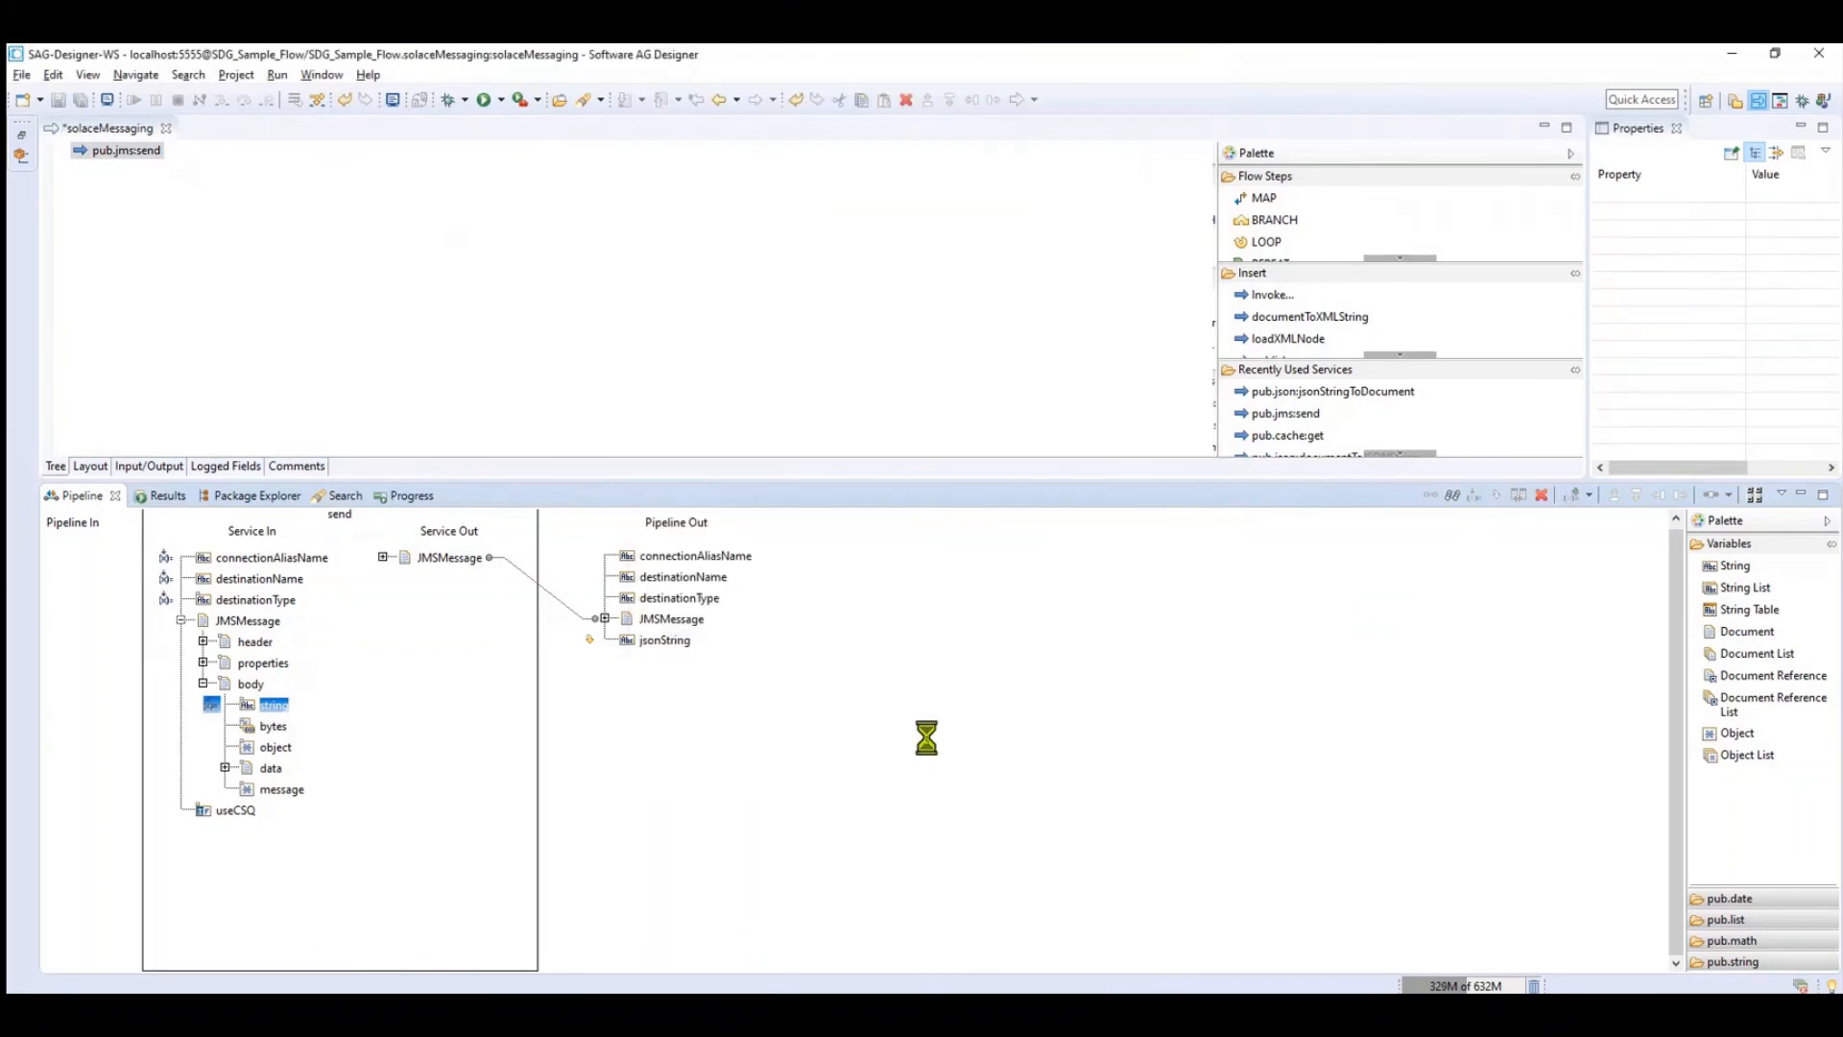
Run solaceMessaging once from the recent-runs dropdown and twice more via Run As
{"action": "left_click", "coordinate": [496, 99]}
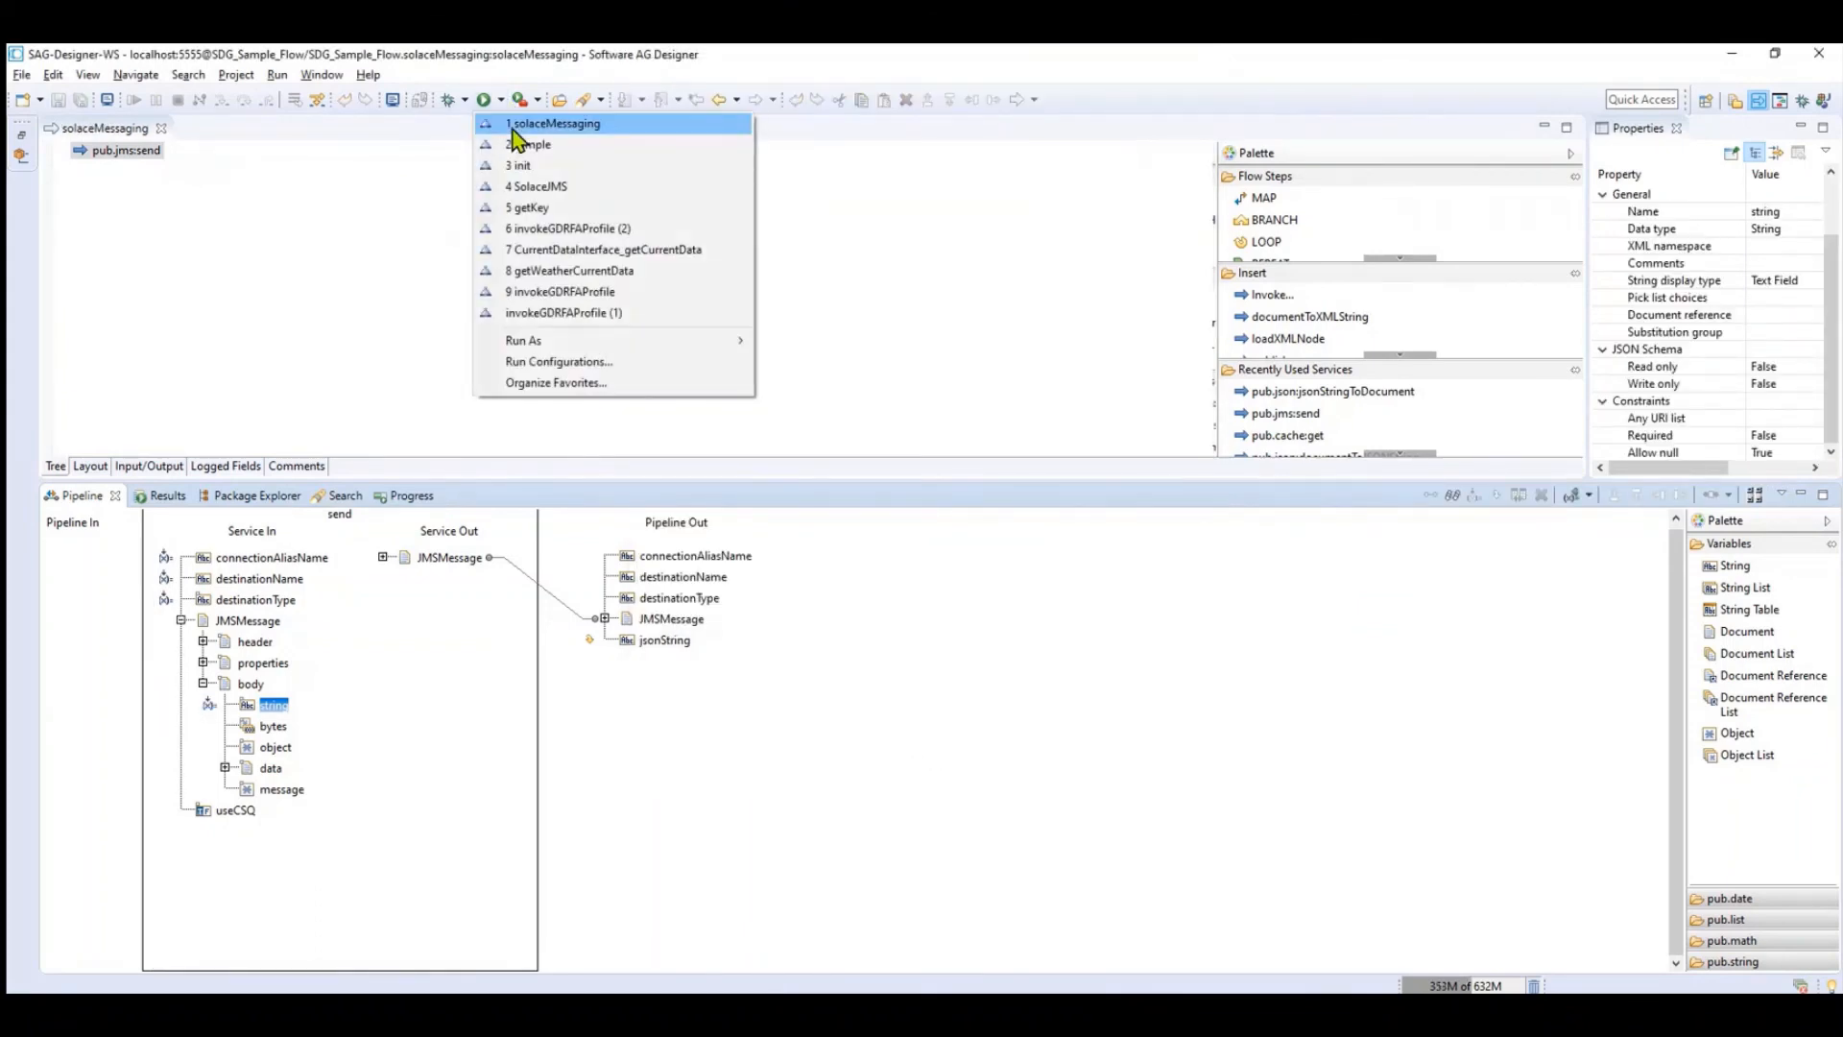
{"action": "left_click", "coordinate": [553, 124]}
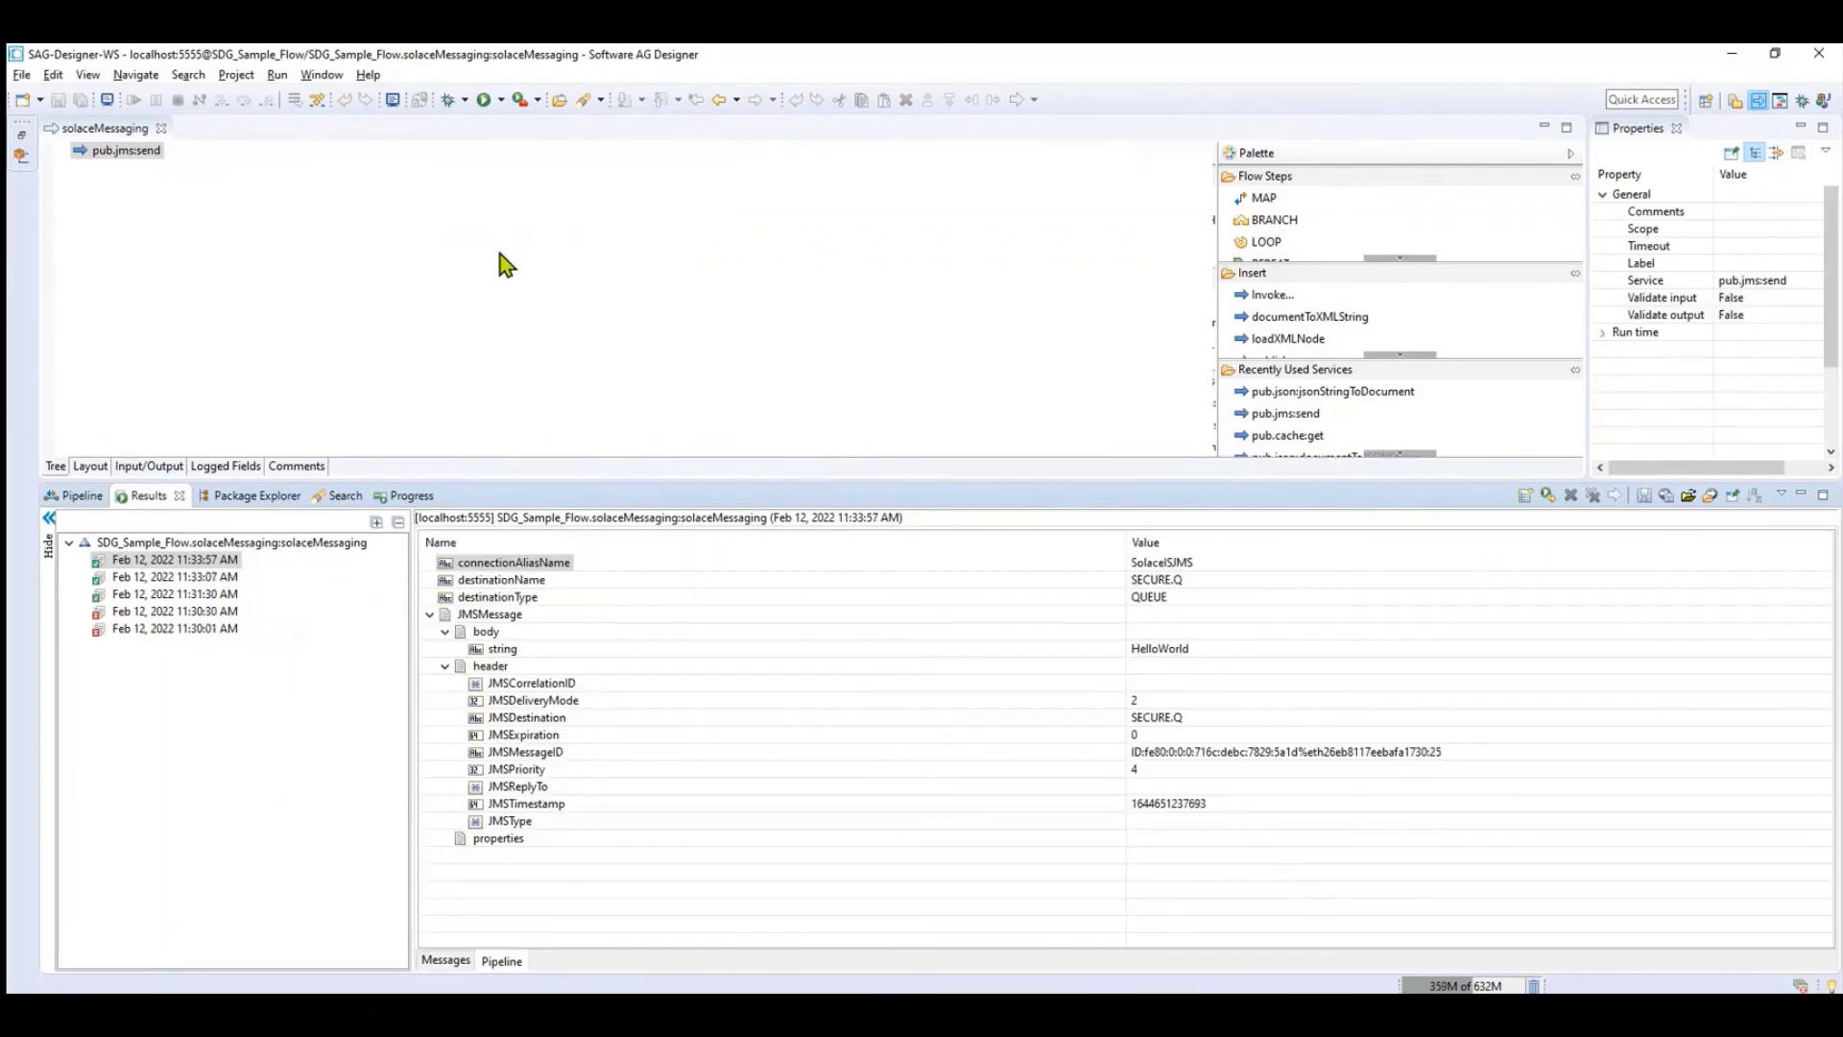
{"action": "right_click", "coordinate": [506, 265]}
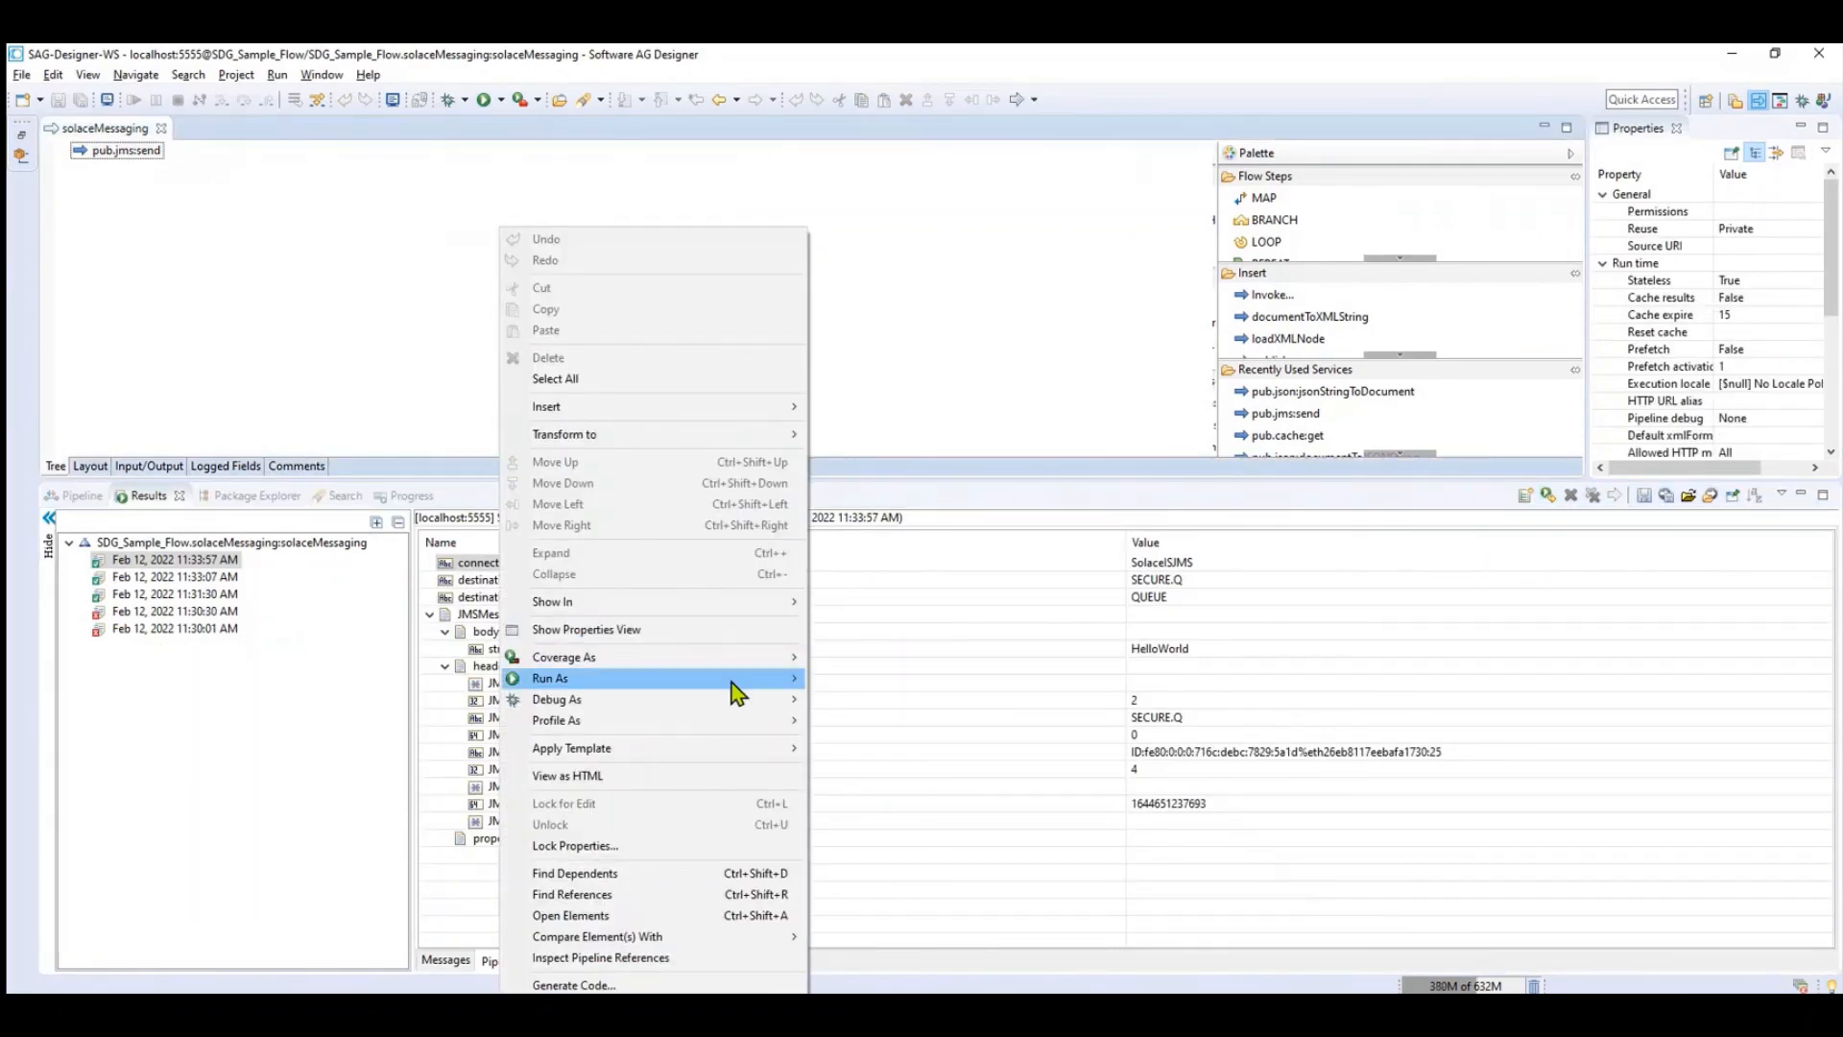
{"action": "left_click", "coordinate": [550, 677]}
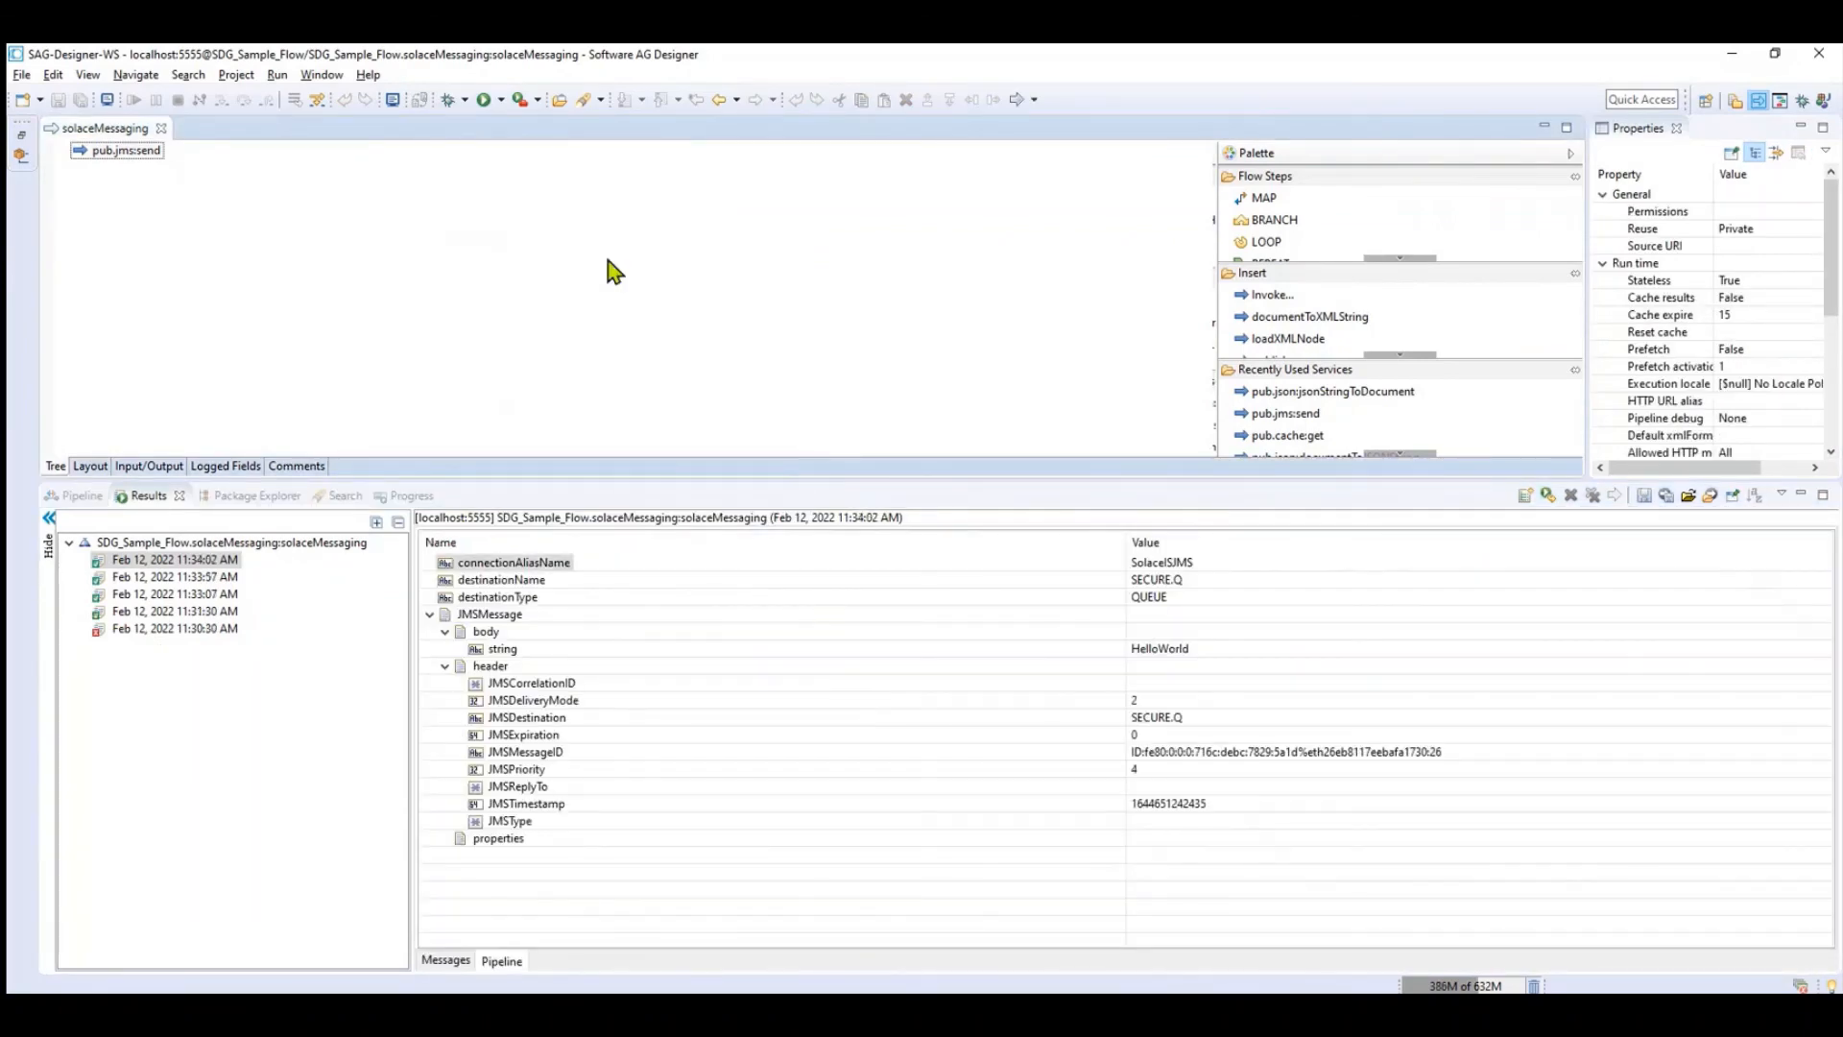
{"action": "right_click", "coordinate": [612, 270]}
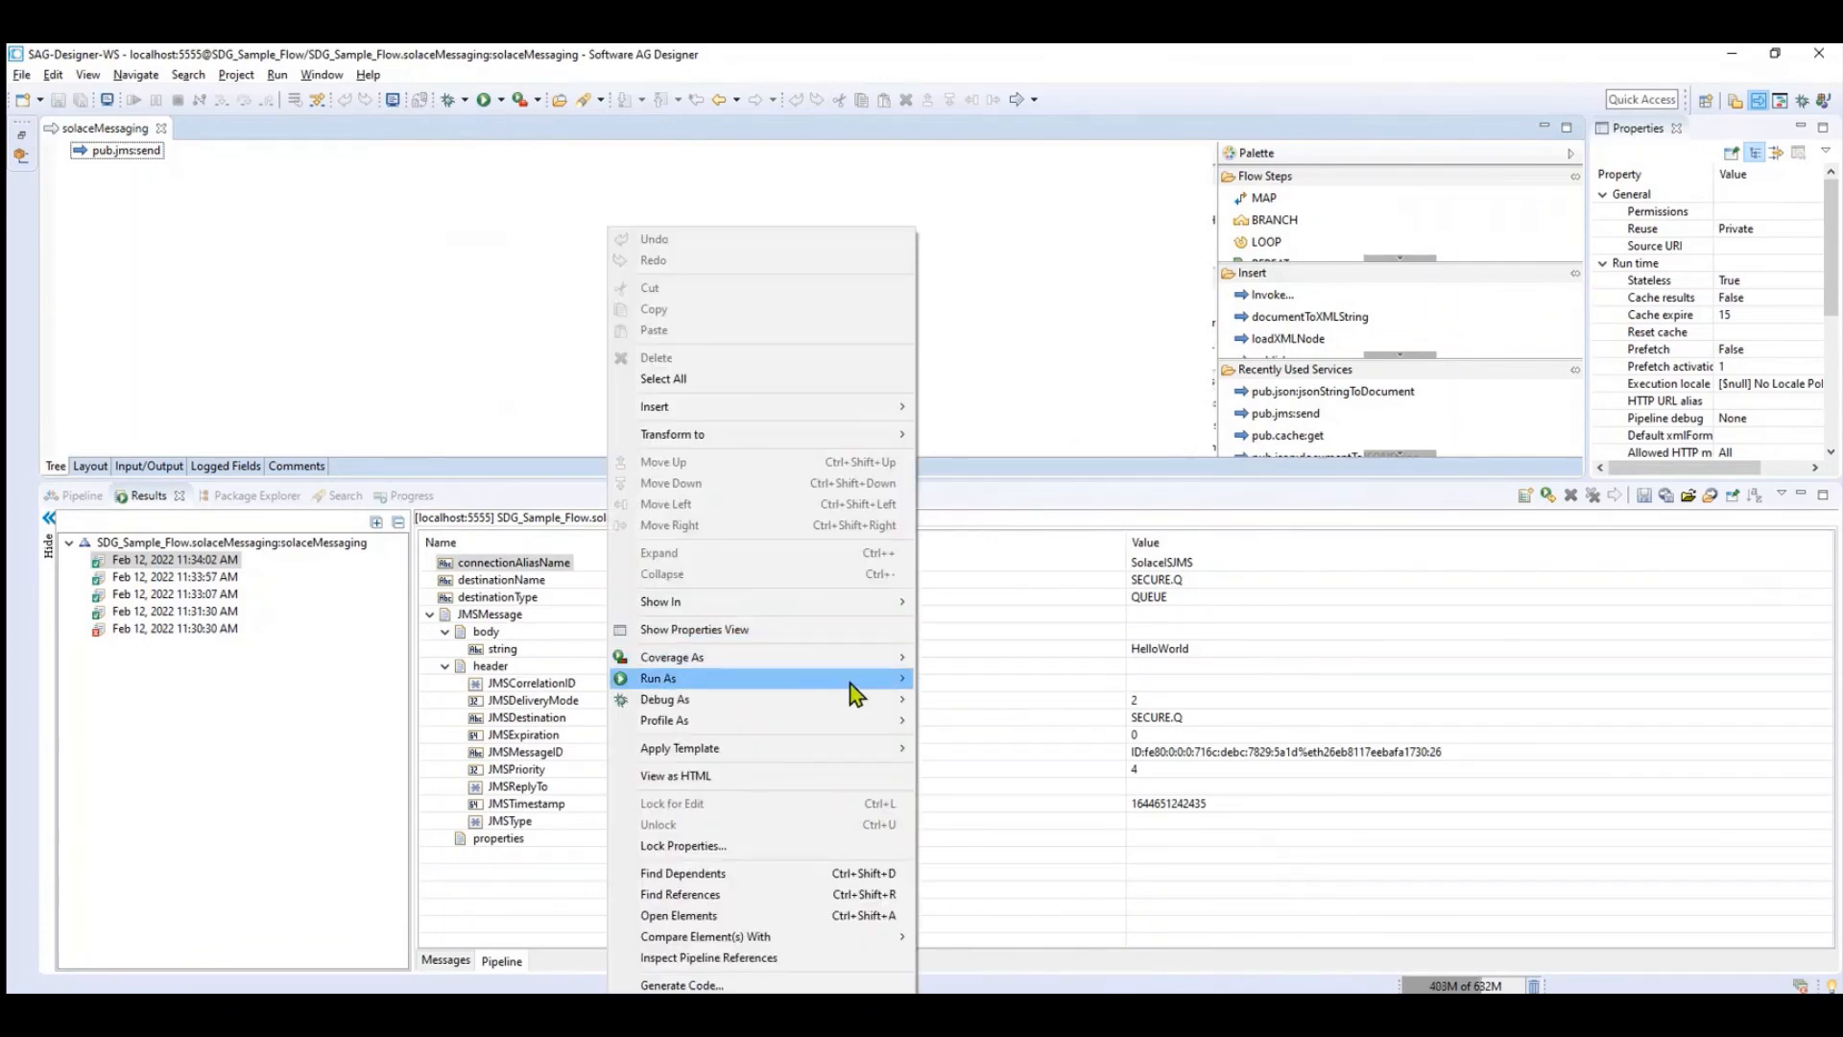
{"action": "left_click", "coordinate": [658, 676]}
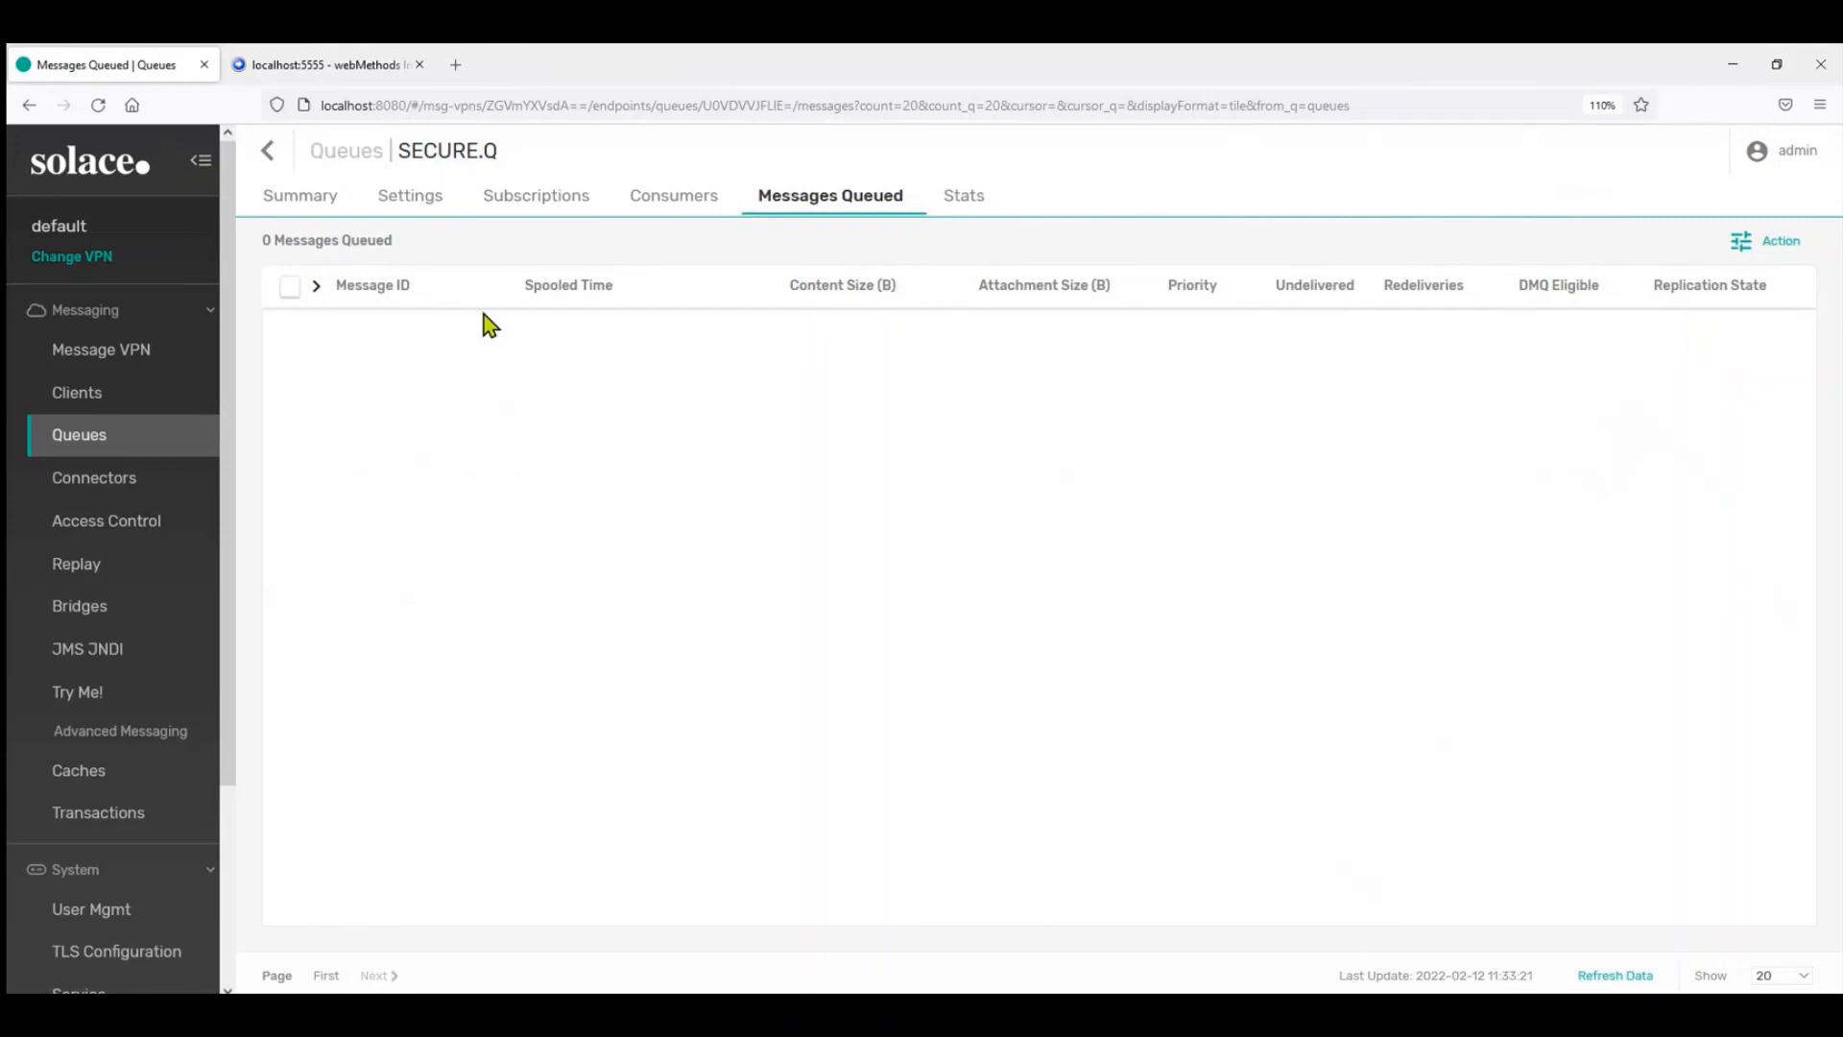
Refresh SECURE.Q's queued list and expand details of messages 6549–6551
{"action": "left_click", "coordinate": [1613, 974]}
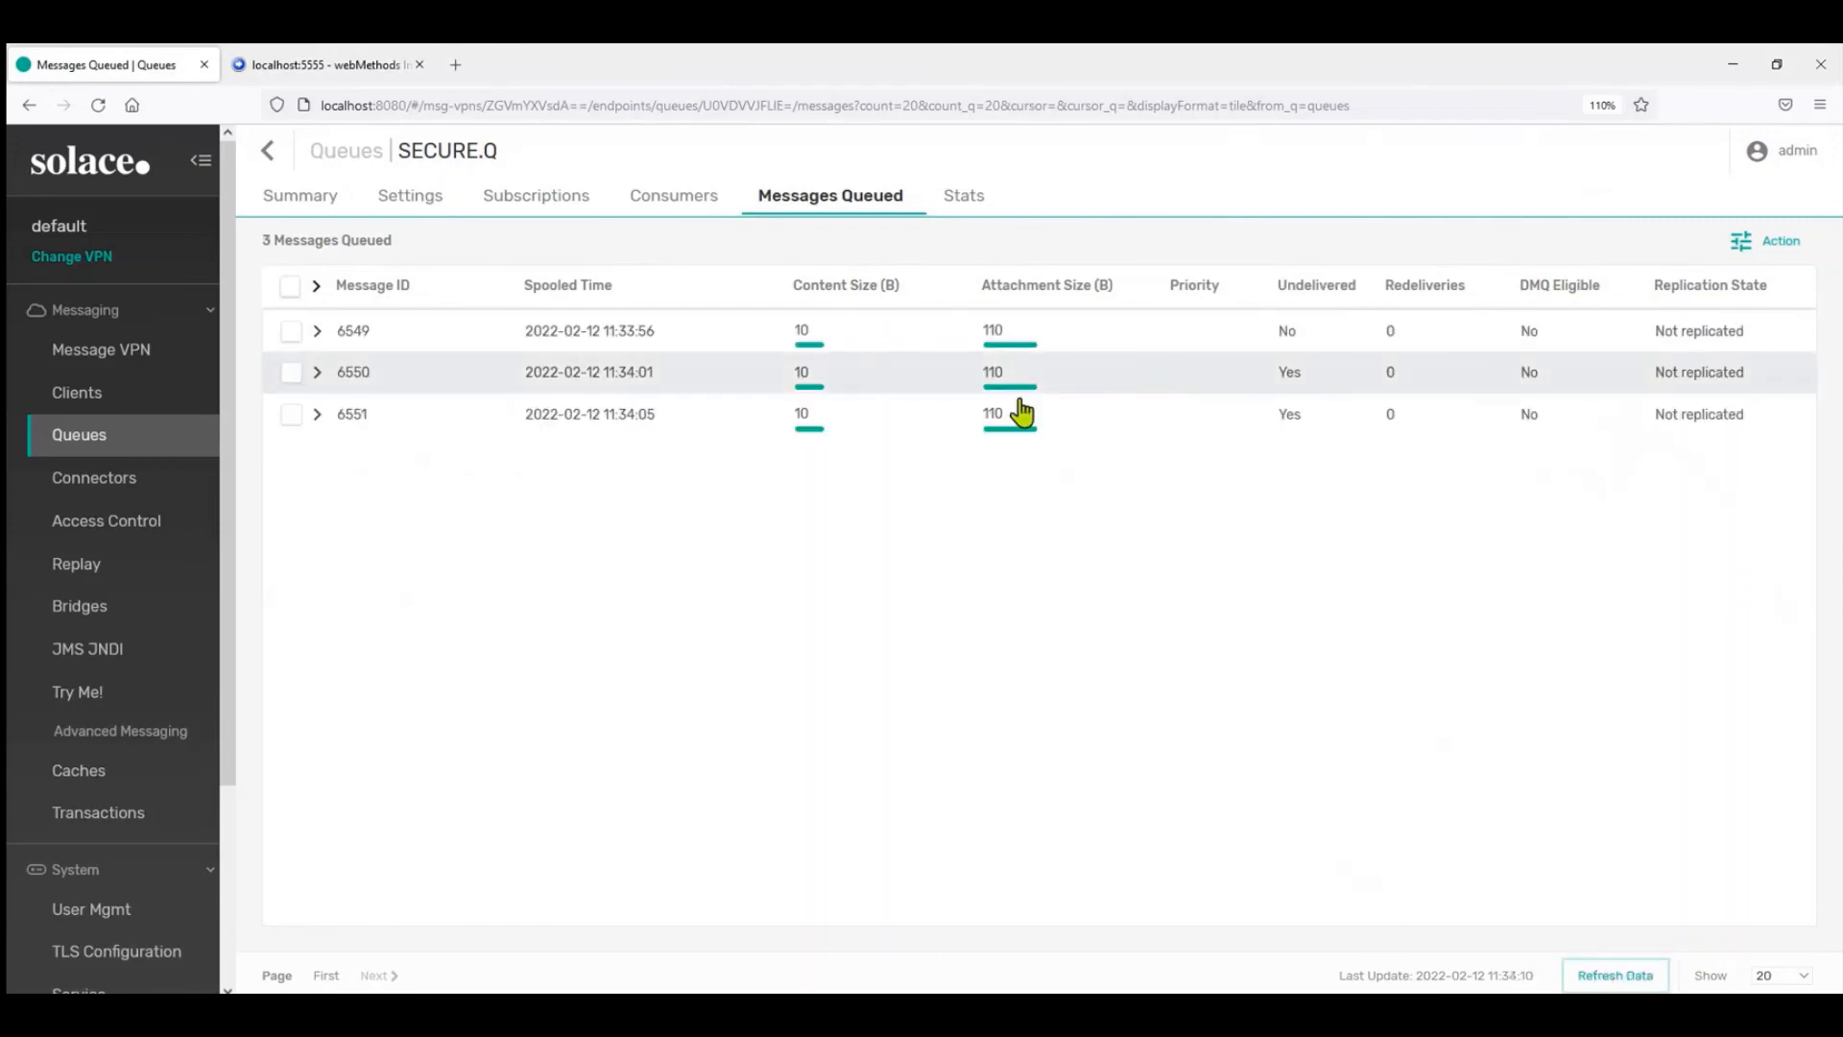
{"action": "left_click", "coordinate": [316, 413]}
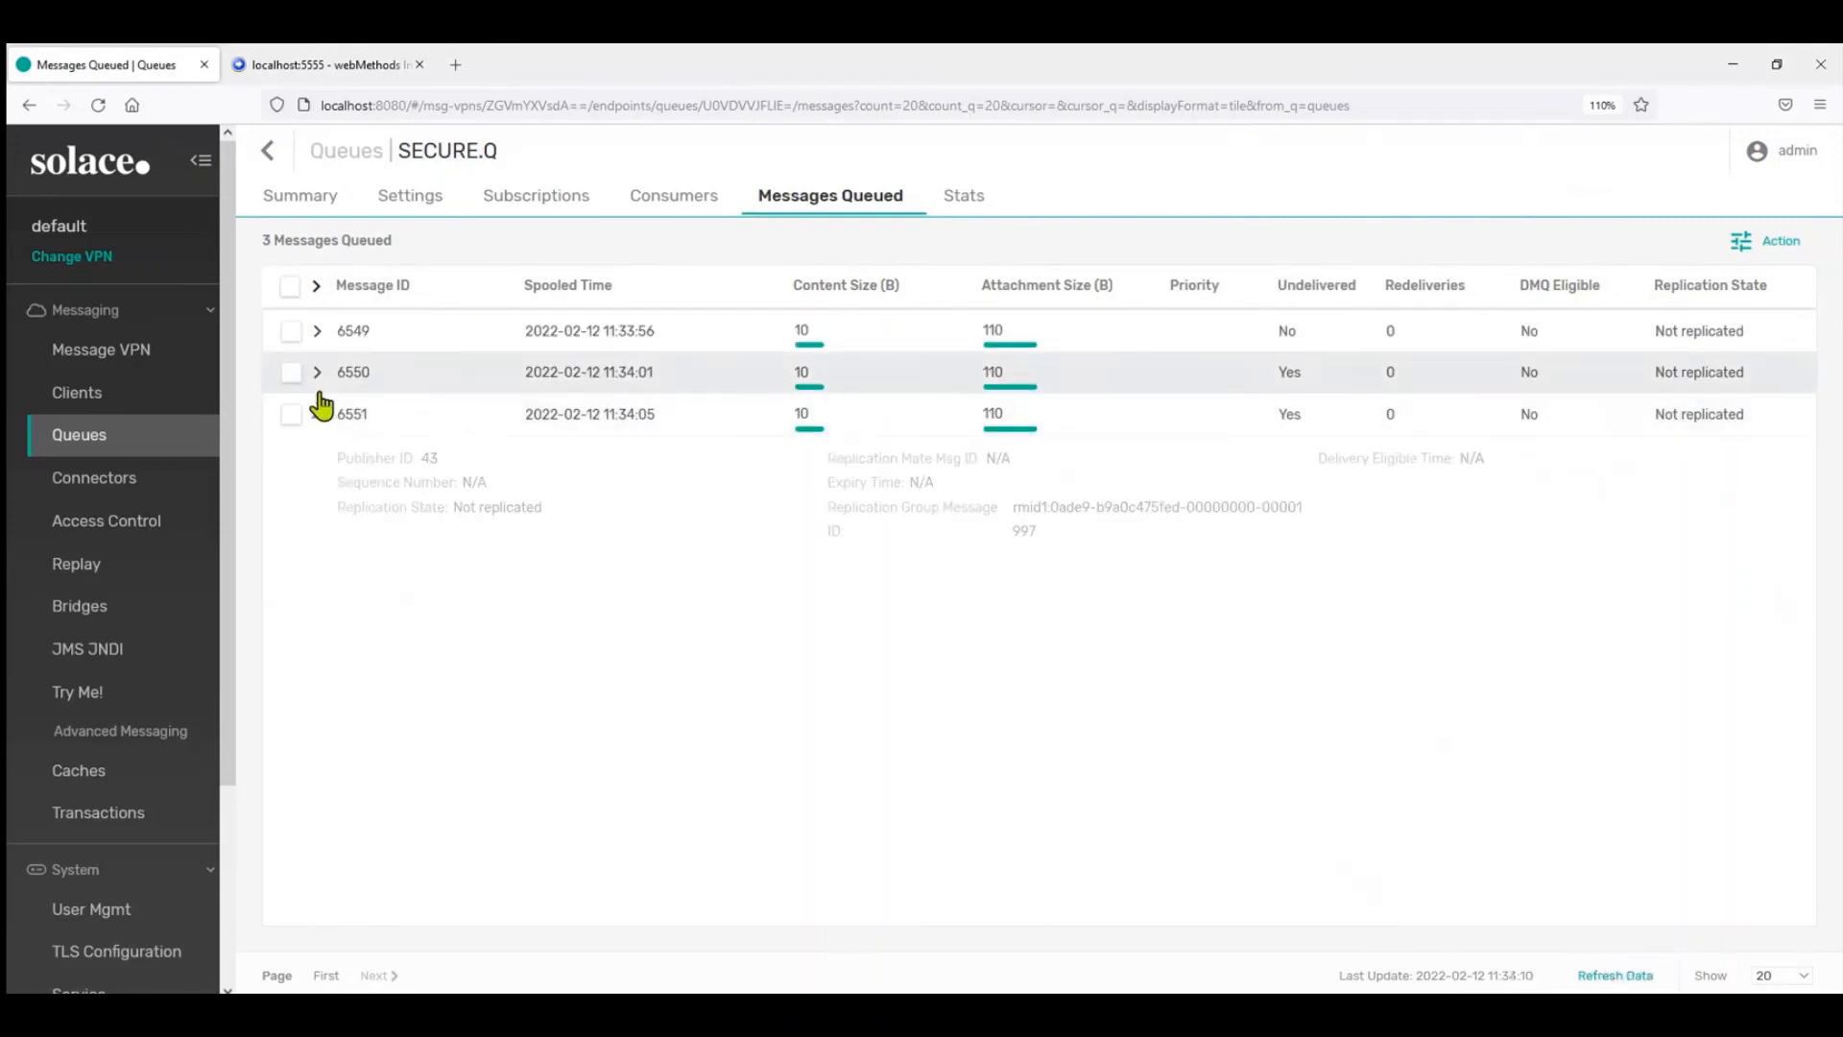
{"action": "left_click", "coordinate": [316, 284]}
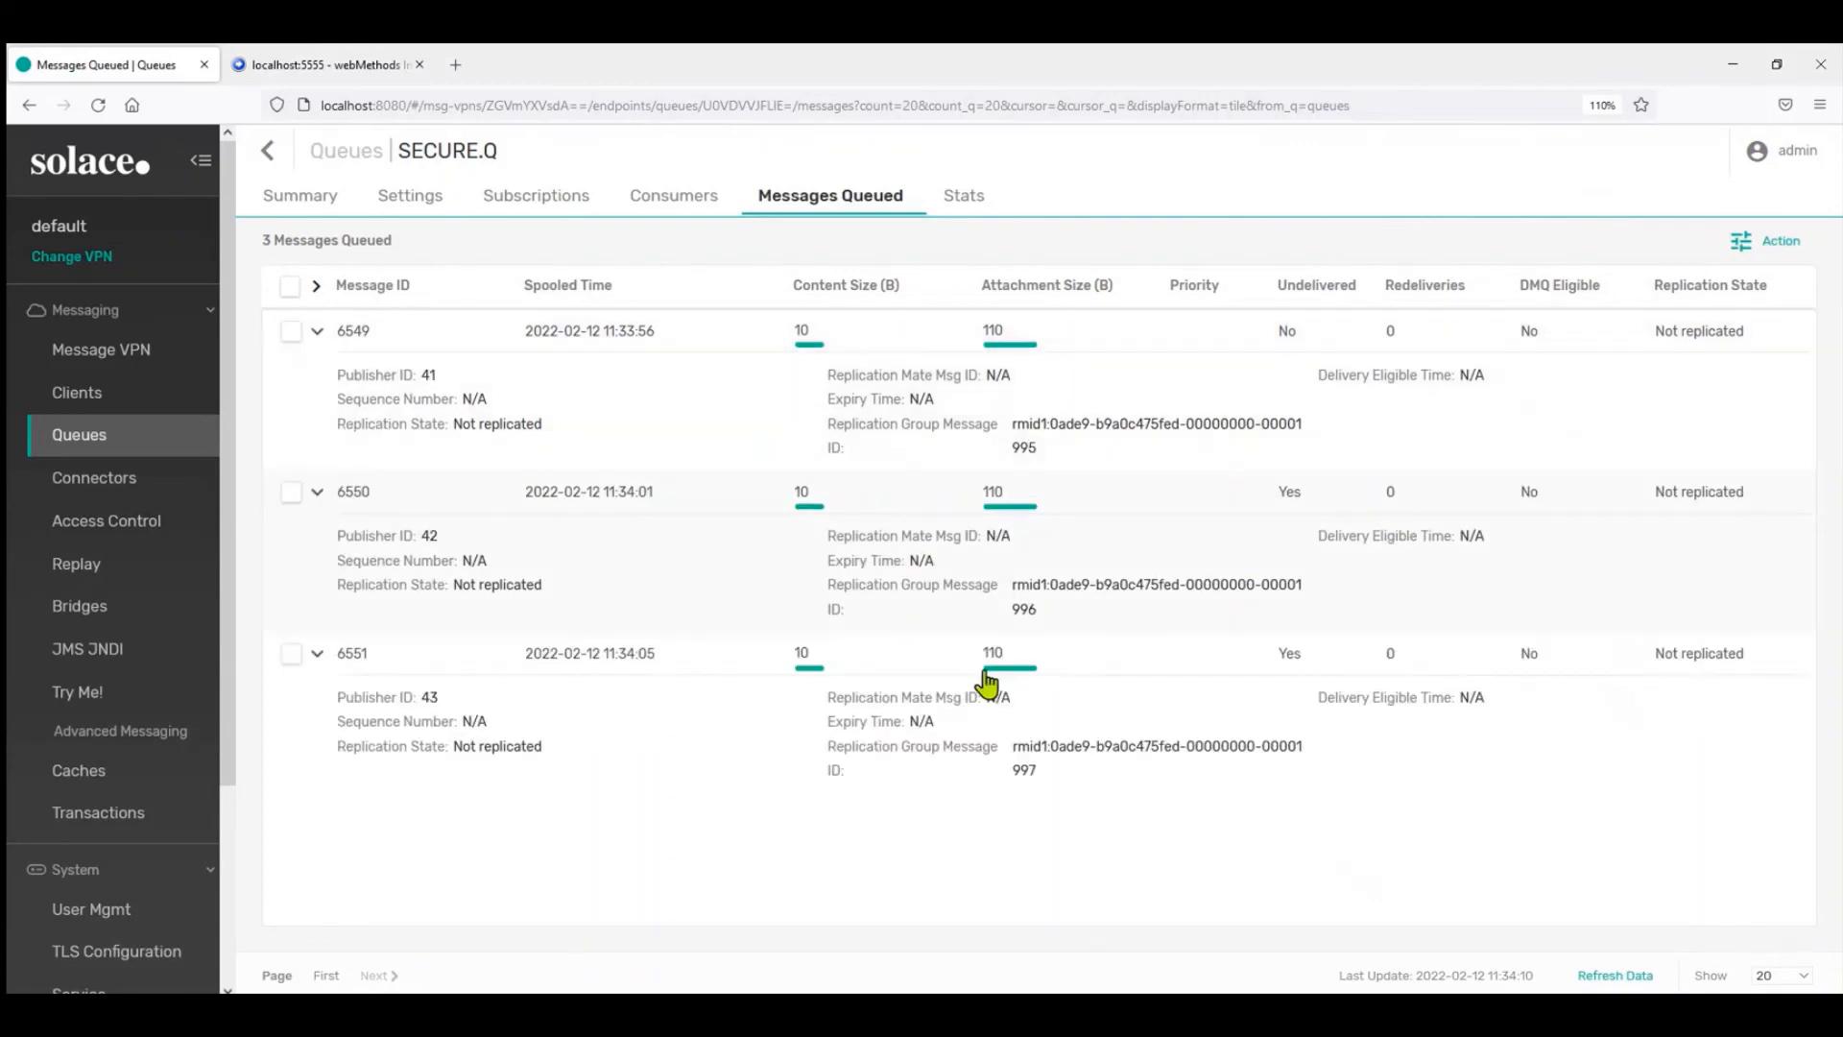
{"action": "mouse_move", "coordinate": [853, 964]}
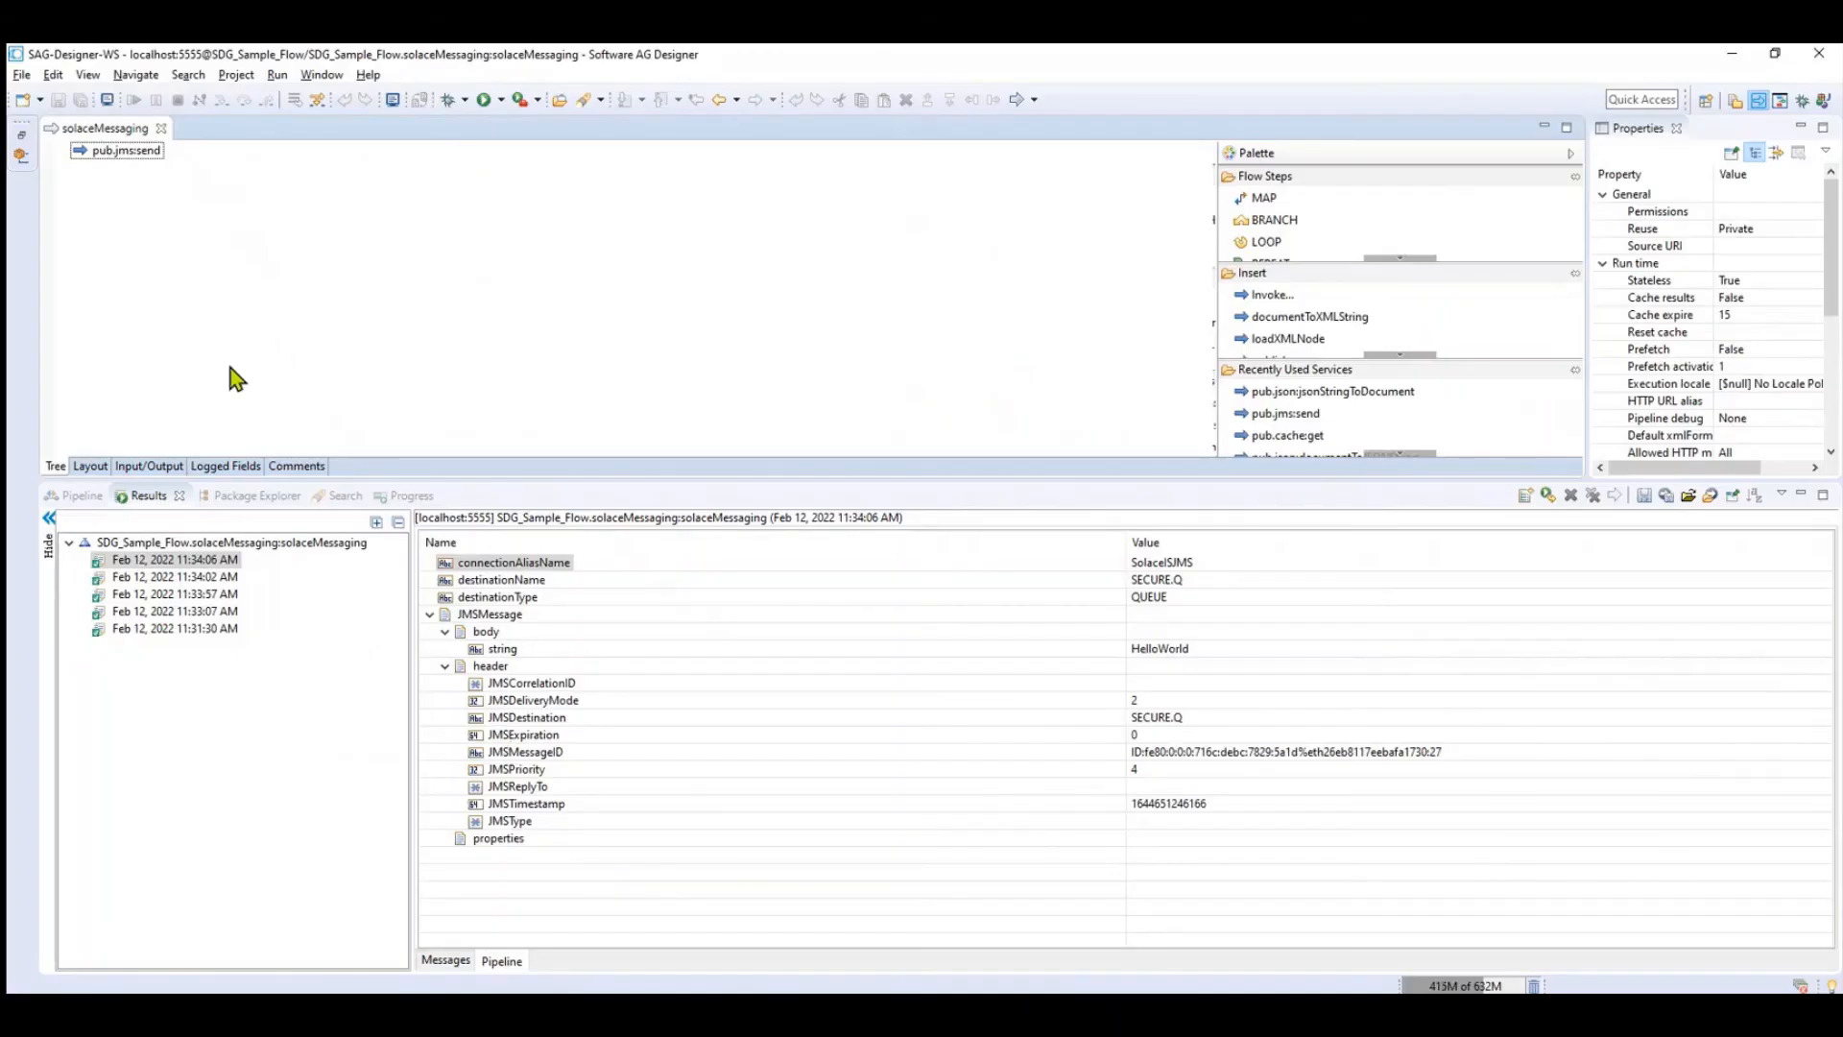
{"action": "mouse_move", "coordinate": [444, 456]}
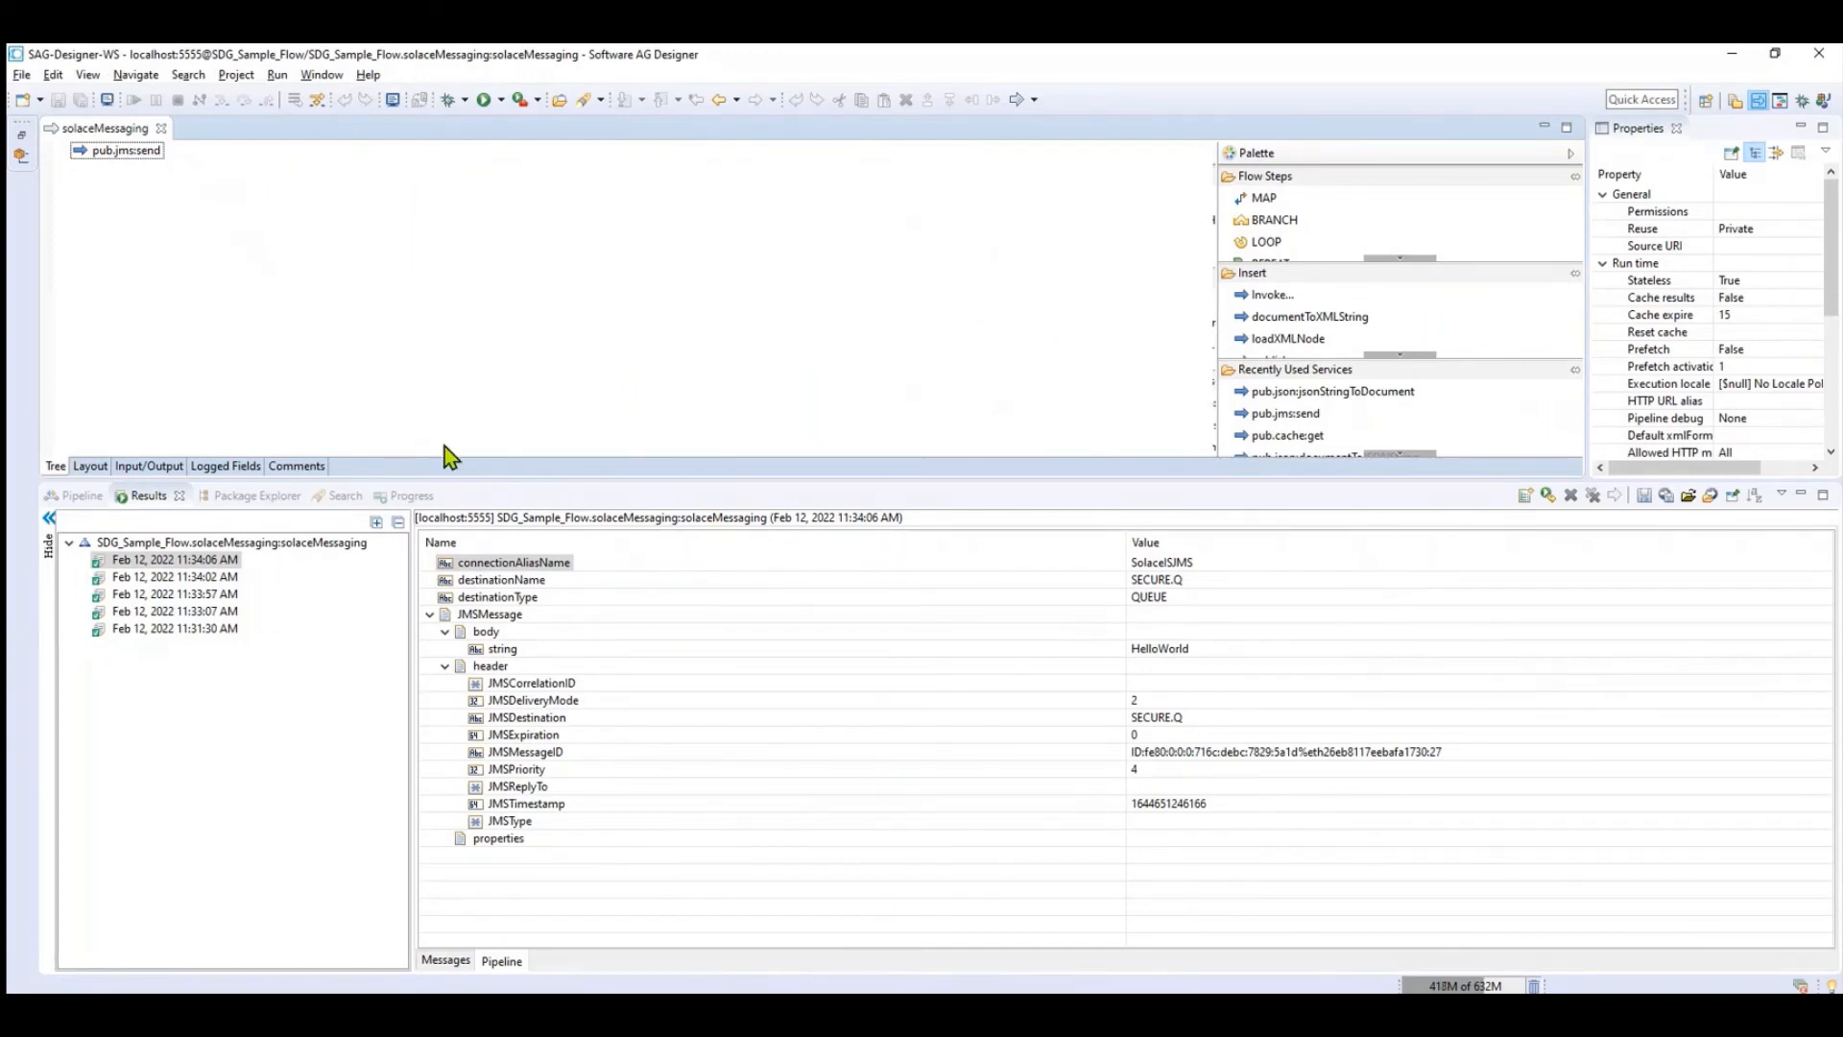
{"action": "mouse_move", "coordinate": [503, 331]}
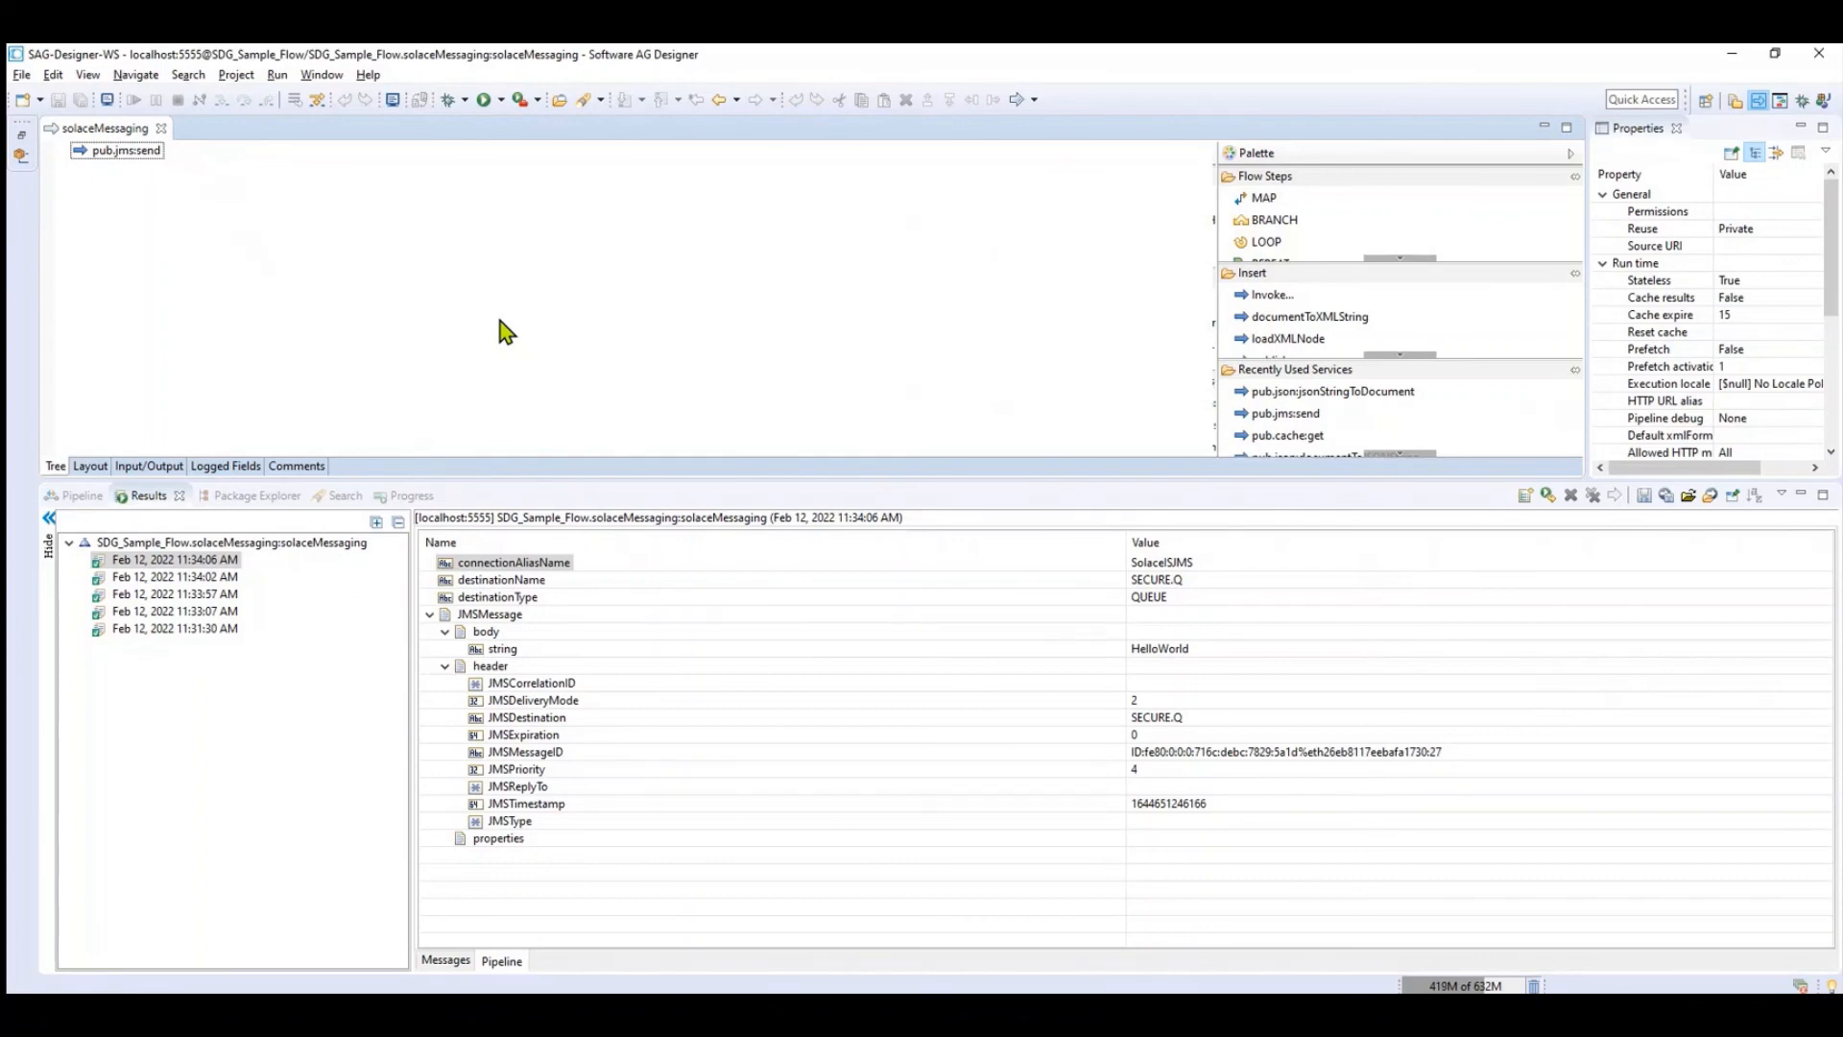
{"action": "mouse_move", "coordinate": [343, 57]}
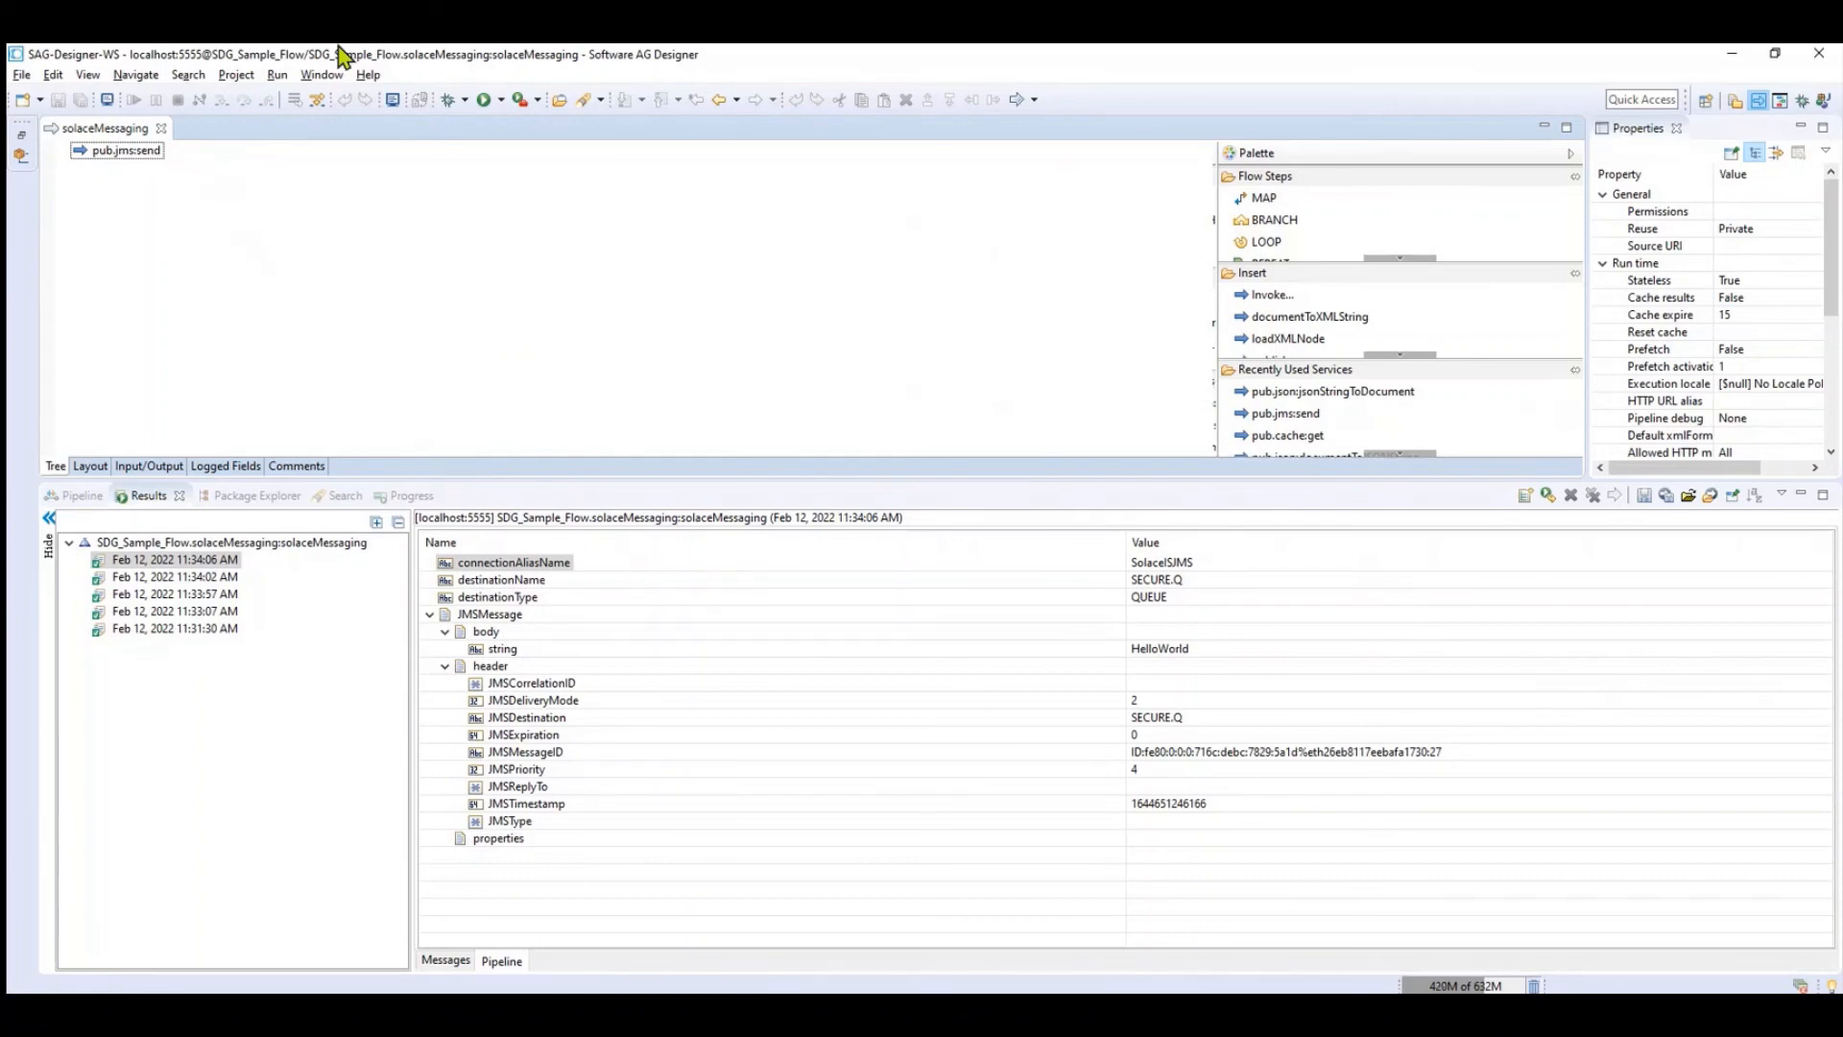
{"action": "mouse_move", "coordinate": [619, 311]}
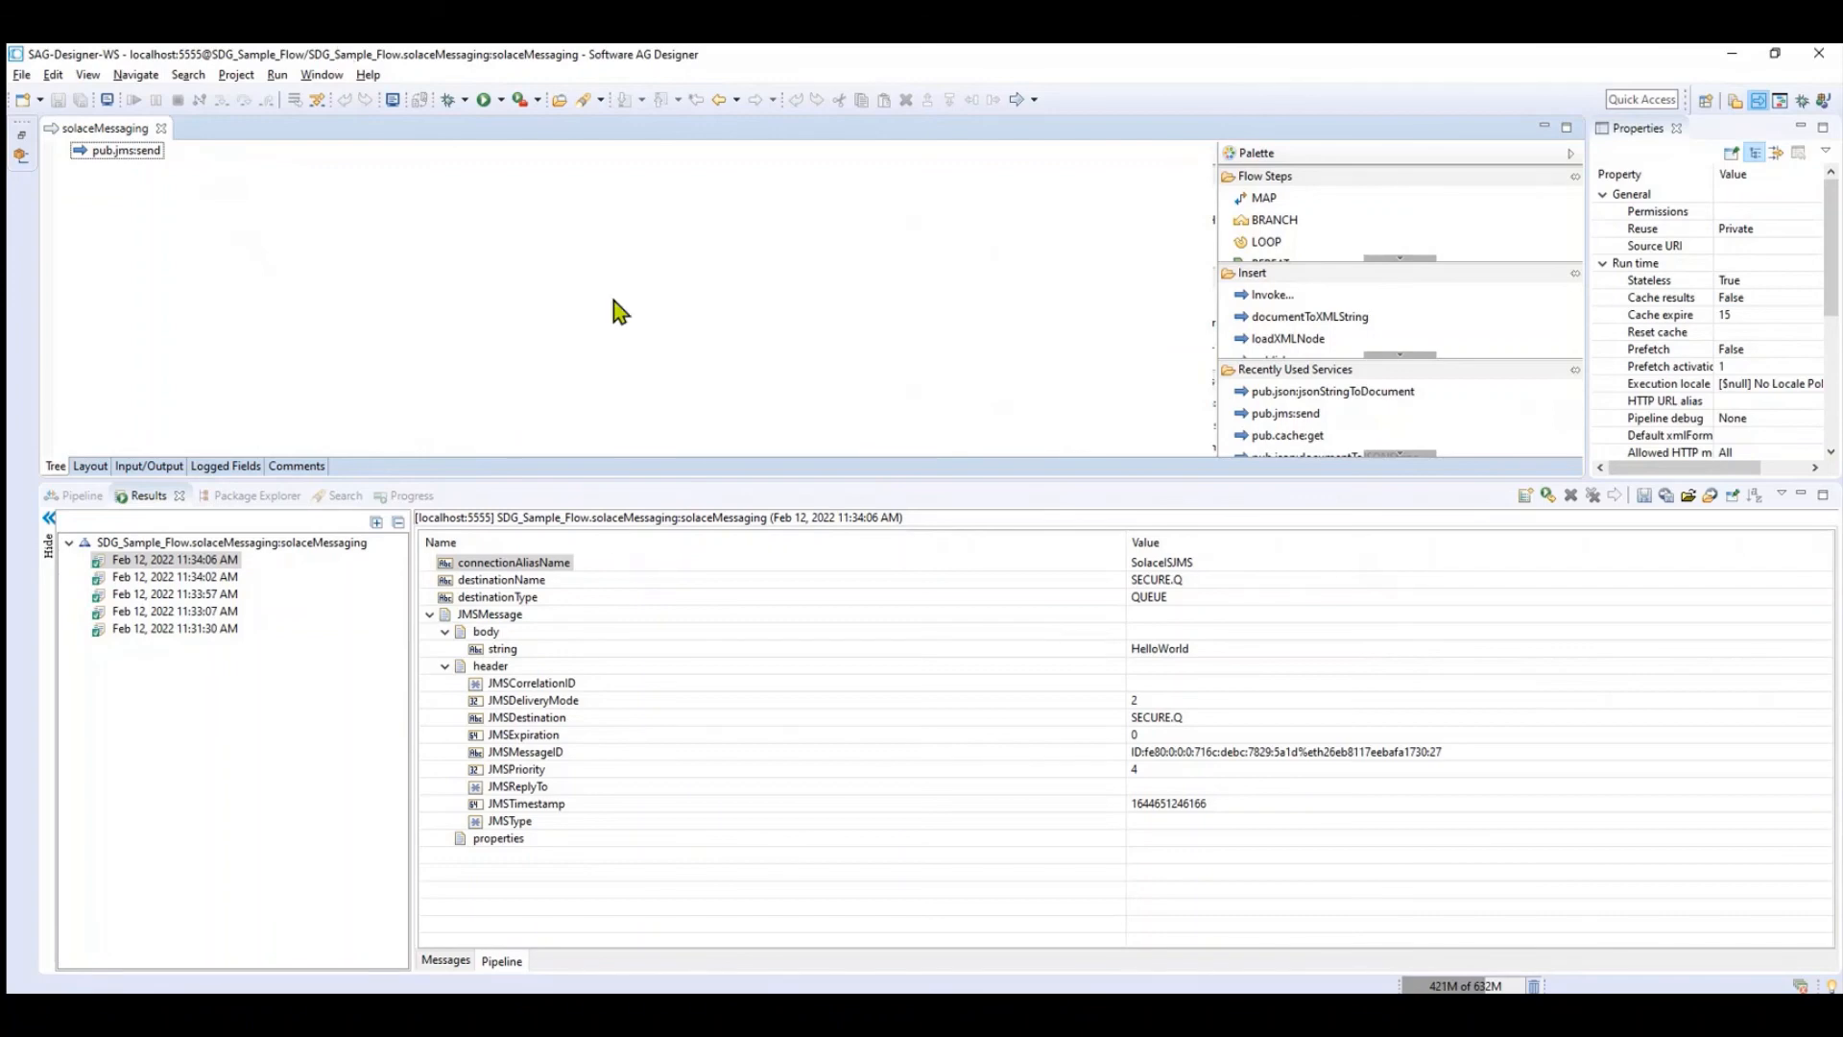